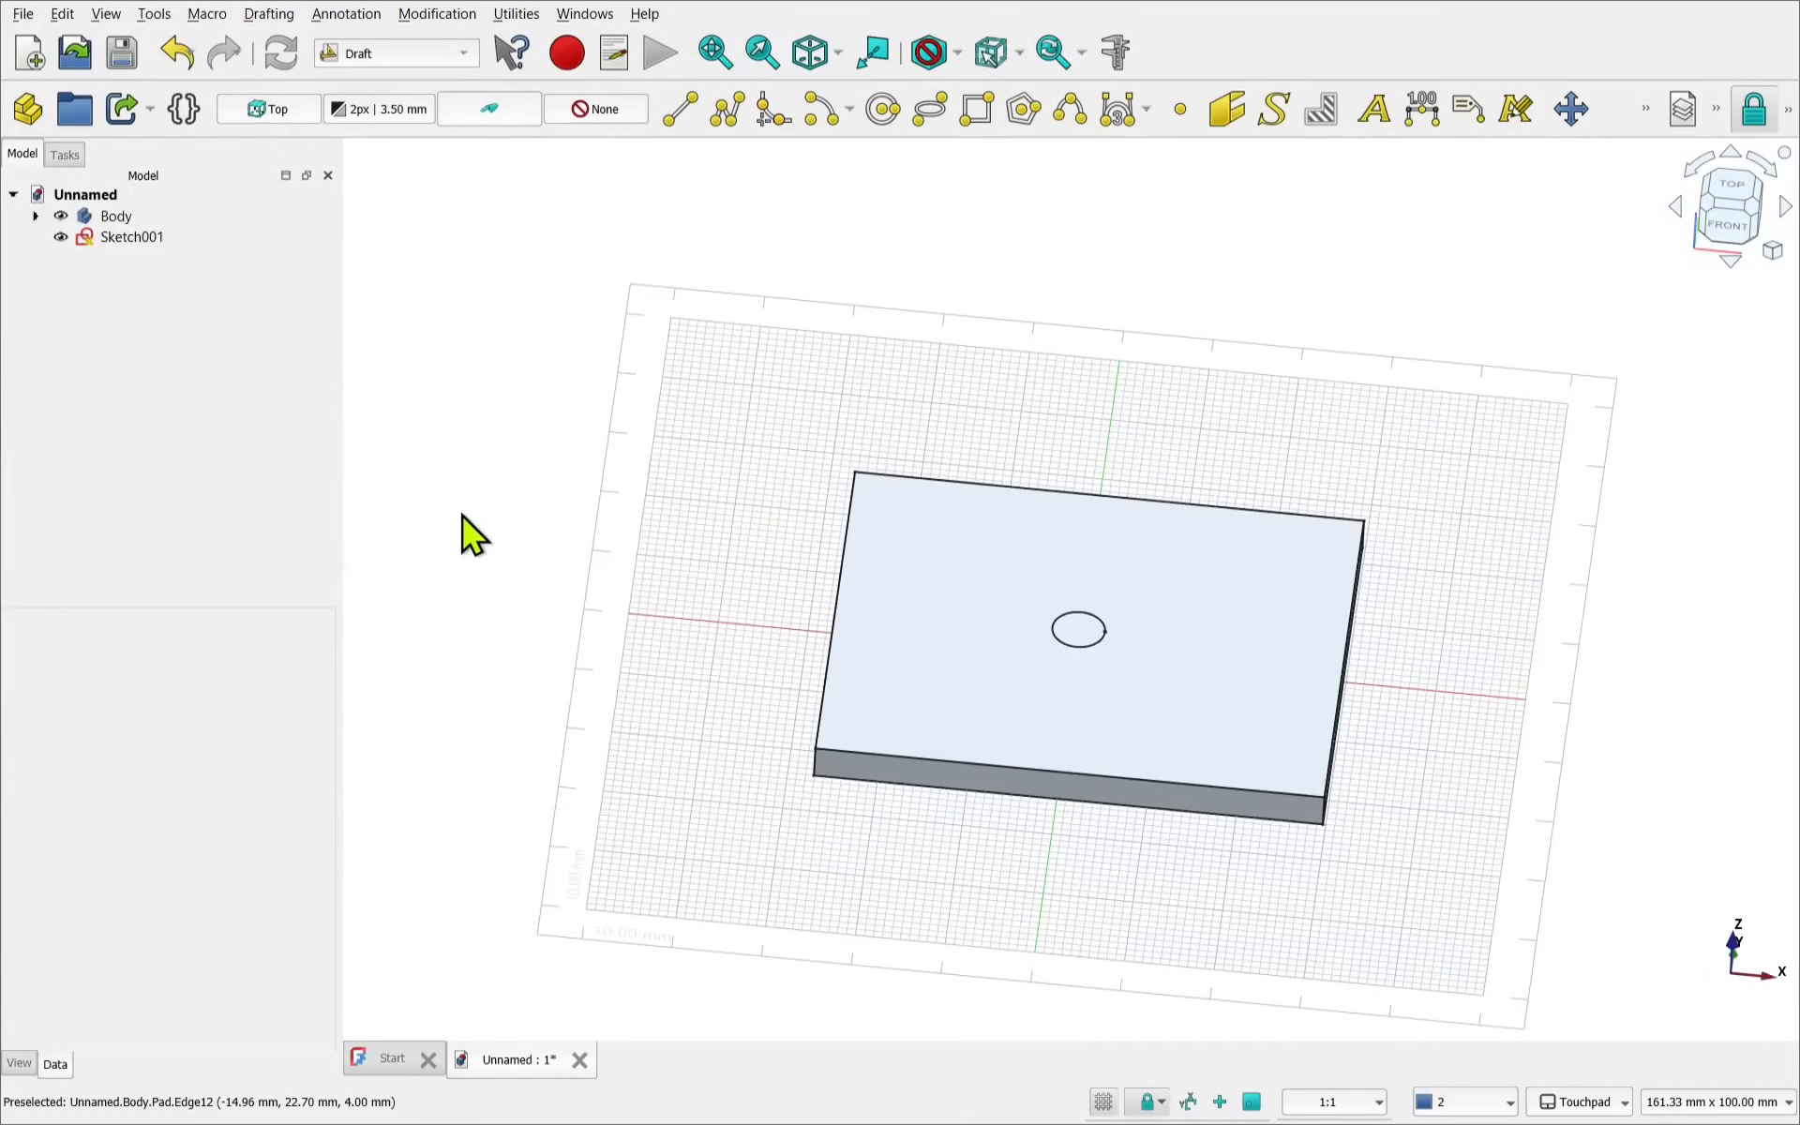
In Part Design, bind the four-circle path array and pocket it as round edge notches
left_click(131, 236)
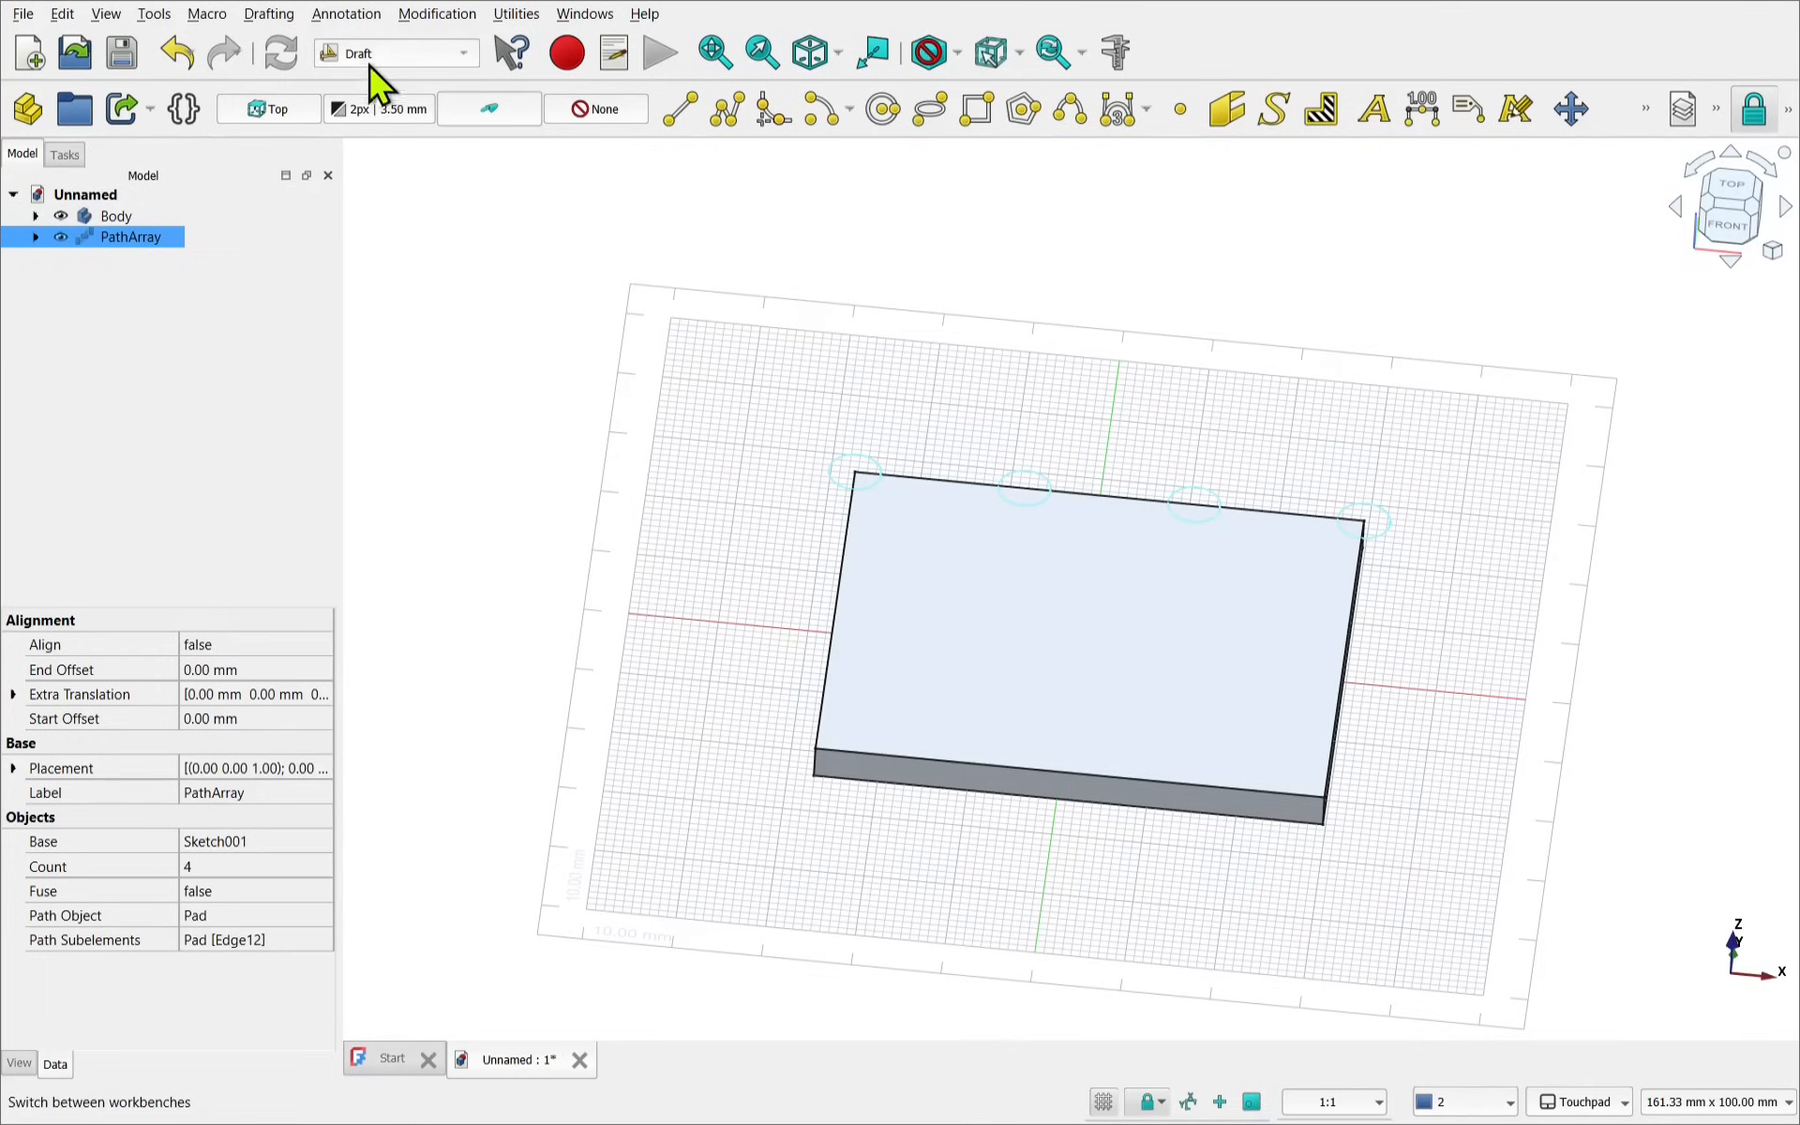
left_click(395, 52)
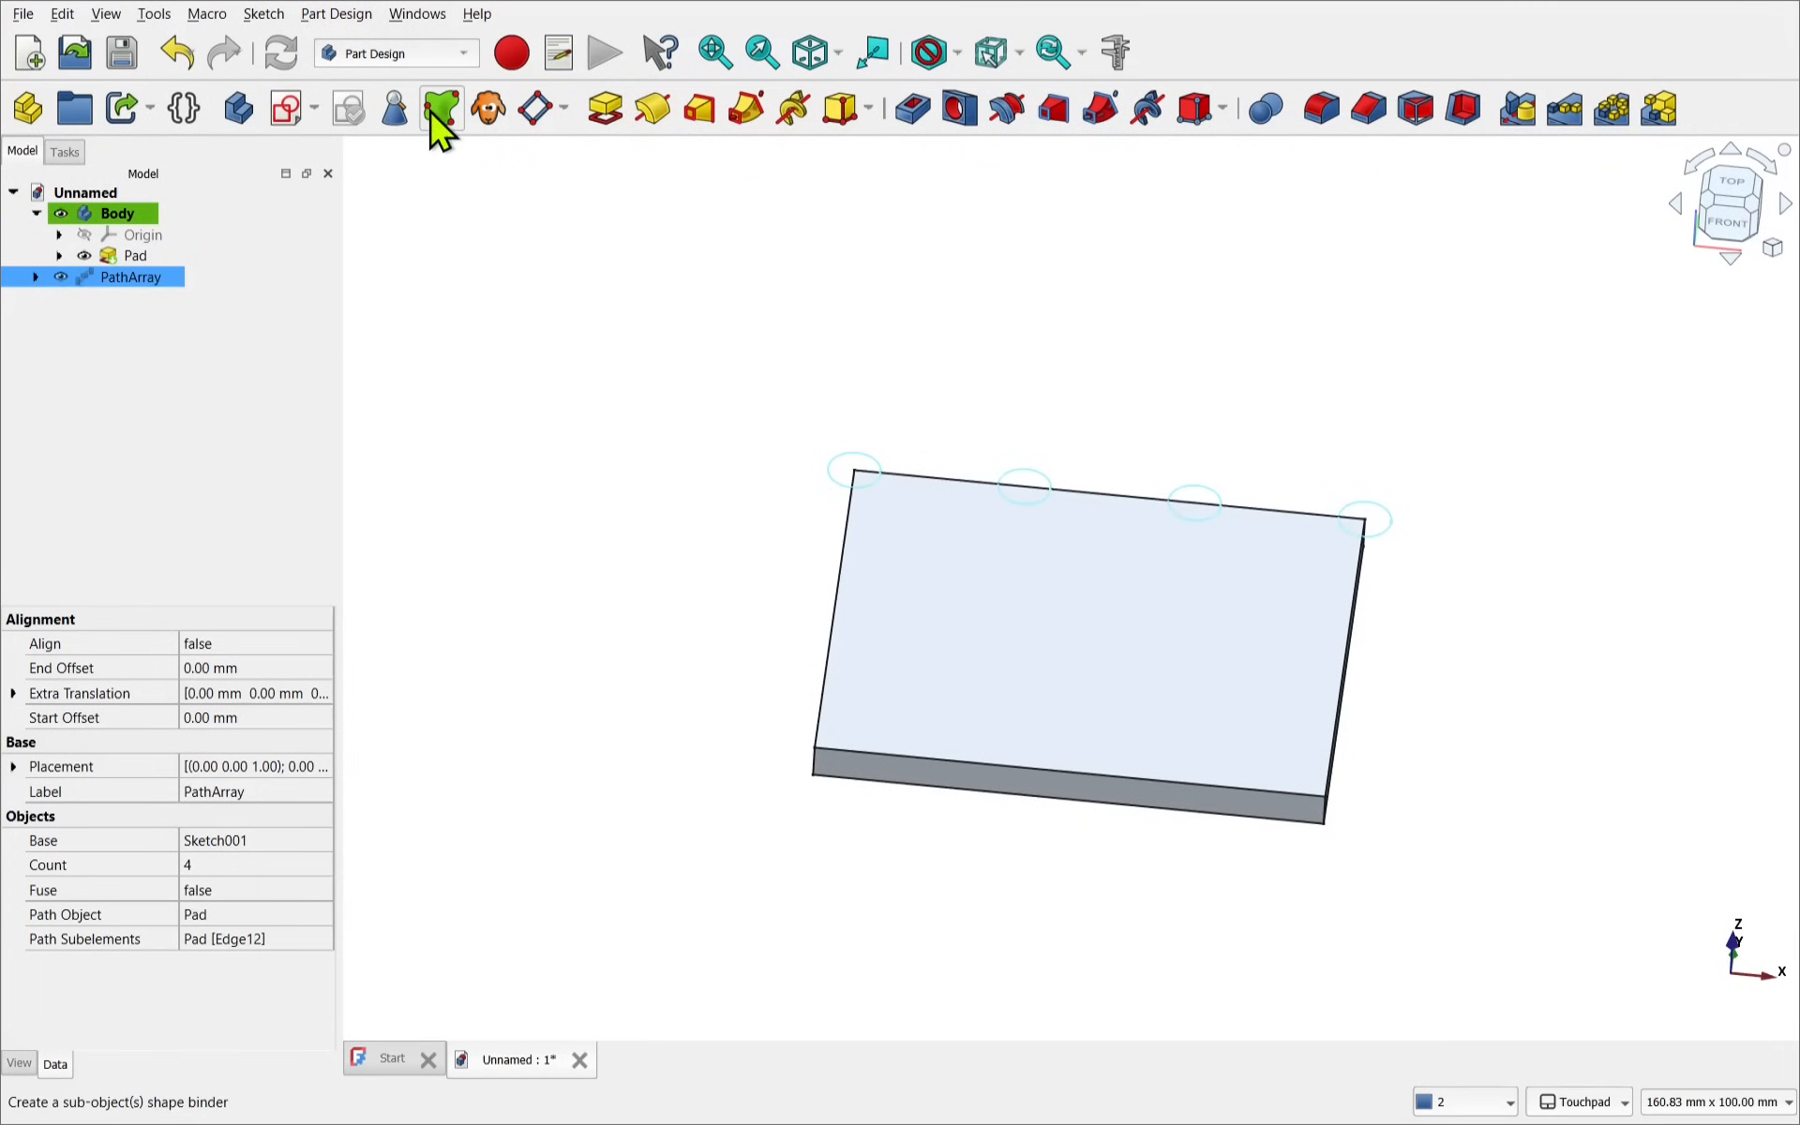
left_click(439, 107)
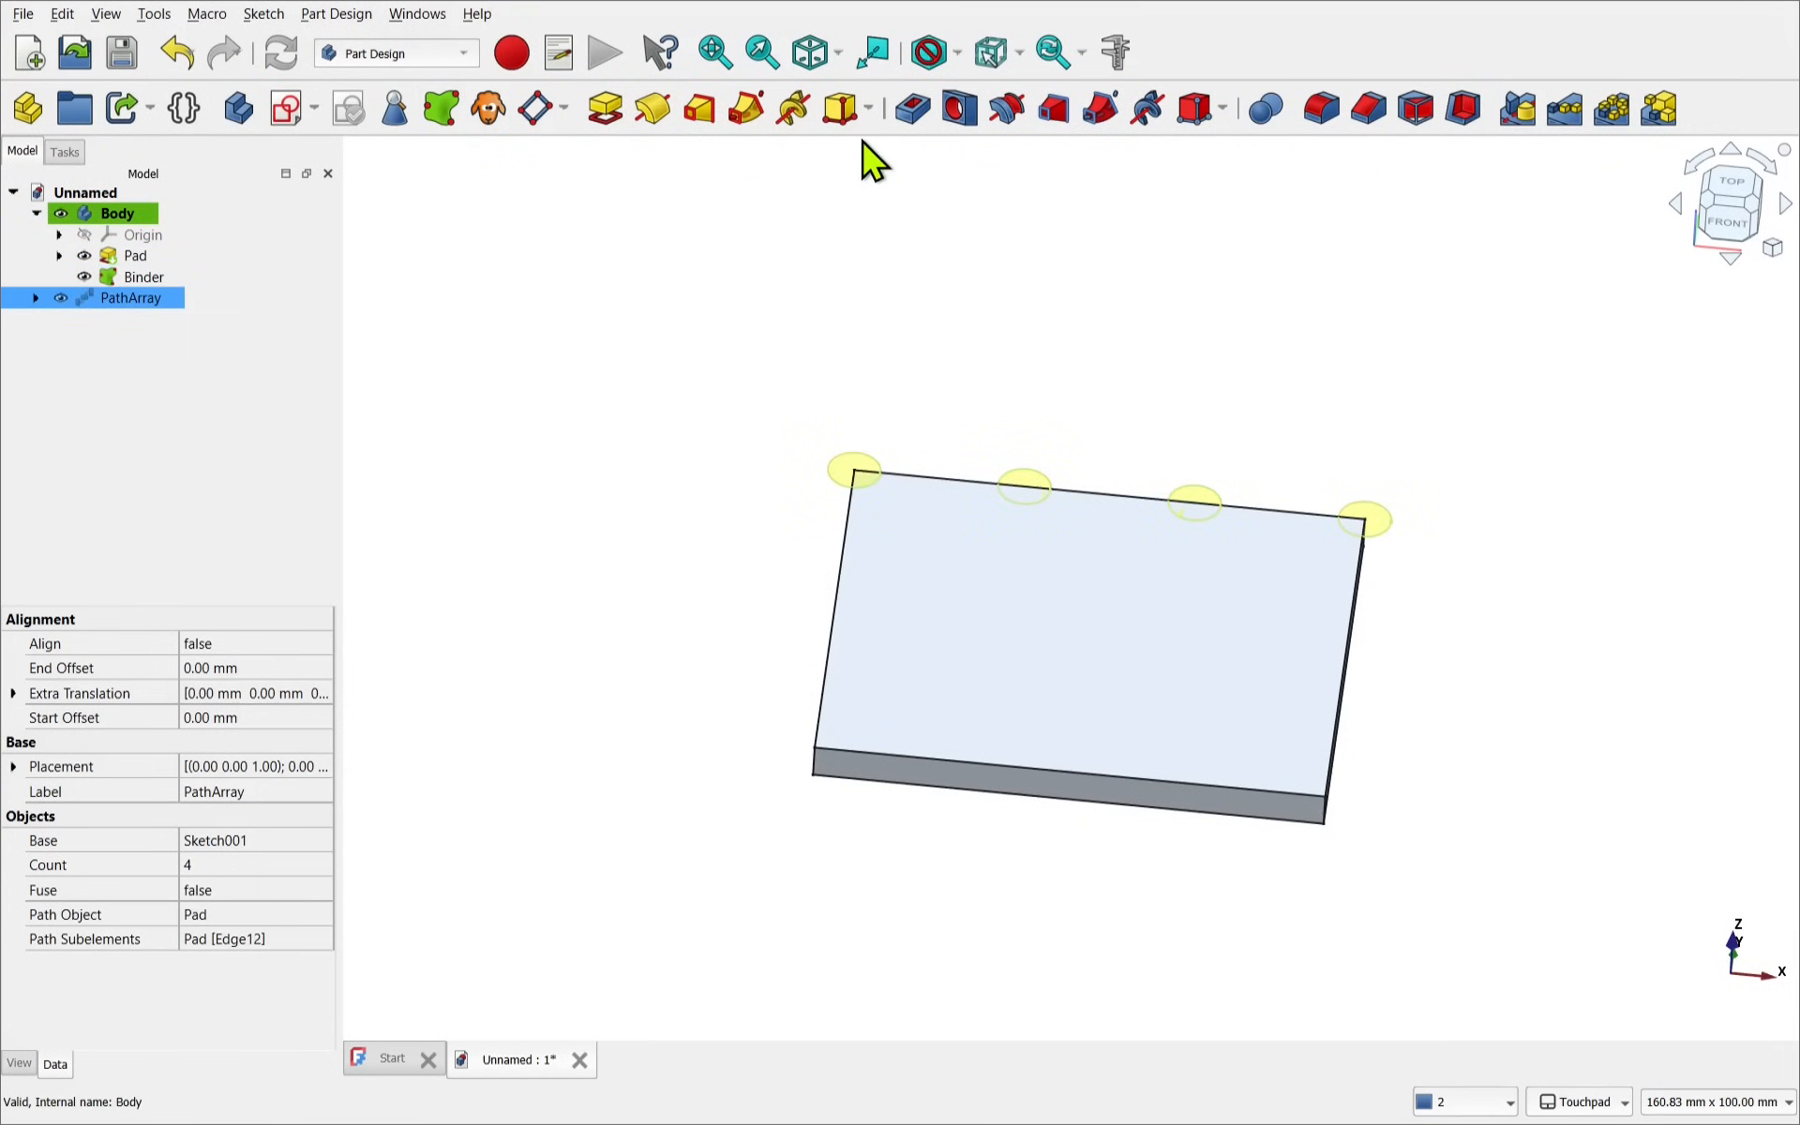
left_click(911, 108)
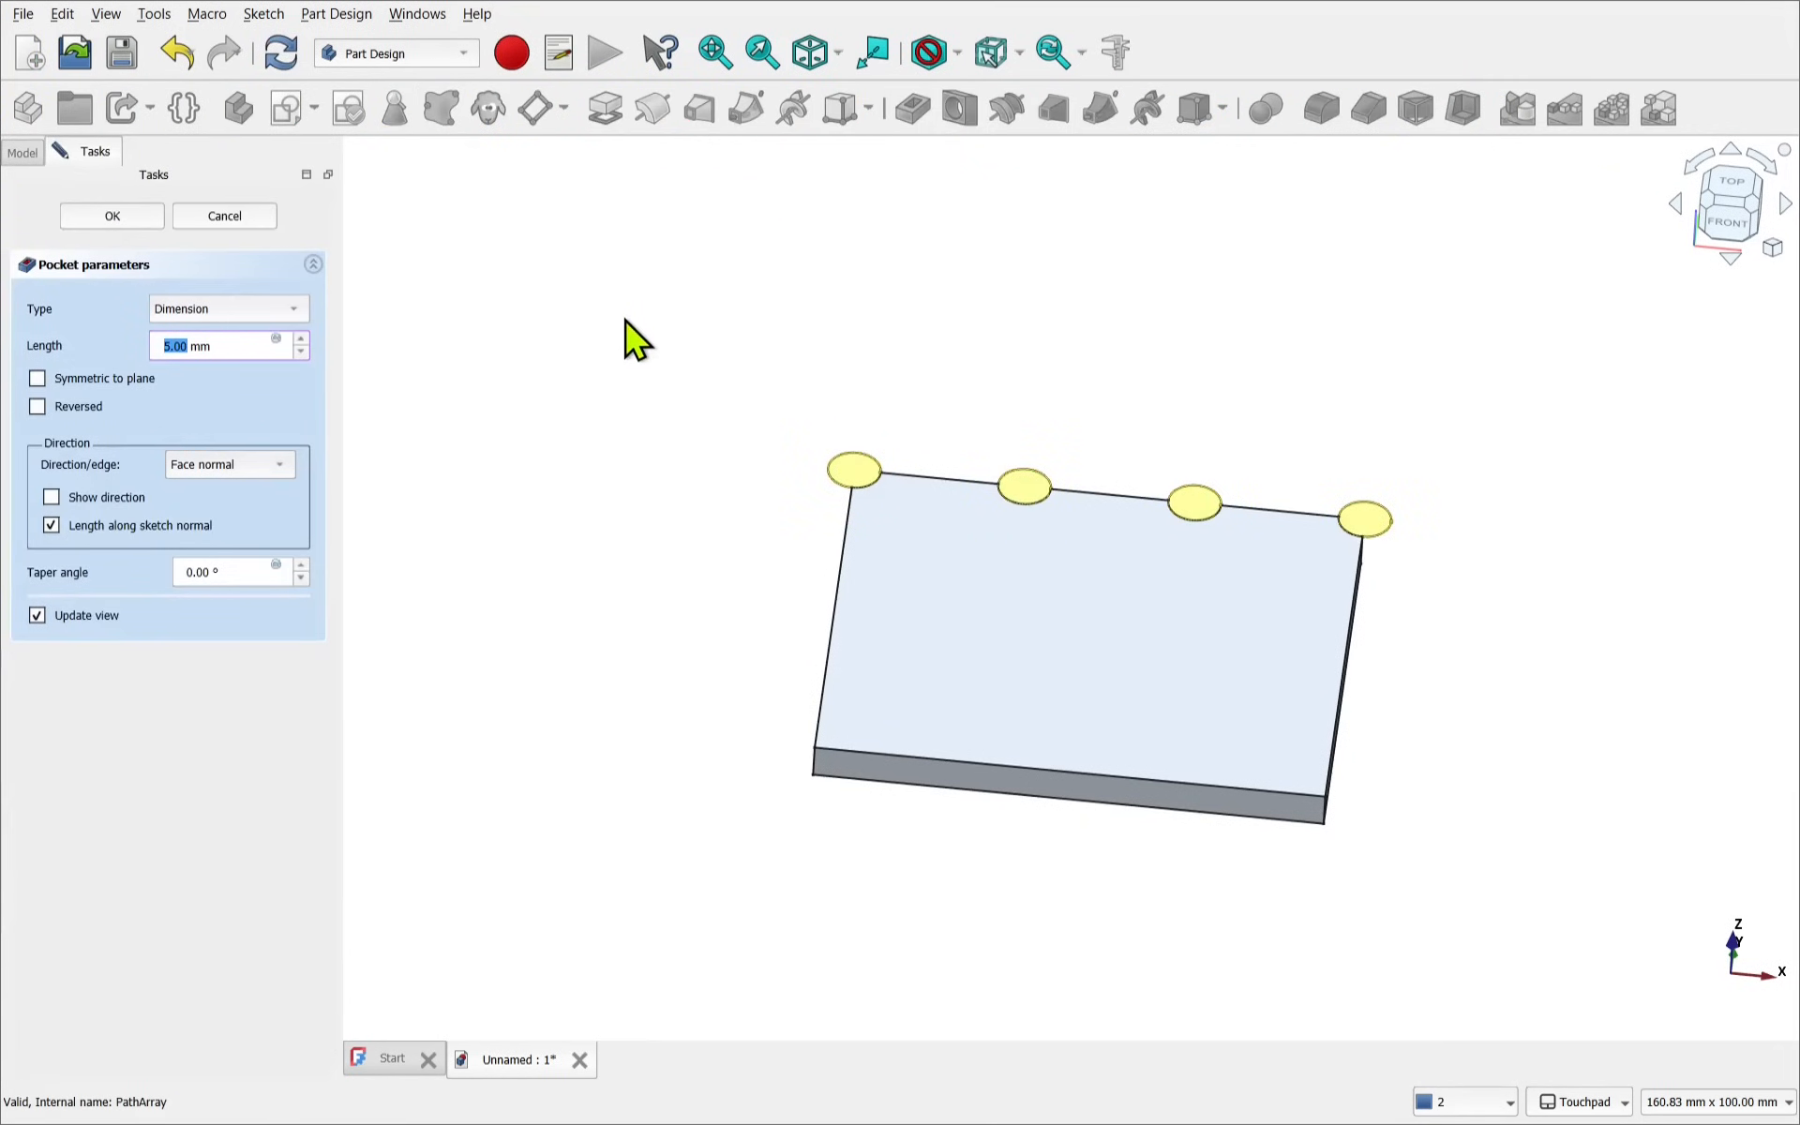
left_click(111, 215)
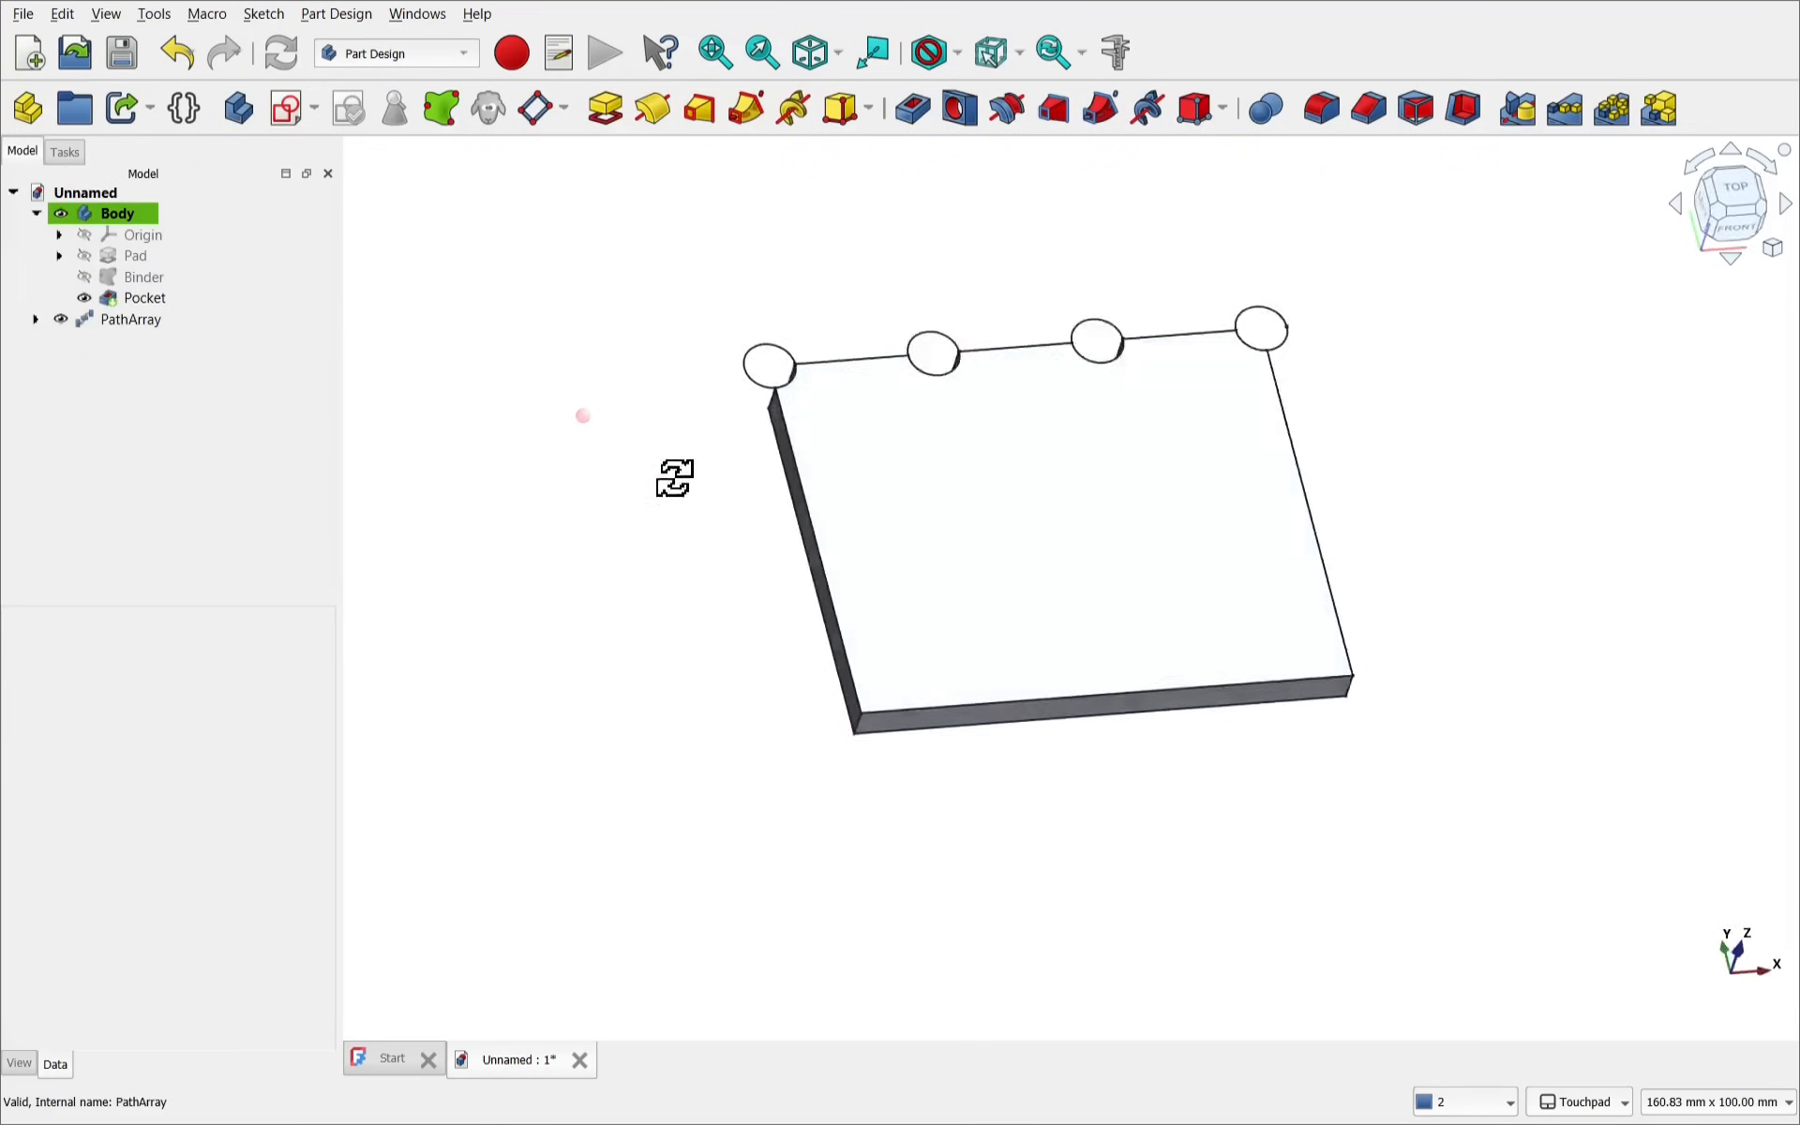
left_click(132, 319)
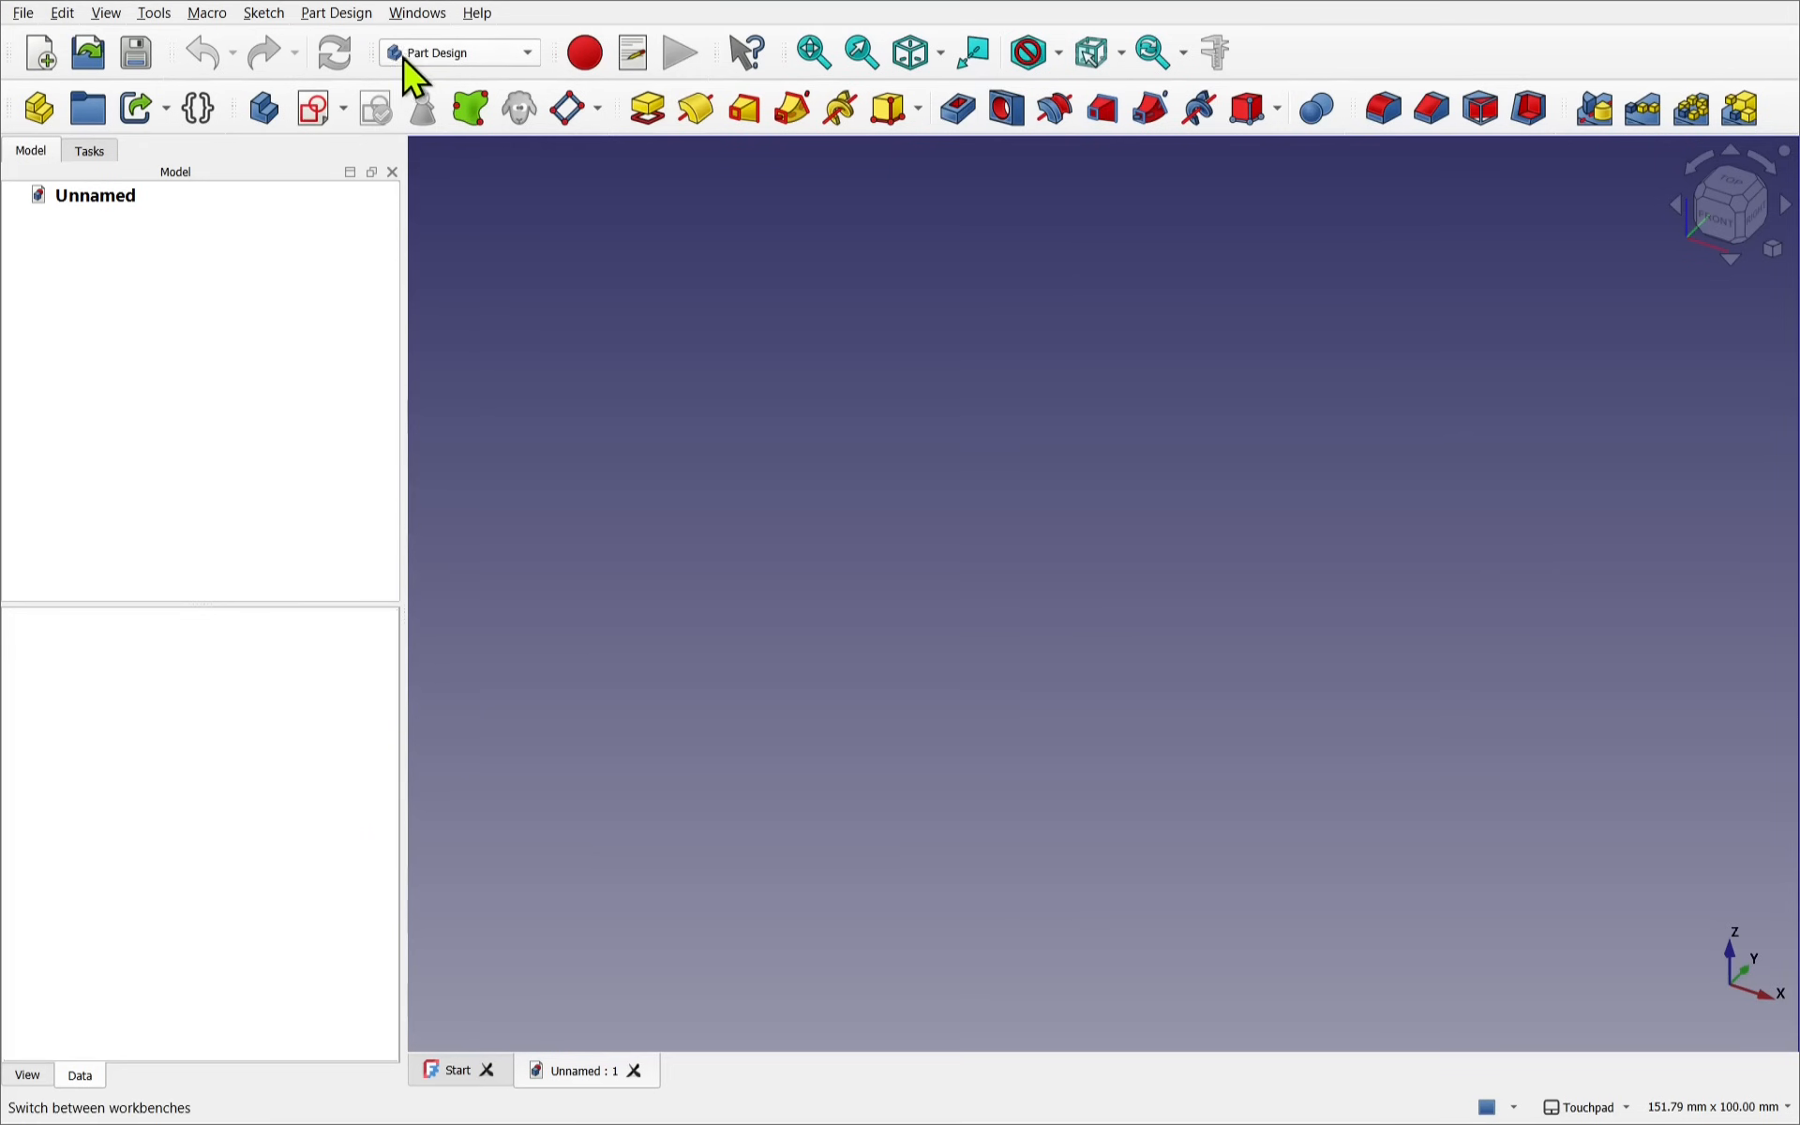
Create a new body with a sketch attached to the XY plane
left_click(312, 108)
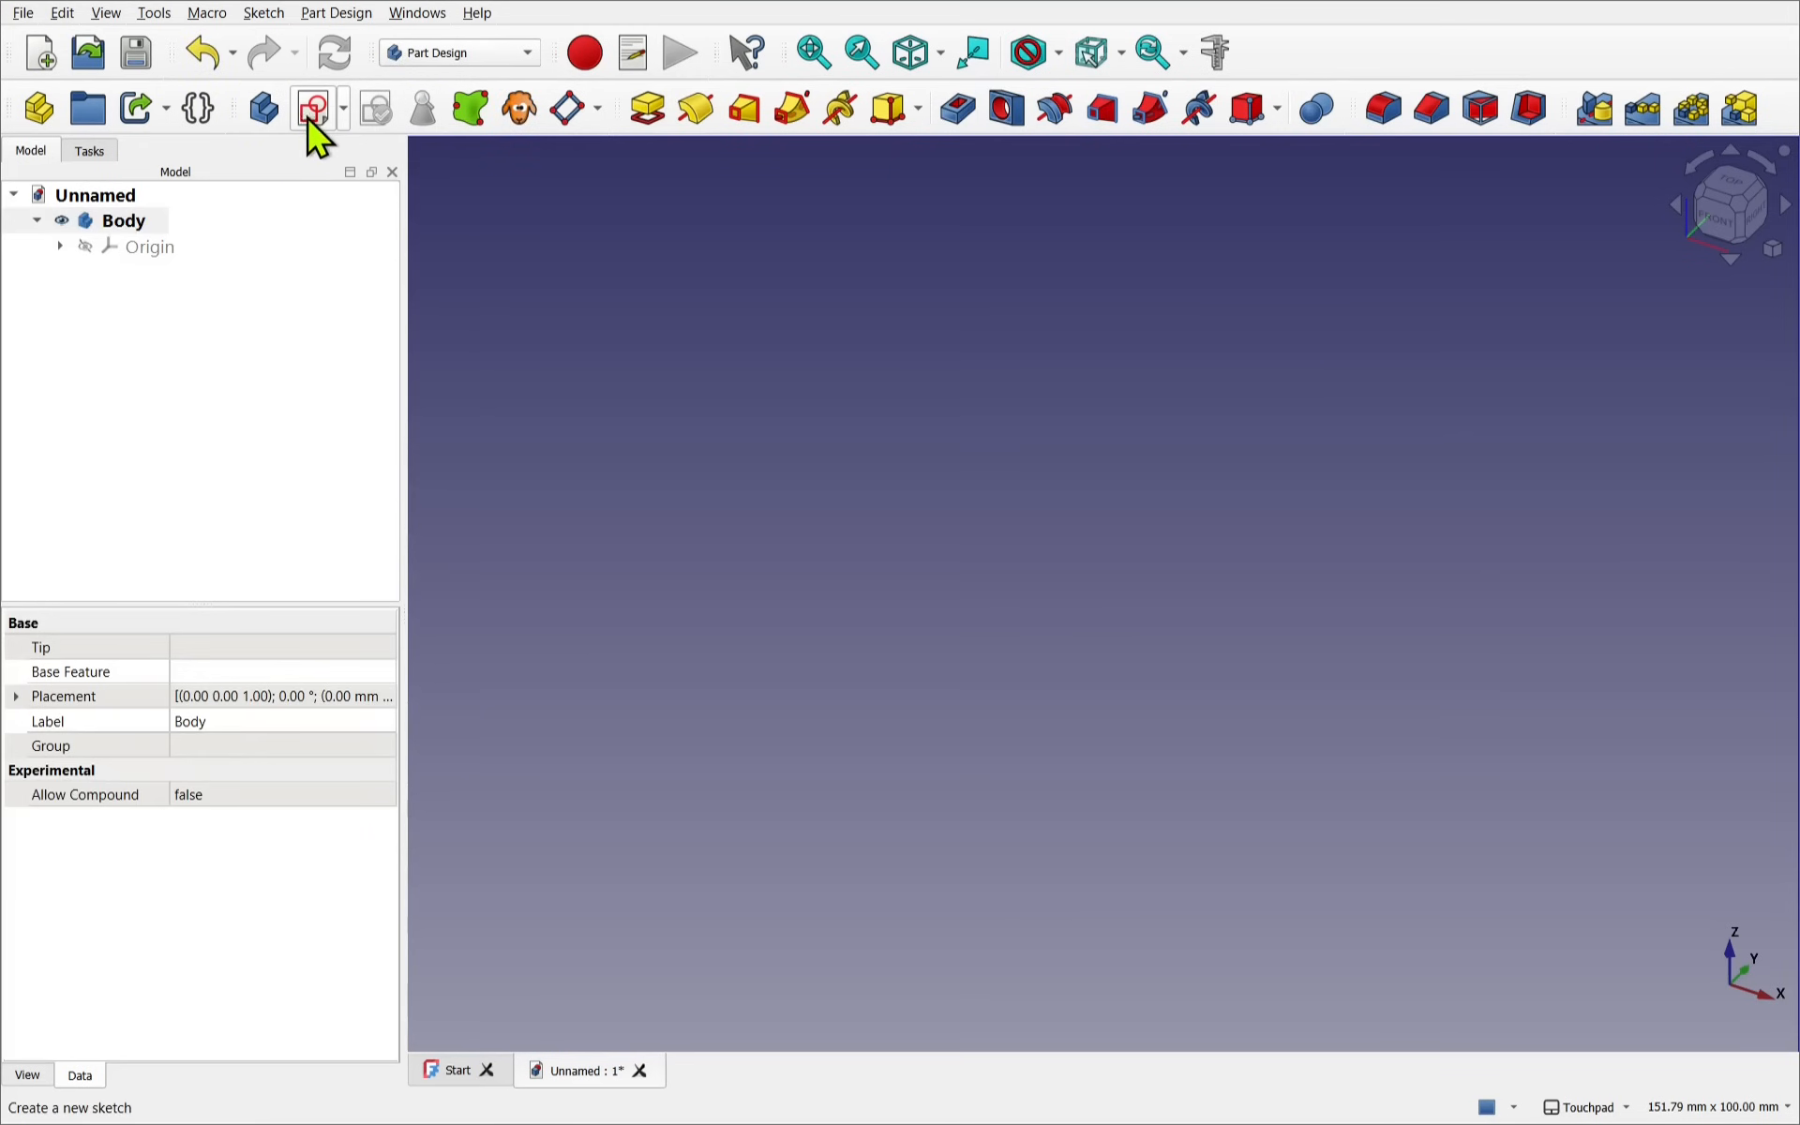
left_click(311, 108)
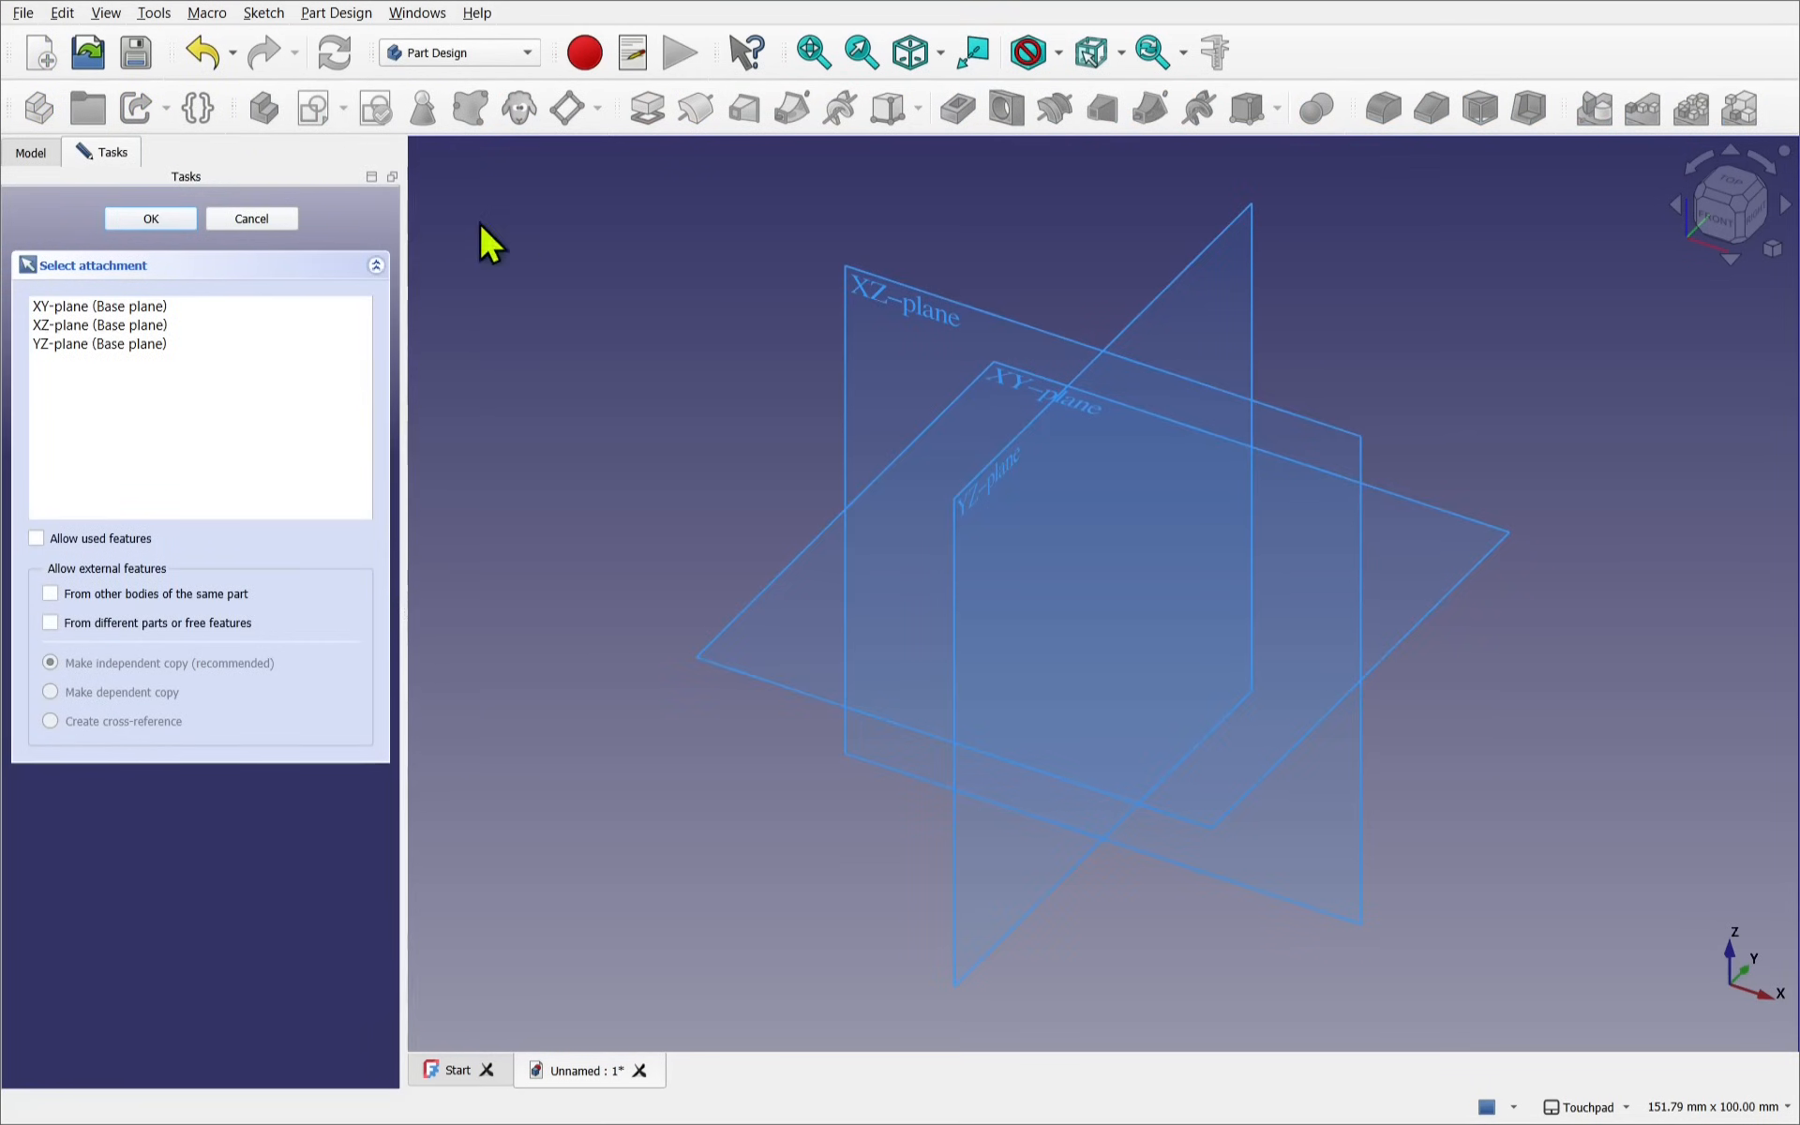
mouse_move(1016, 373)
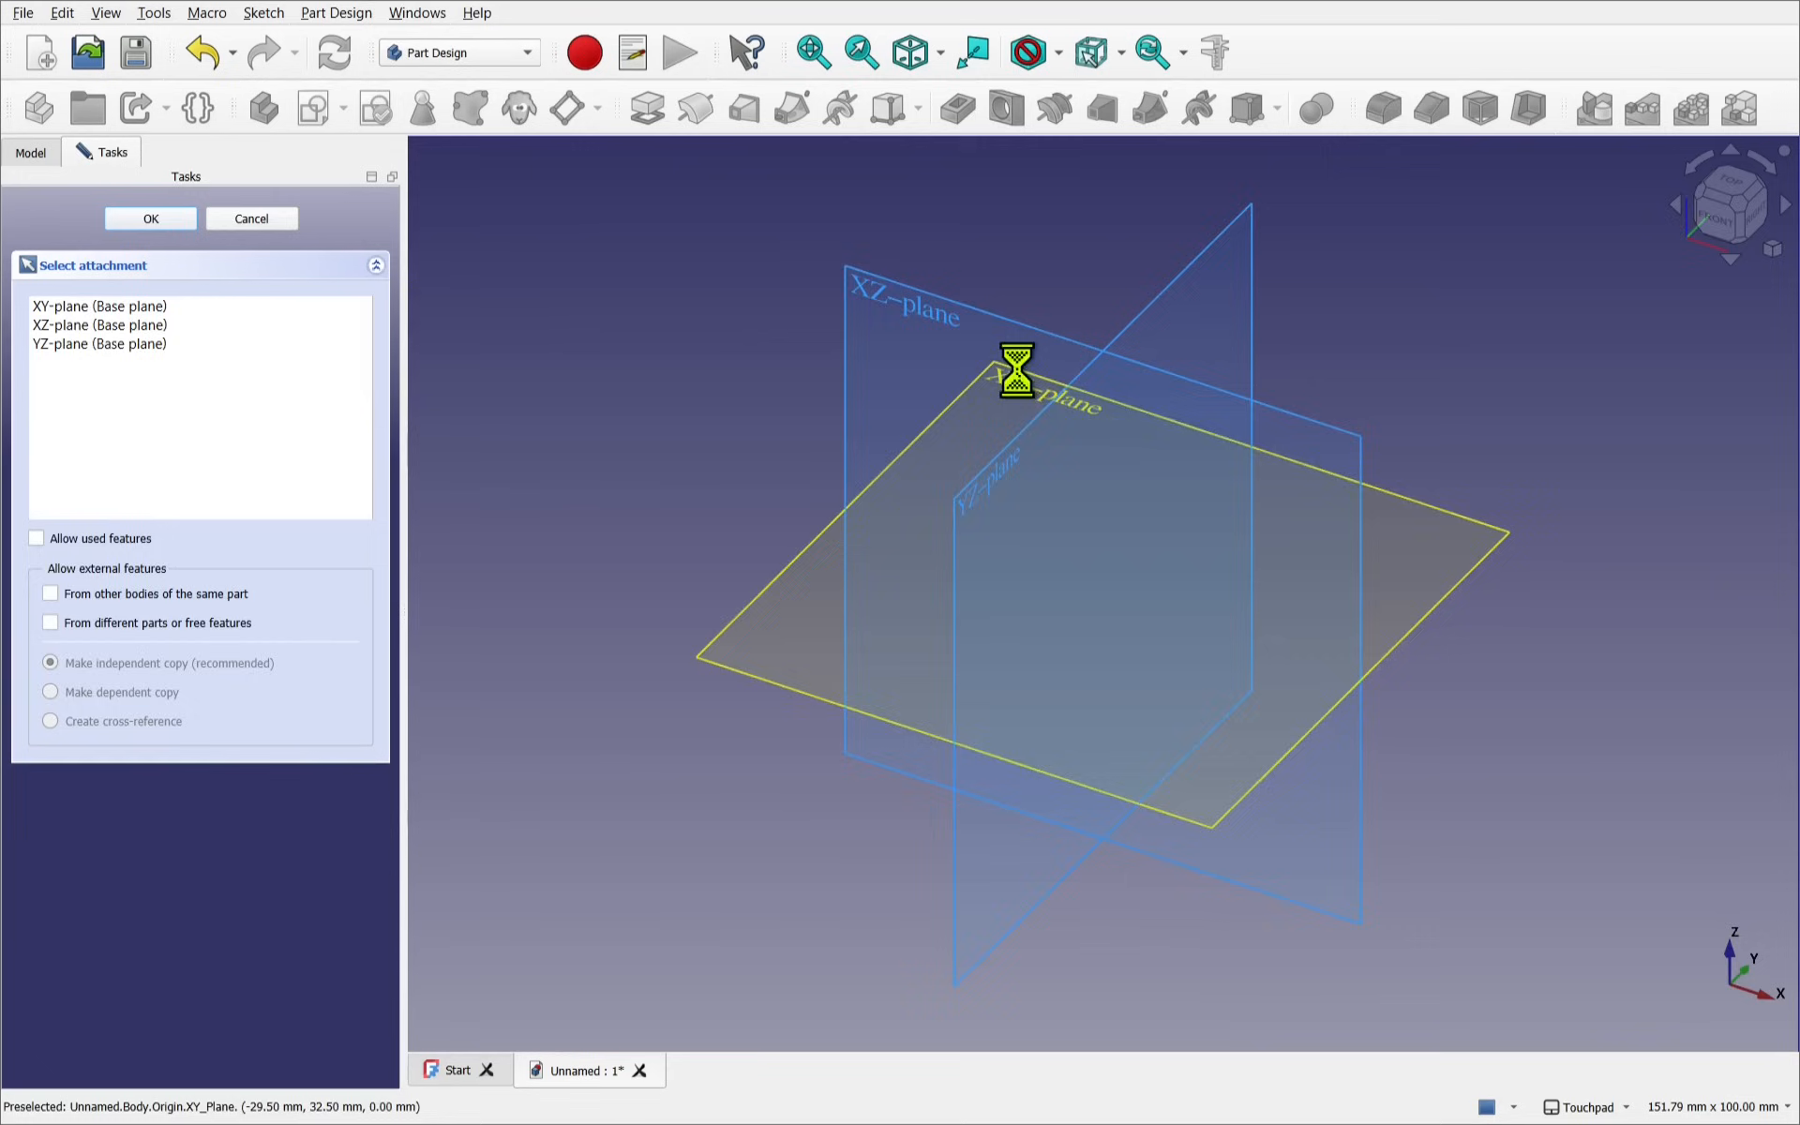
left_click(149, 218)
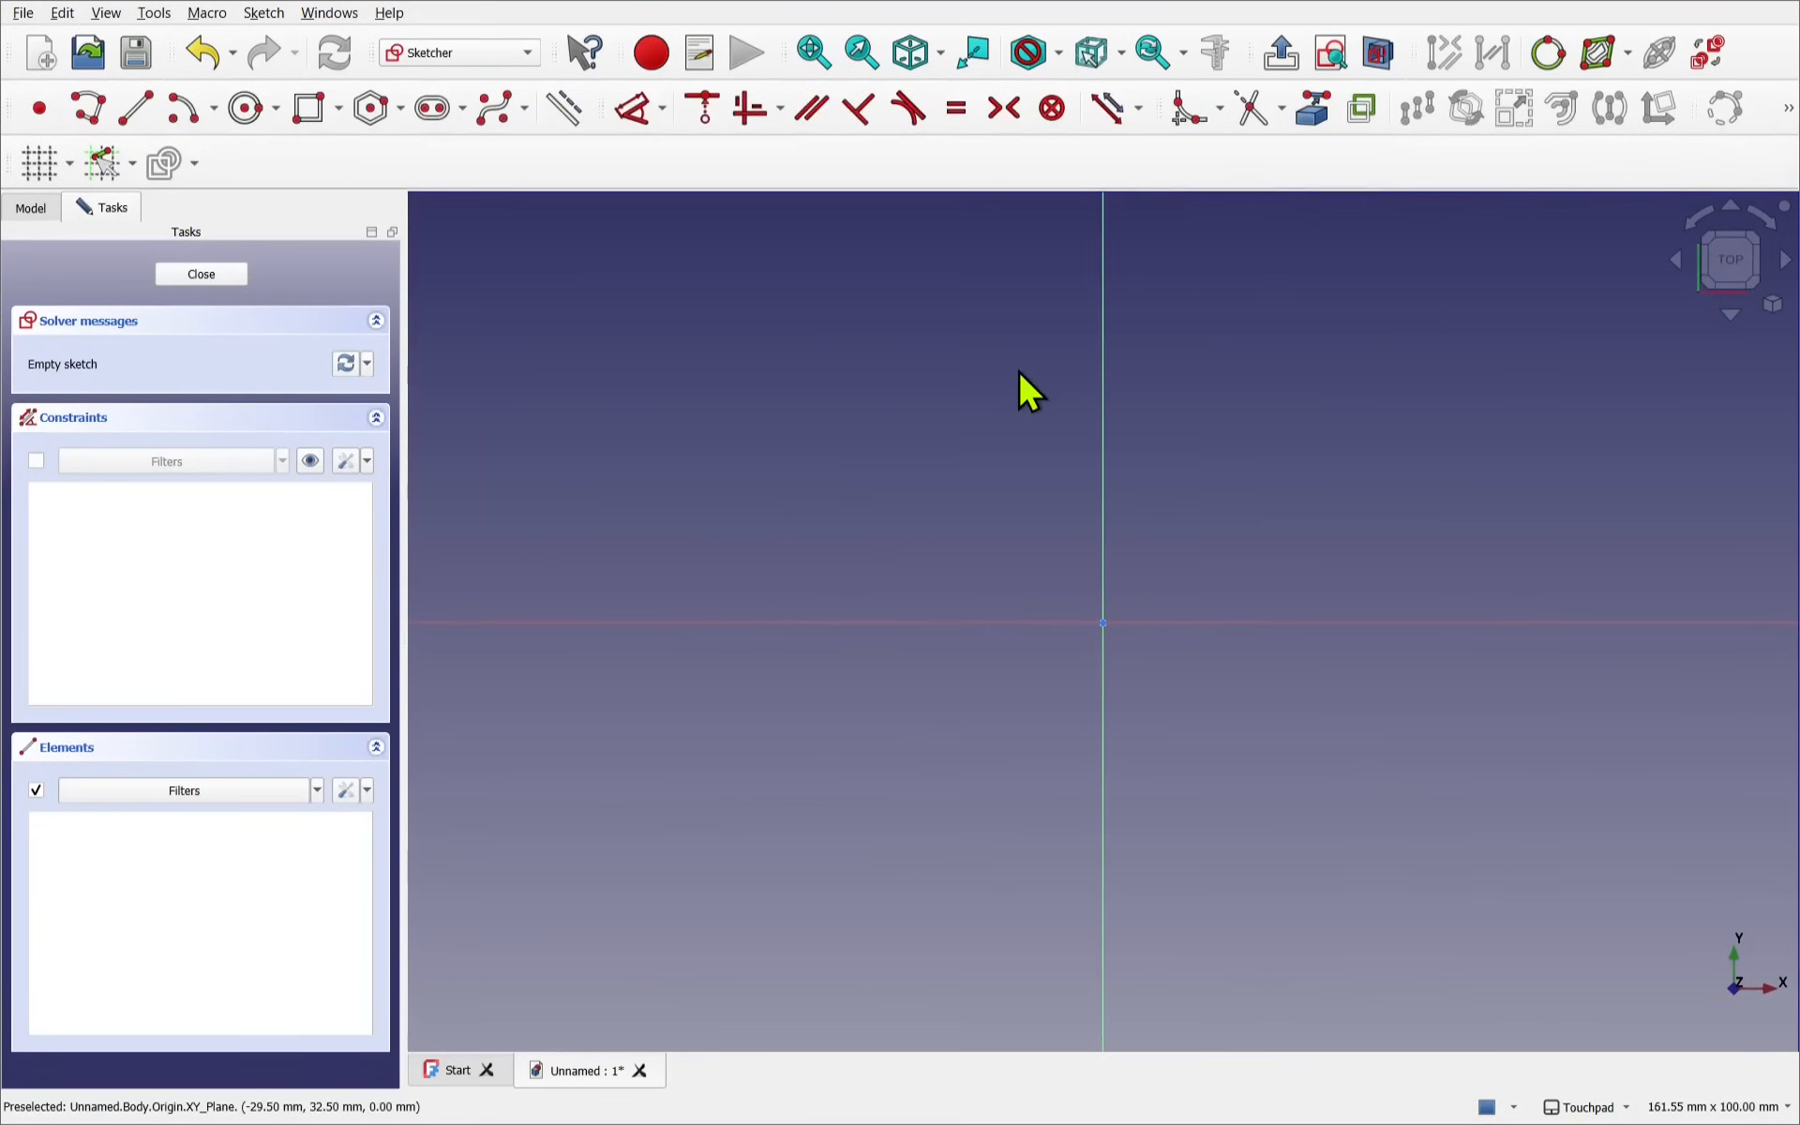
mouse_move(1008, 393)
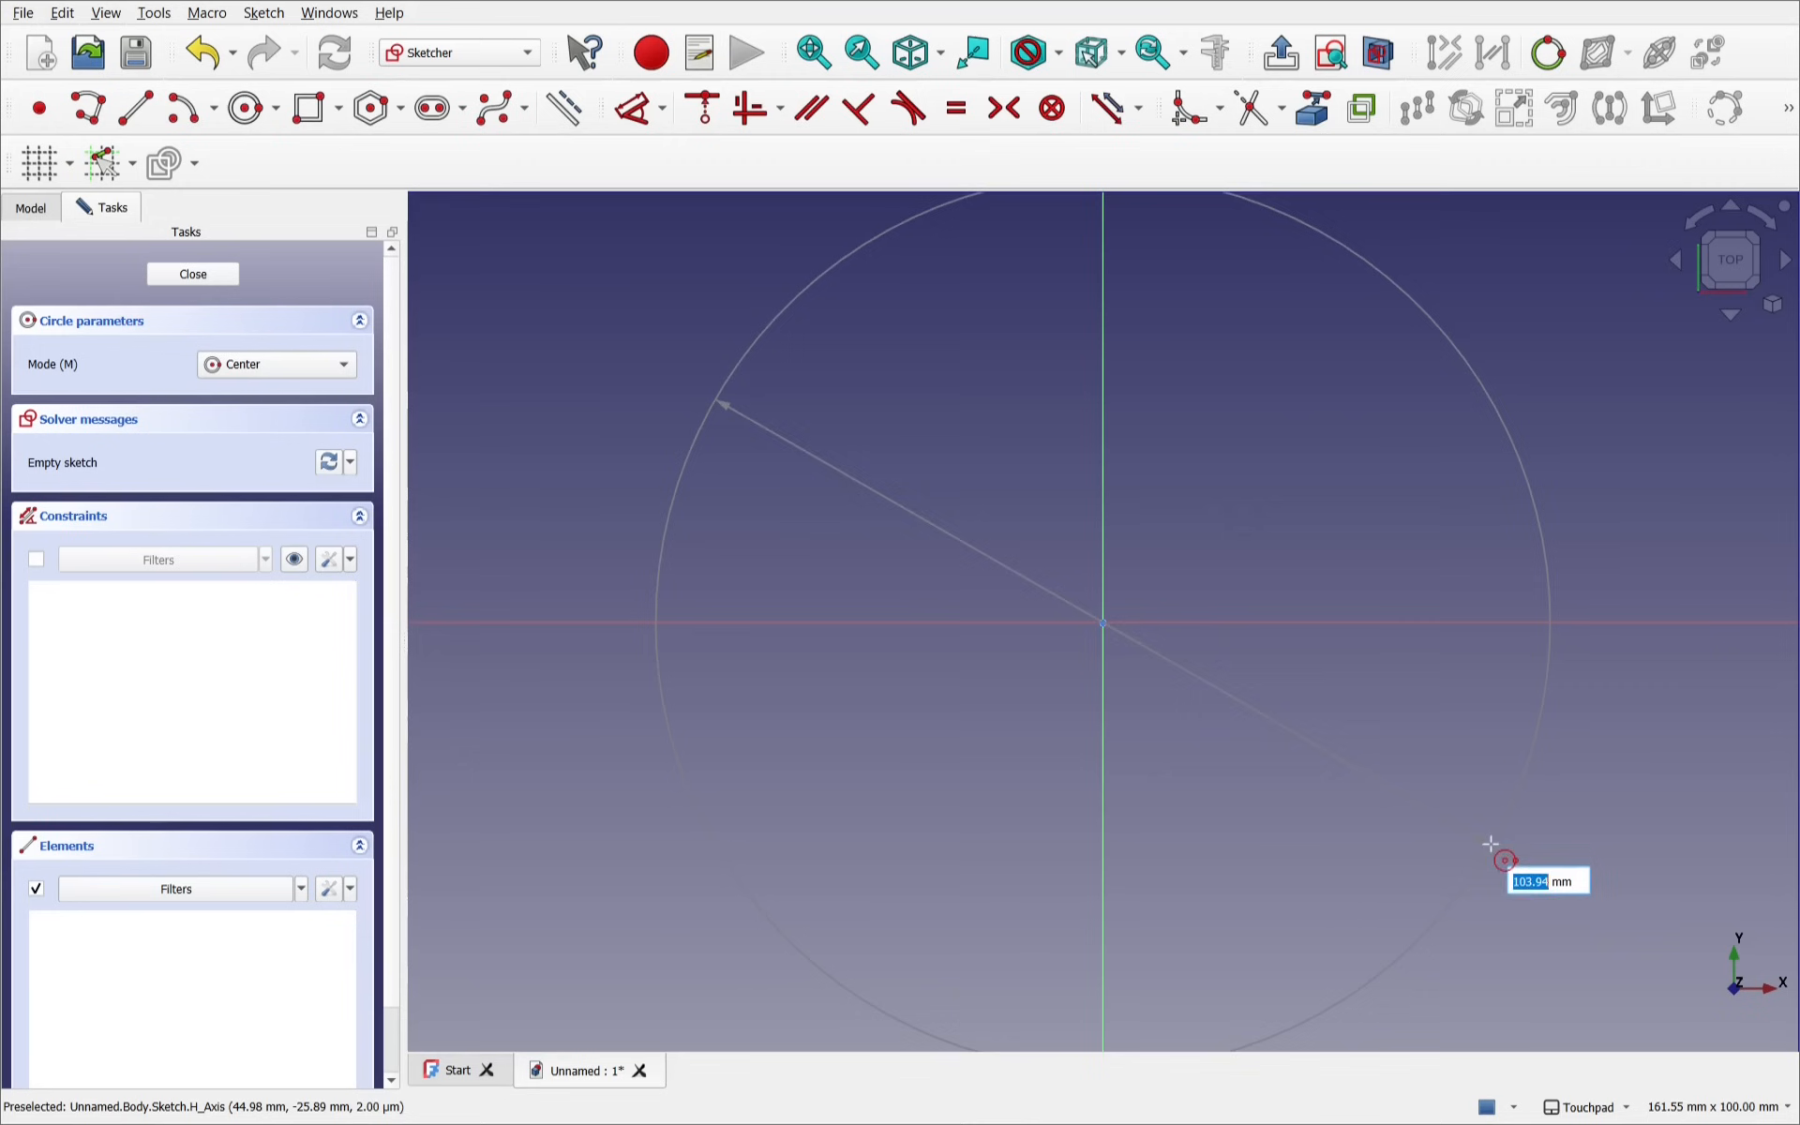
Draw two circles at the origin, constrain them to 20 mm and 100 mm, and close
left_click(1102, 624)
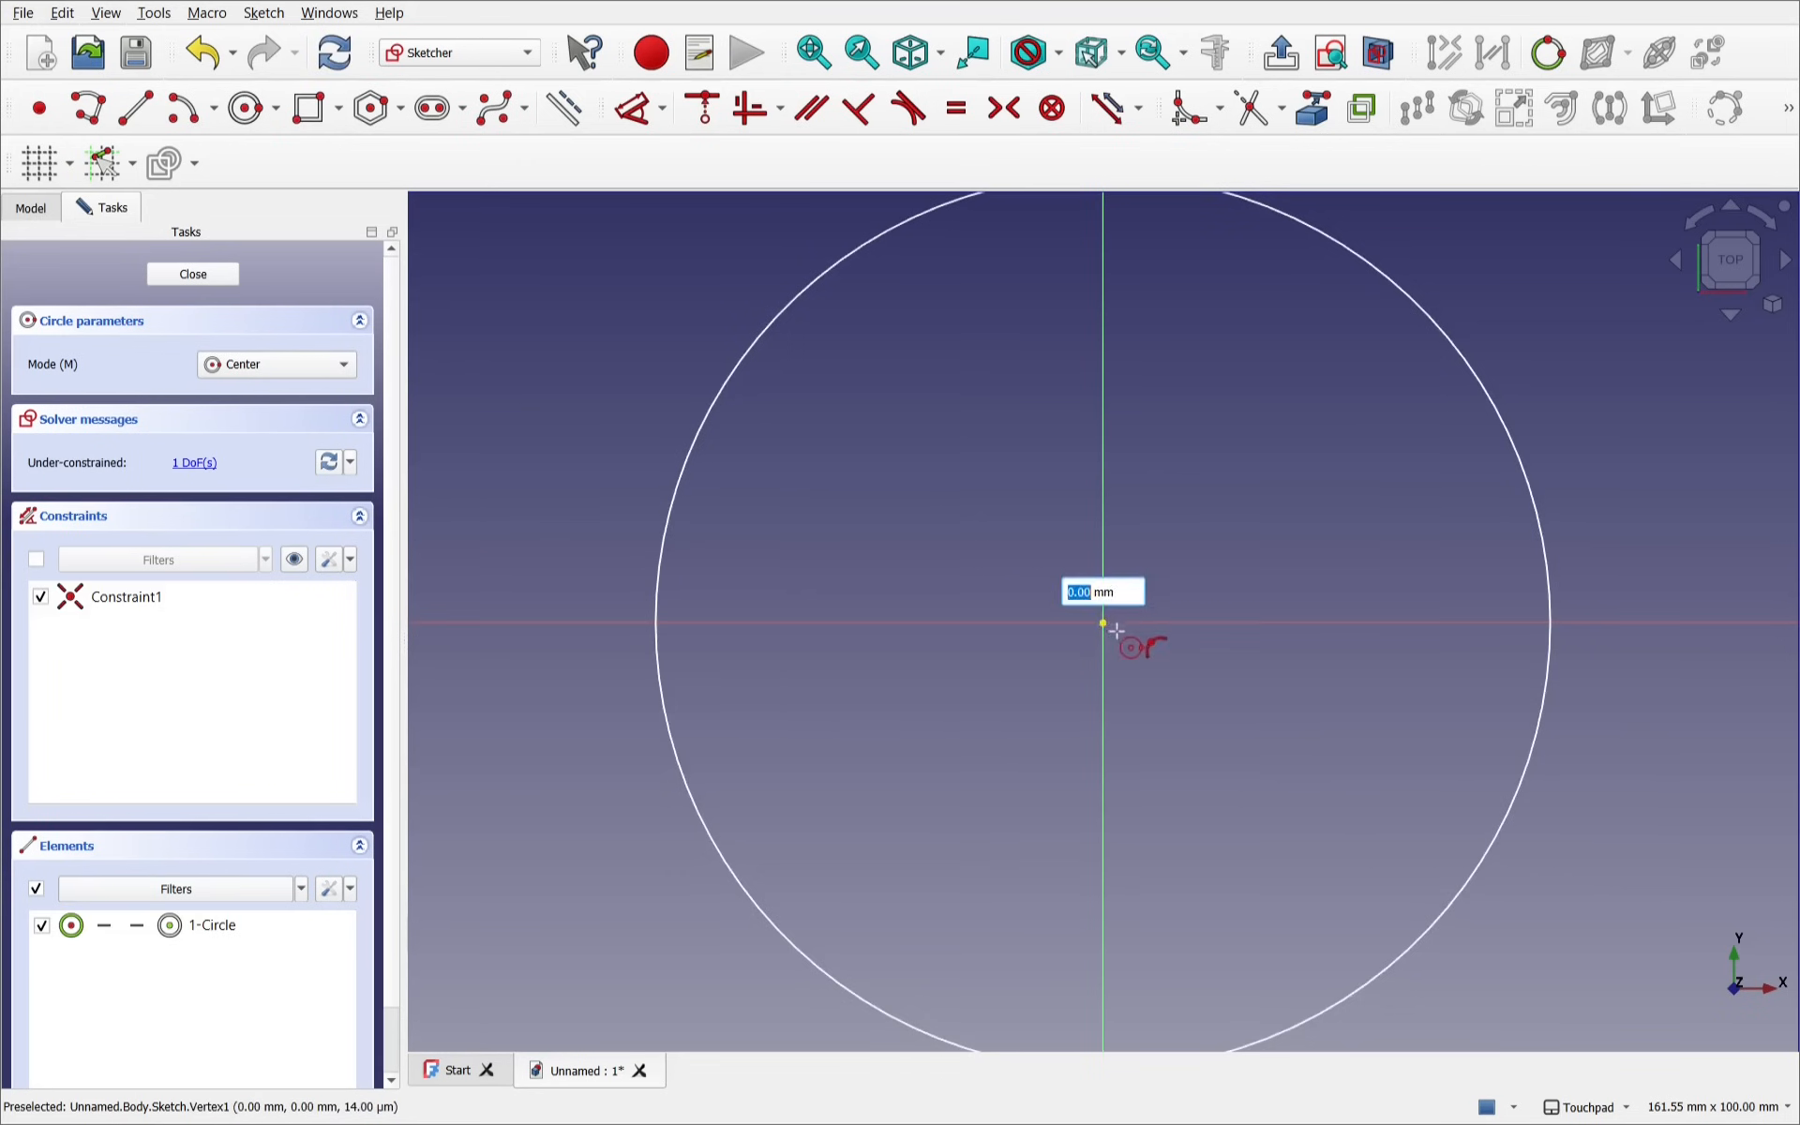
left_click(1102, 624)
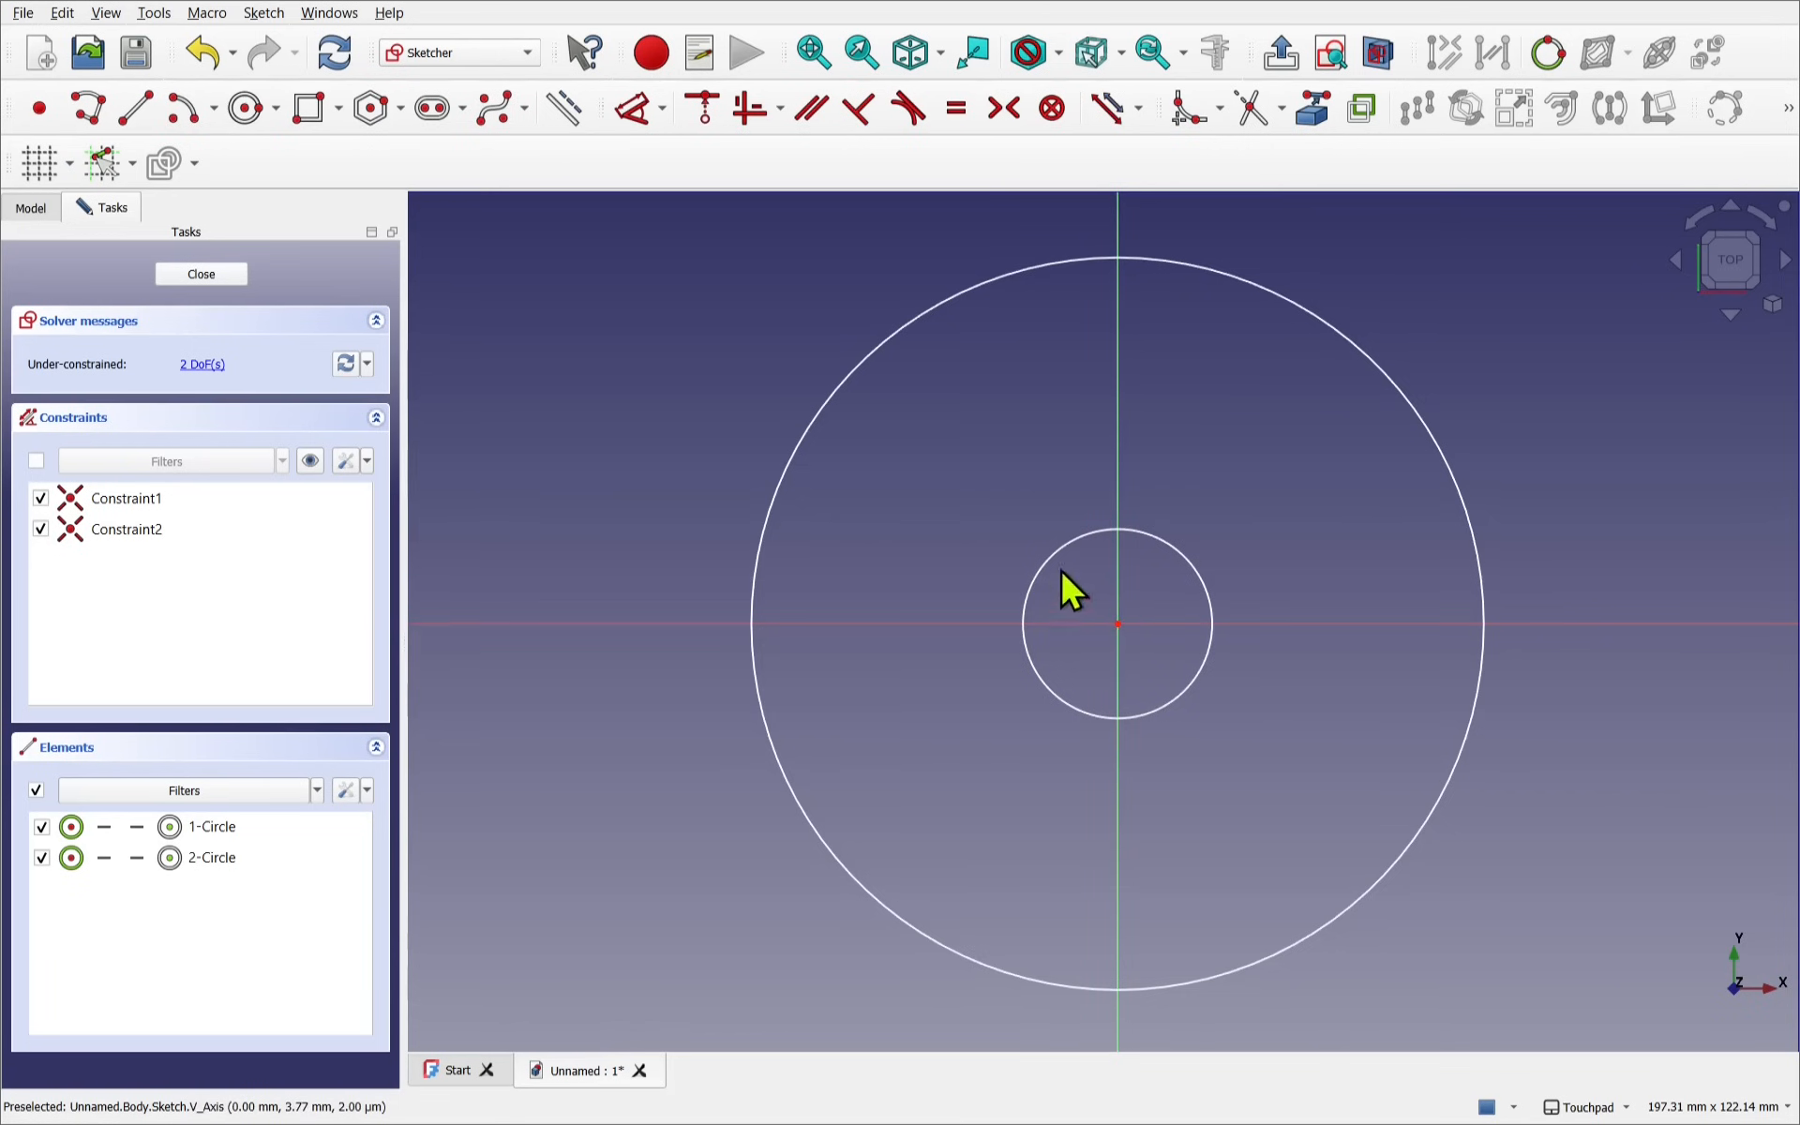
mouse_move(803, 411)
type("20")
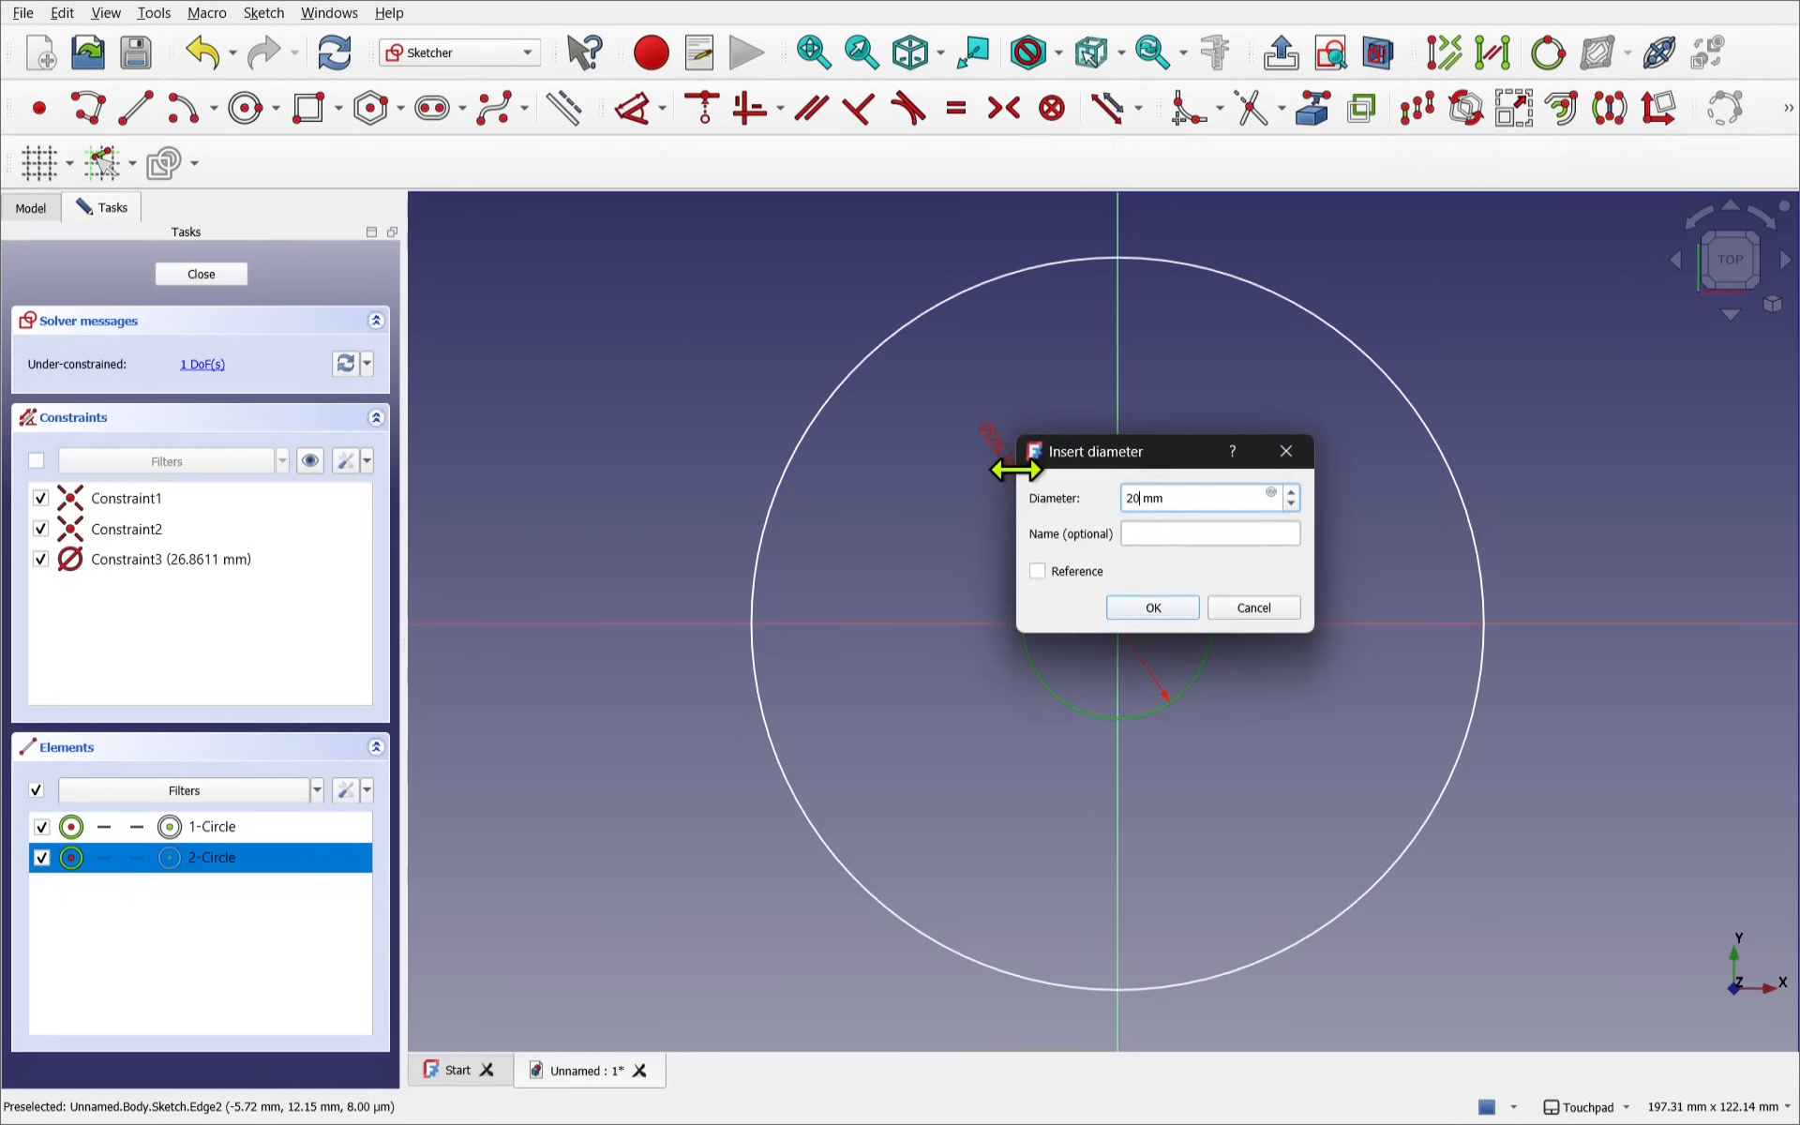
left_click(1150, 607)
type("100")
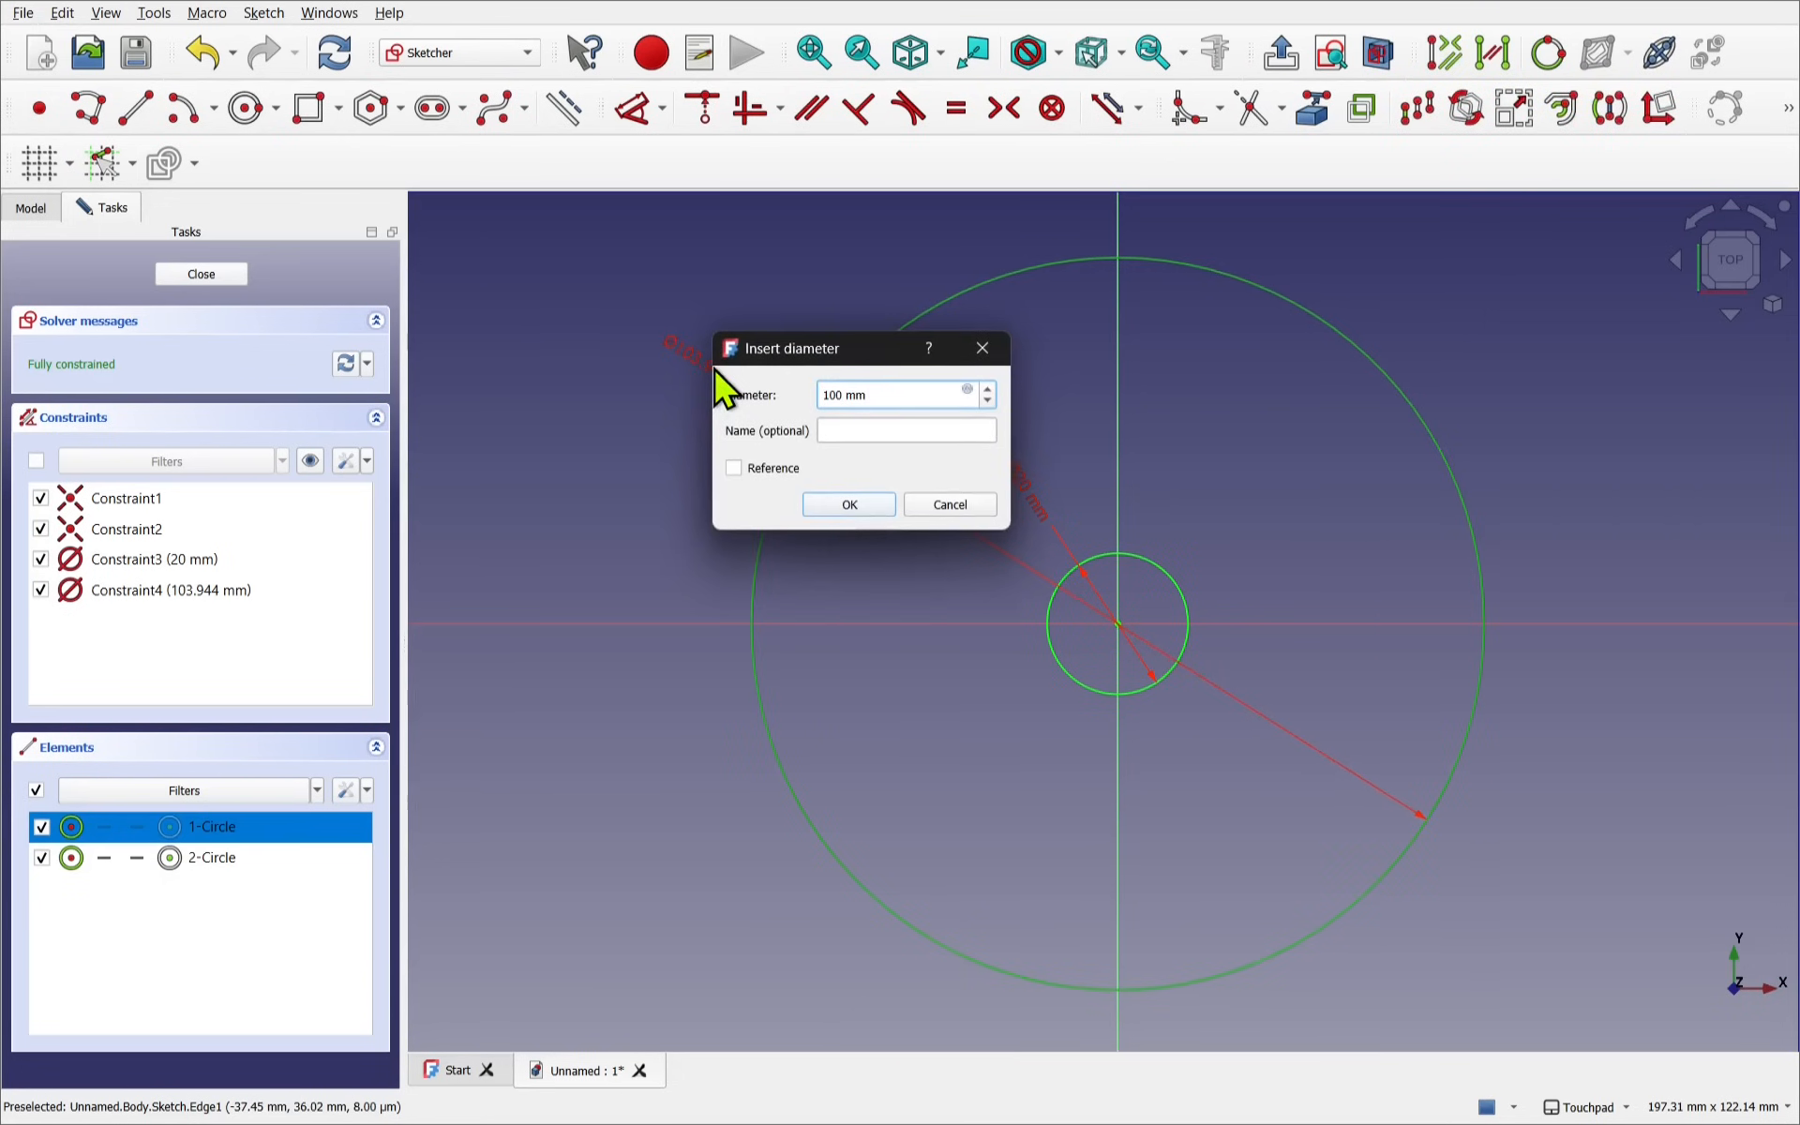
left_click(848, 504)
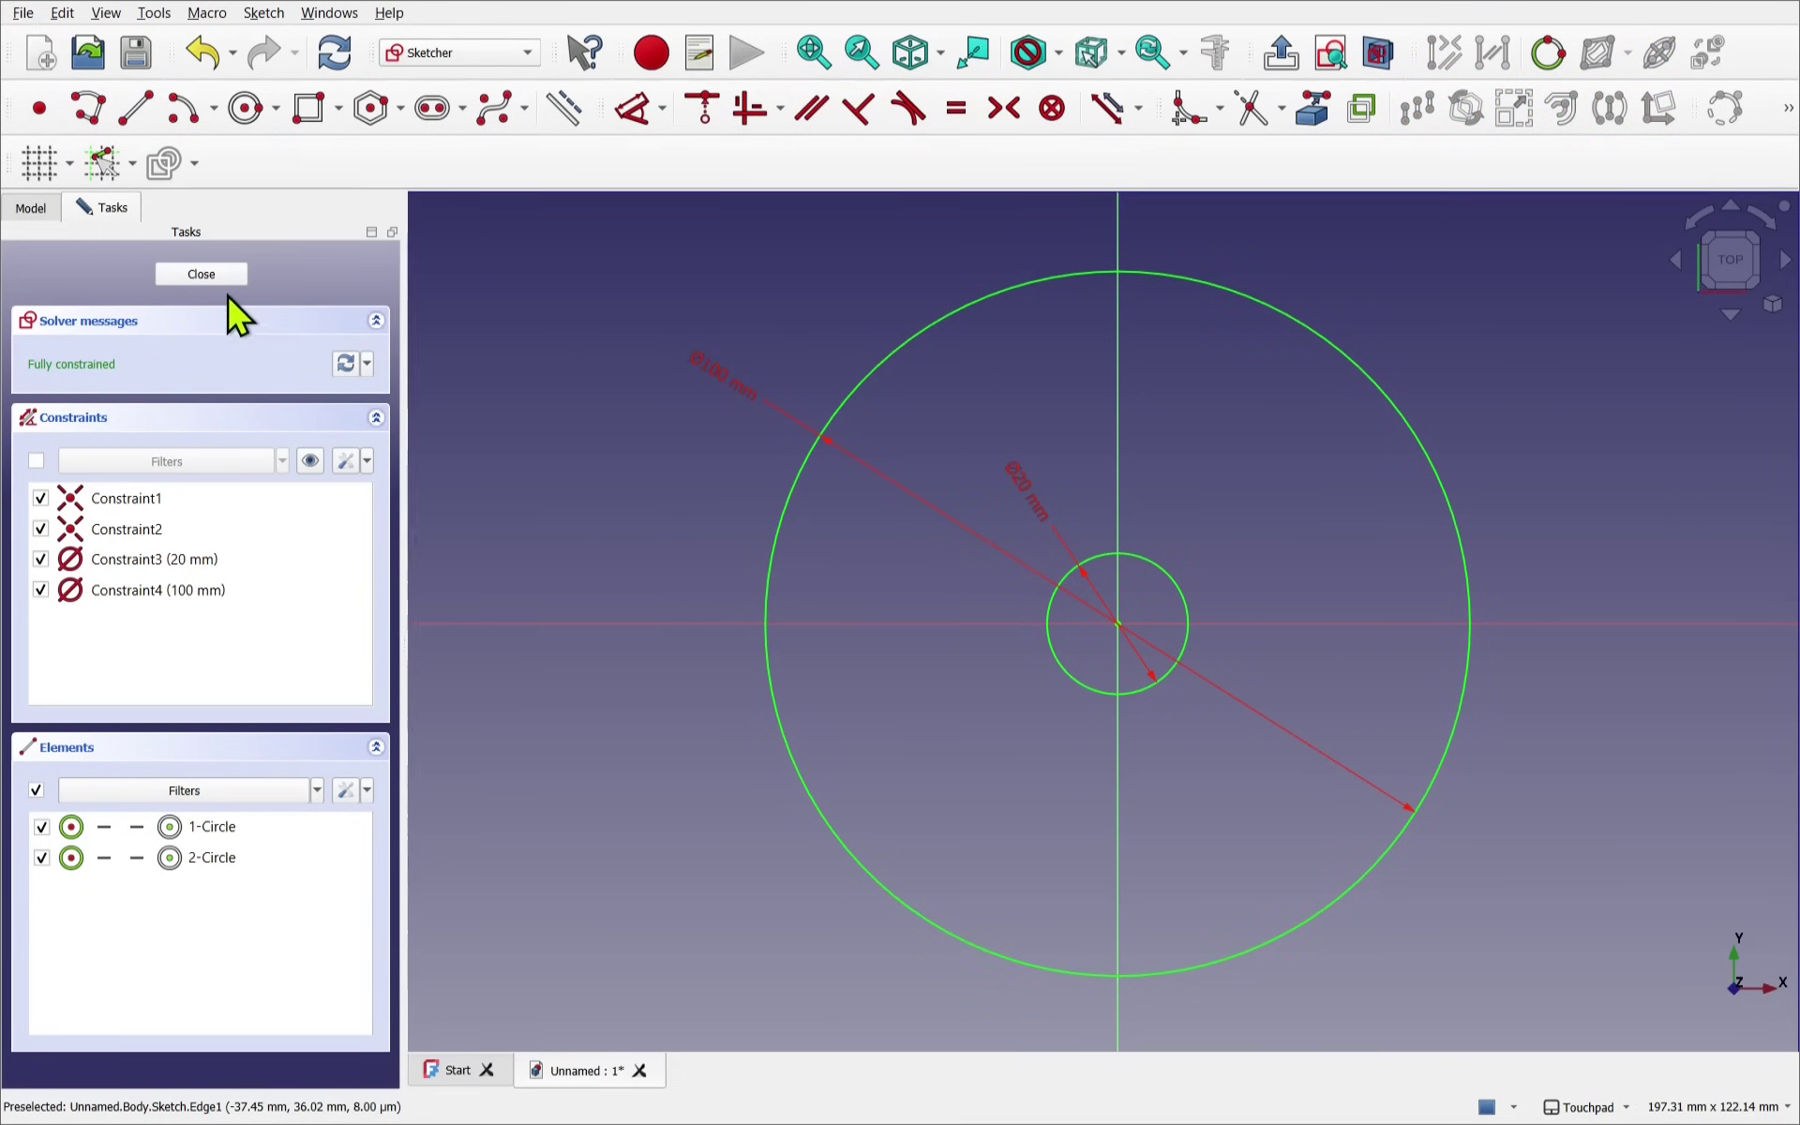
left_click(200, 272)
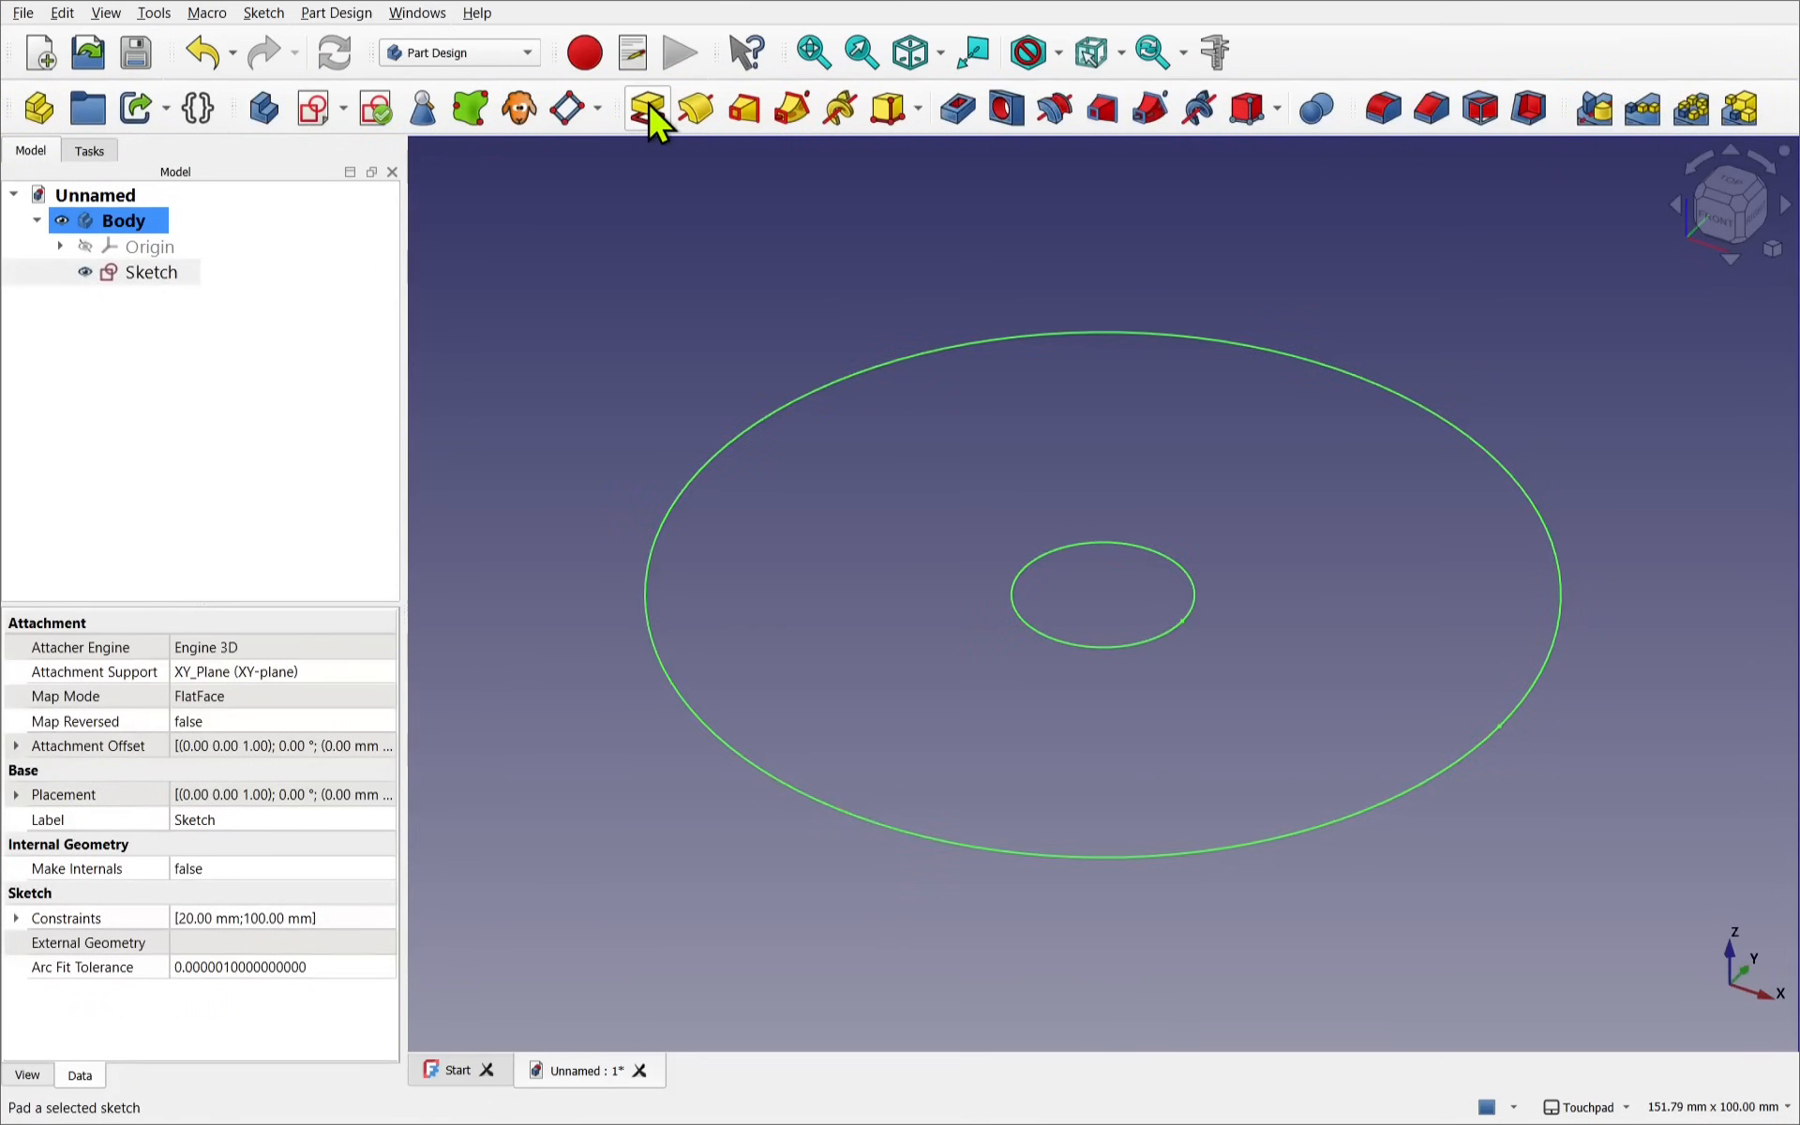
Pad the two-circle sketch to a 2 mm thickness
left_click(645, 107)
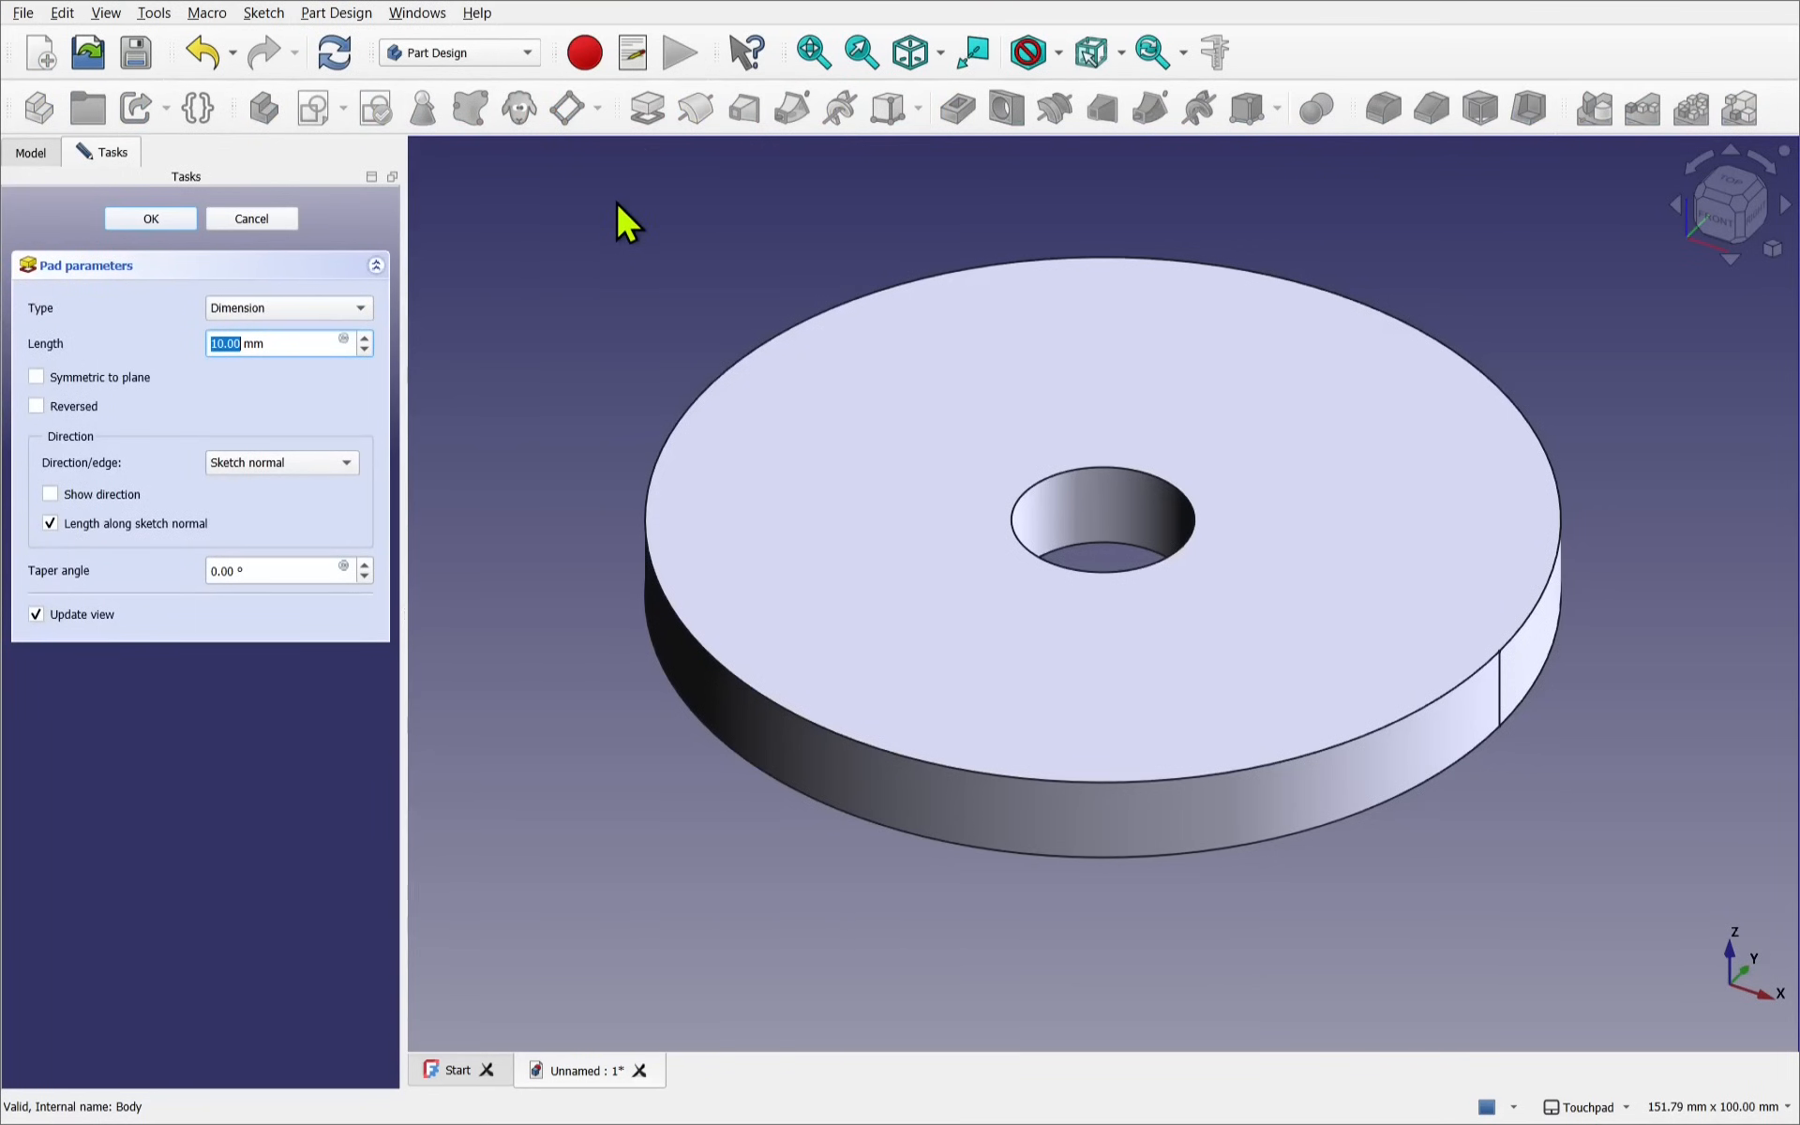
type("2 mm")
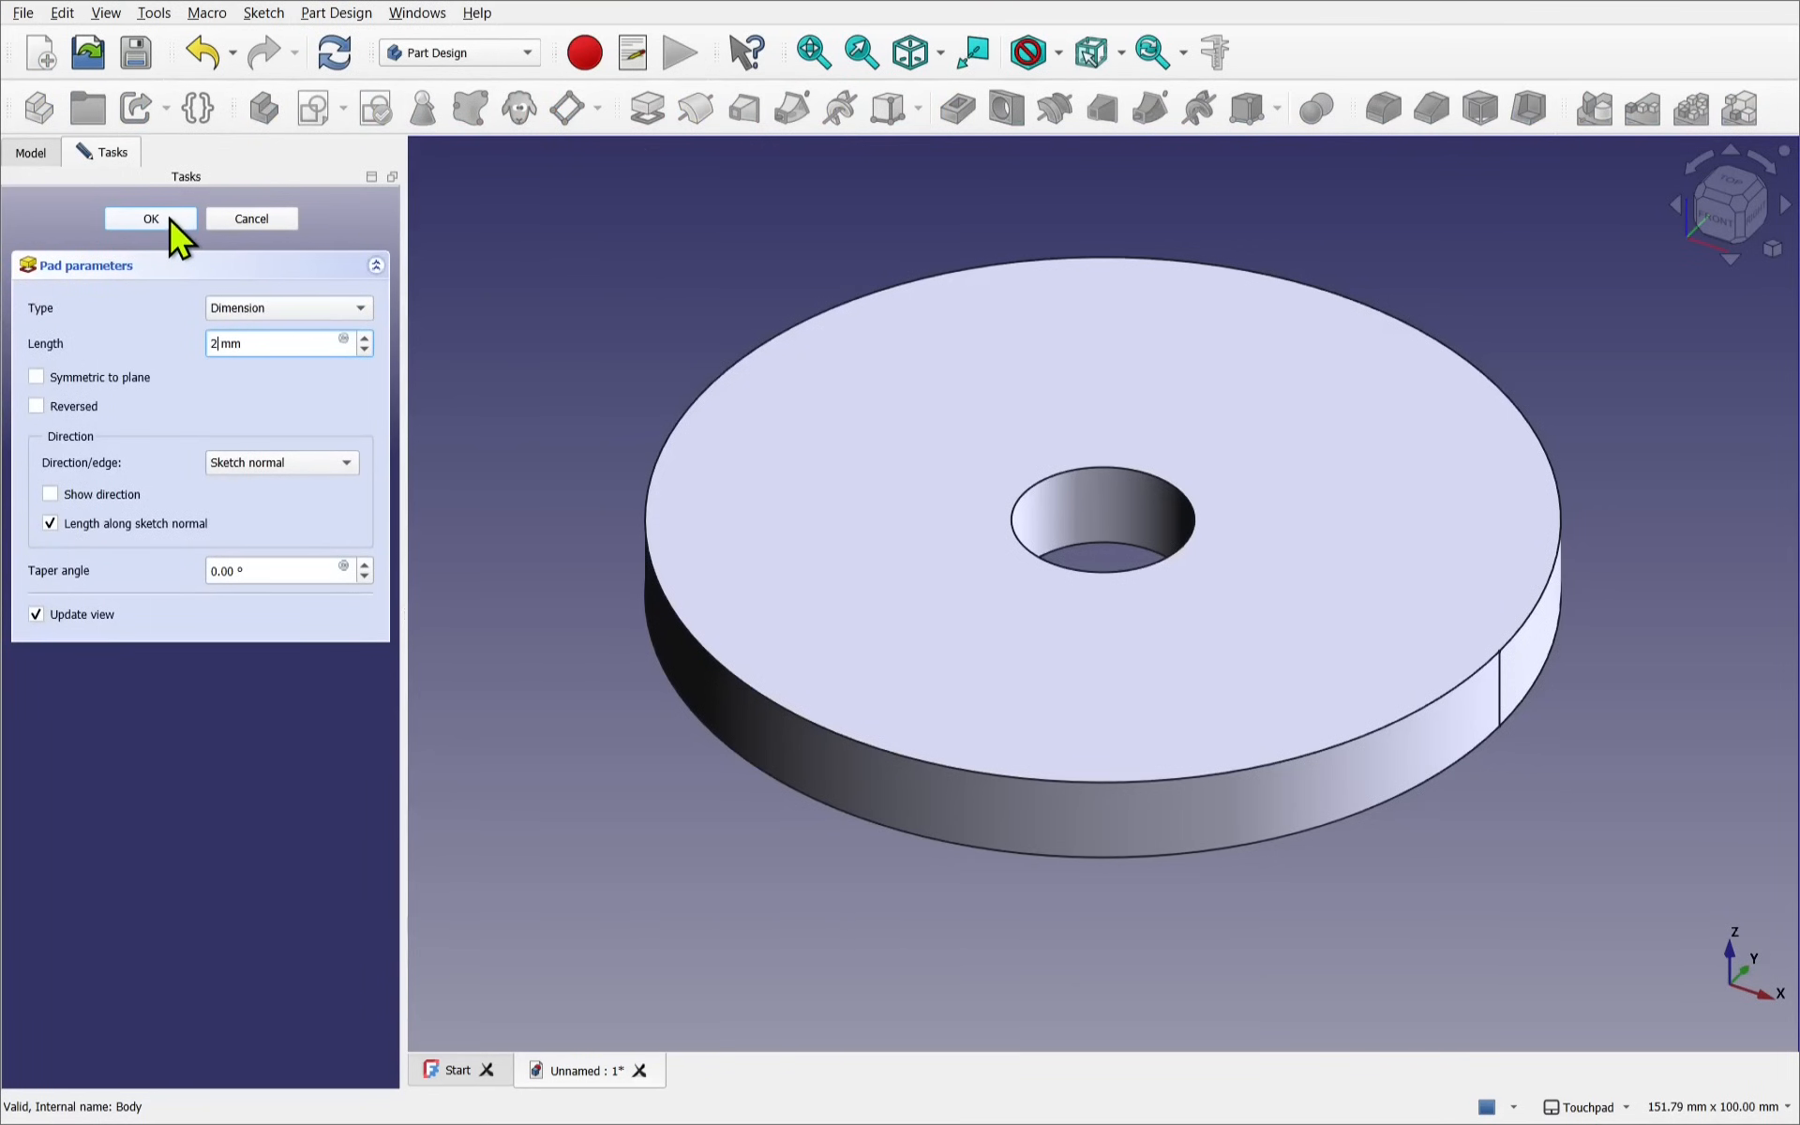
left_click(150, 218)
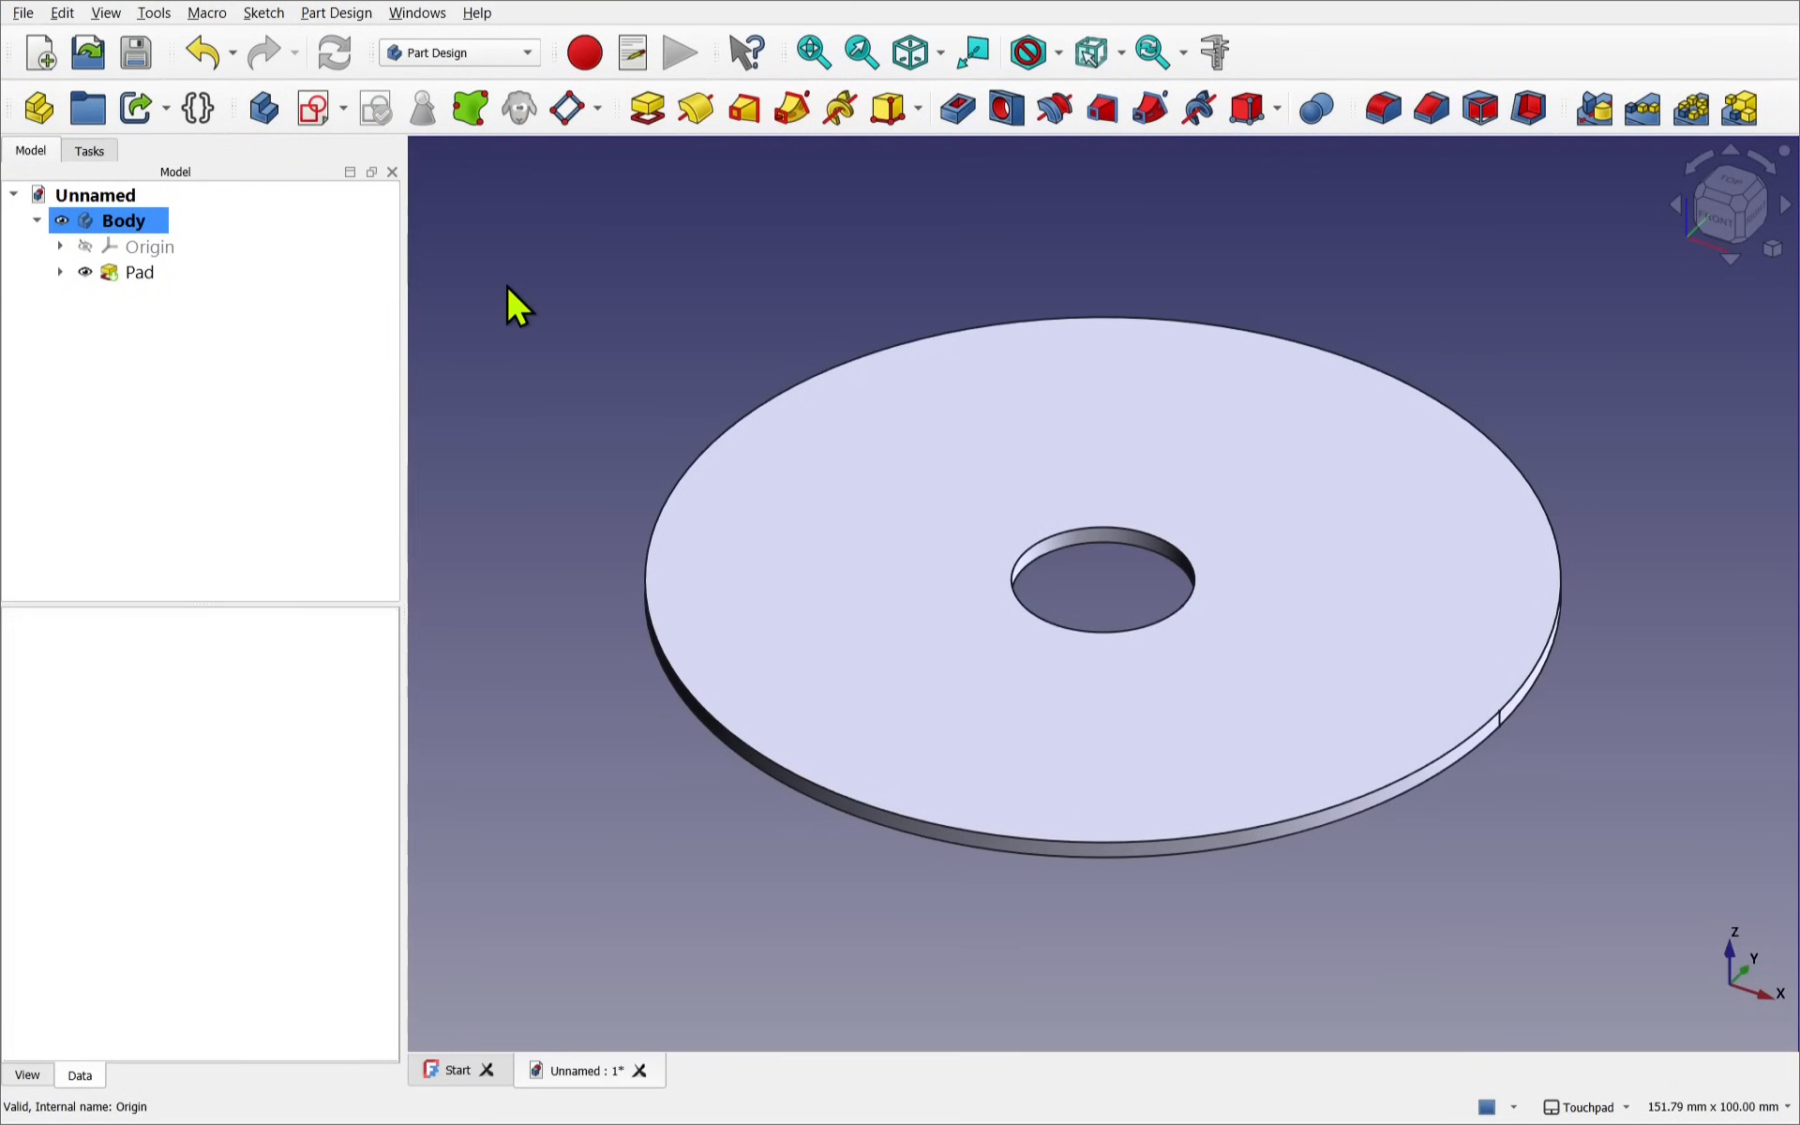
mouse_move(848, 537)
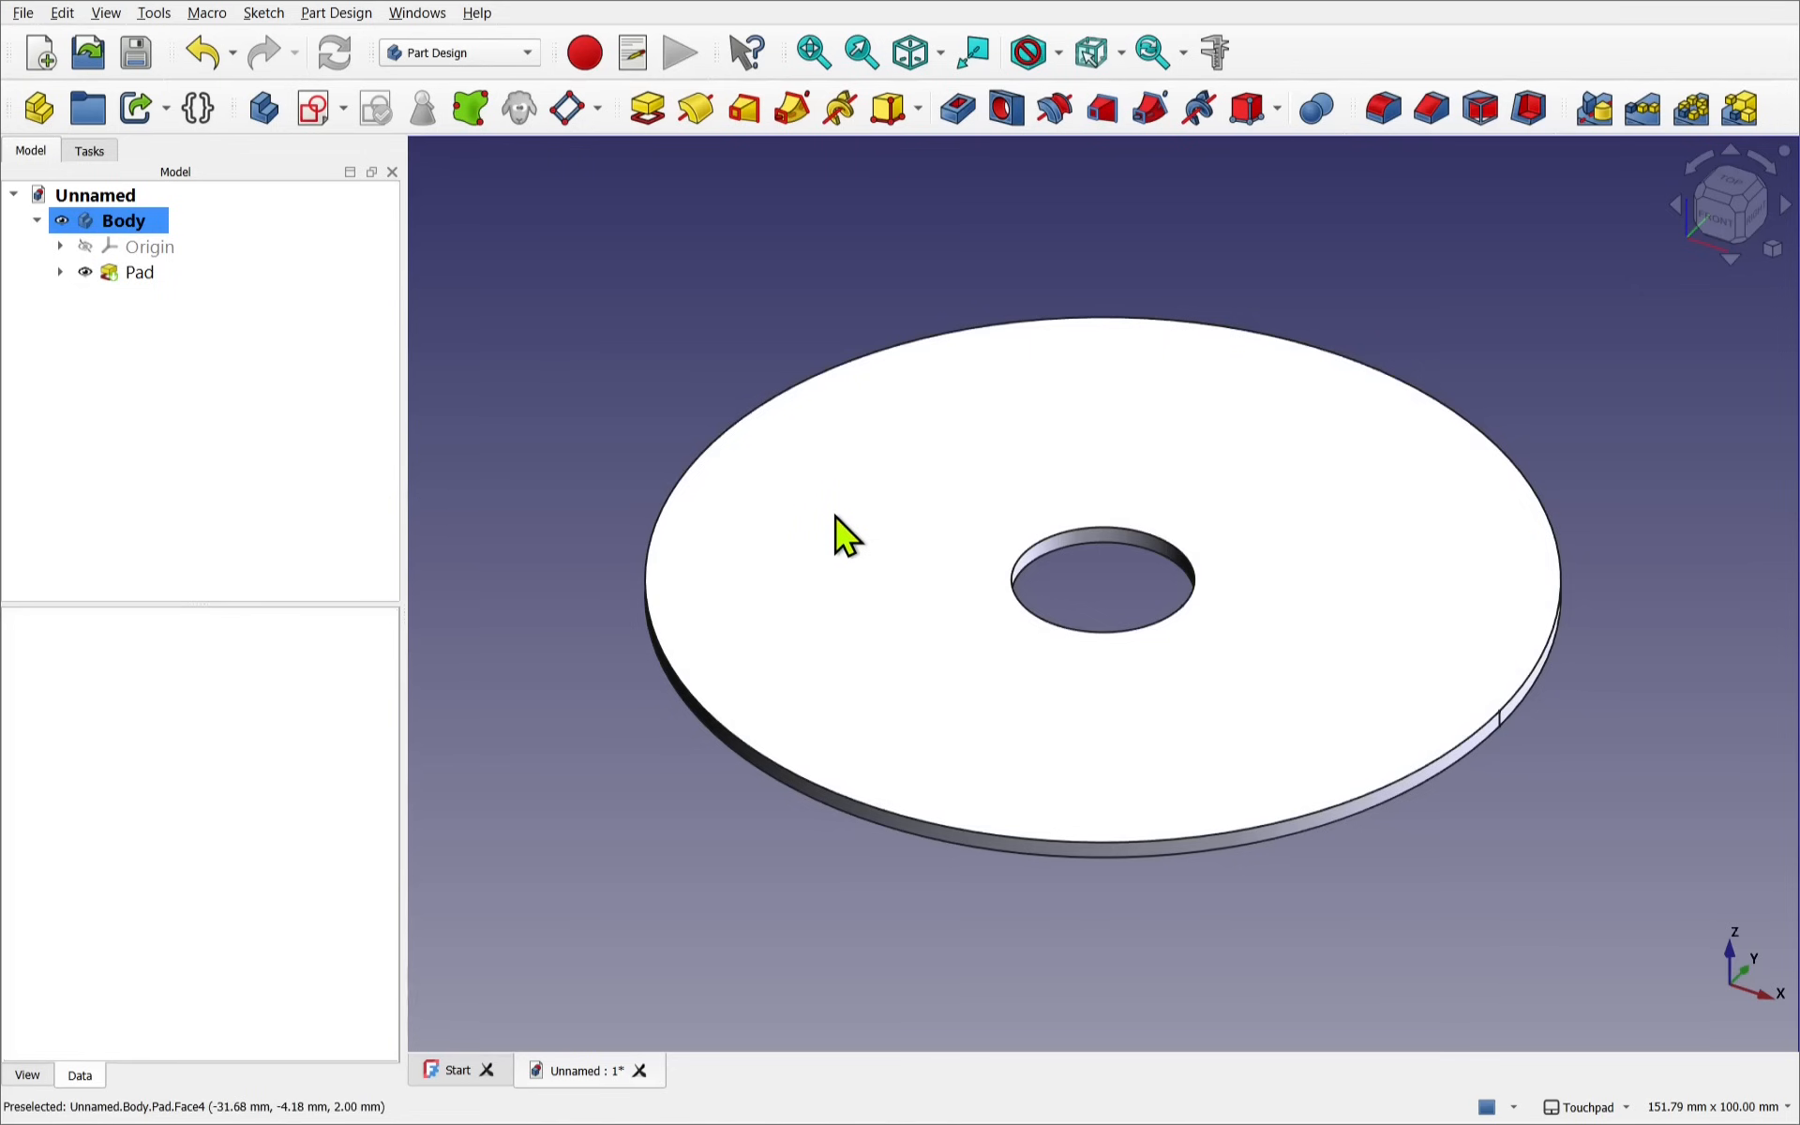
mouse_move(864, 496)
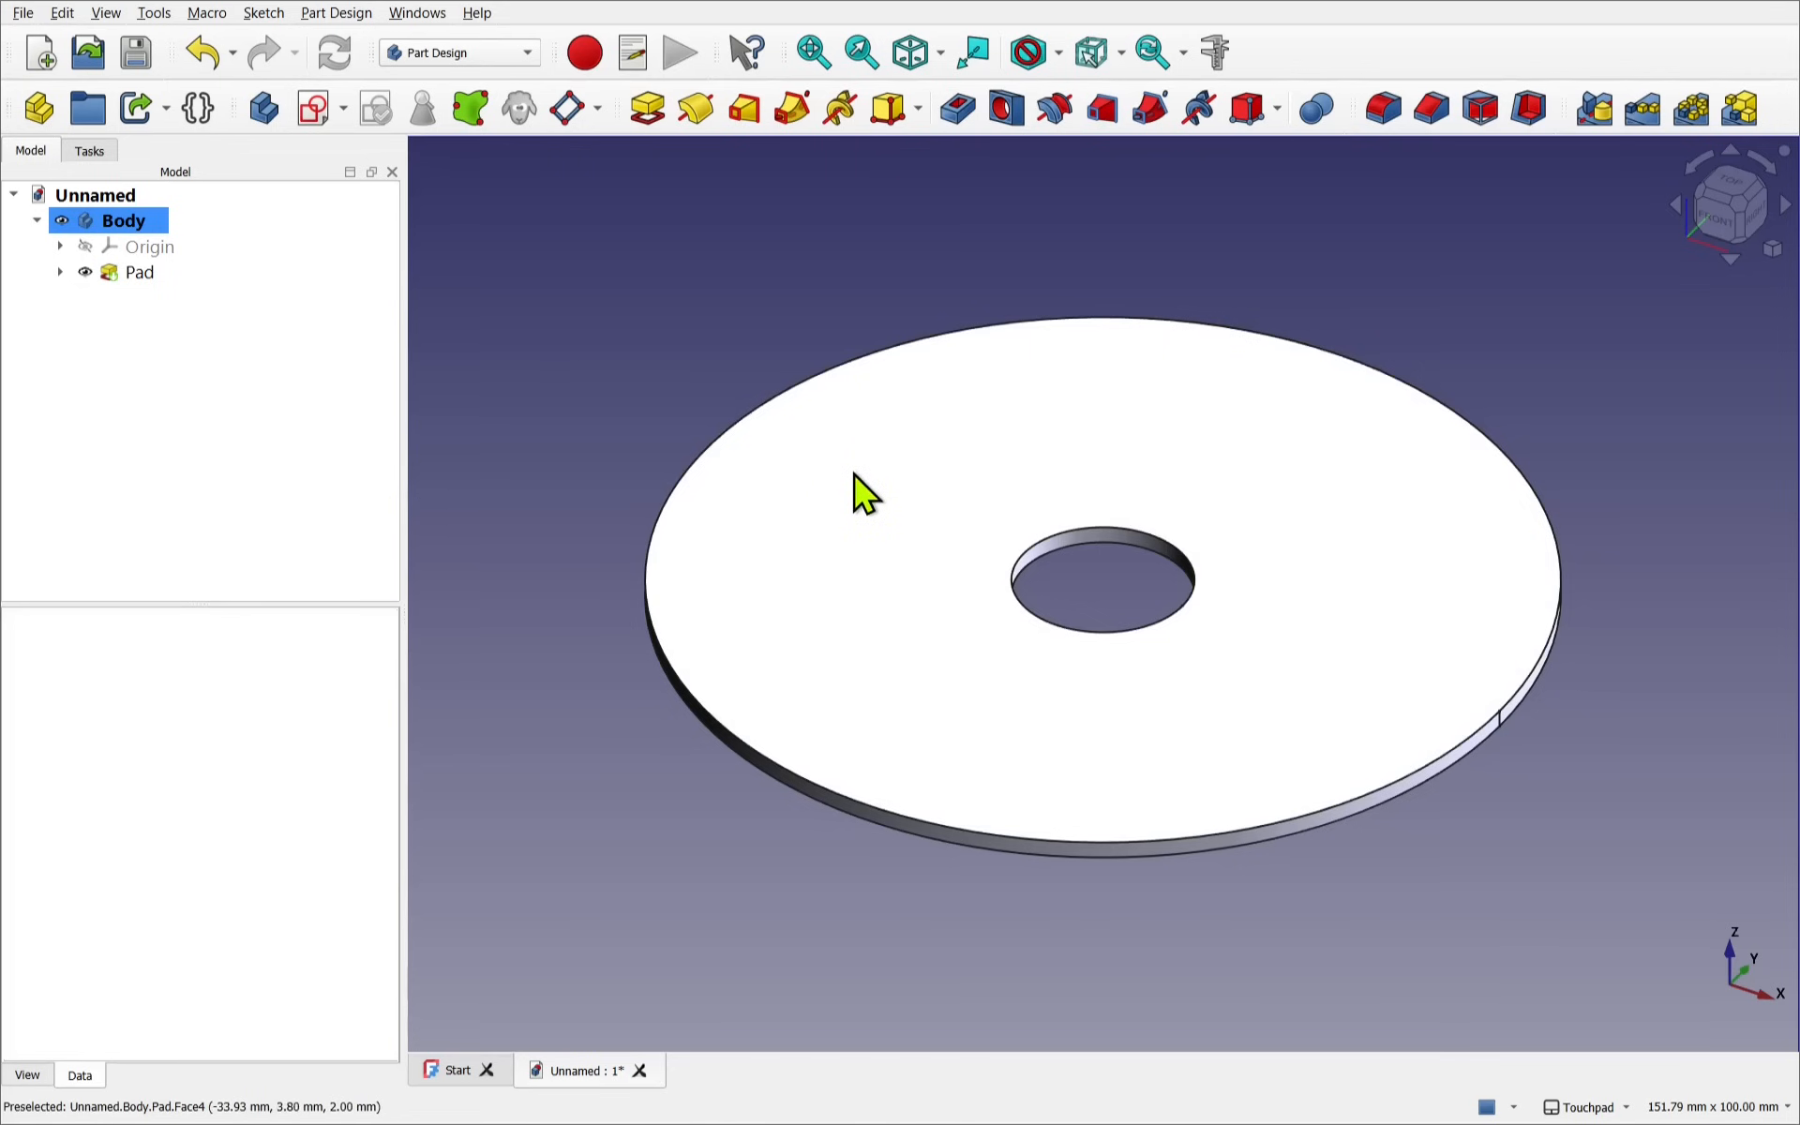
mouse_move(1246, 439)
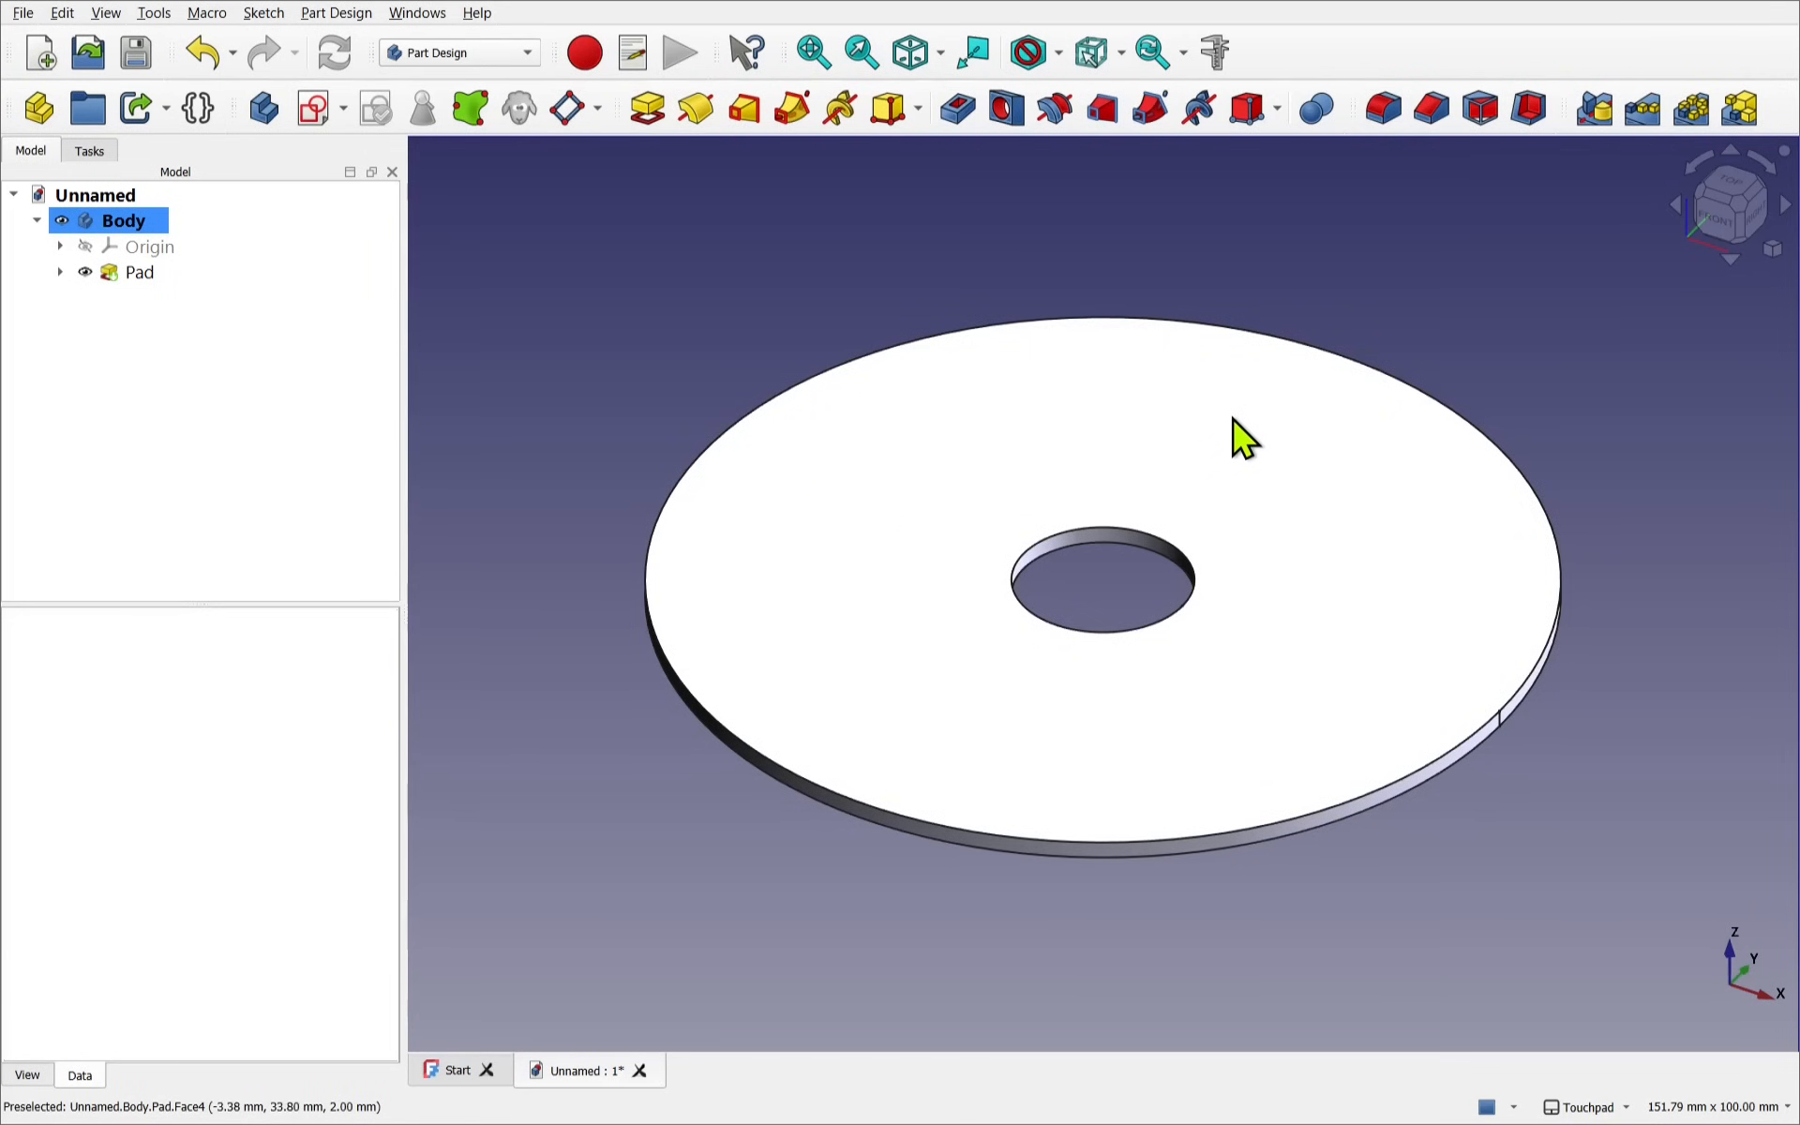
mouse_move(1154, 487)
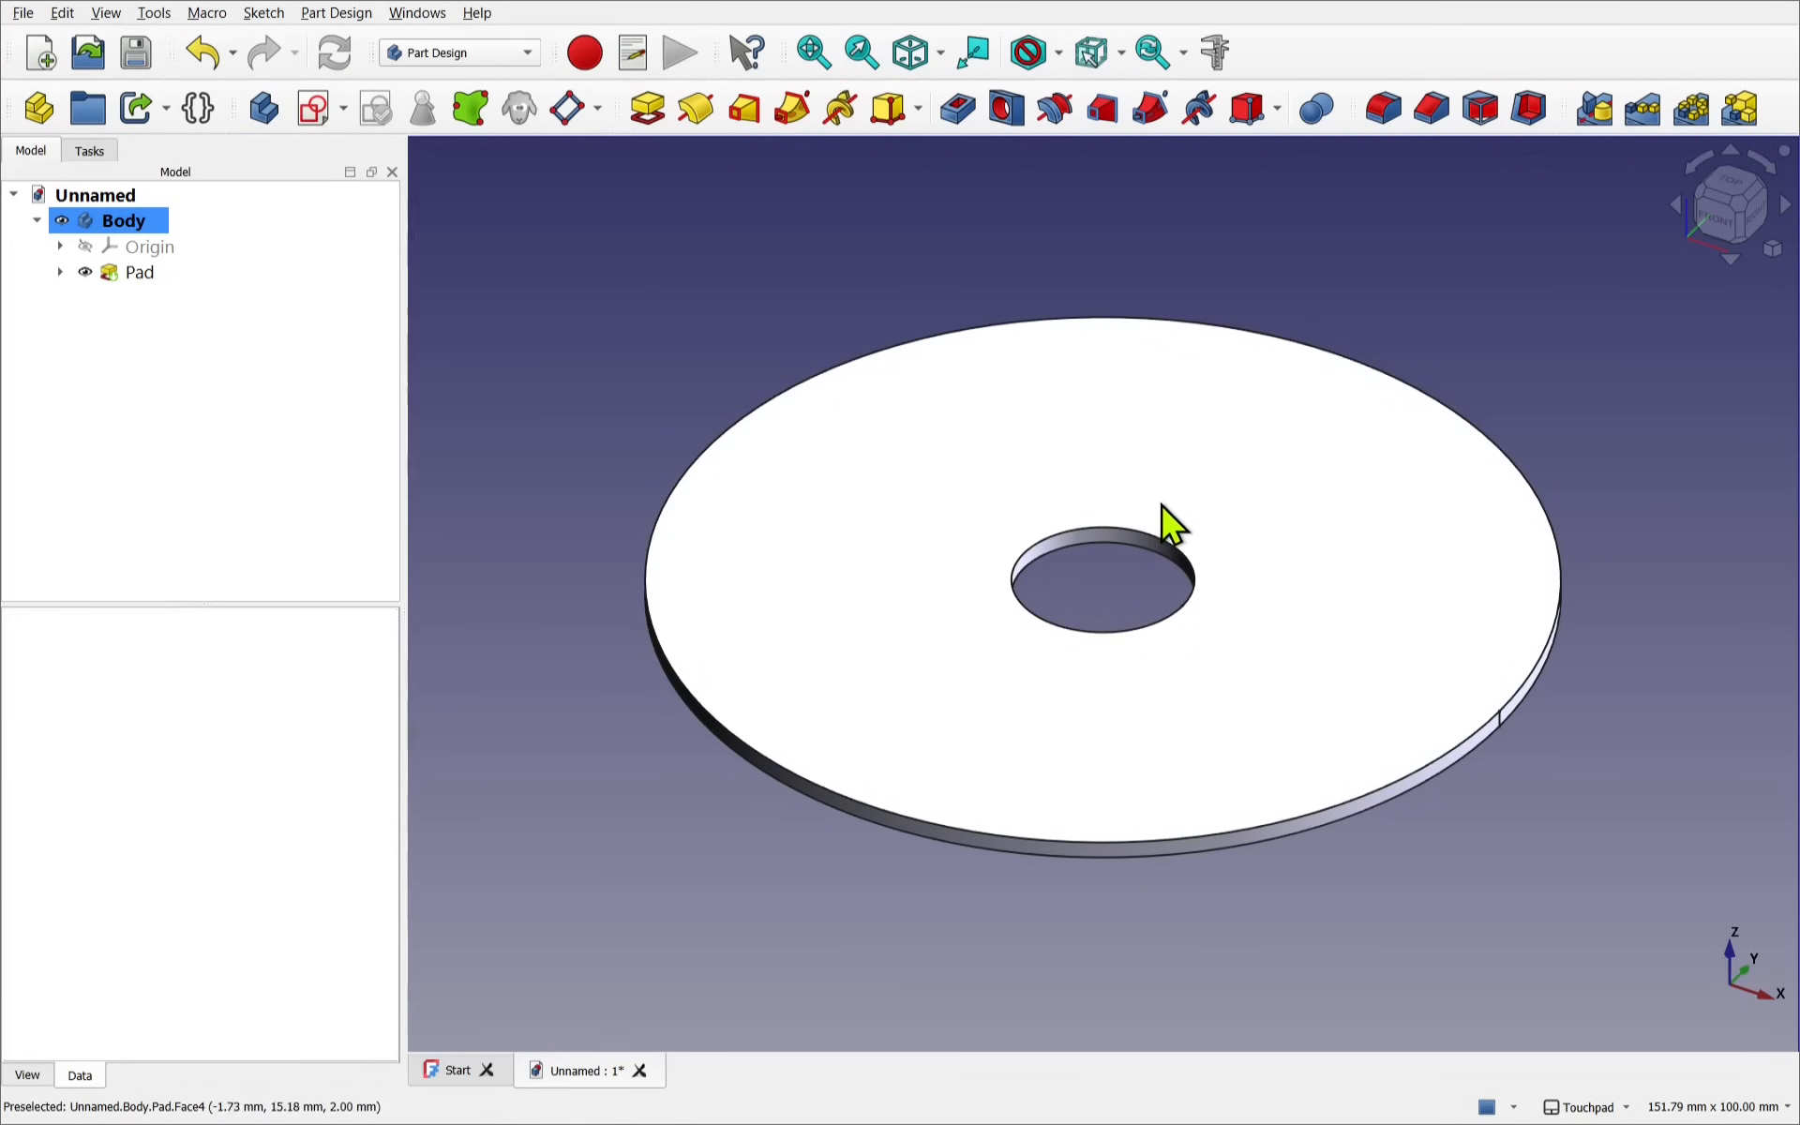
mouse_move(1285, 403)
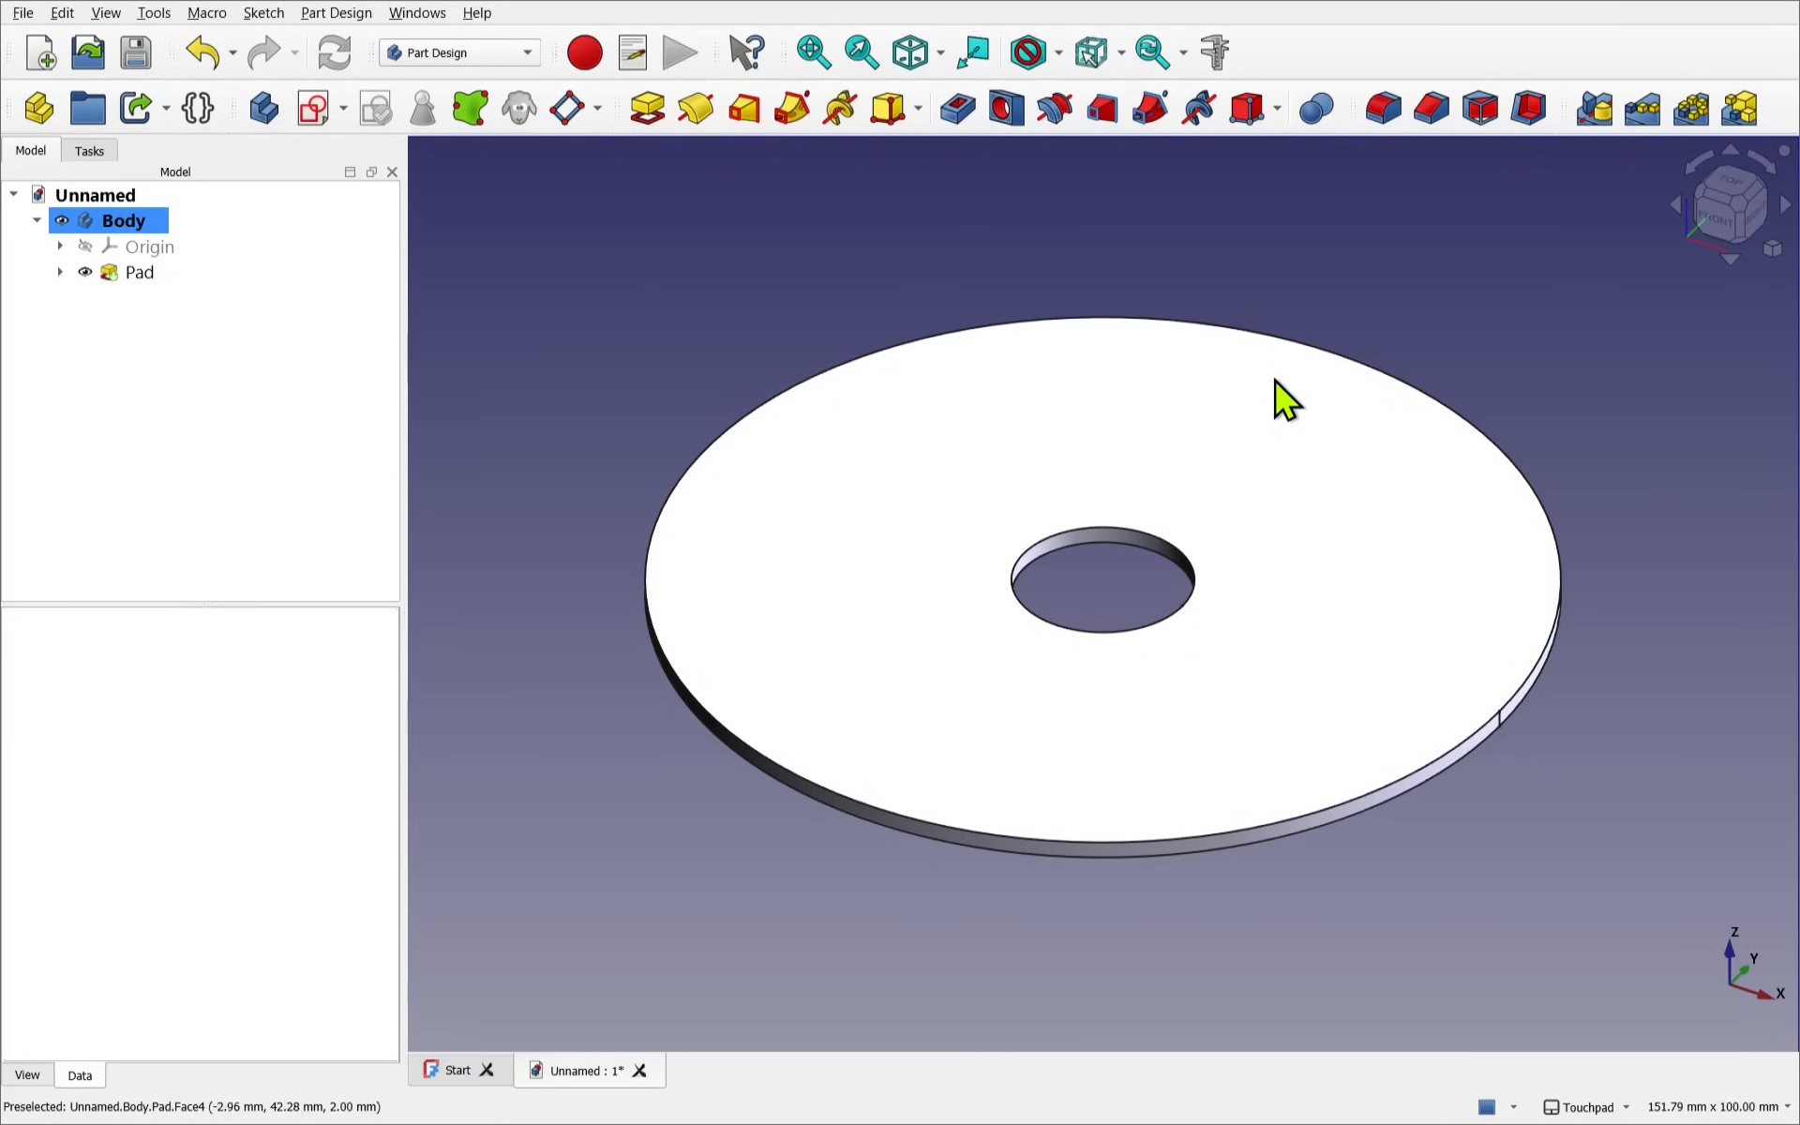
mouse_move(1280, 563)
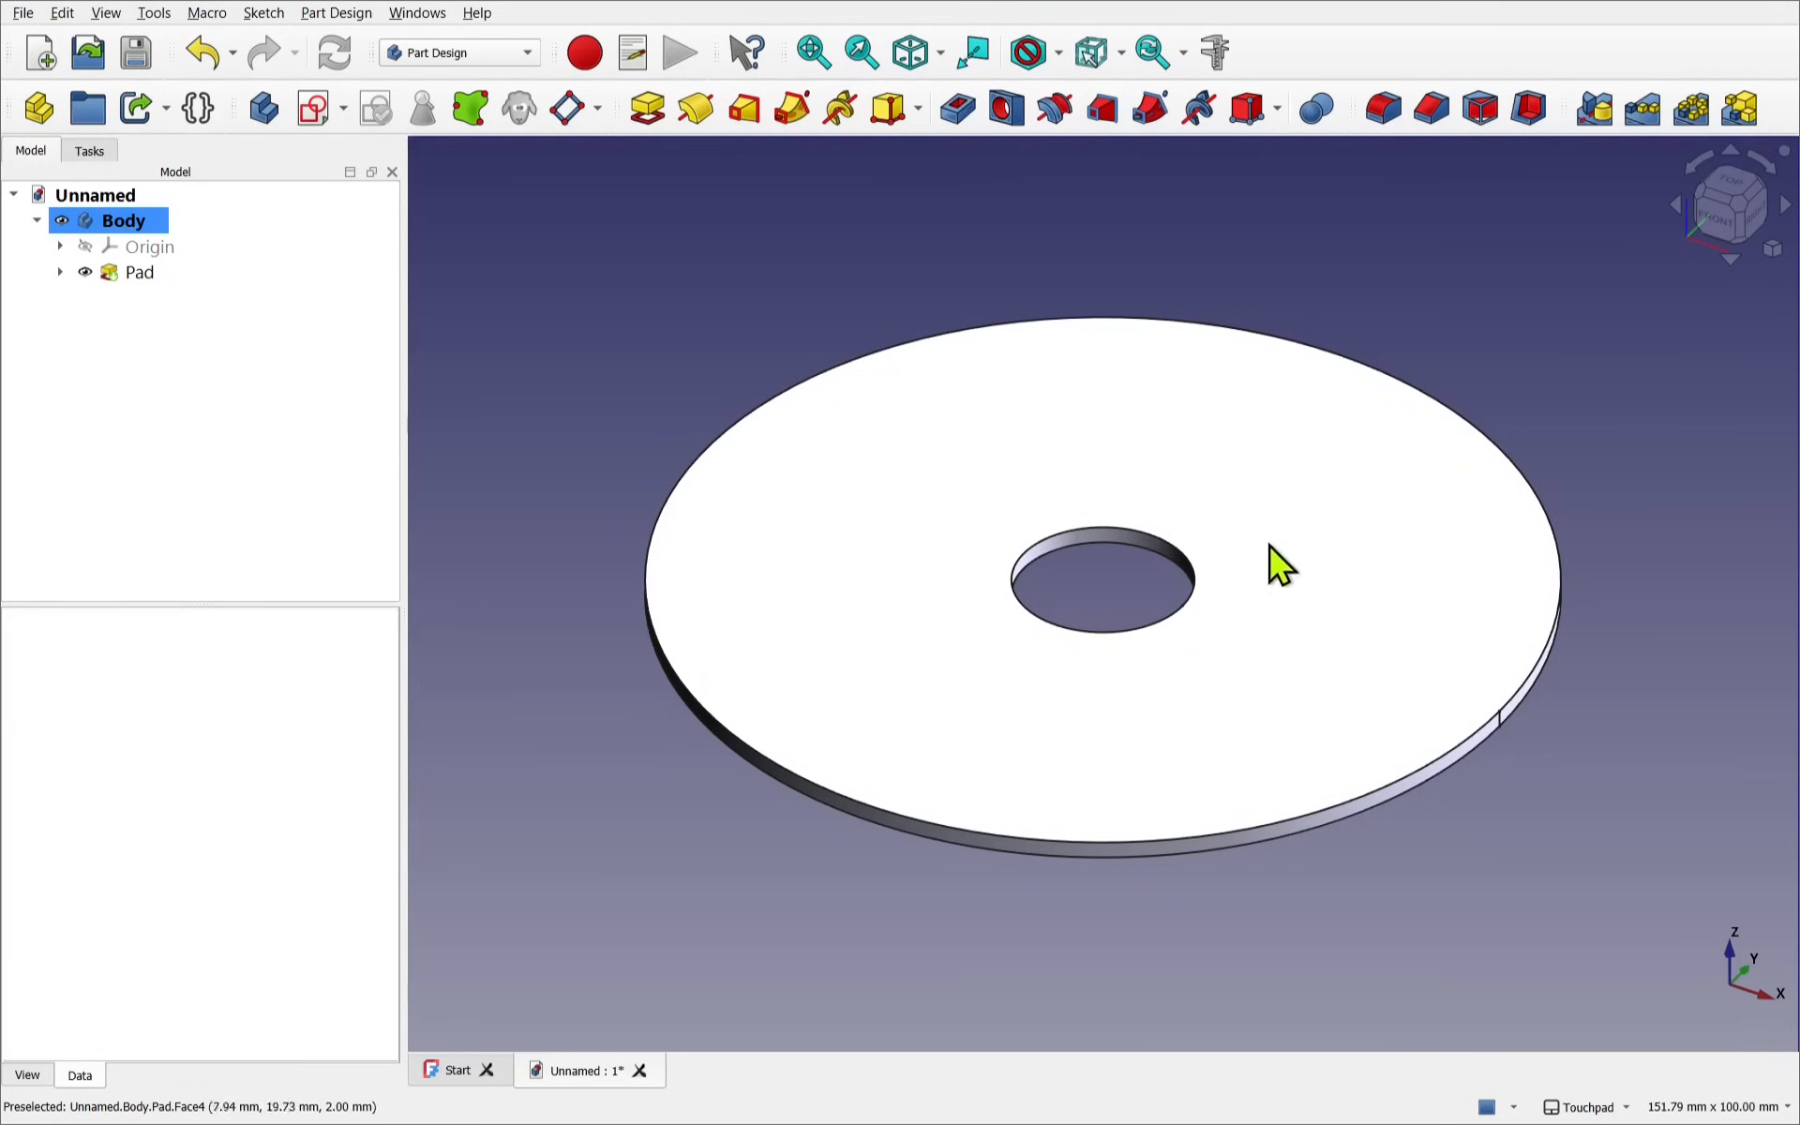
mouse_move(1056, 769)
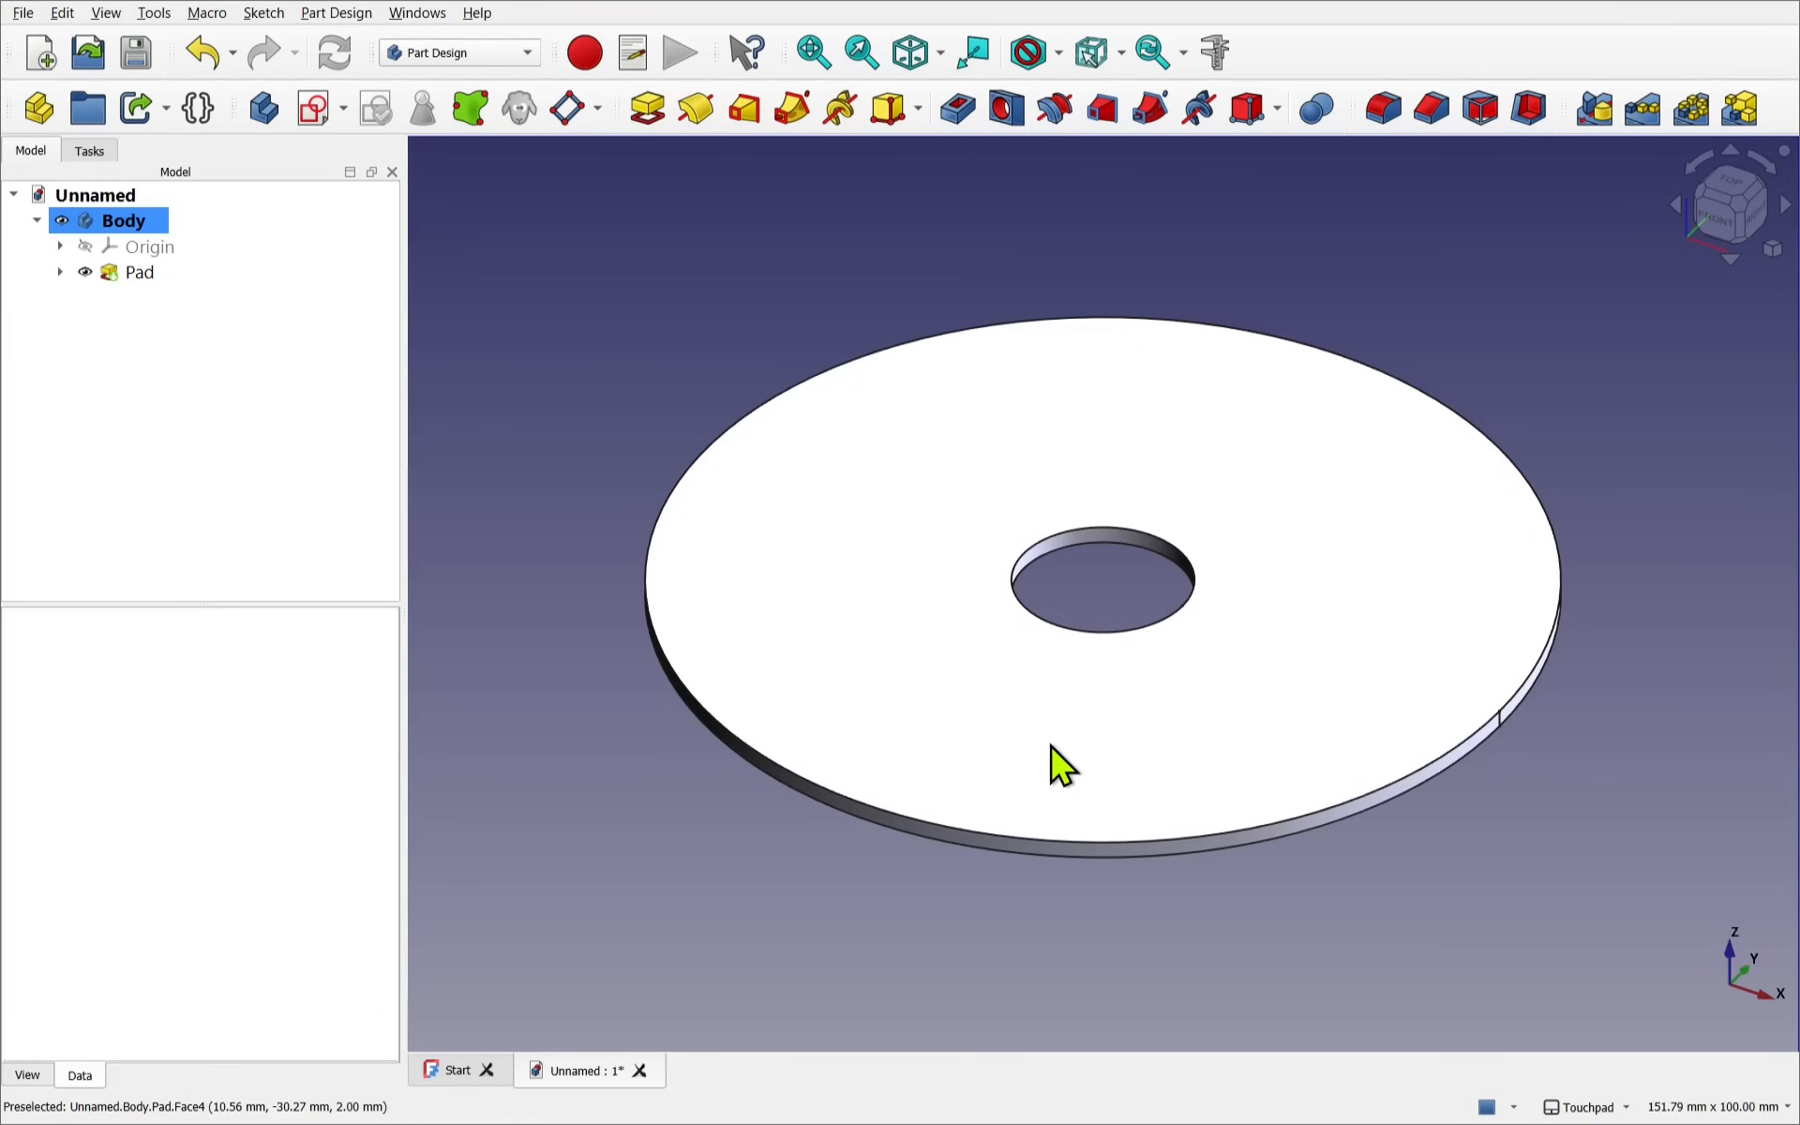
mouse_move(962, 769)
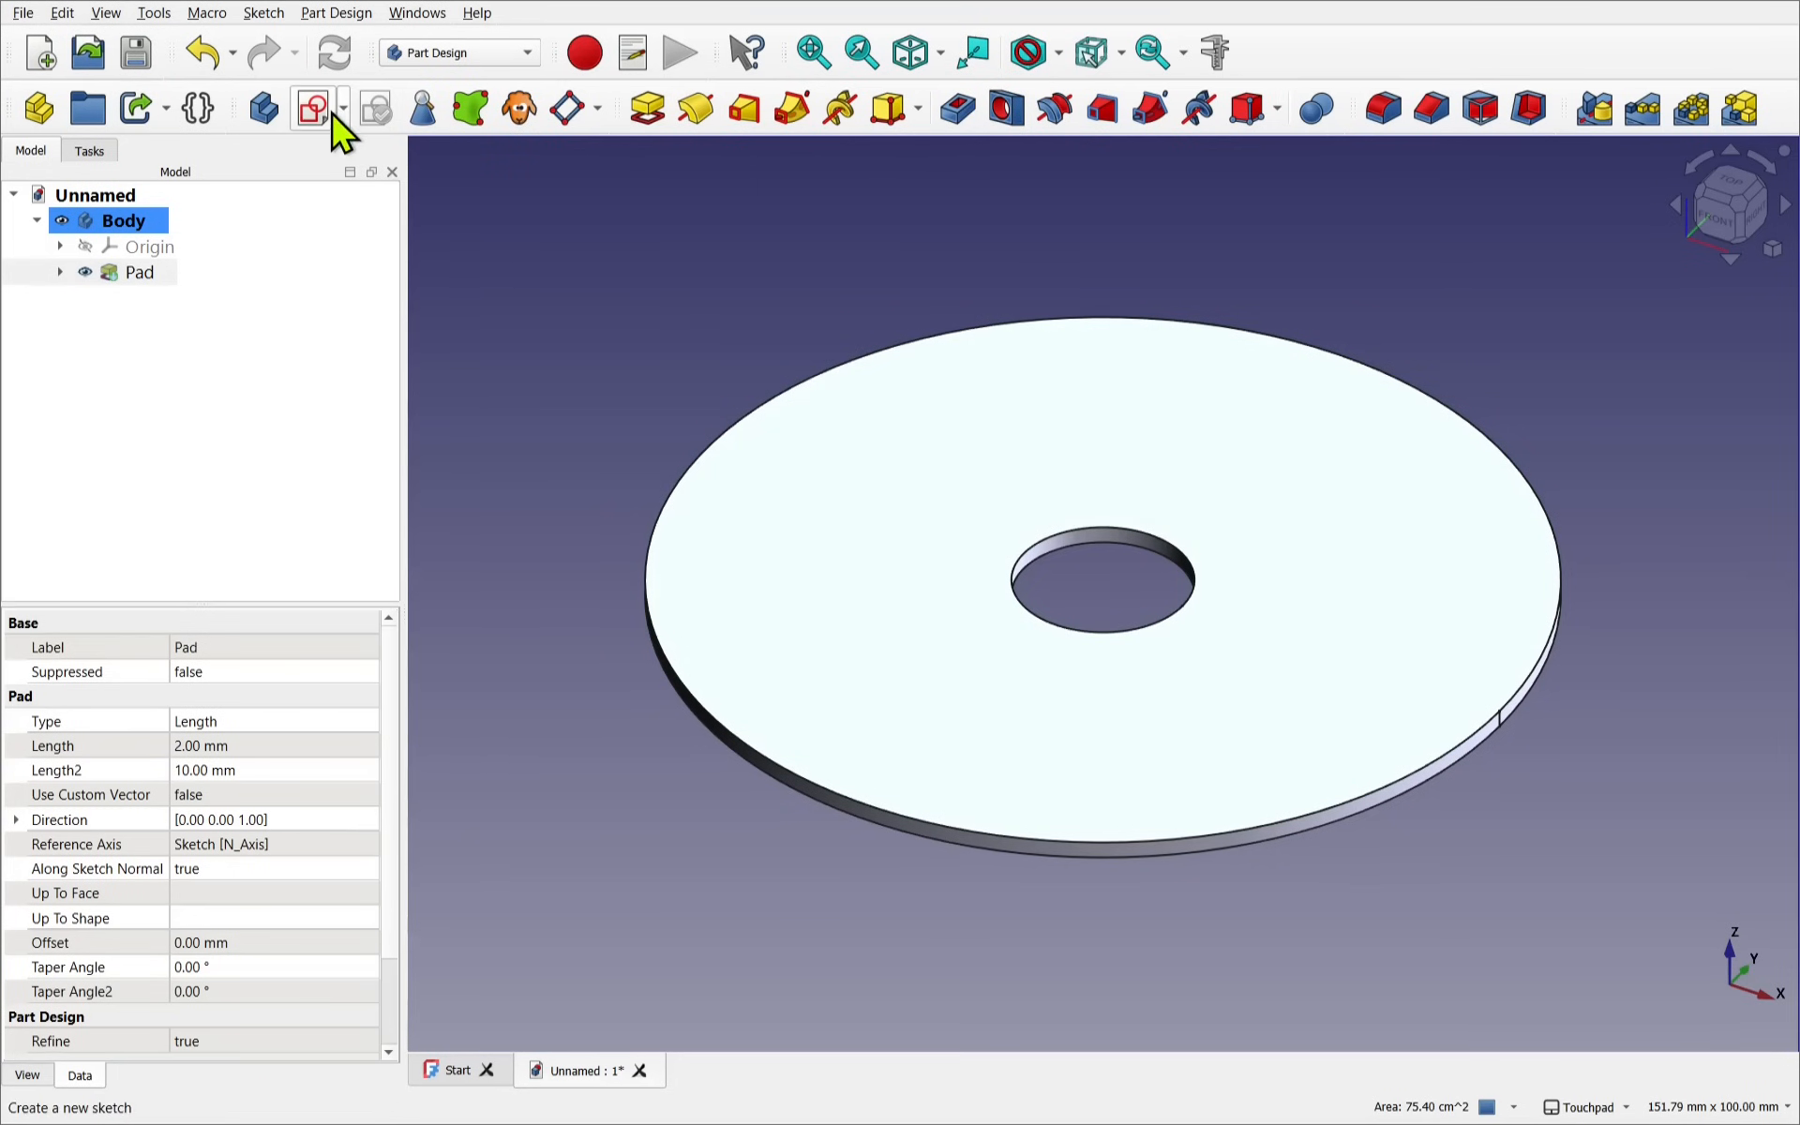
On the disk face, draw a B-spline from the centre up the vertical axis to the rim
left_click(312, 107)
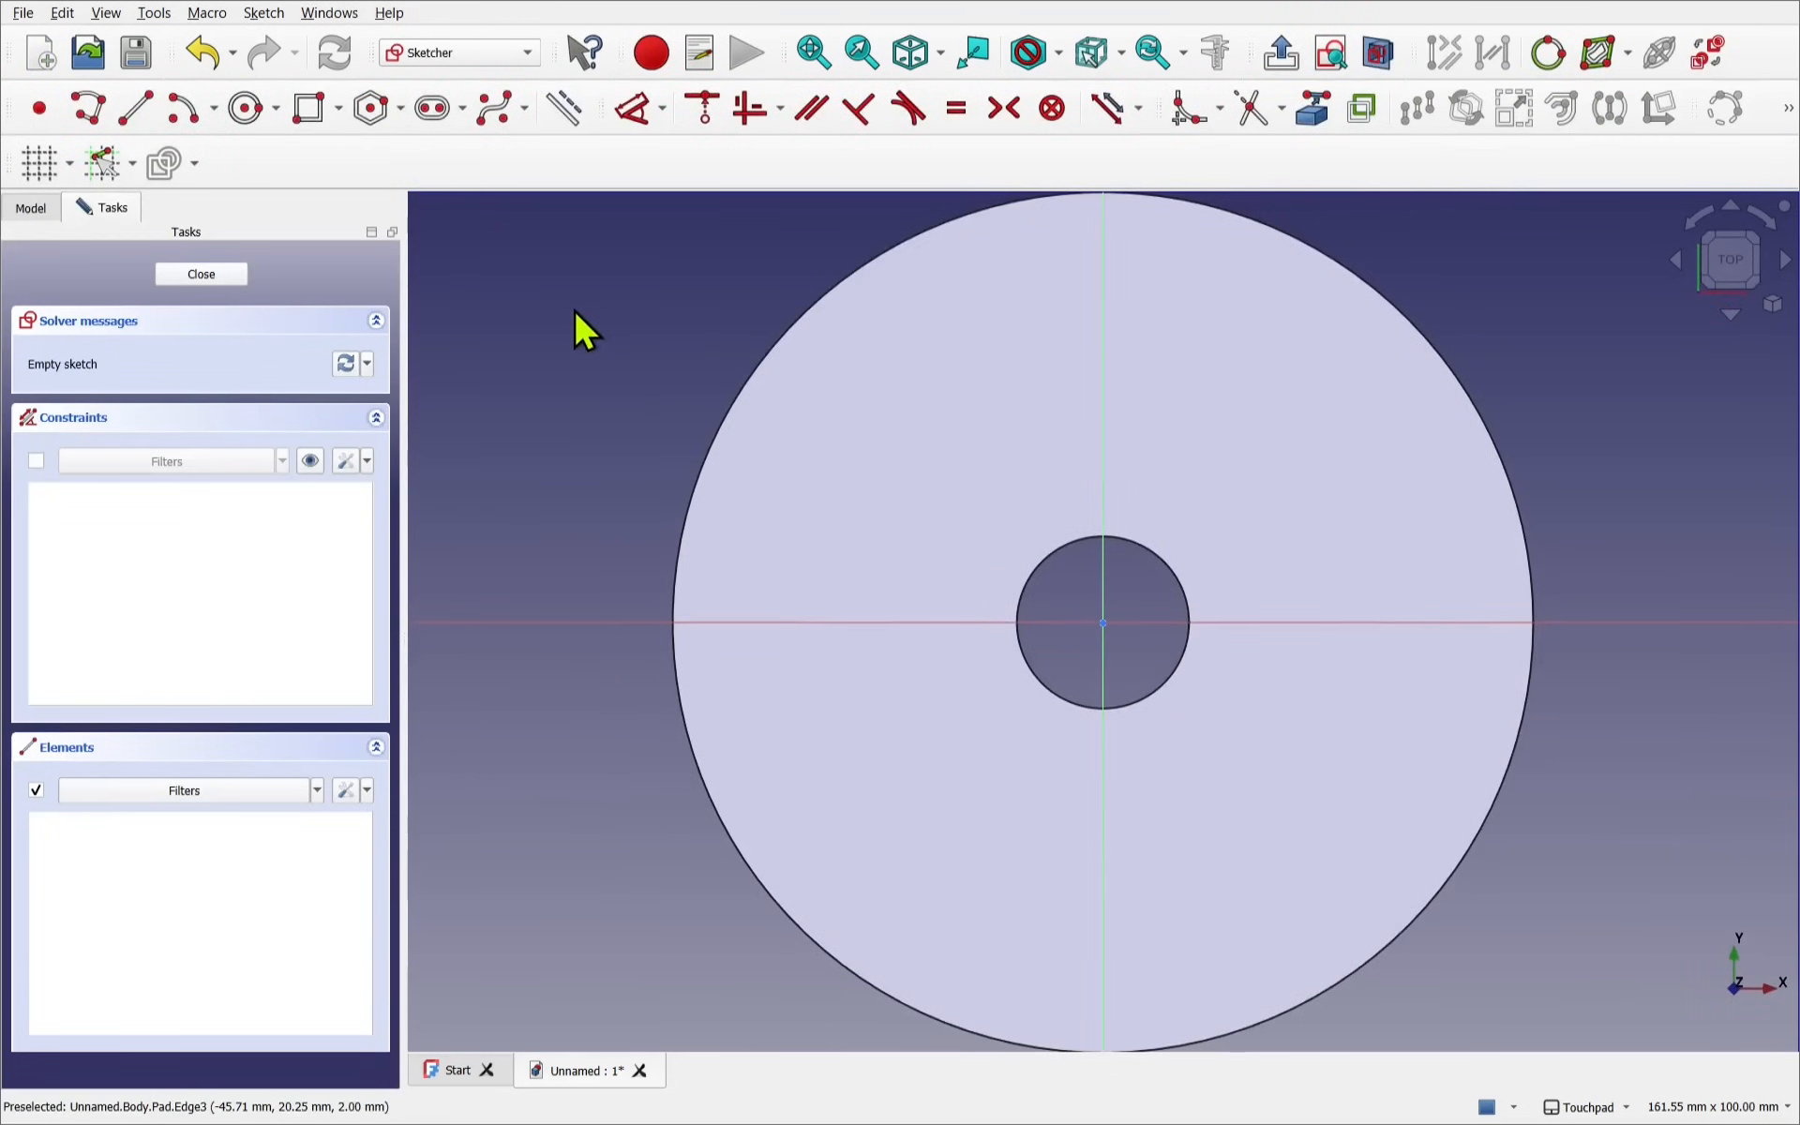
left_click(491, 107)
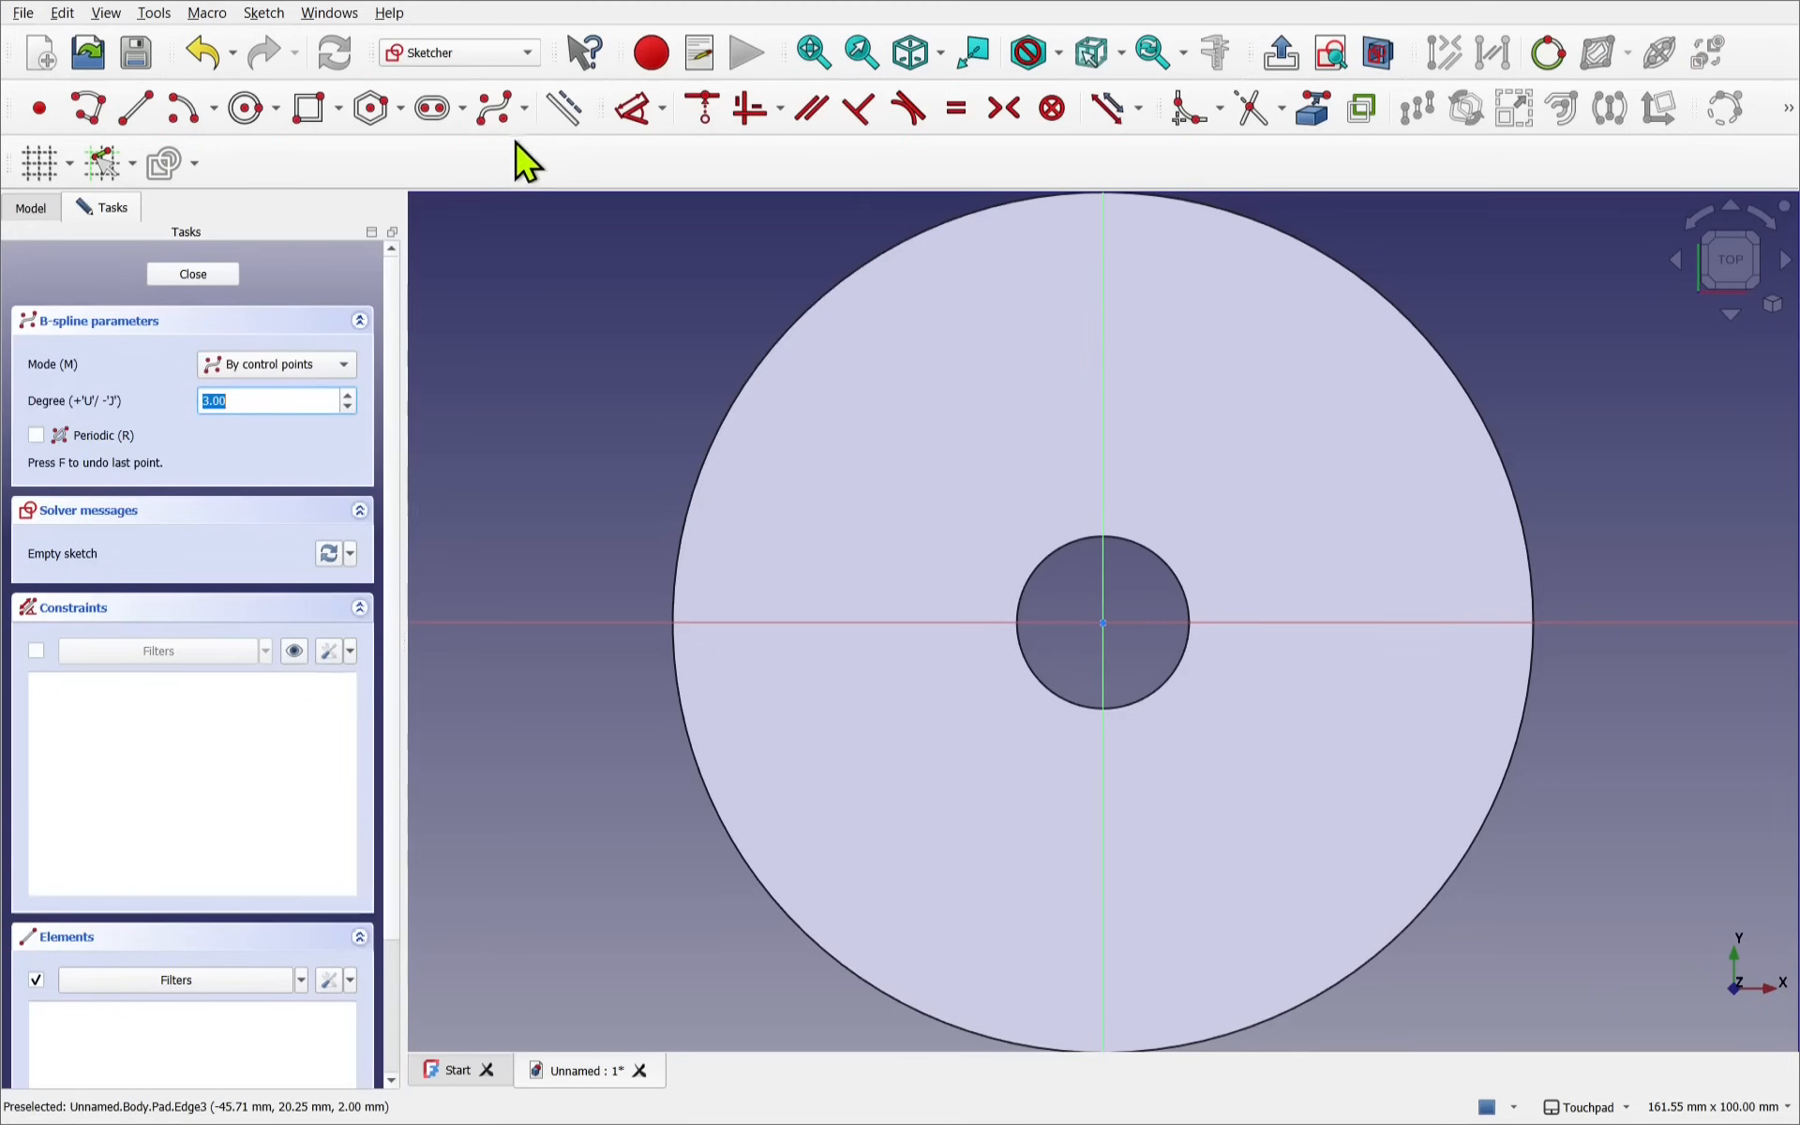
mouse_move(941, 516)
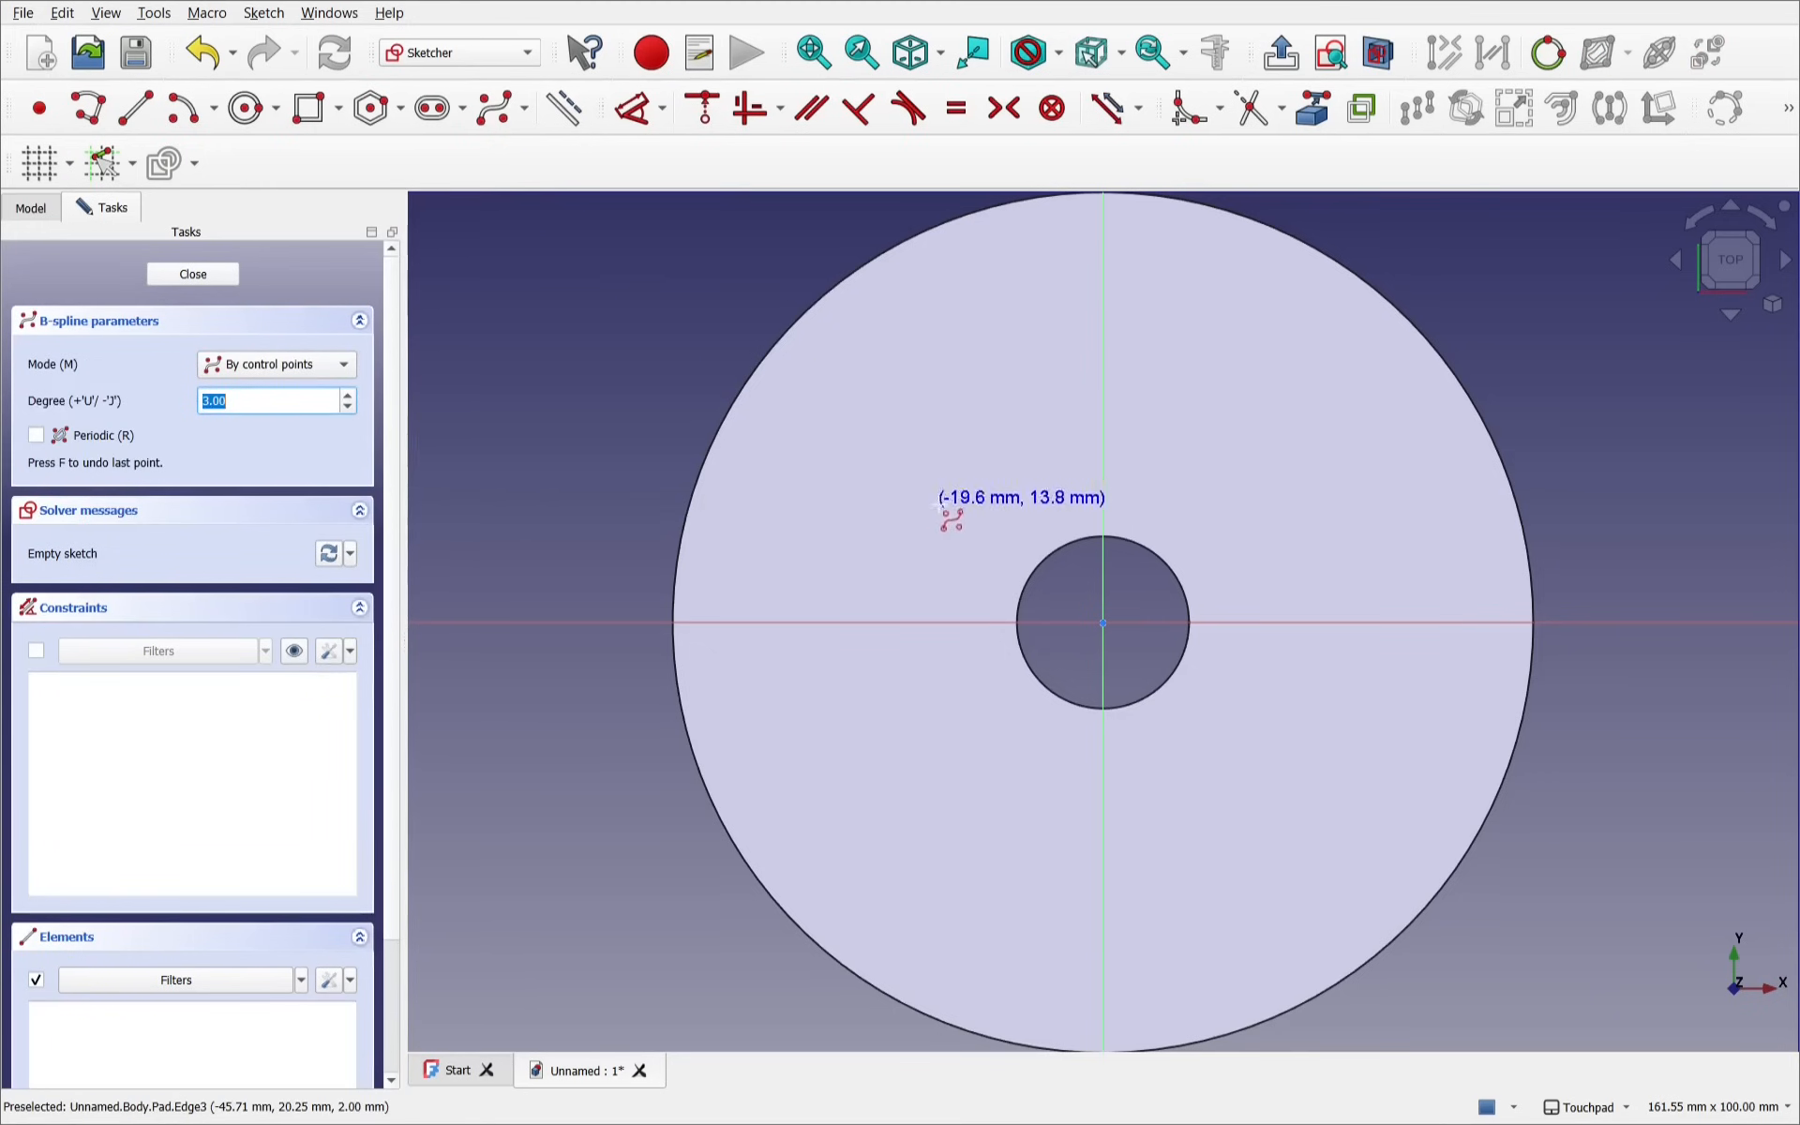
mouse_move(1102, 623)
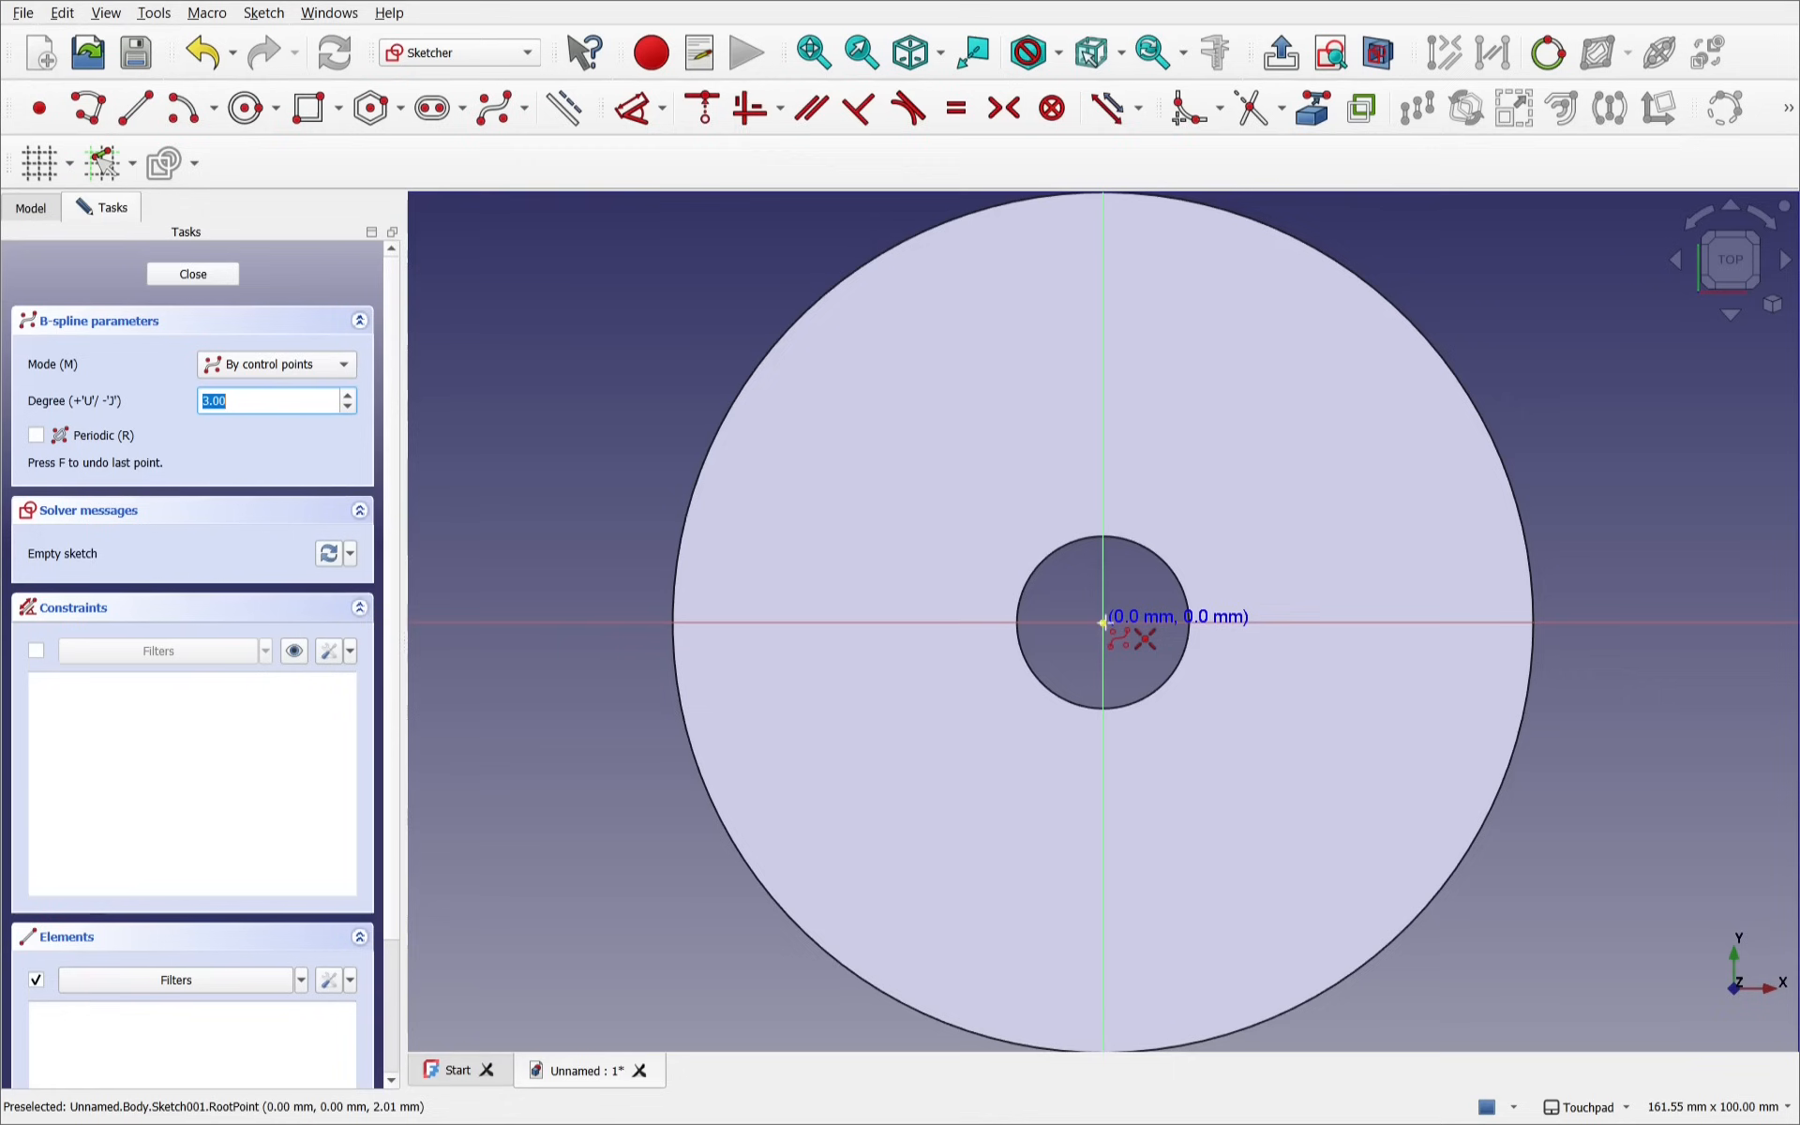
mouse_move(1088, 620)
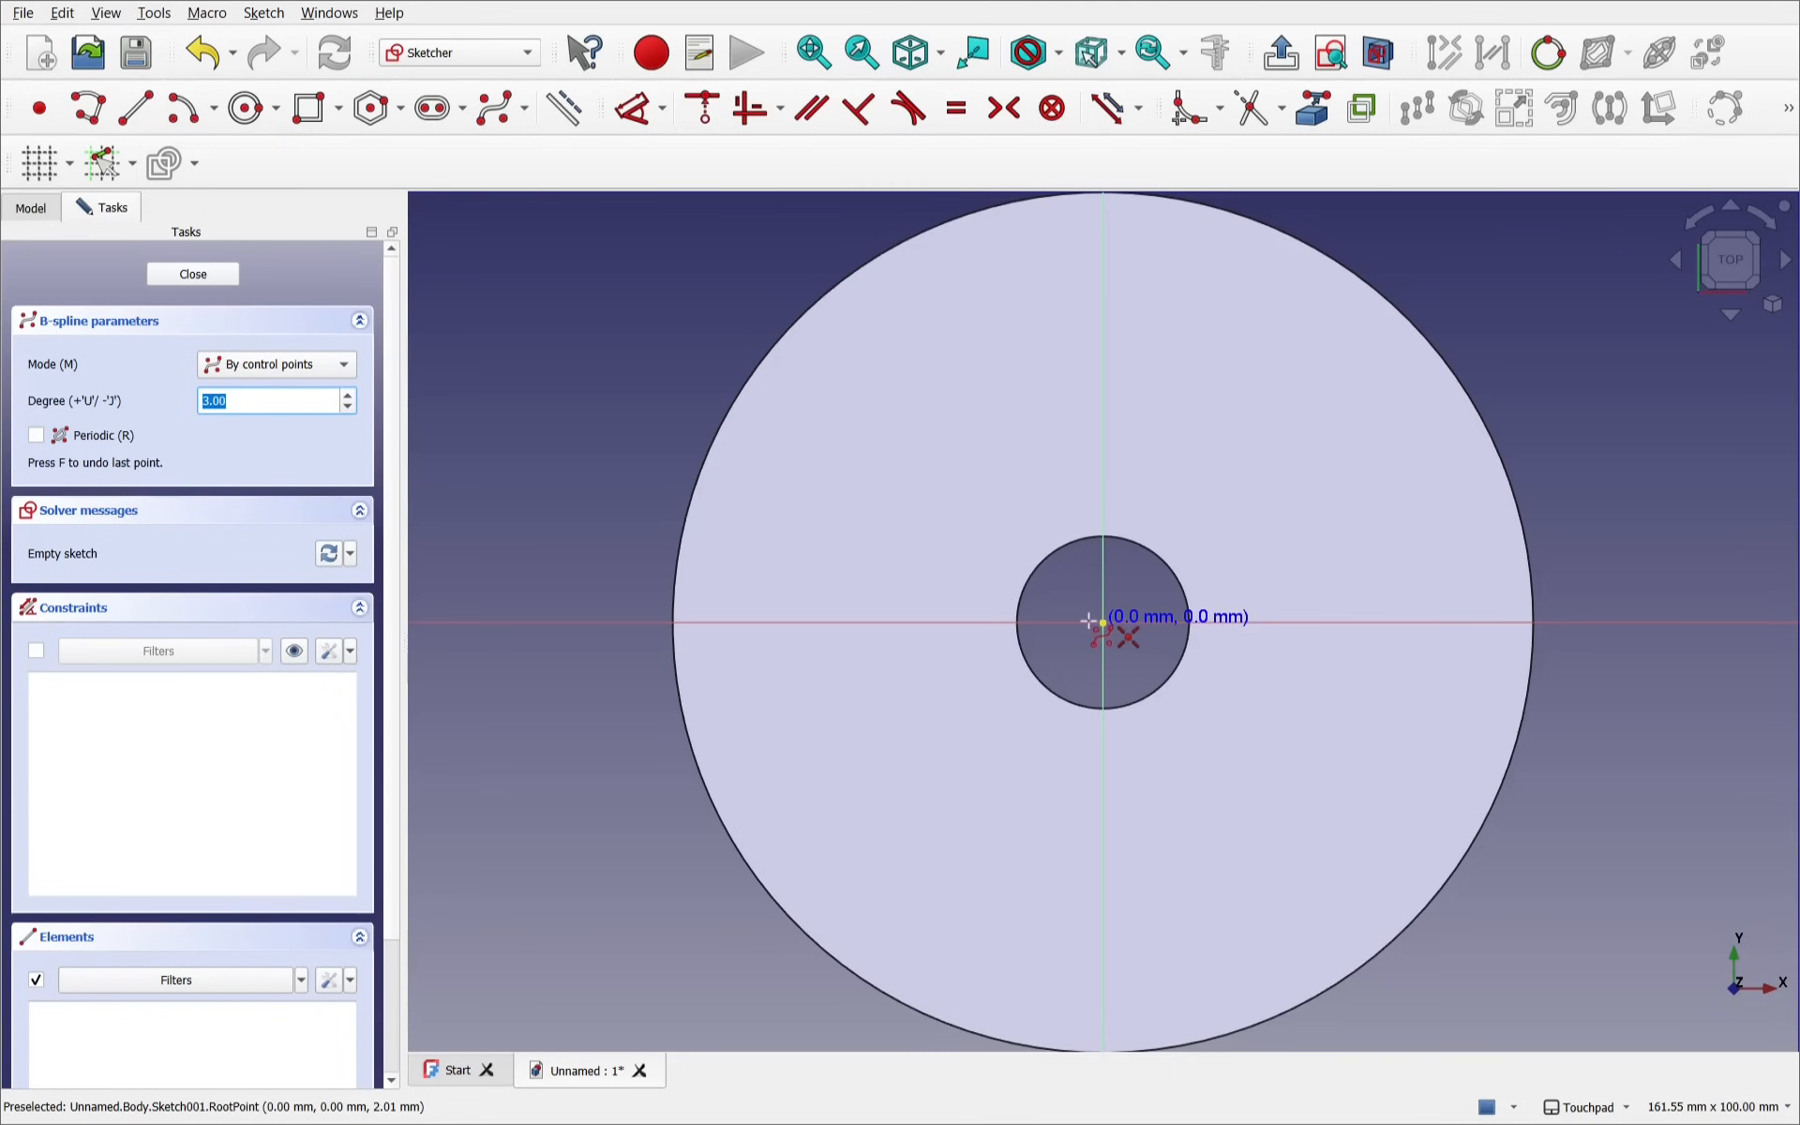
mouse_move(1099, 523)
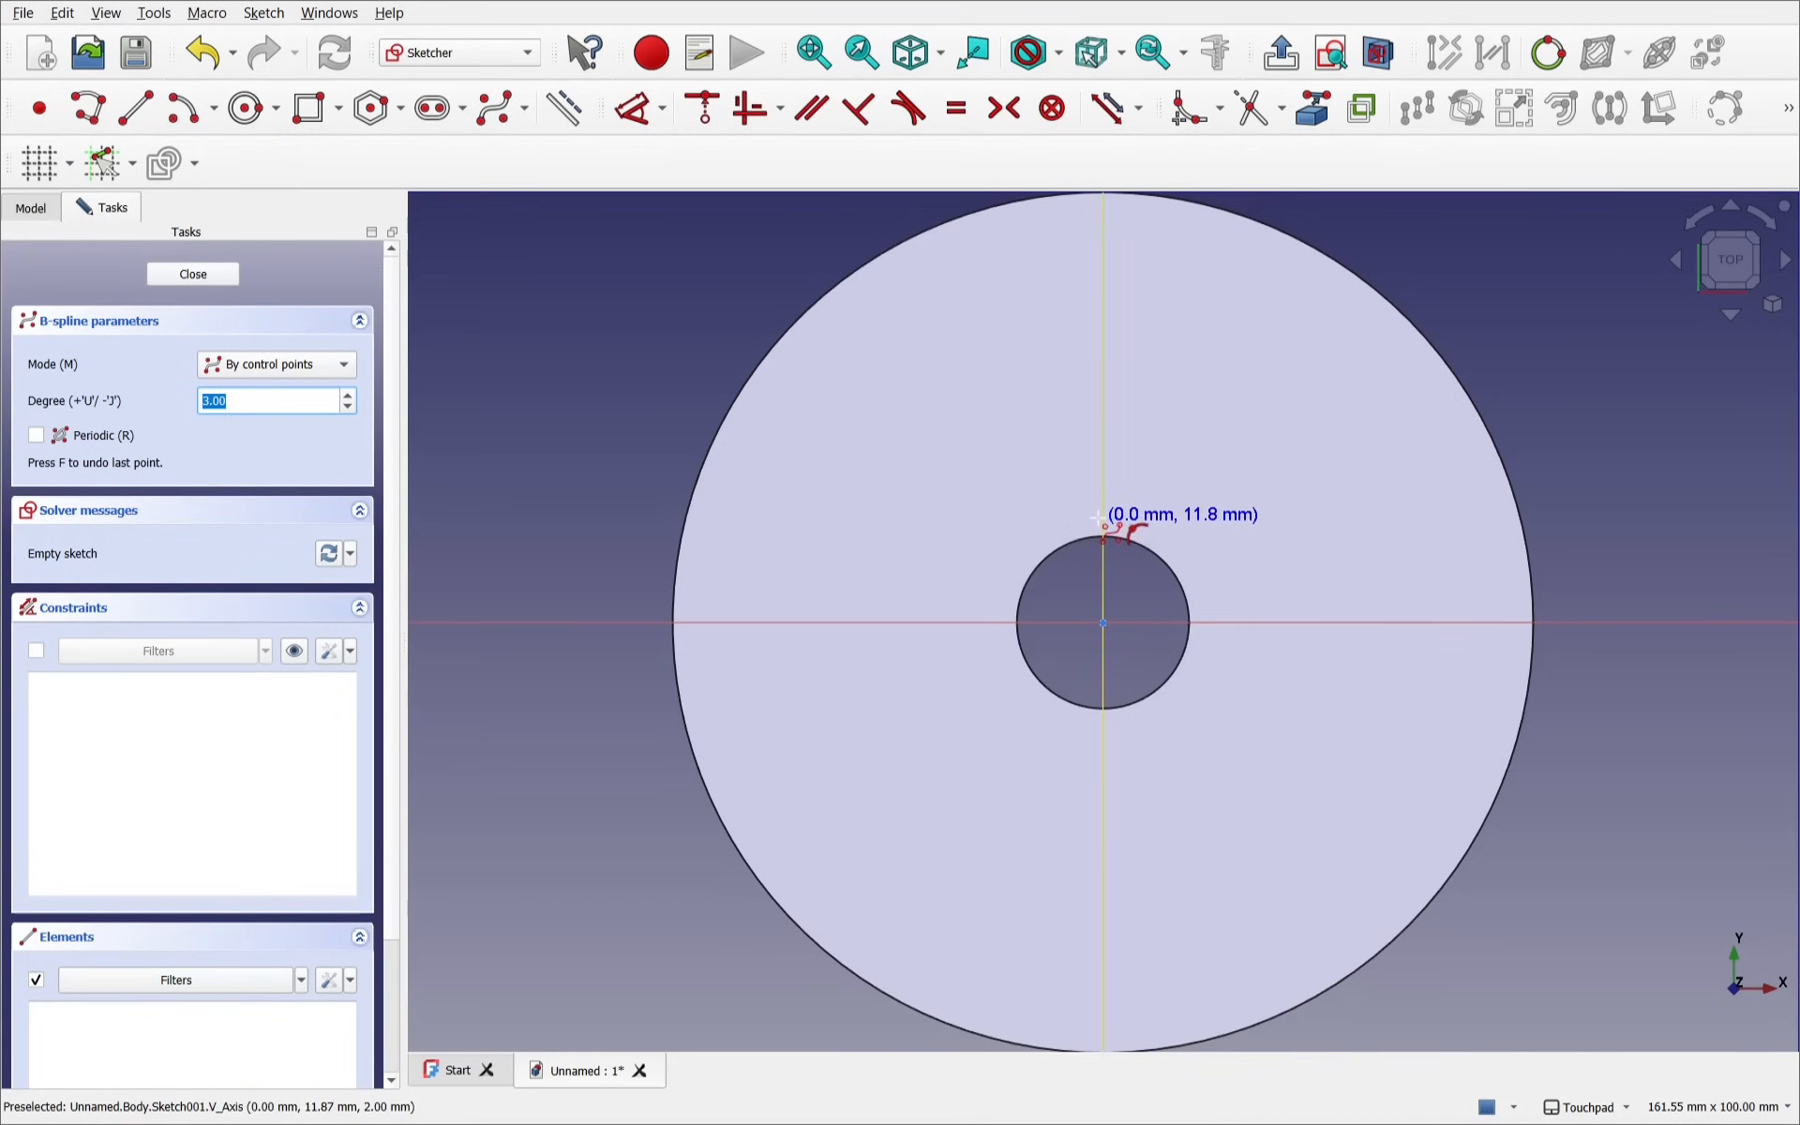
mouse_move(1058, 255)
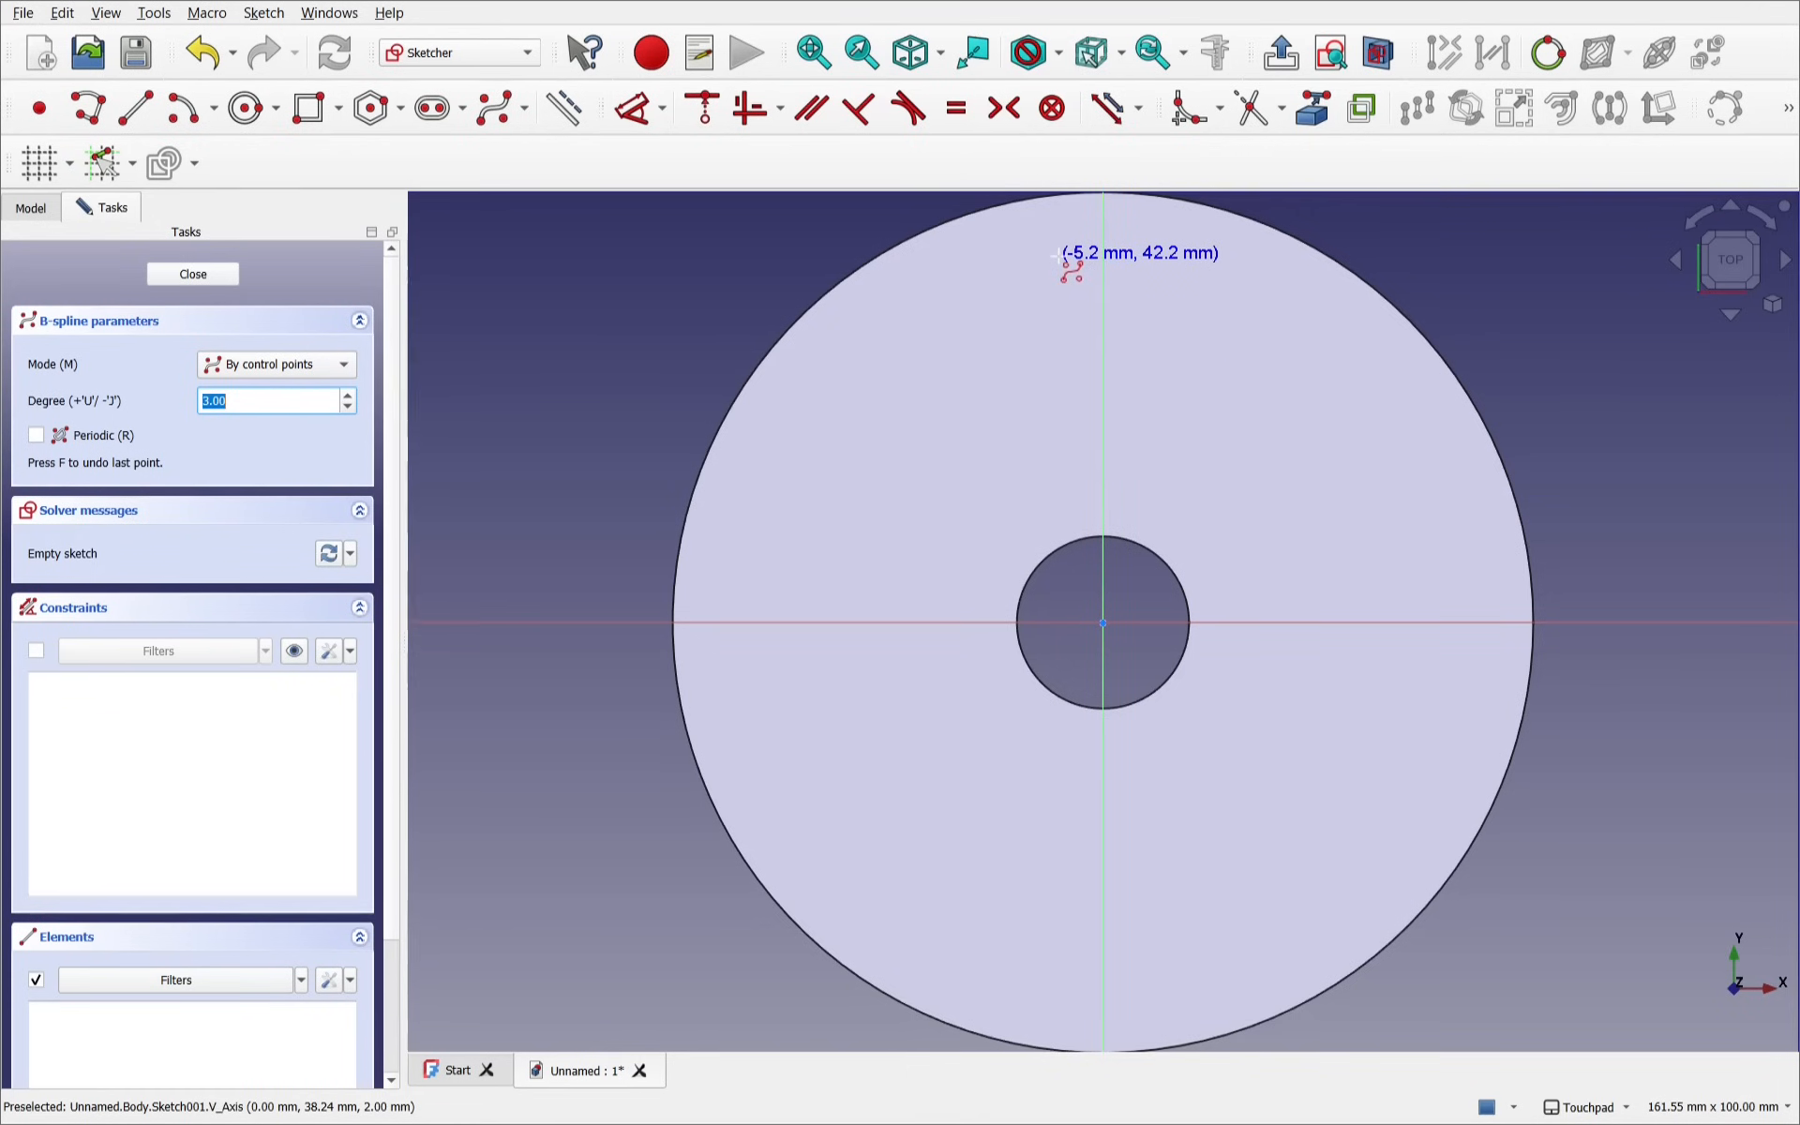
mouse_move(1102, 623)
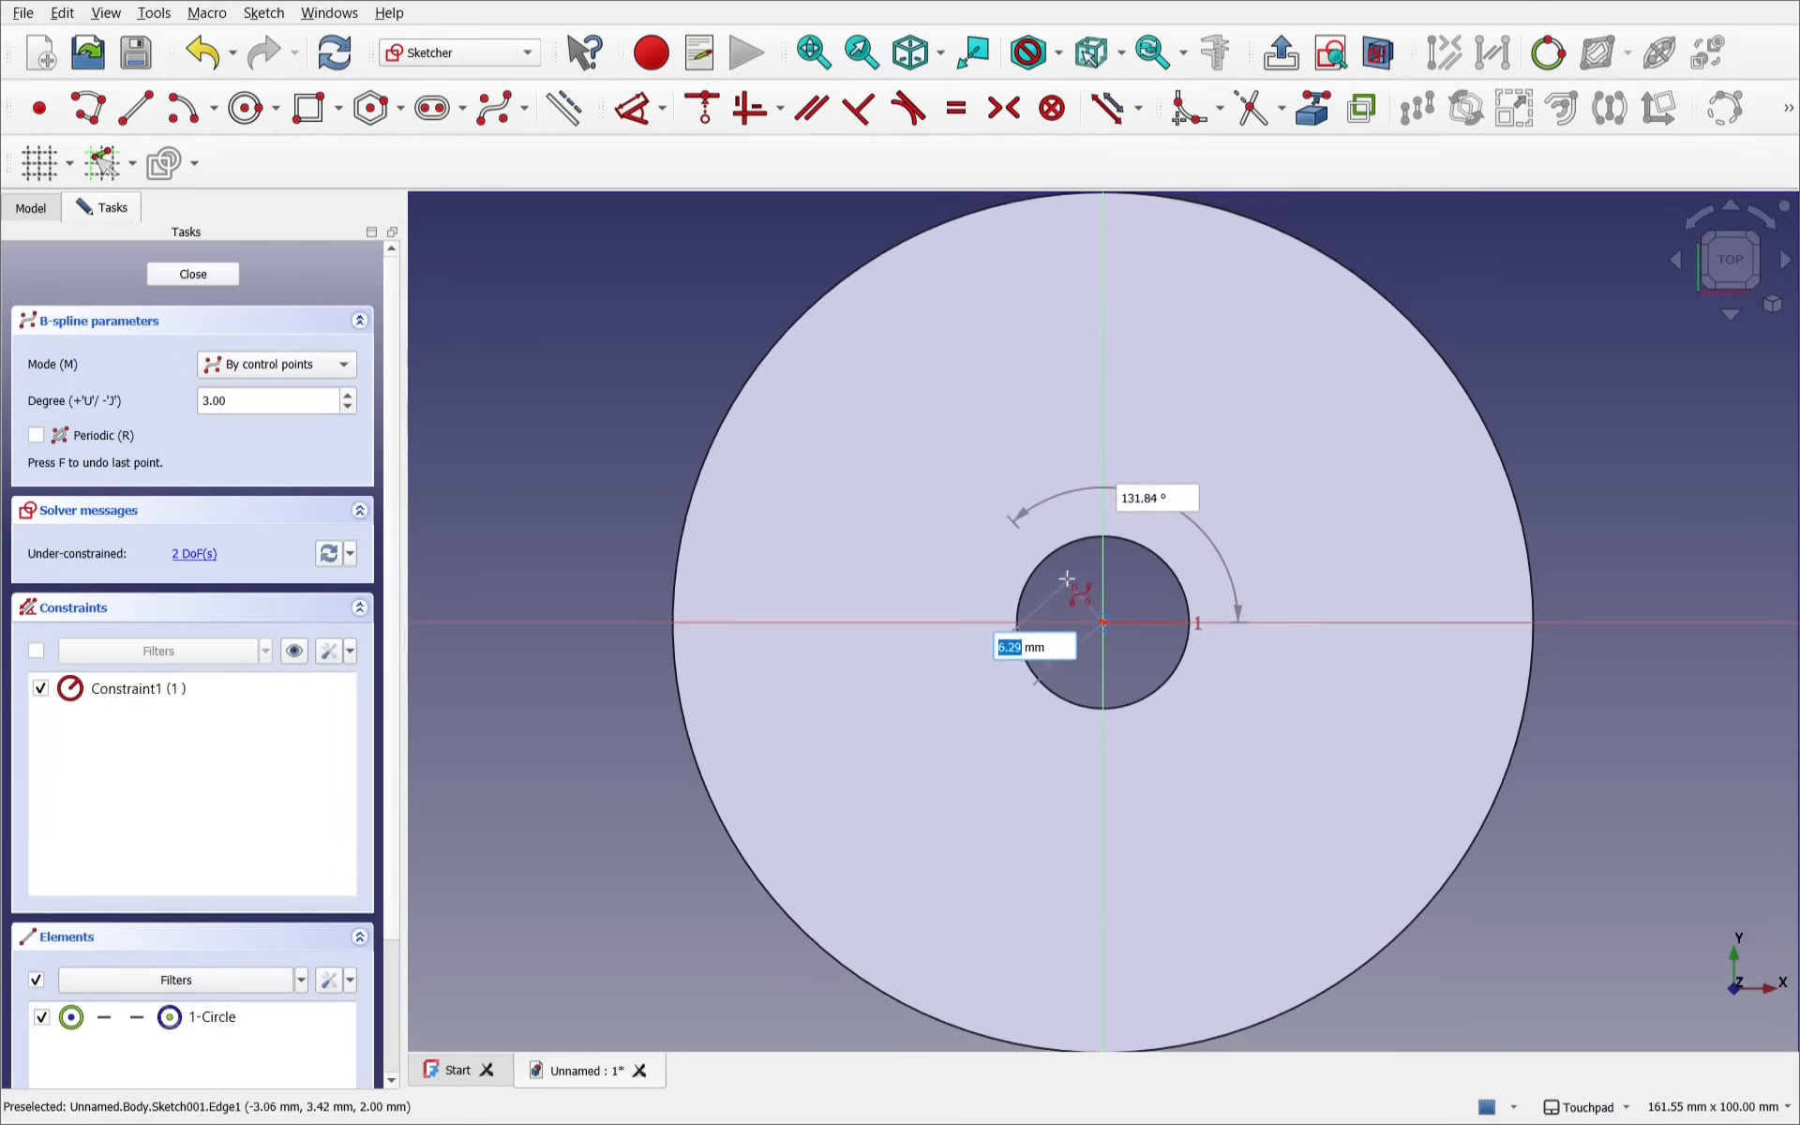
left_click(1042, 511)
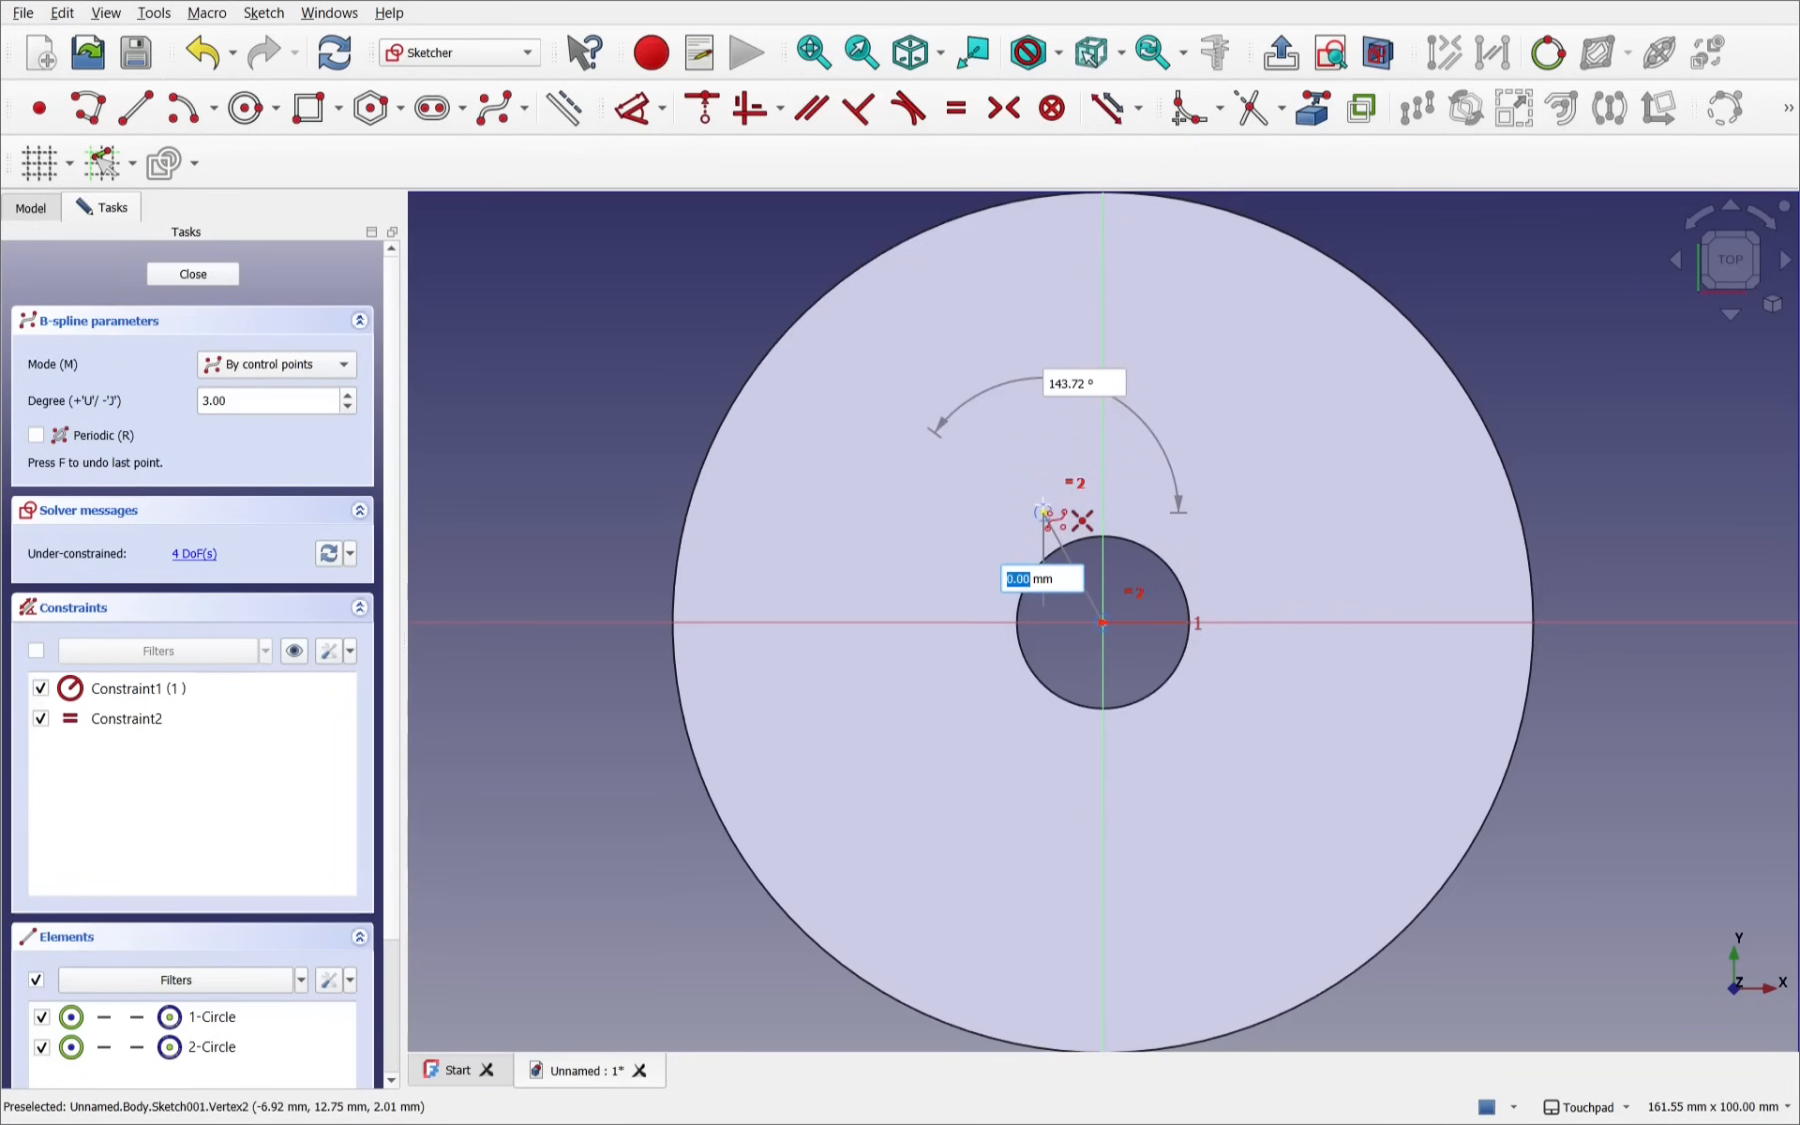
left_click(1040, 511)
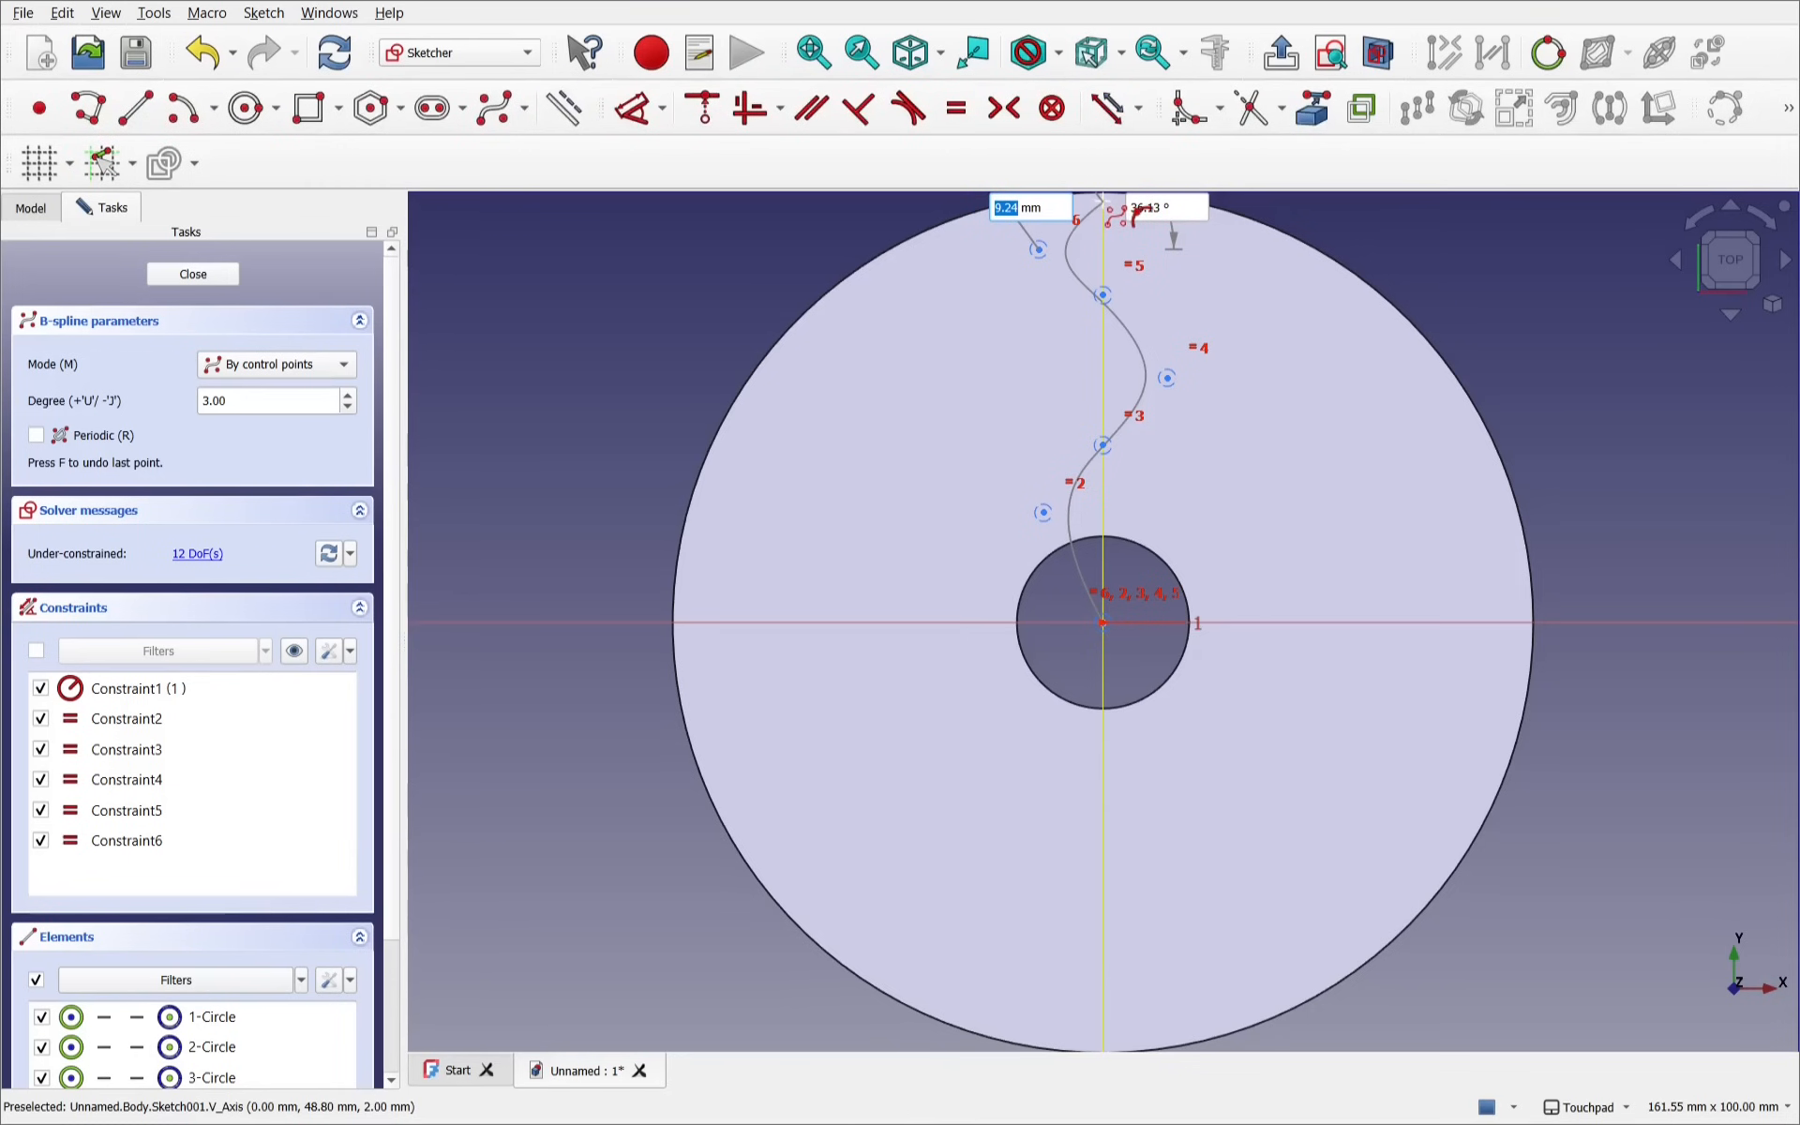
left_click(1103, 205)
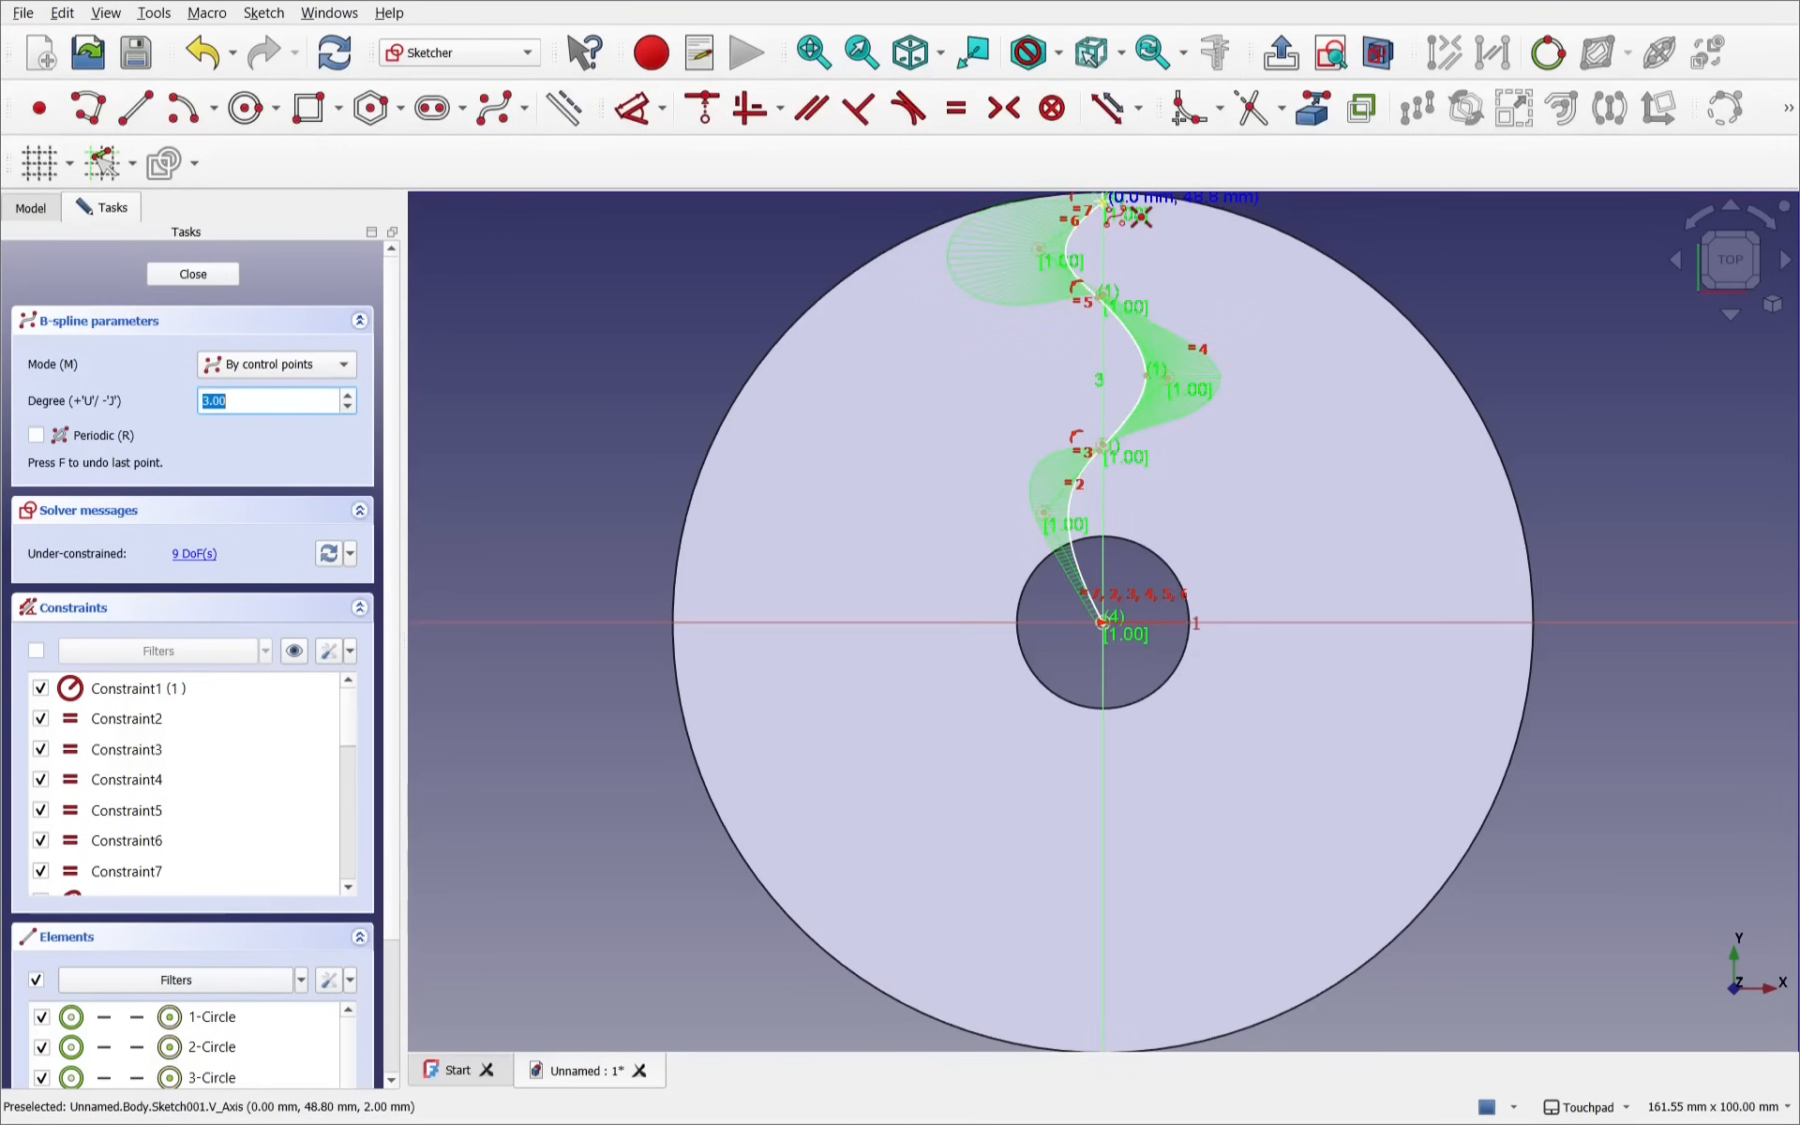
mouse_move(1237, 482)
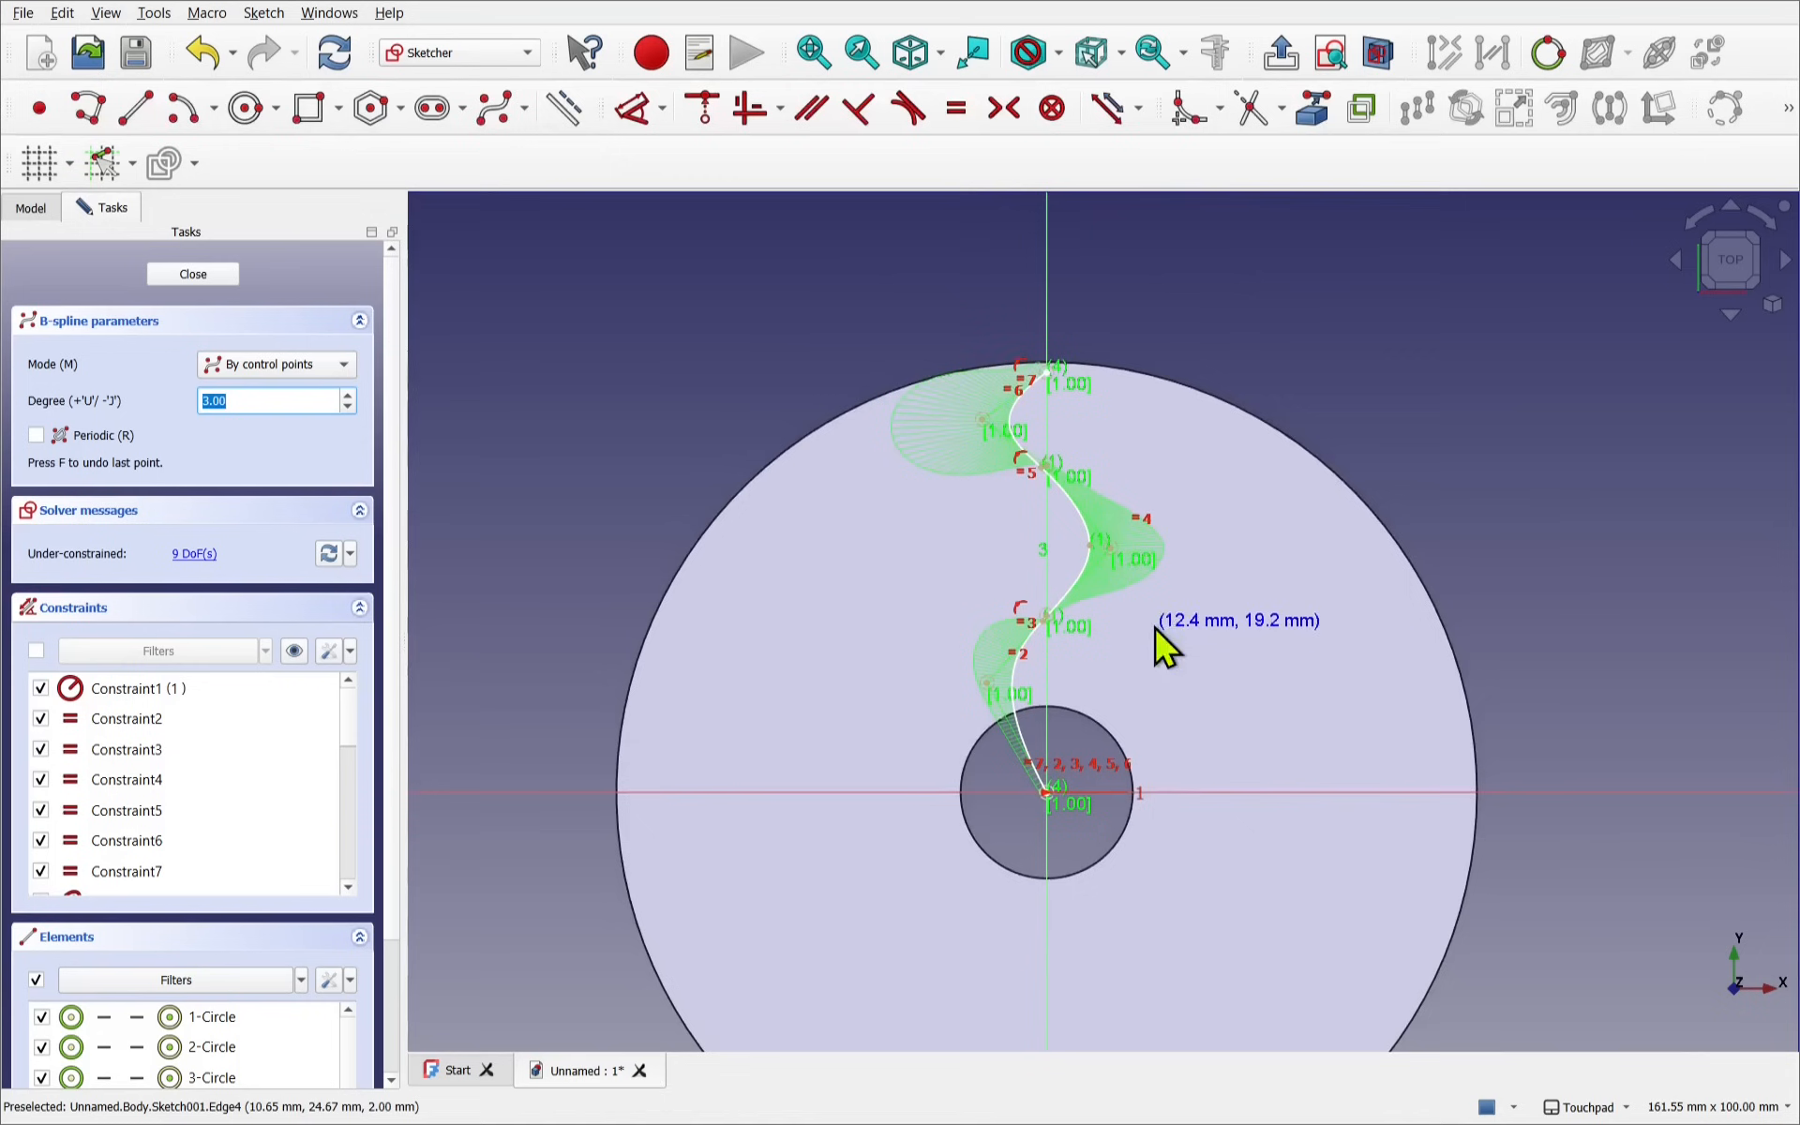
mouse_move(1159, 556)
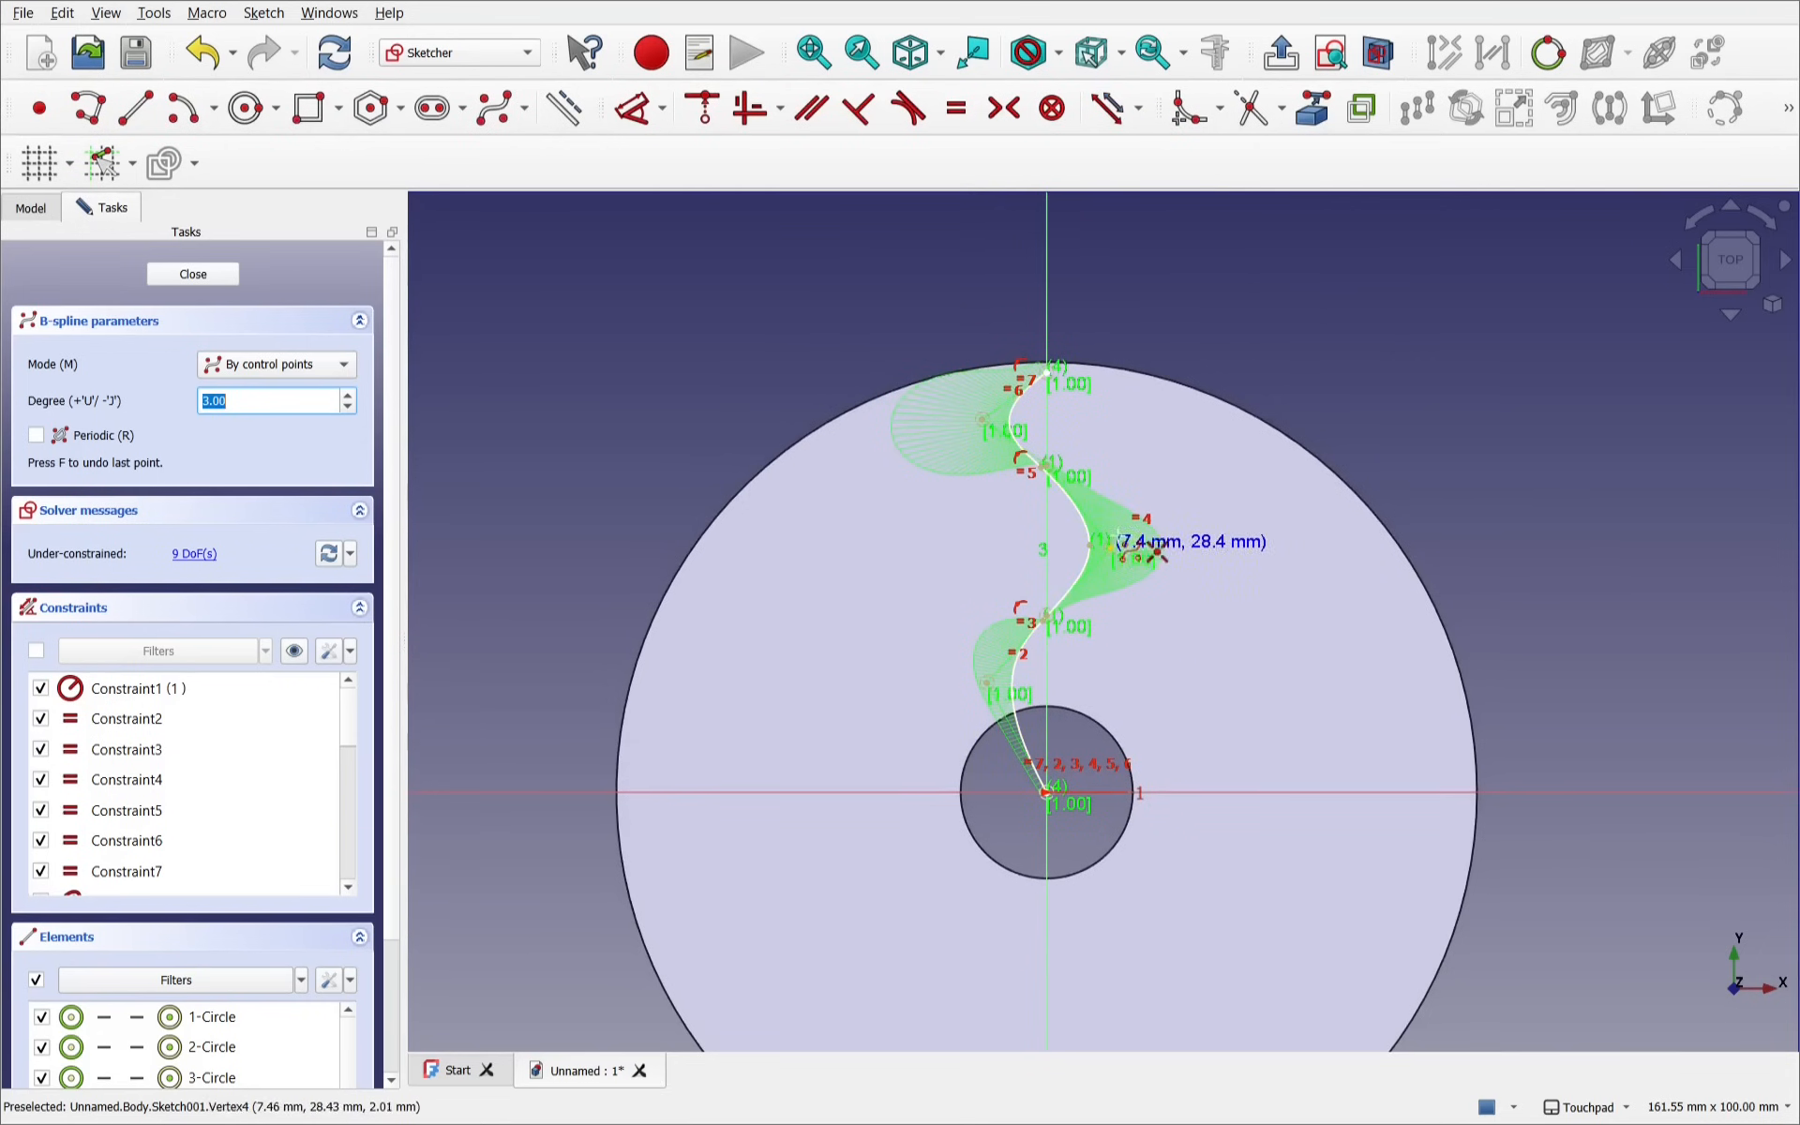
mouse_move(982, 511)
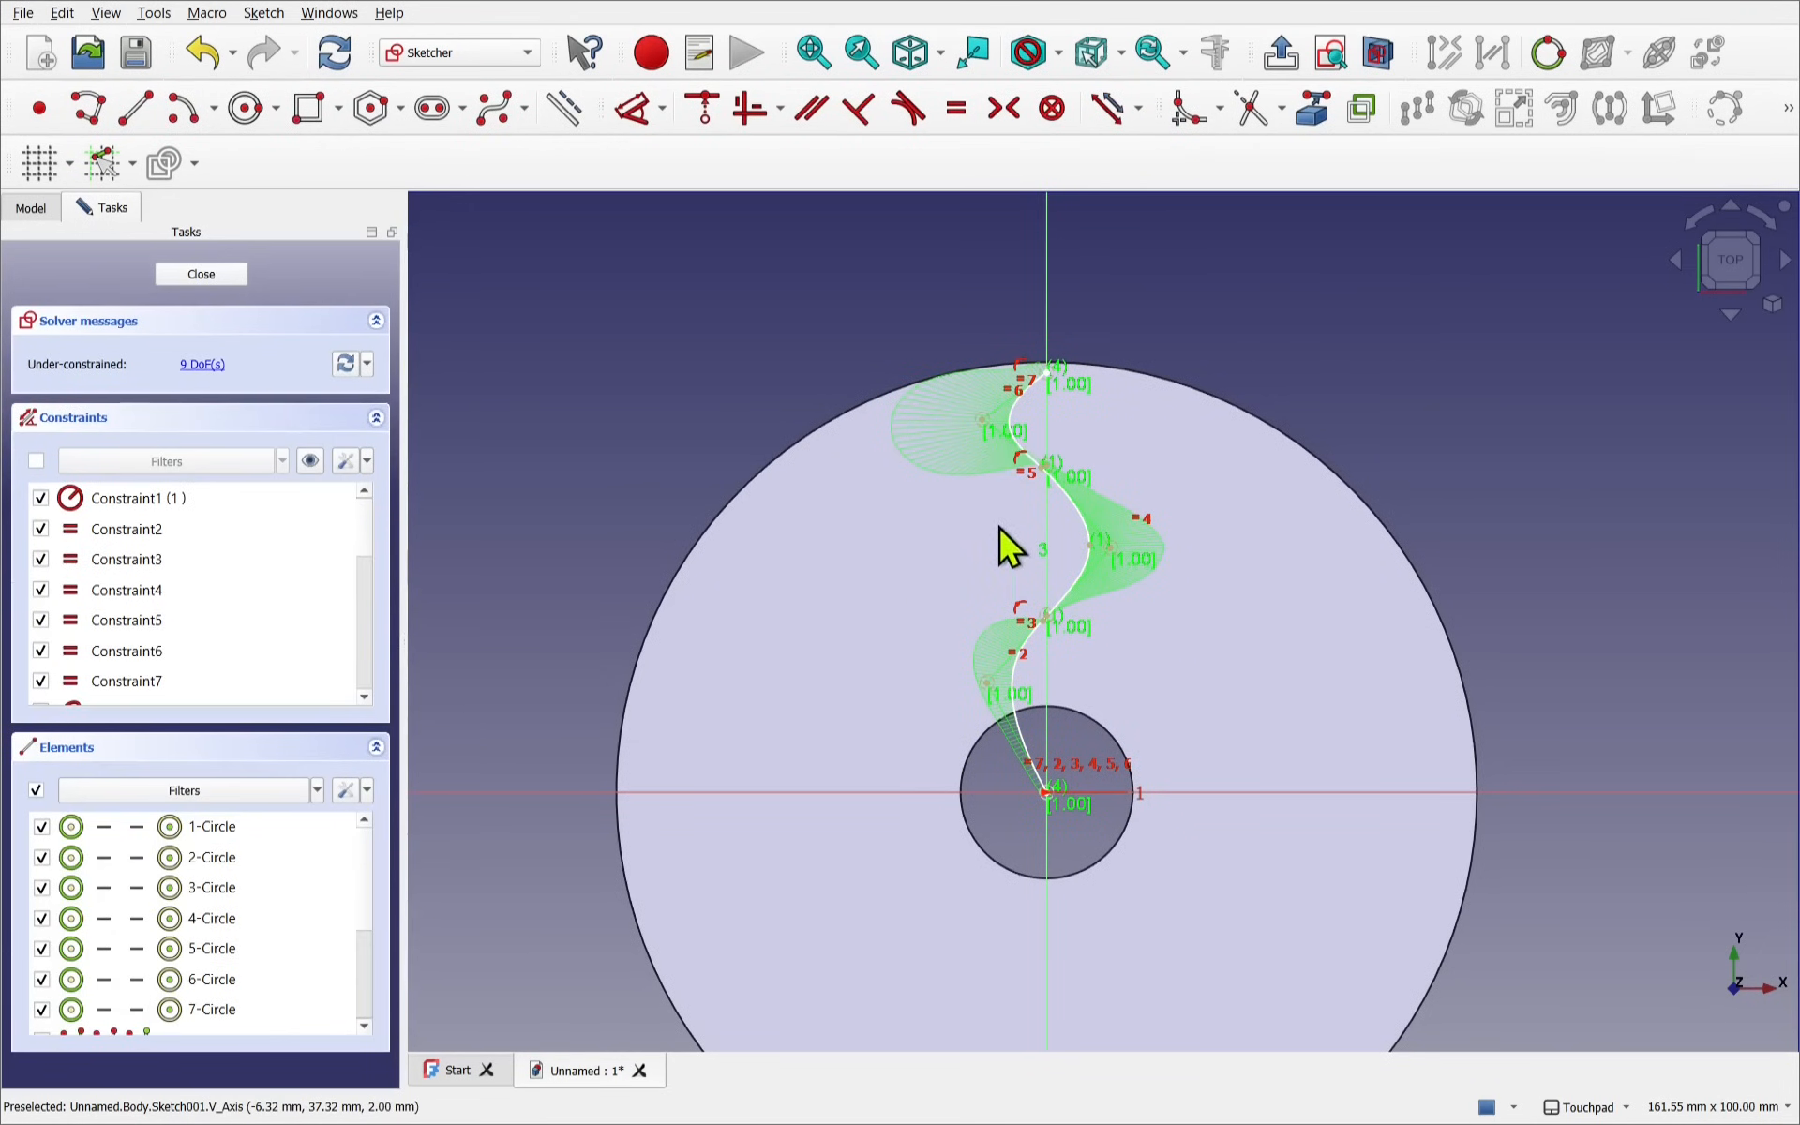
mouse_move(796, 451)
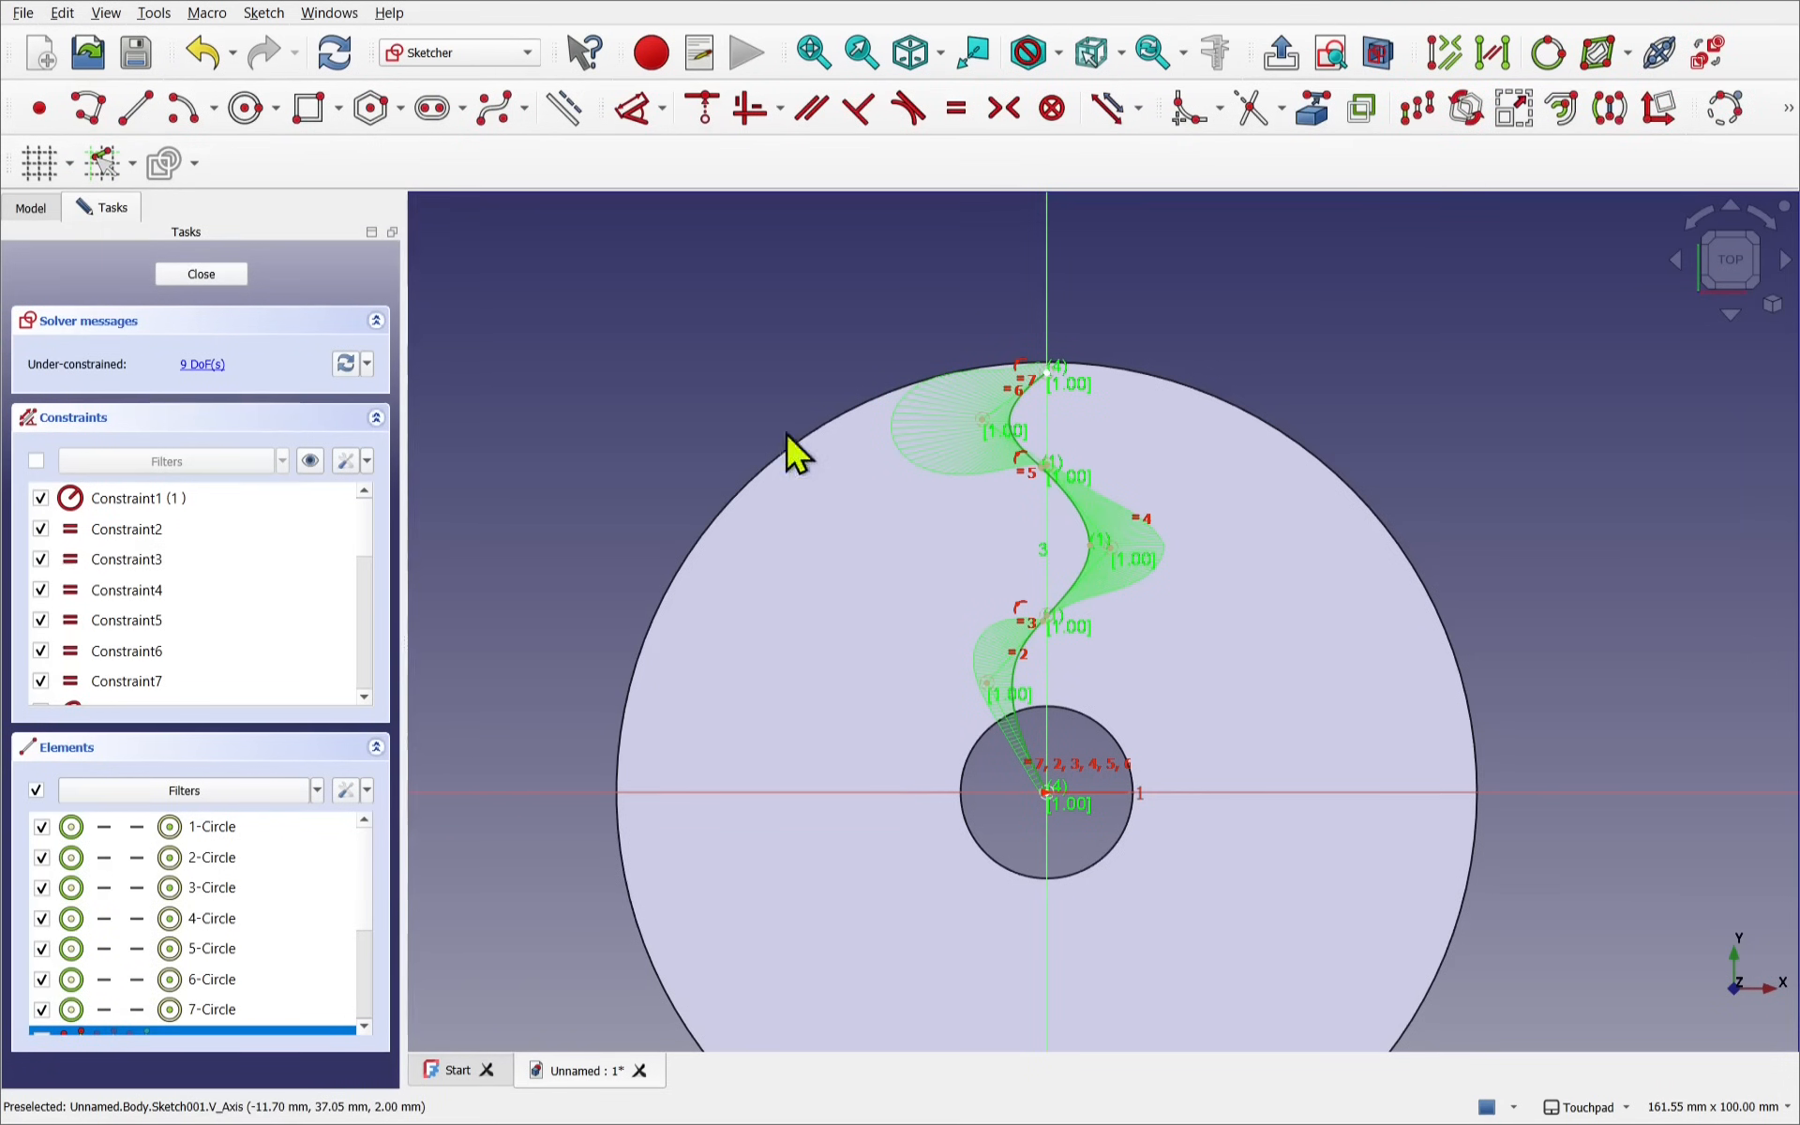
left_click(264, 13)
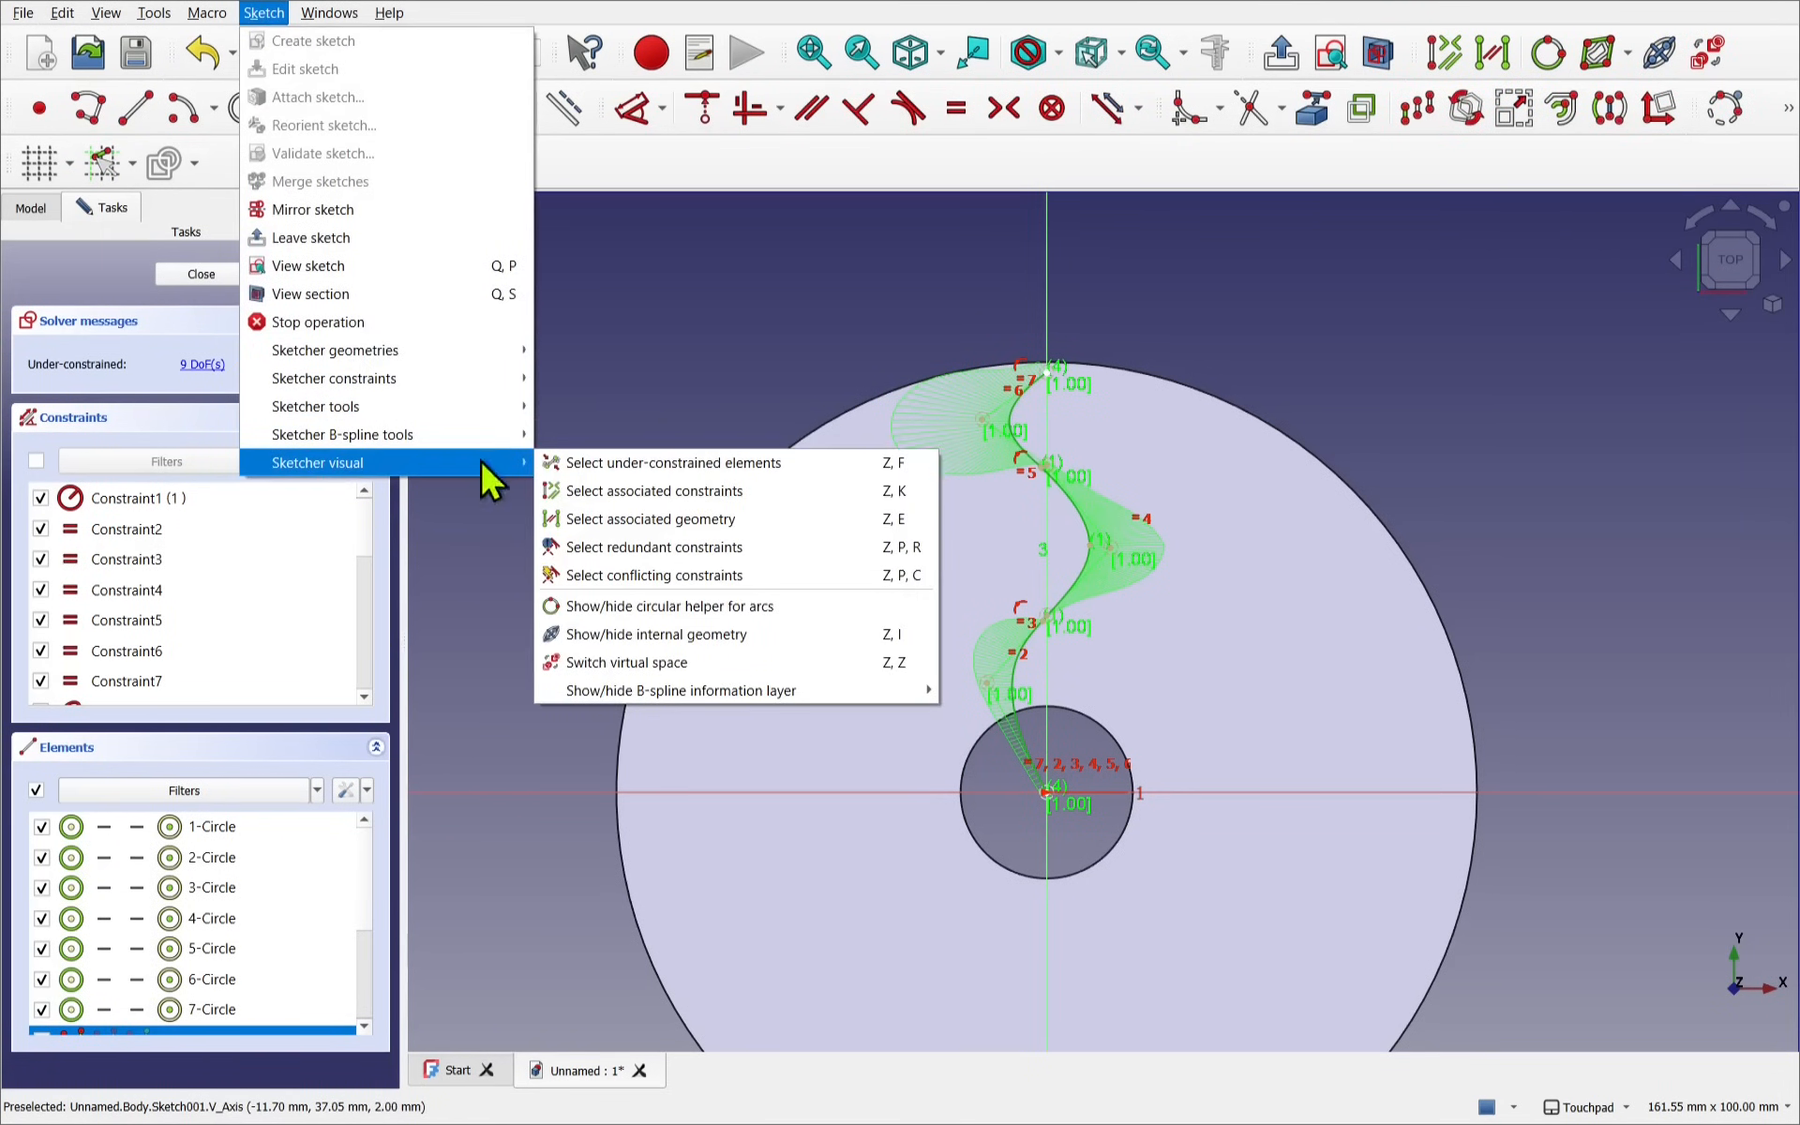
mouse_move(680, 689)
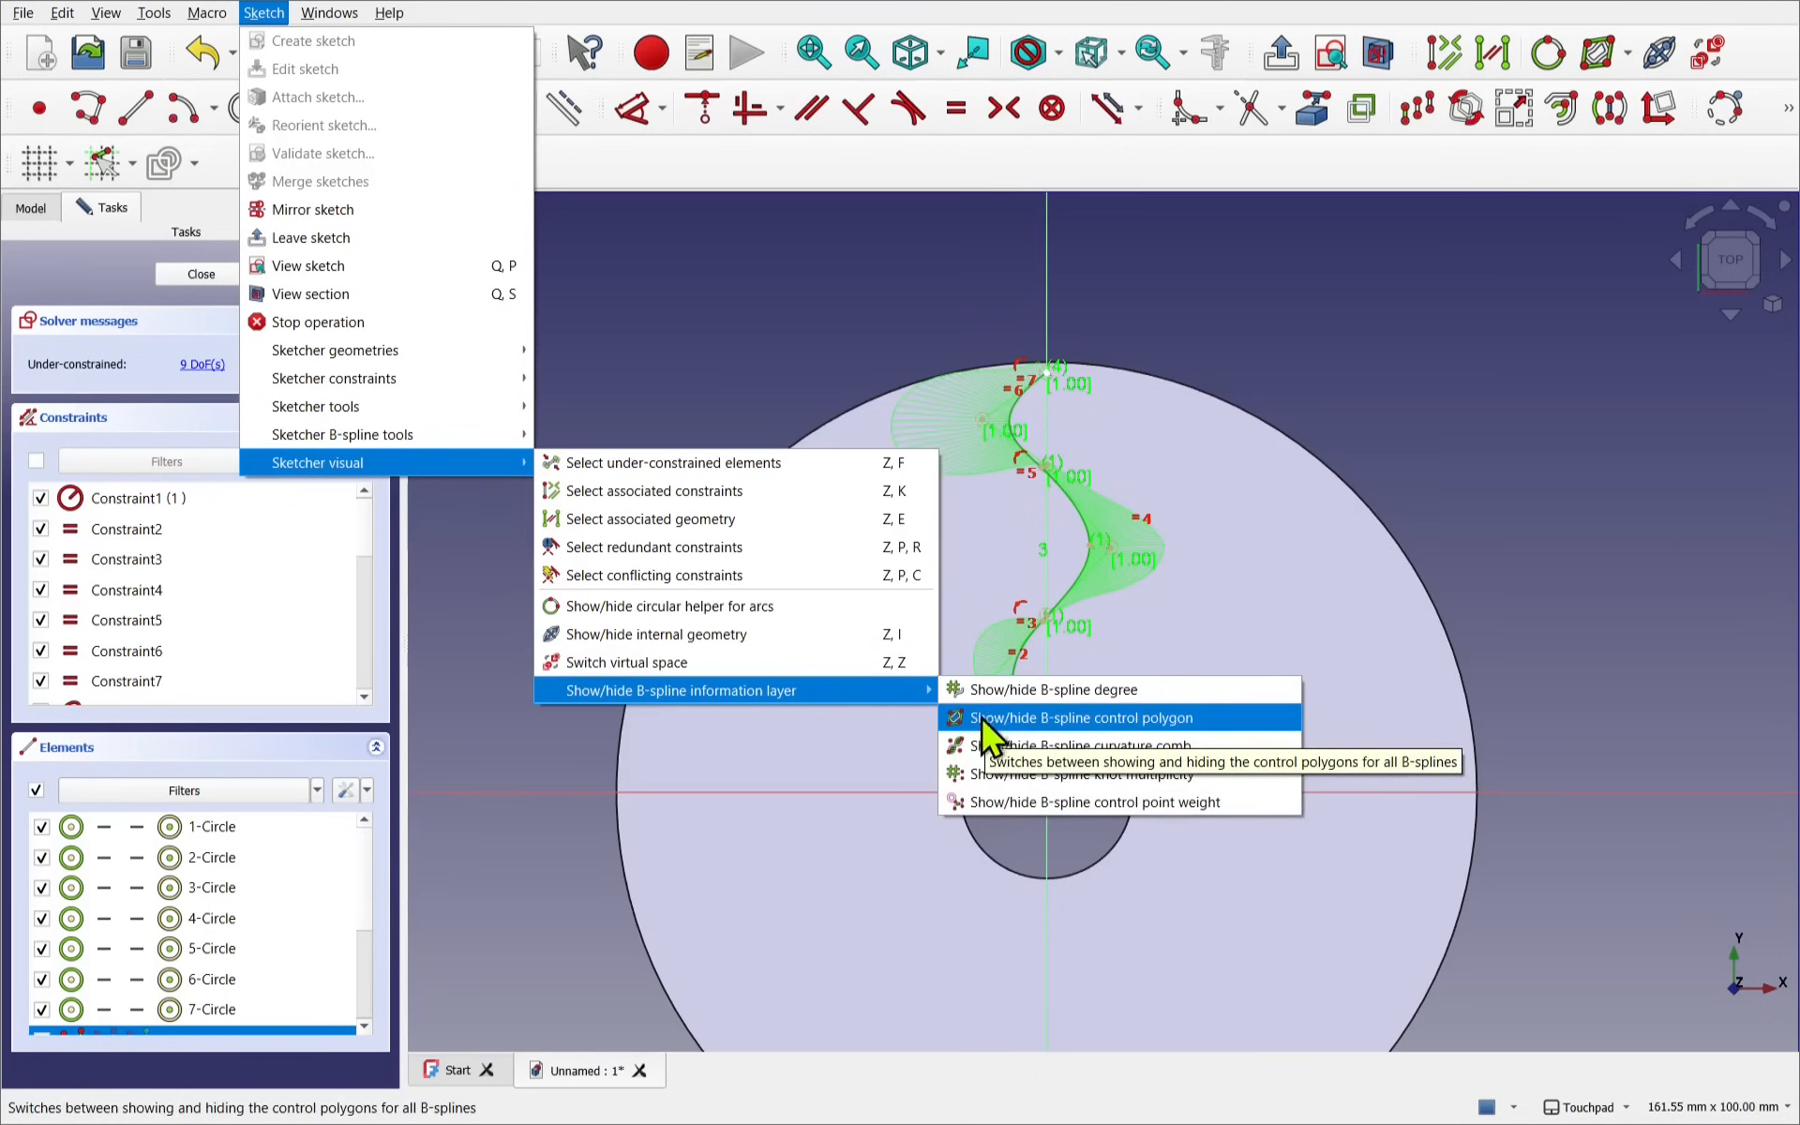
mouse_move(1036, 728)
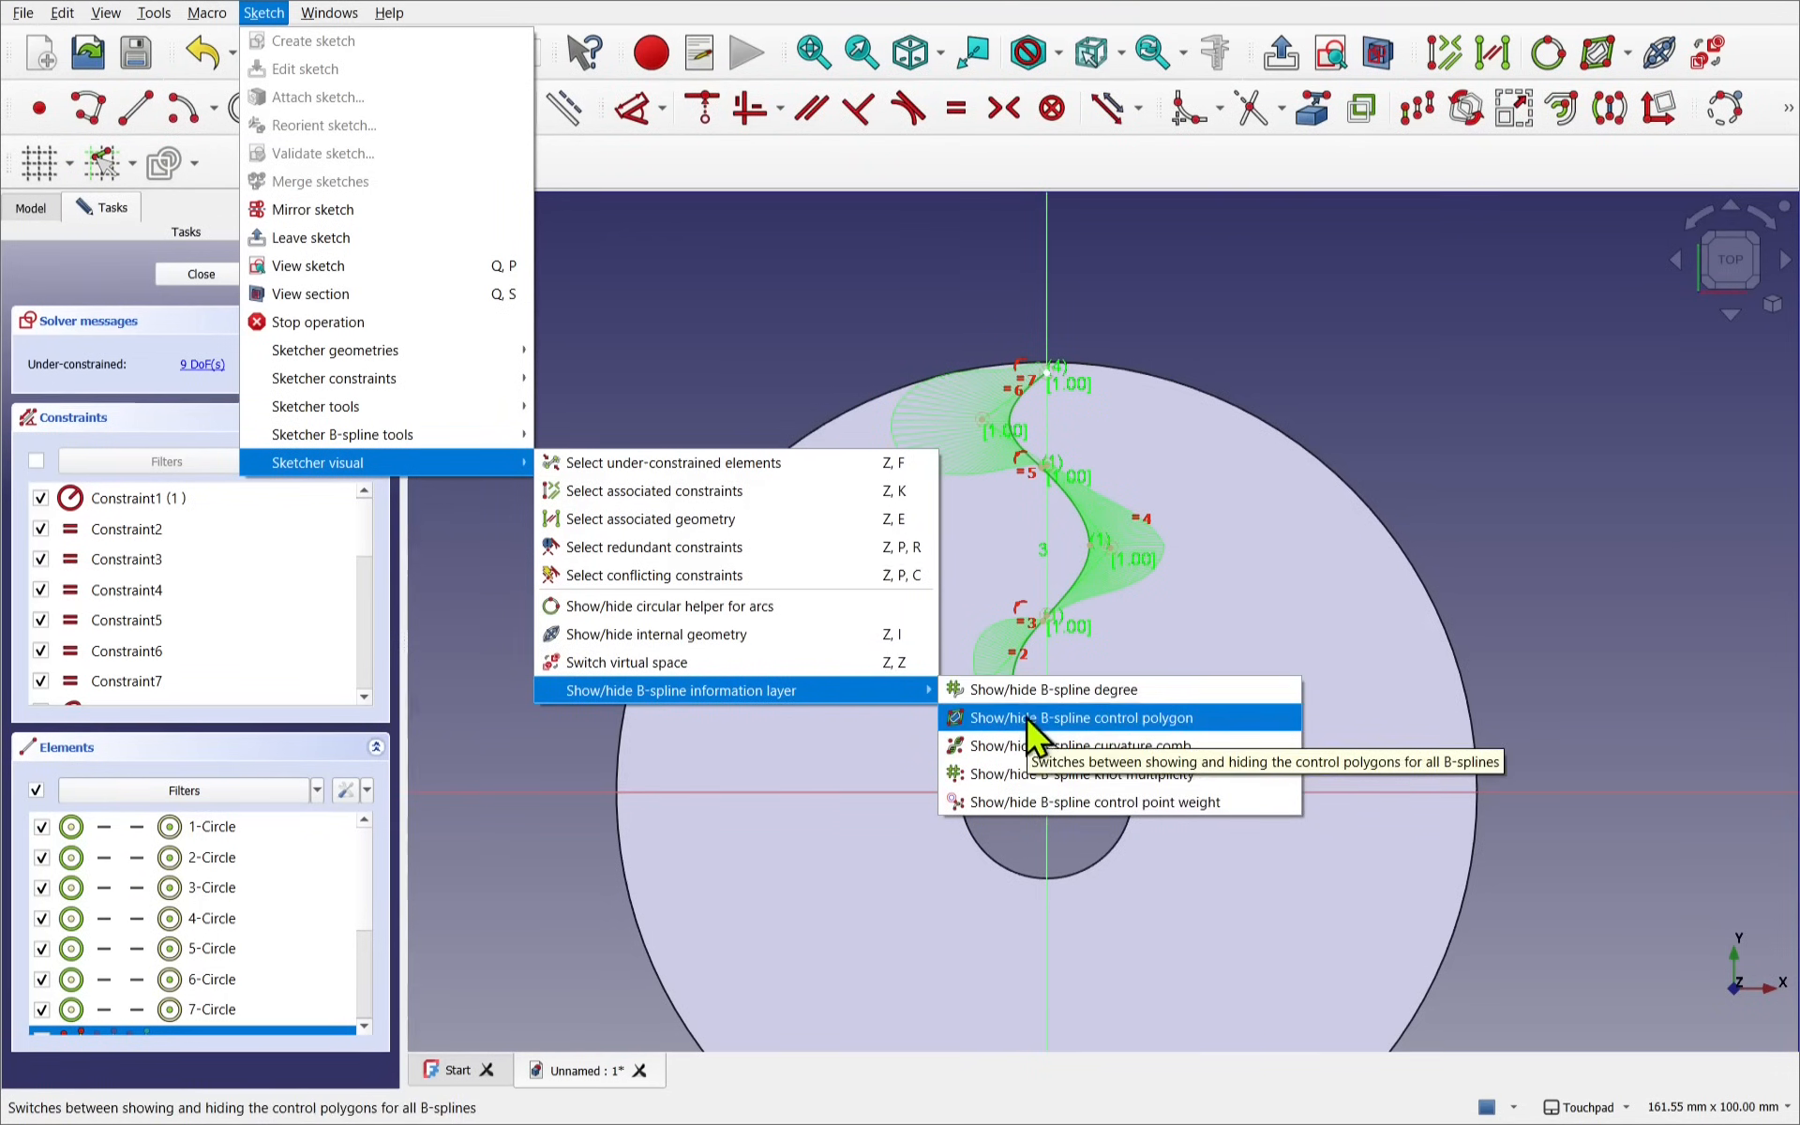
mouse_move(1389, 425)
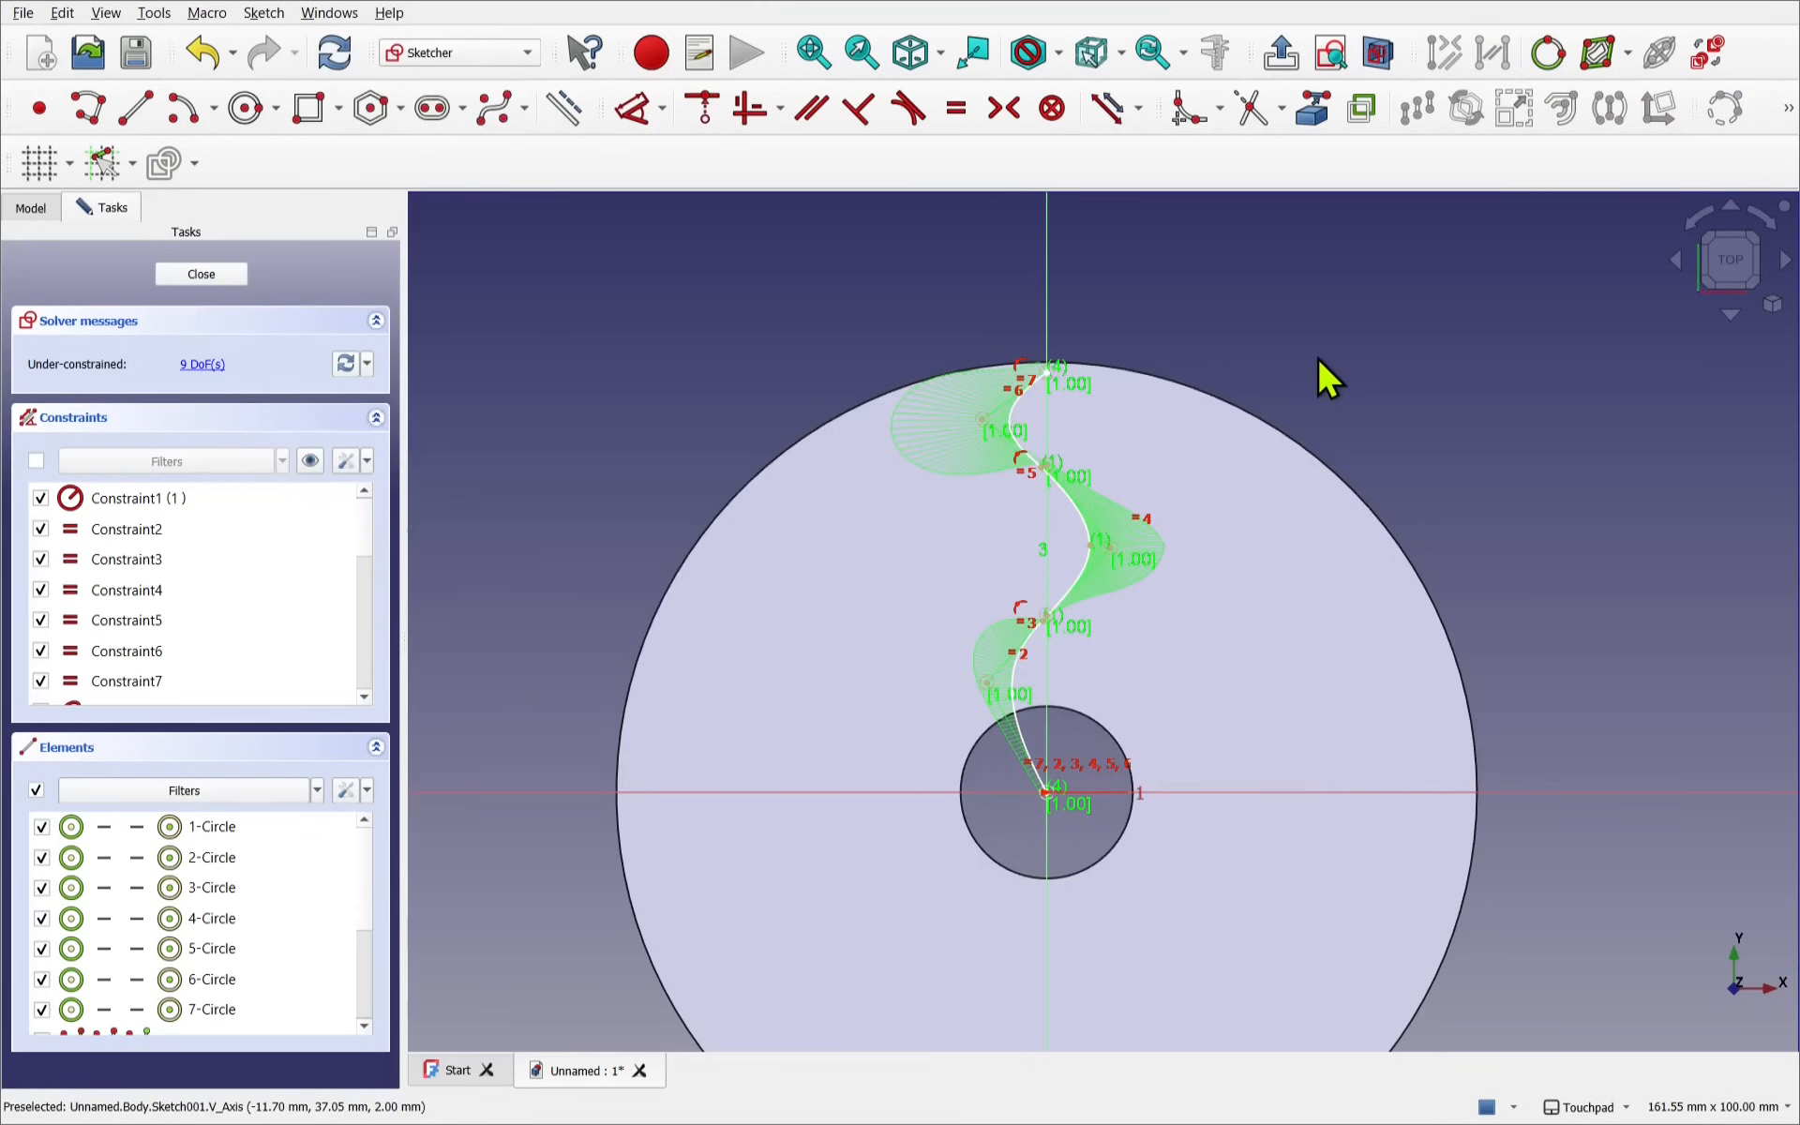
mouse_move(201, 273)
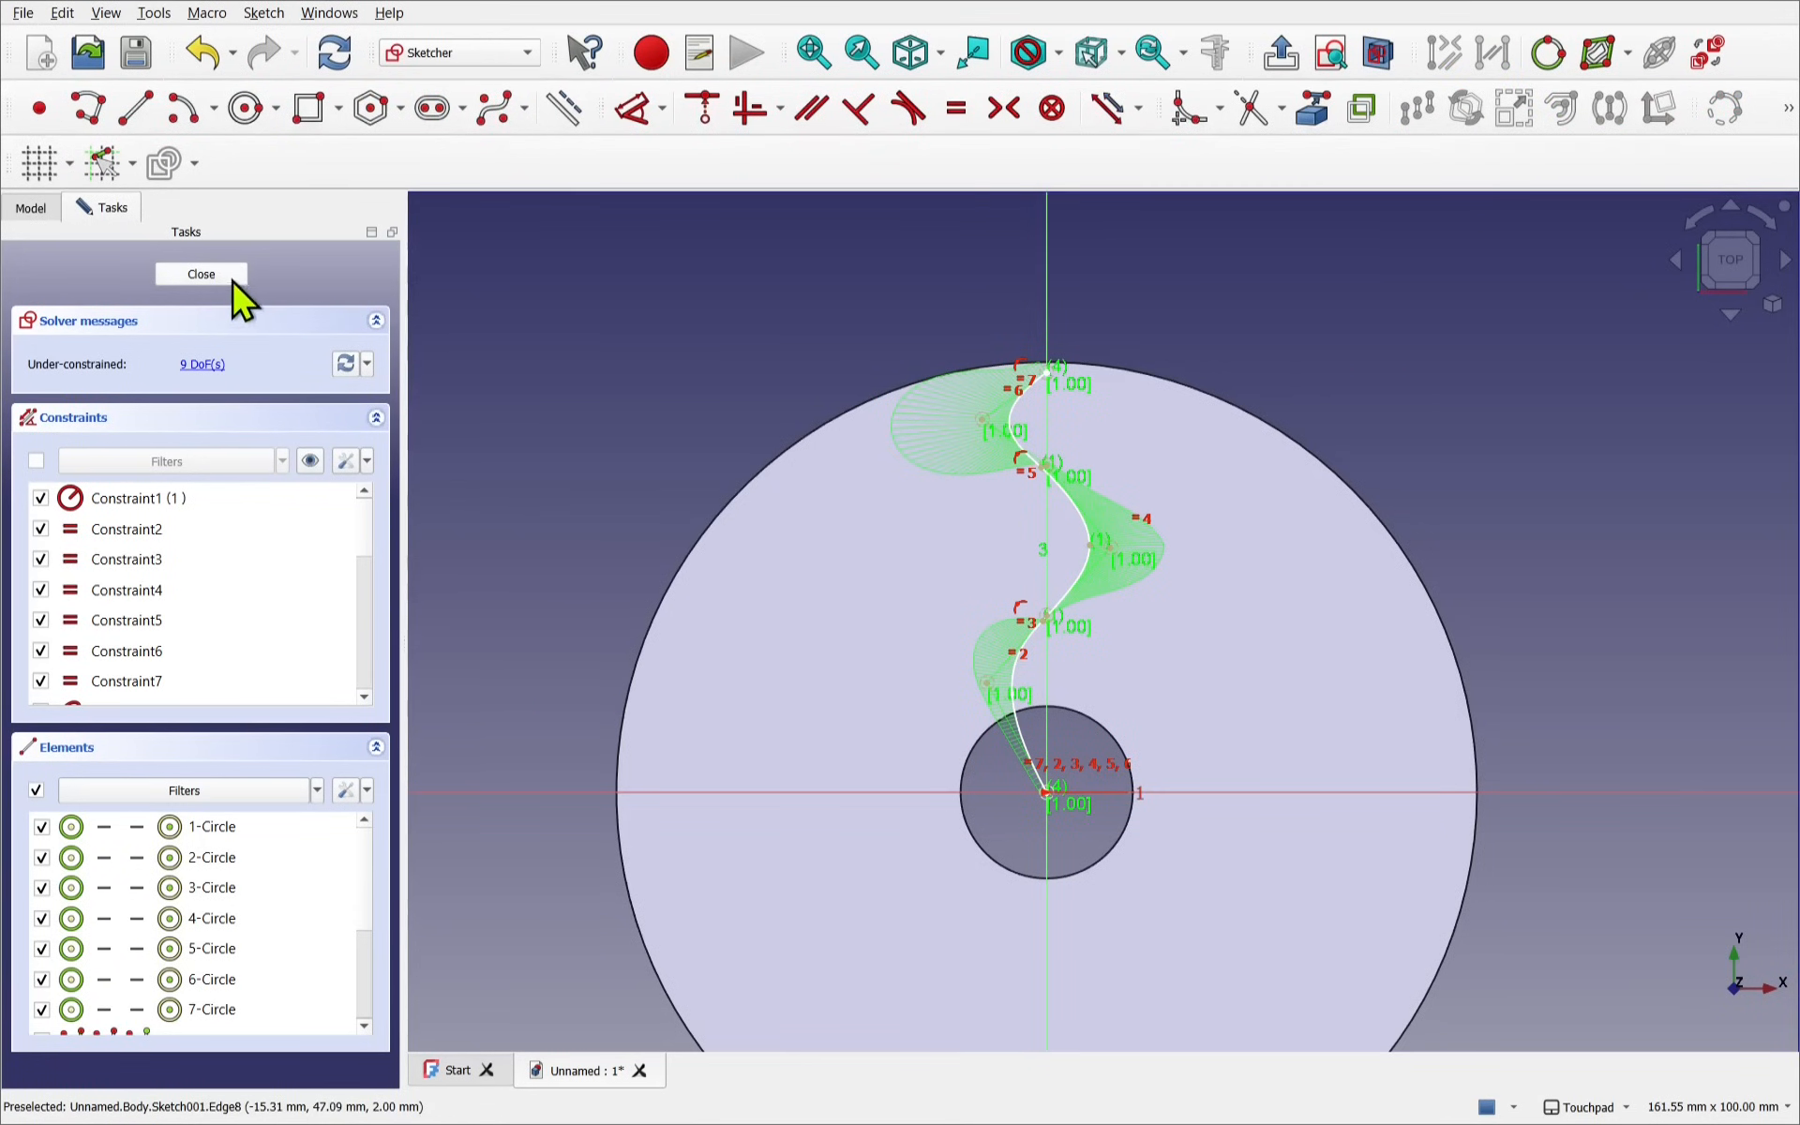
Close the B-spline sketch and rename Sketch001 to PathSketch
left_click(201, 273)
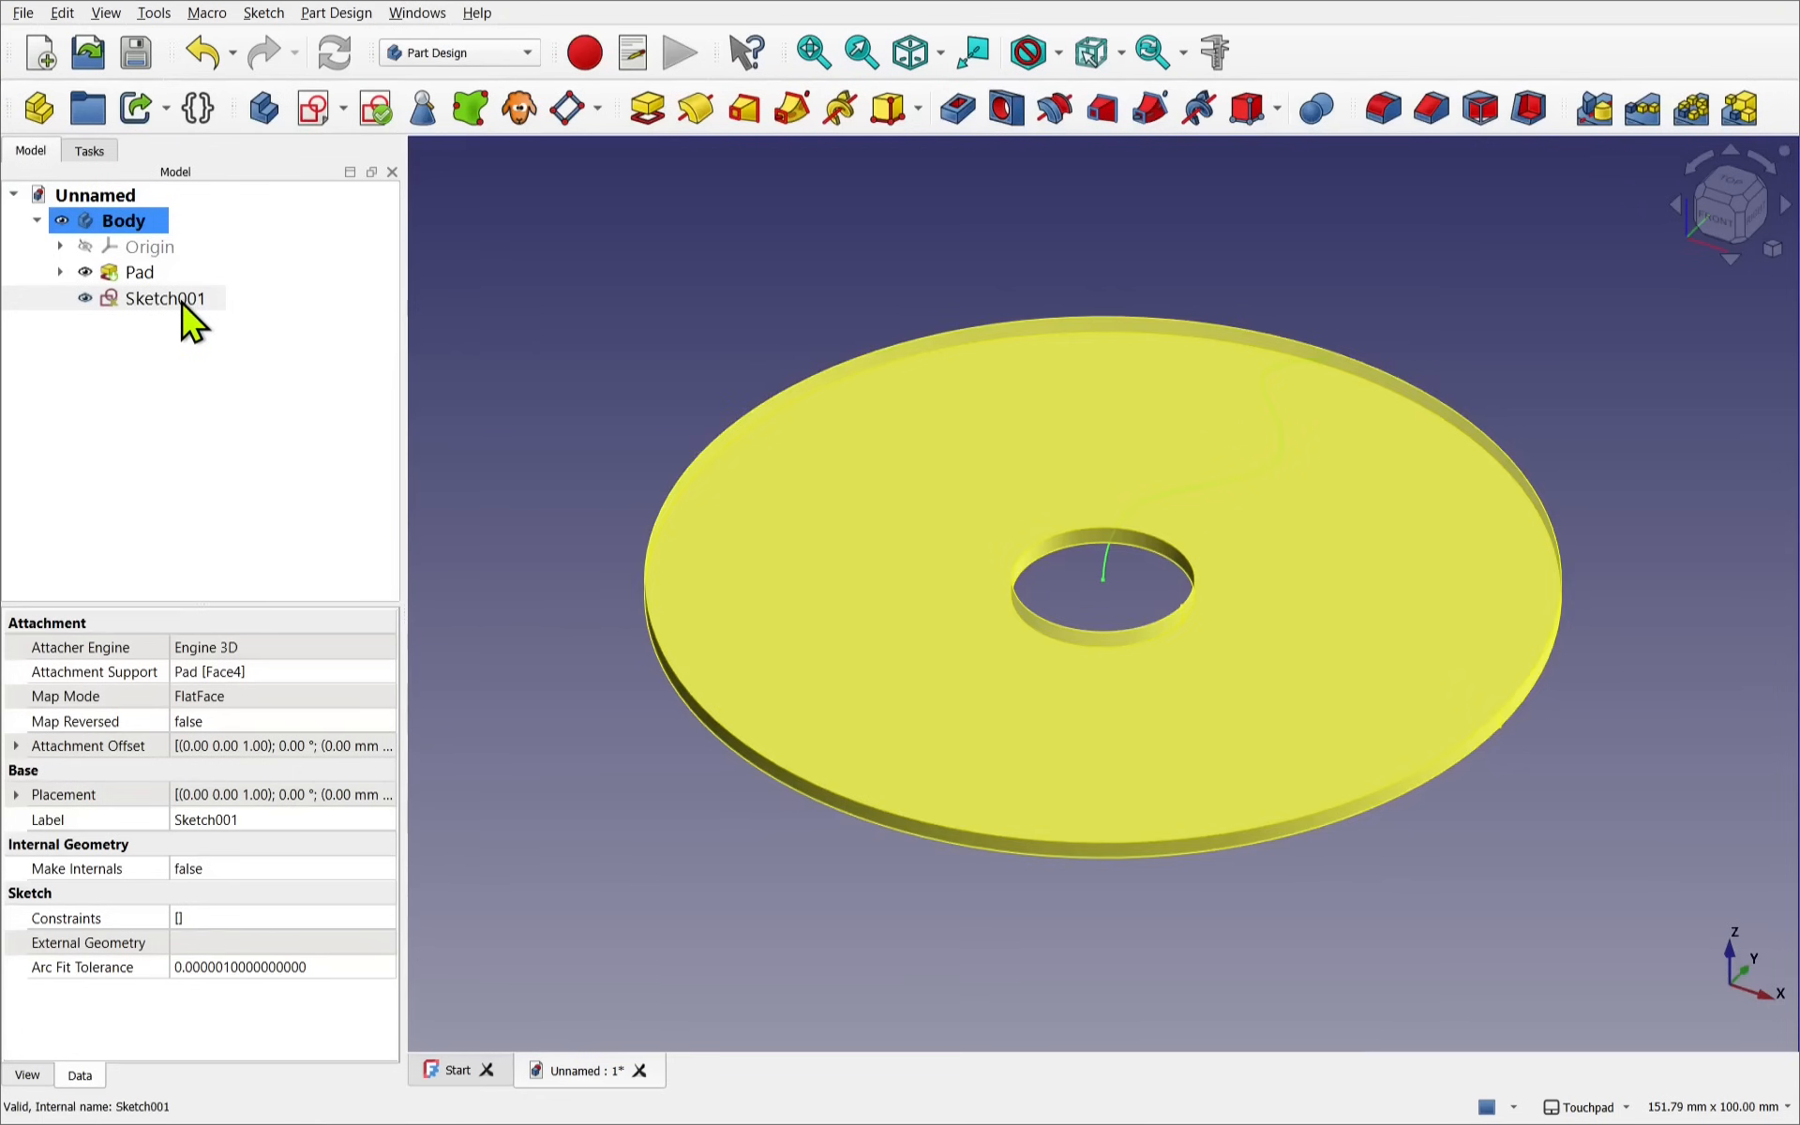
right_click(164, 298)
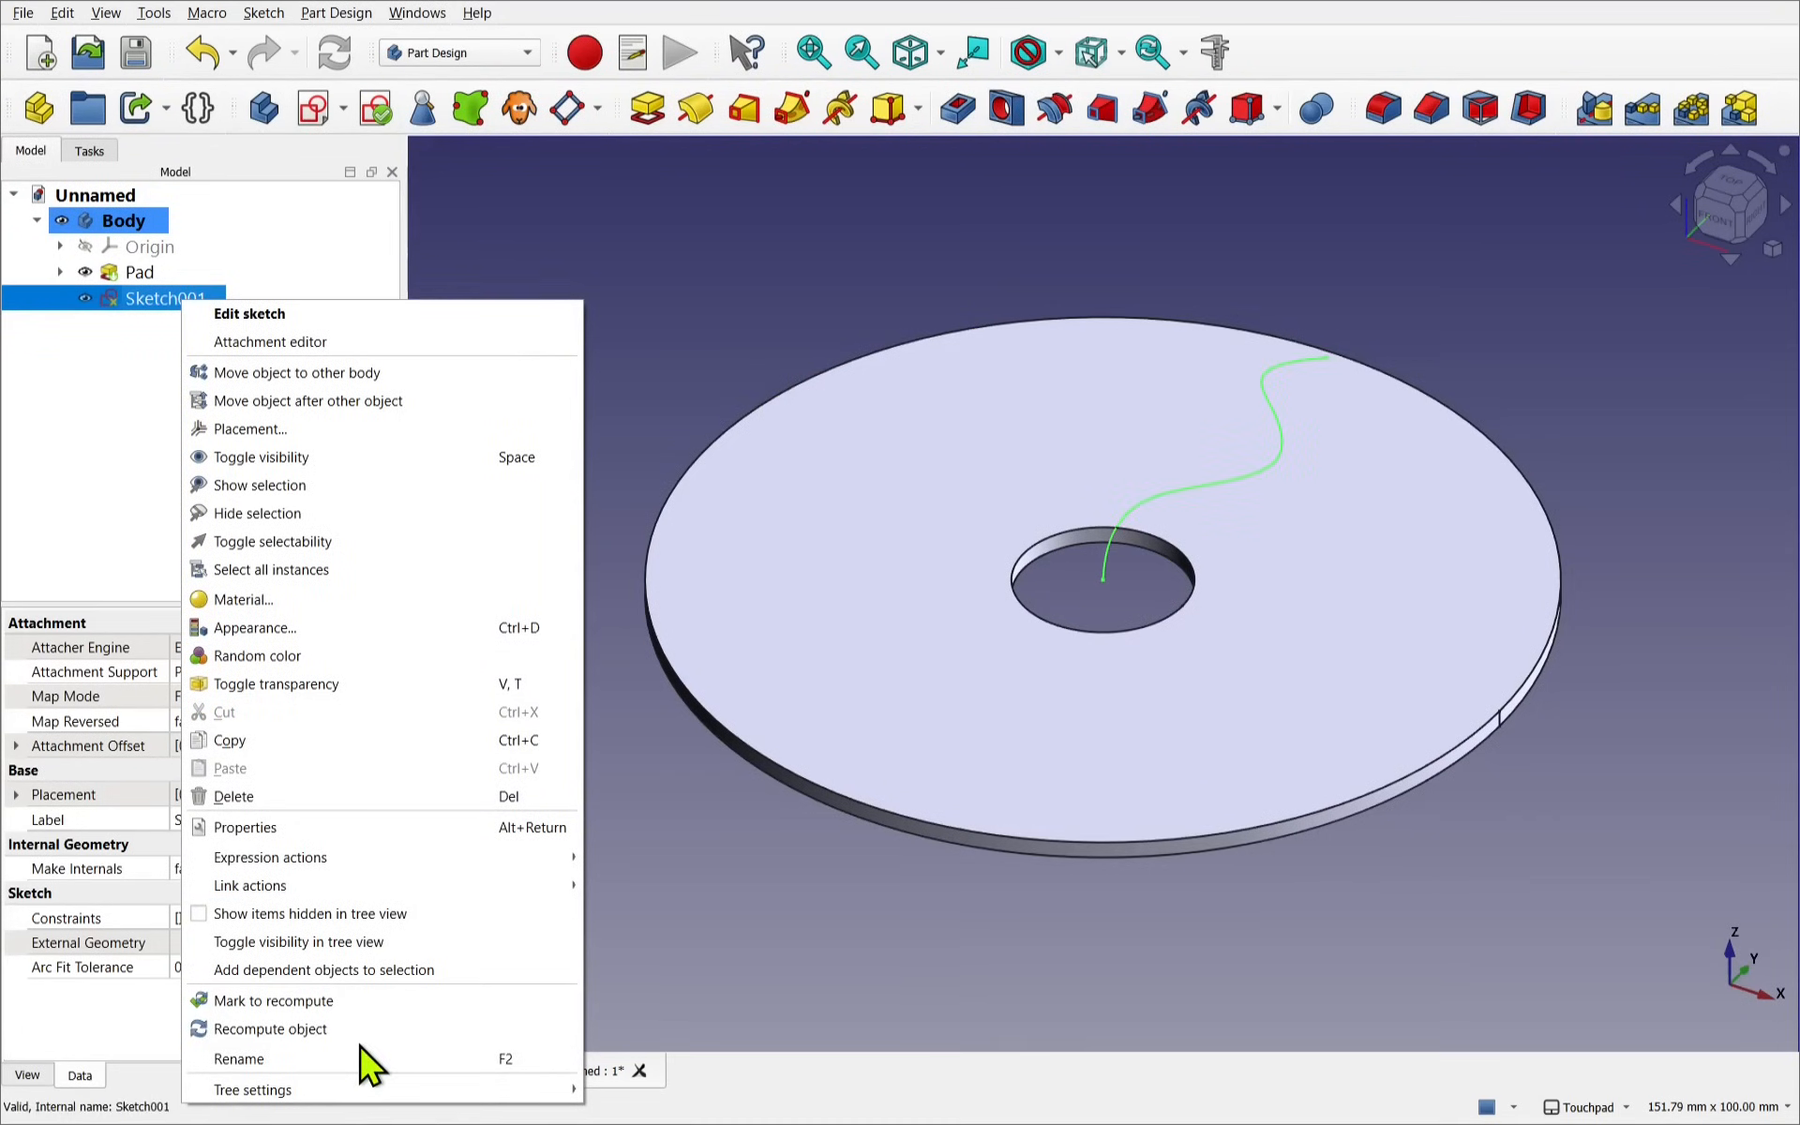
left_click(239, 1058)
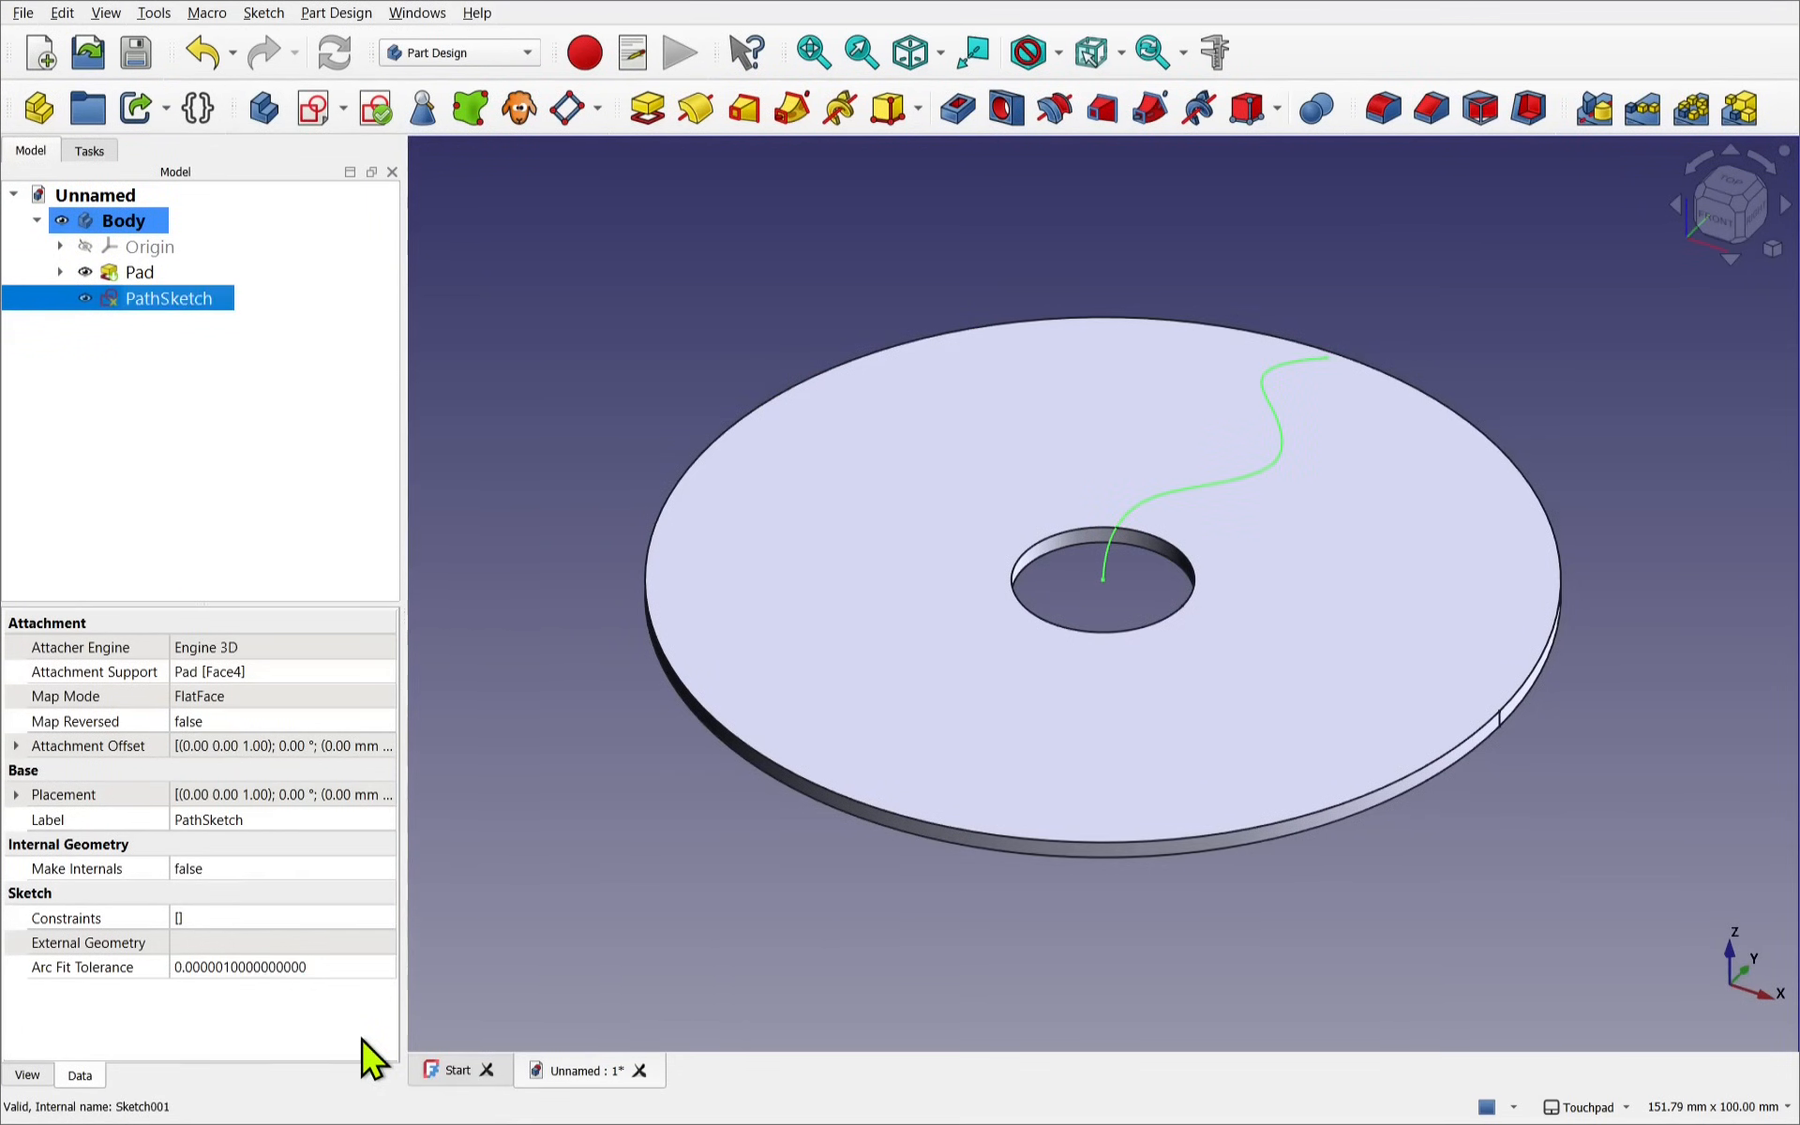
mouse_move(907, 537)
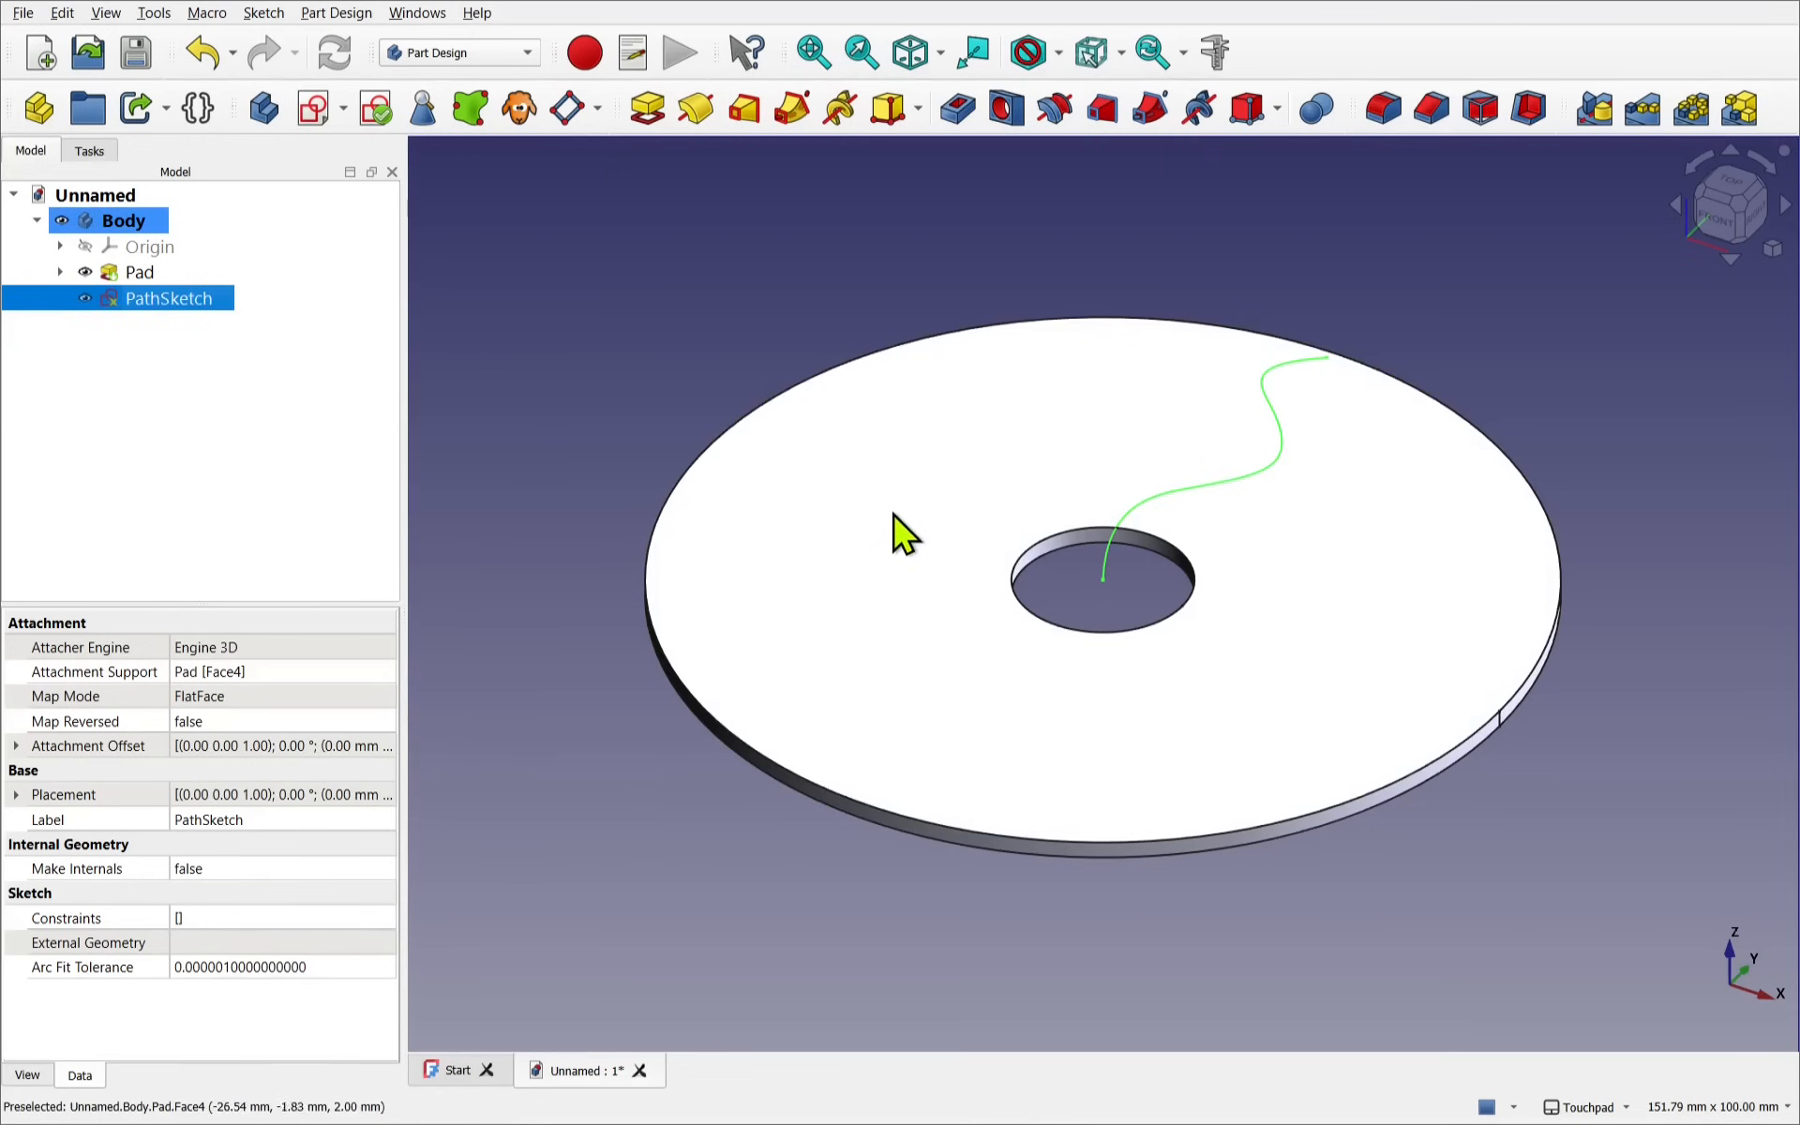
Start a new top-view sketch and draw a small circle centred on the origin
left_click(139, 272)
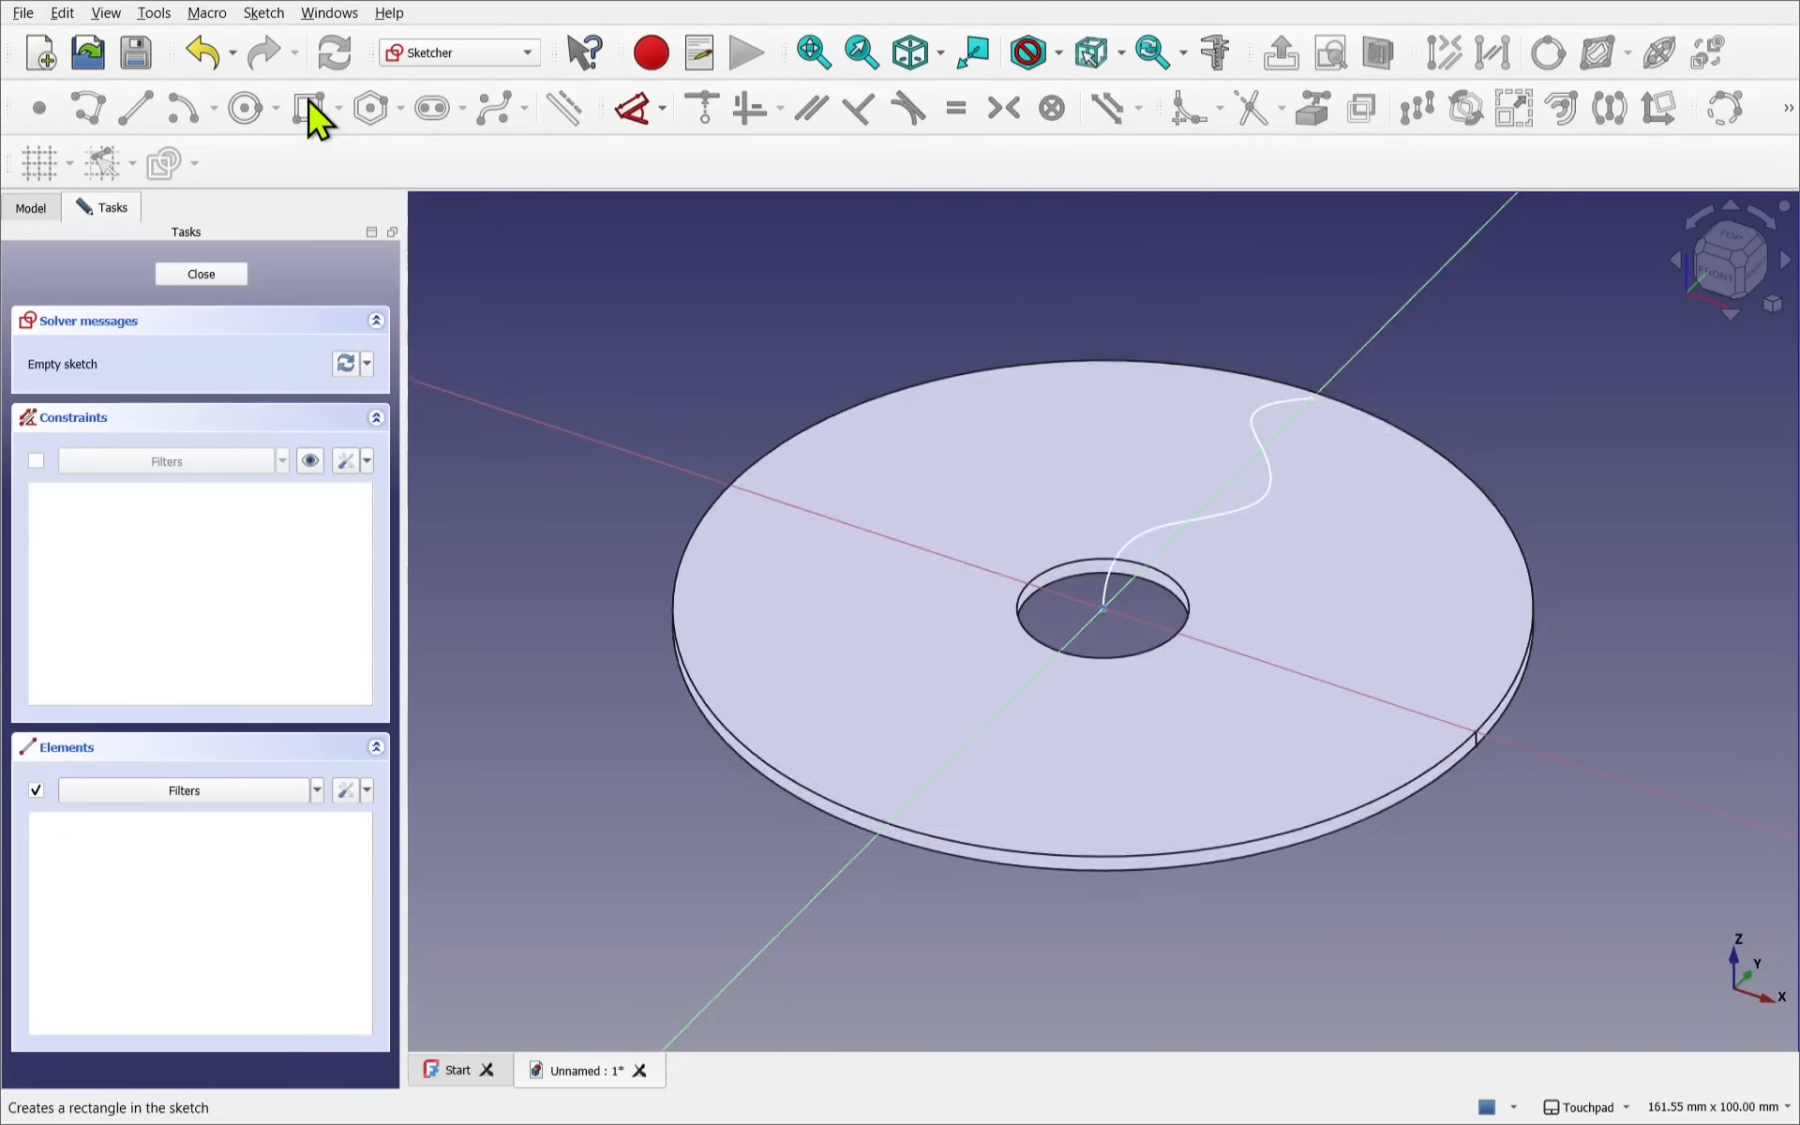
left_click(245, 108)
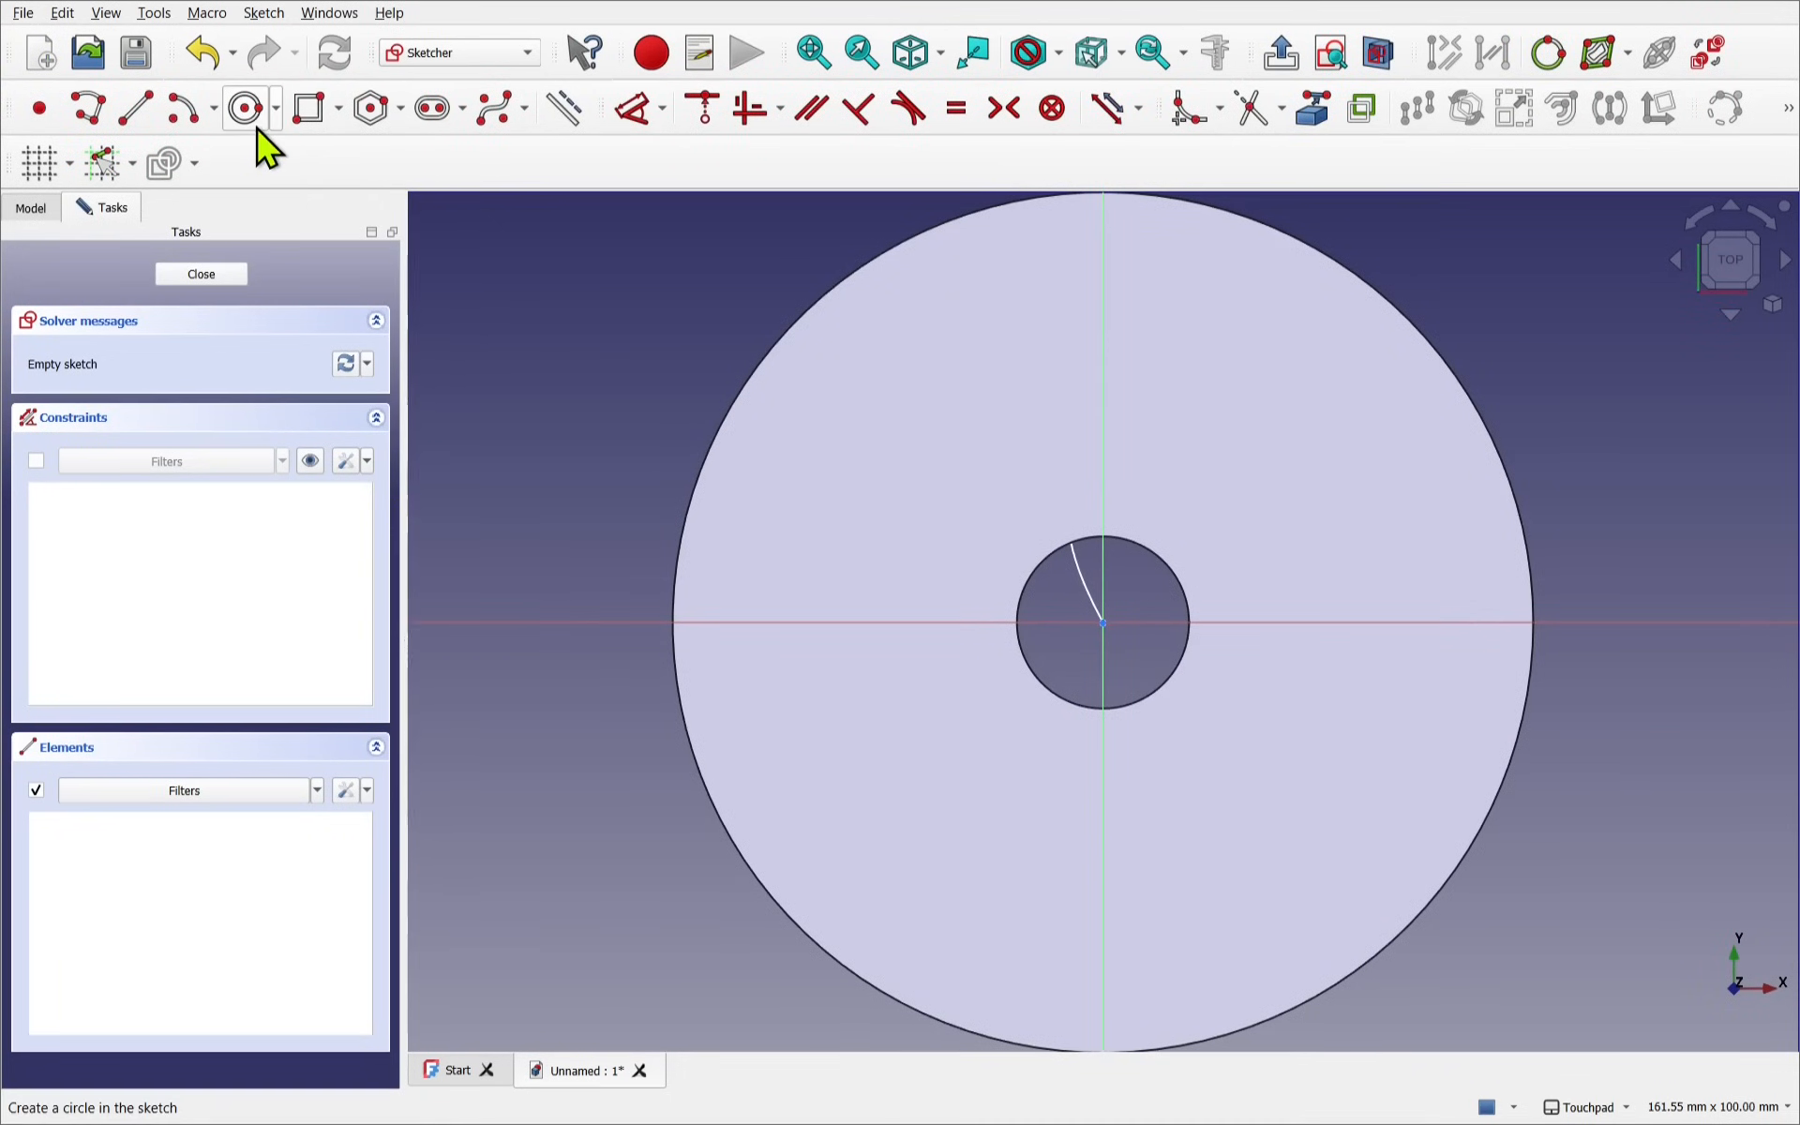
left_click(244, 107)
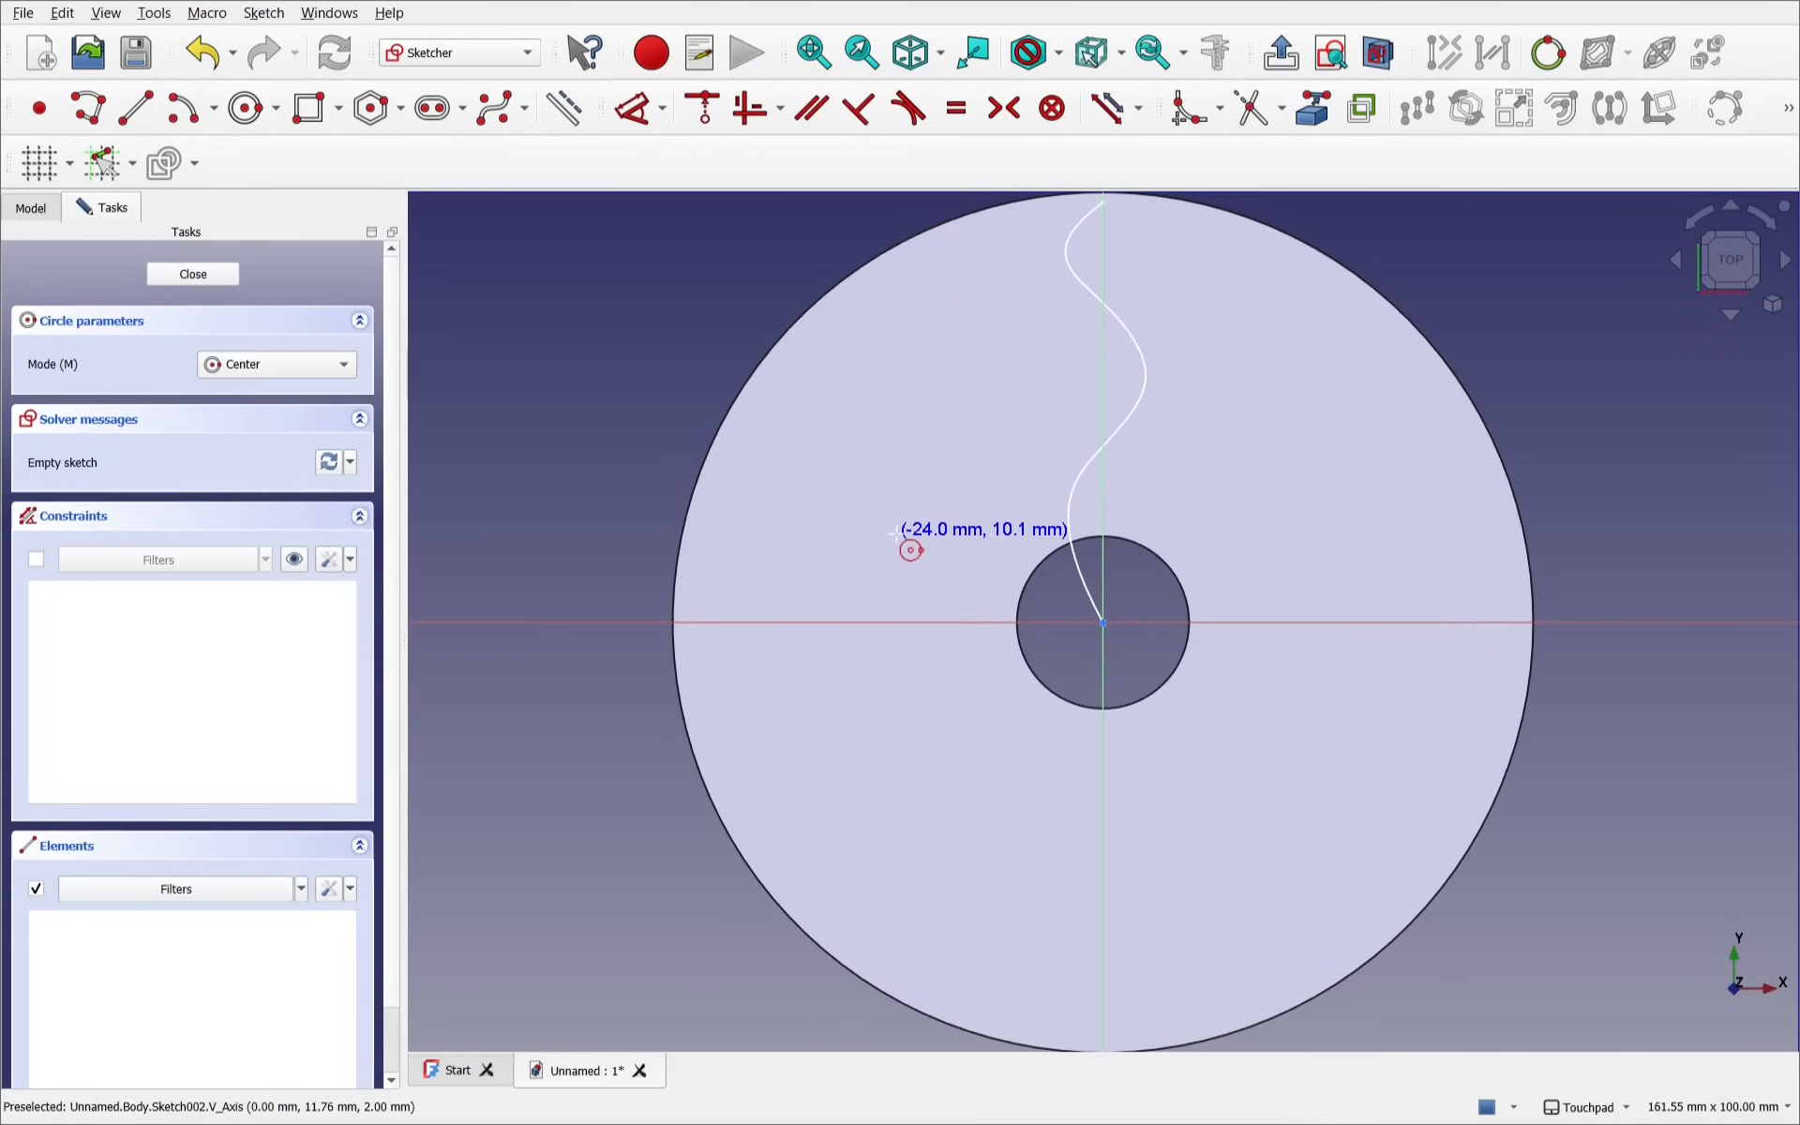
mouse_move(1159, 544)
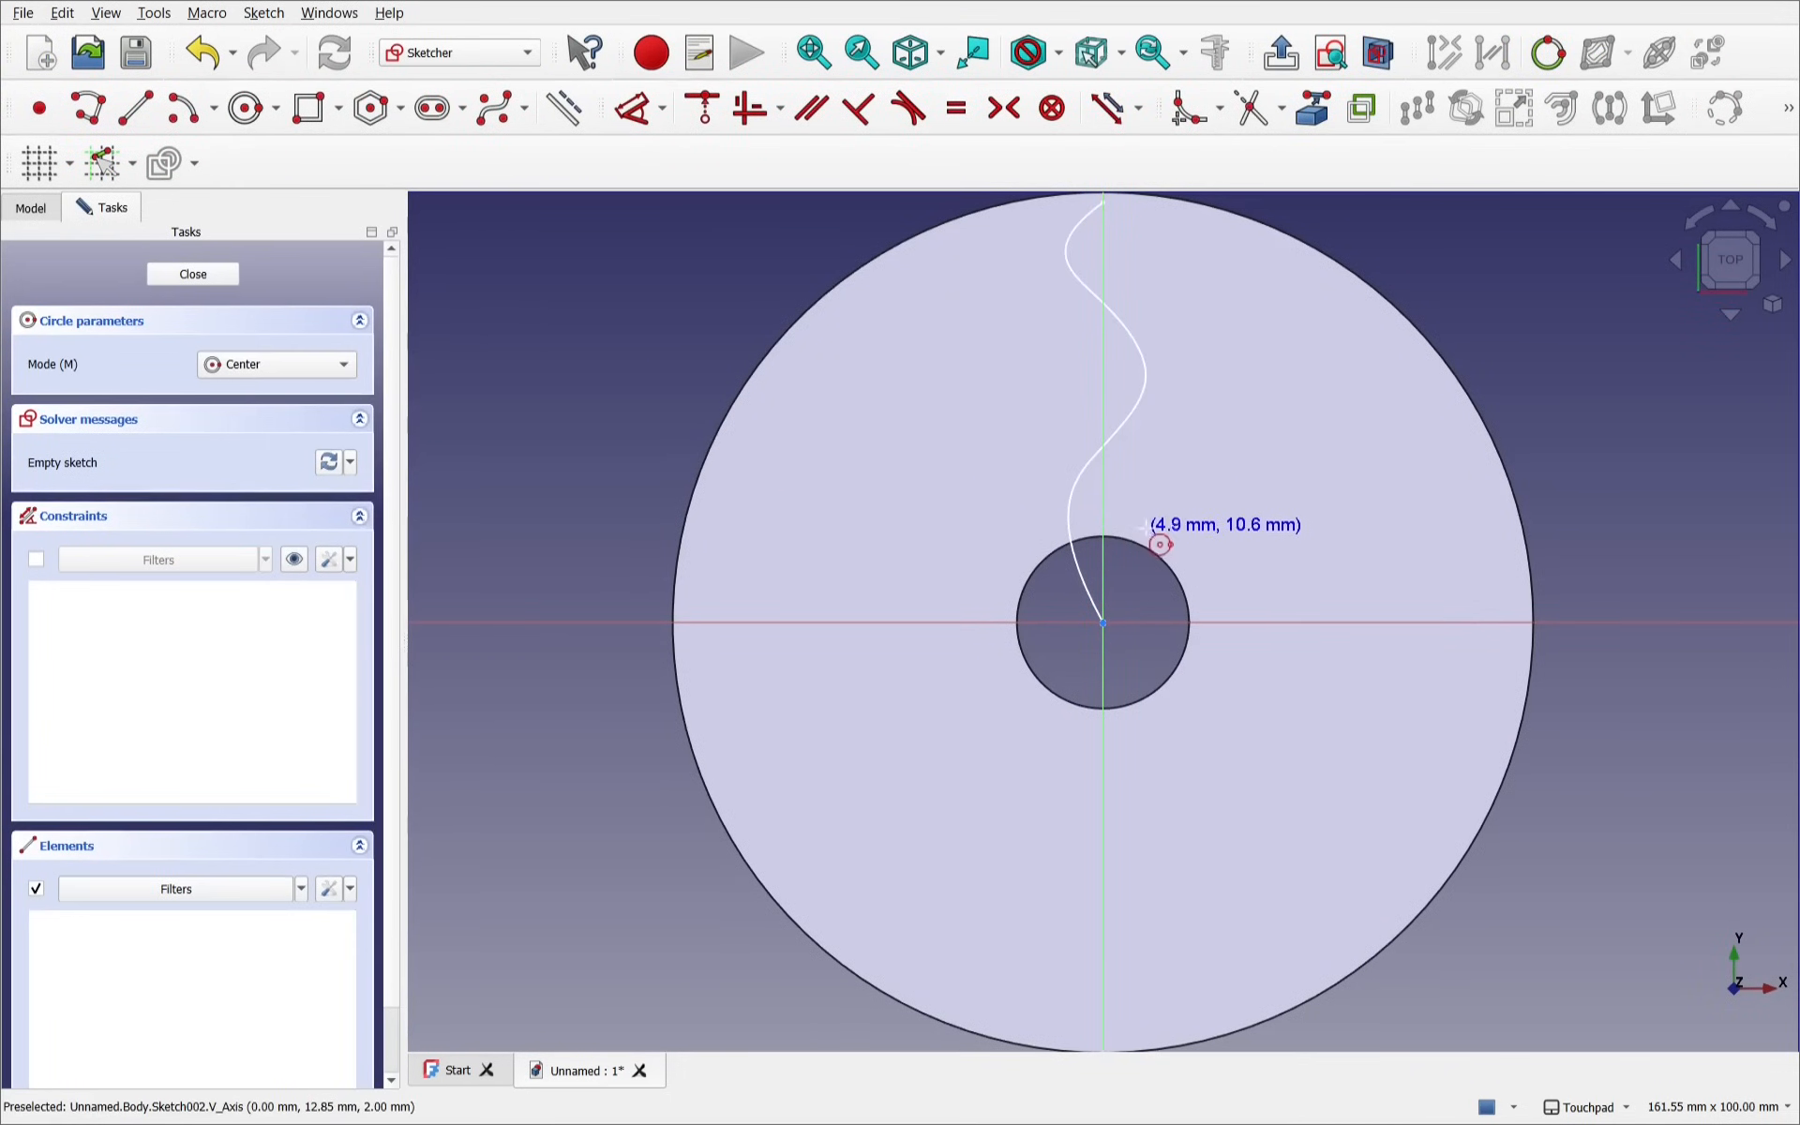
mouse_move(1120, 255)
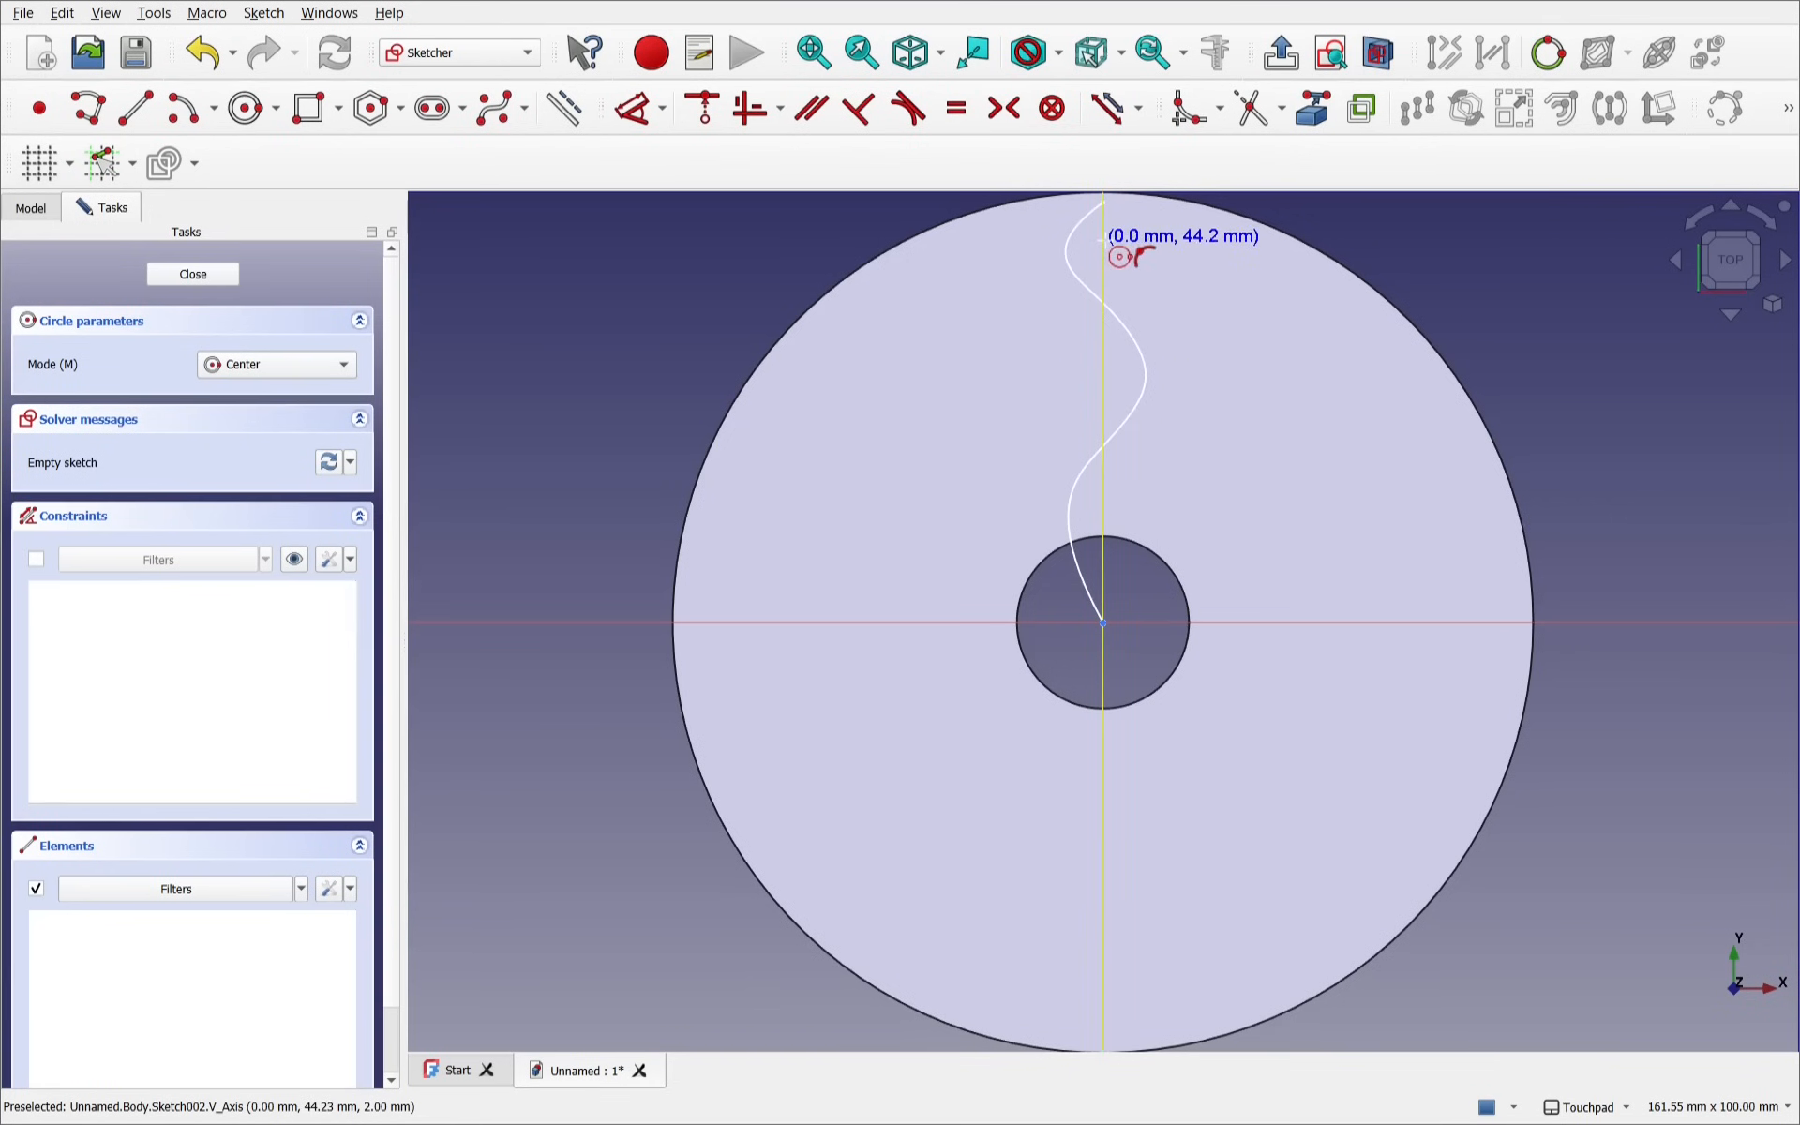
mouse_move(1113, 546)
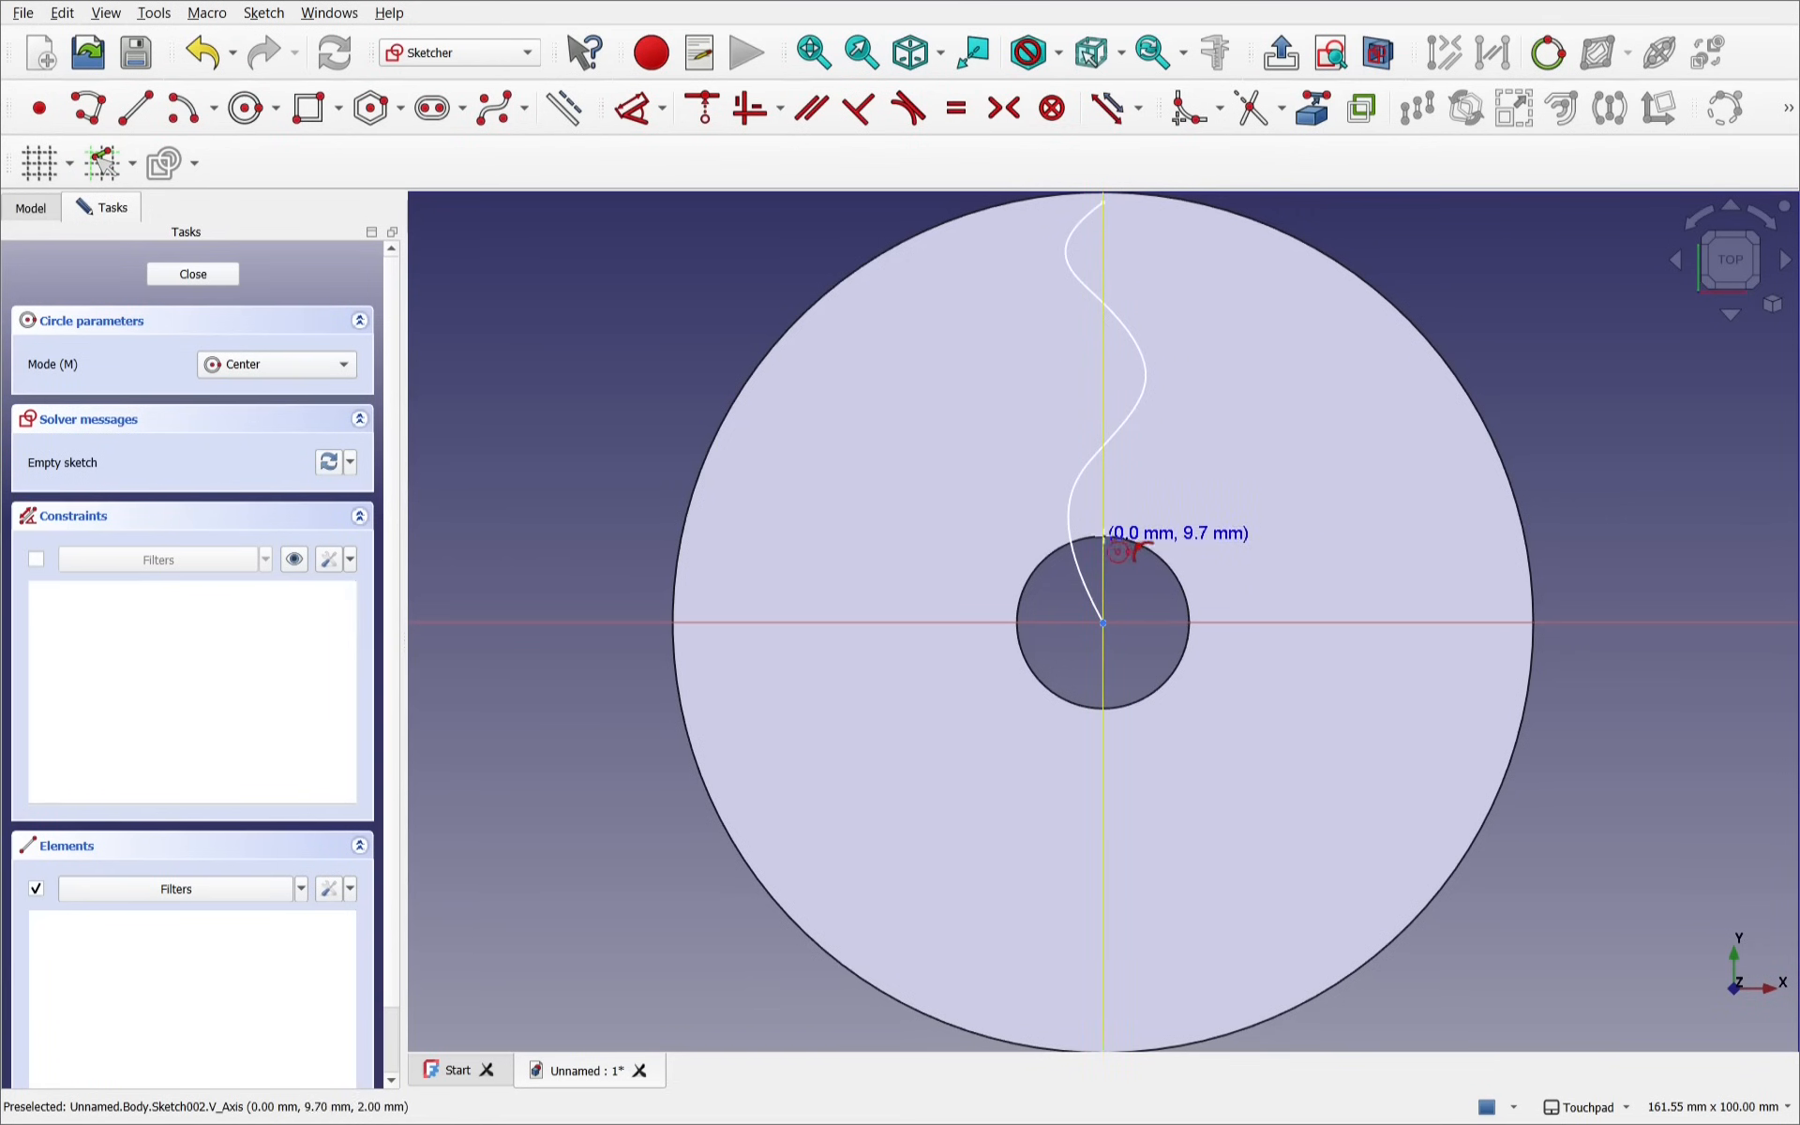
mouse_move(1119, 545)
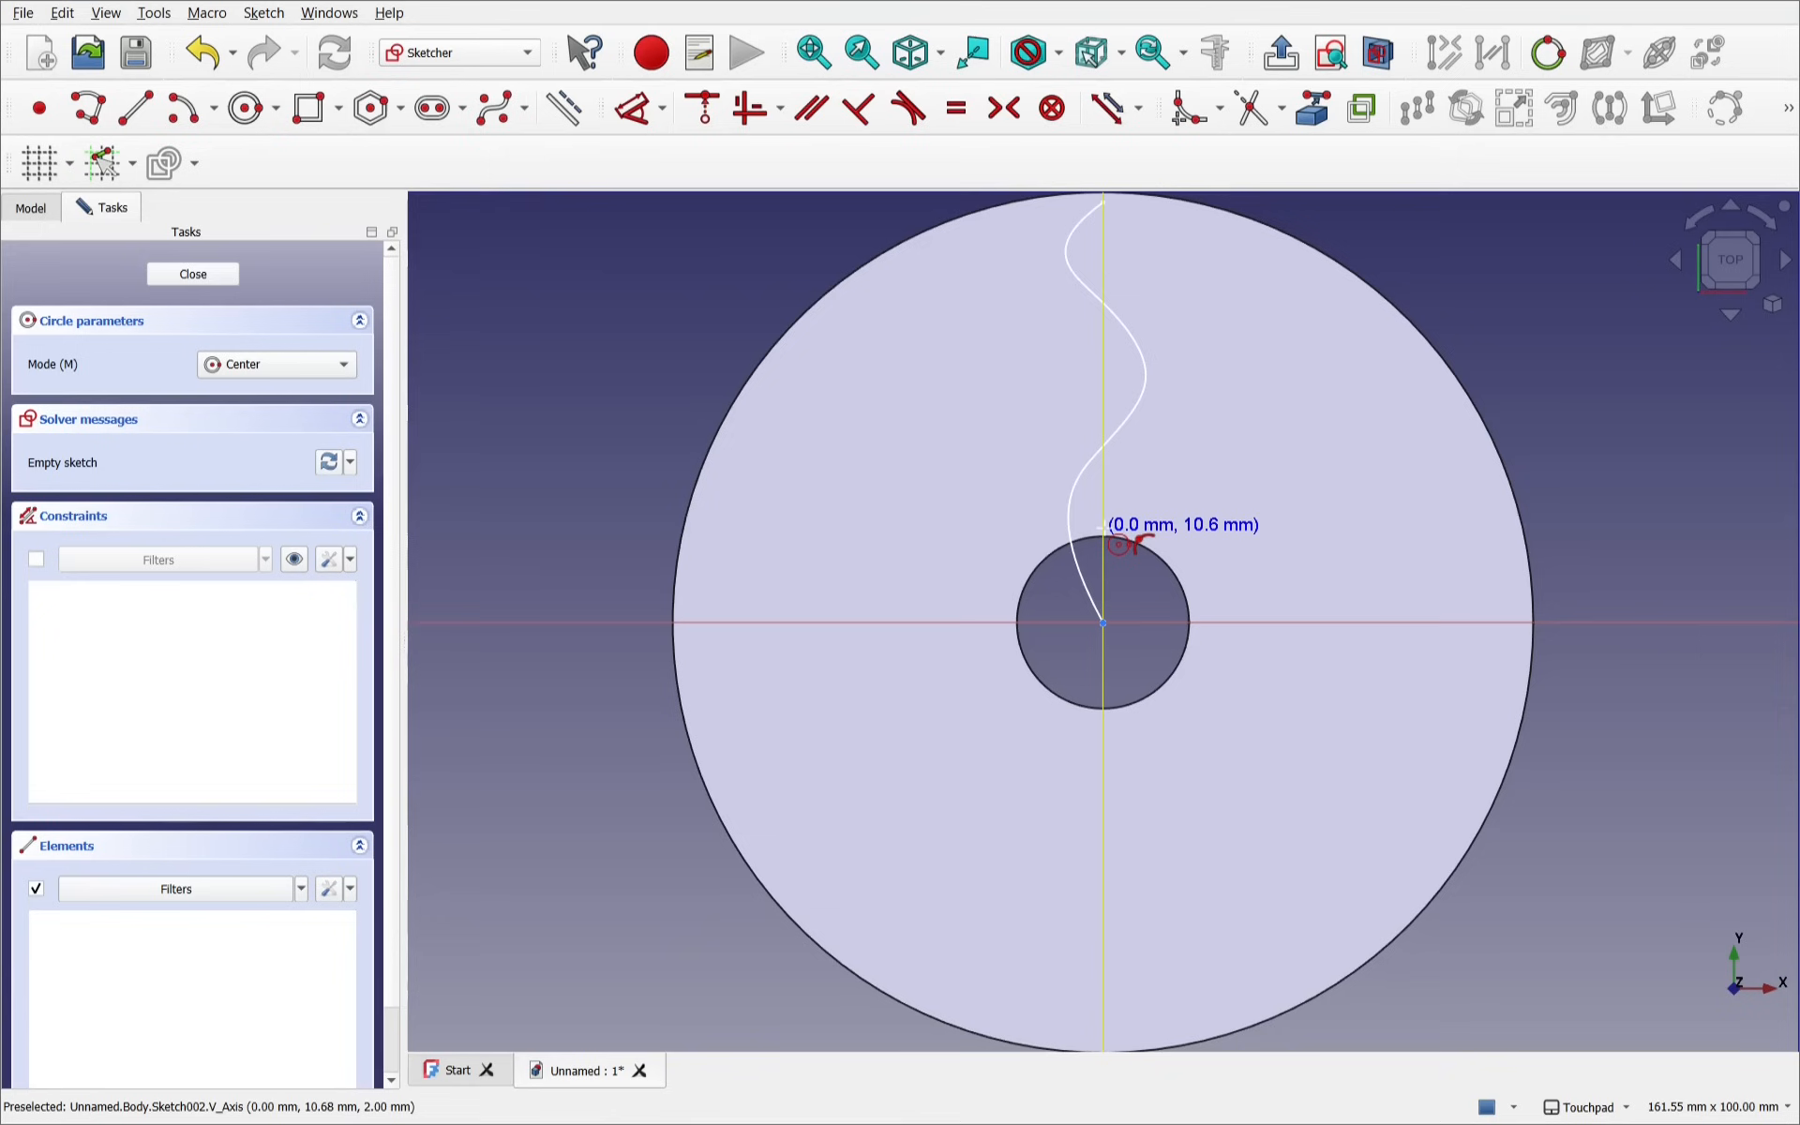
mouse_move(1154, 591)
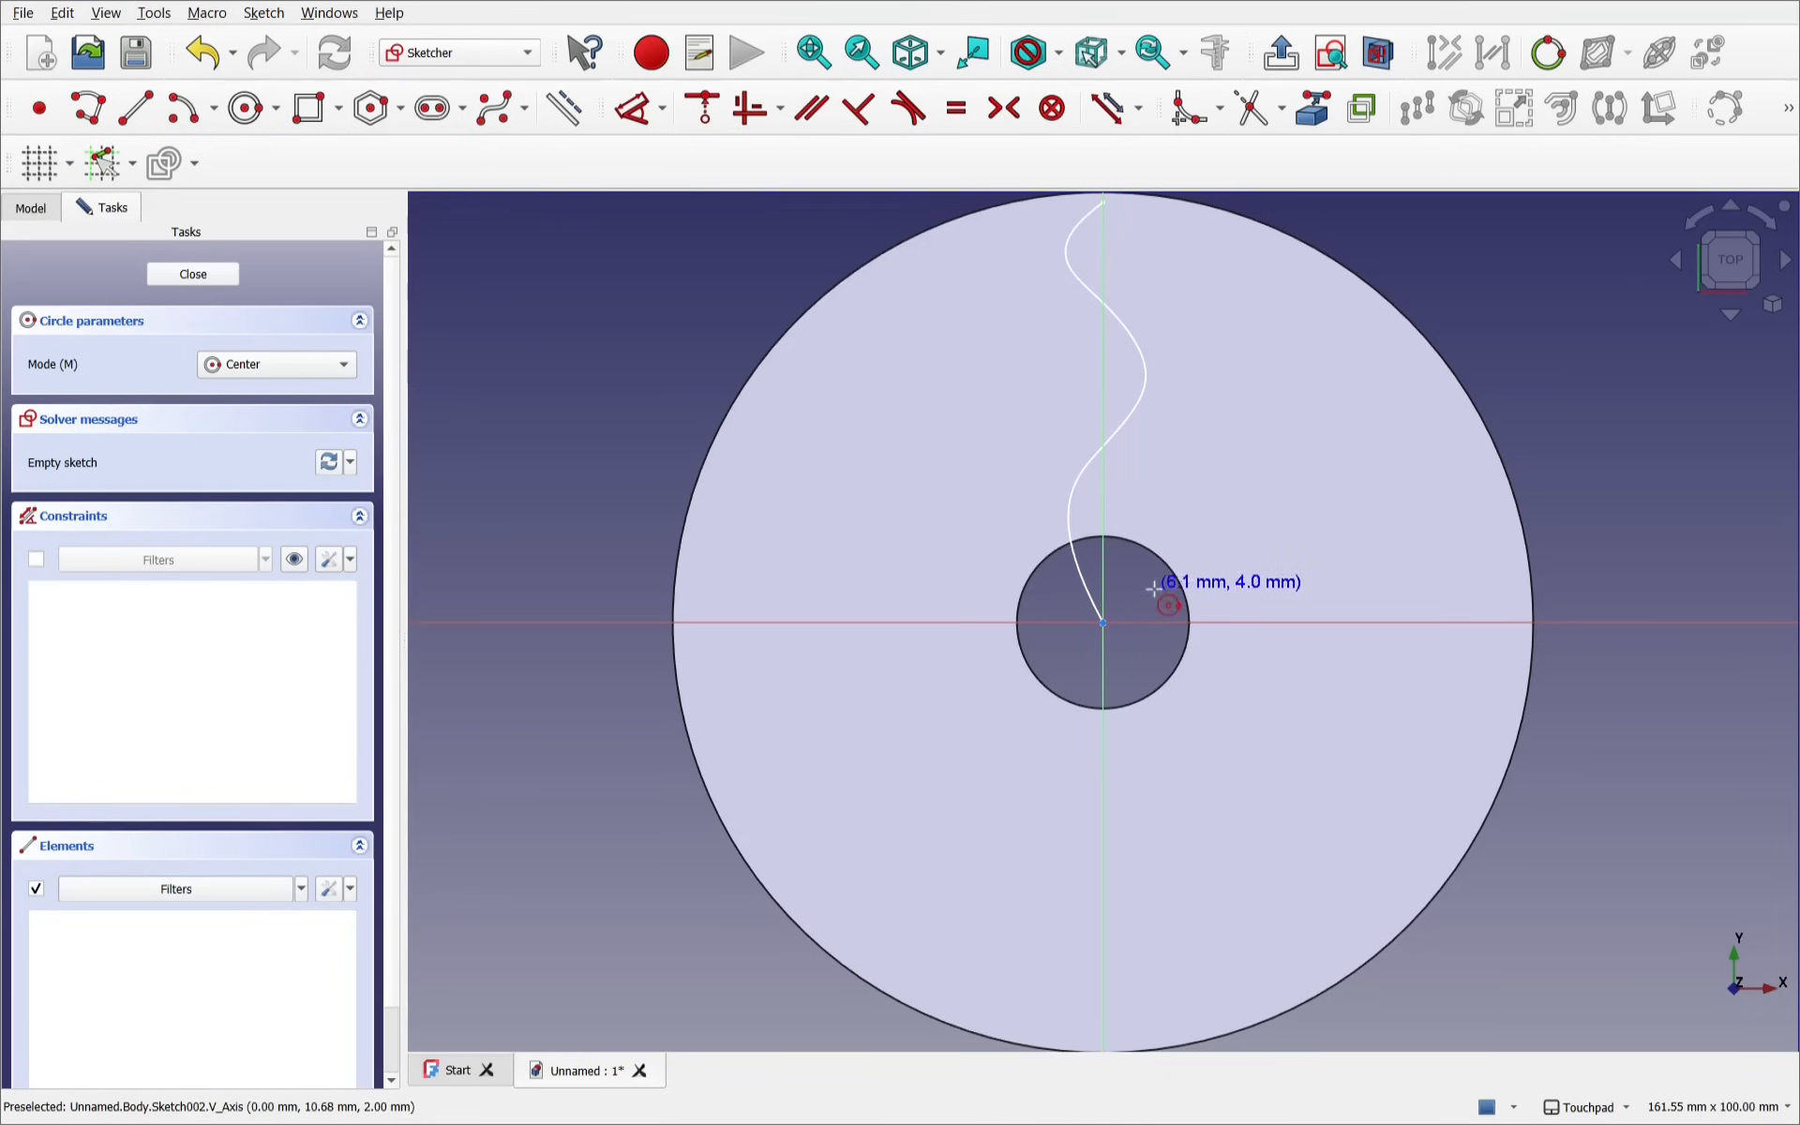
left_click(1100, 623)
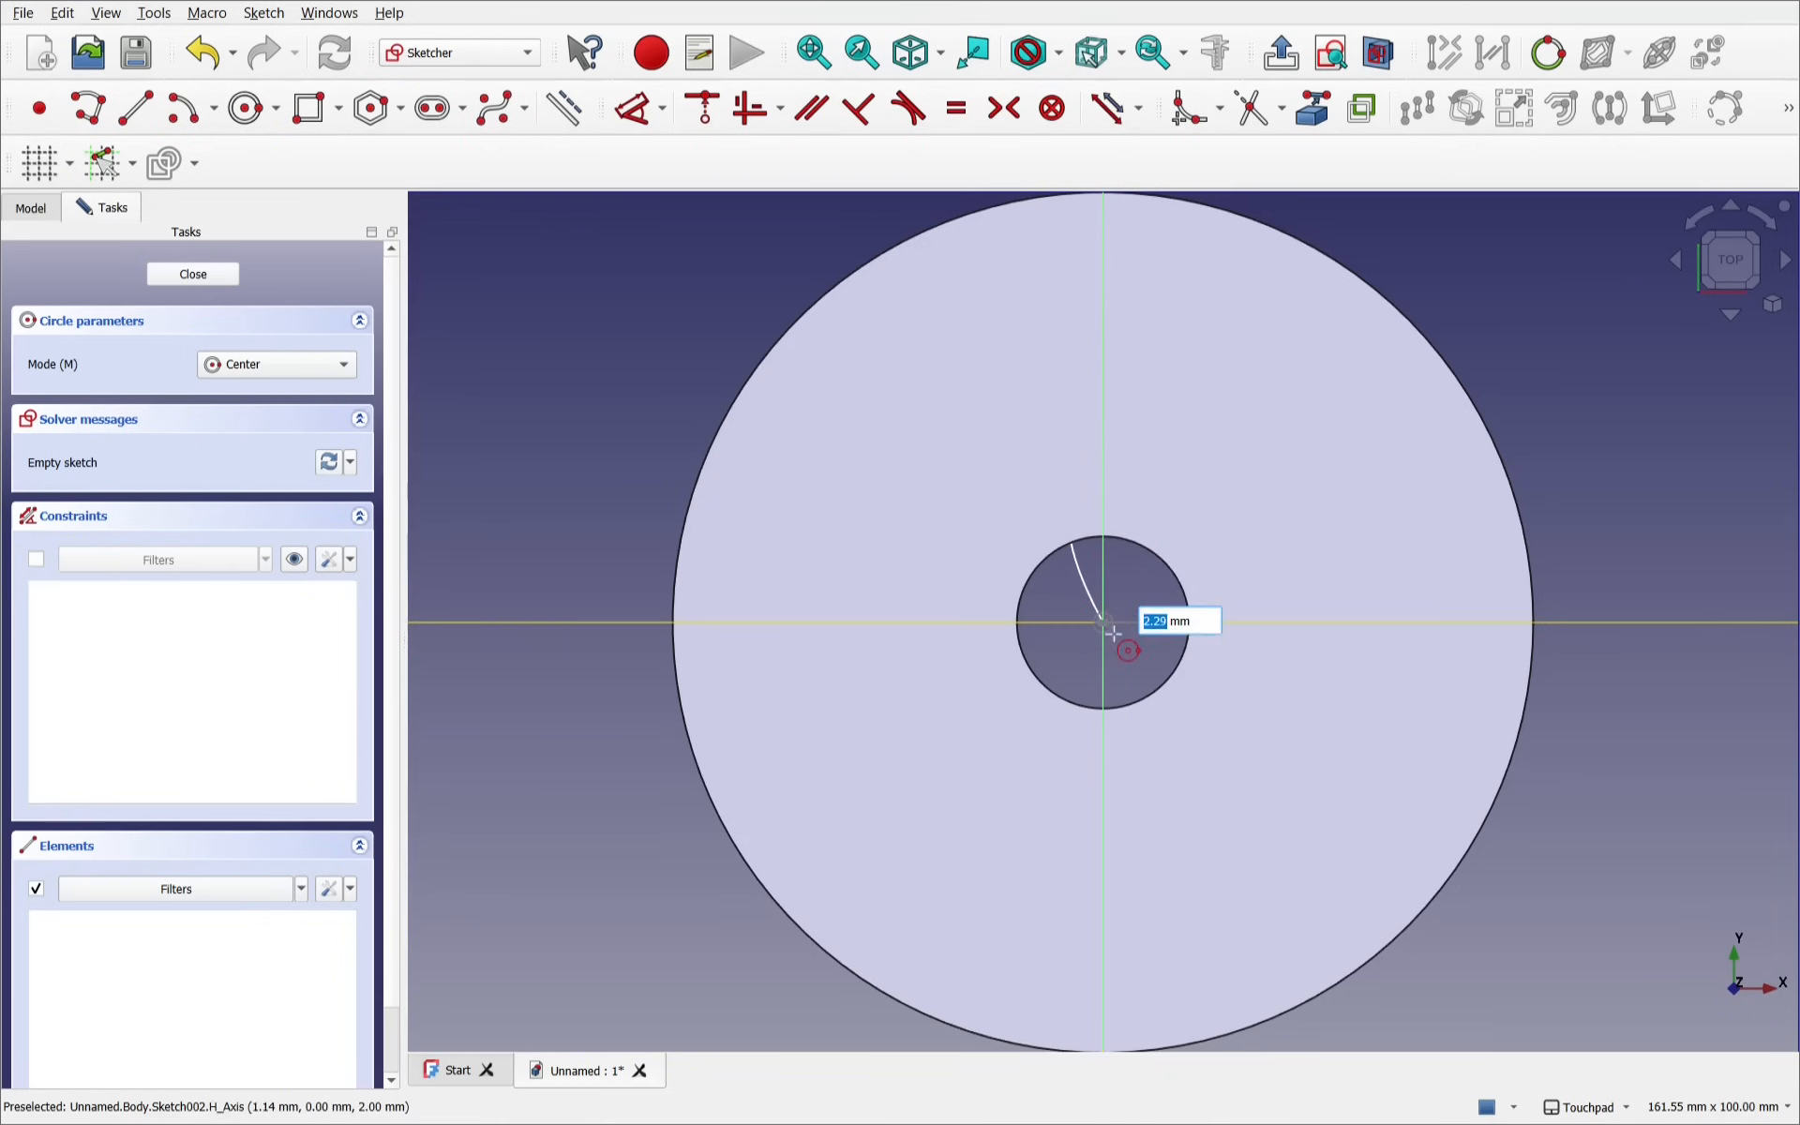
left_click(1102, 623)
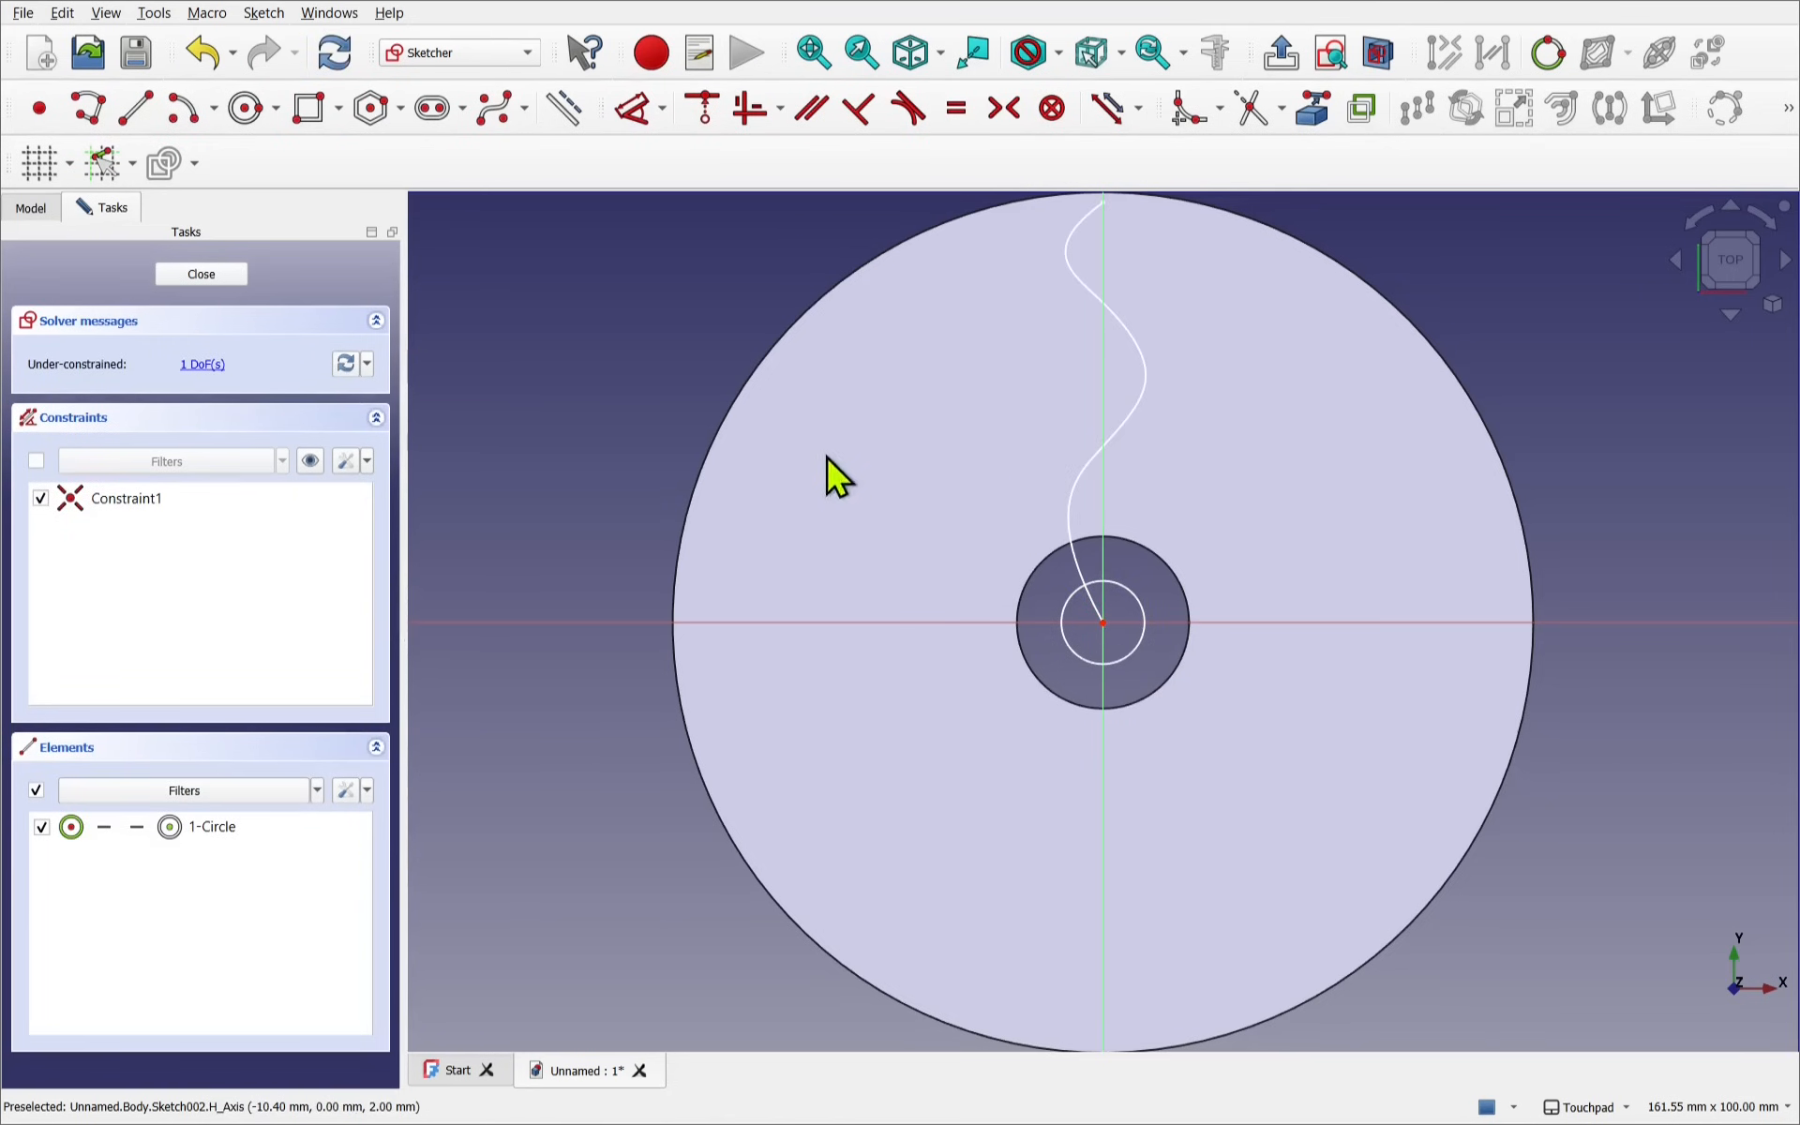
mouse_move(1046, 623)
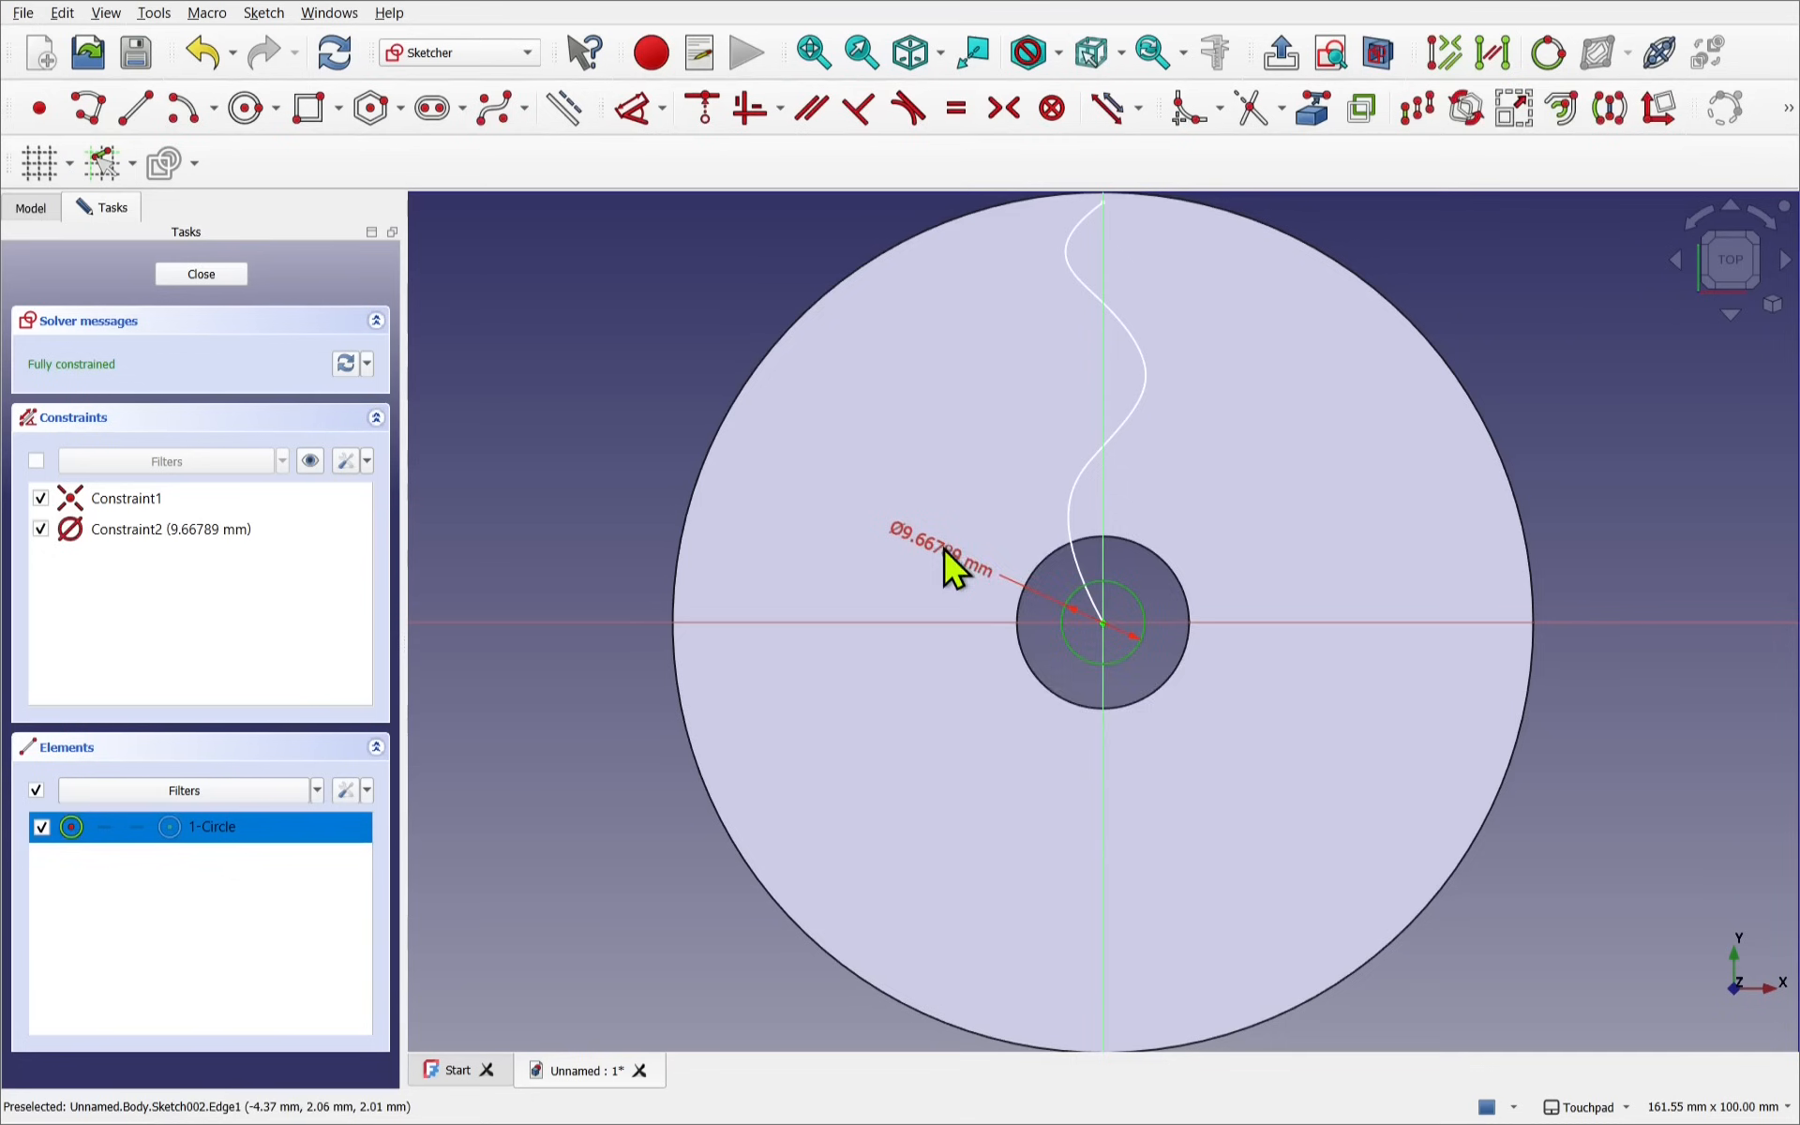
Set the circle's diameter to 5 mm and close the sketch
double_click(935, 551)
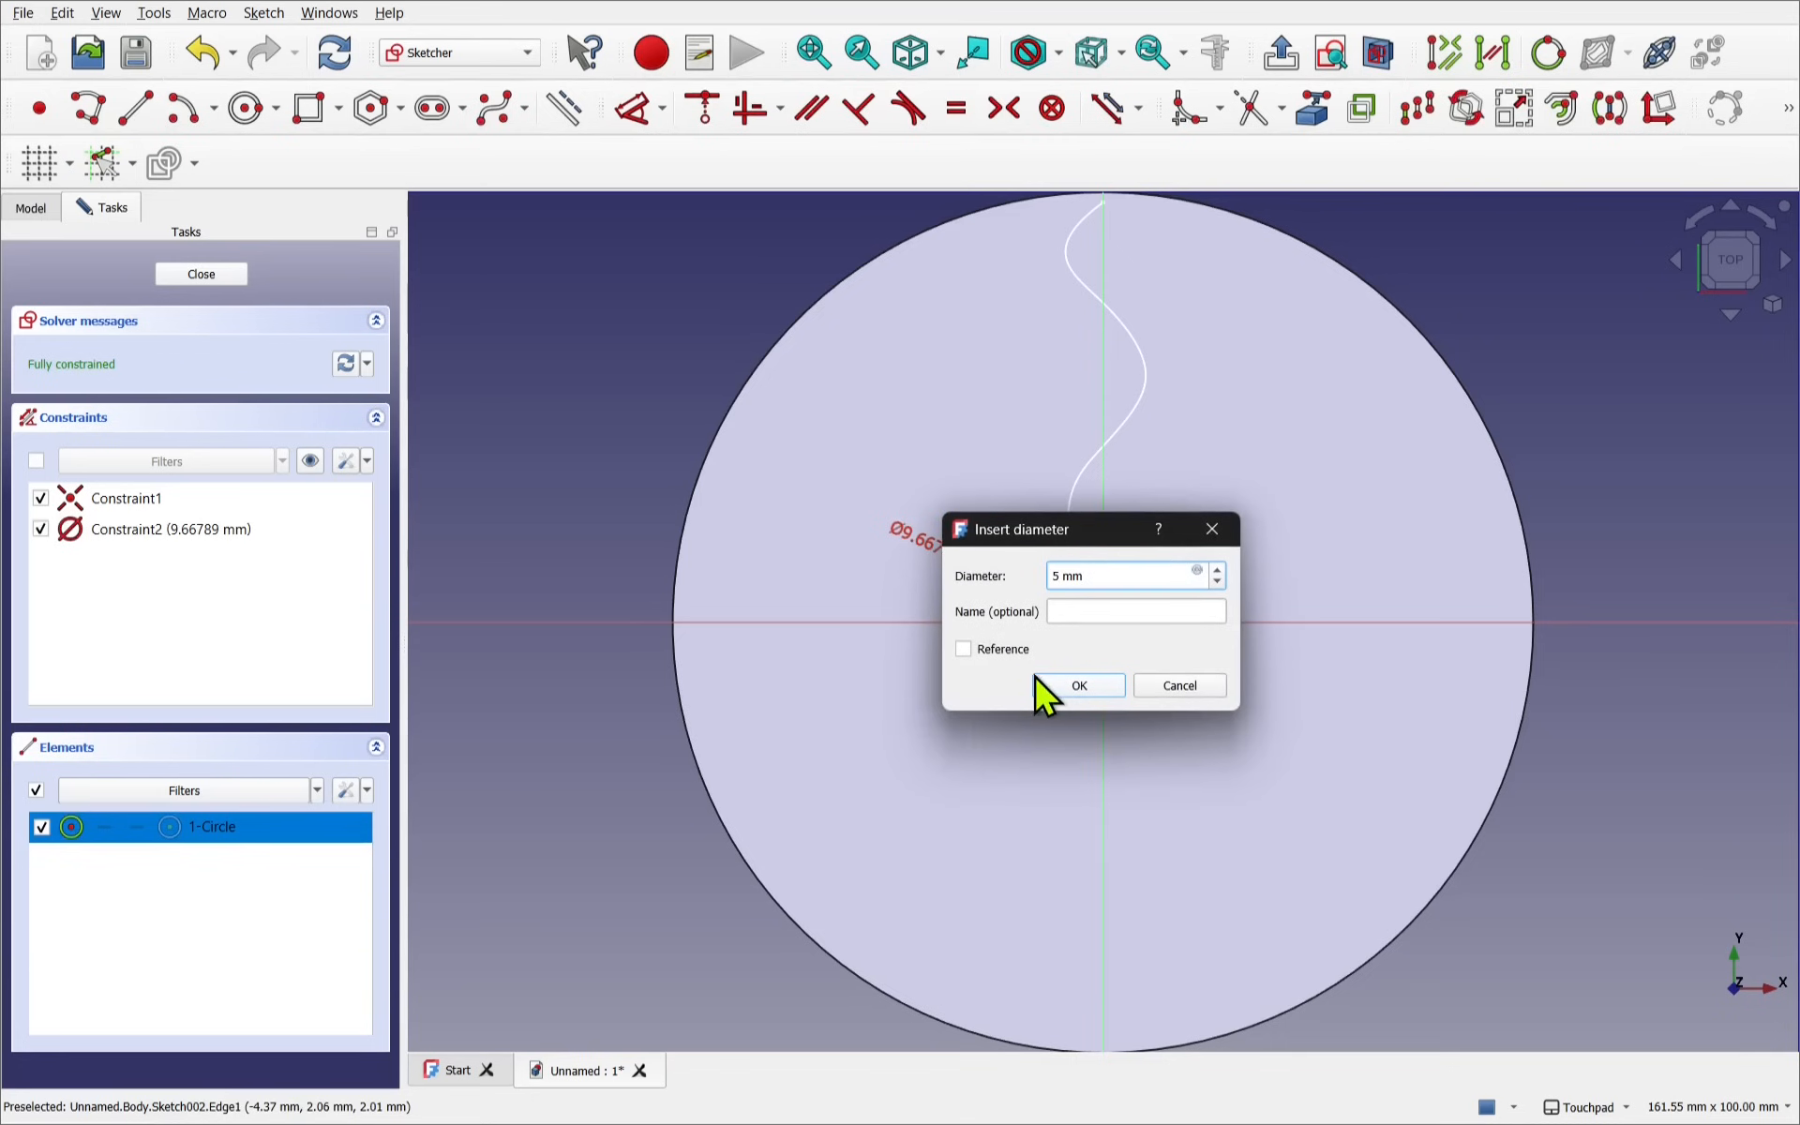
left_click(1077, 685)
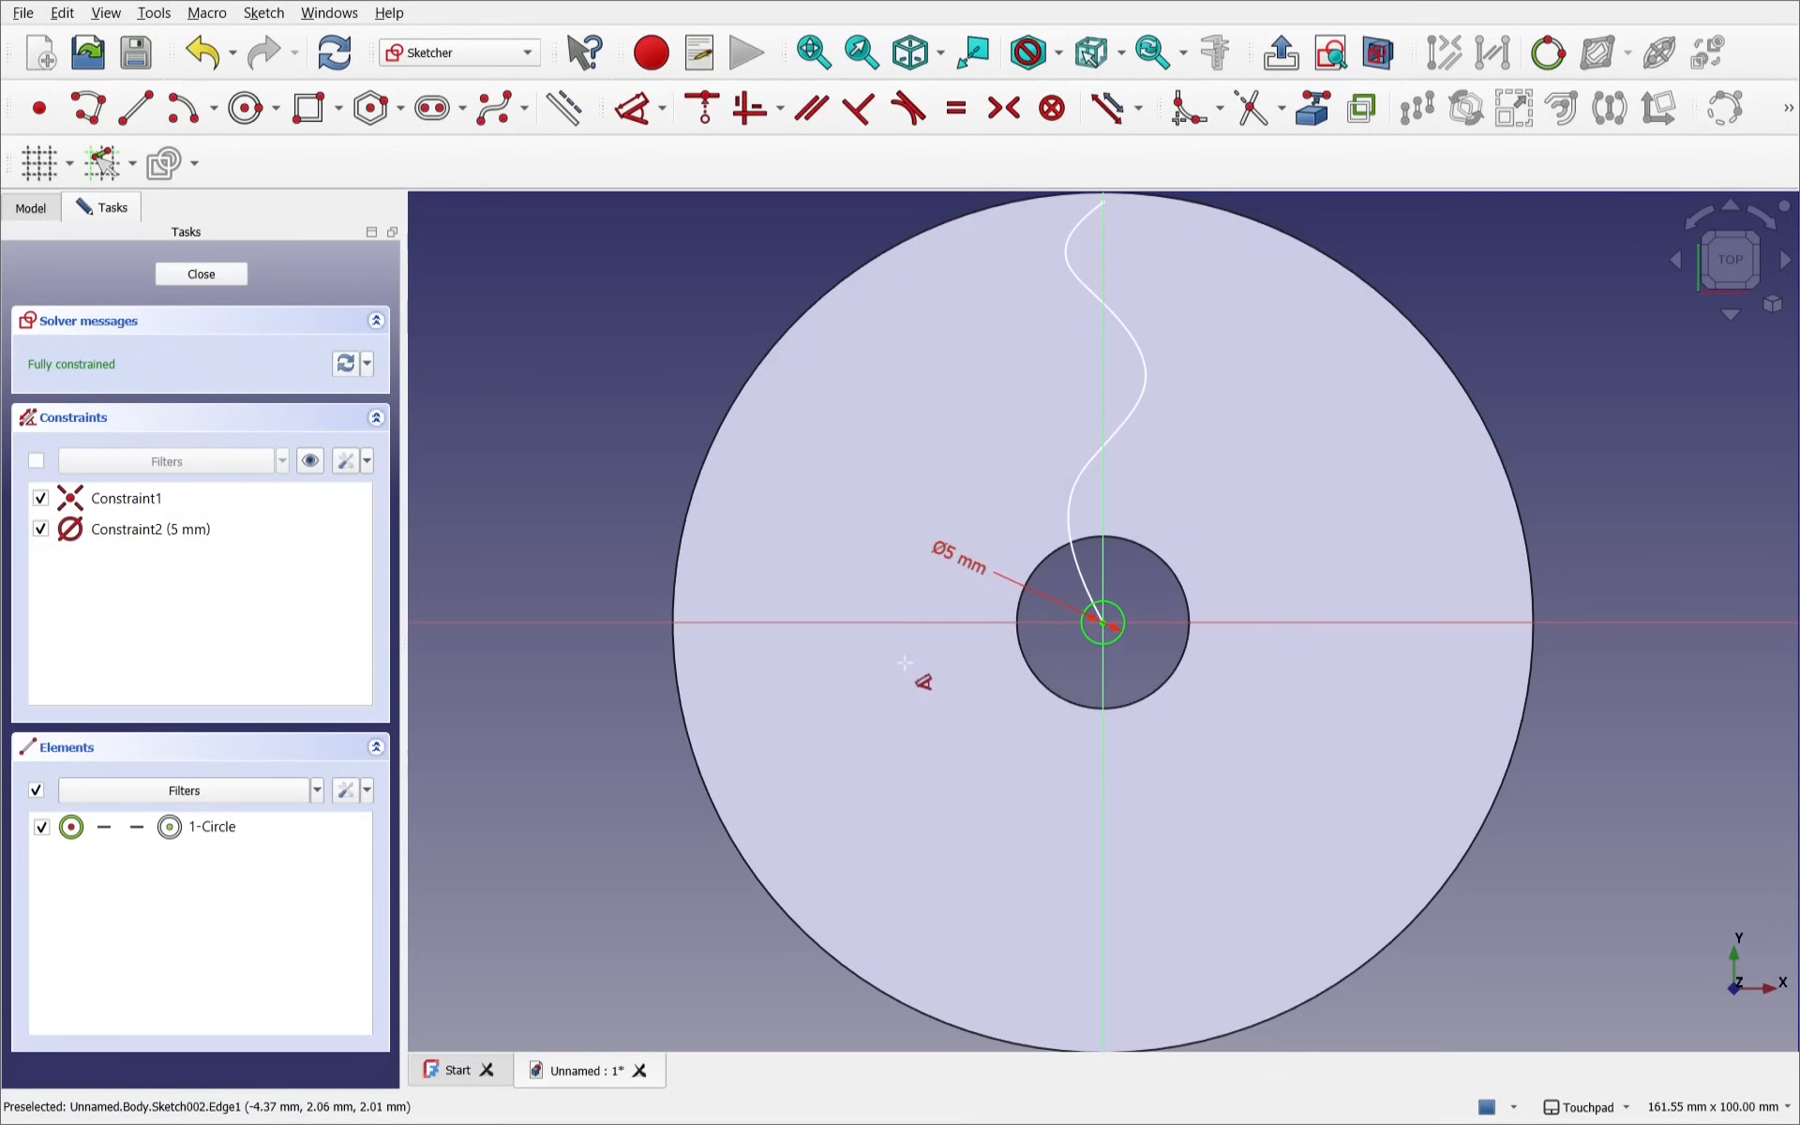
left_click(201, 272)
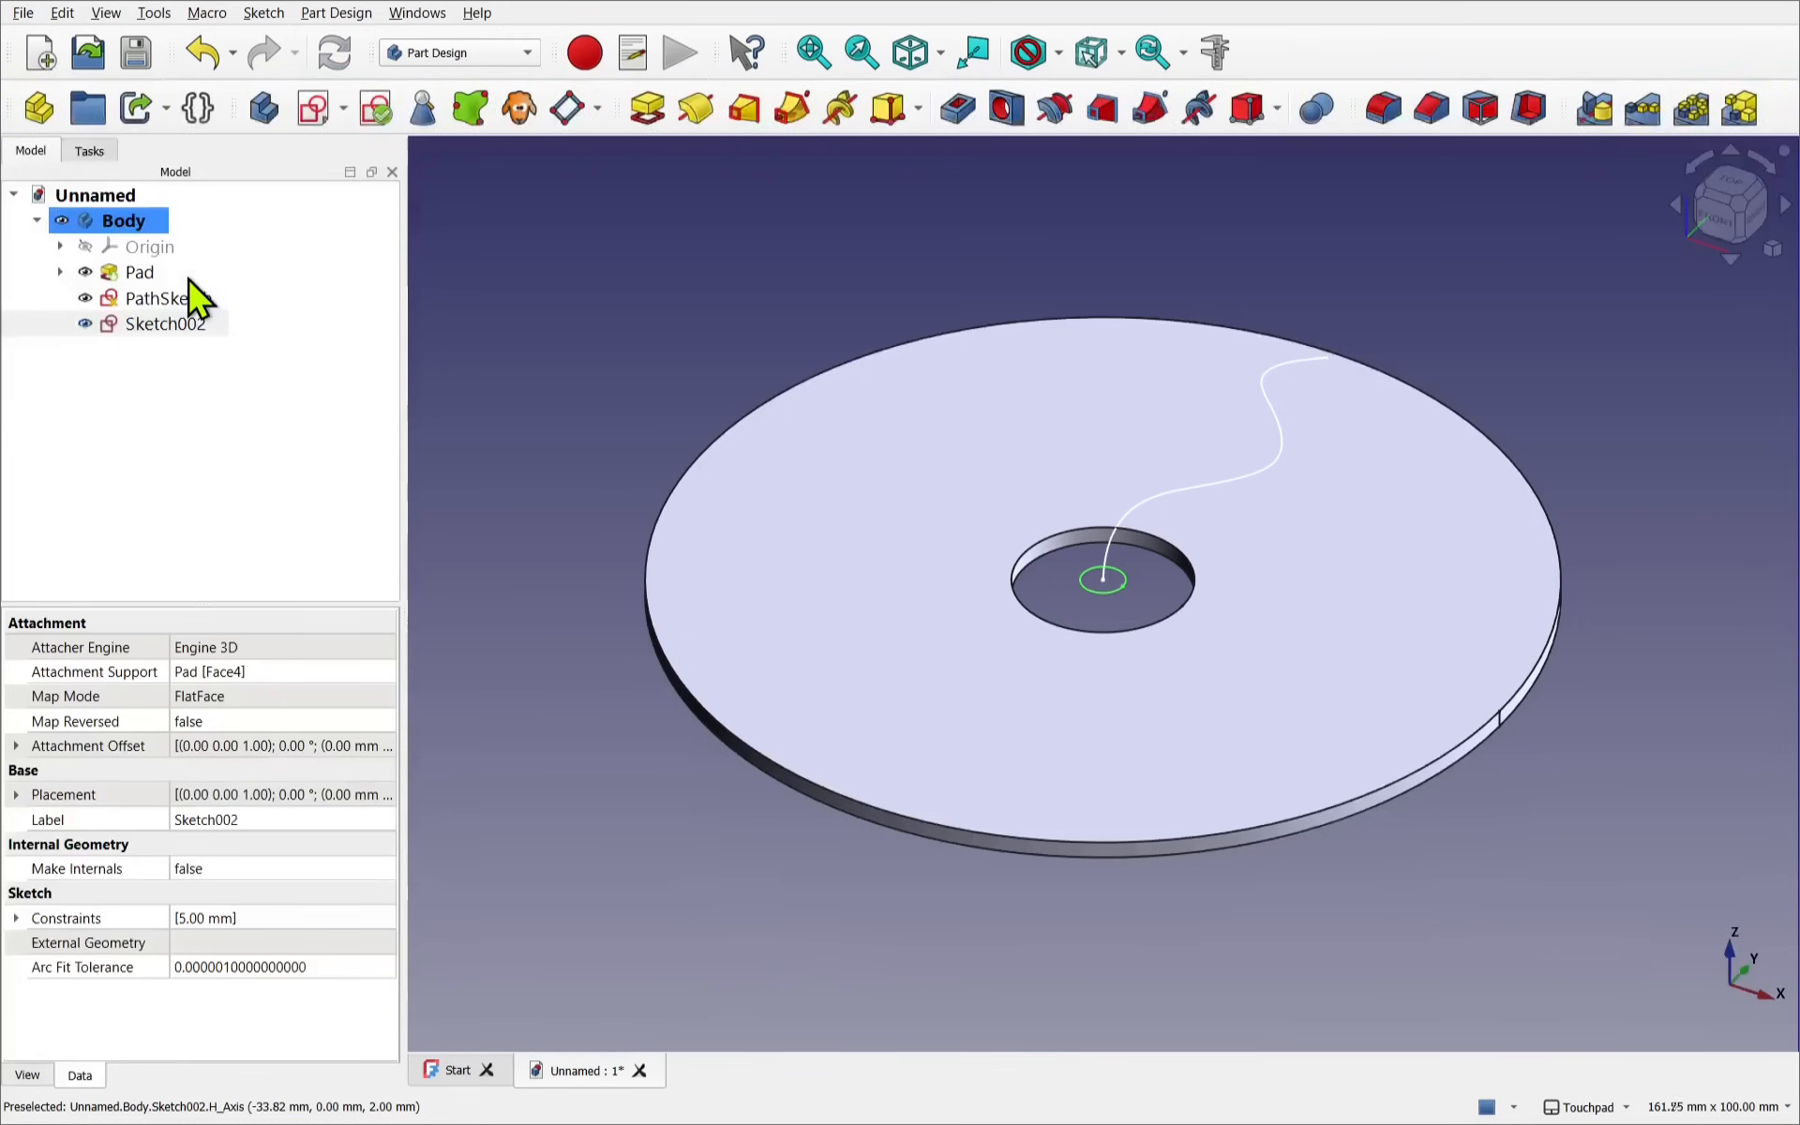
Rename Sketch002 to HoleSketch from its context menu
right_click(164, 322)
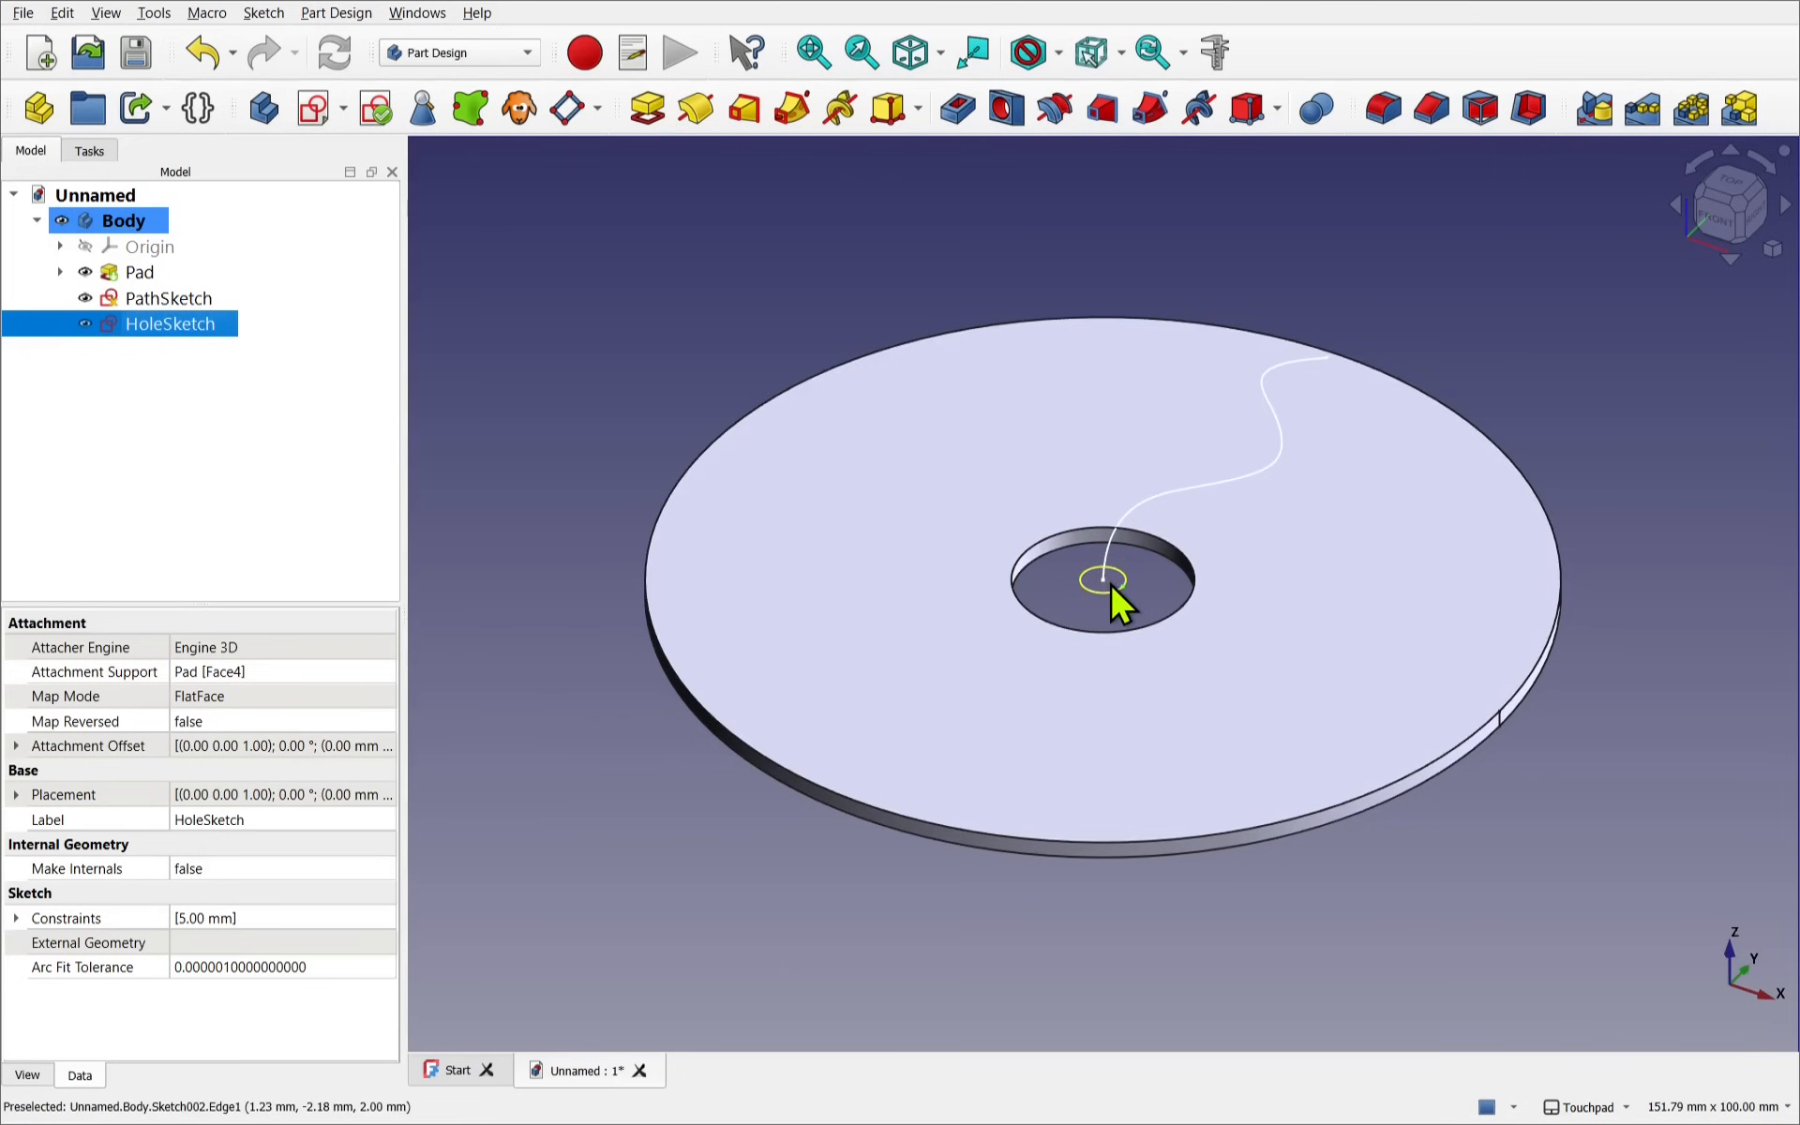
mouse_move(1099, 580)
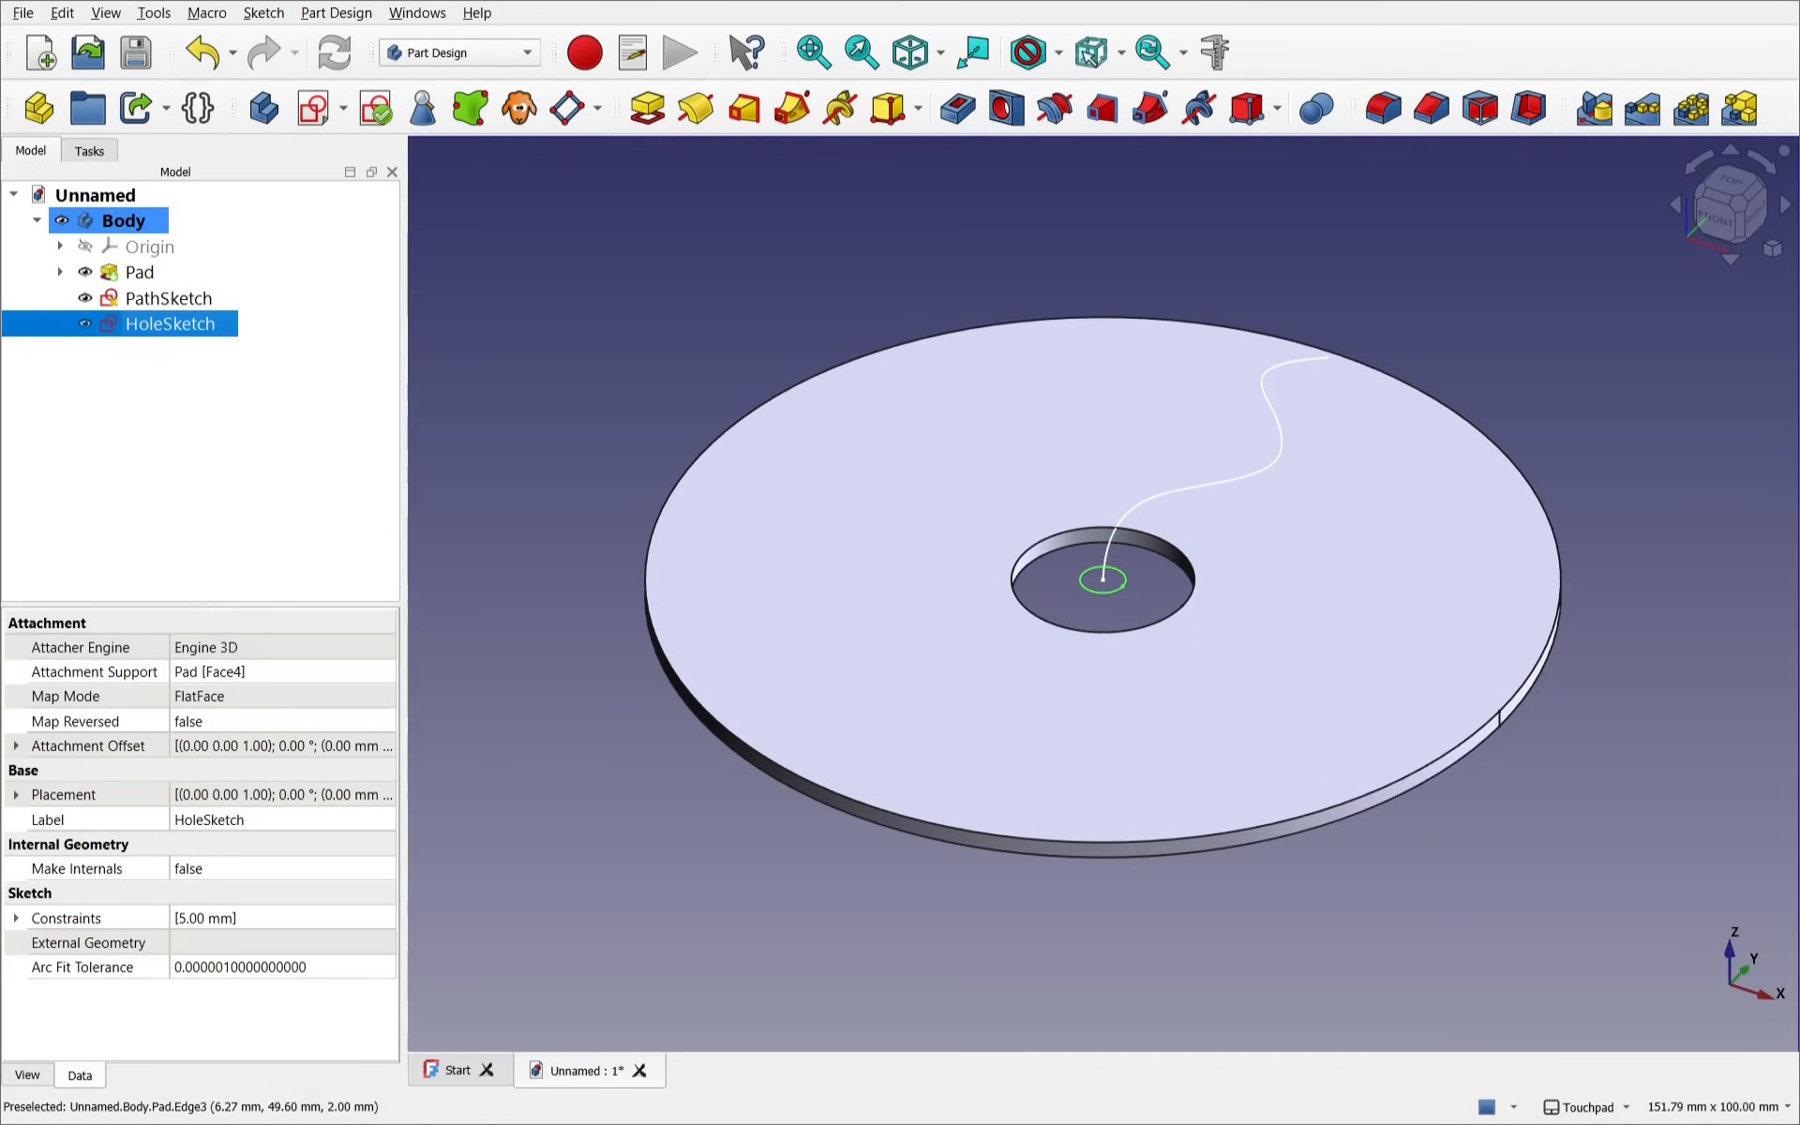
mouse_move(1105, 579)
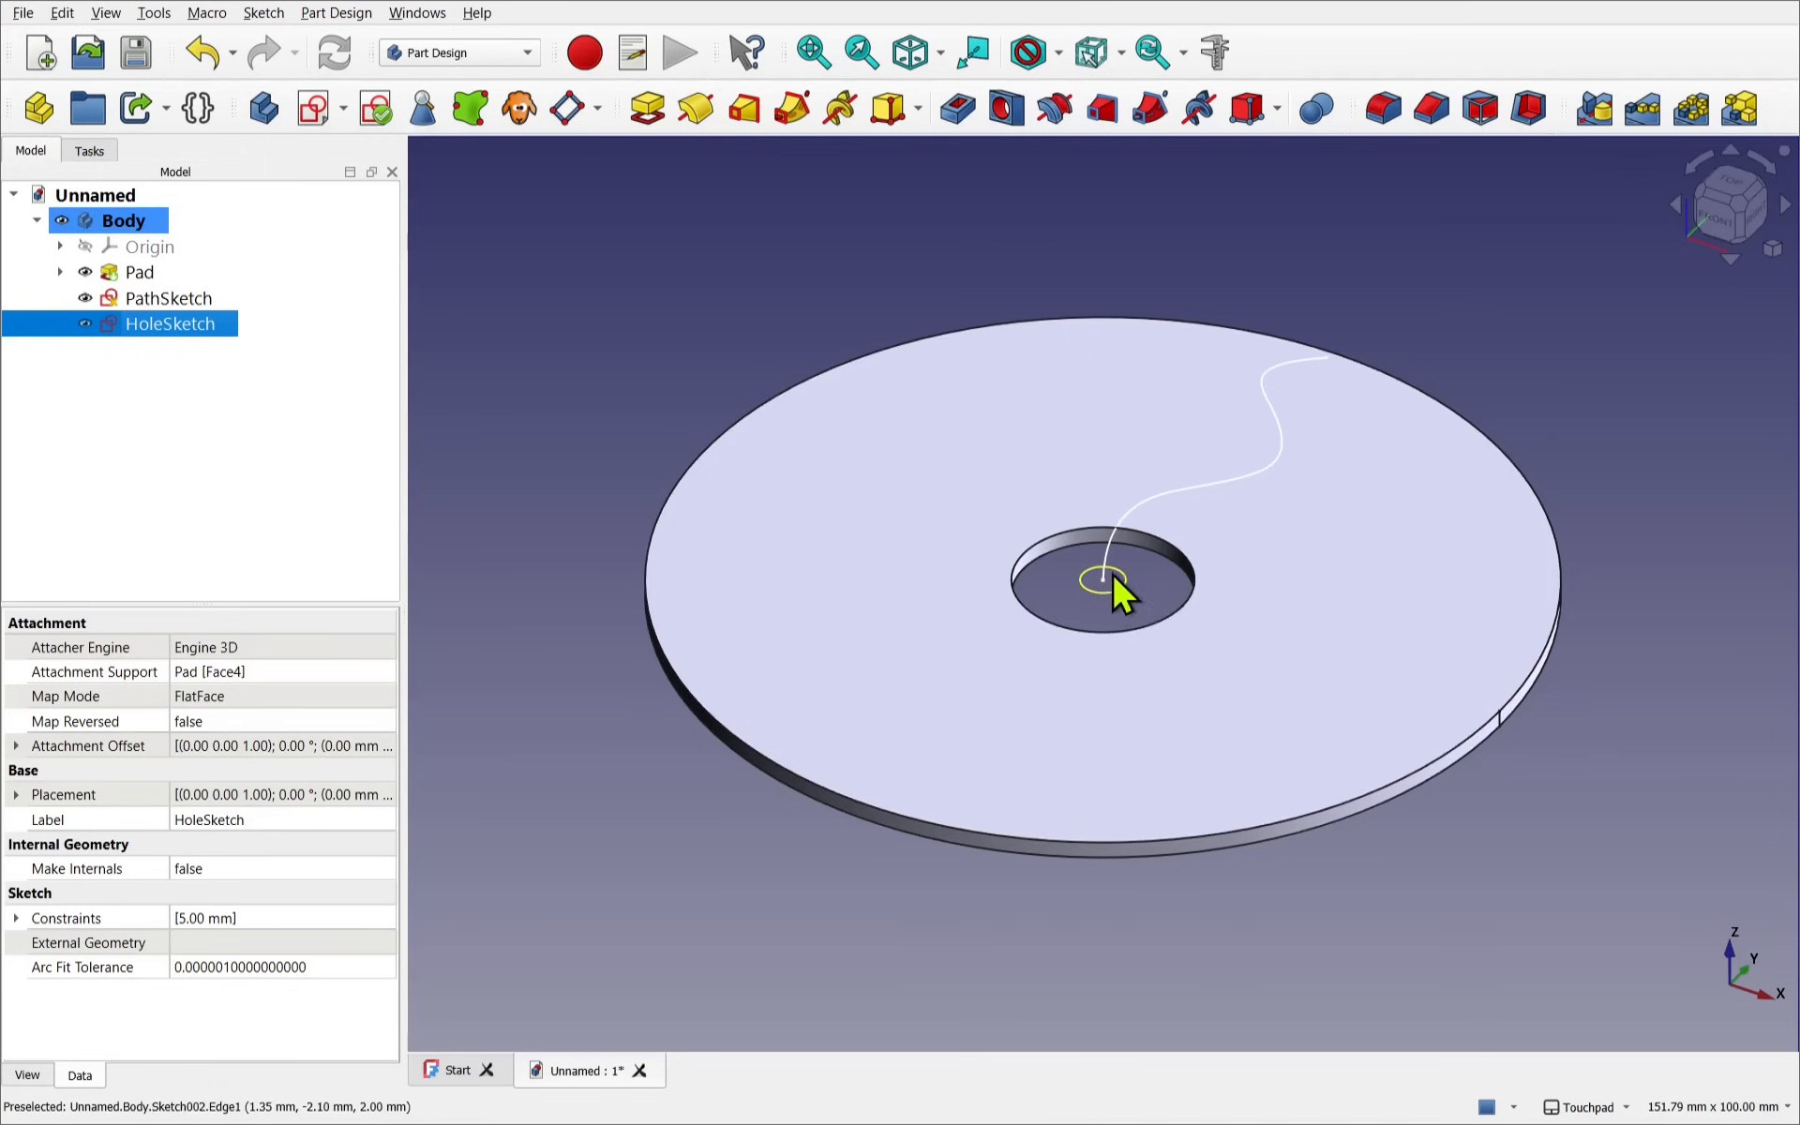
Switch to the Draft workbench
left_click(457, 51)
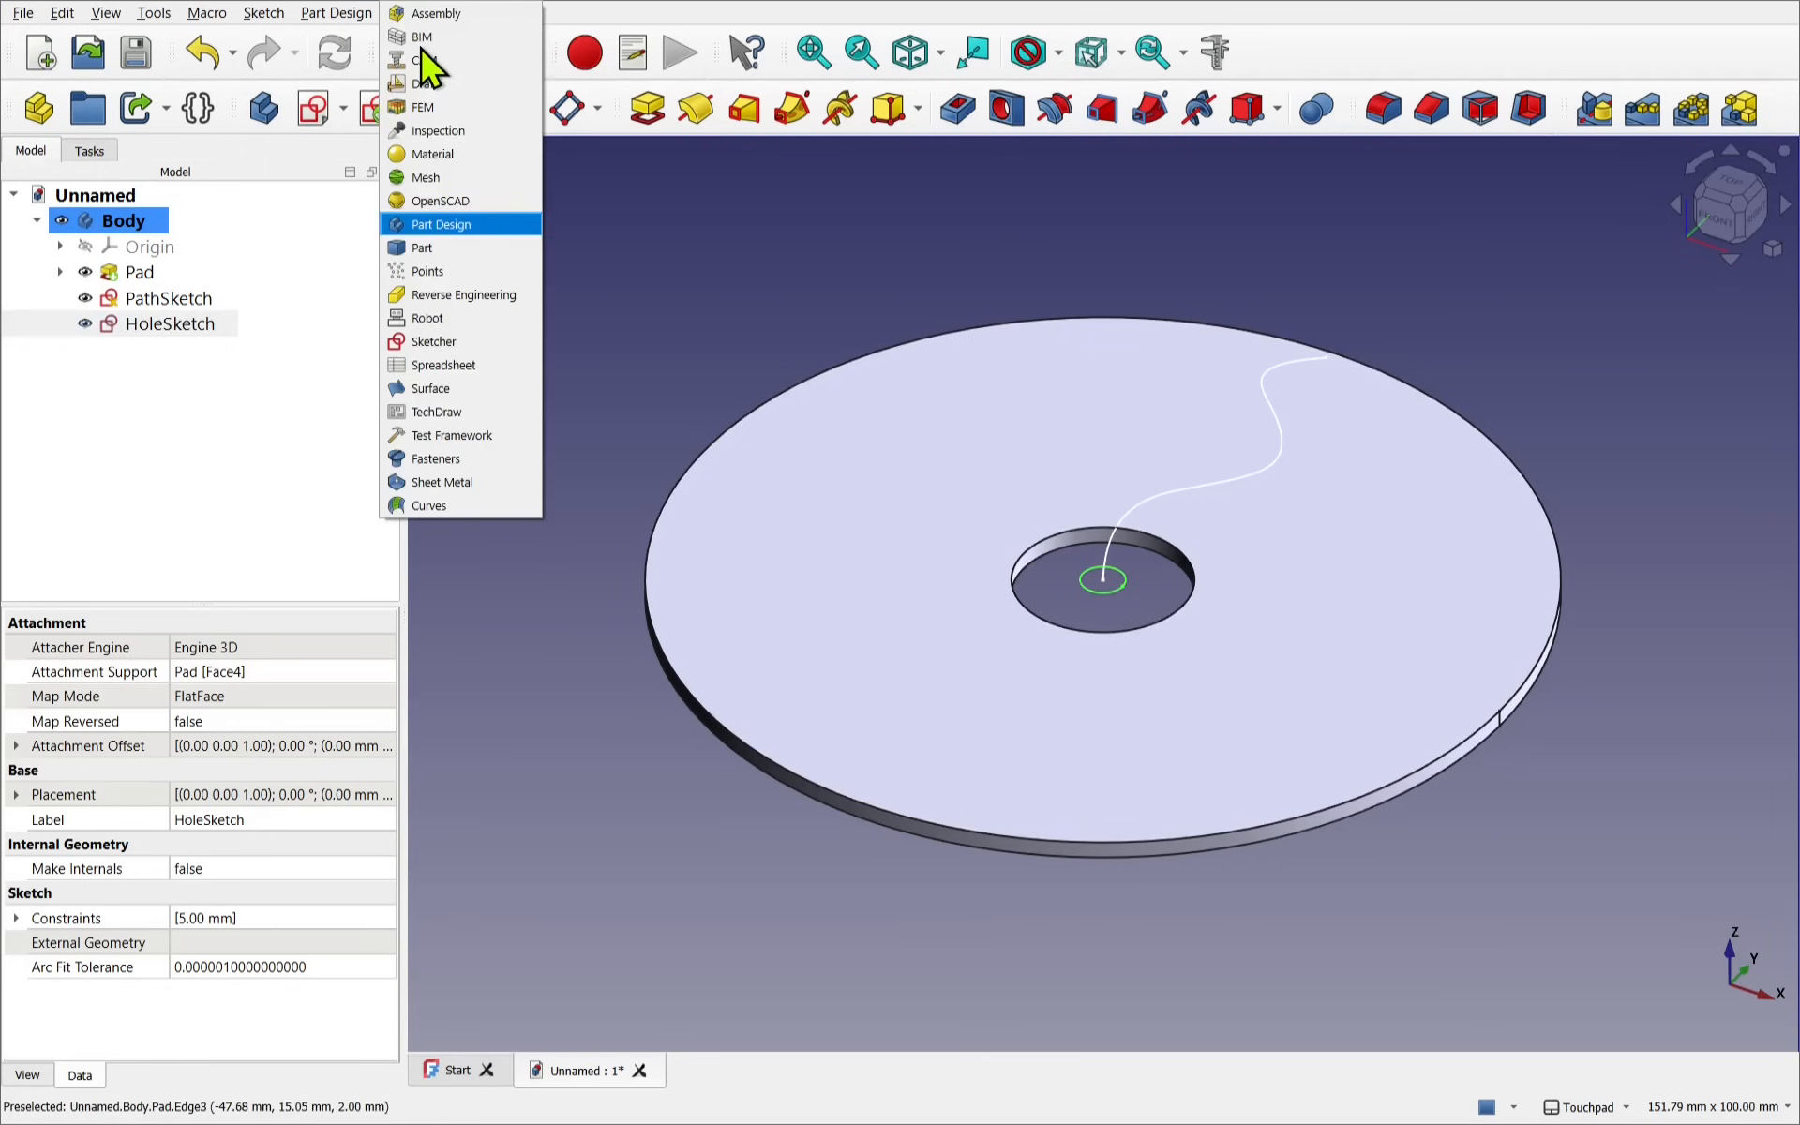
left_click(440, 224)
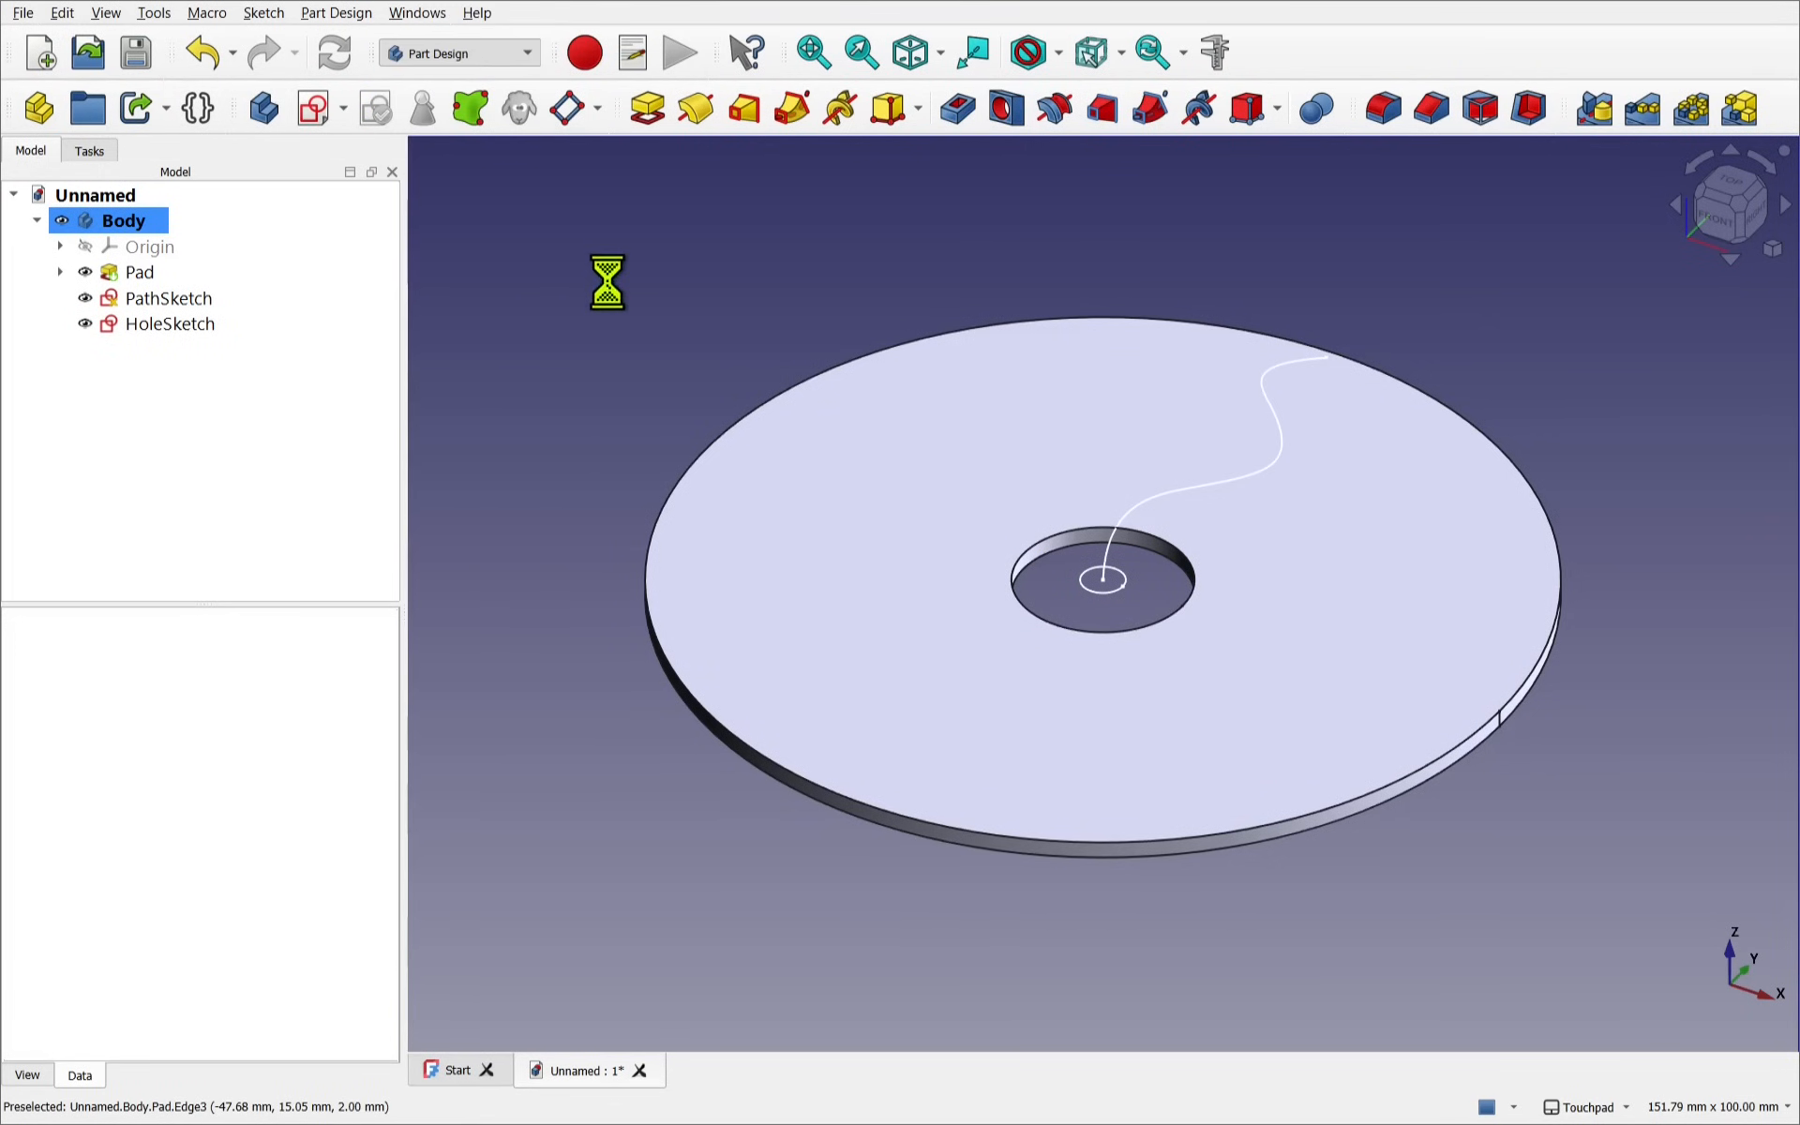
left_click(457, 53)
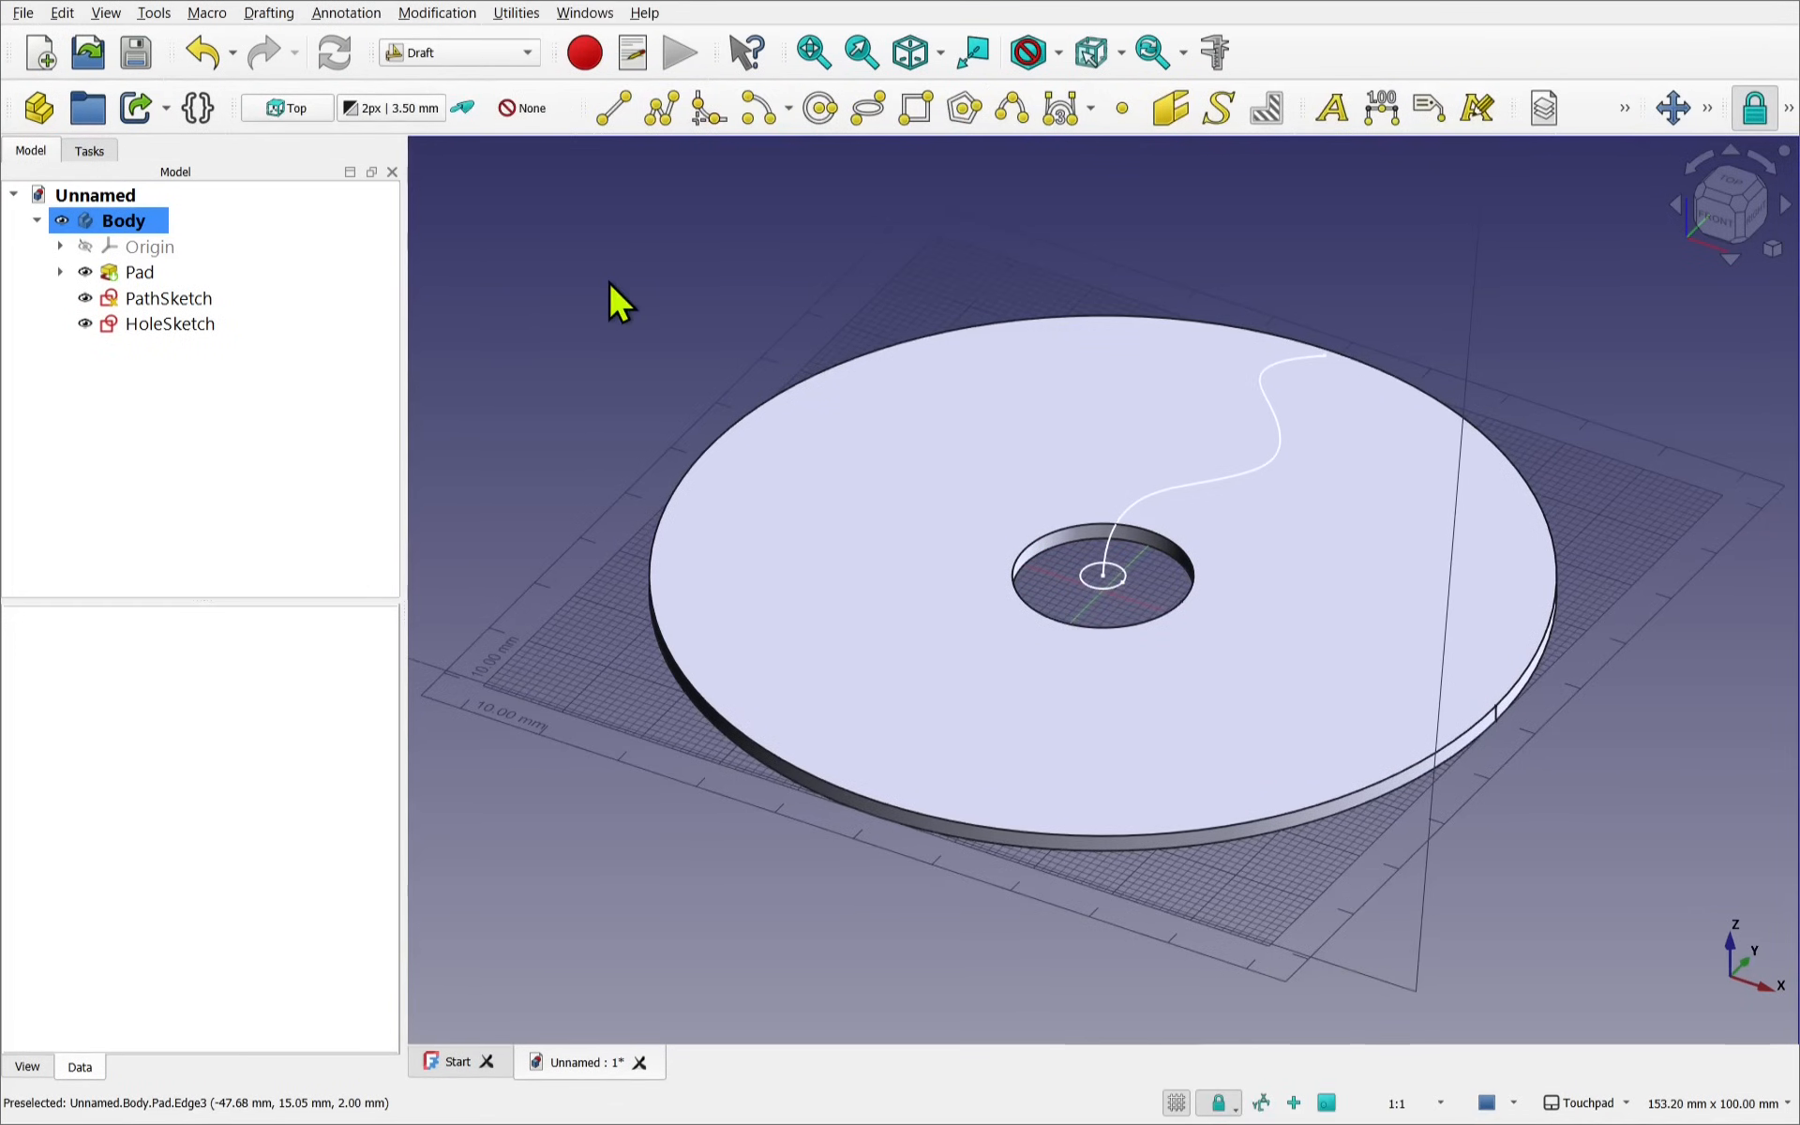
Select HoleSketch then PathSketch and create a path link array of the hole circle
left_click(436, 12)
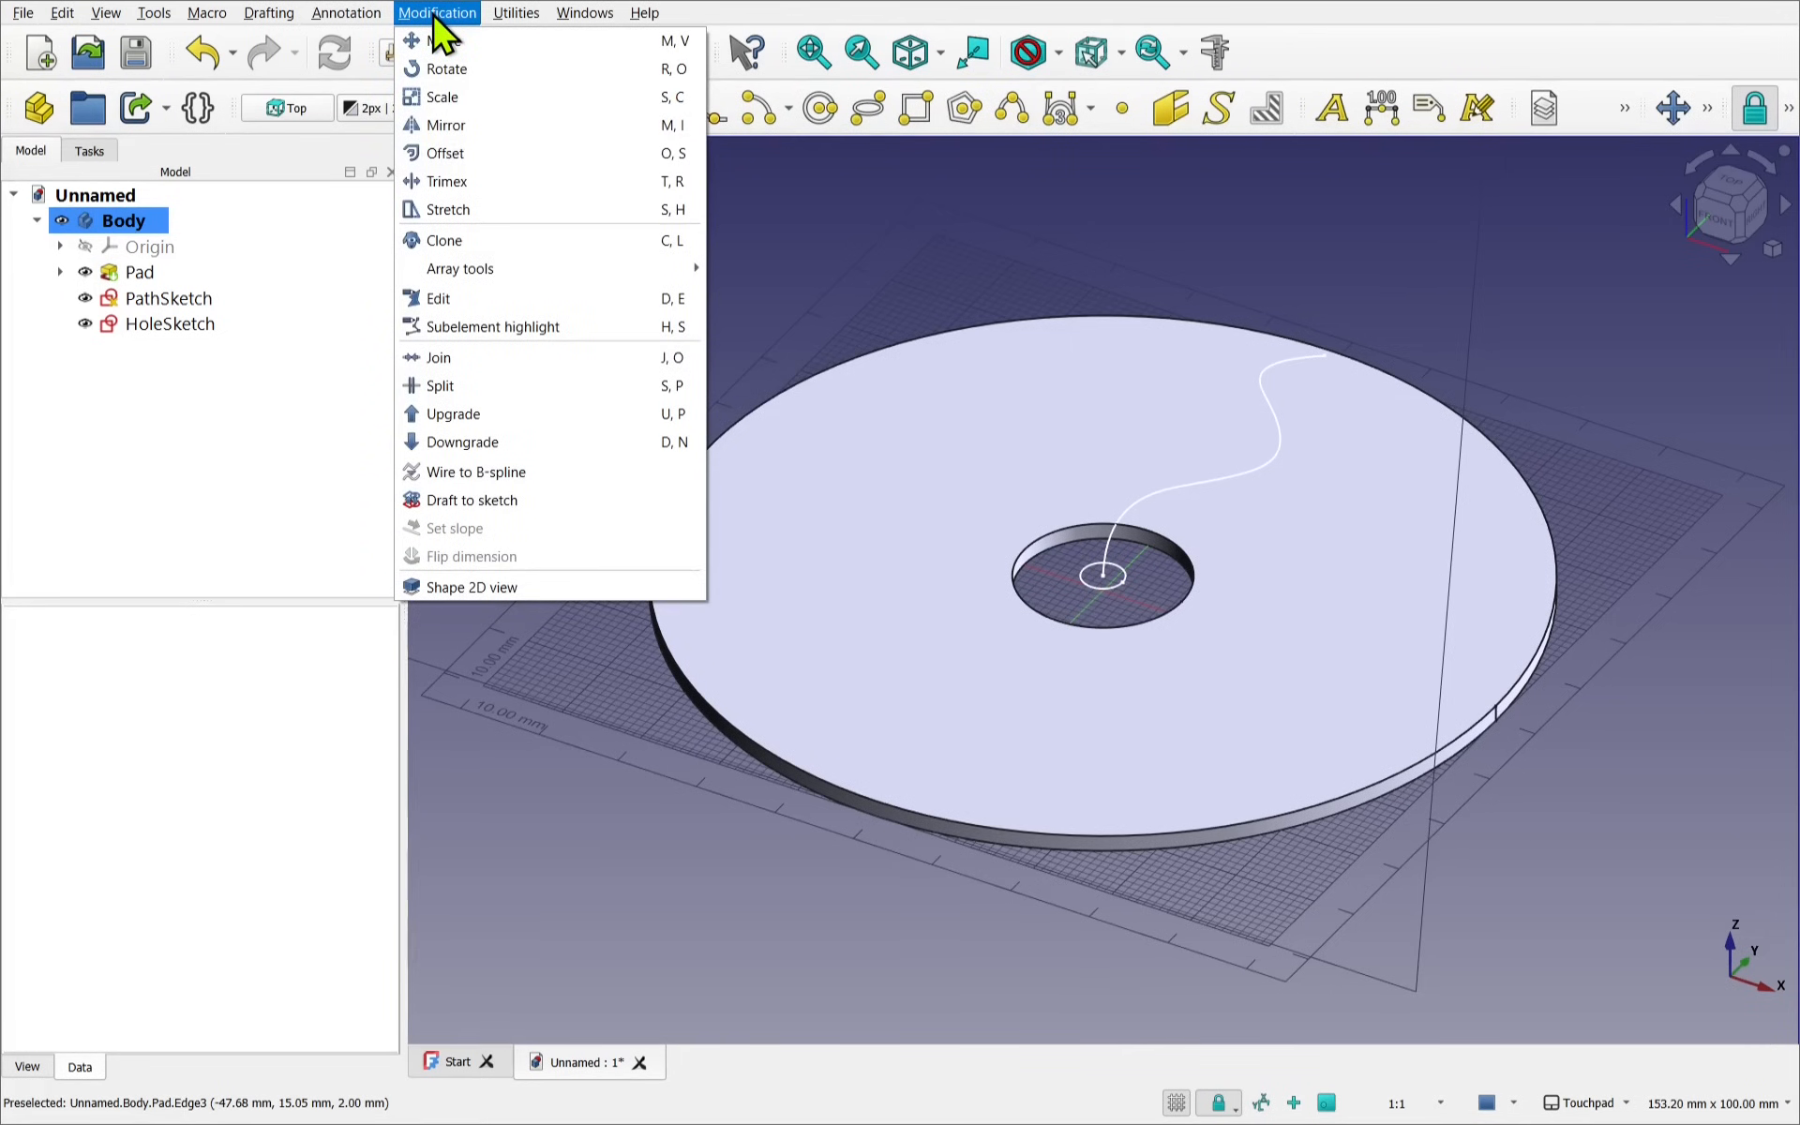
mouse_move(459, 269)
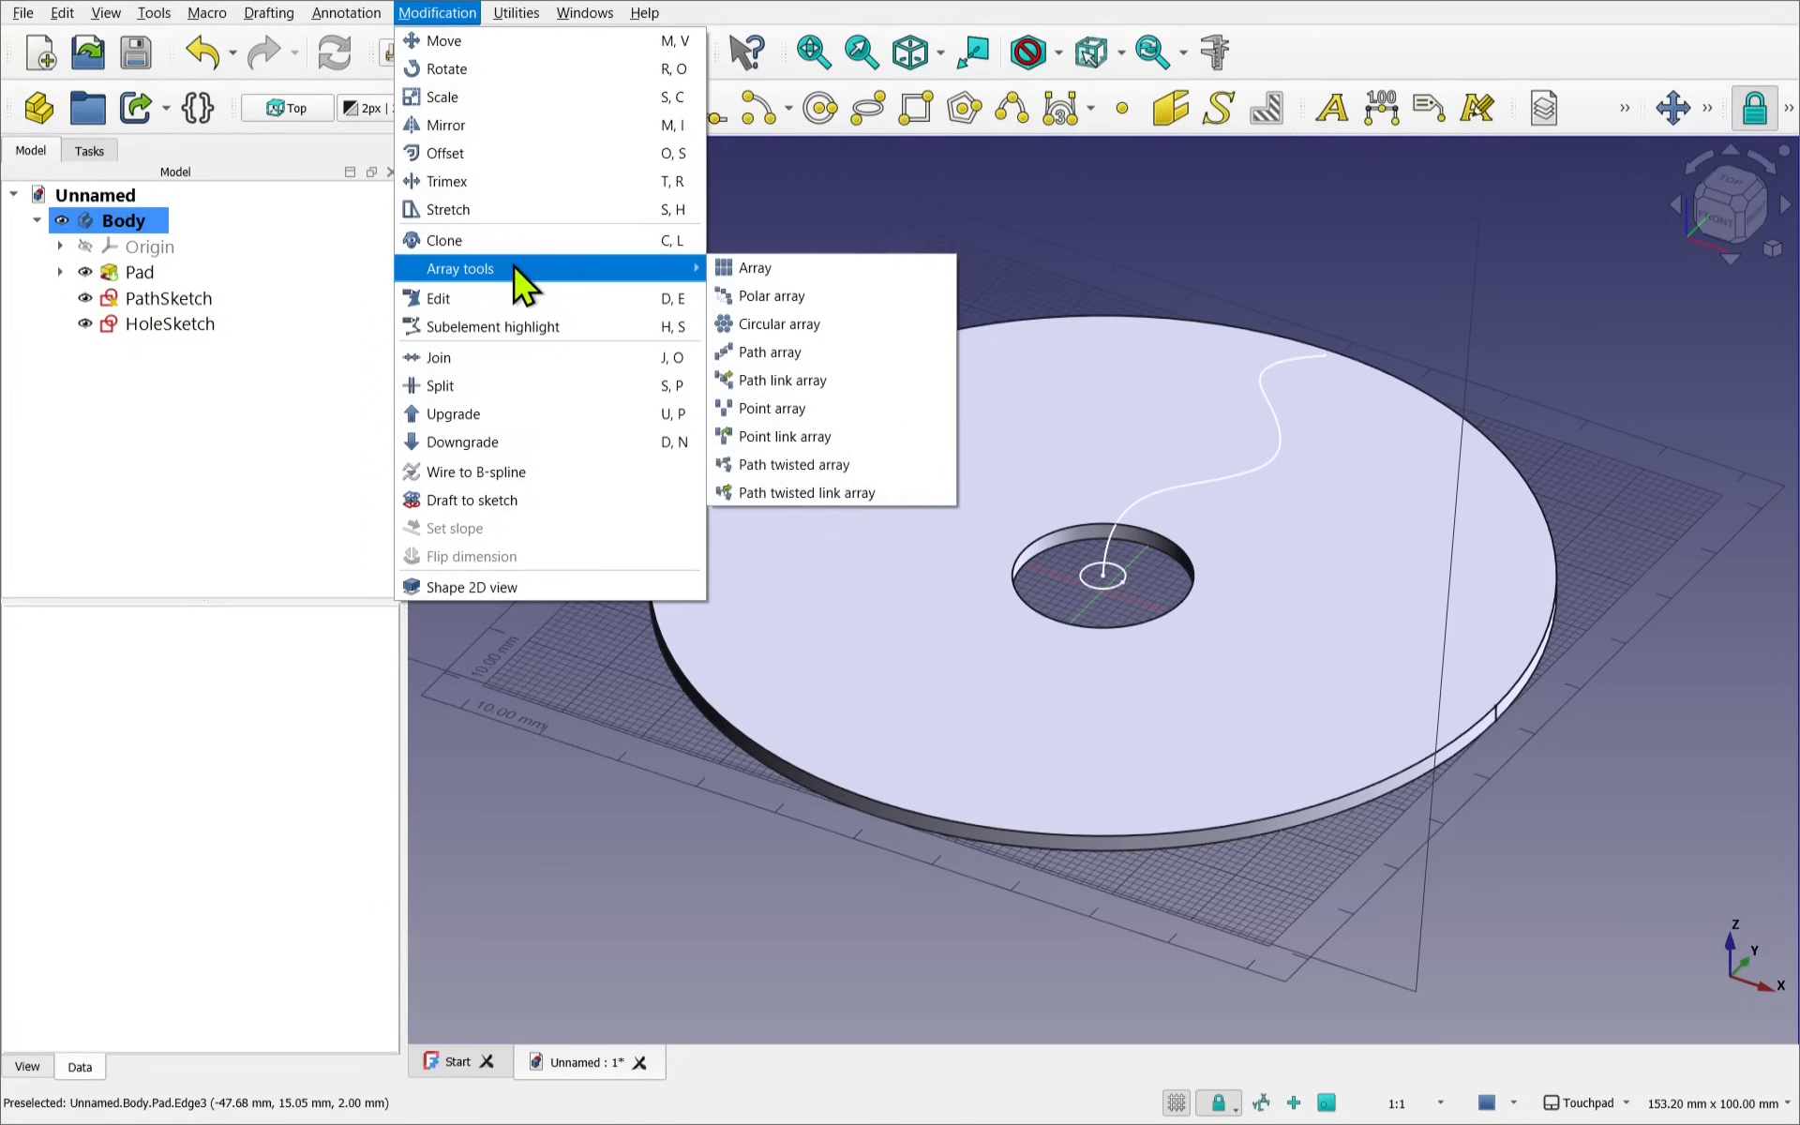
mouse_move(777, 380)
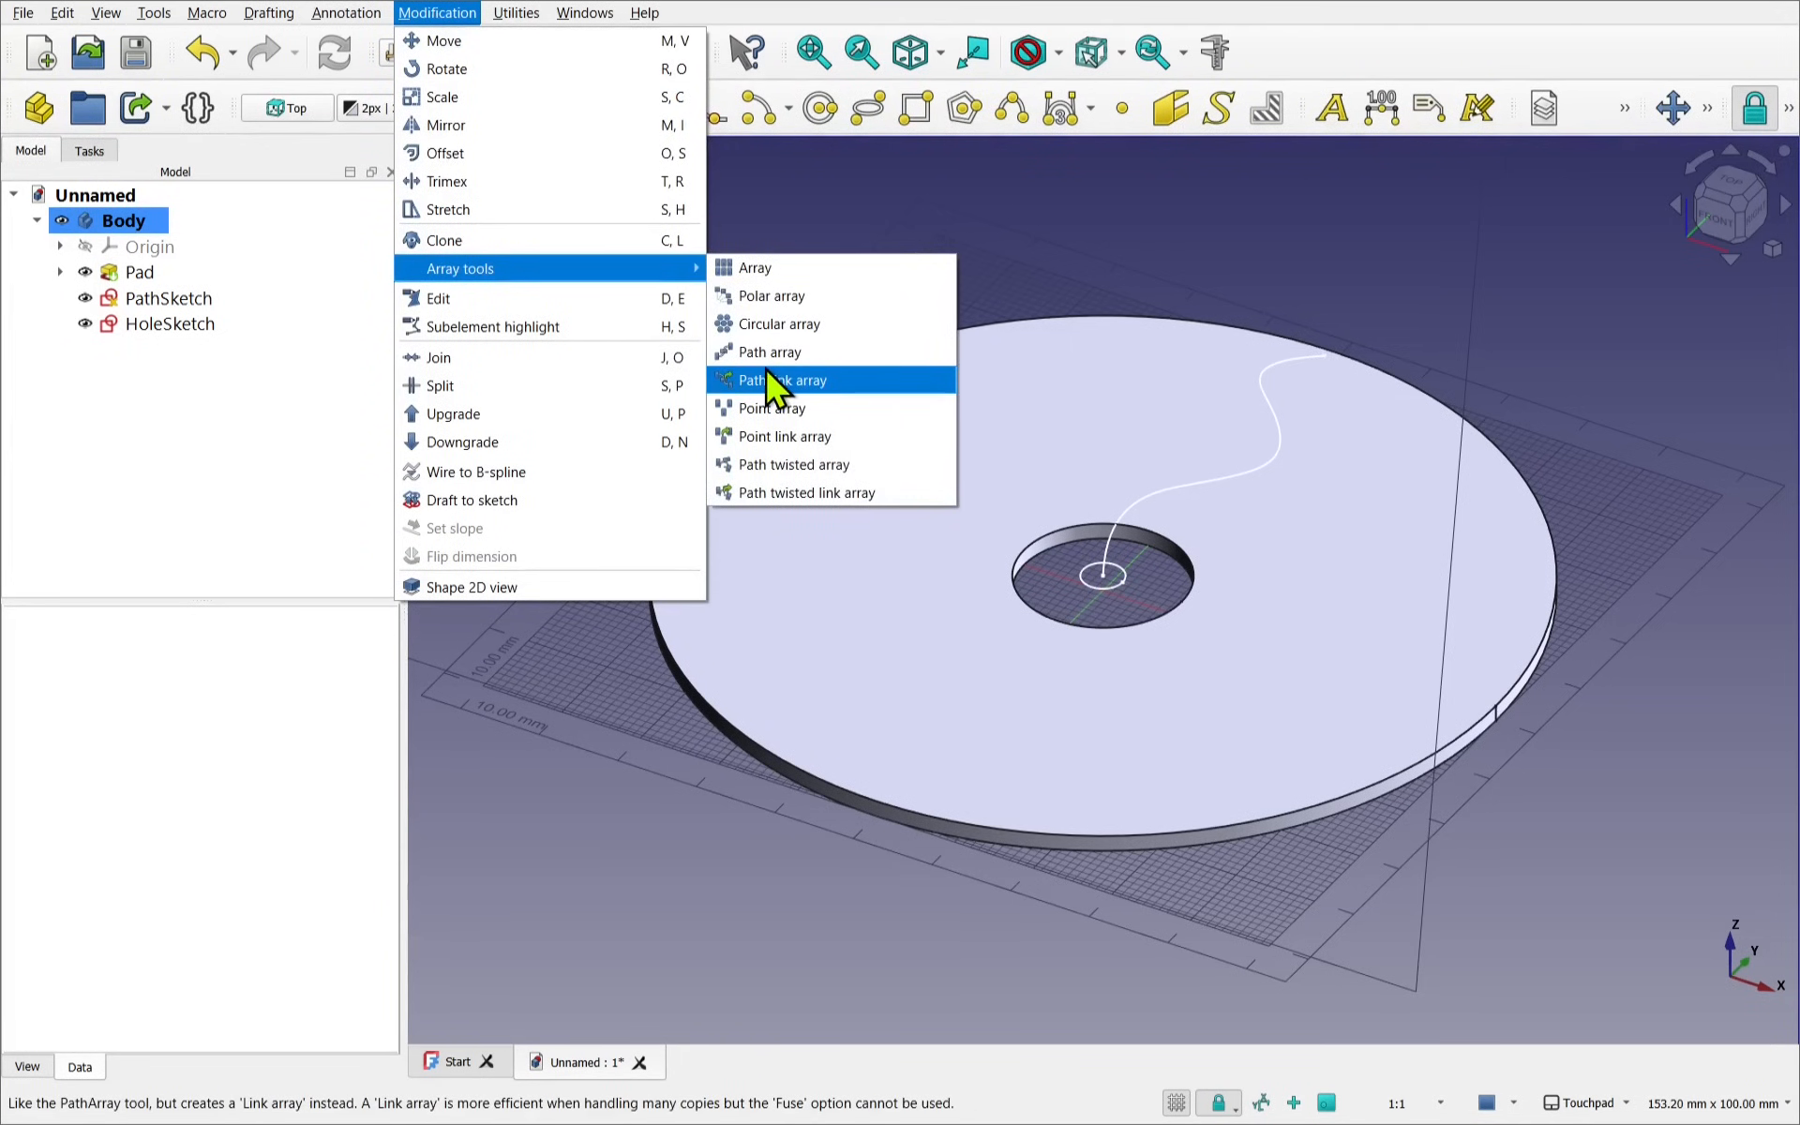
mouse_move(781, 352)
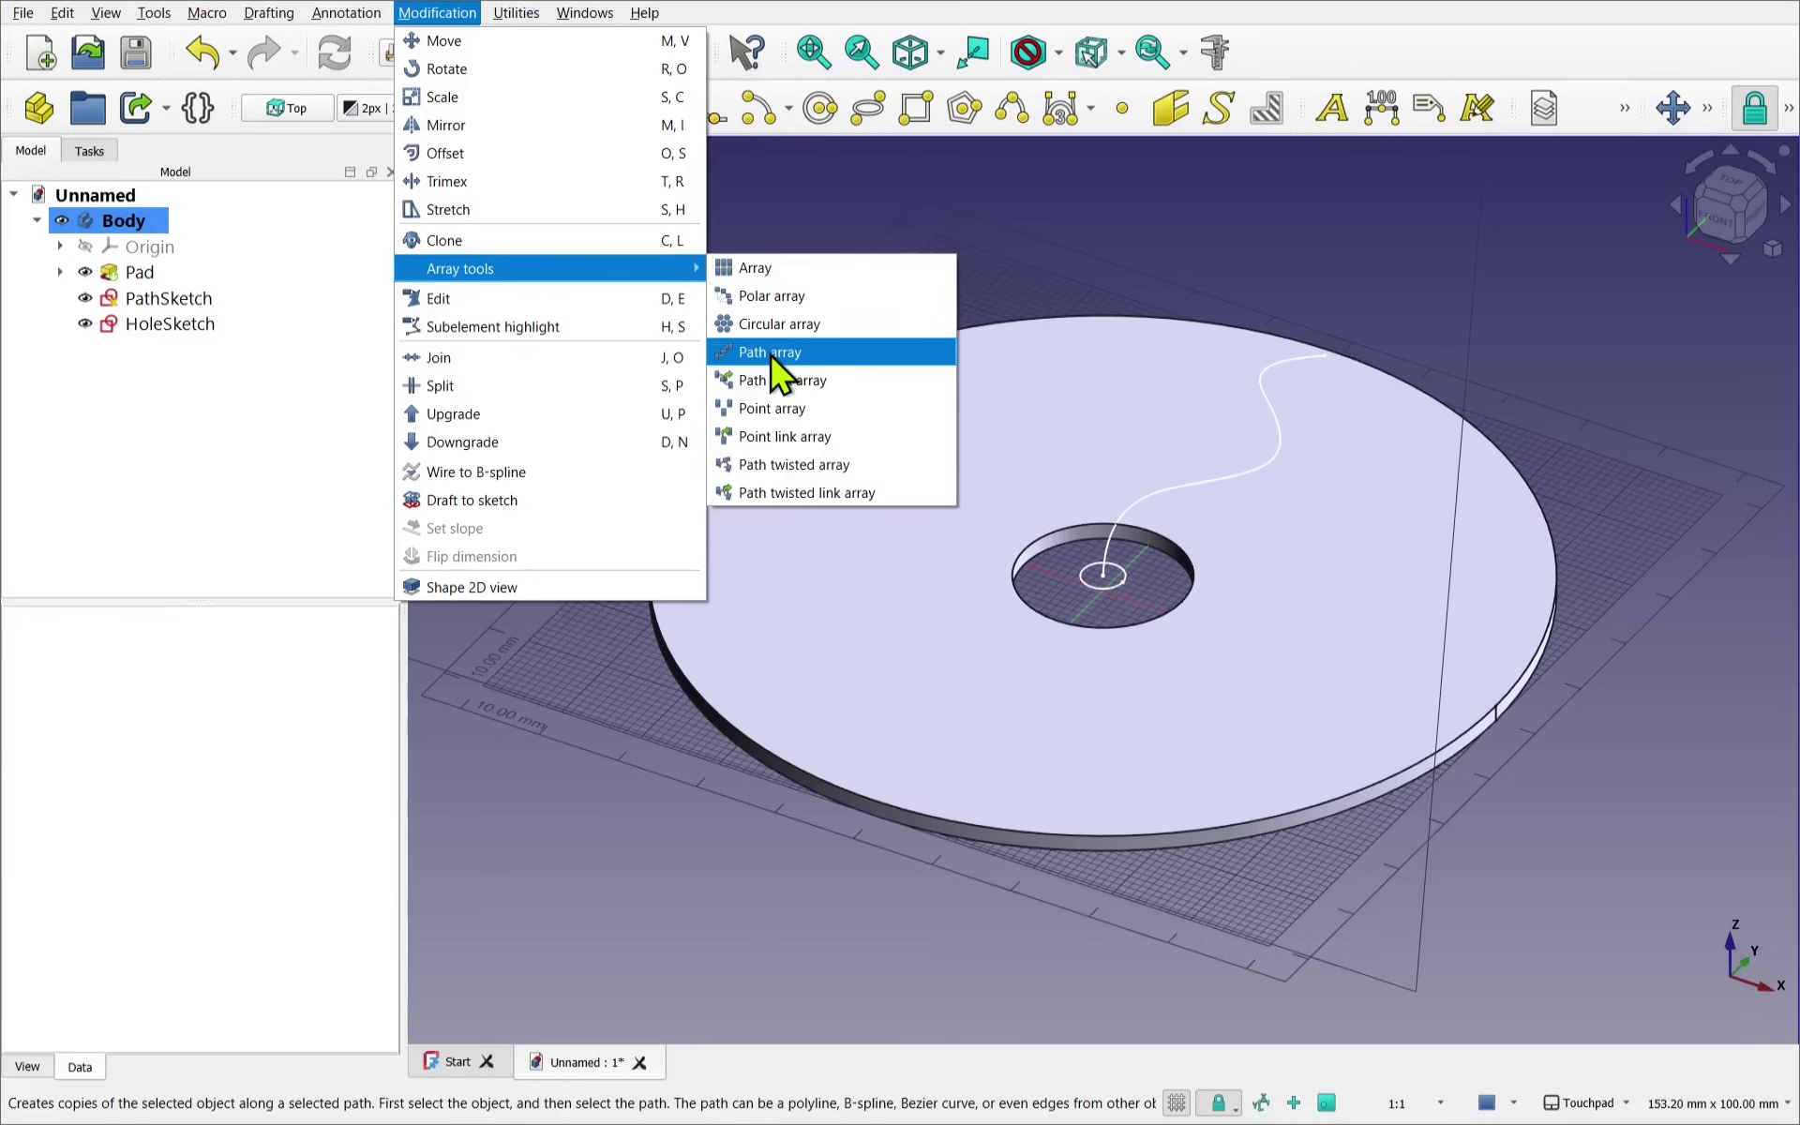
mouse_move(783, 380)
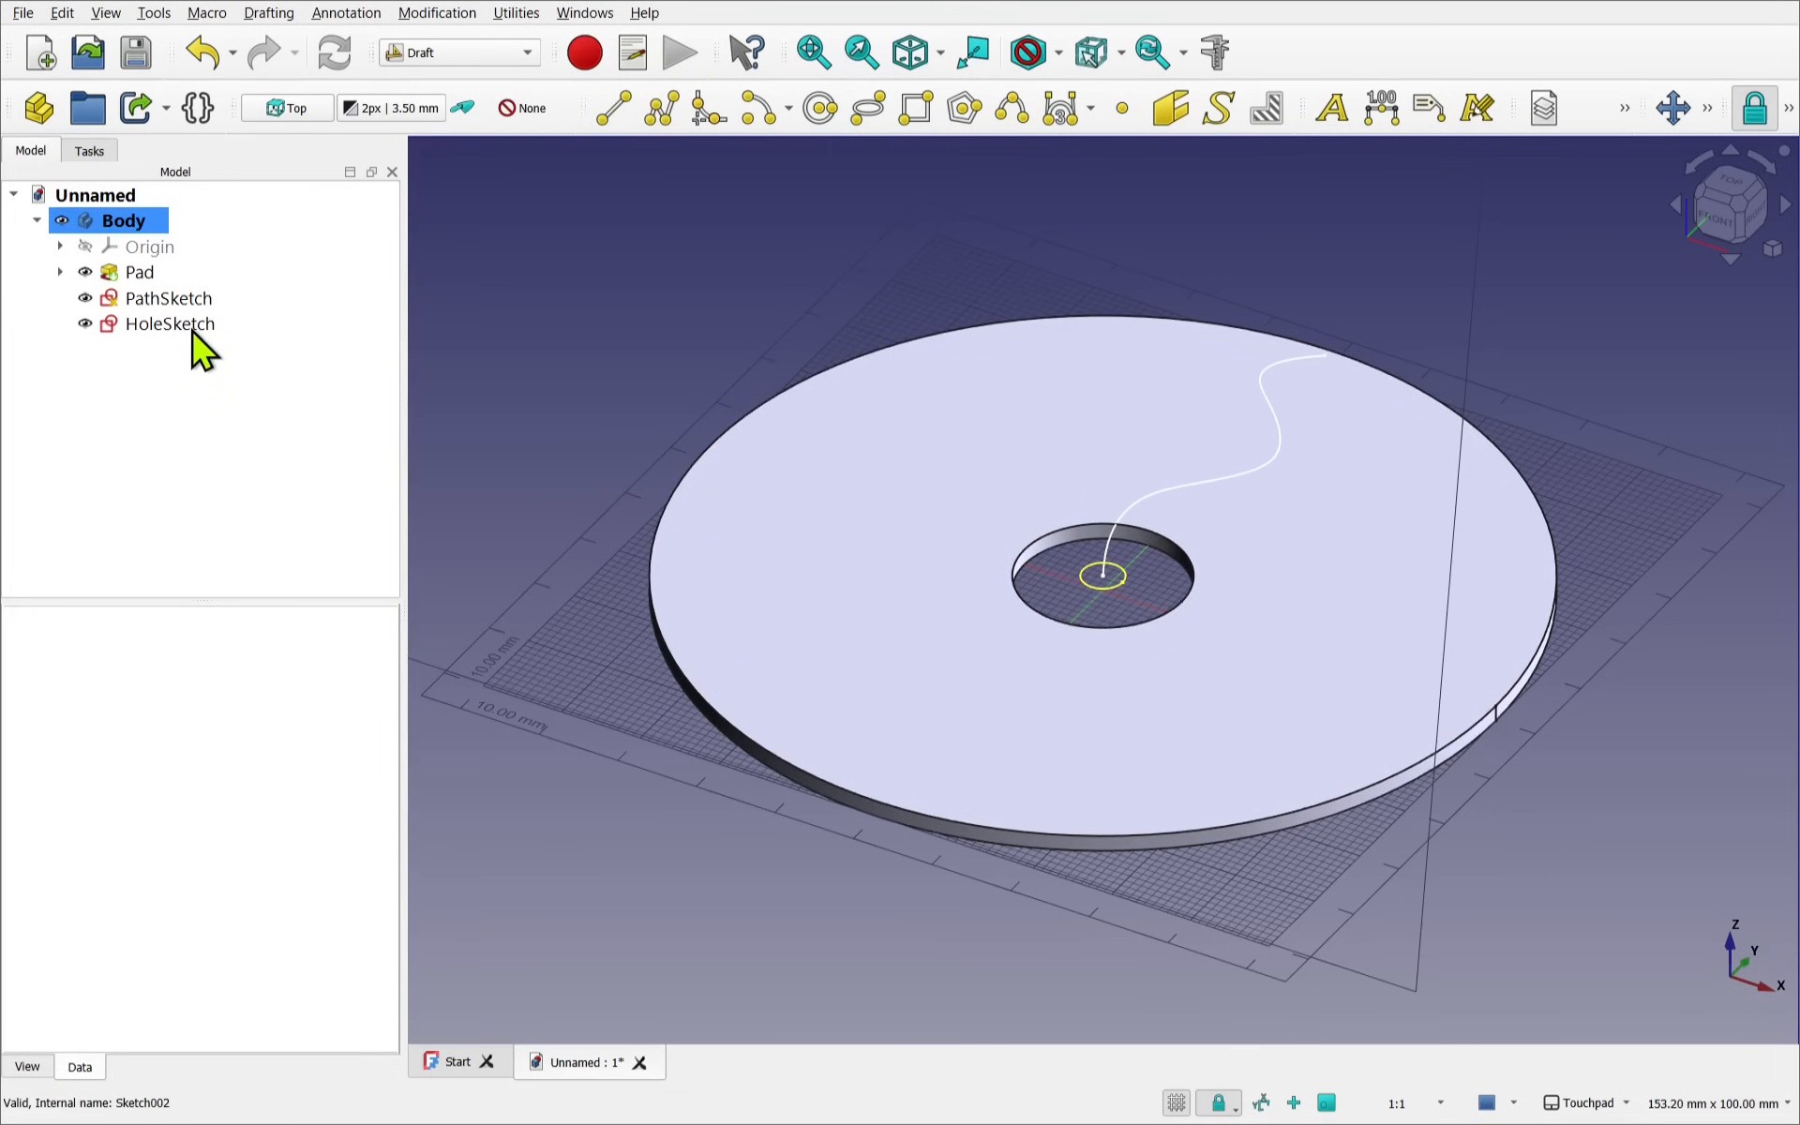
left_click(169, 322)
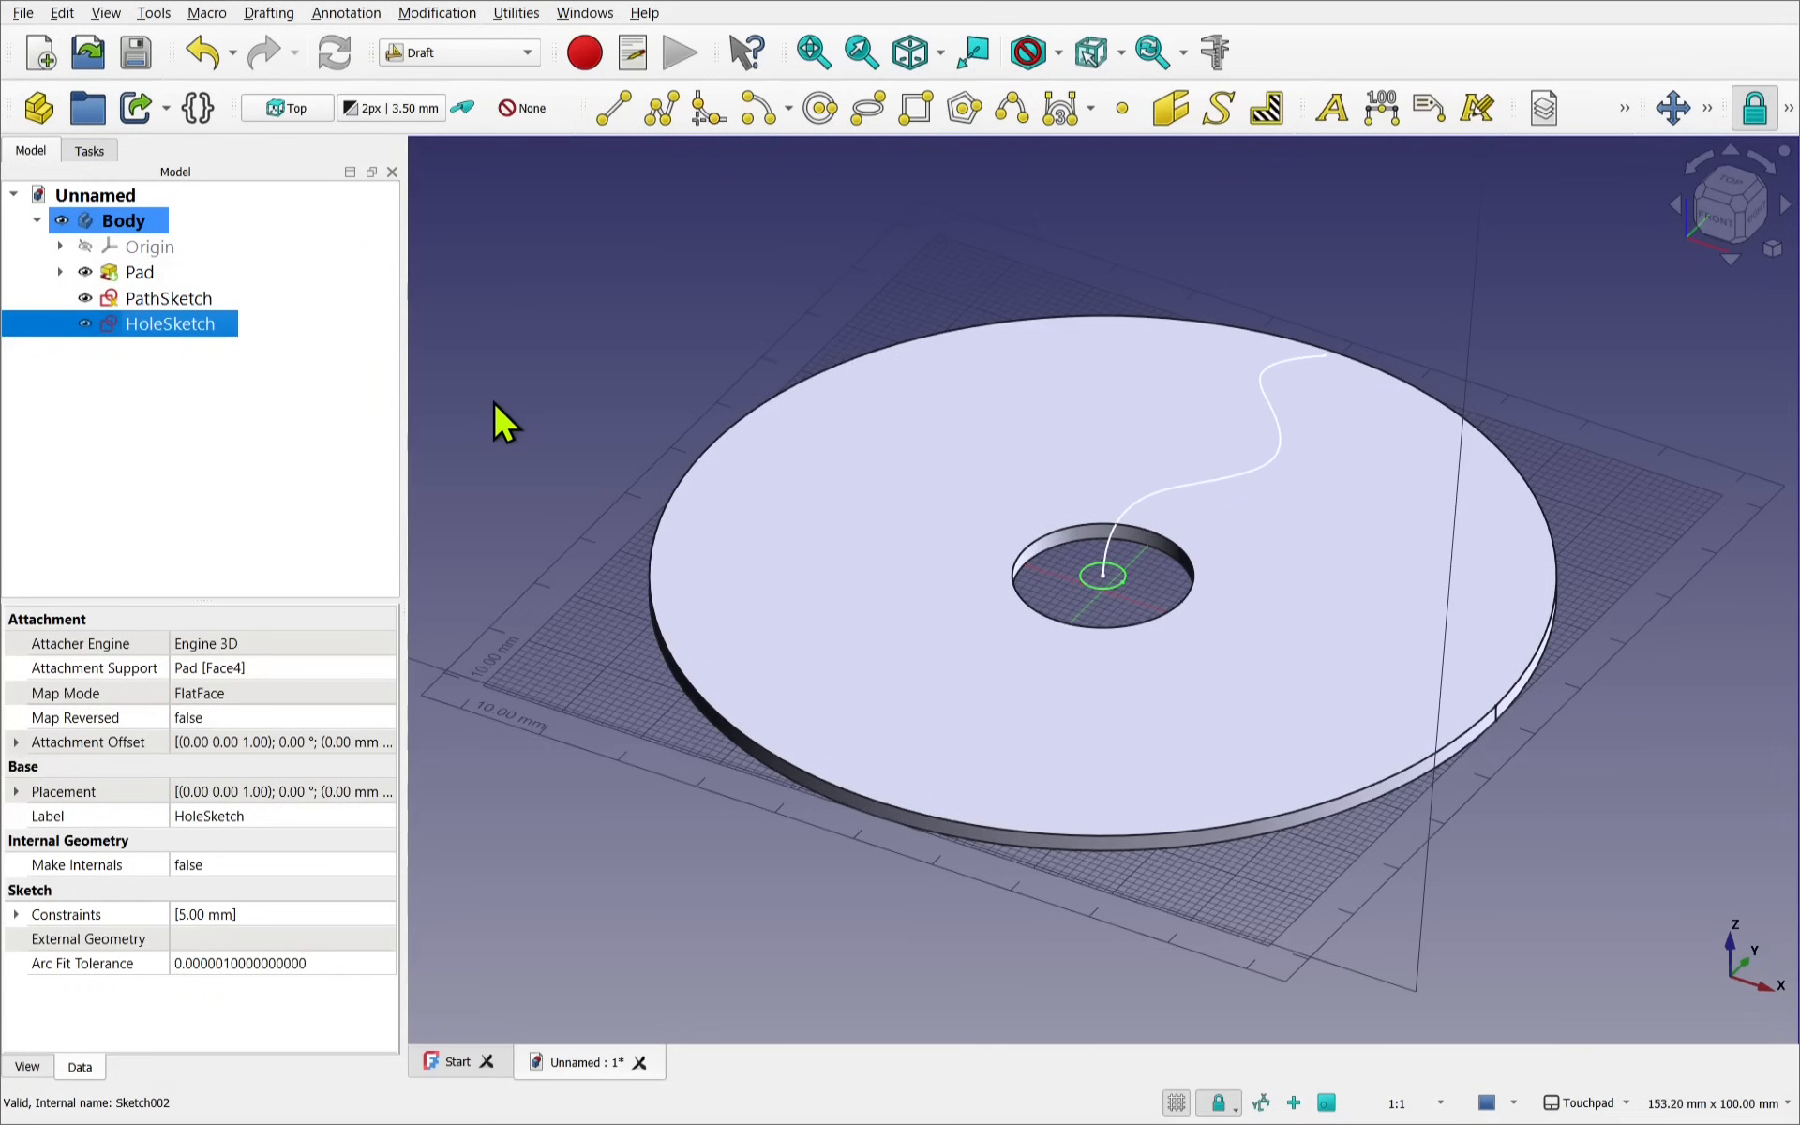
mouse_move(1228, 494)
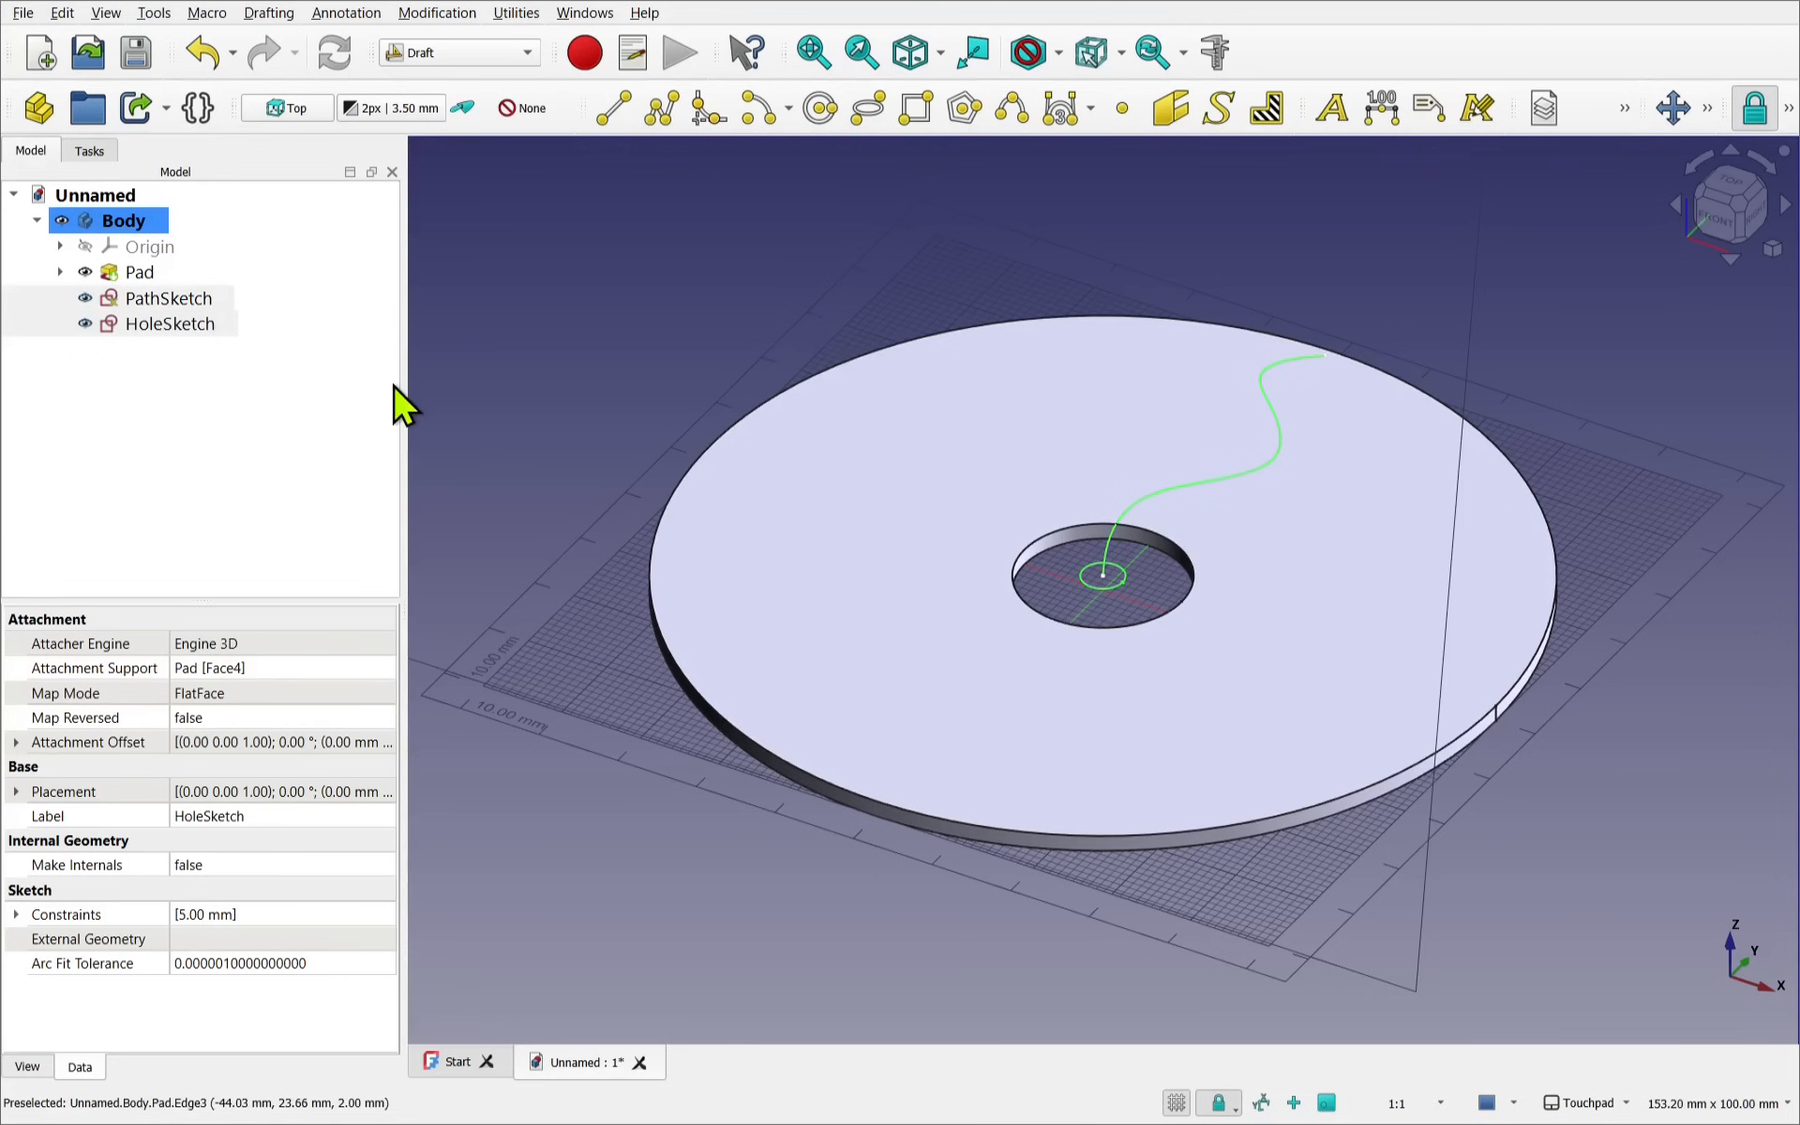
left_click(436, 13)
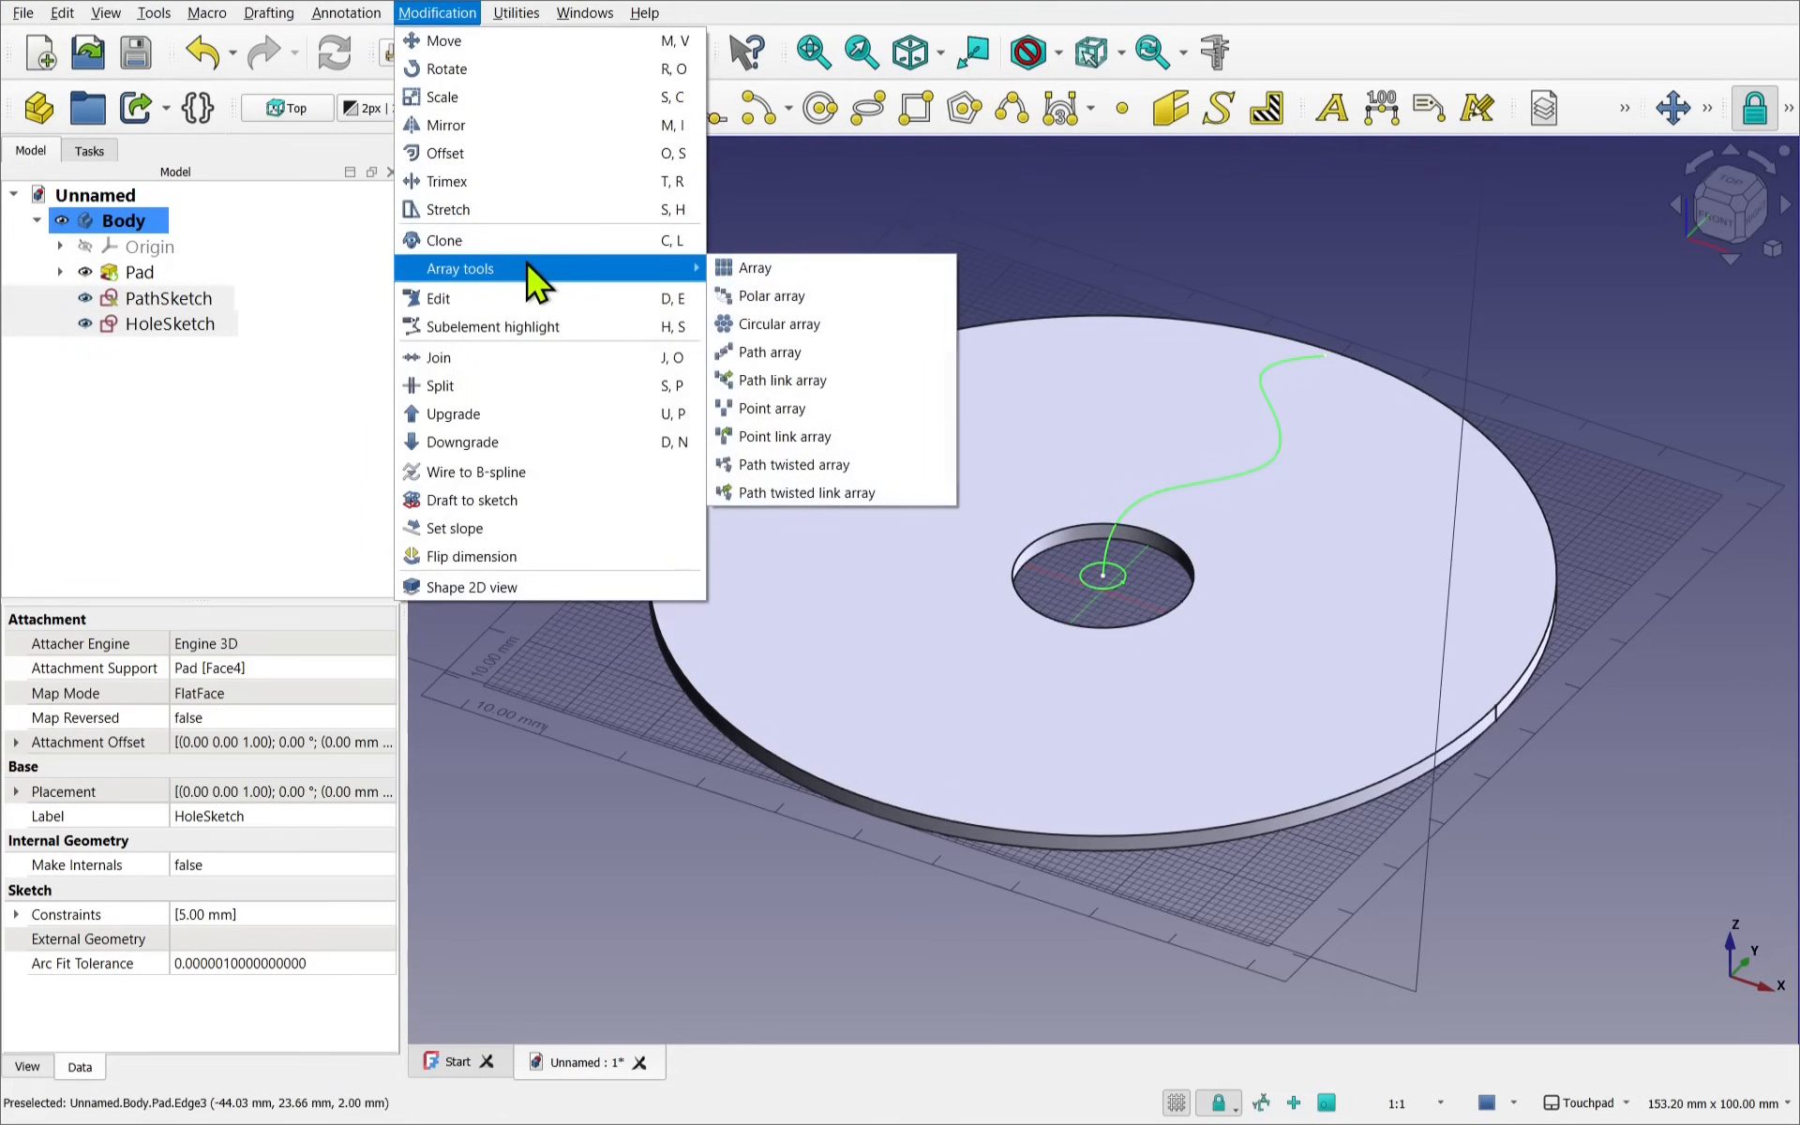
mouse_move(785, 380)
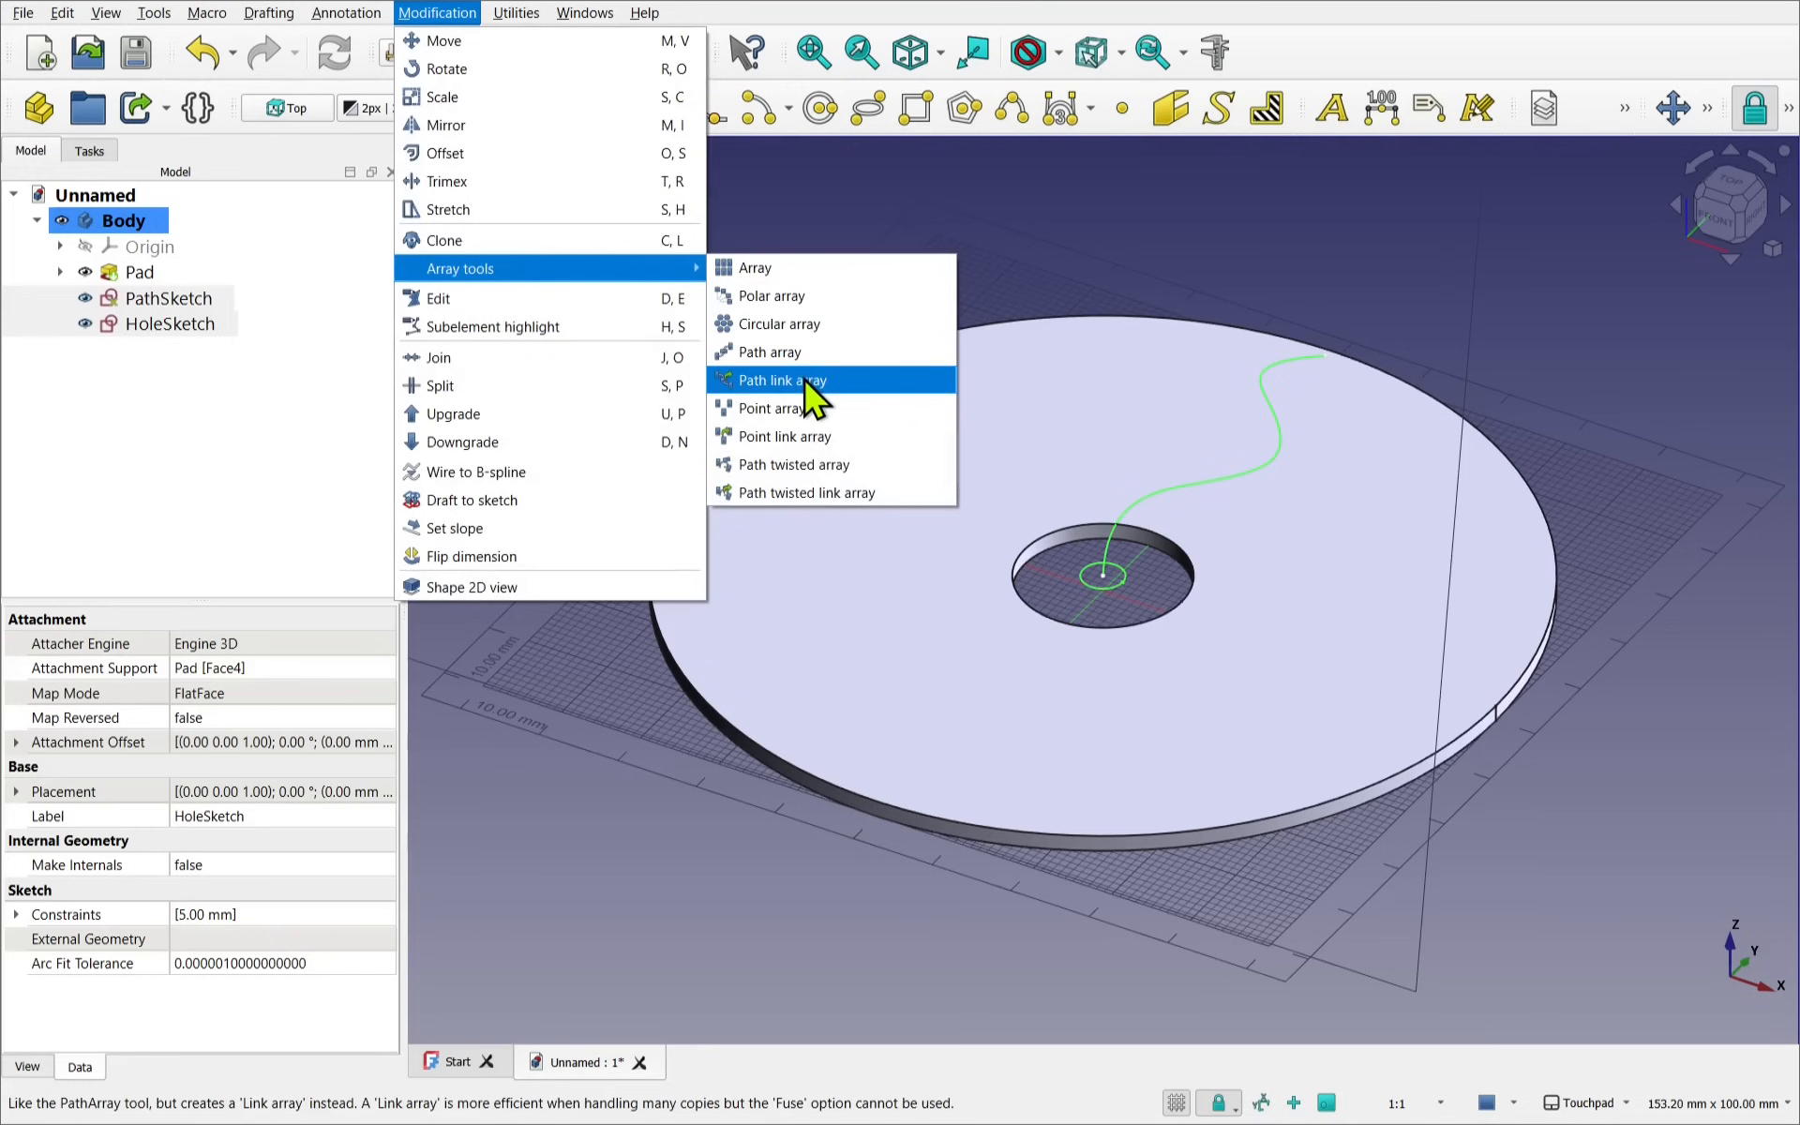
left_click(783, 380)
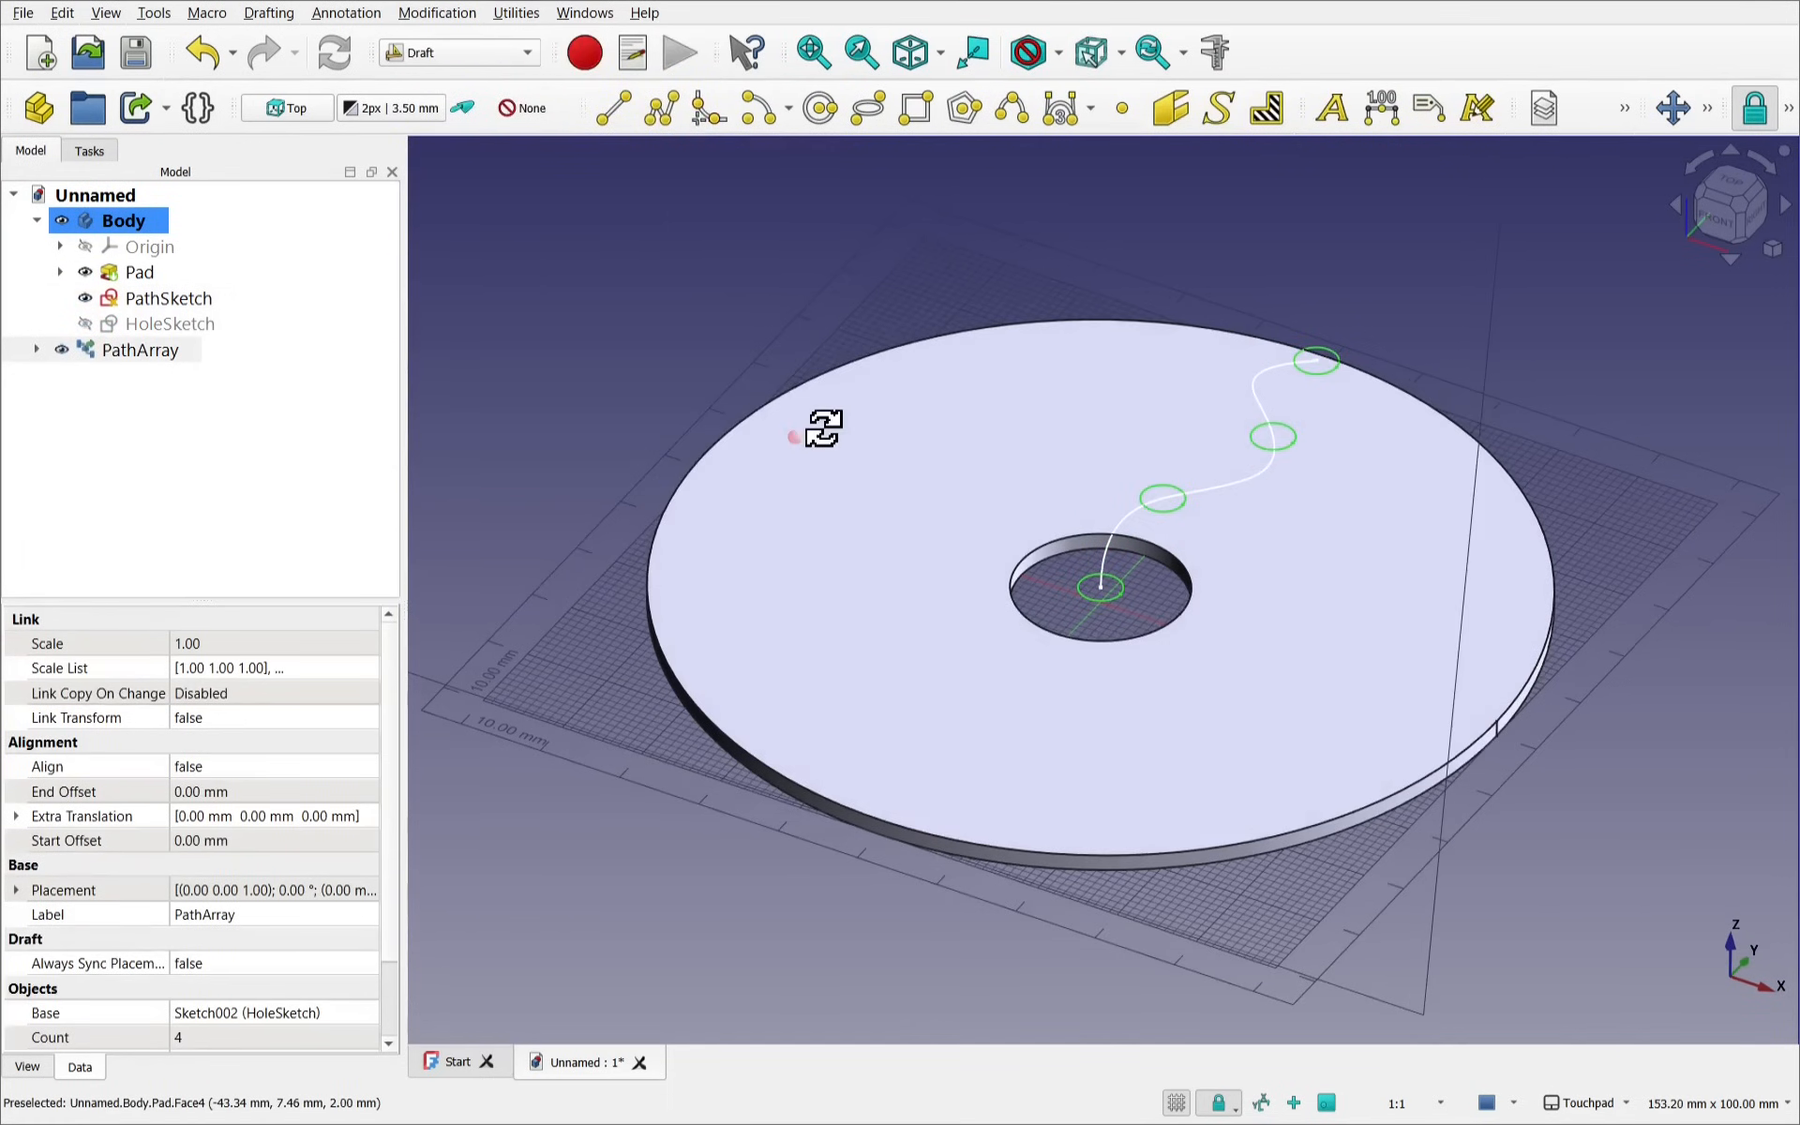
Set the PathArray's Count property to 7
scroll("up", 3)
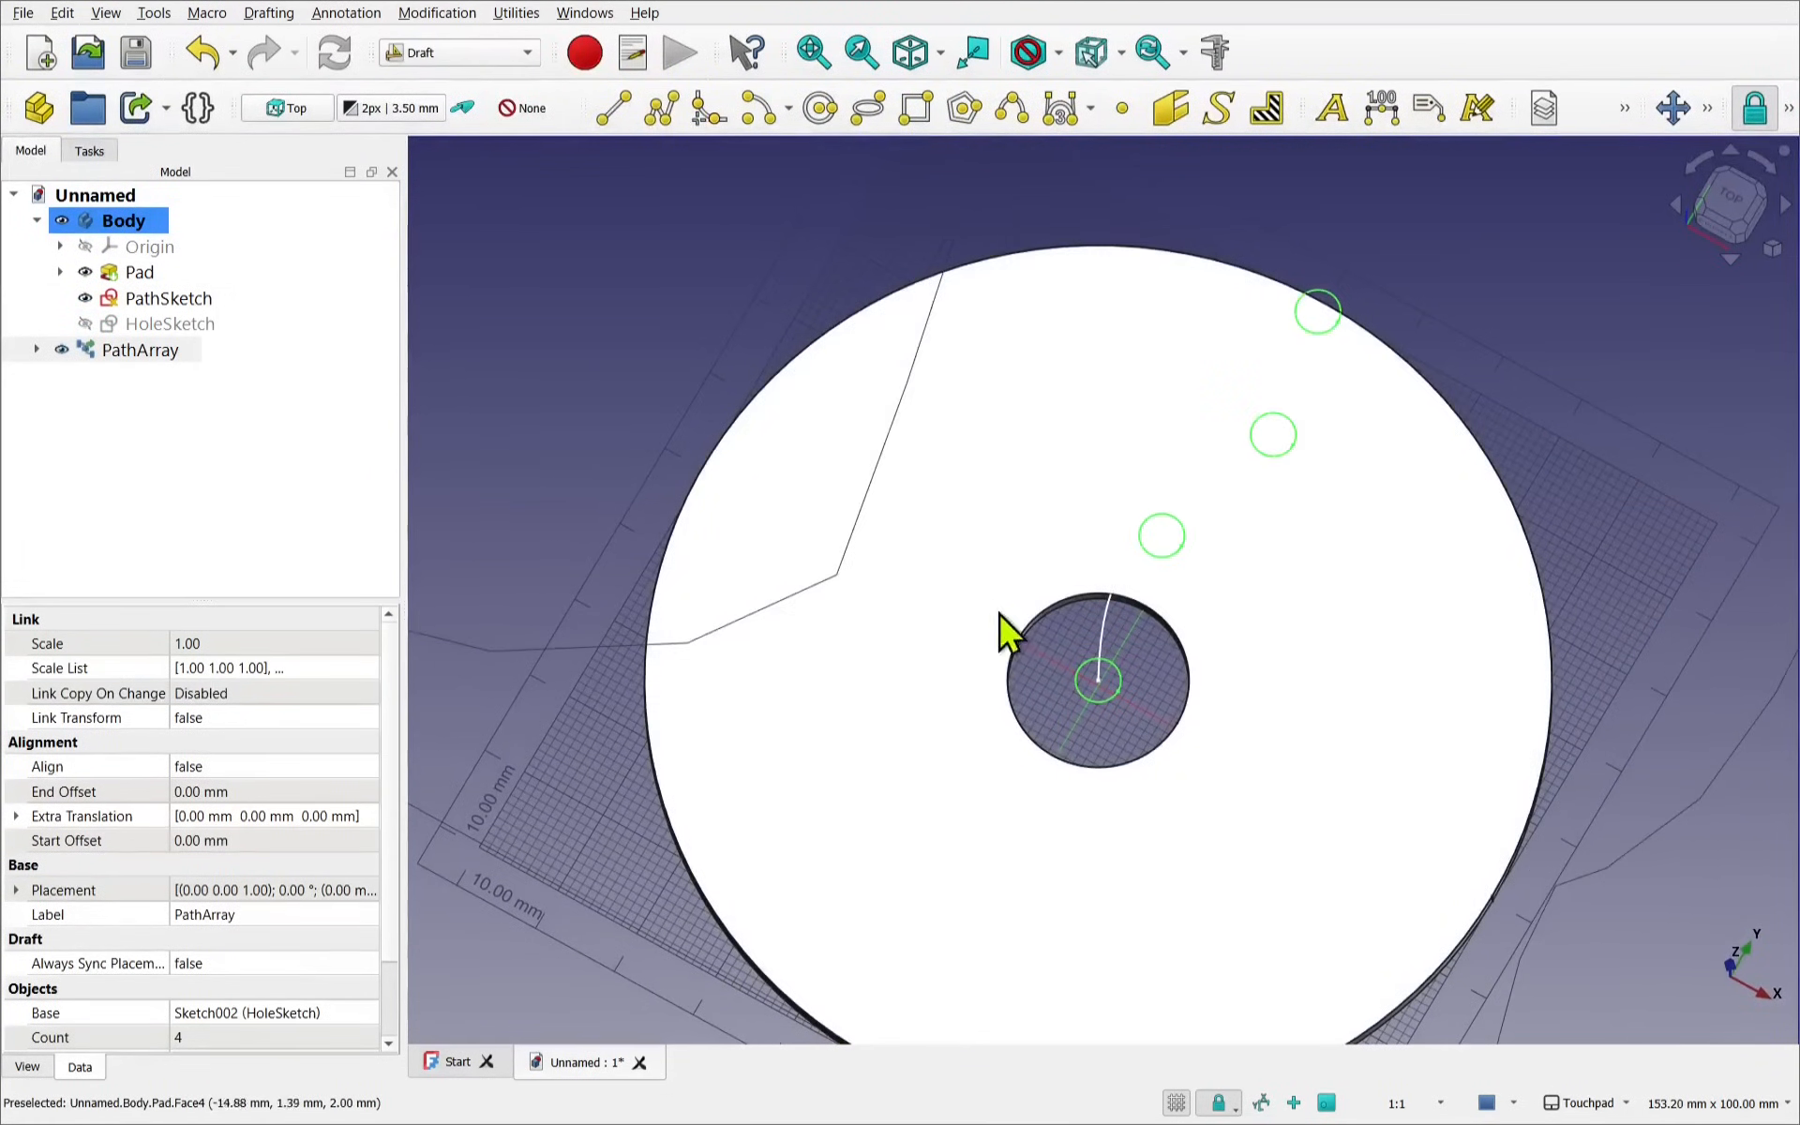
mouse_move(1285, 471)
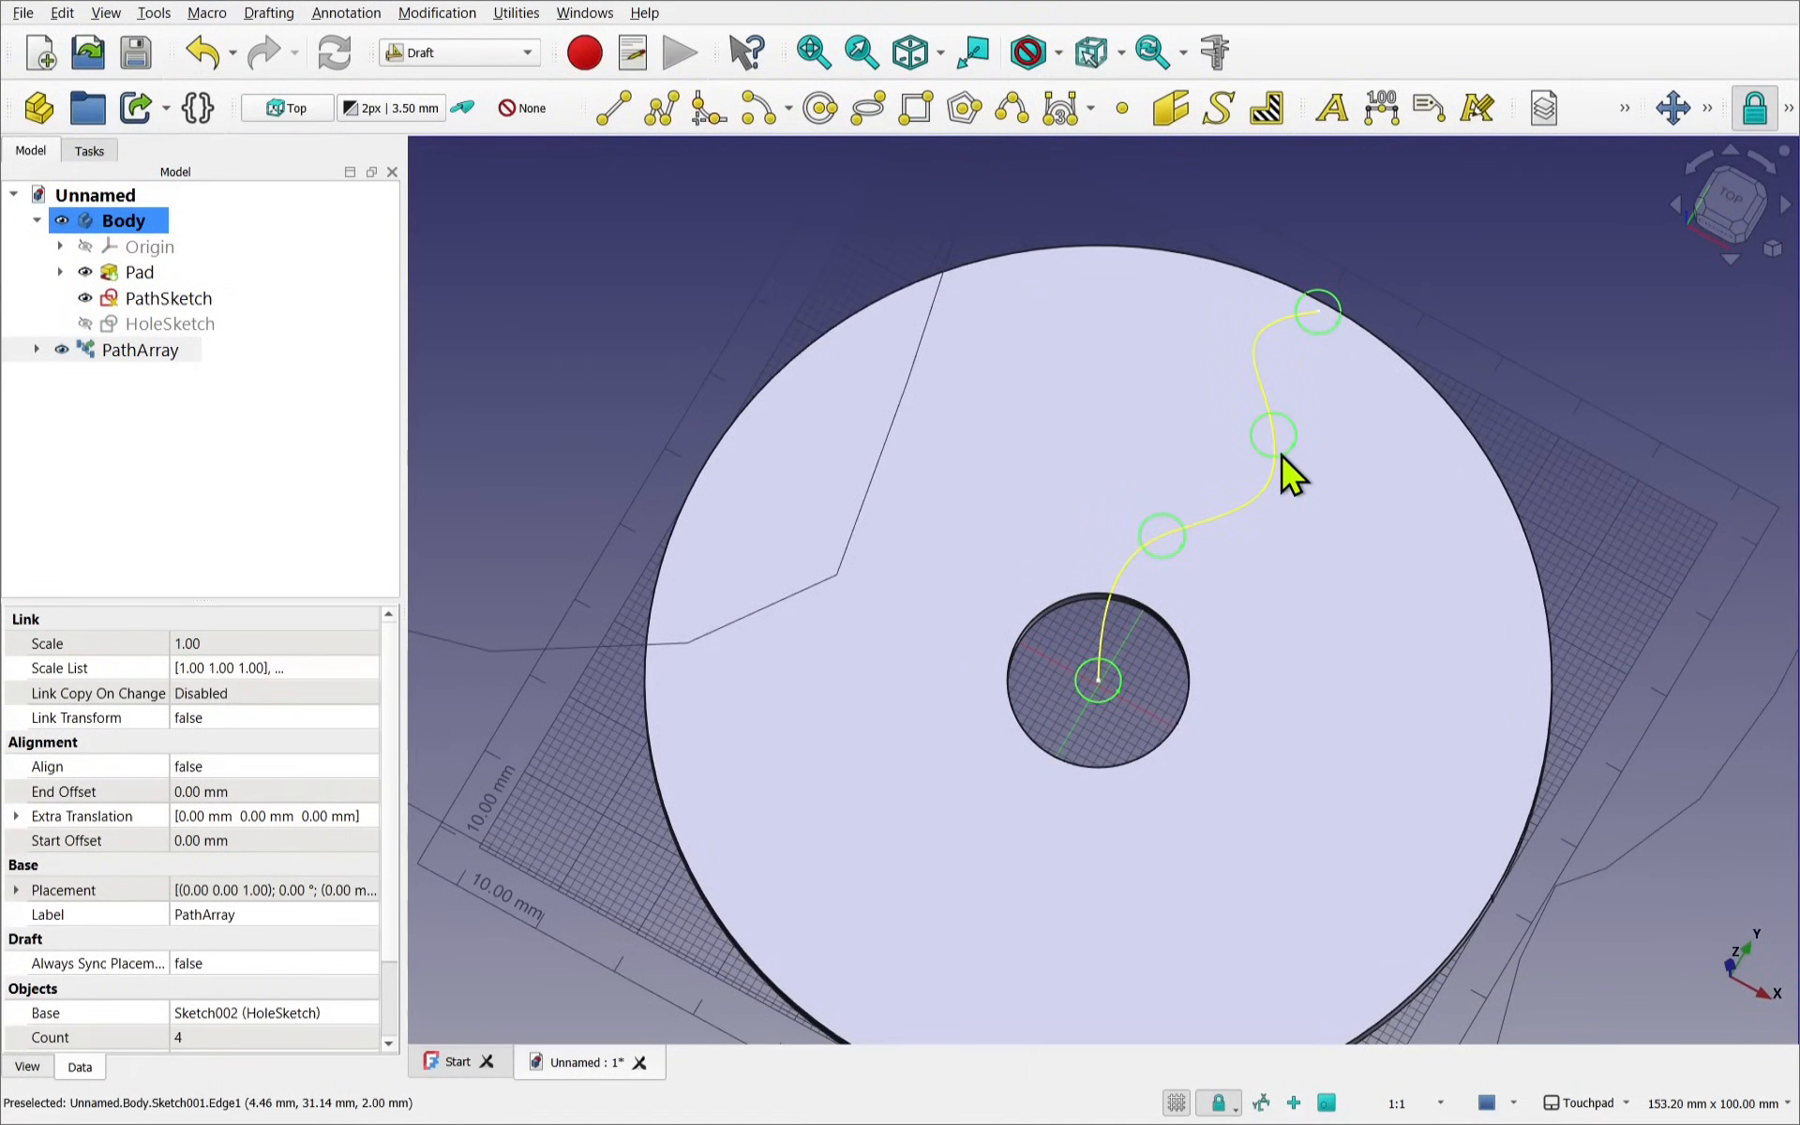
mouse_move(189, 1010)
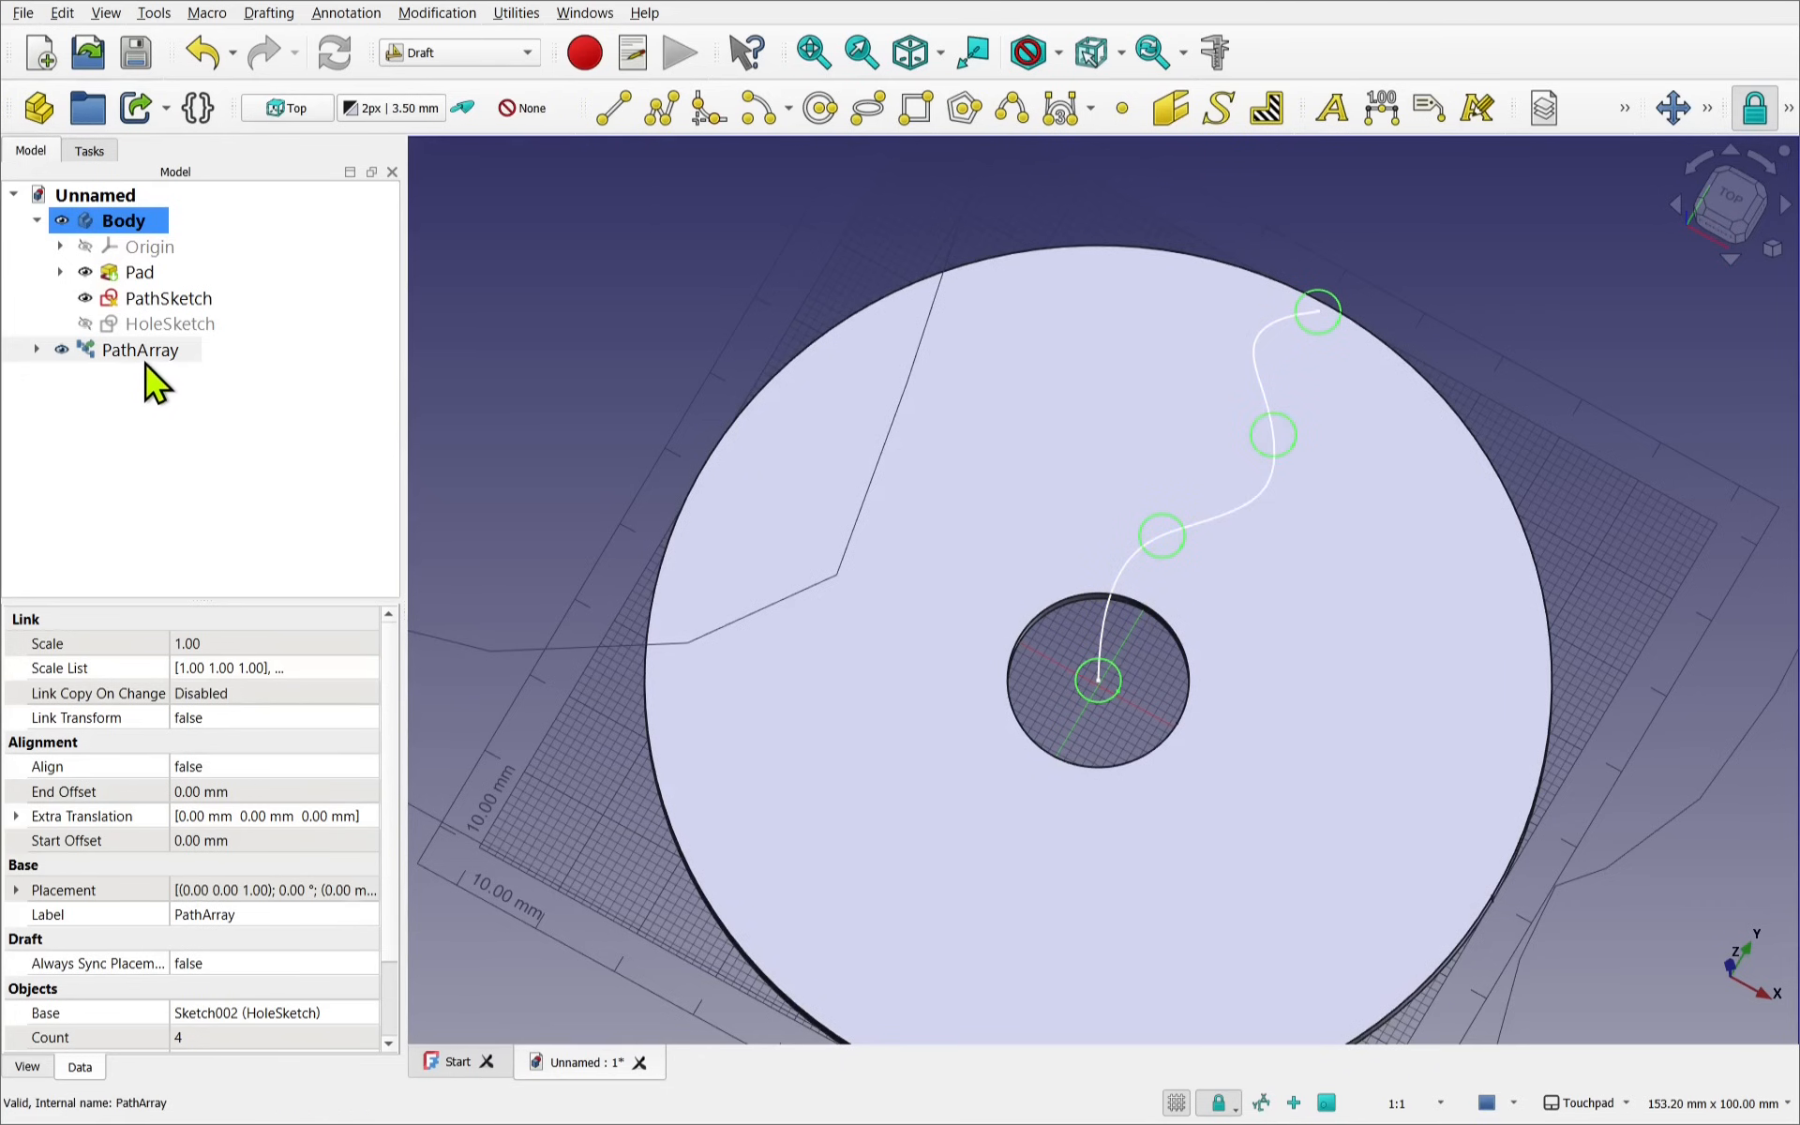
left_click(140, 348)
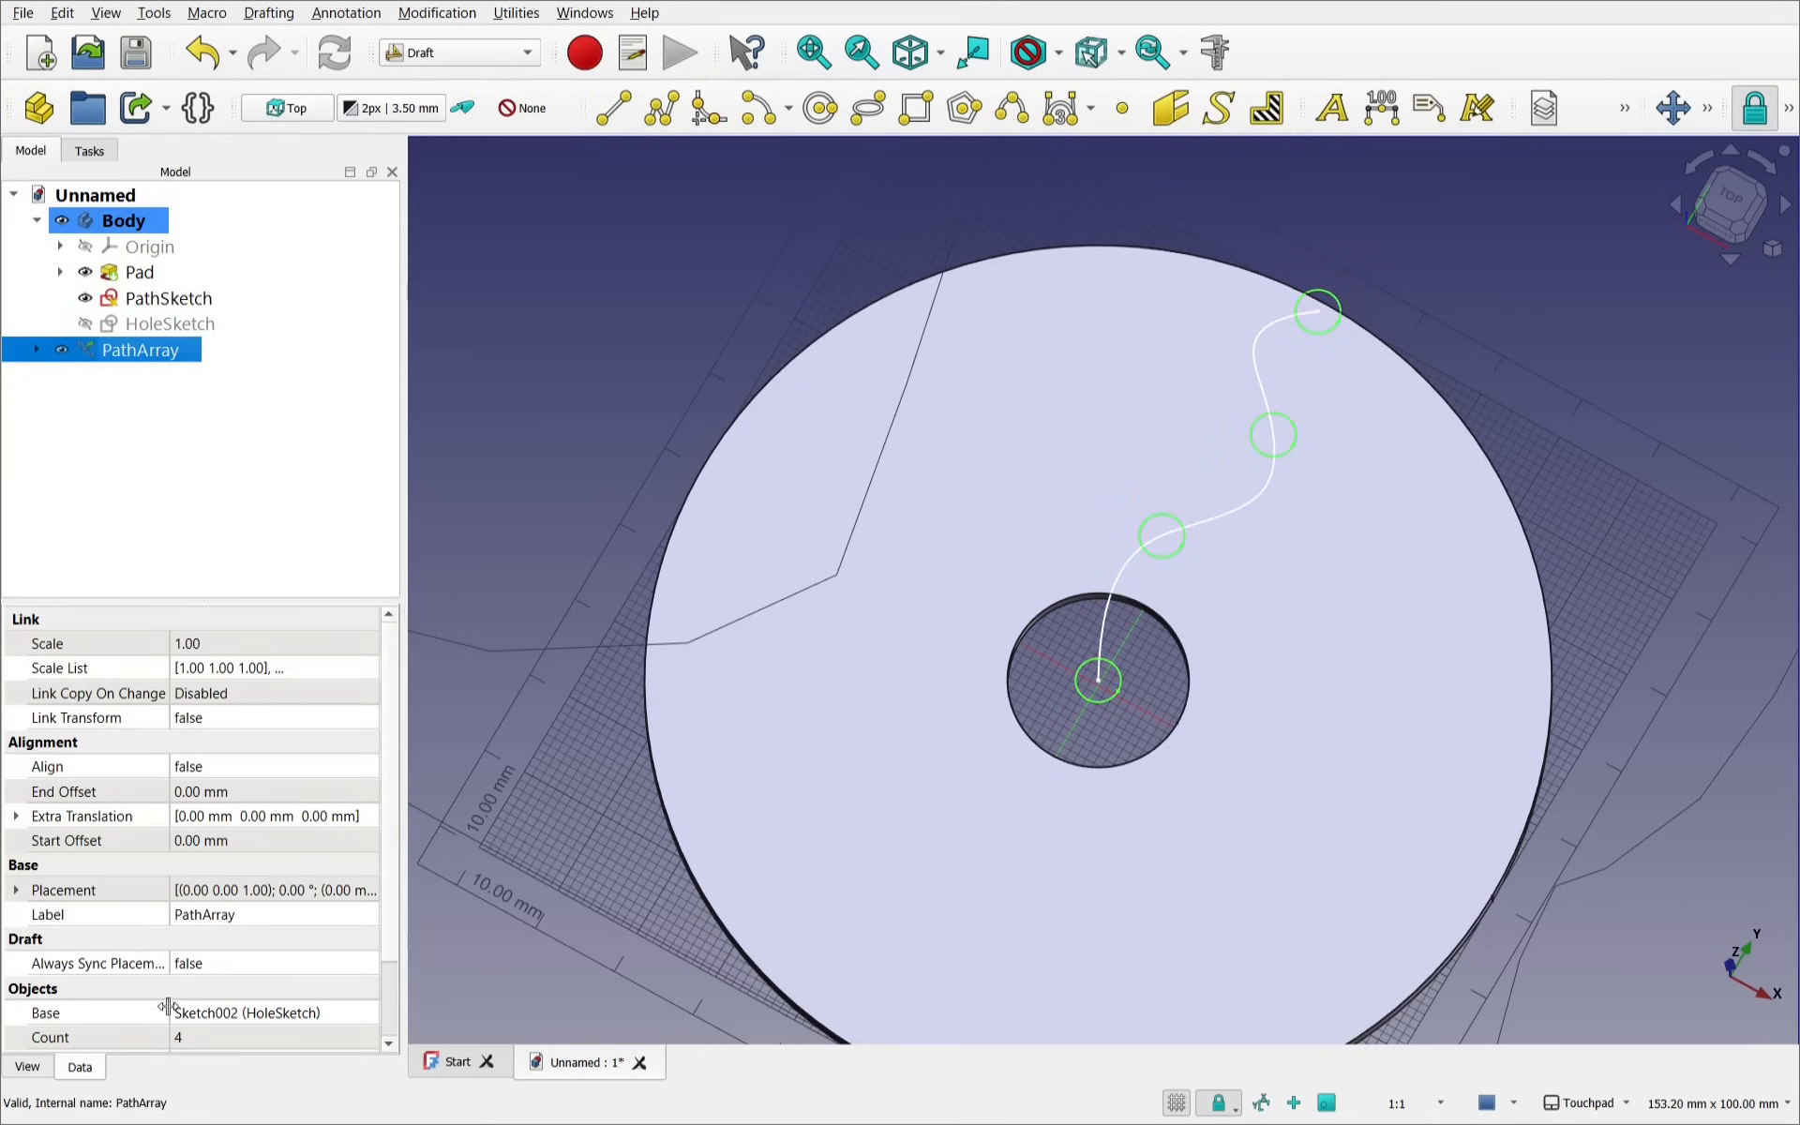
mouse_move(246, 1068)
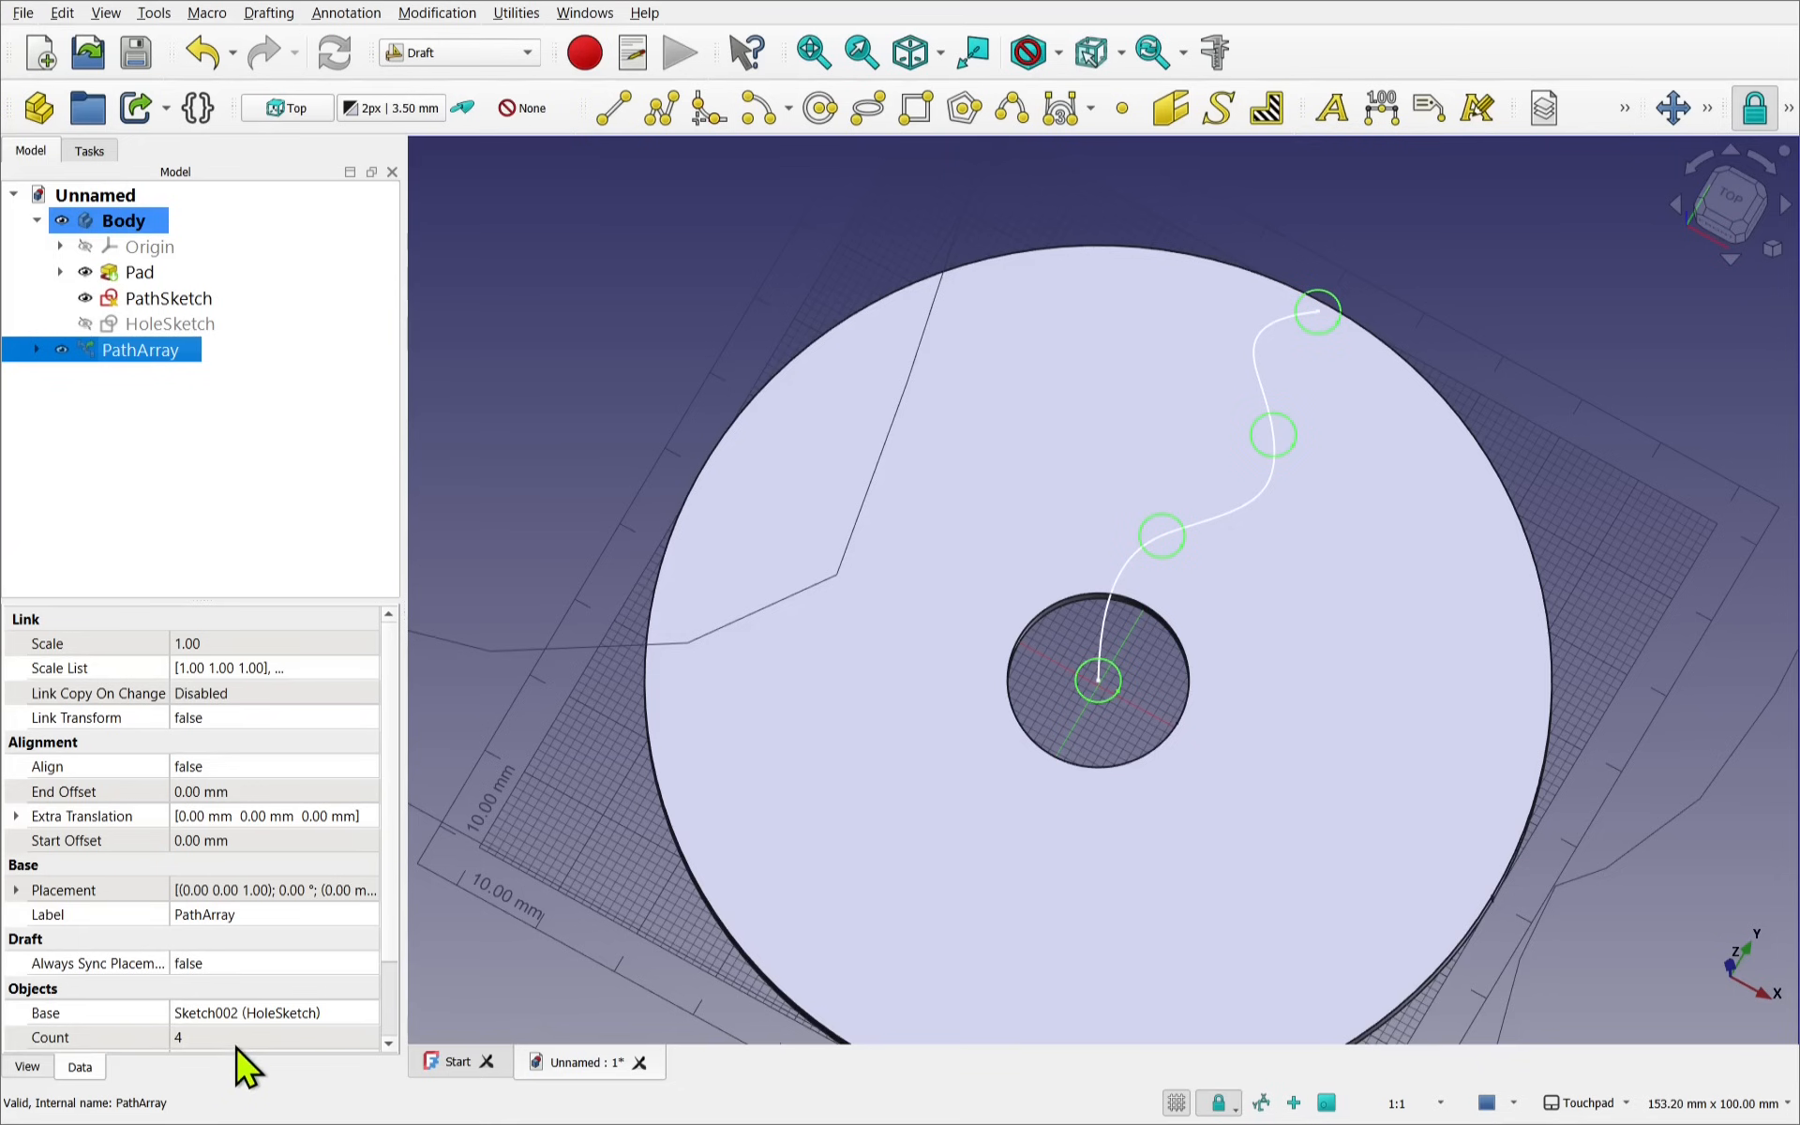
double_click(230, 1037)
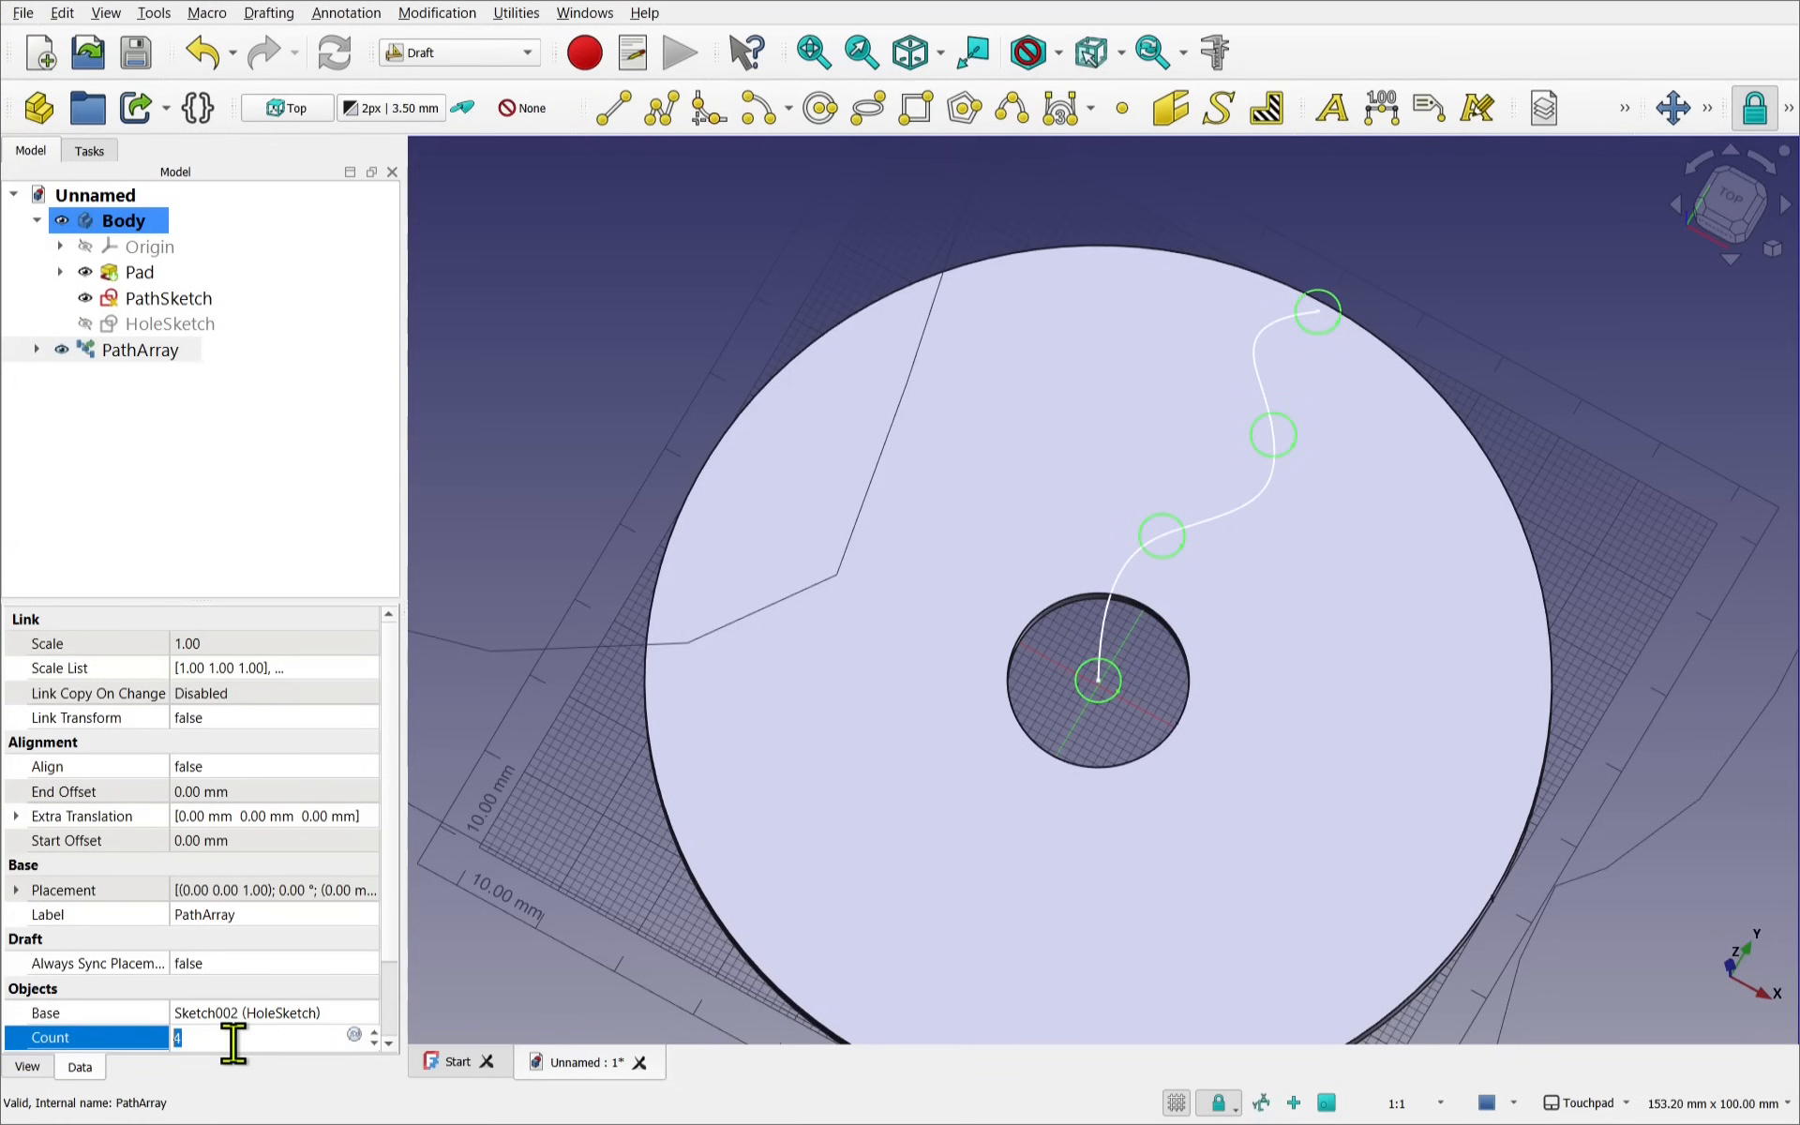
type("7")
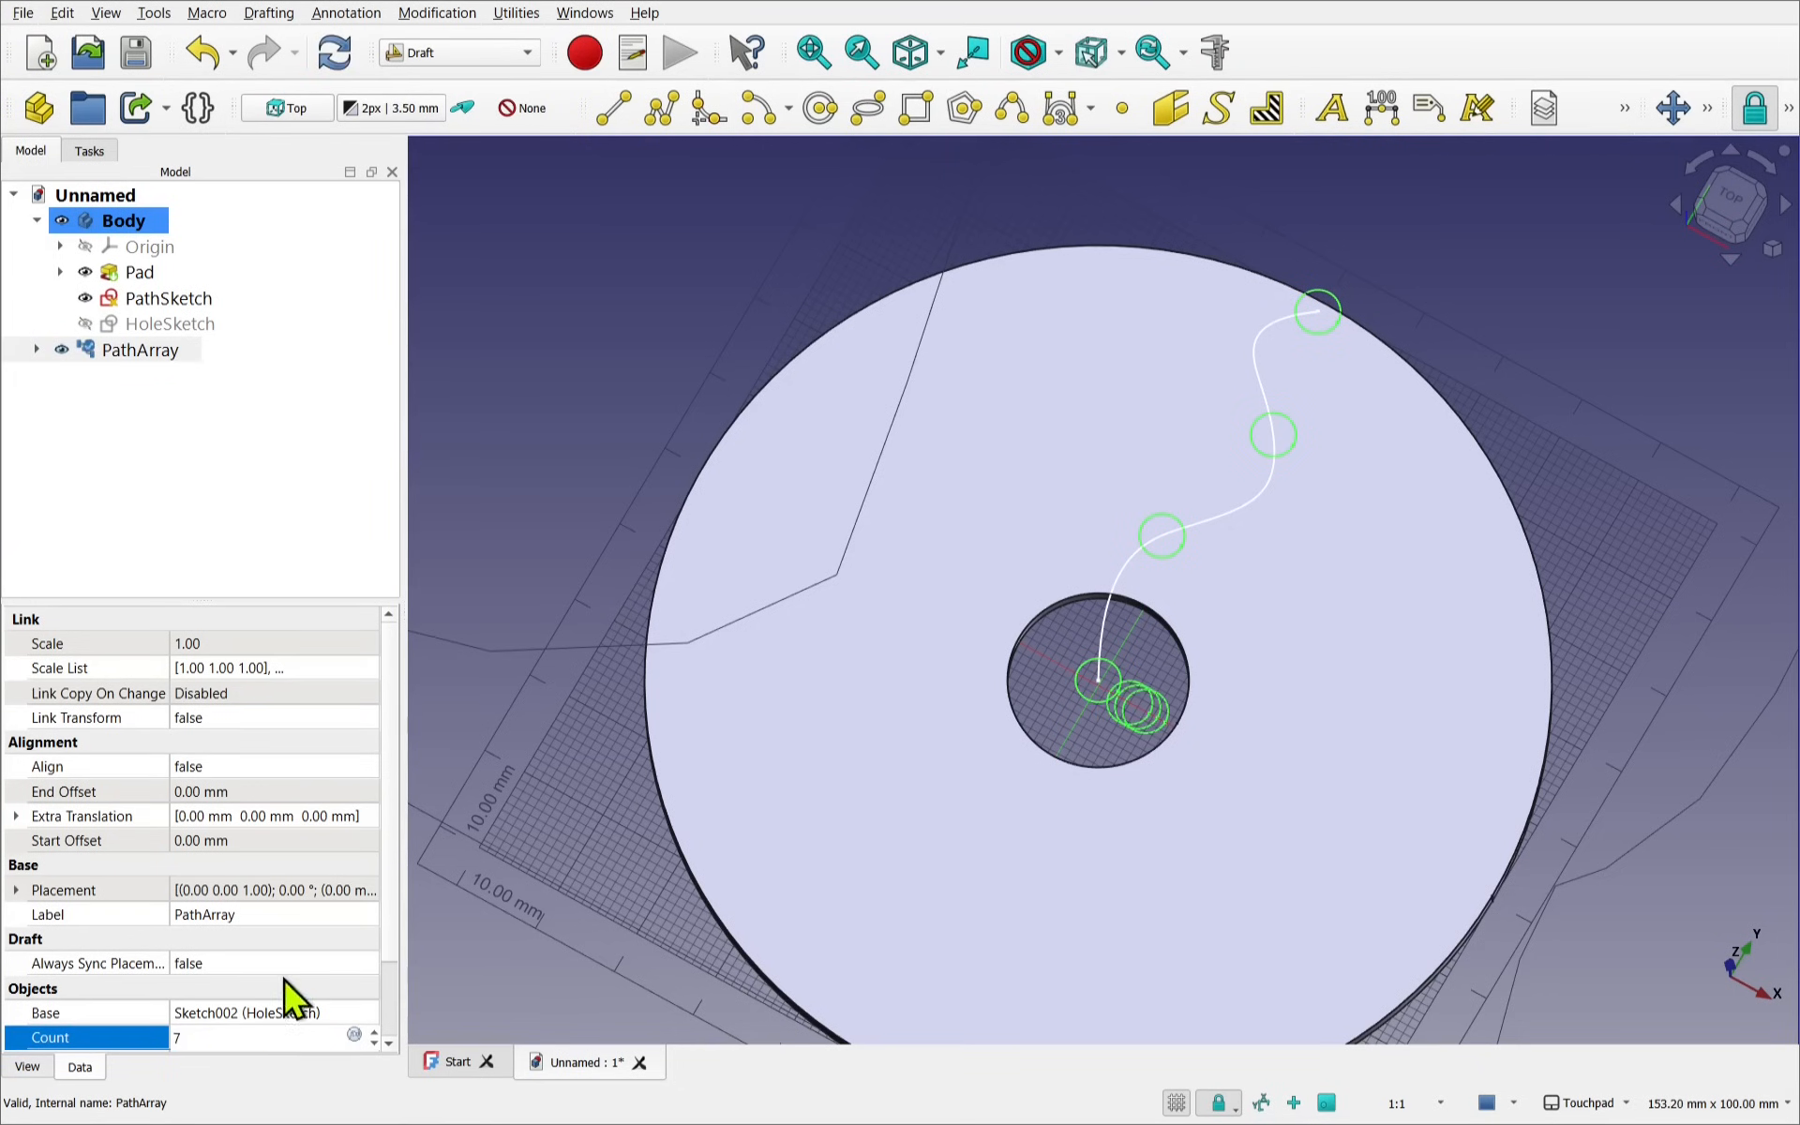
mouse_move(286, 987)
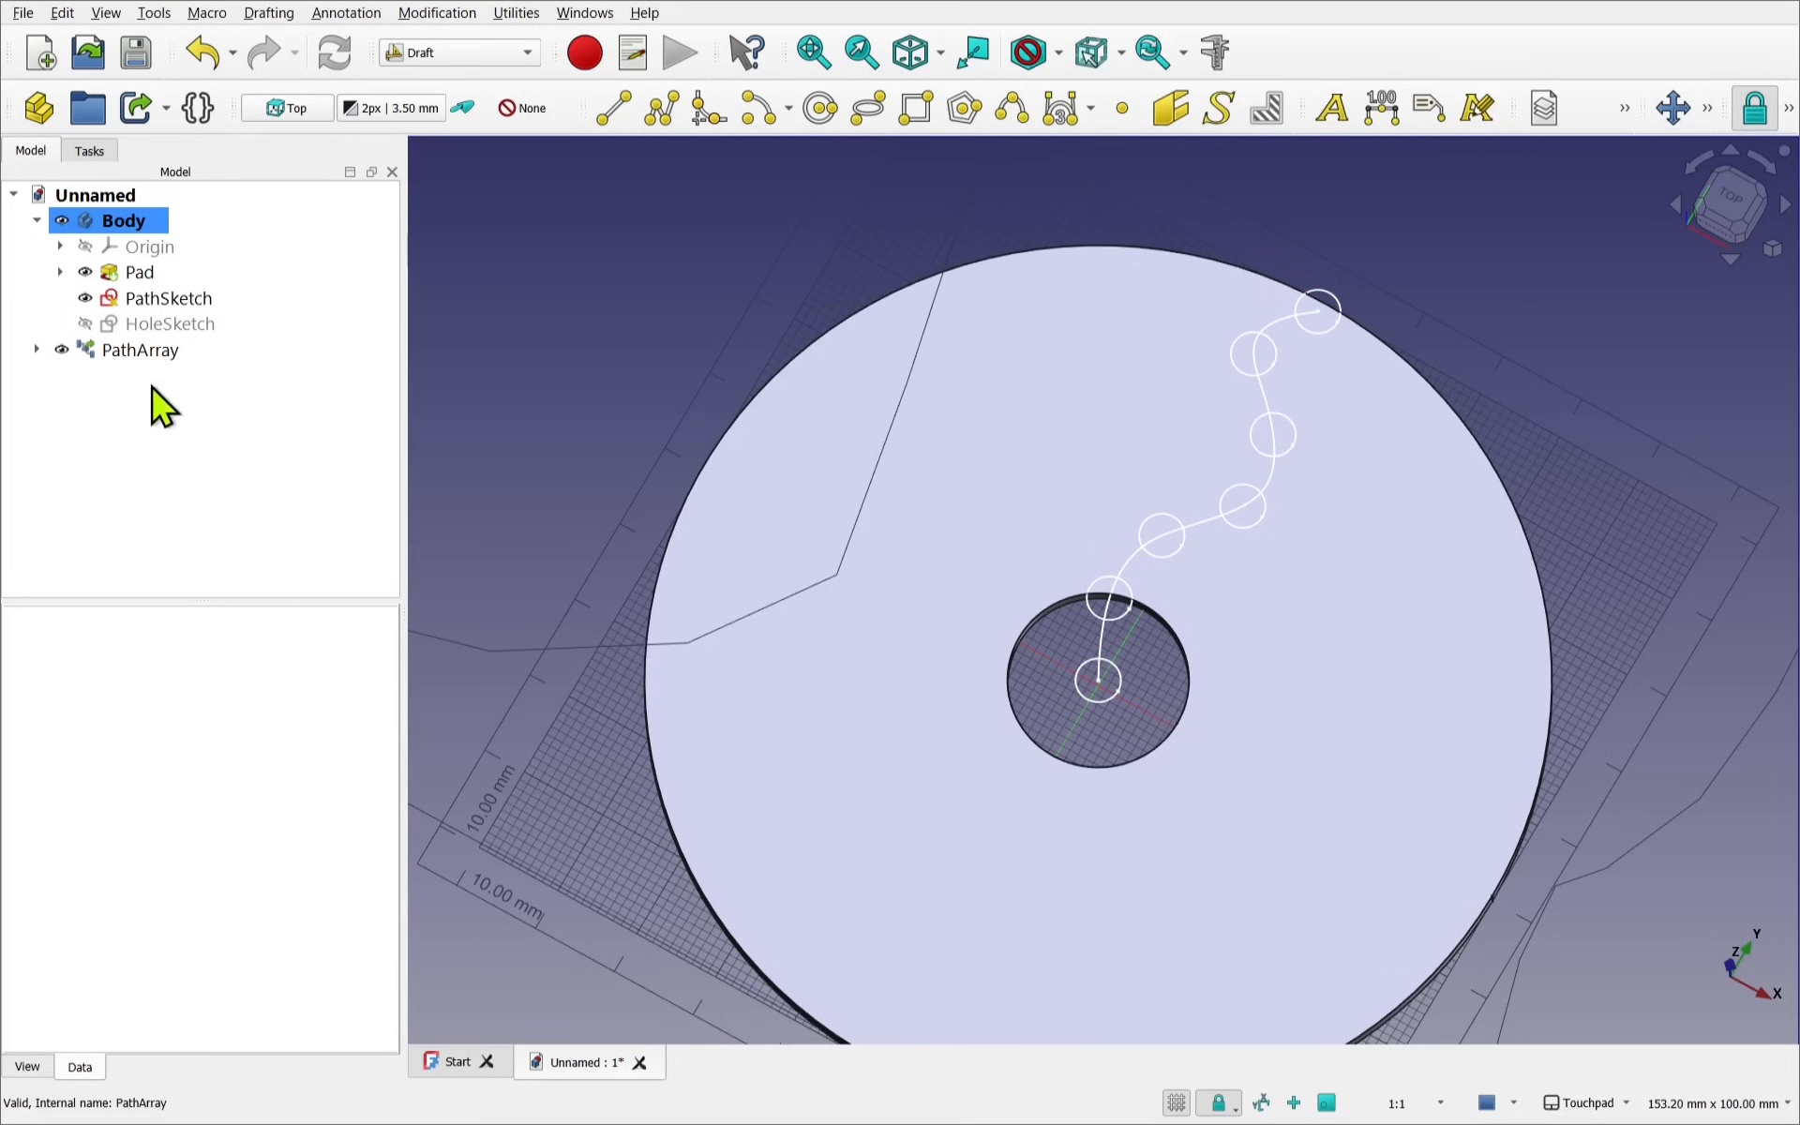
mouse_move(1099, 689)
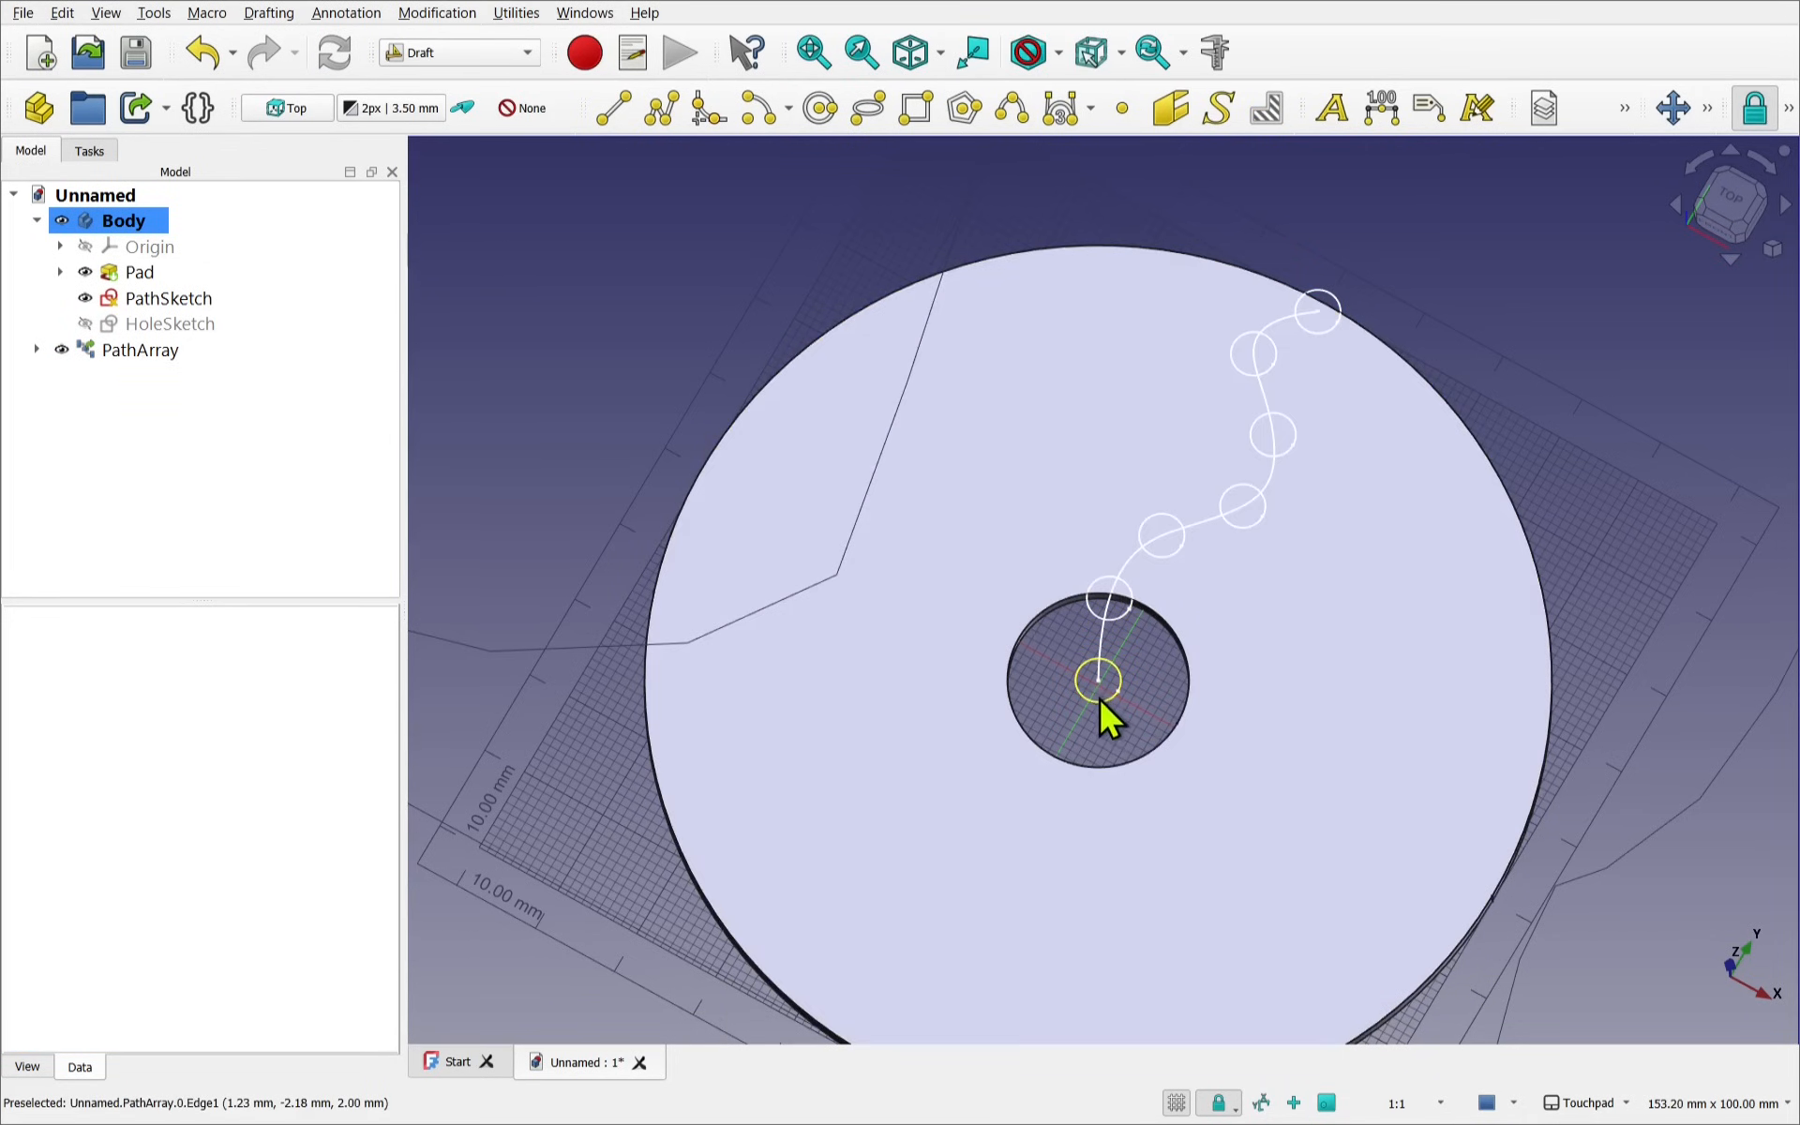
mouse_move(1095, 683)
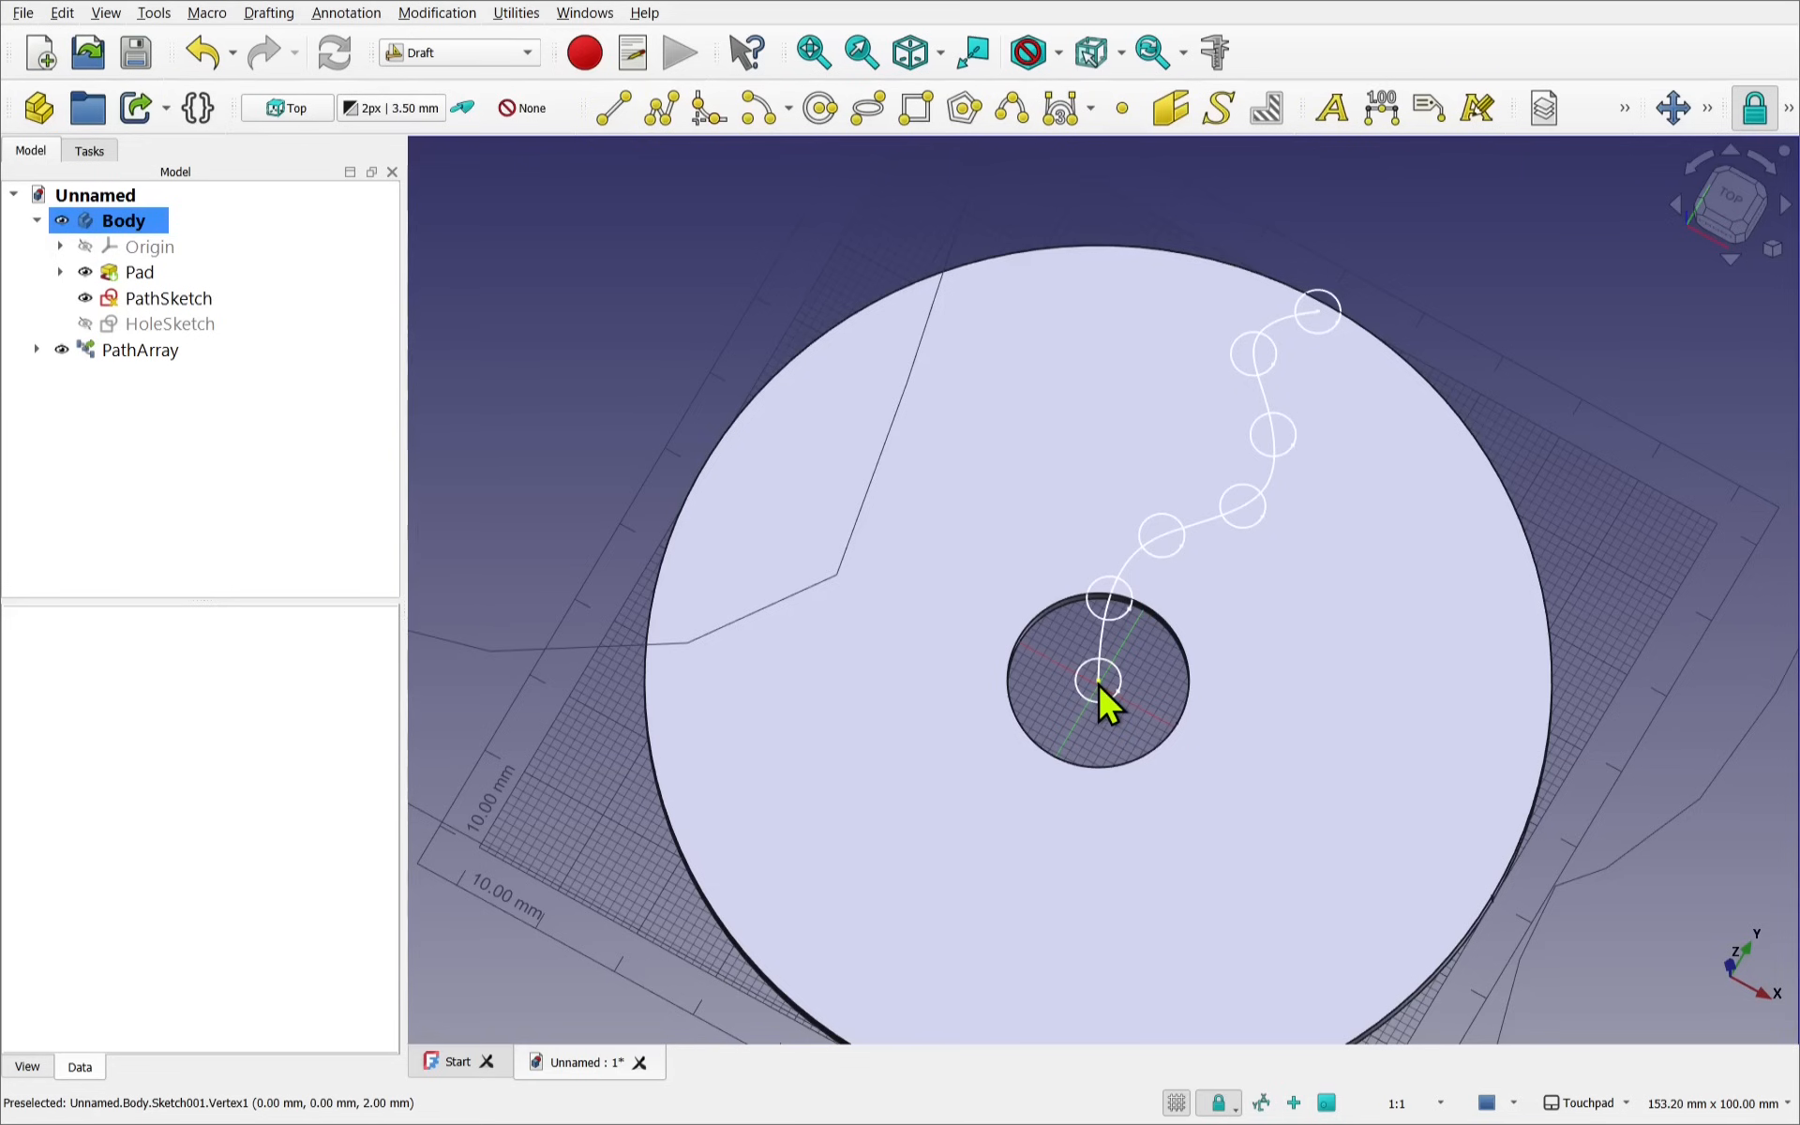
mouse_move(1330, 319)
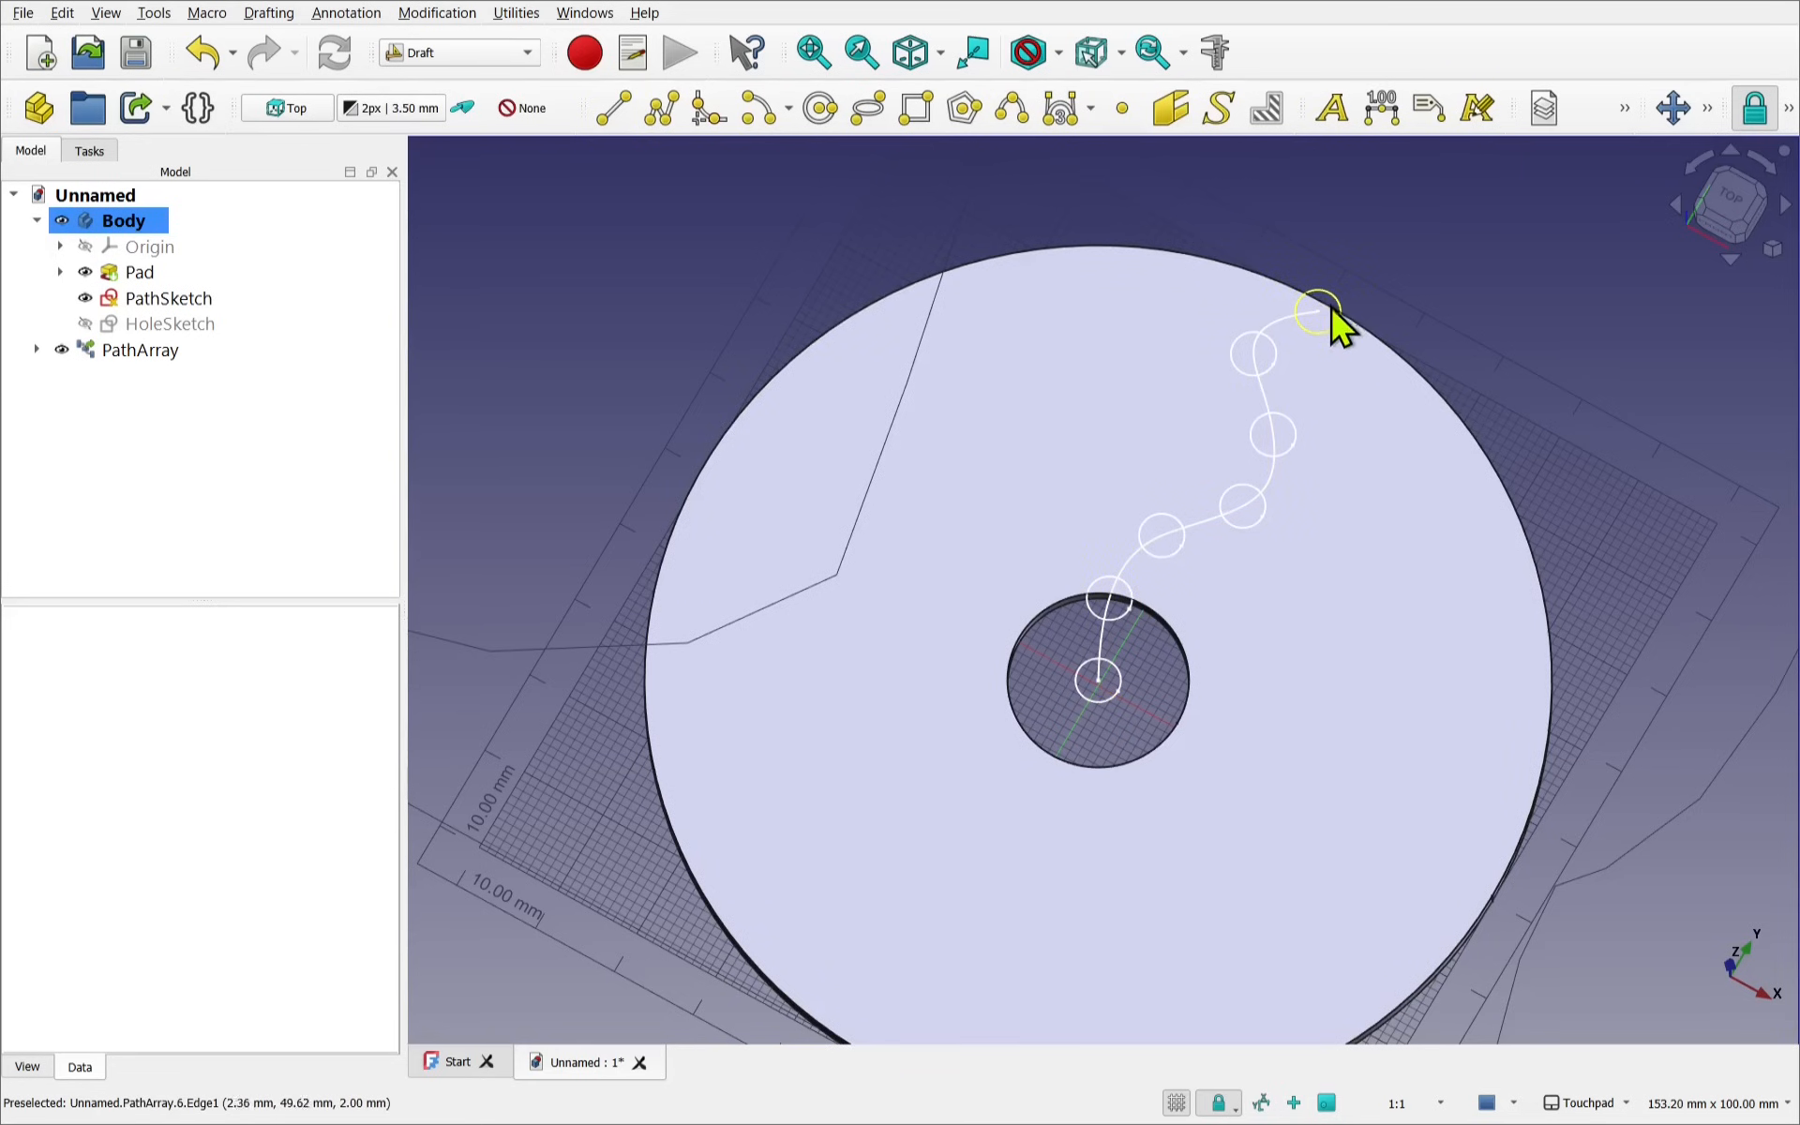
mouse_move(1337, 333)
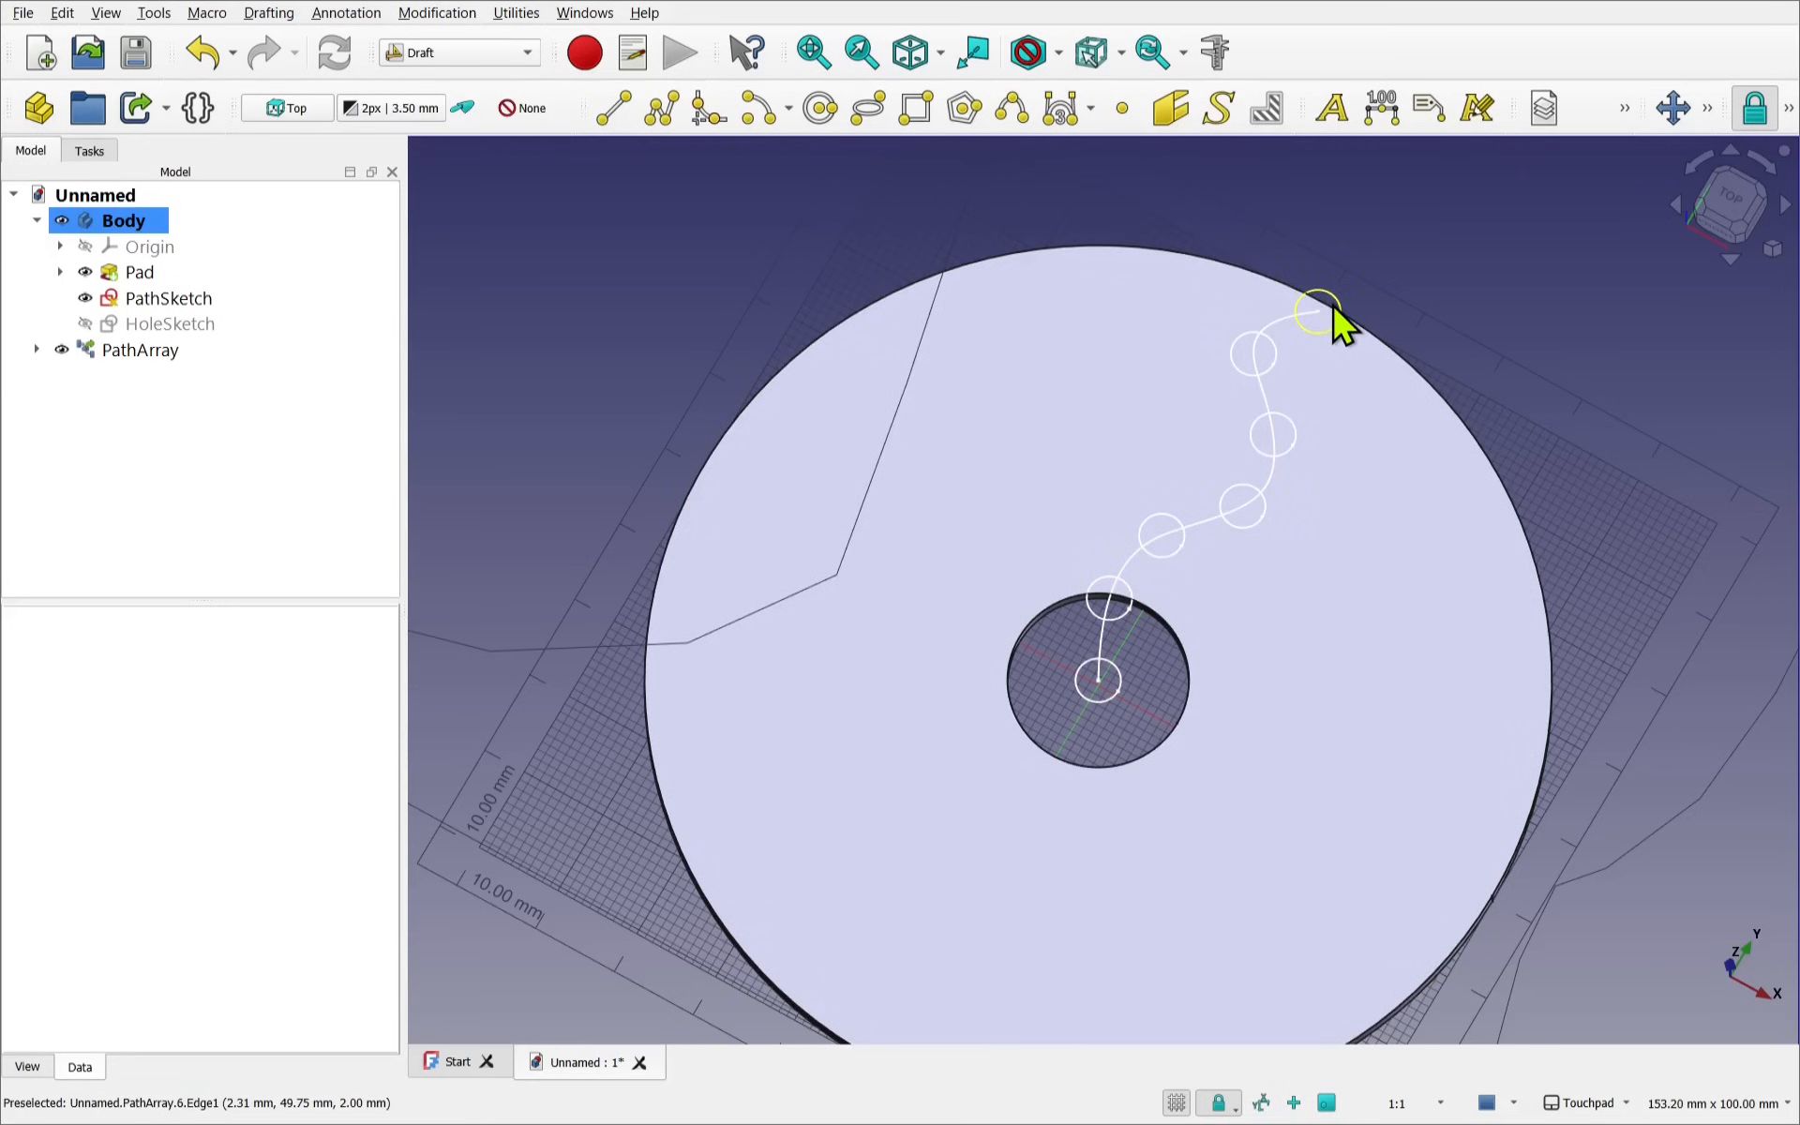
mouse_move(1216, 540)
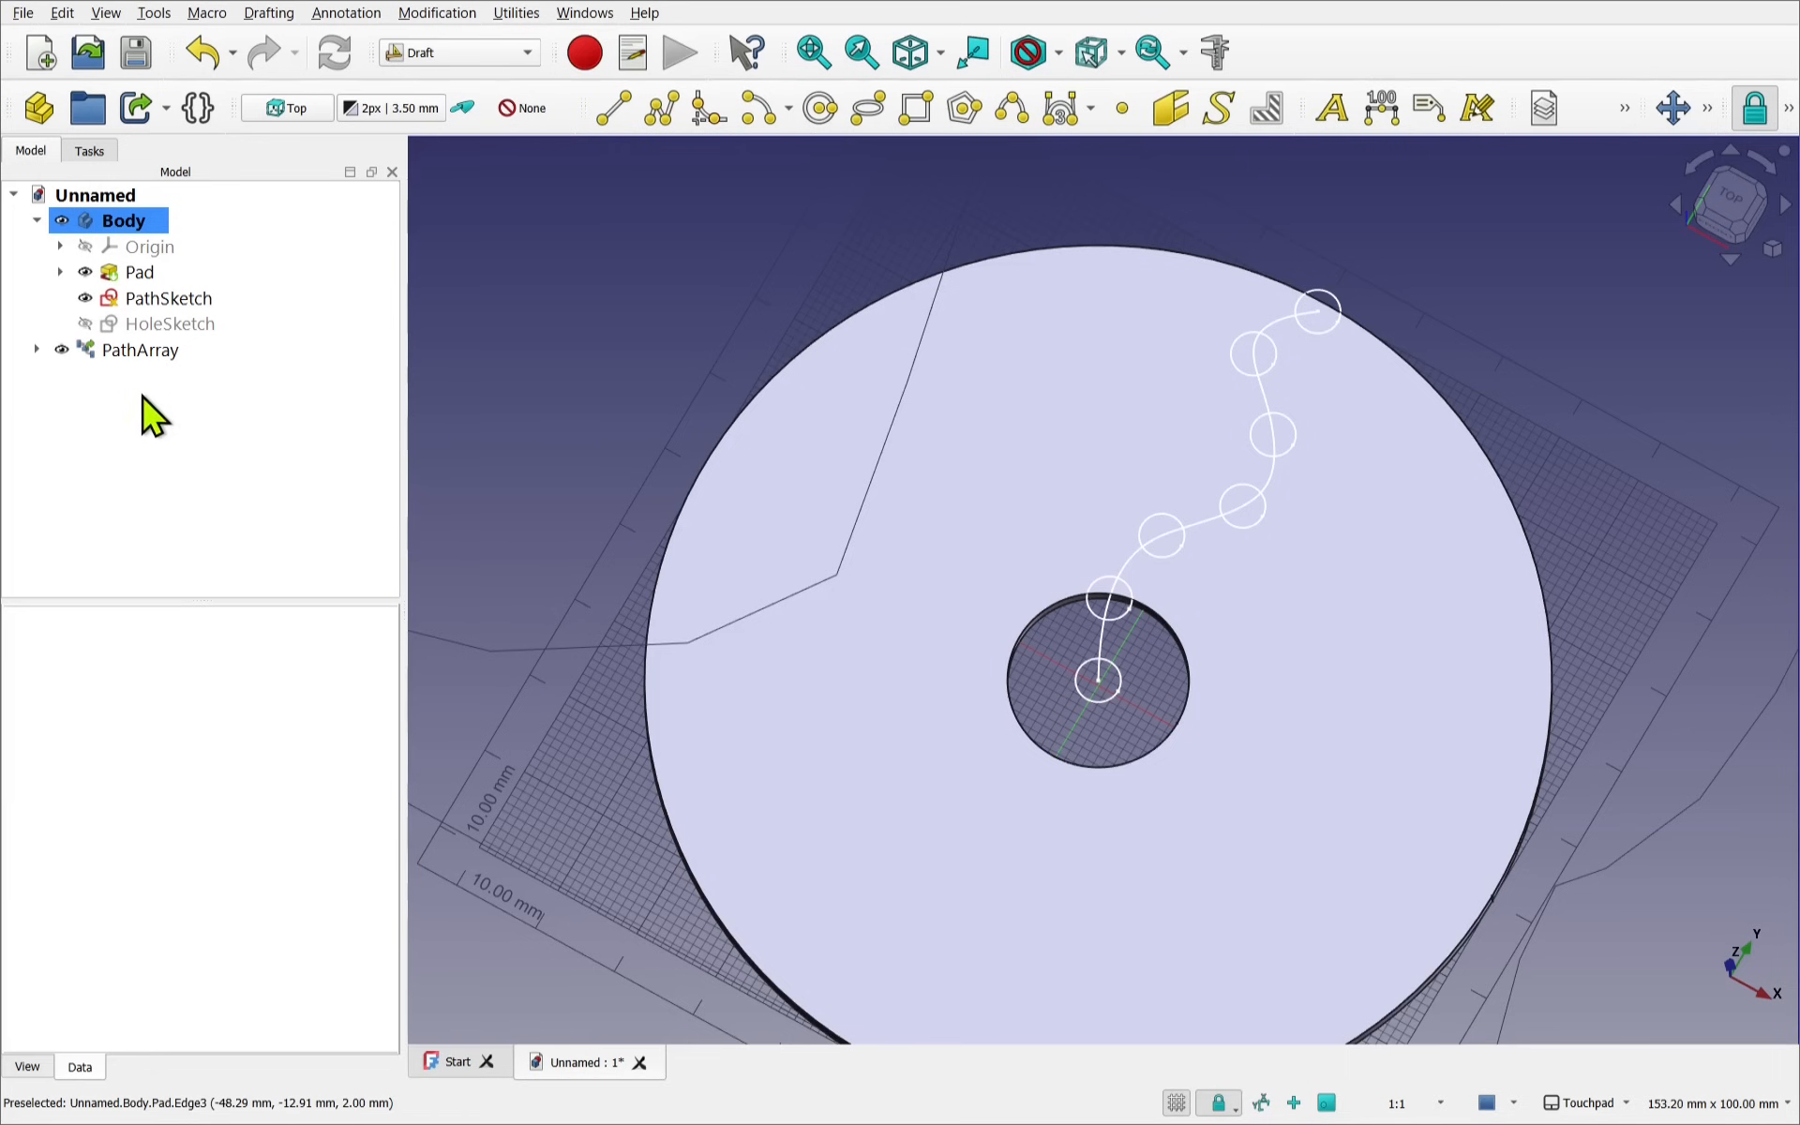
Give the PathArray a 15 mm start offset so holes clear the centre
left_click(139, 348)
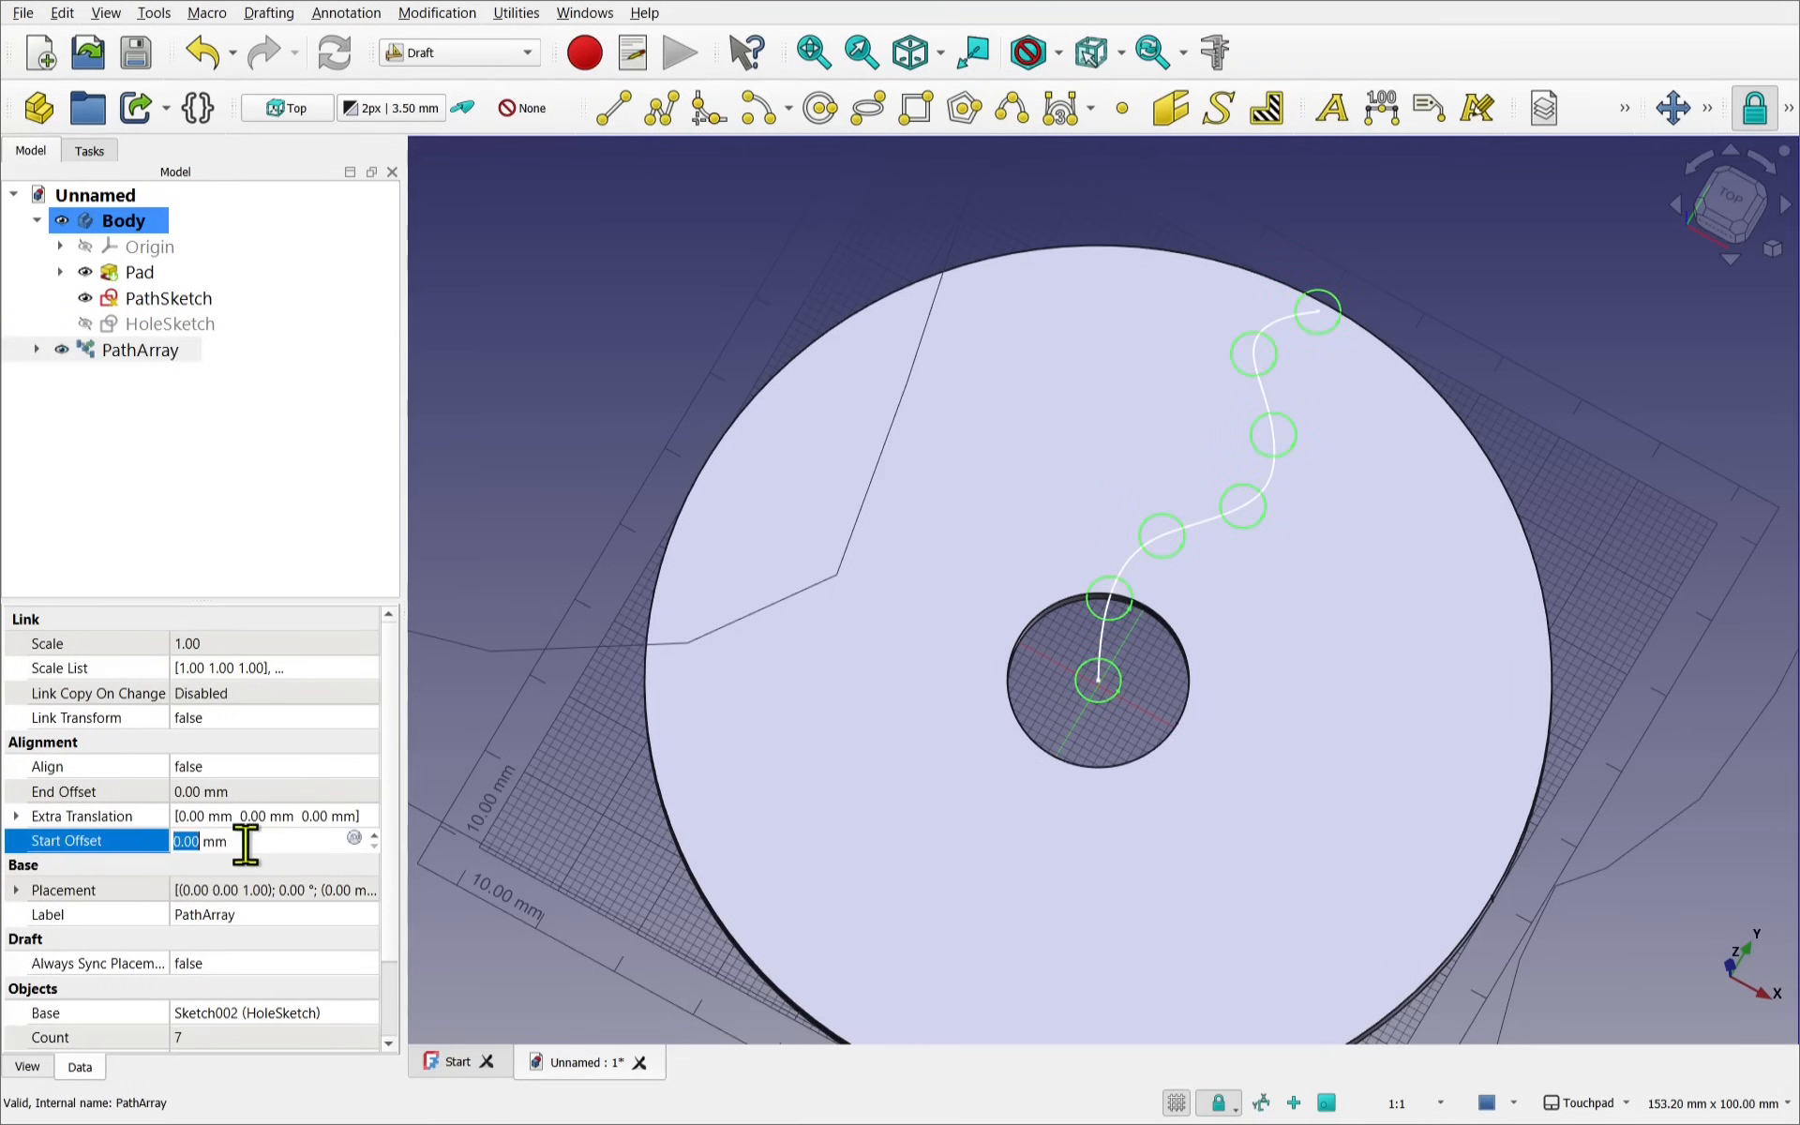
type("1")
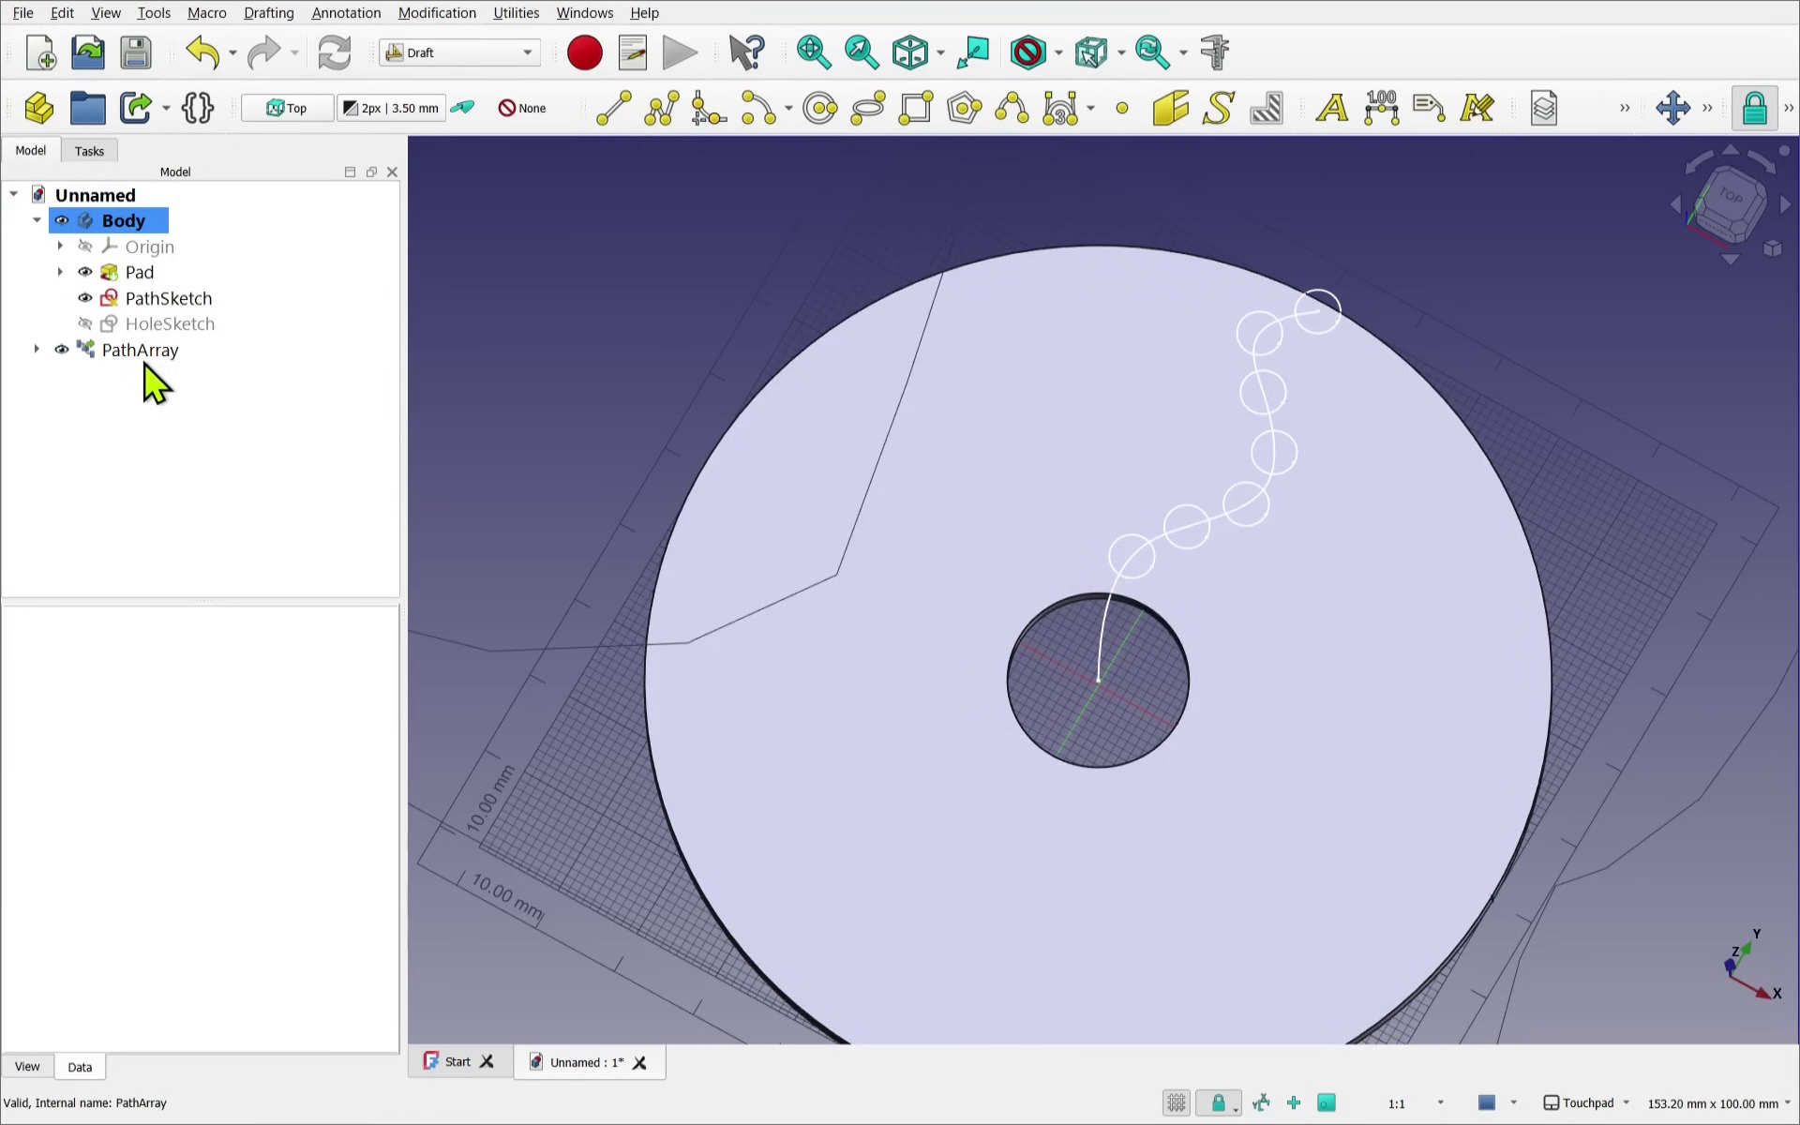
left_click(139, 350)
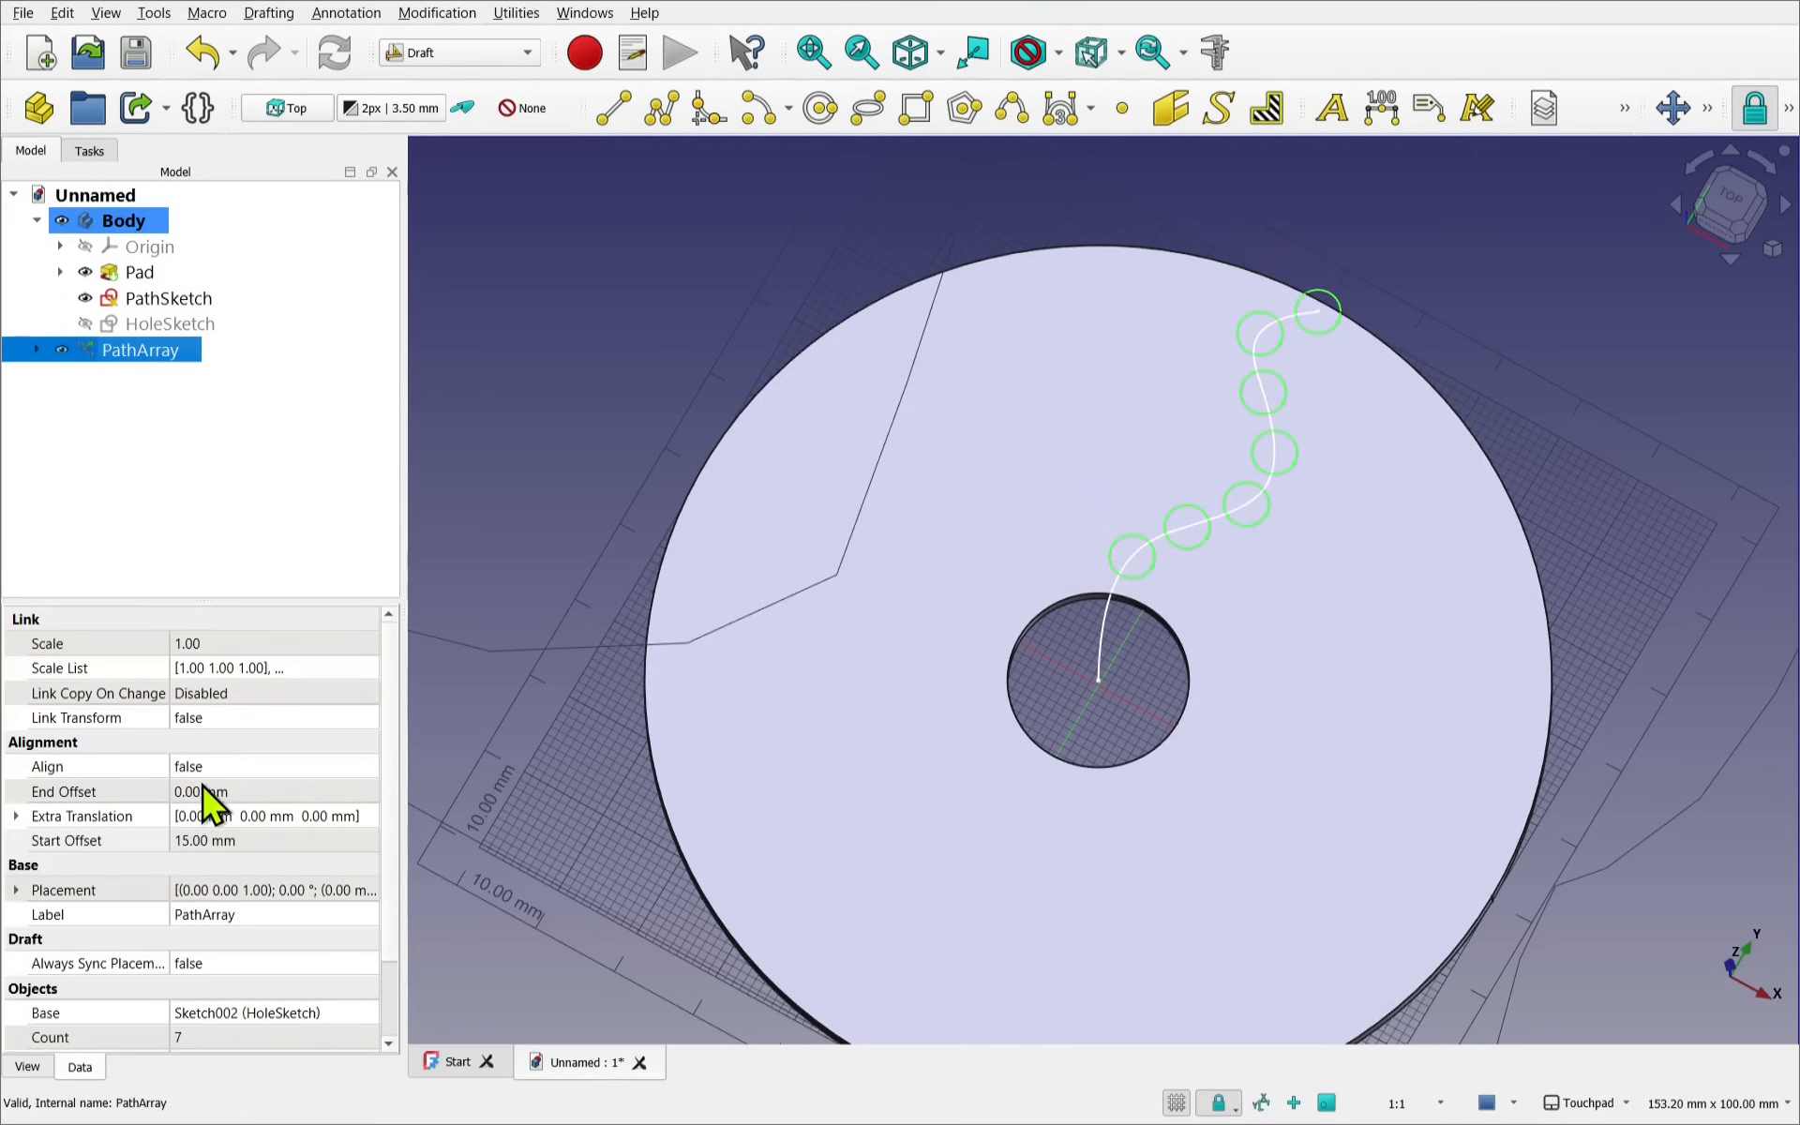
left_click(230, 791)
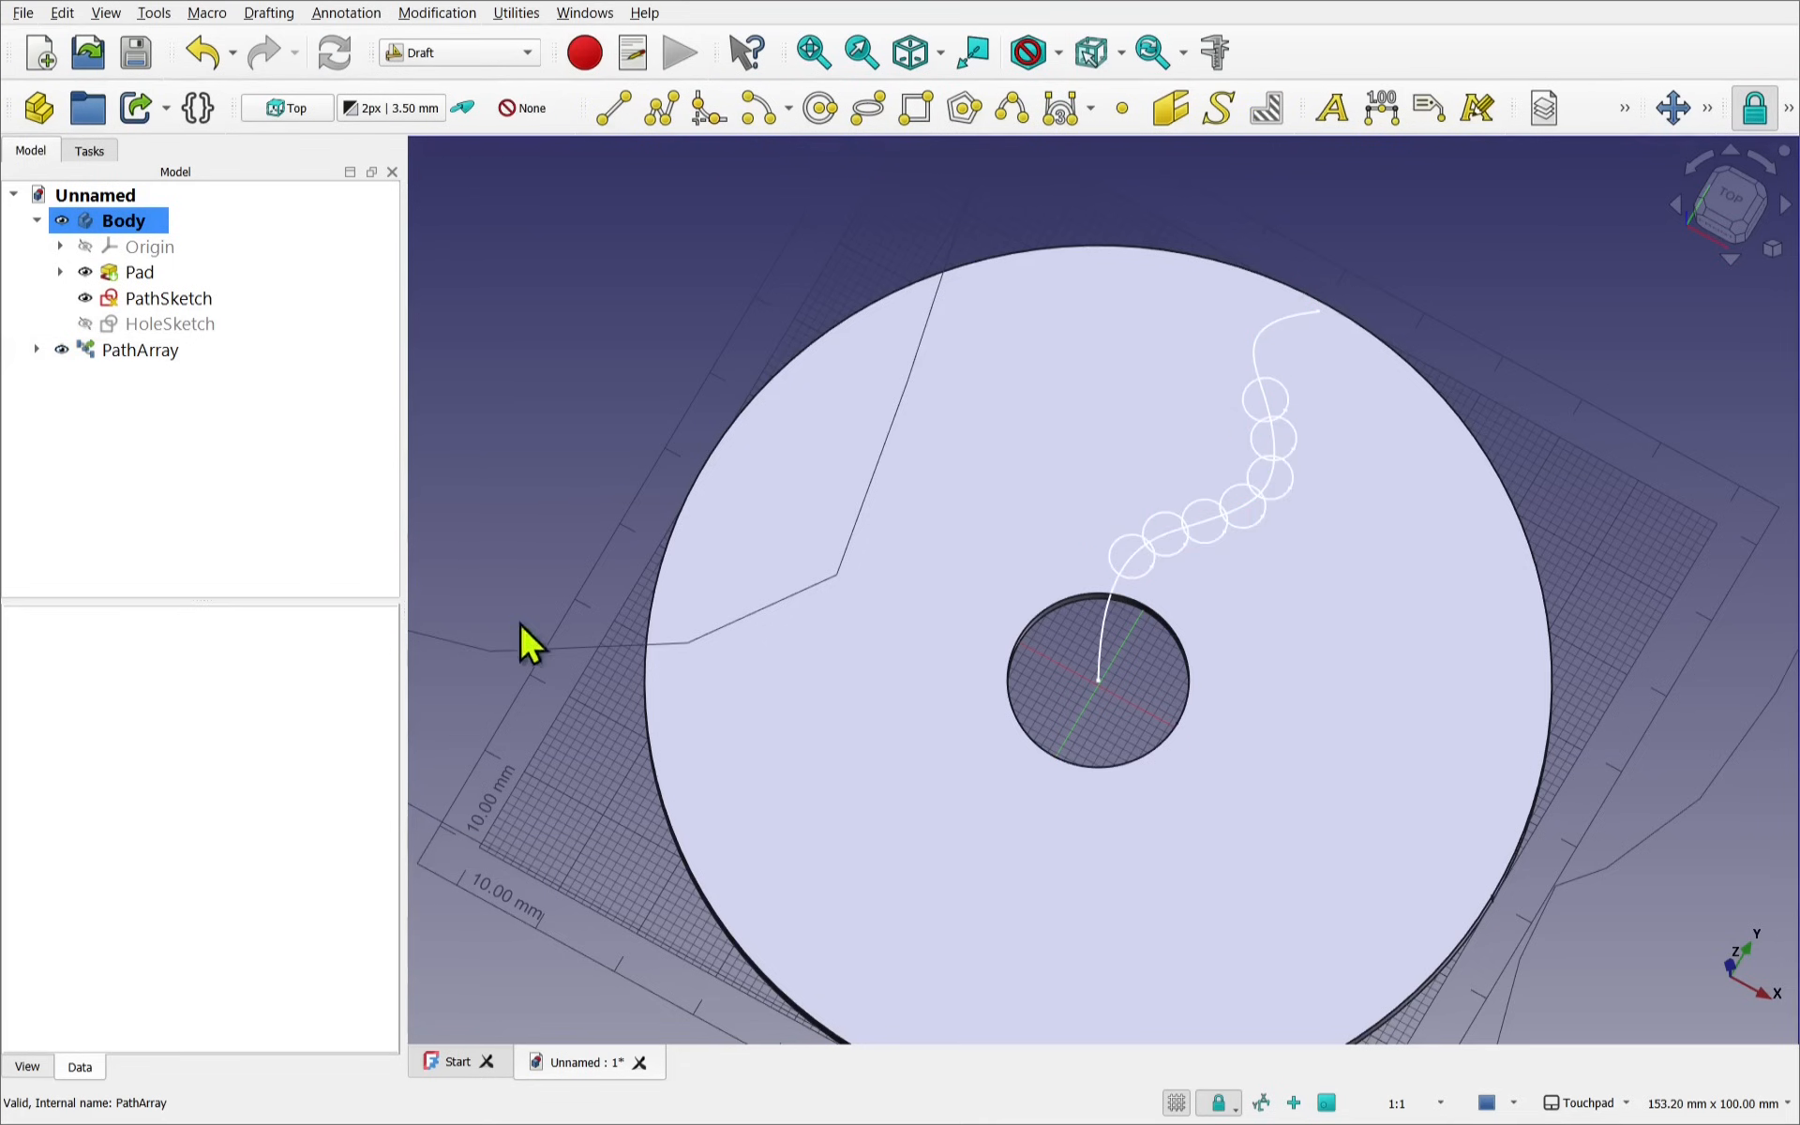
mouse_move(1182, 557)
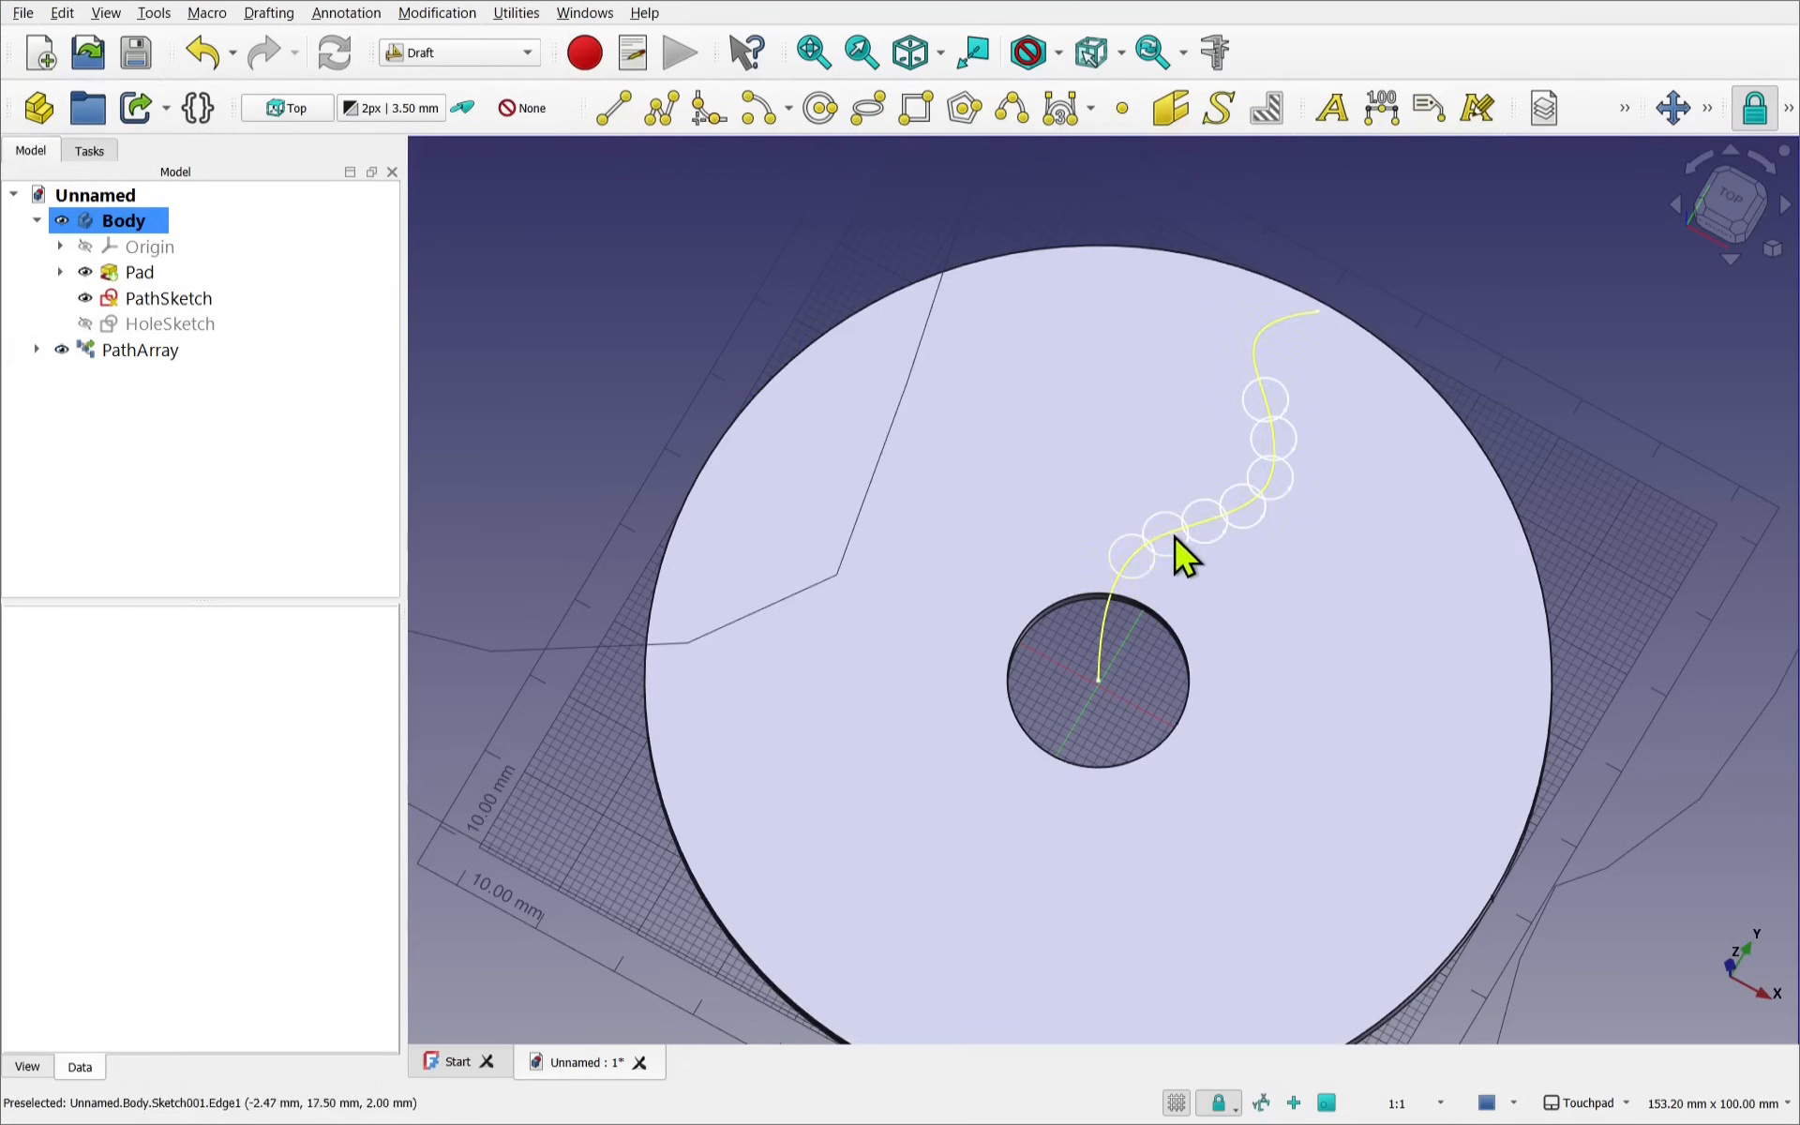
left_click(138, 349)
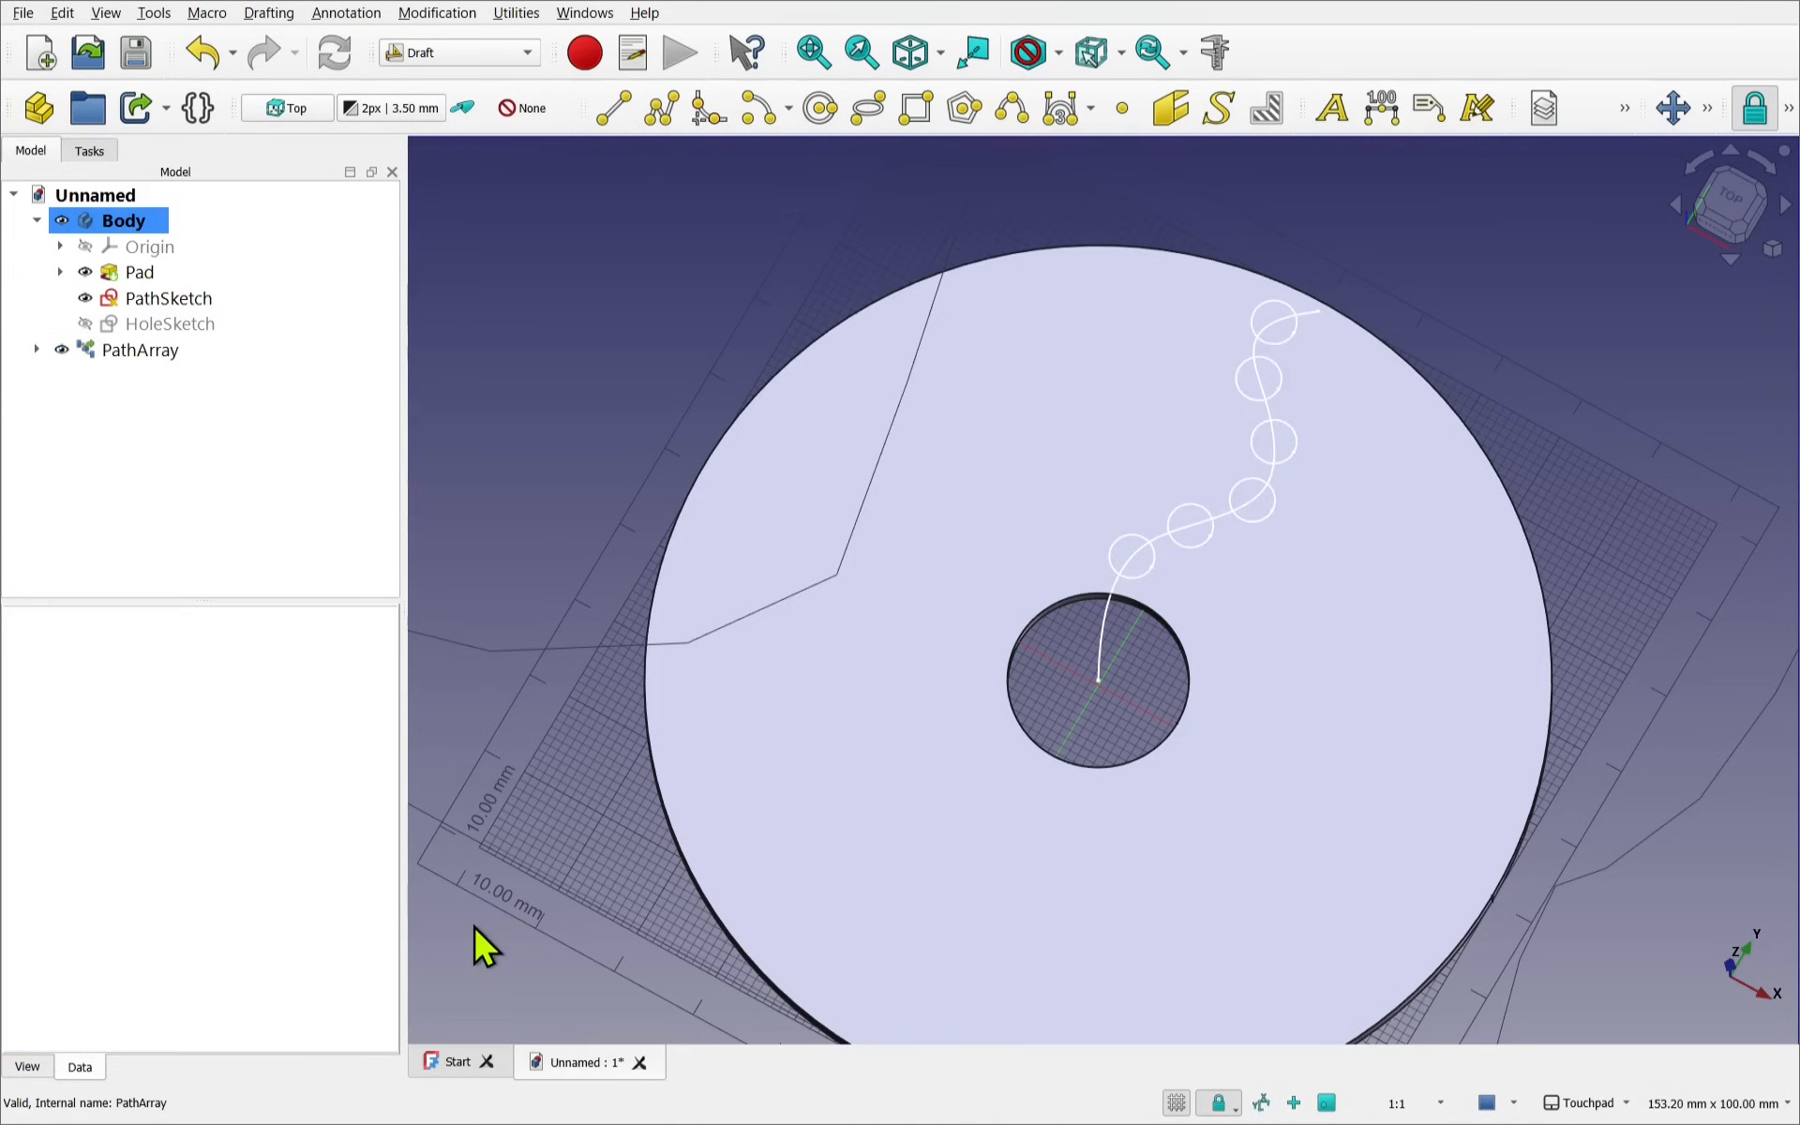
mouse_move(1130, 556)
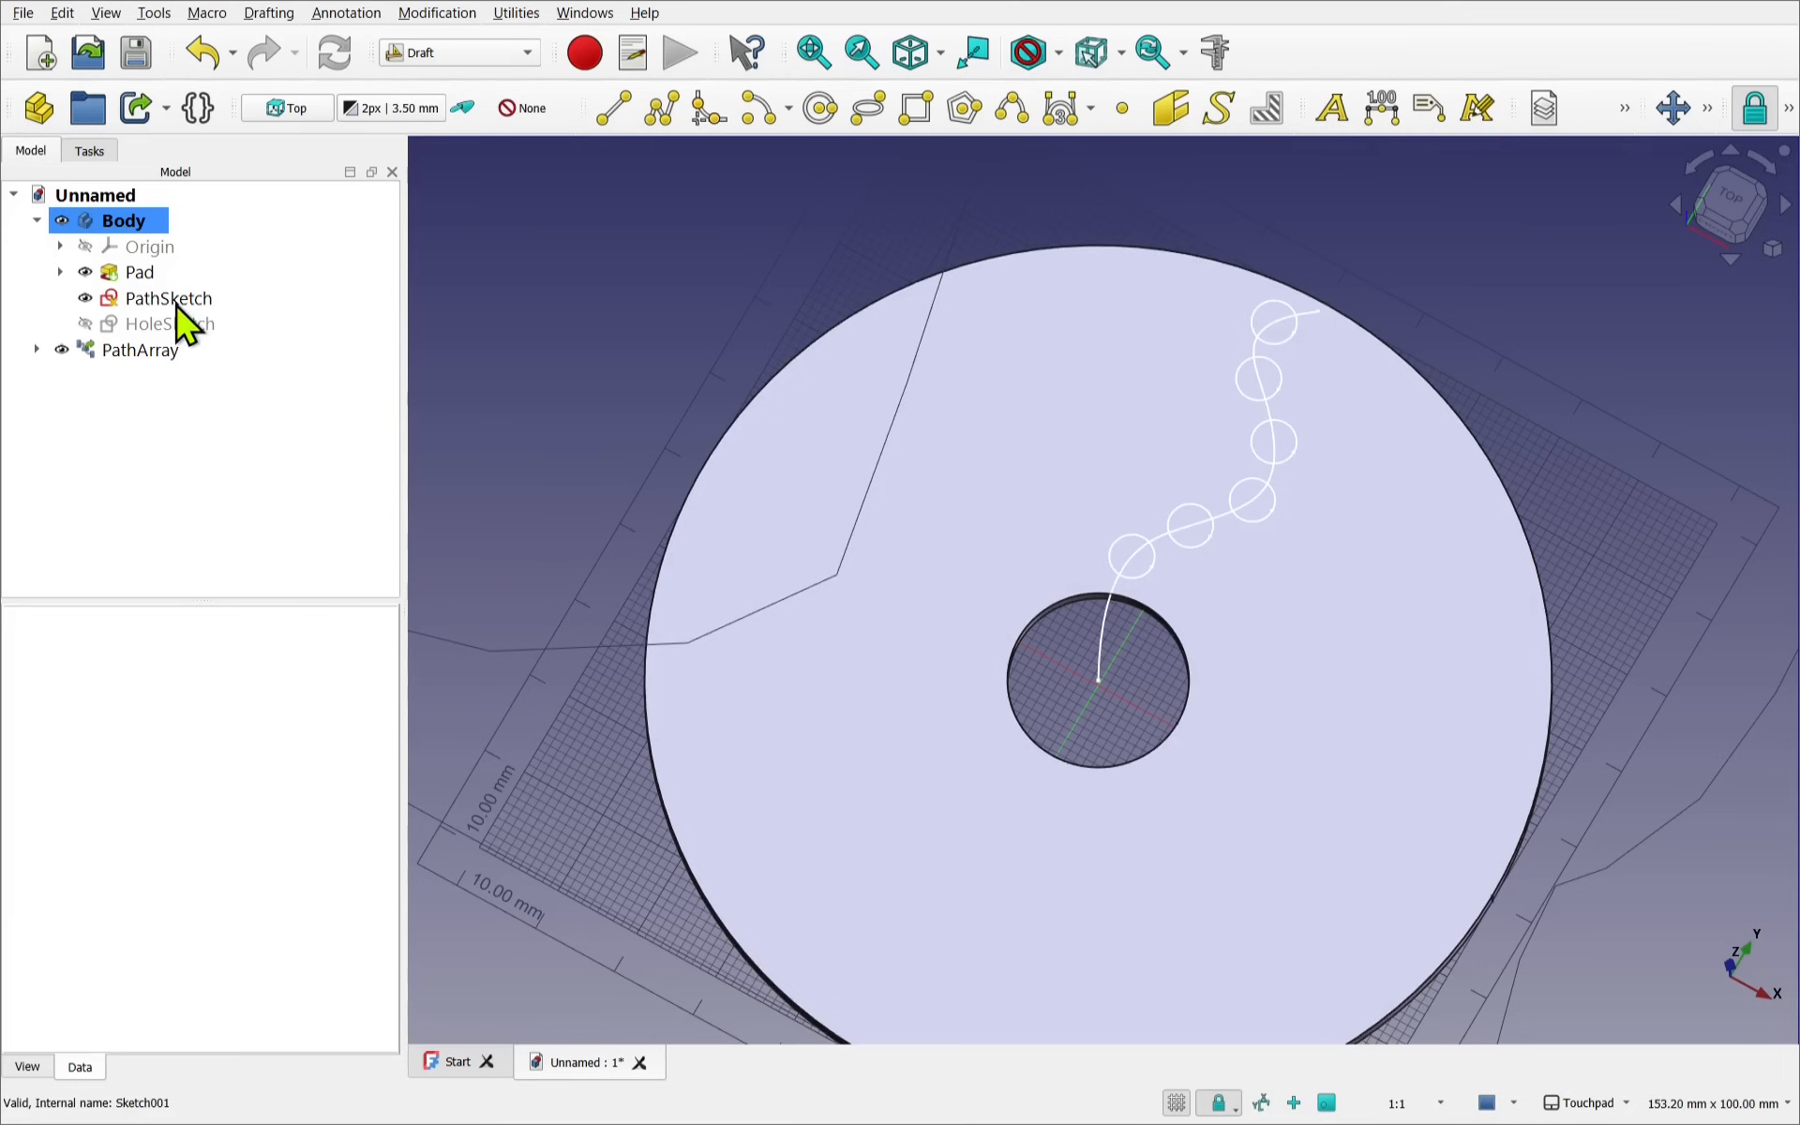
Hide PathSketch and review PathArray's properties: Count 6, End Offset 5 mm
left_click(167, 298)
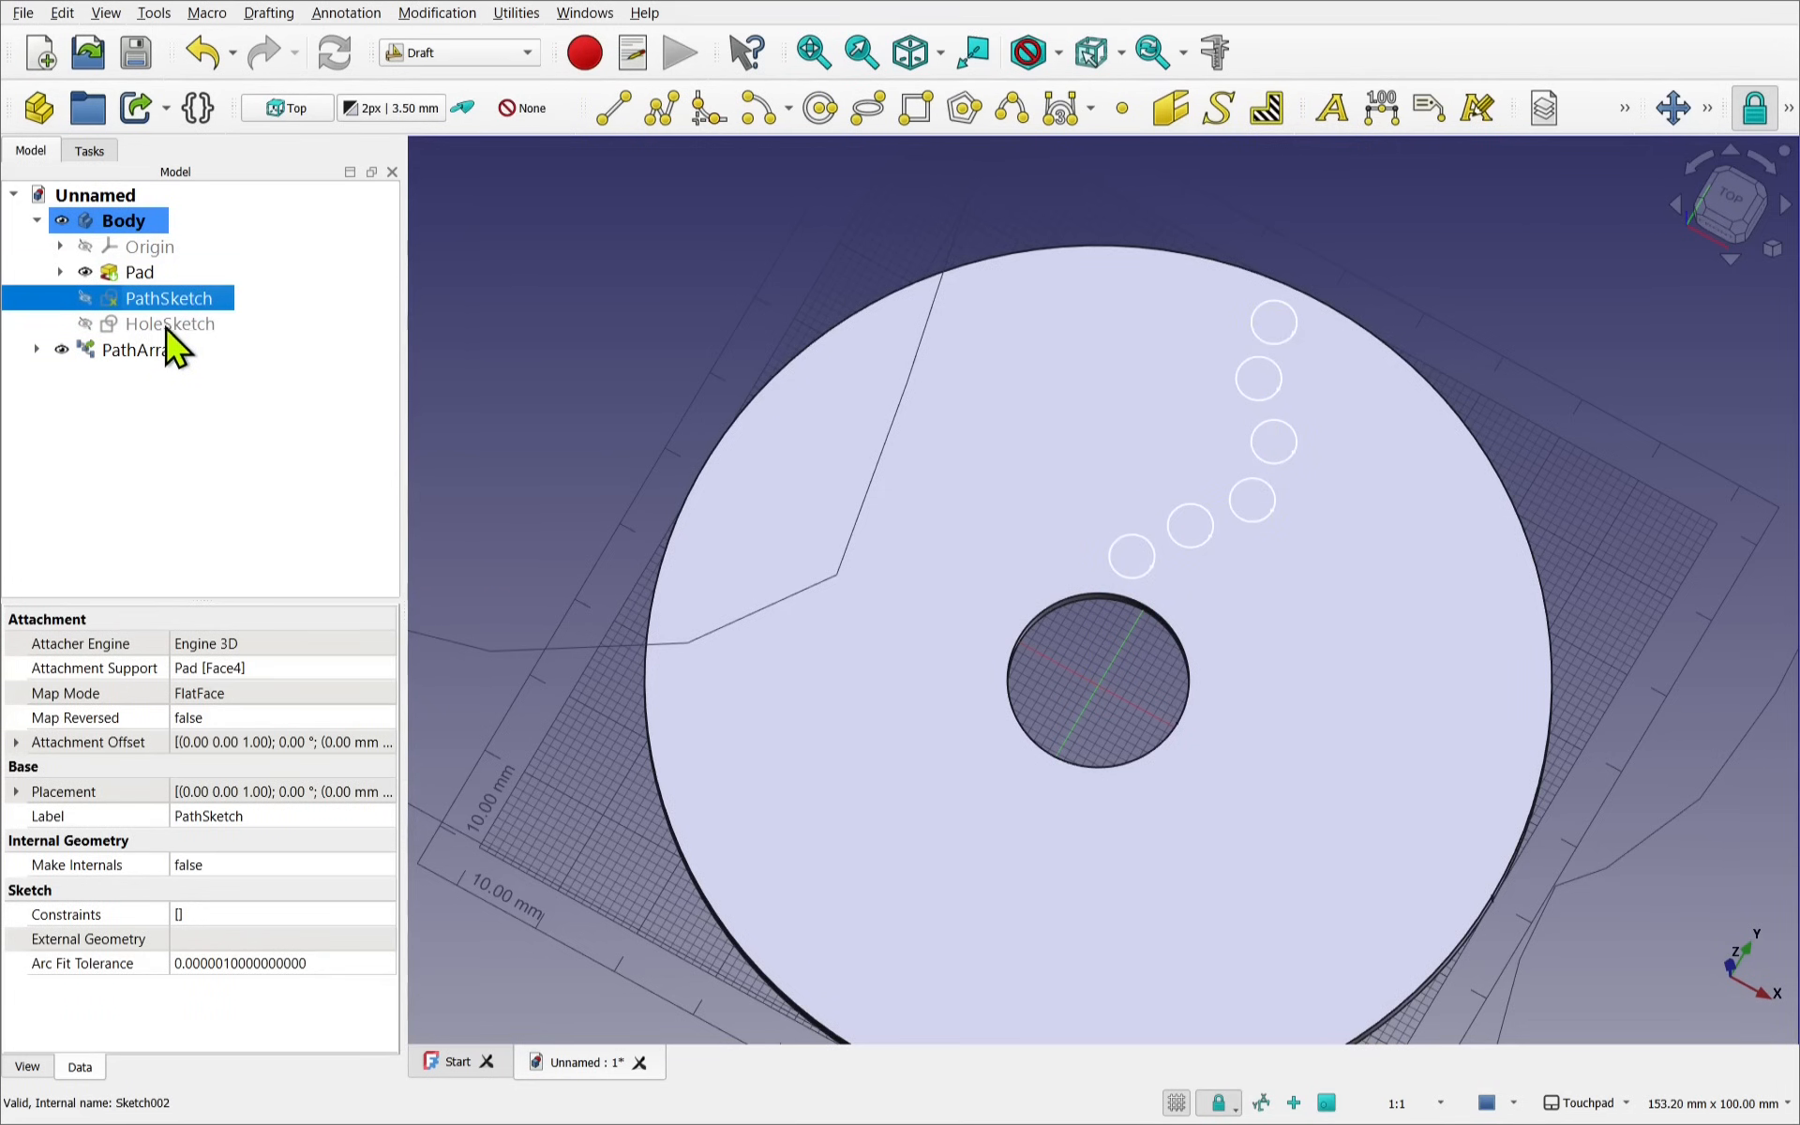
mouse_move(111, 356)
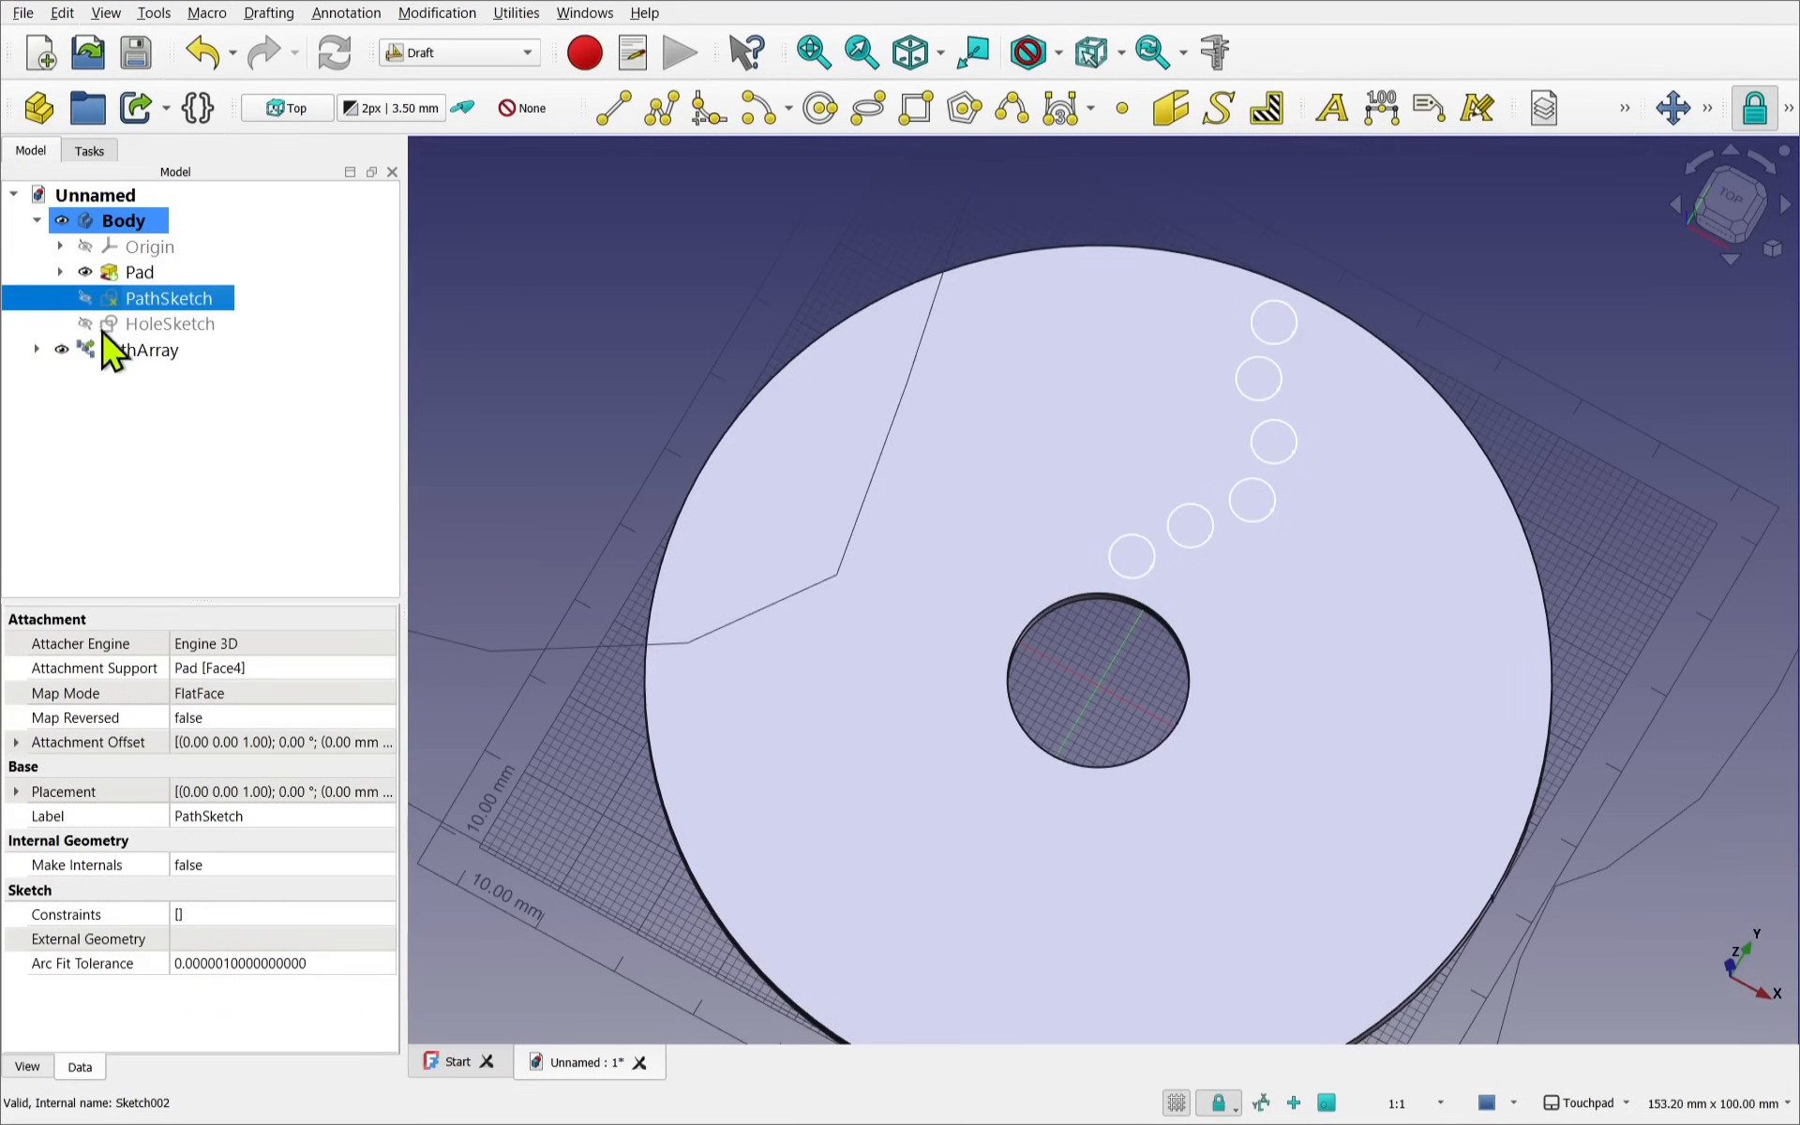
left_click(36, 348)
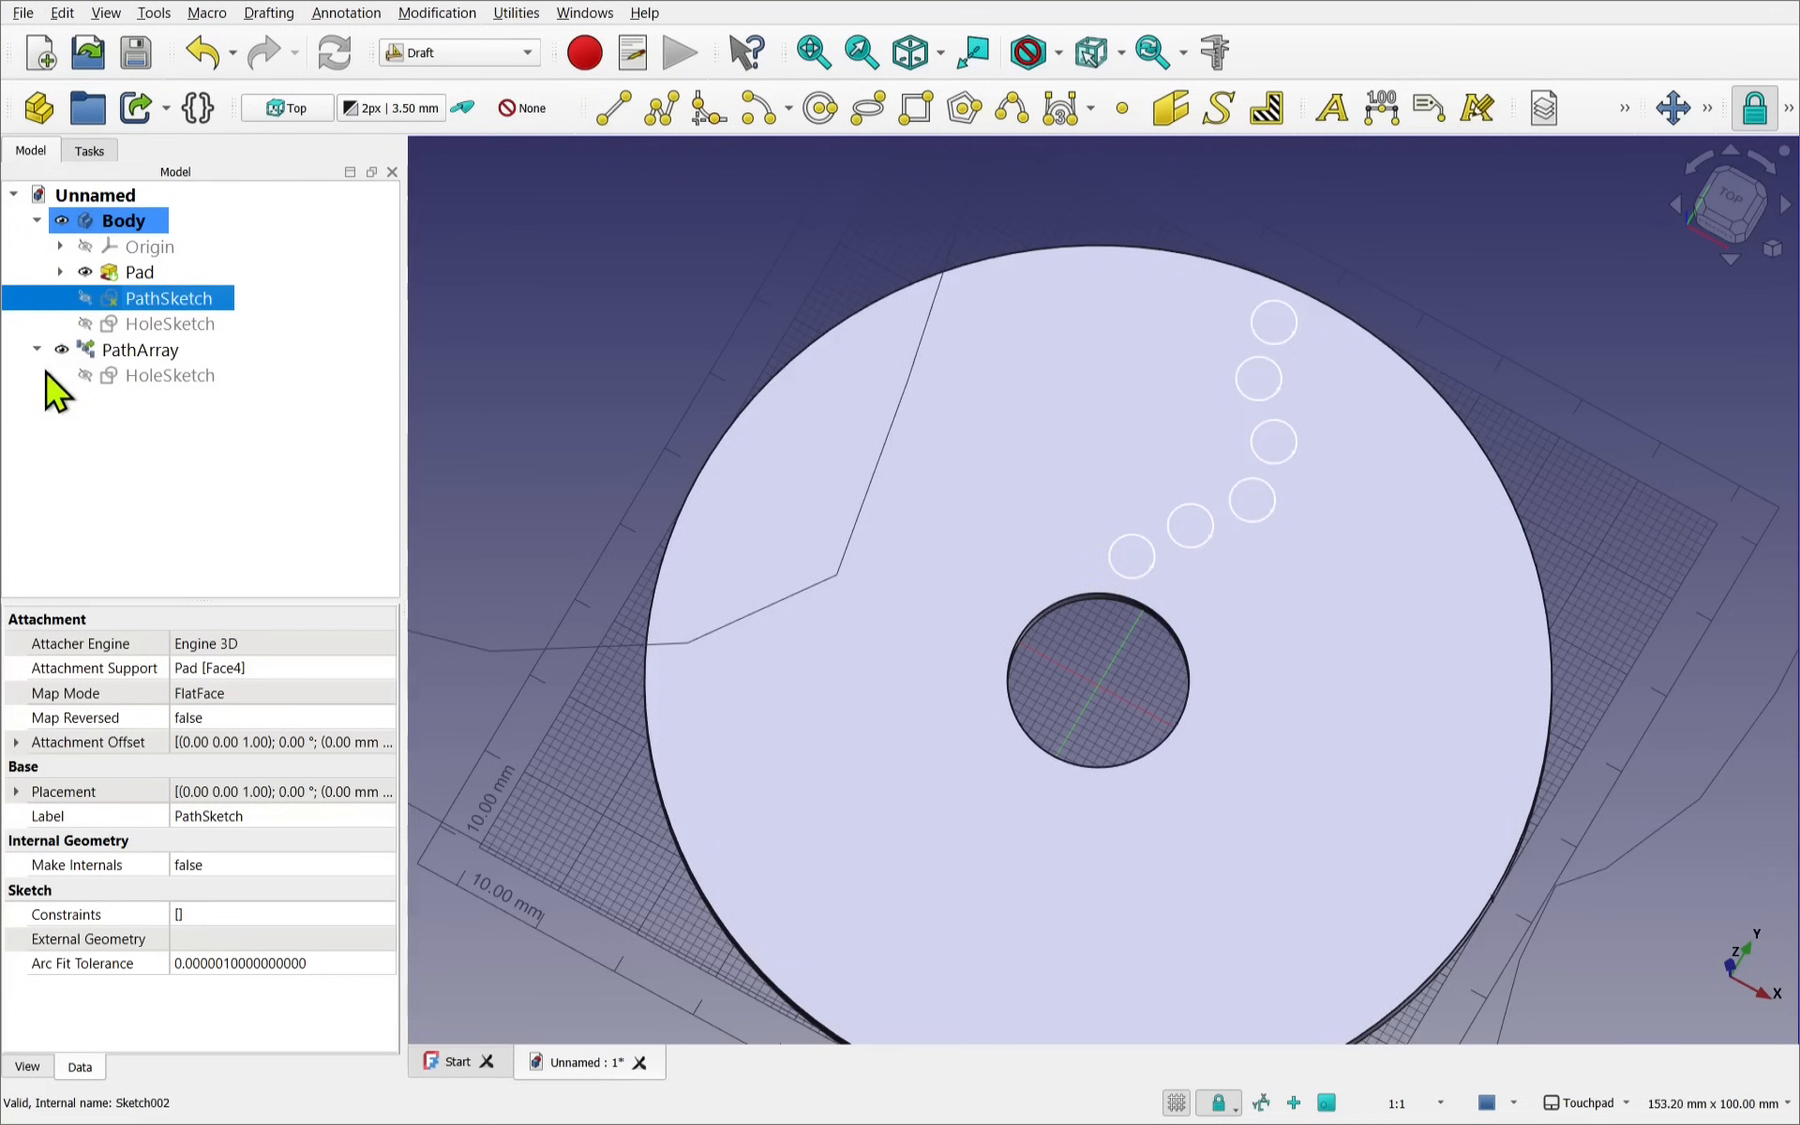
mouse_move(174, 395)
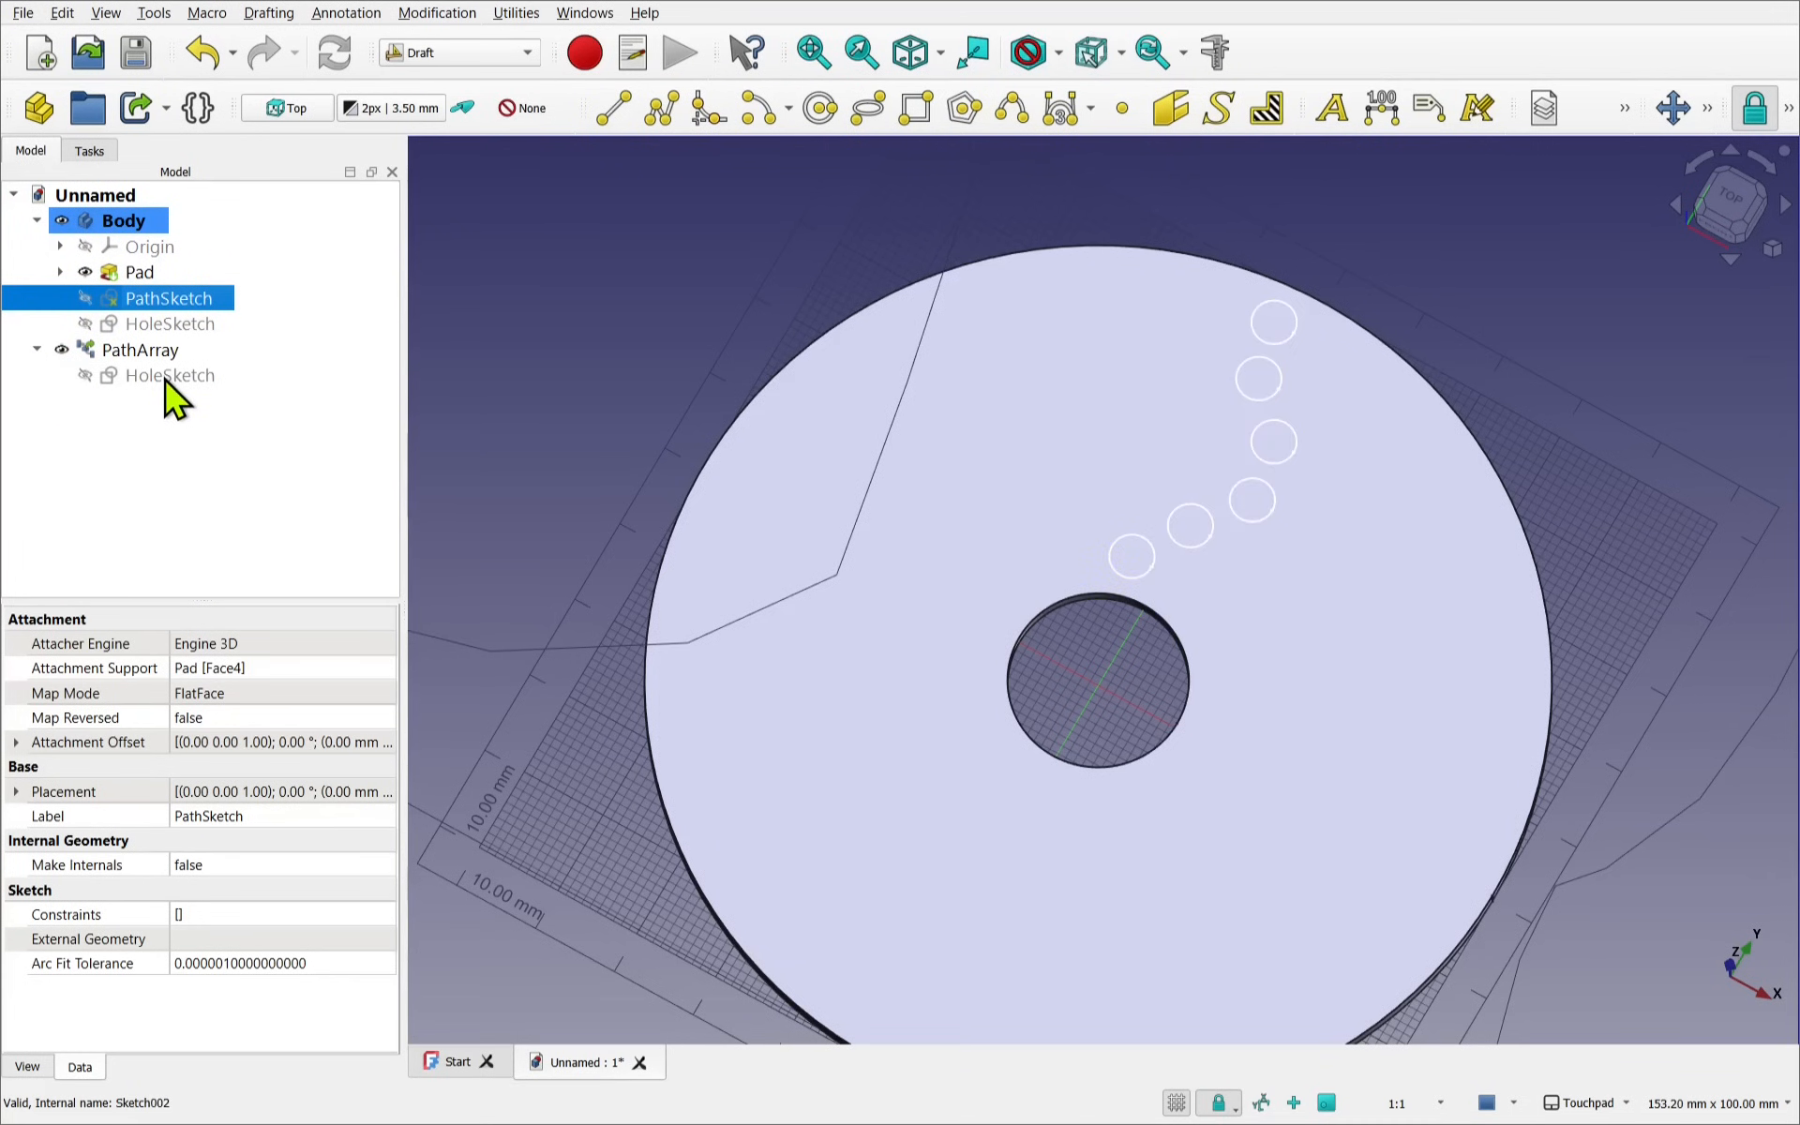
left_click(141, 349)
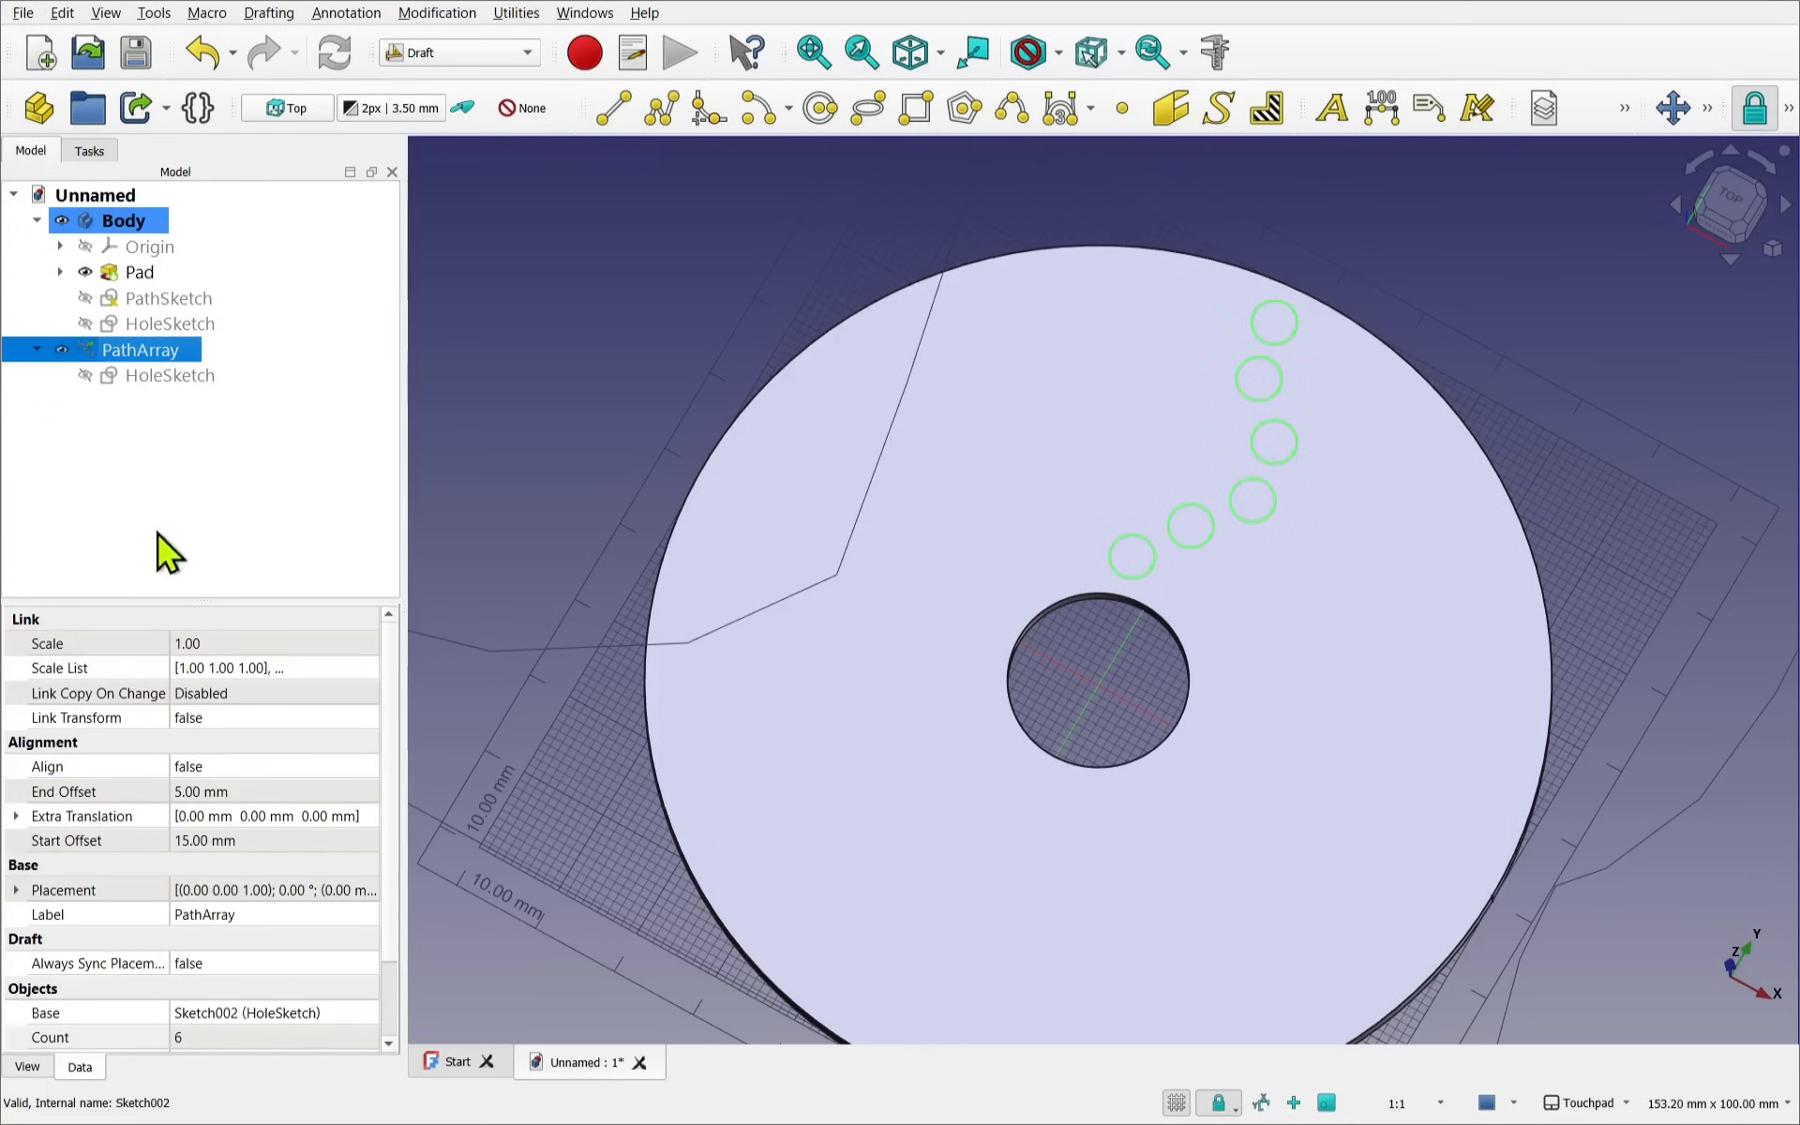
scroll("down", 3)
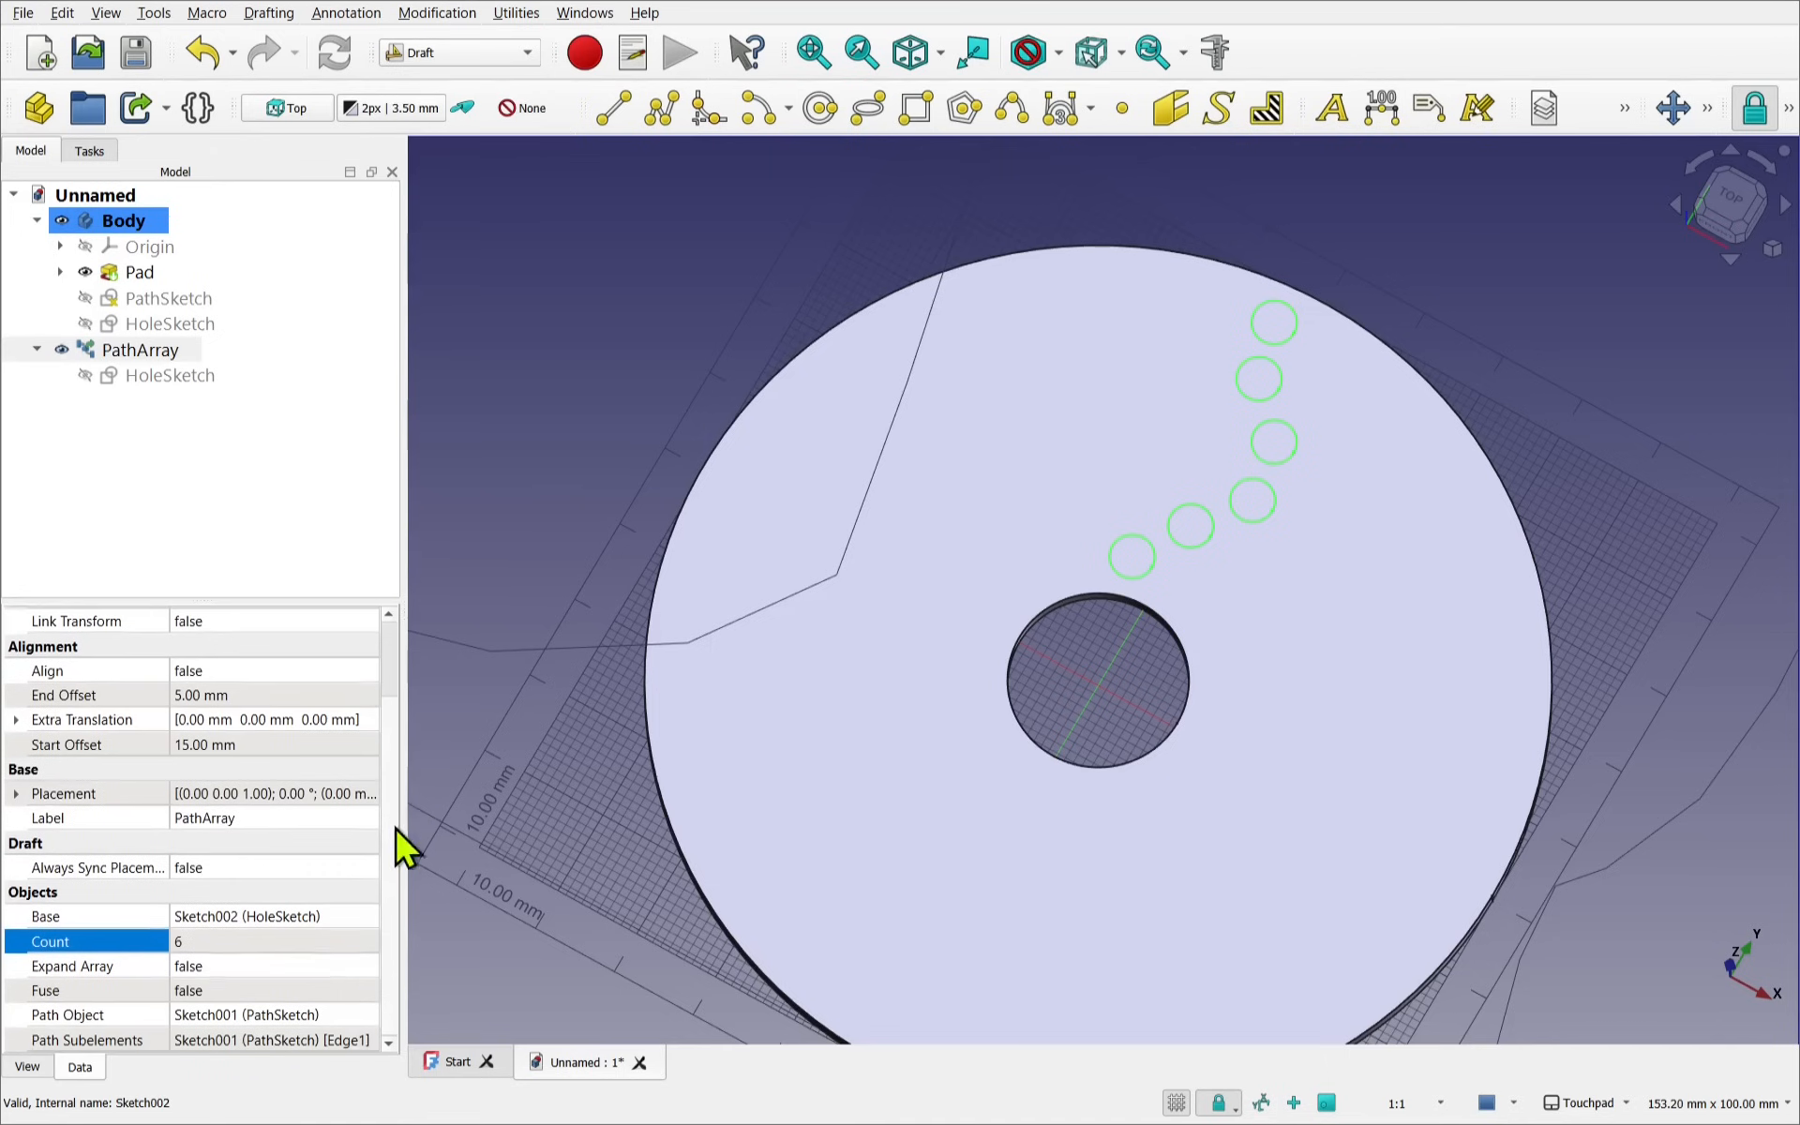
mouse_move(167, 1022)
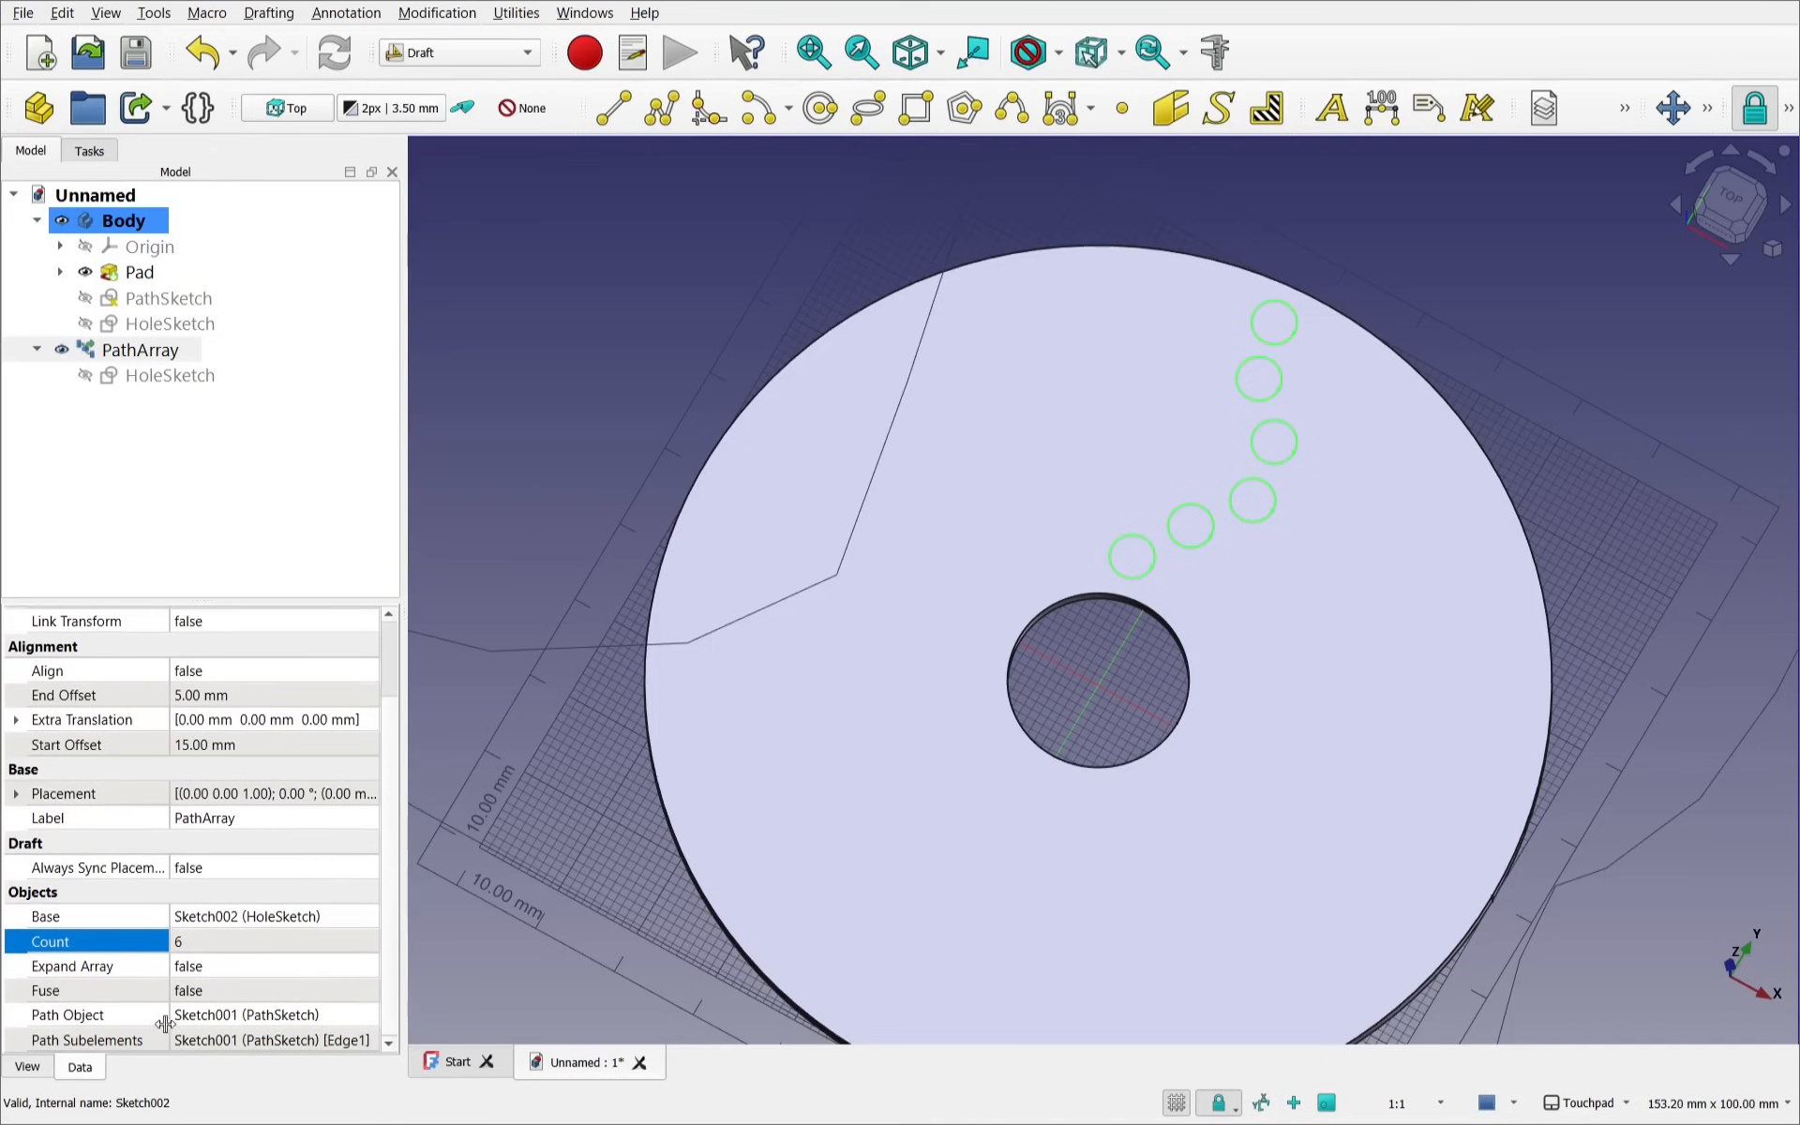
mouse_move(316, 1039)
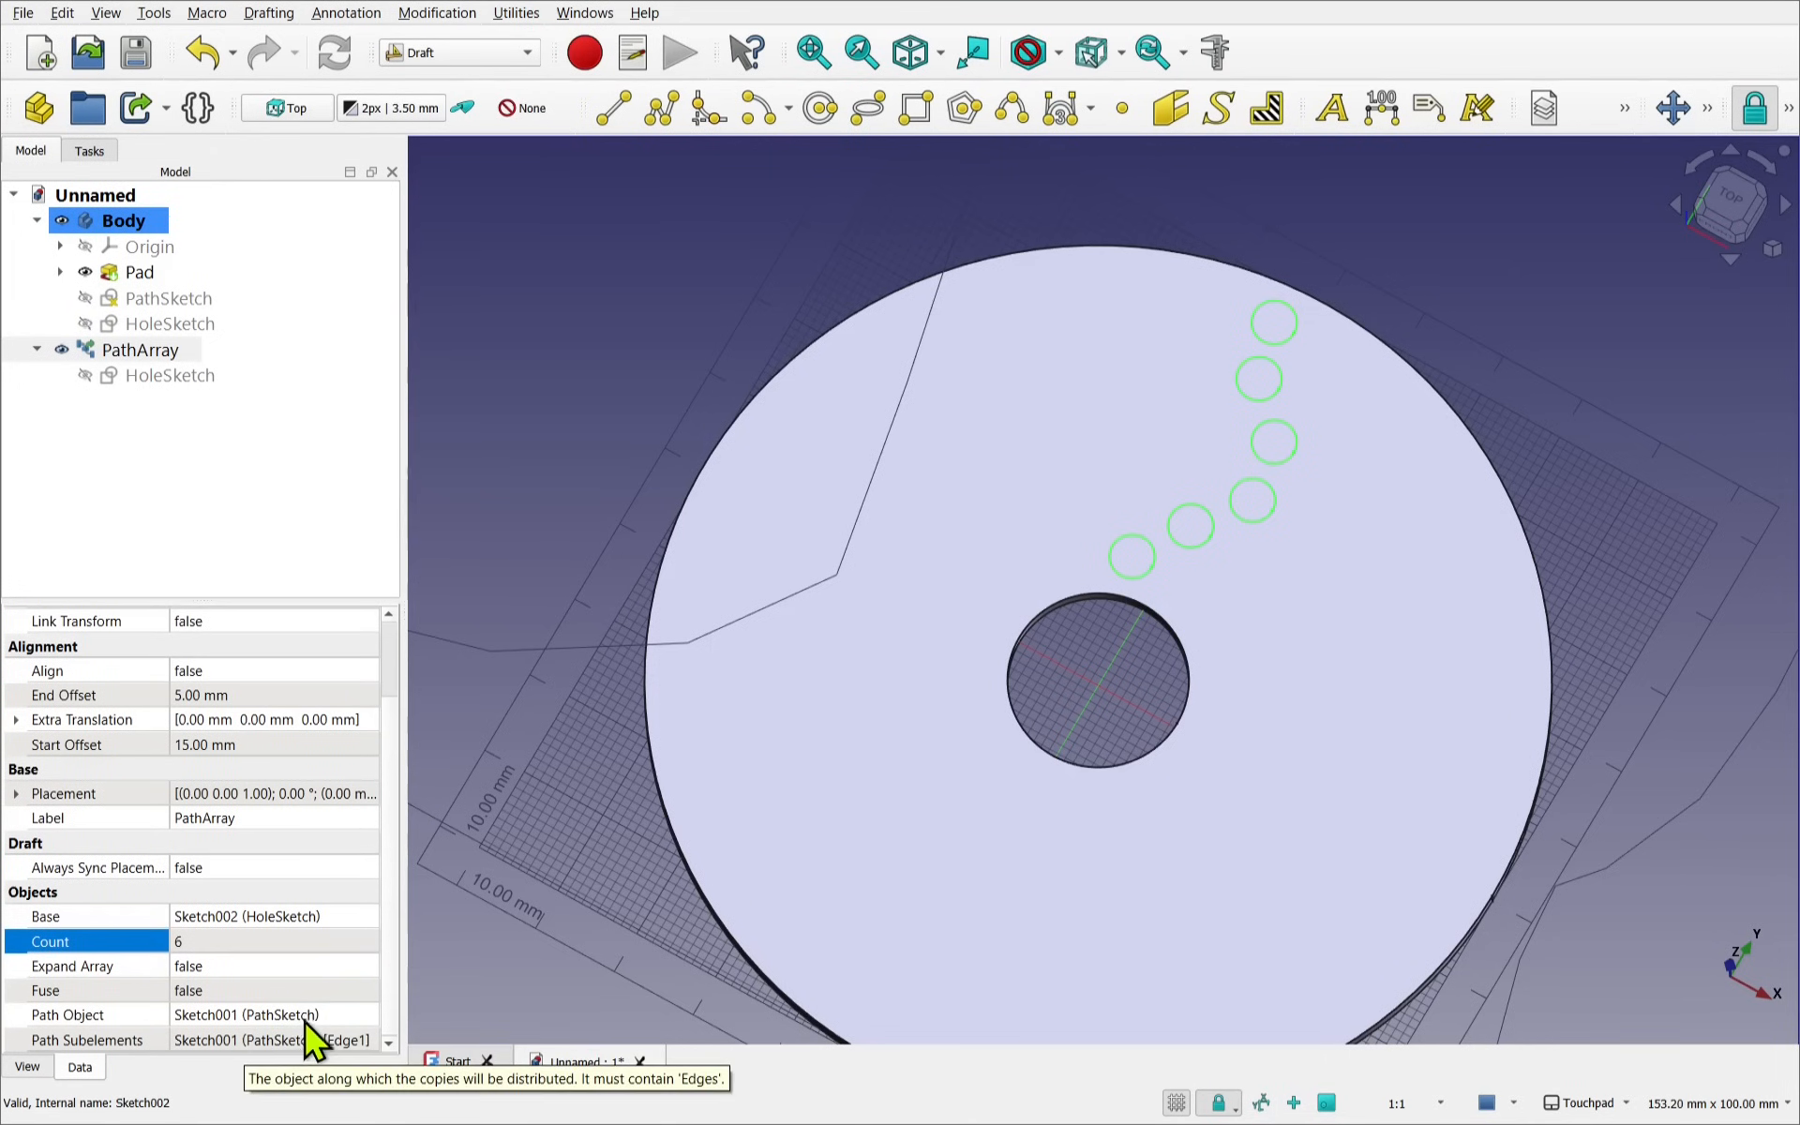
mouse_move(149, 945)
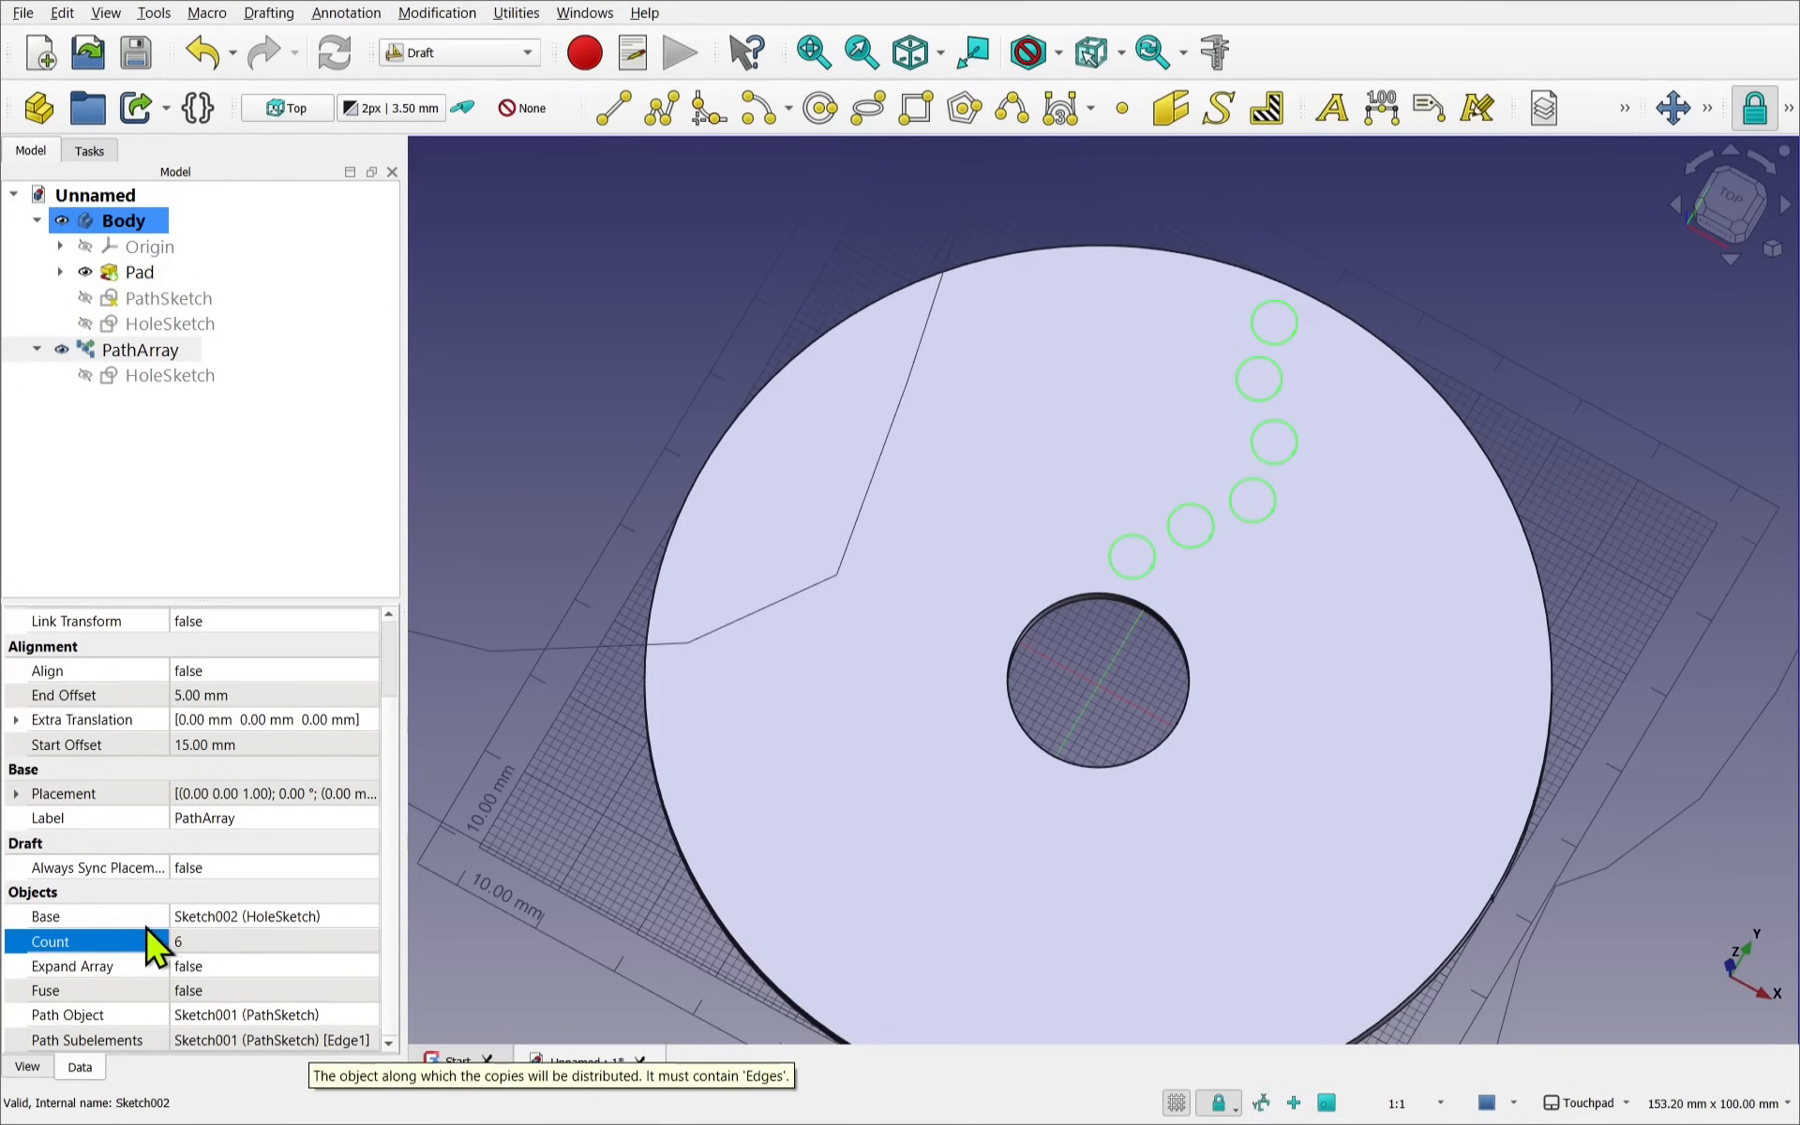
mouse_move(540, 940)
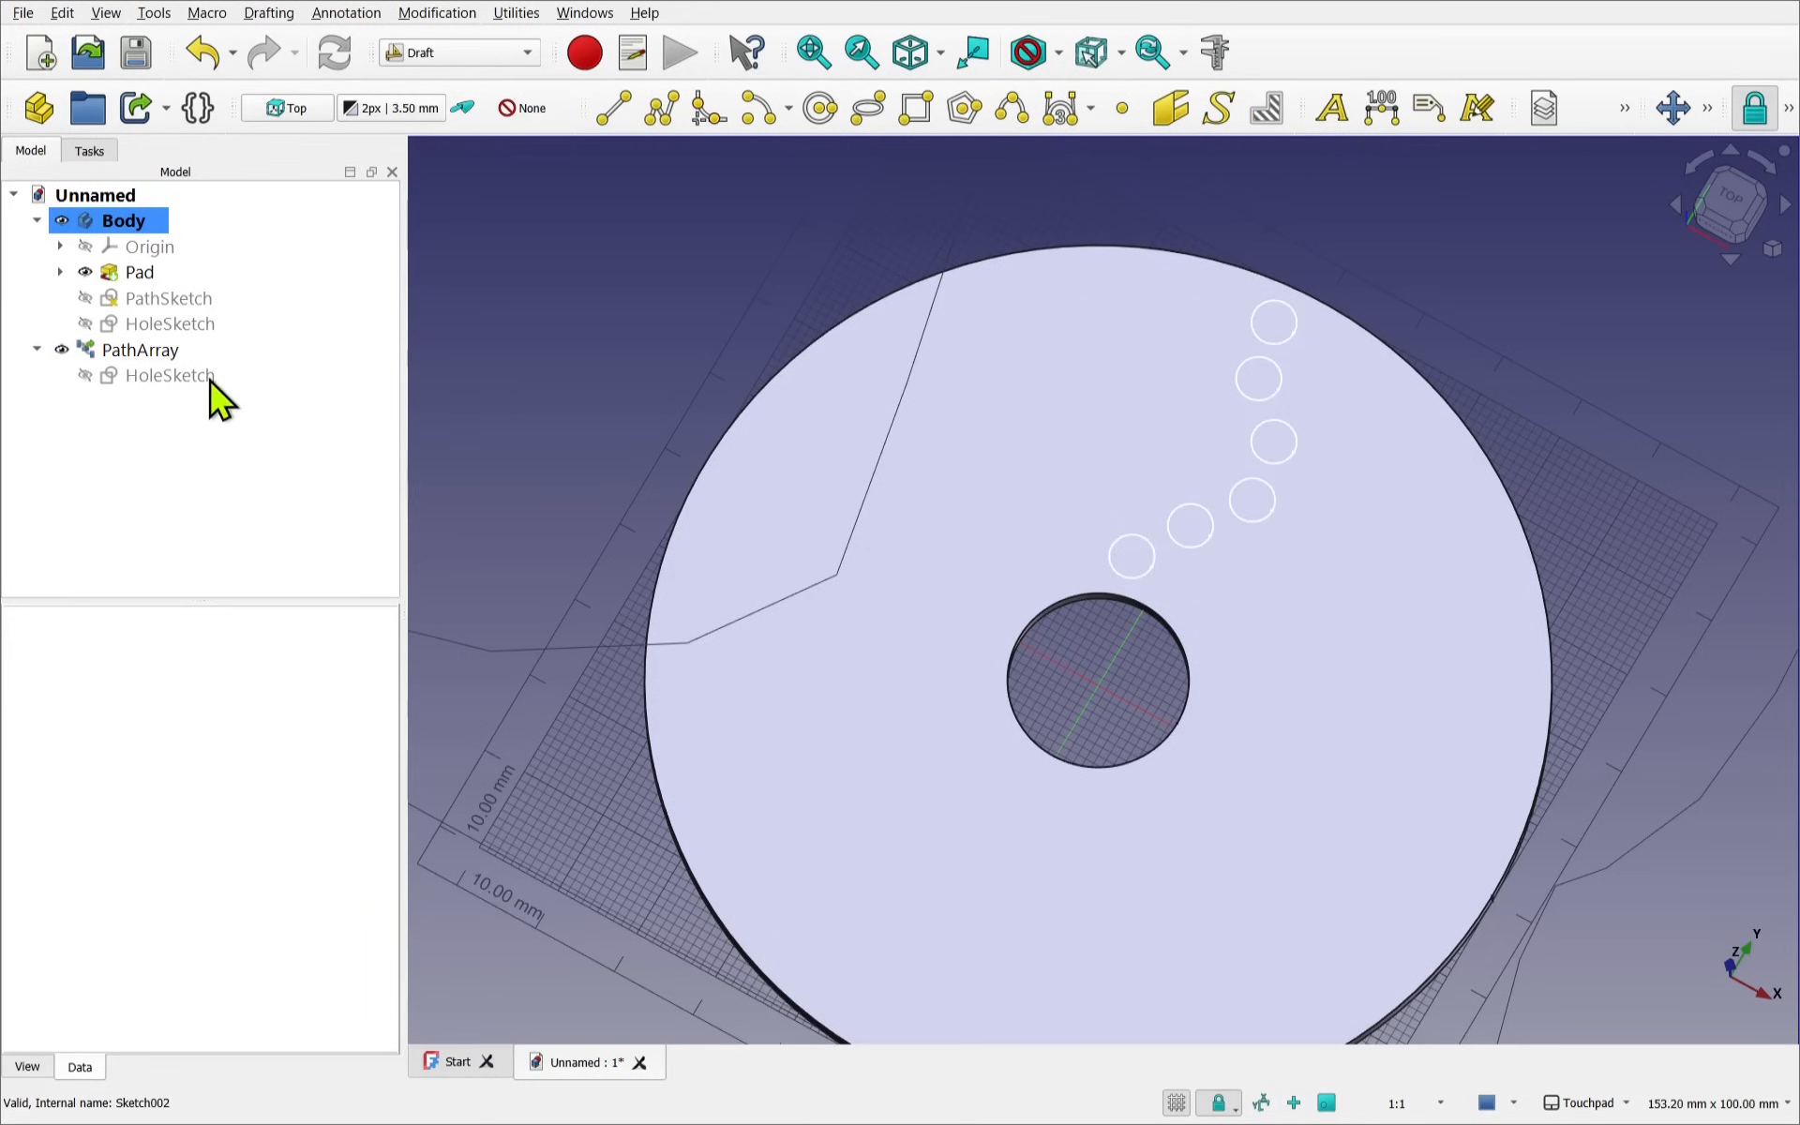
left_click(138, 349)
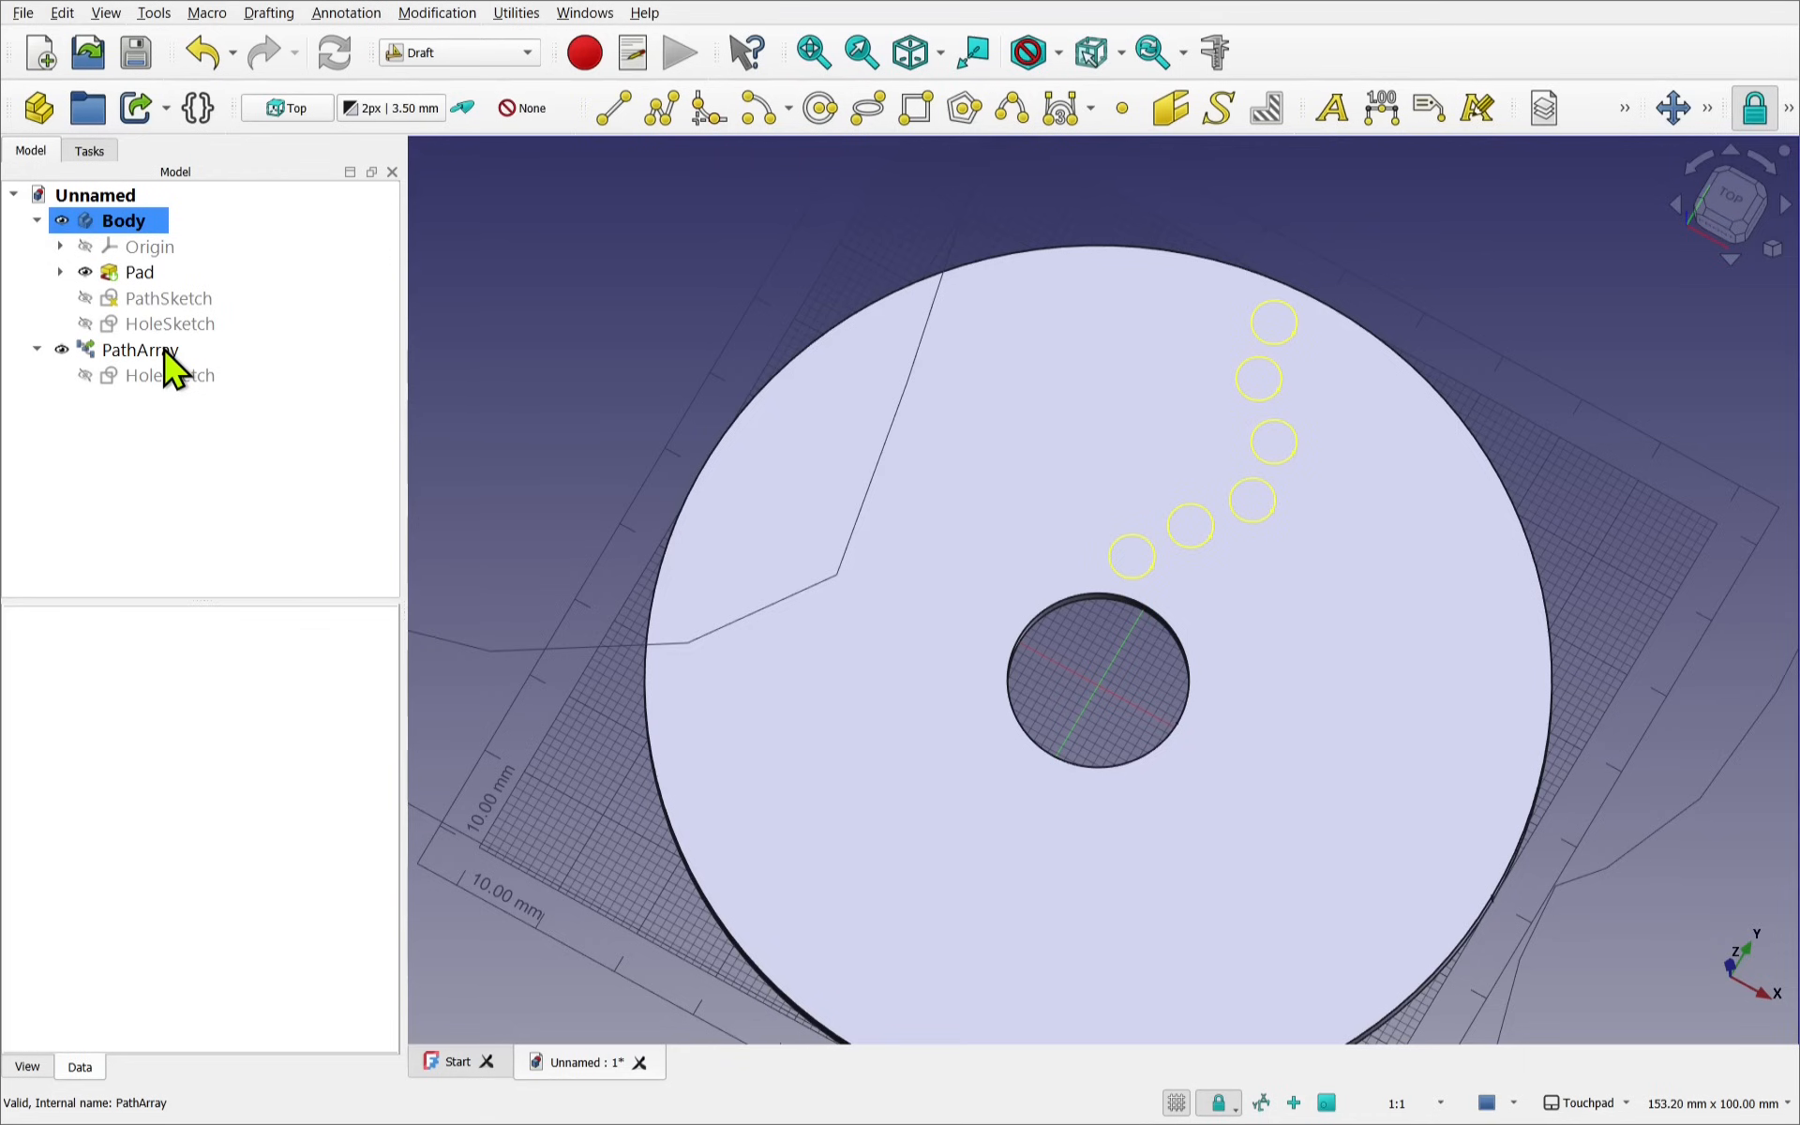
left_click(458, 51)
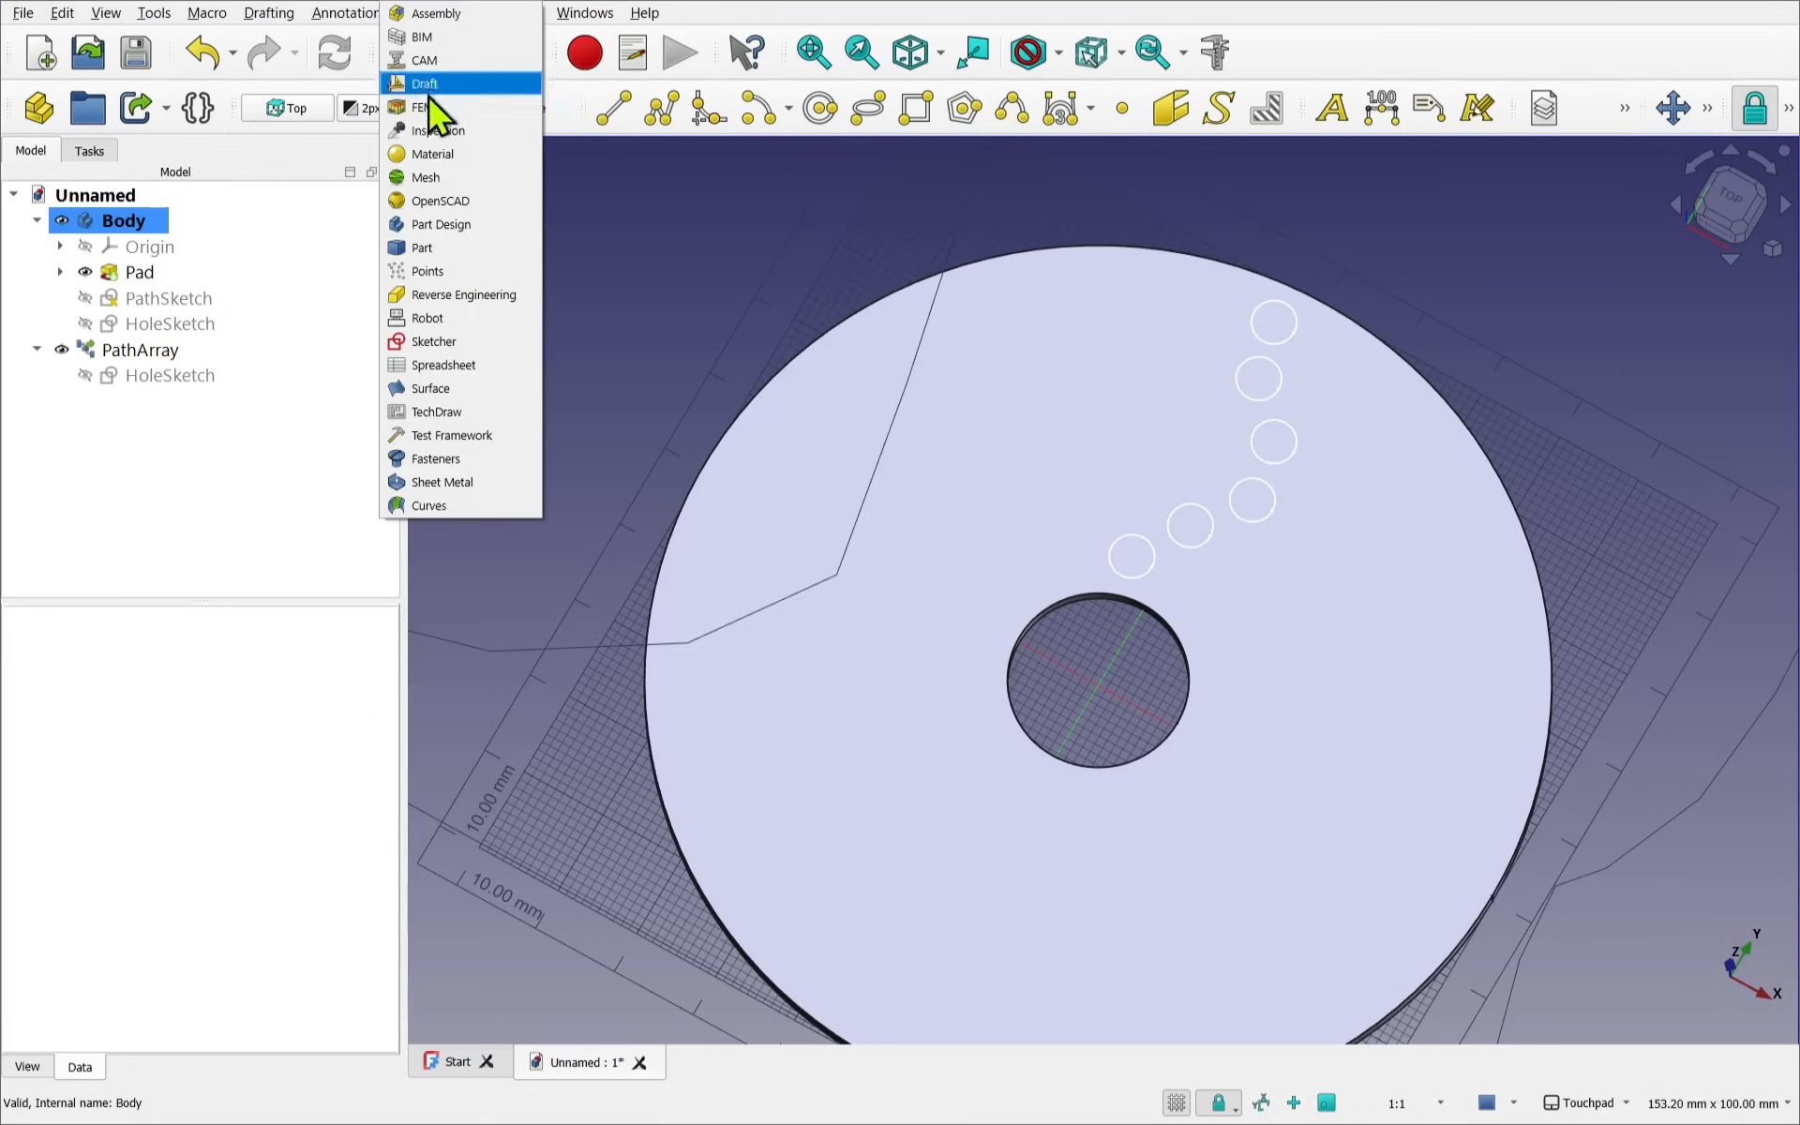
Switch to Part Design, show the Model tree, and select PathArray
left_click(441, 224)
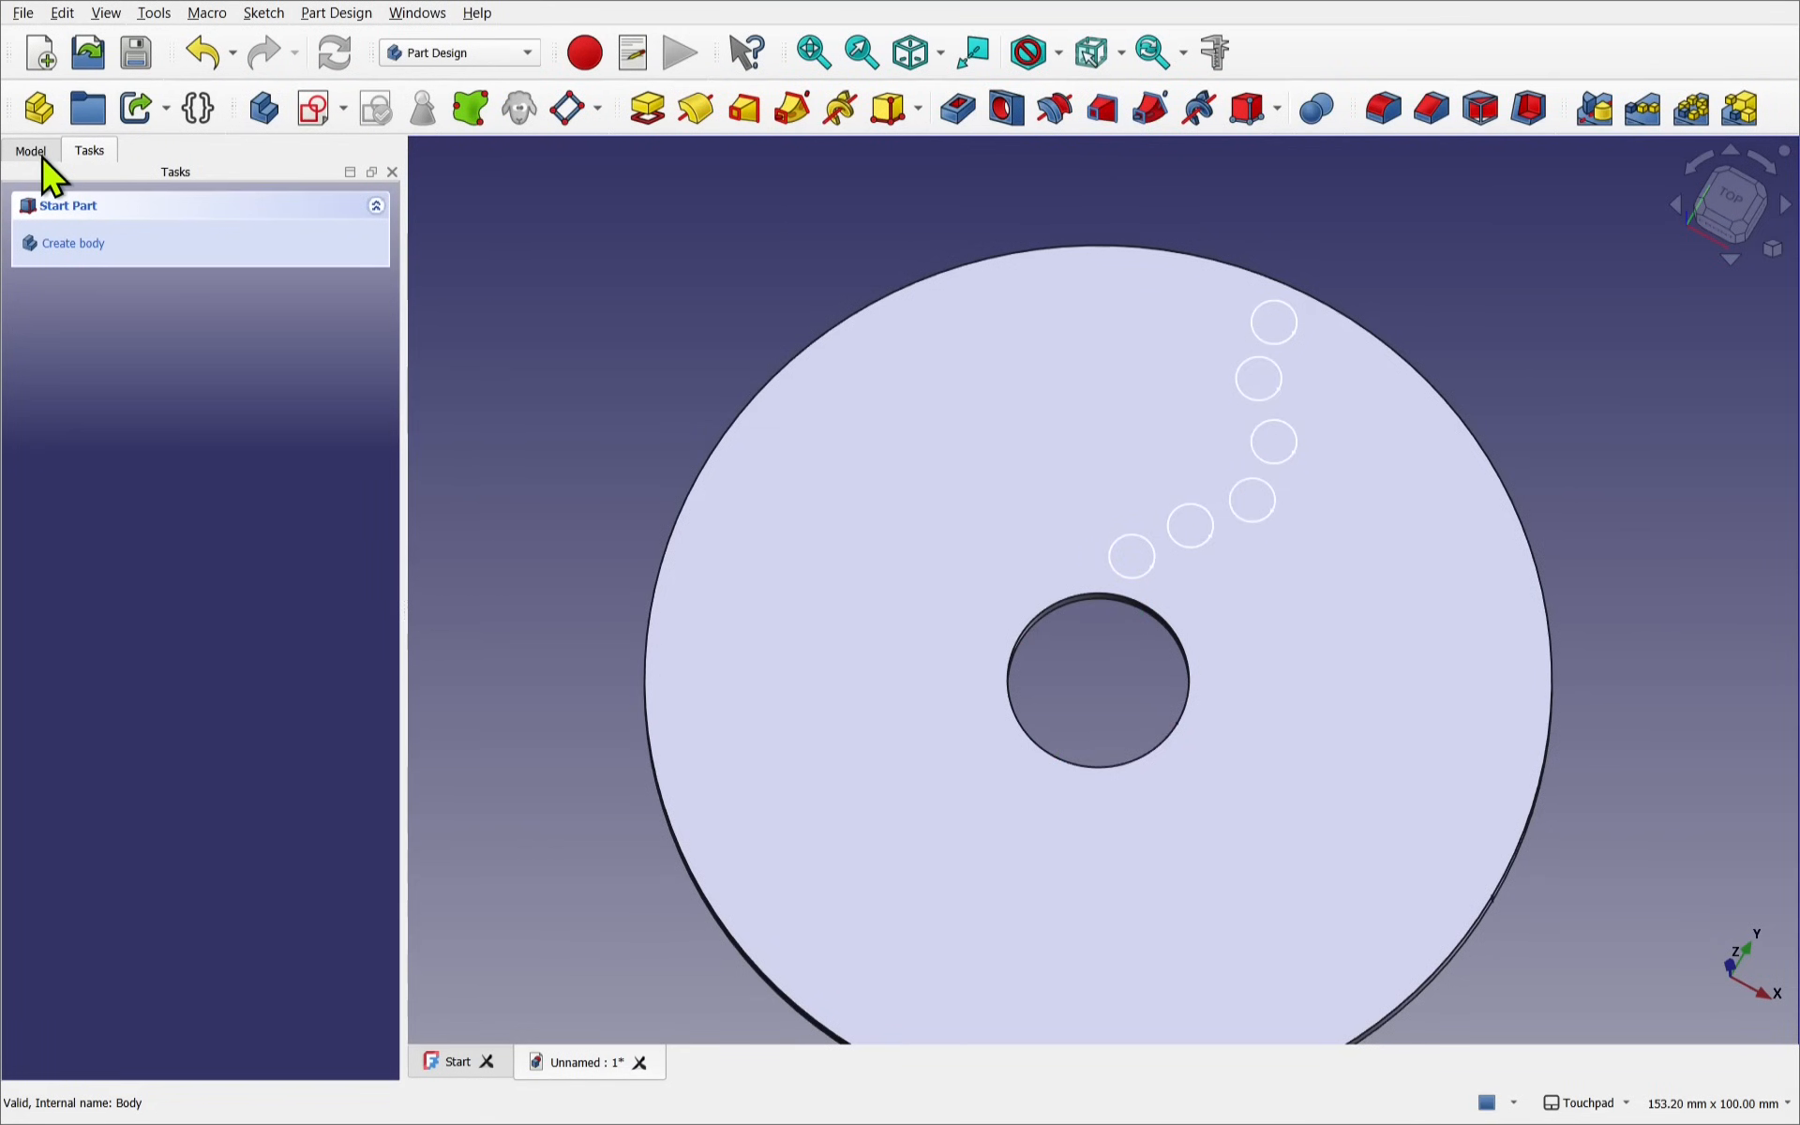
left_click(31, 150)
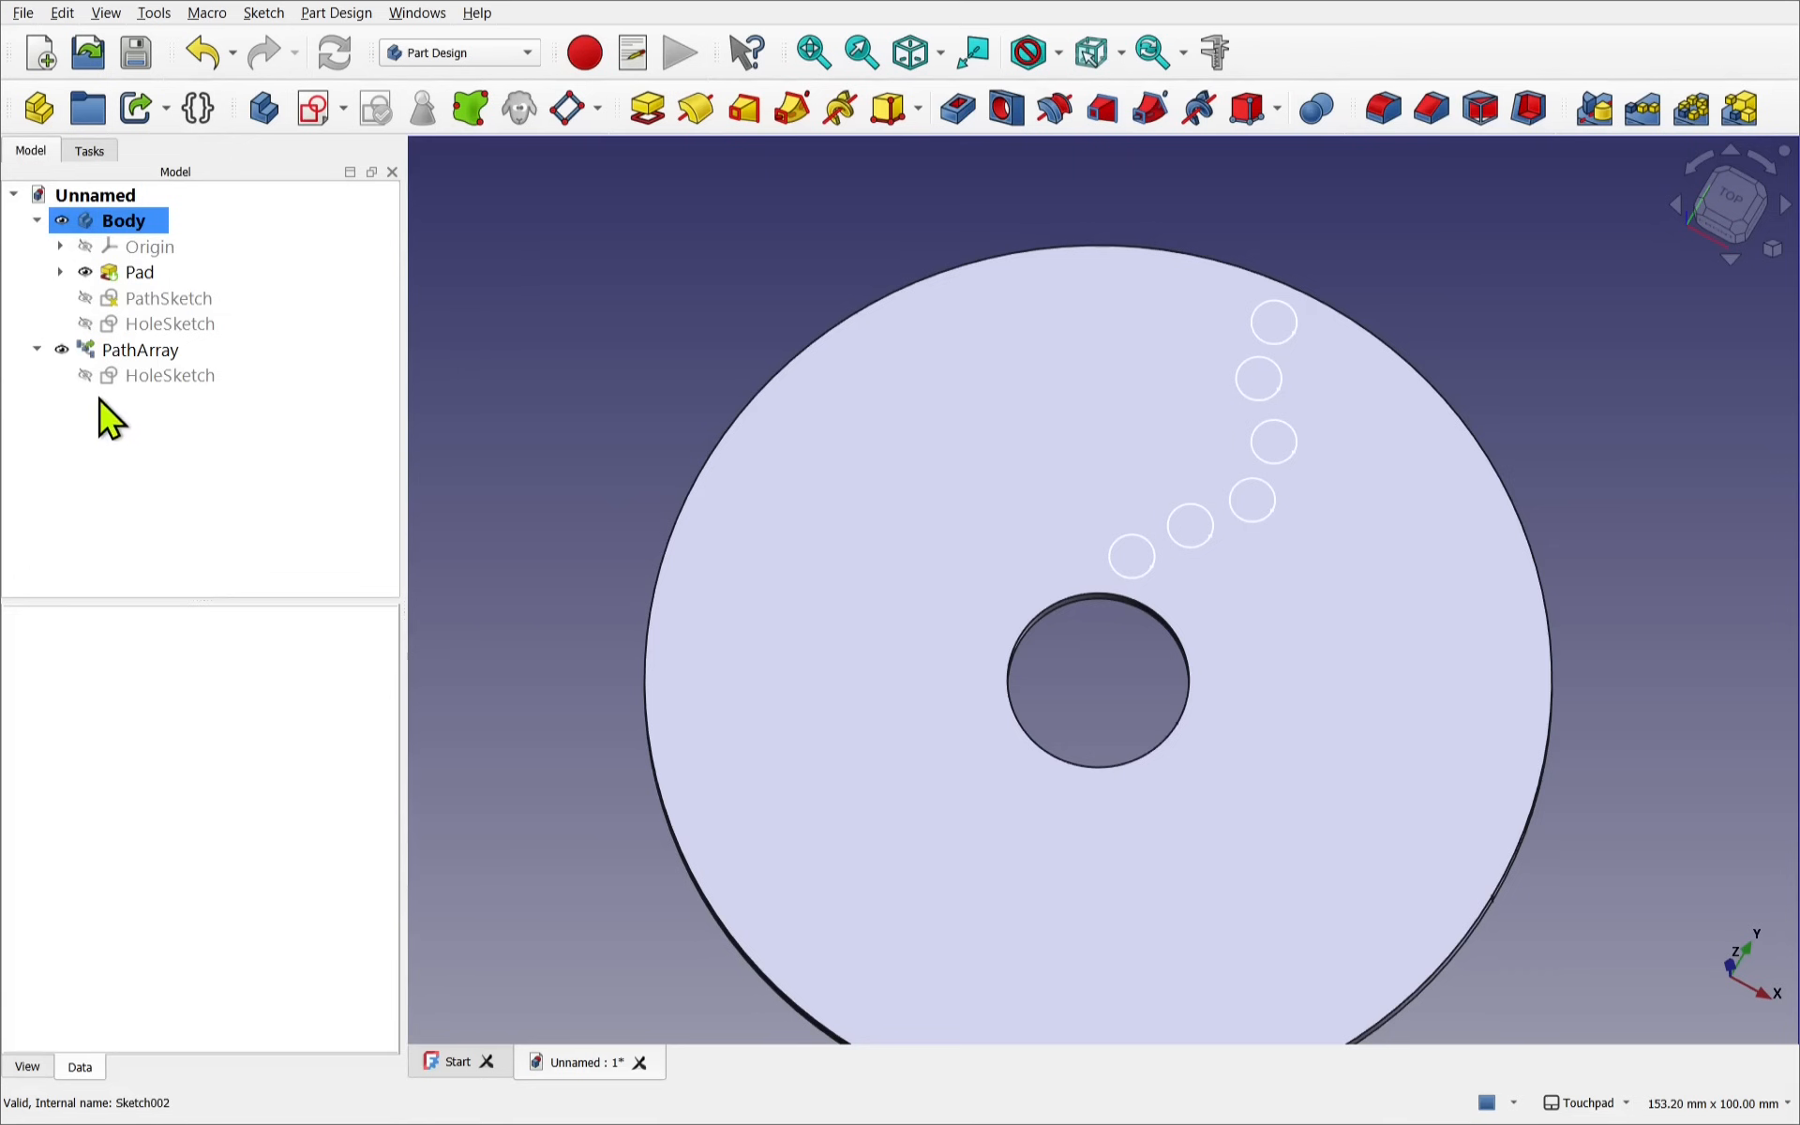
left_click(140, 348)
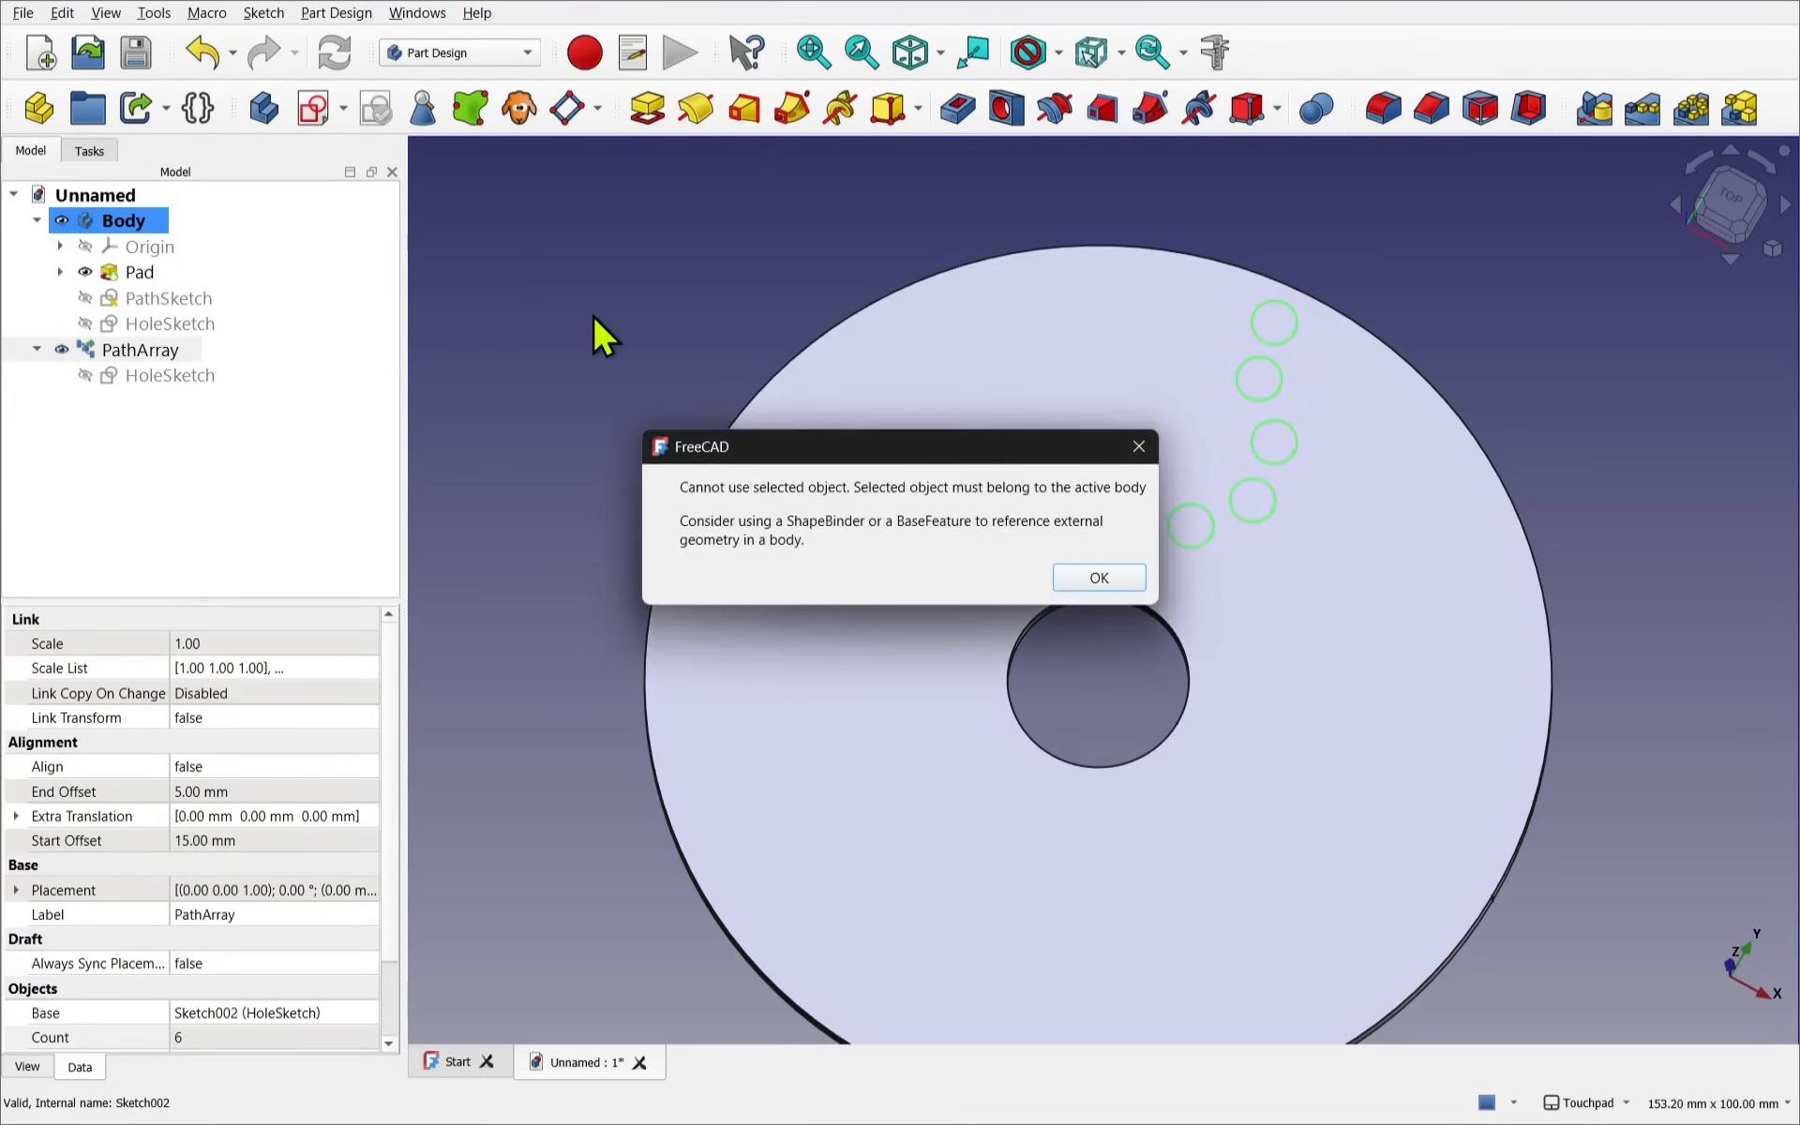
mouse_move(766, 546)
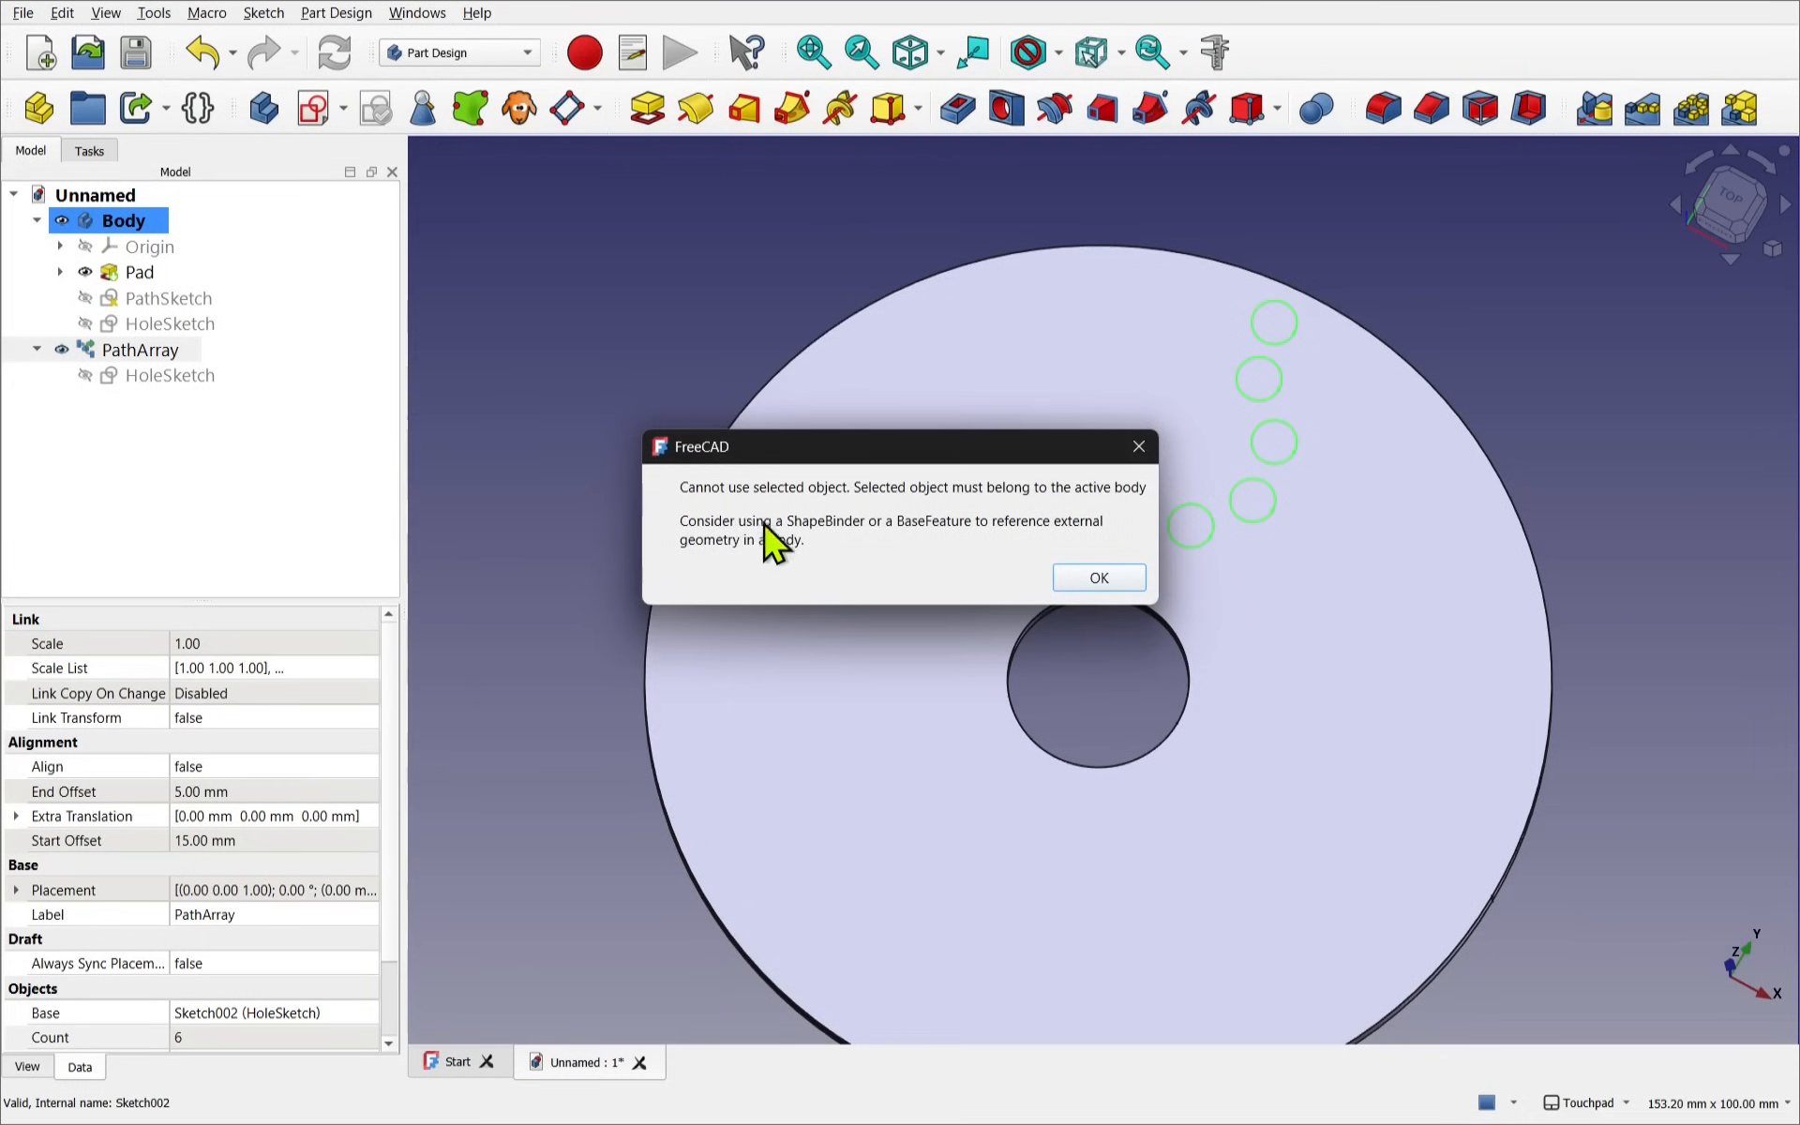
mouse_move(970, 511)
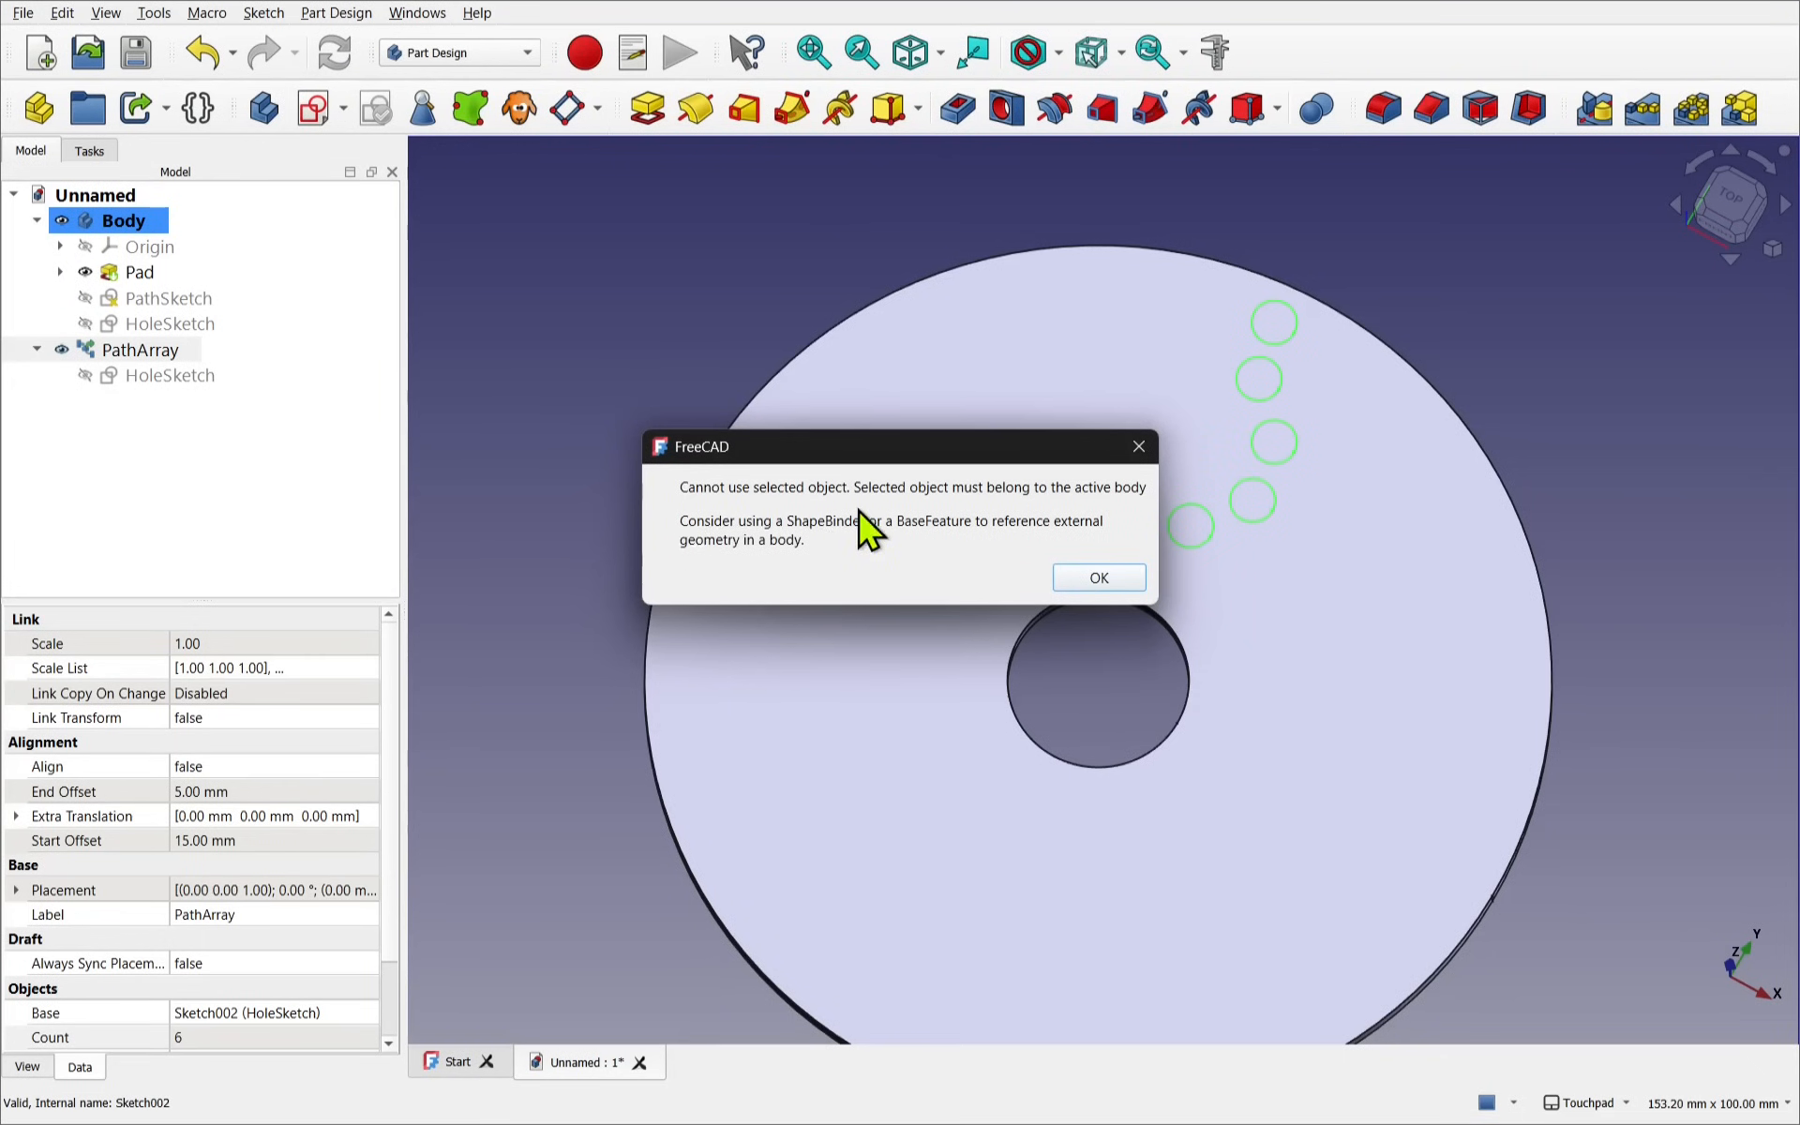
mouse_move(940, 553)
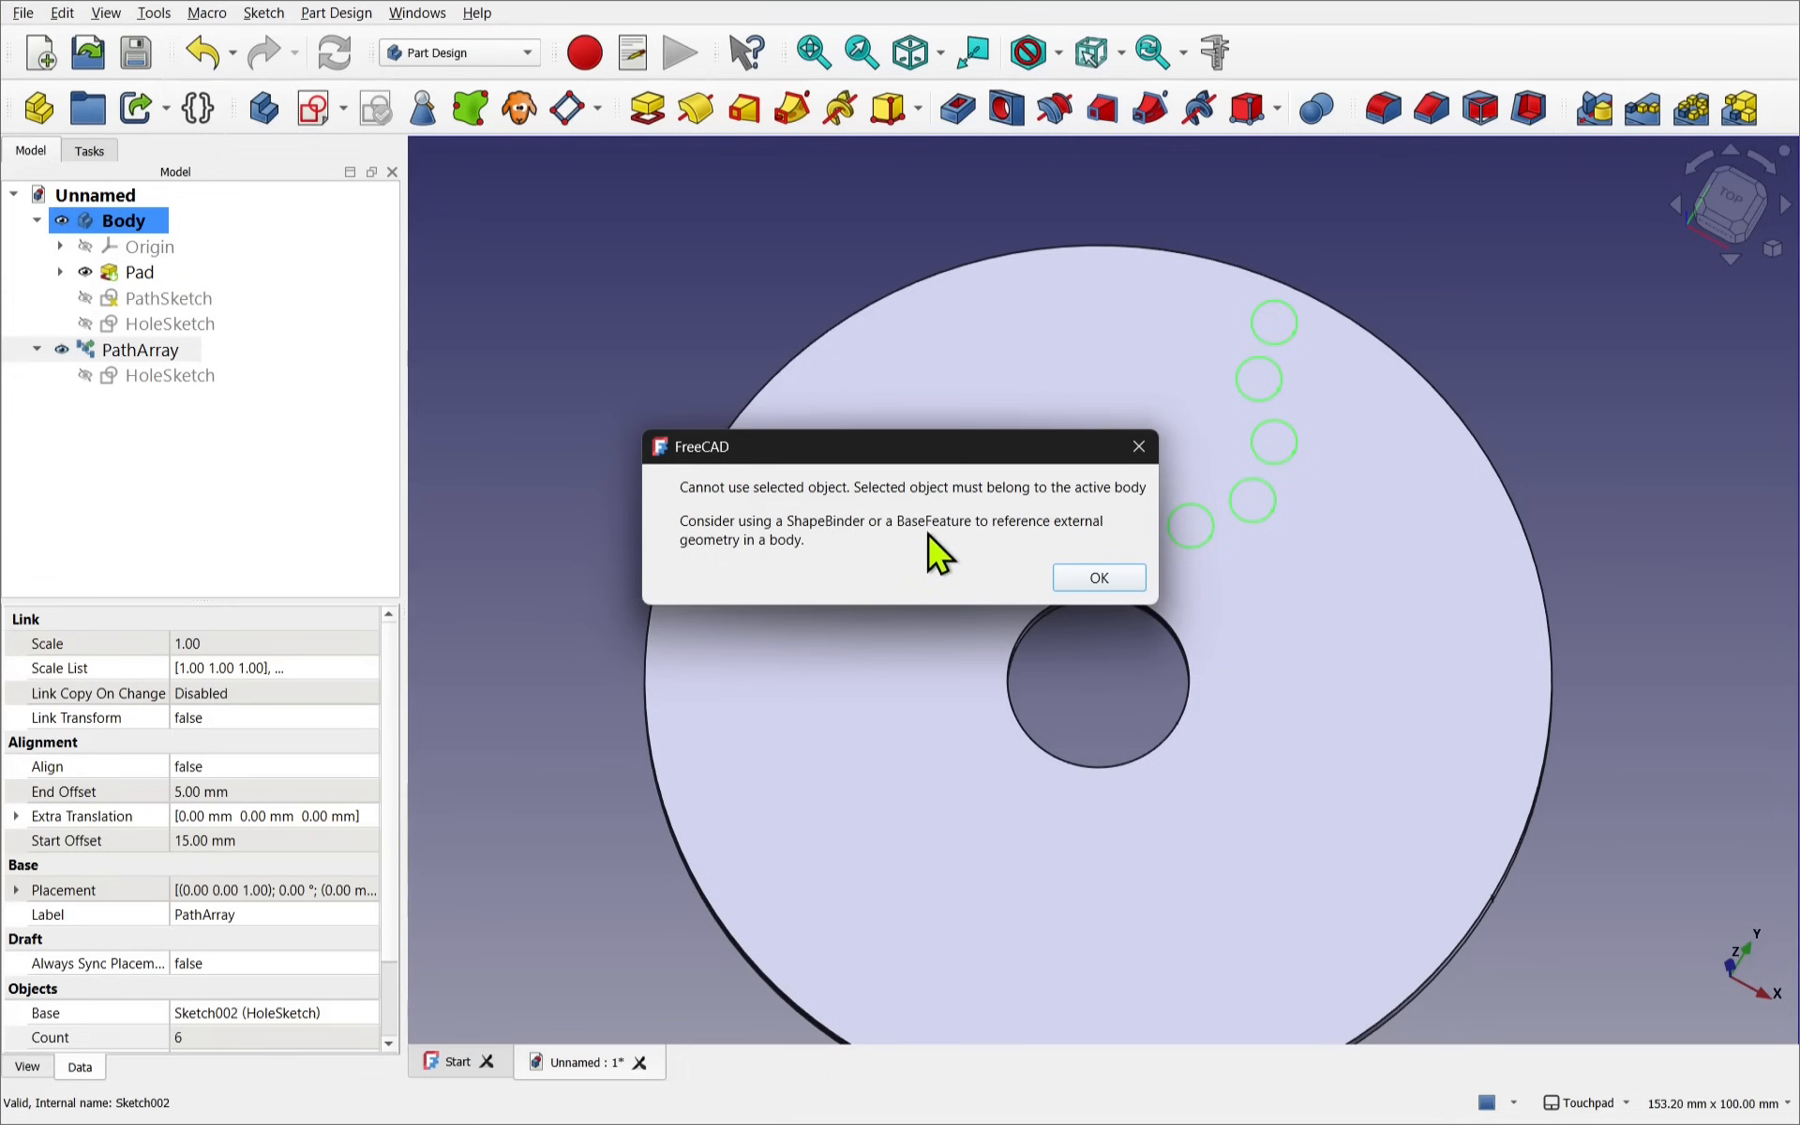
mouse_move(1139, 446)
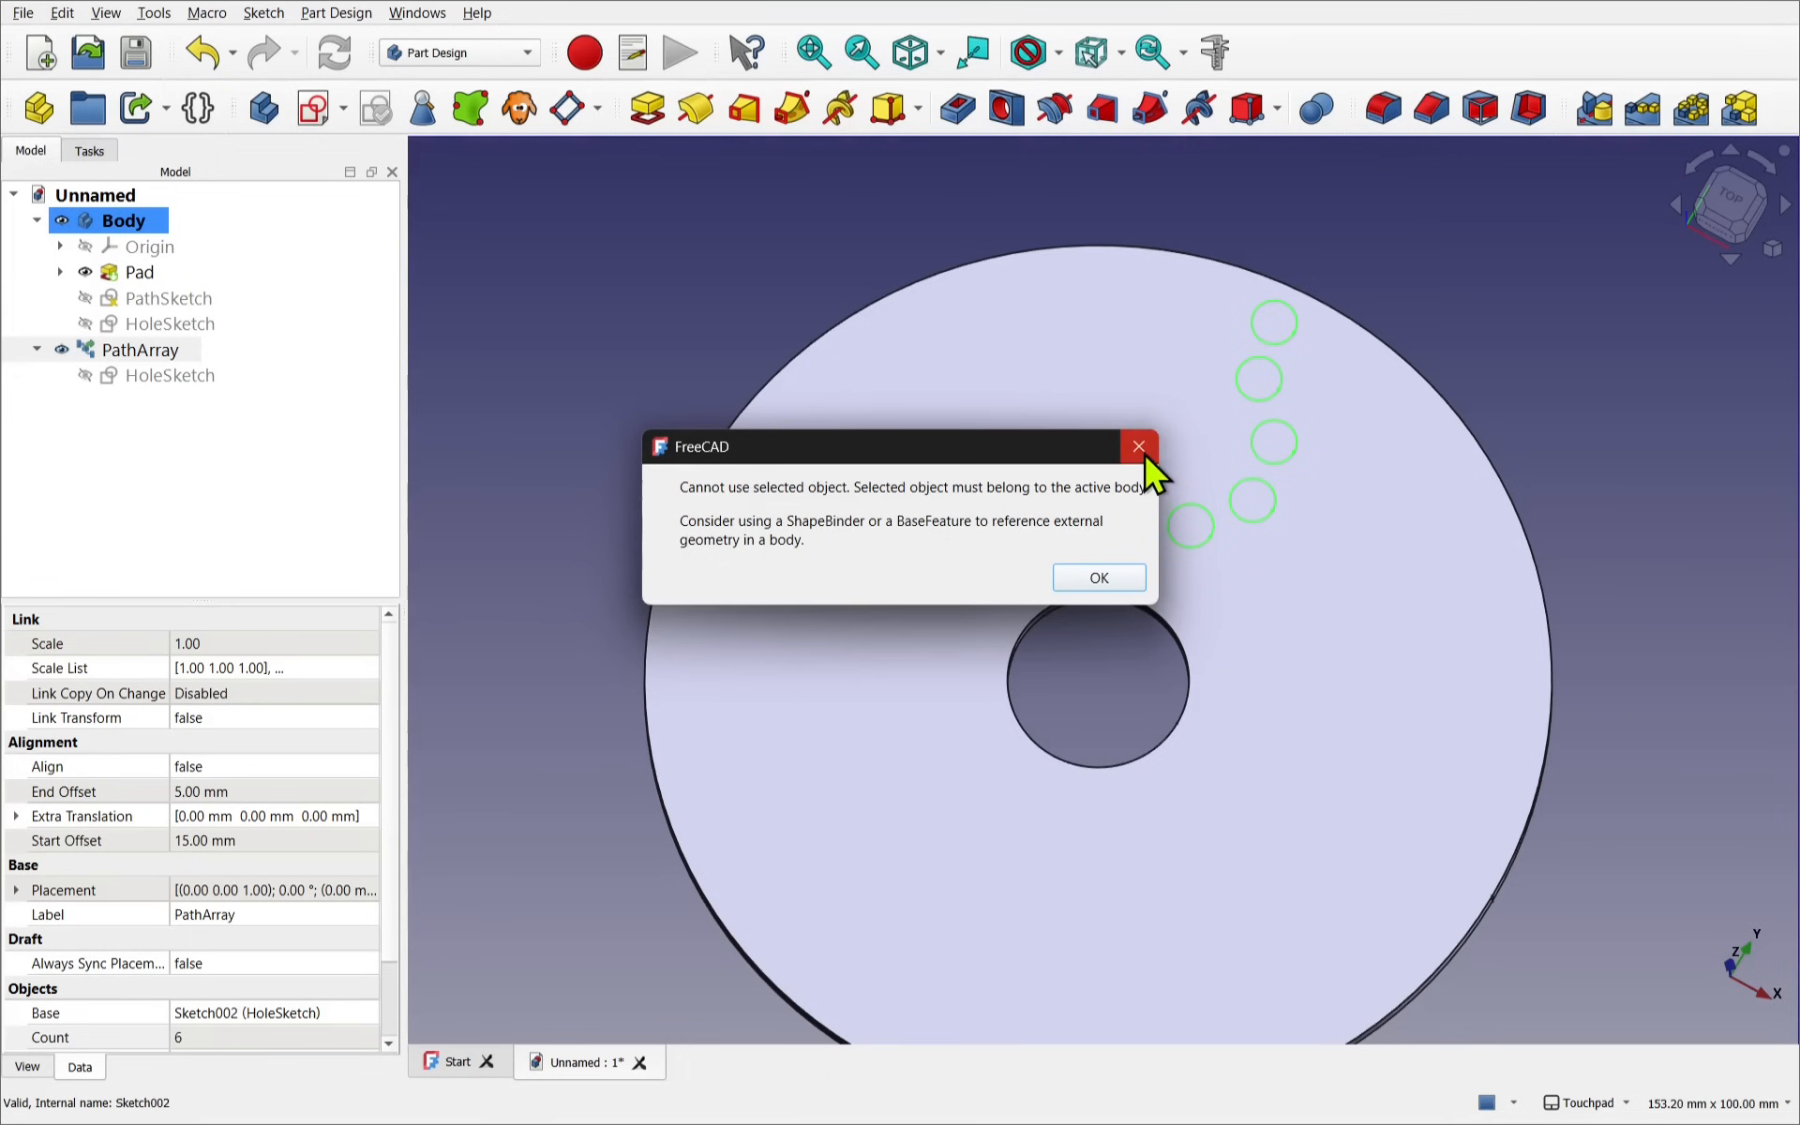
left_click(1095, 576)
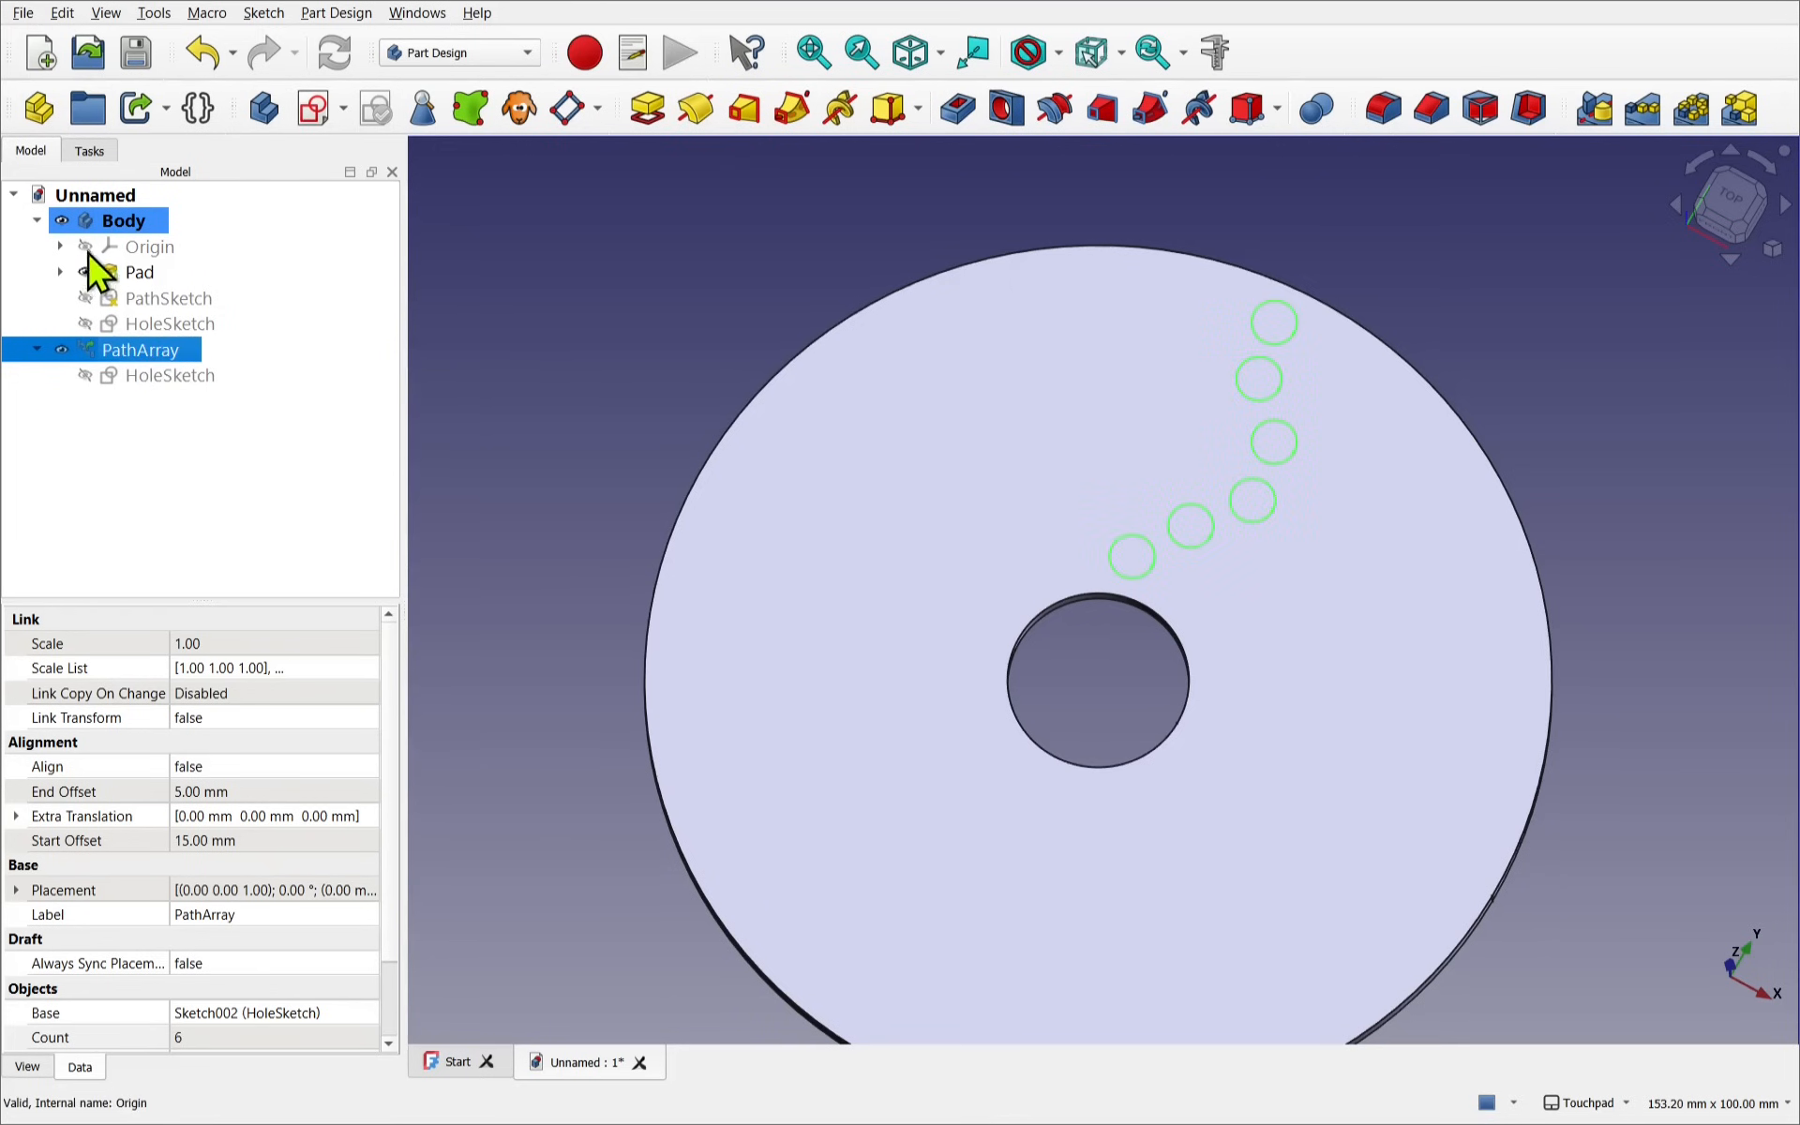
left_click(123, 220)
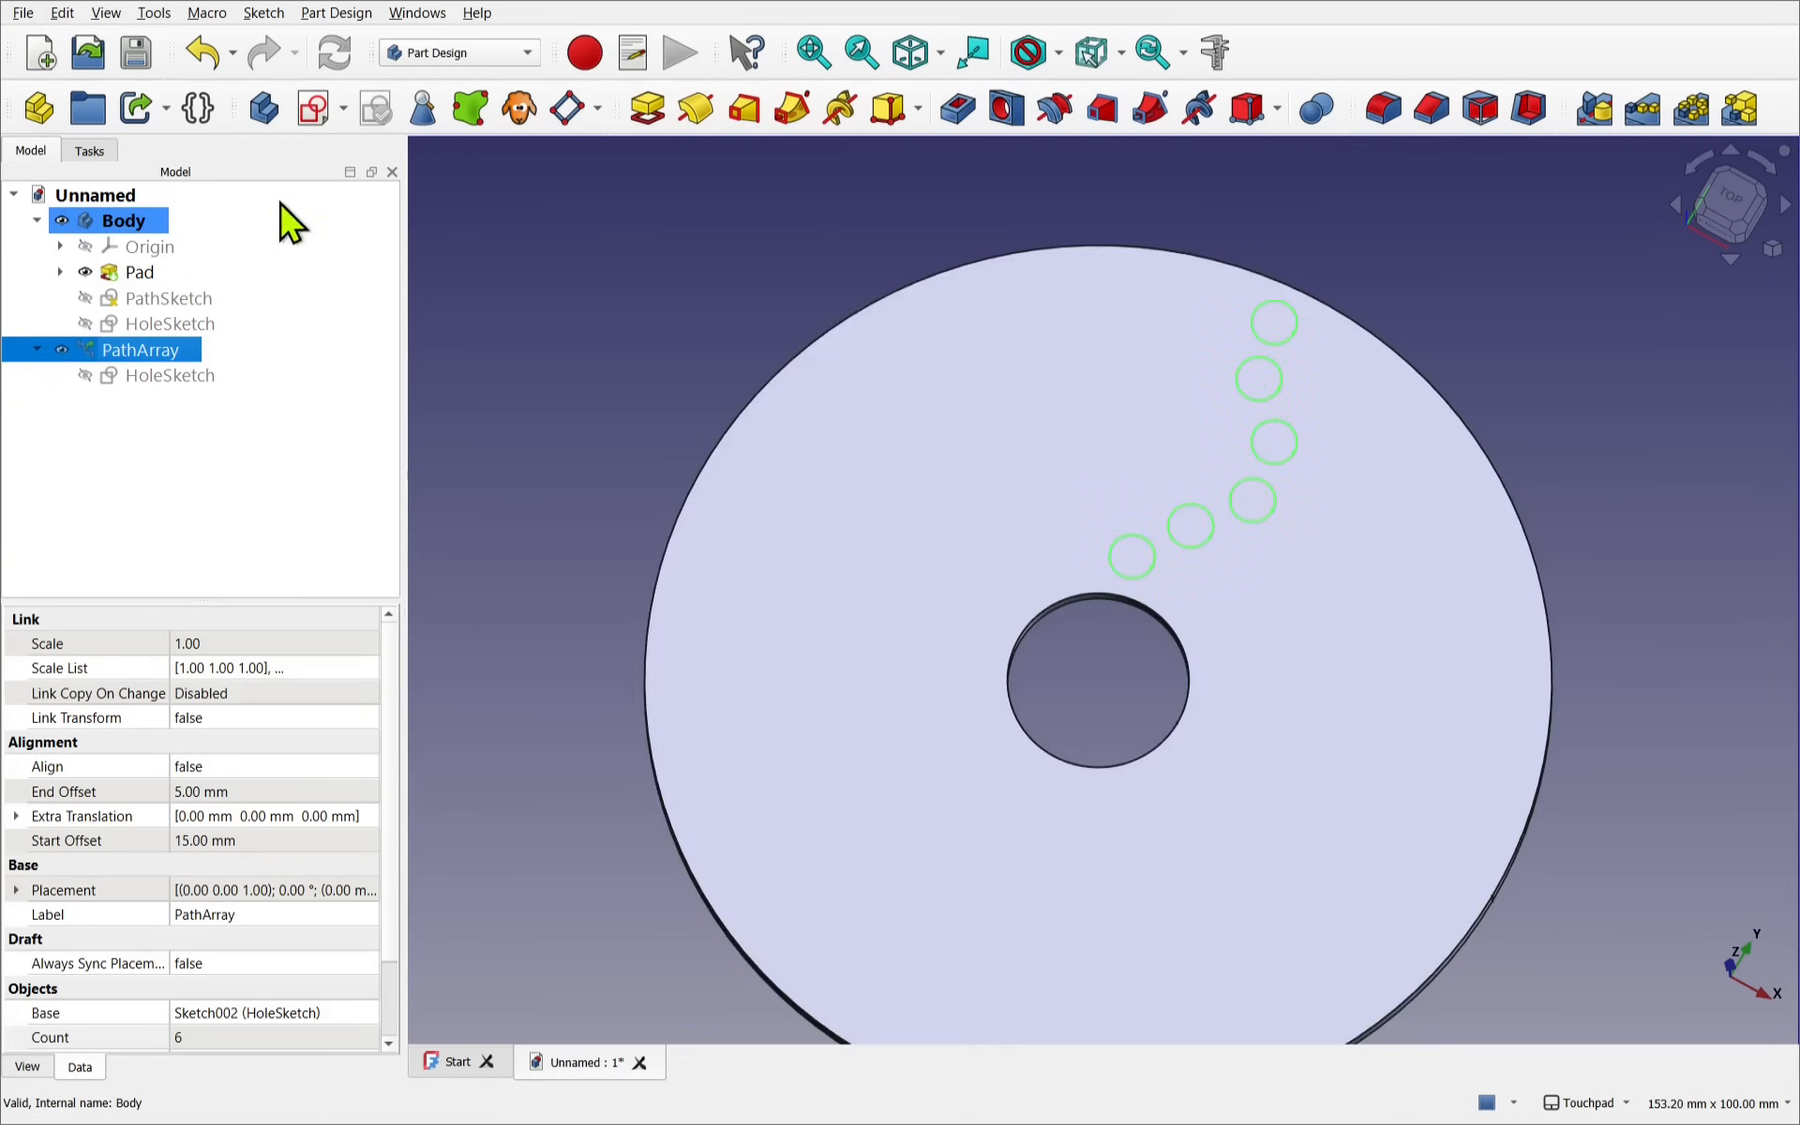
mouse_move(468, 107)
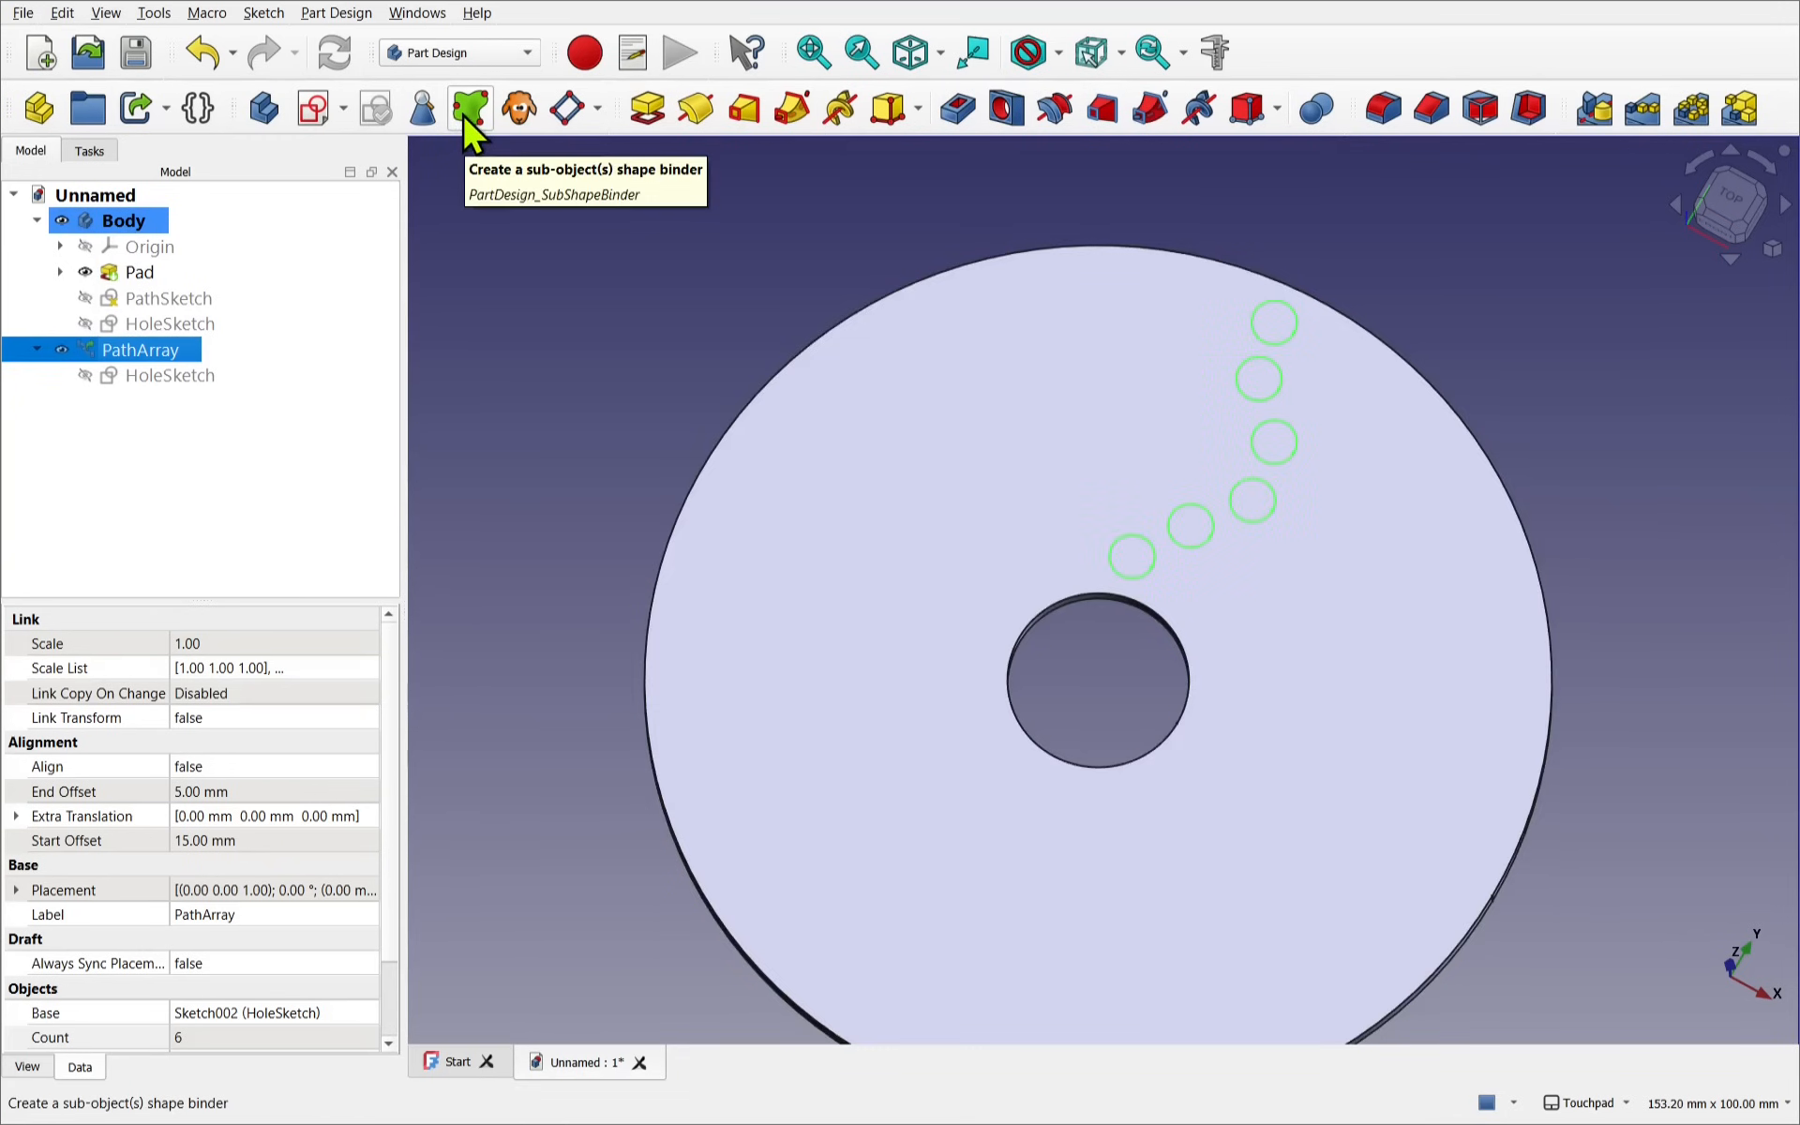
Create a sub-object shape binder of PathArray inside the Body and select the Binder
left_click(469, 107)
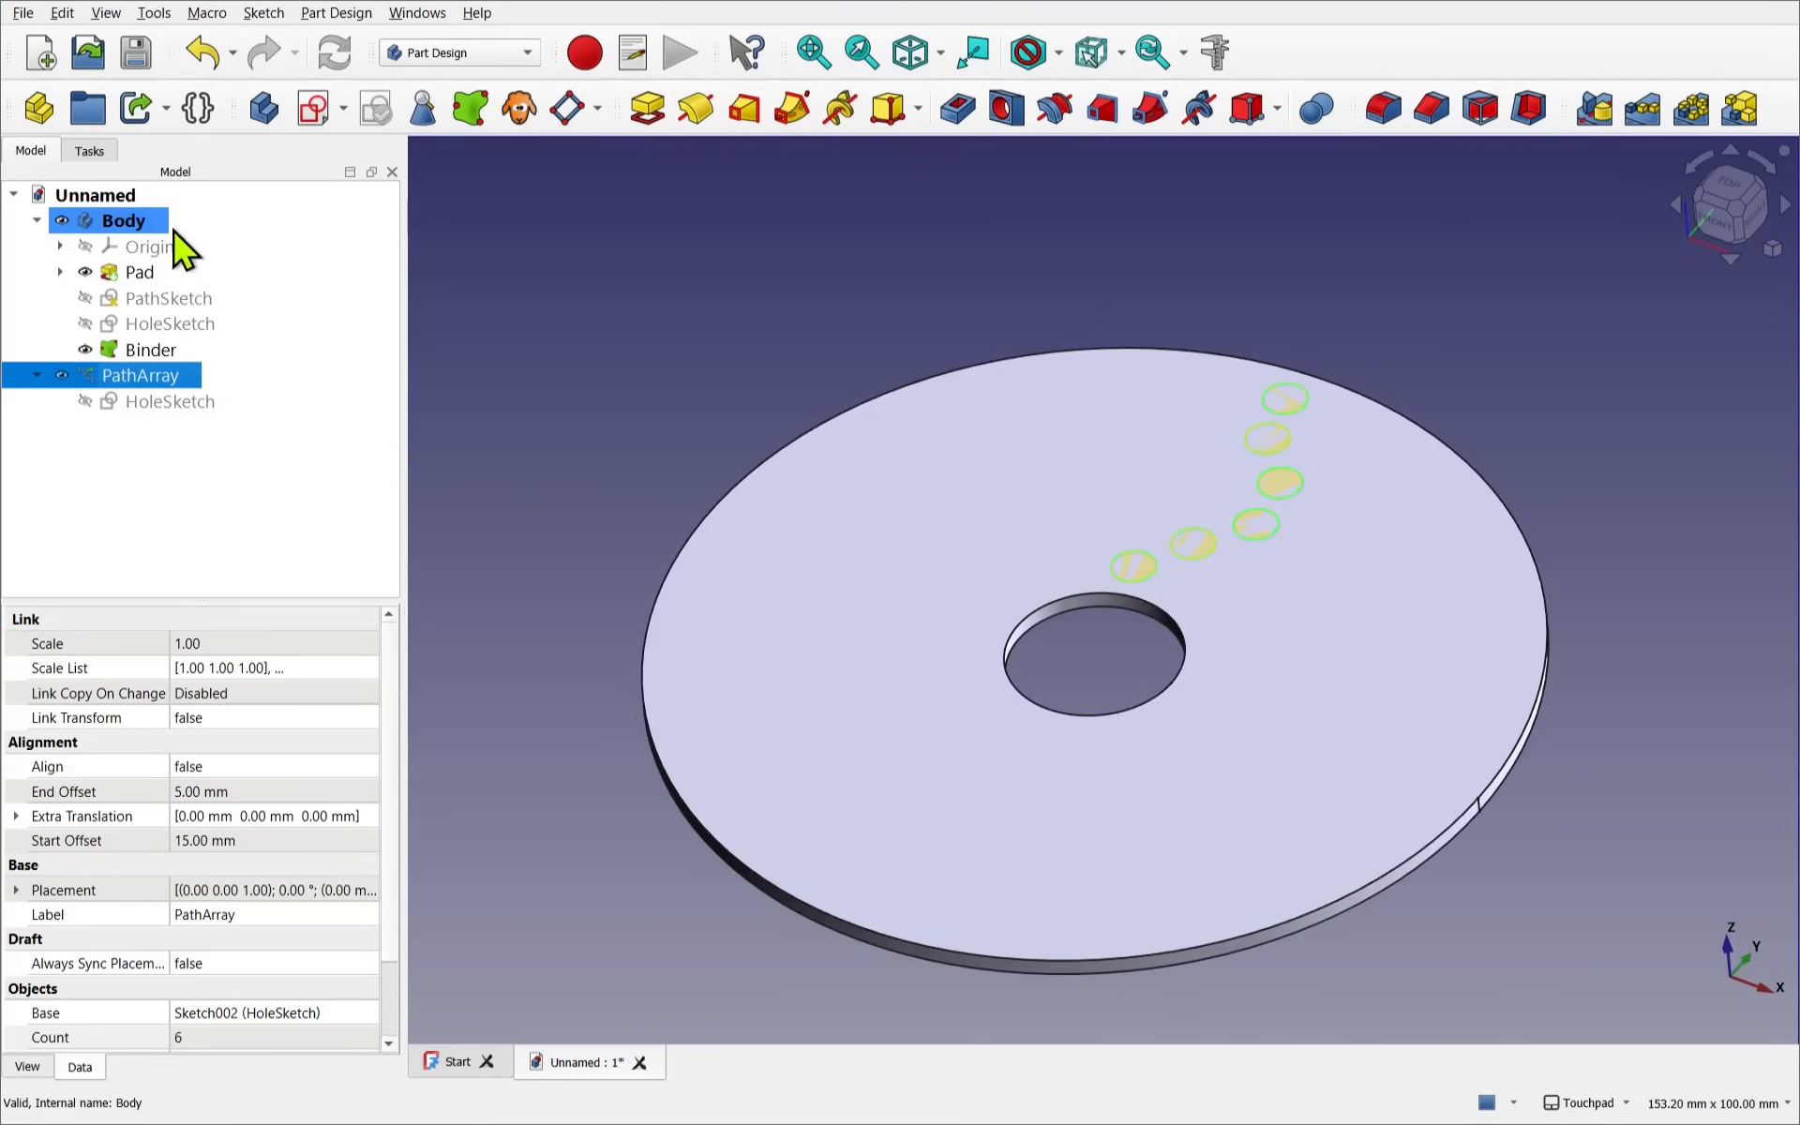
left_click(150, 349)
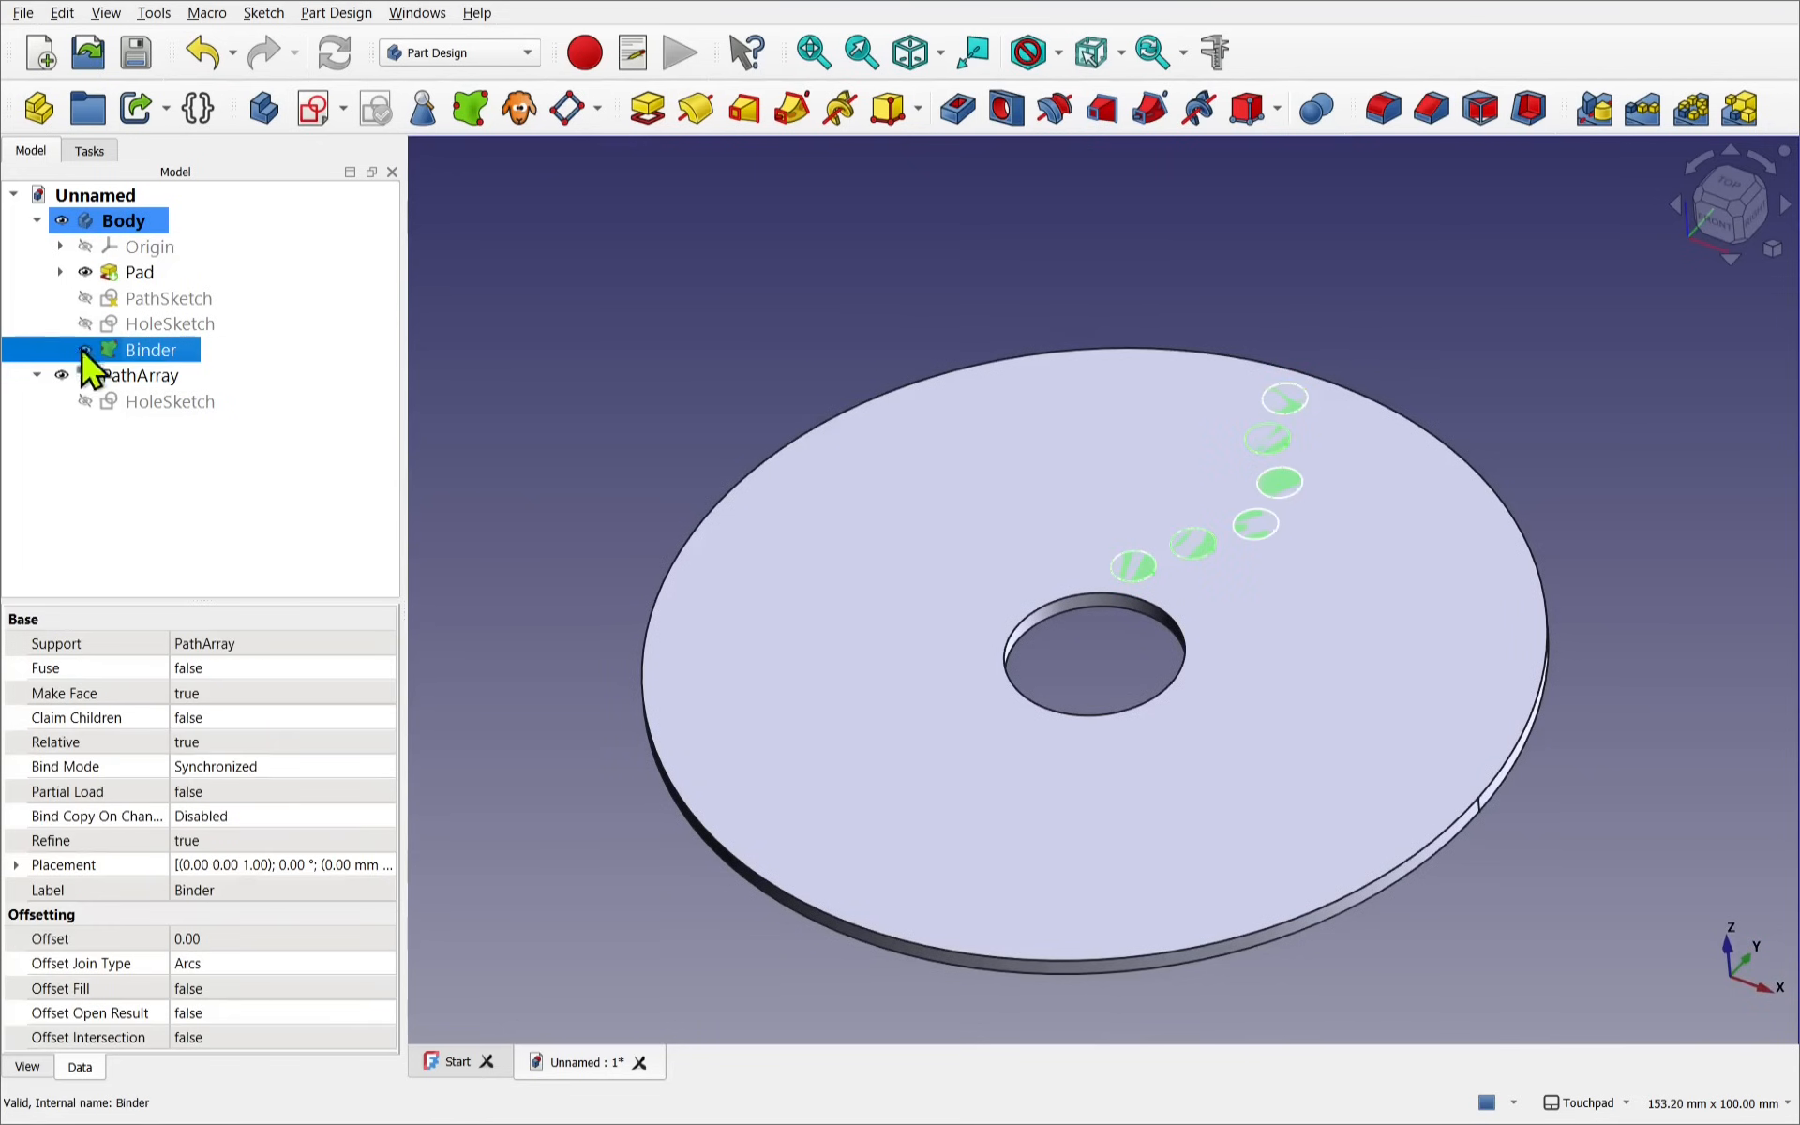
left_click(35, 375)
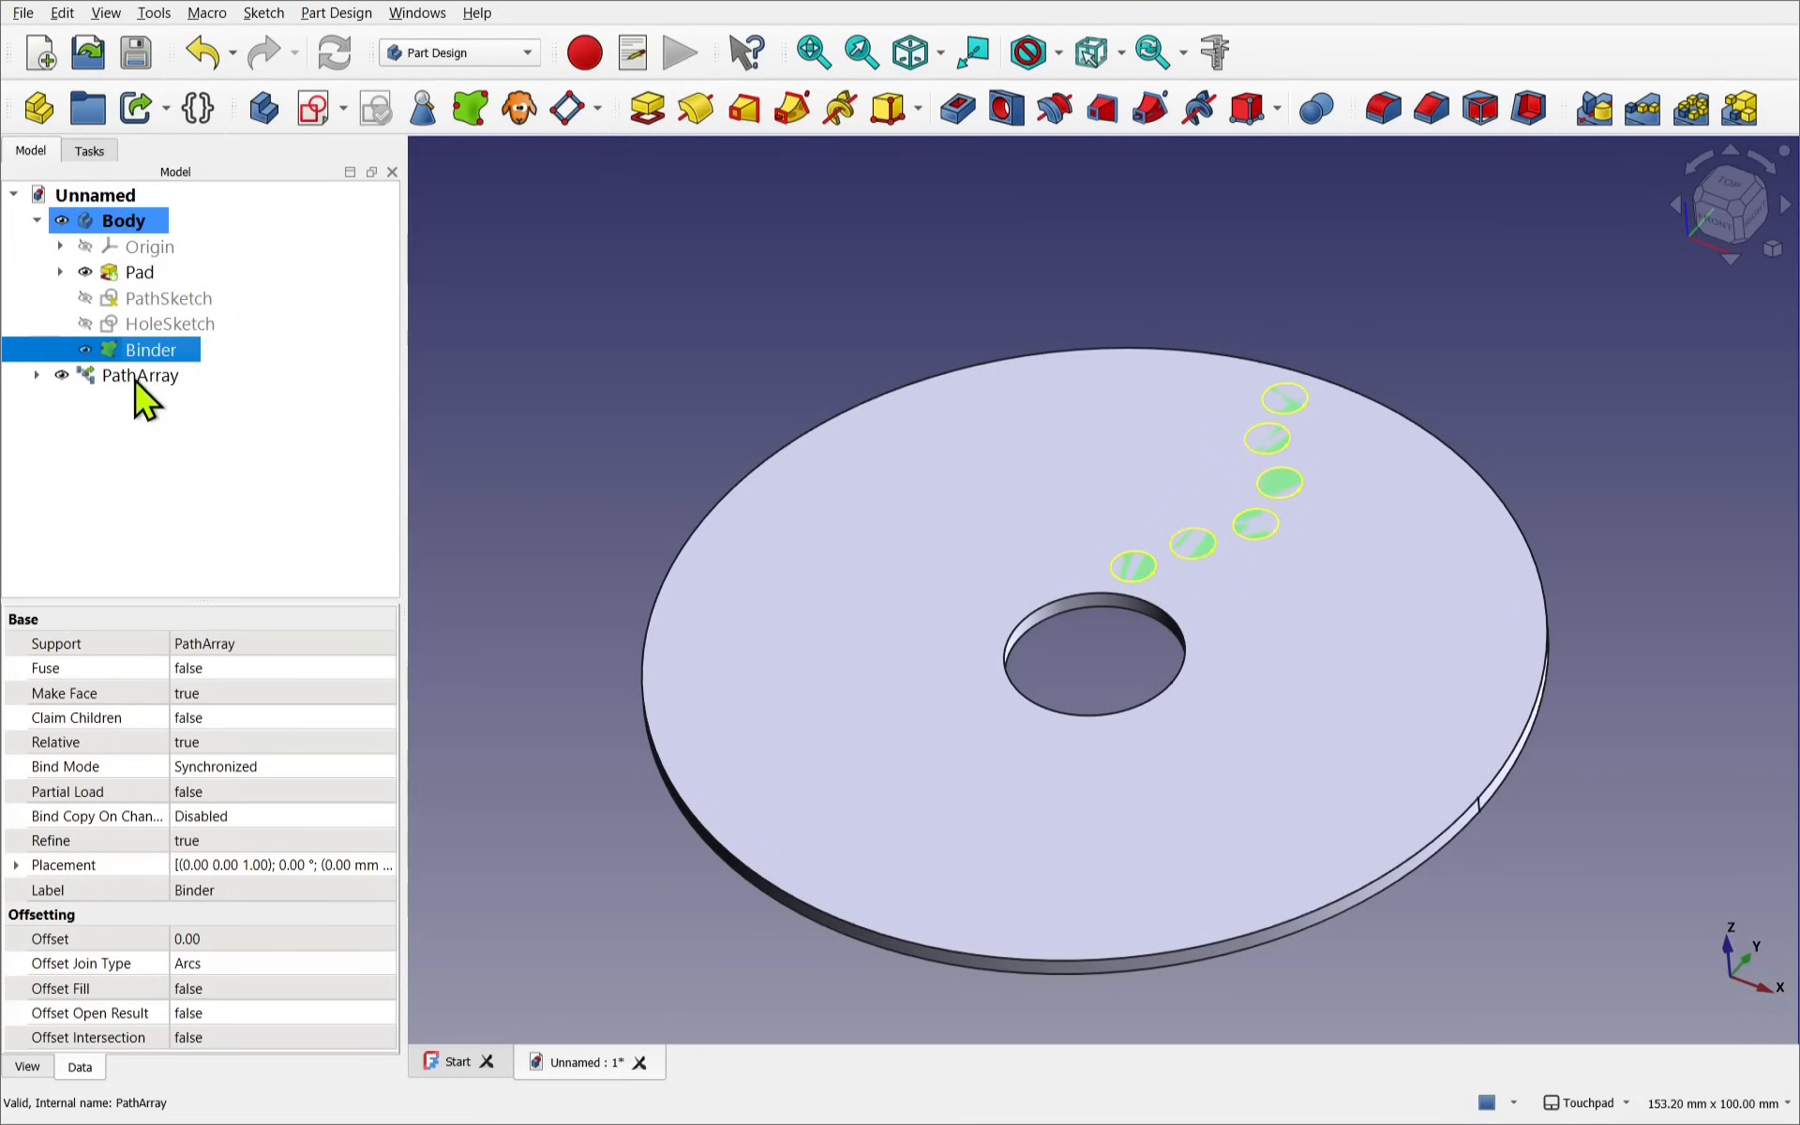
left_click(139, 375)
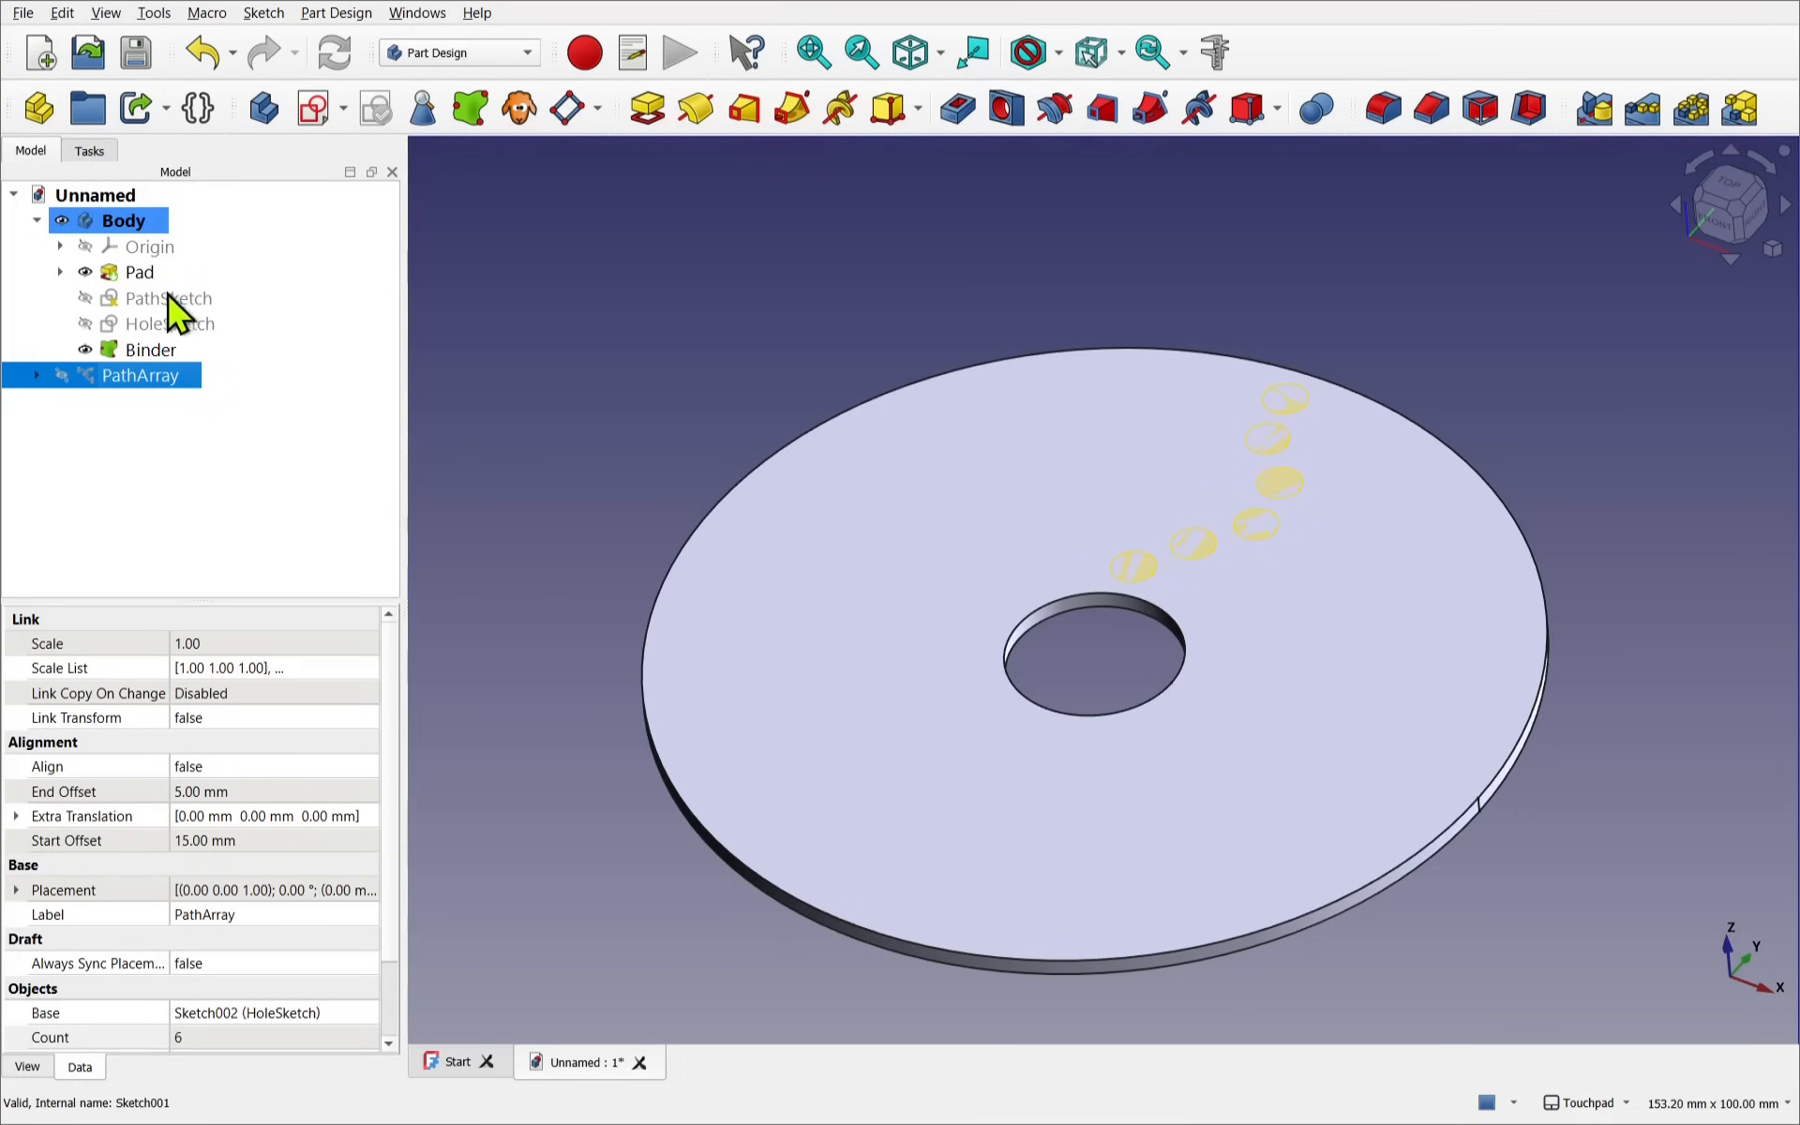
Pocket the Binder's six circles with type Through all, then select the Pocket
left_click(150, 348)
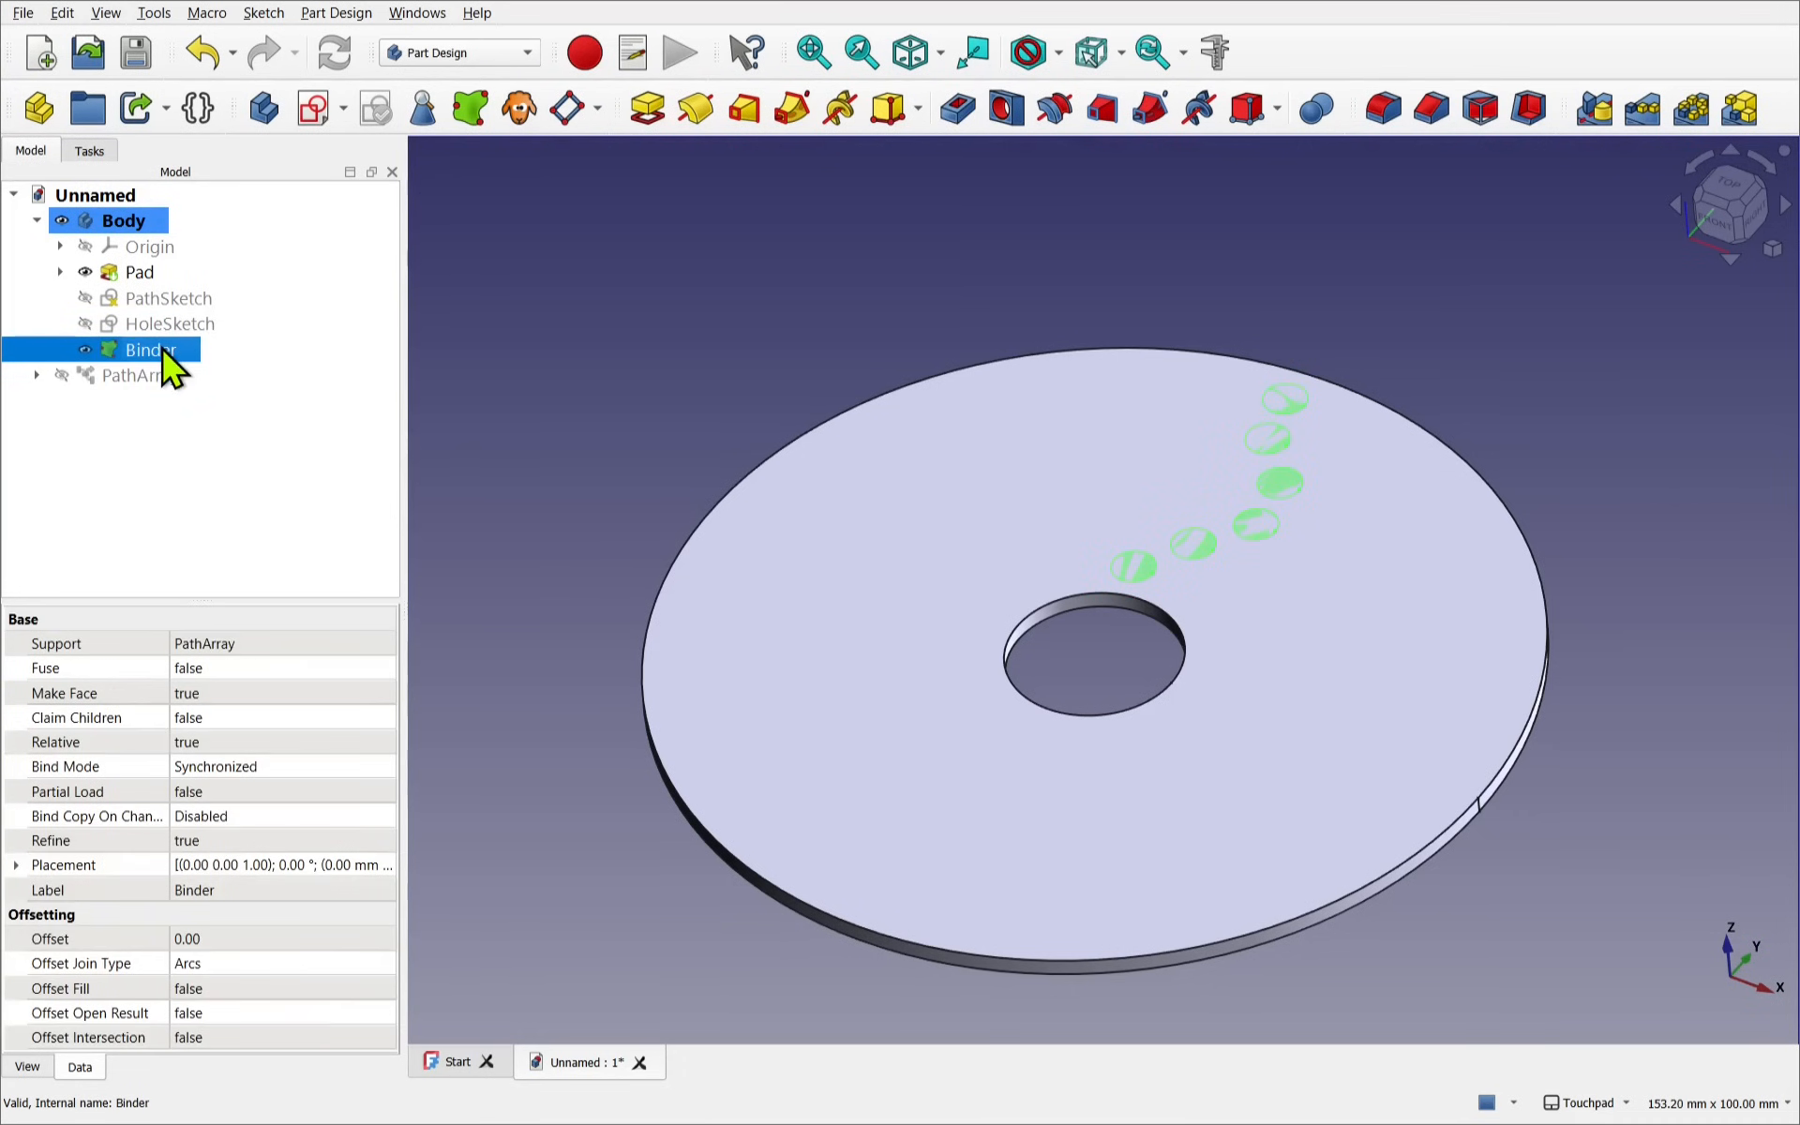
mouse_move(951, 109)
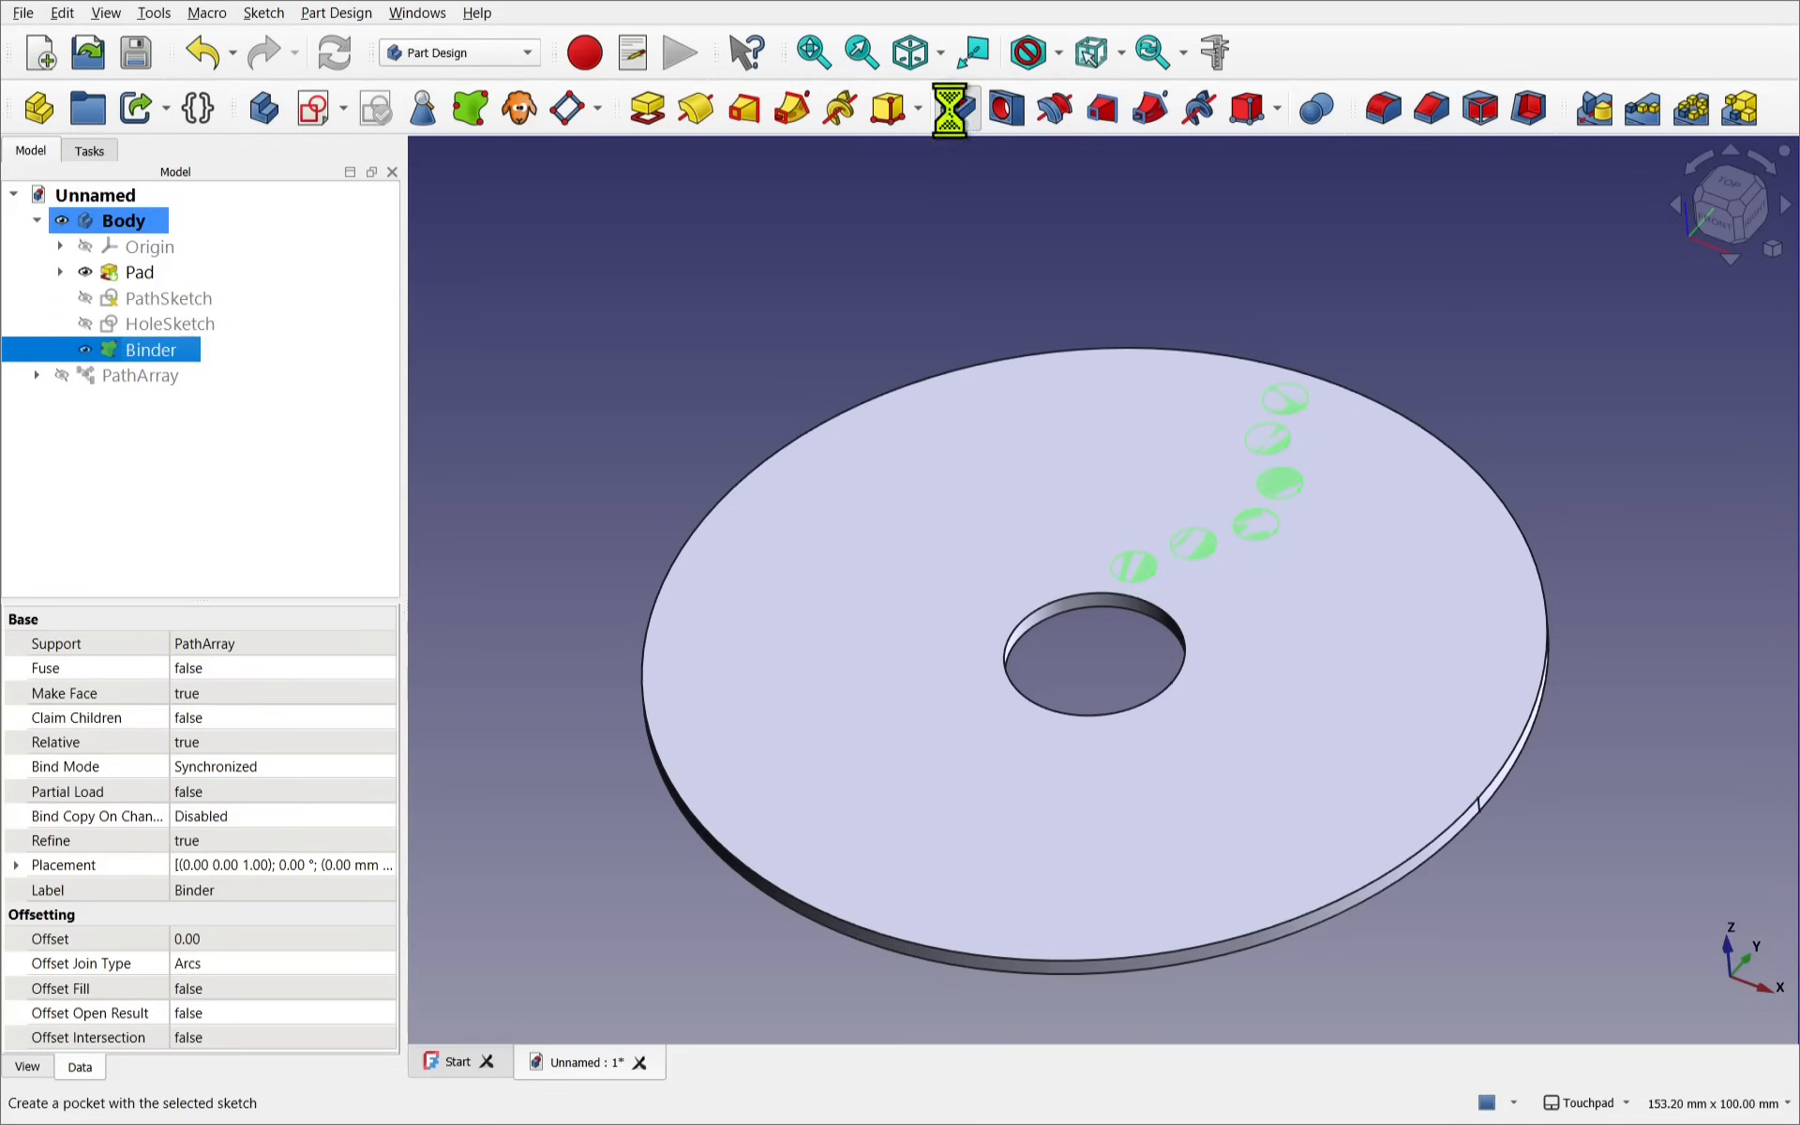
left_click(947, 108)
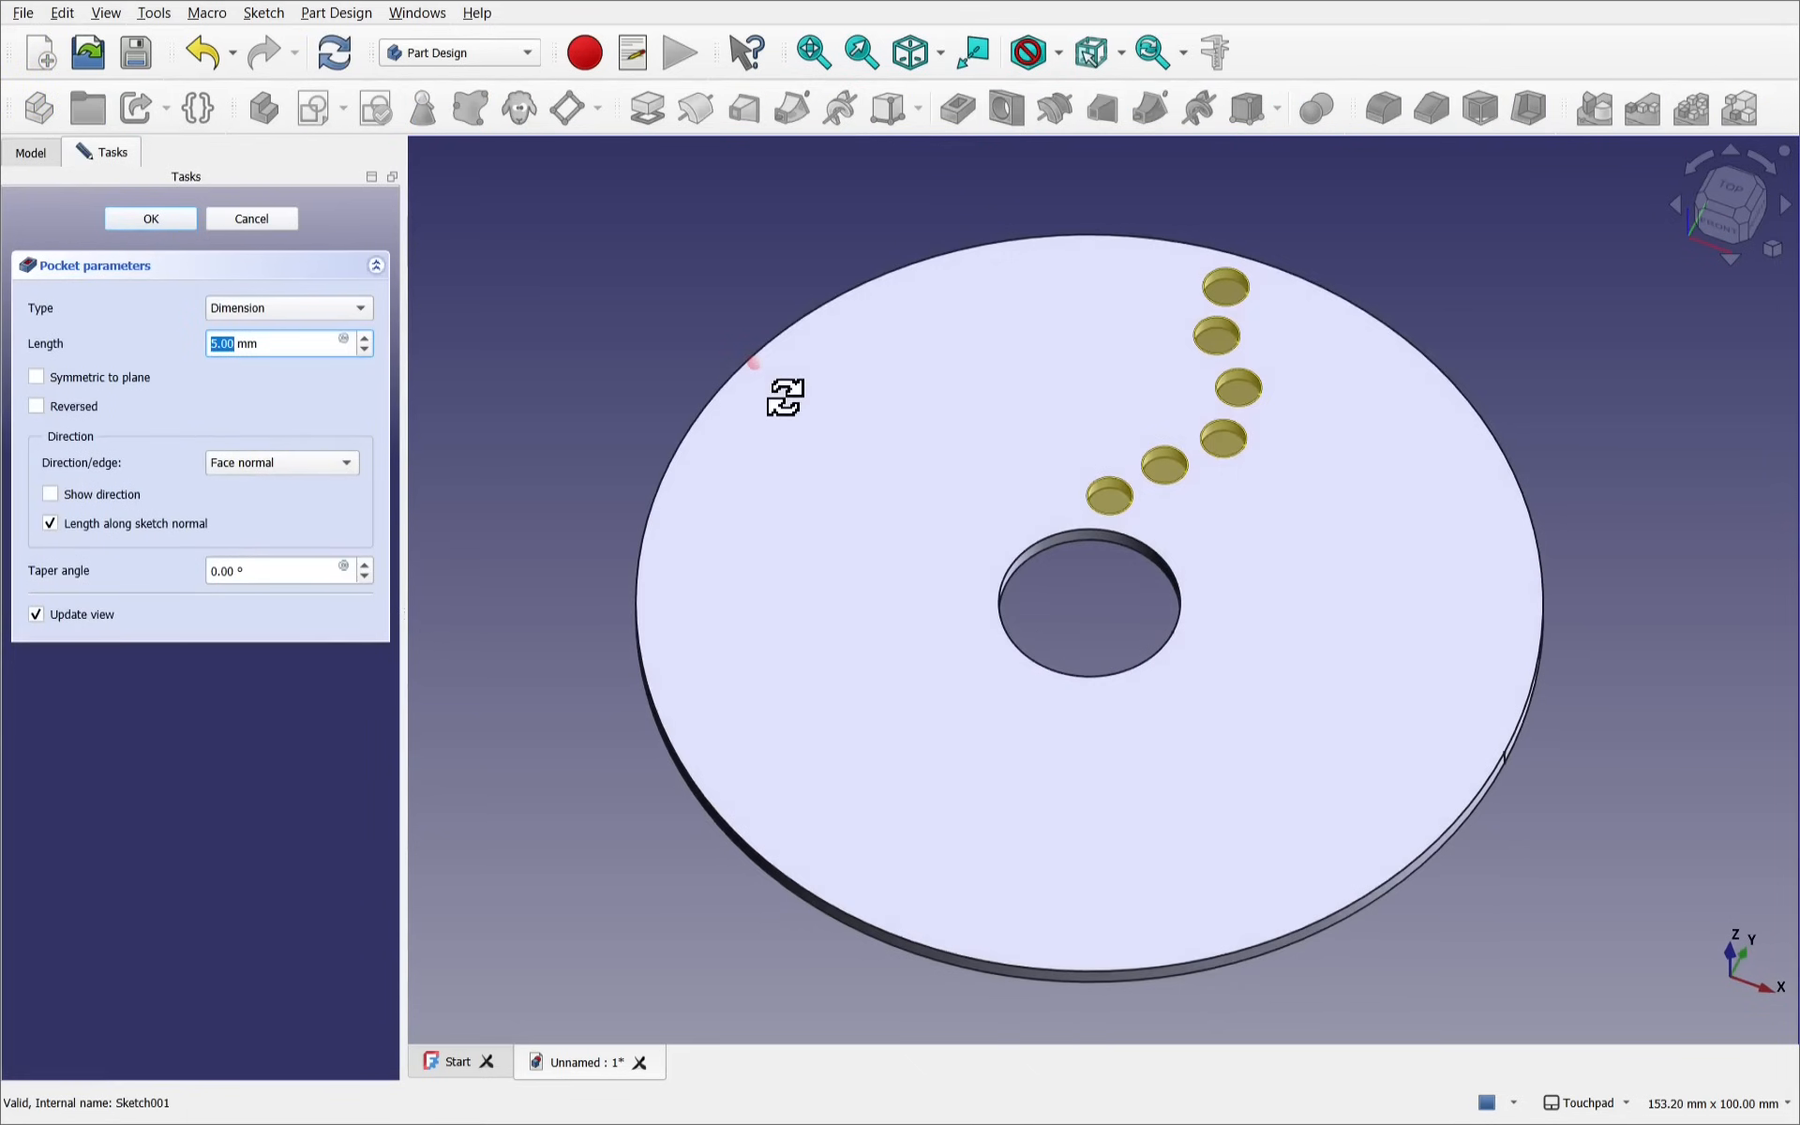
left_click(287, 308)
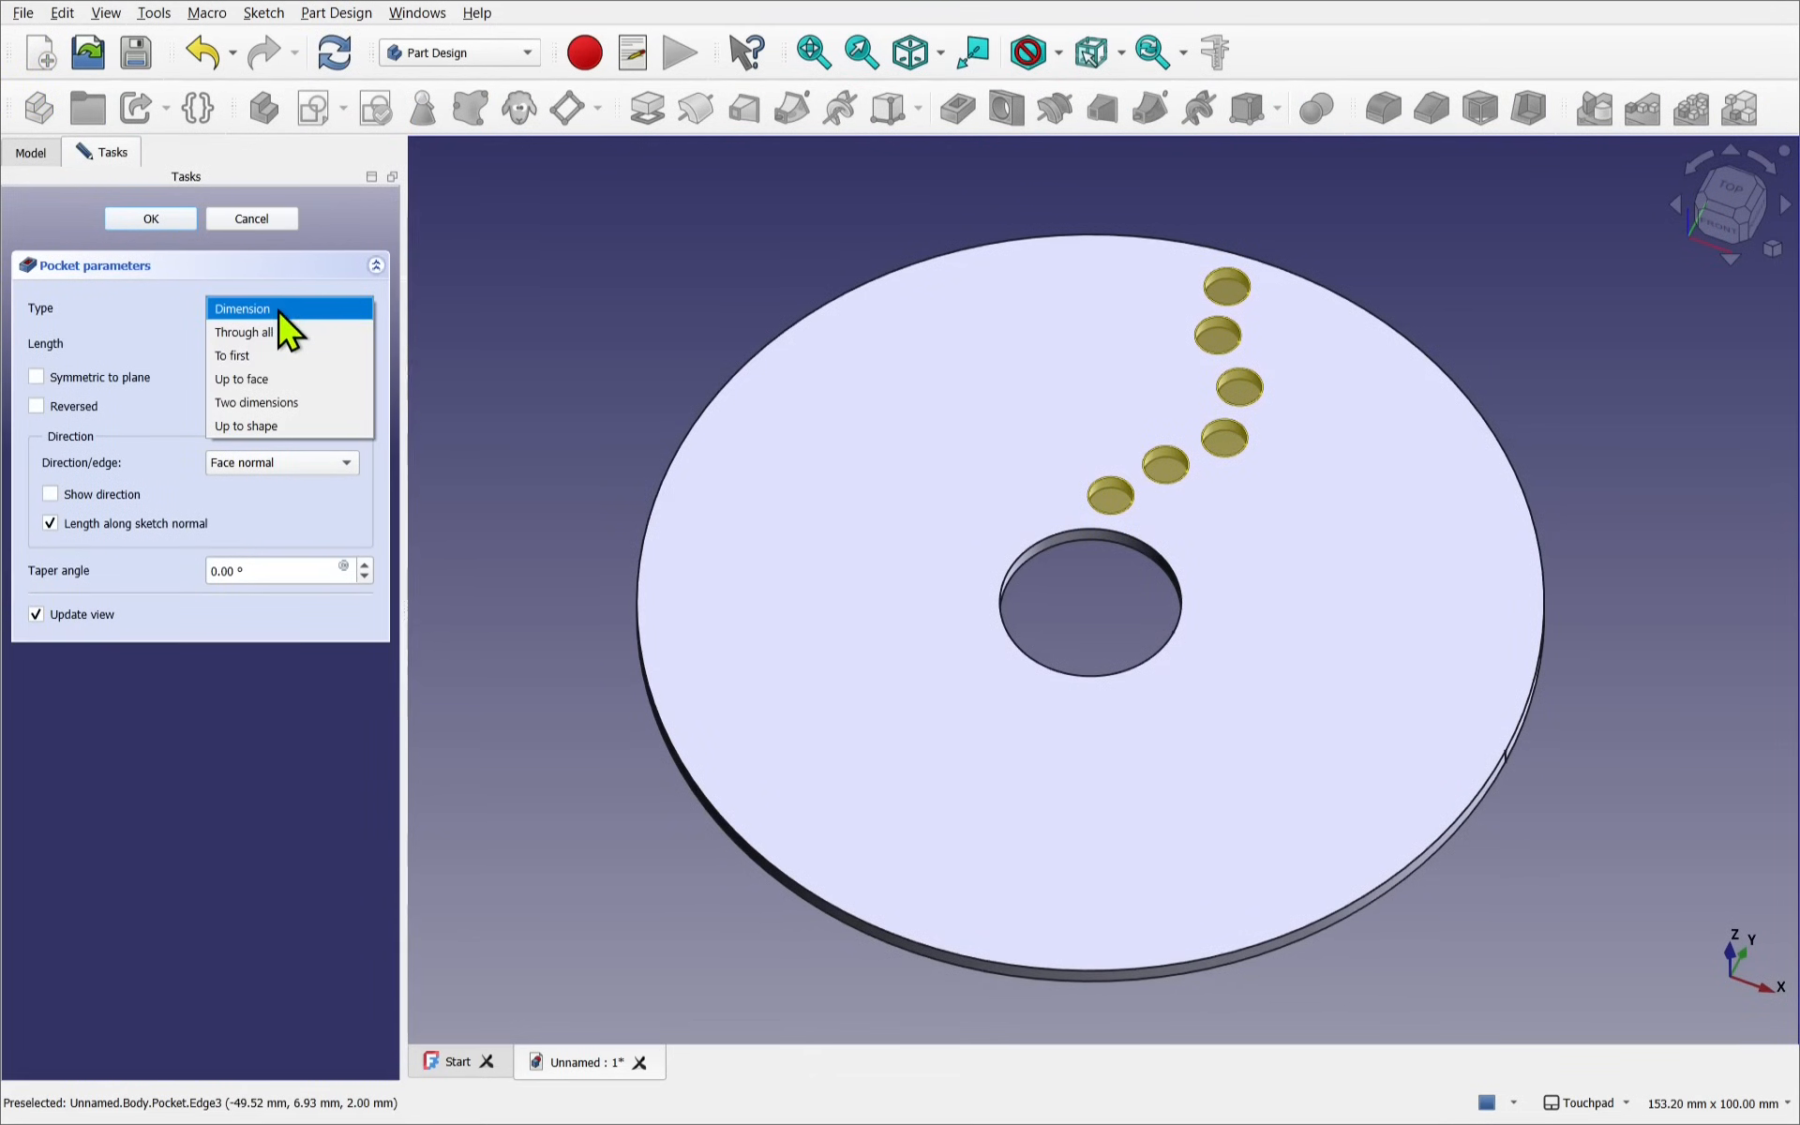
left_click(244, 331)
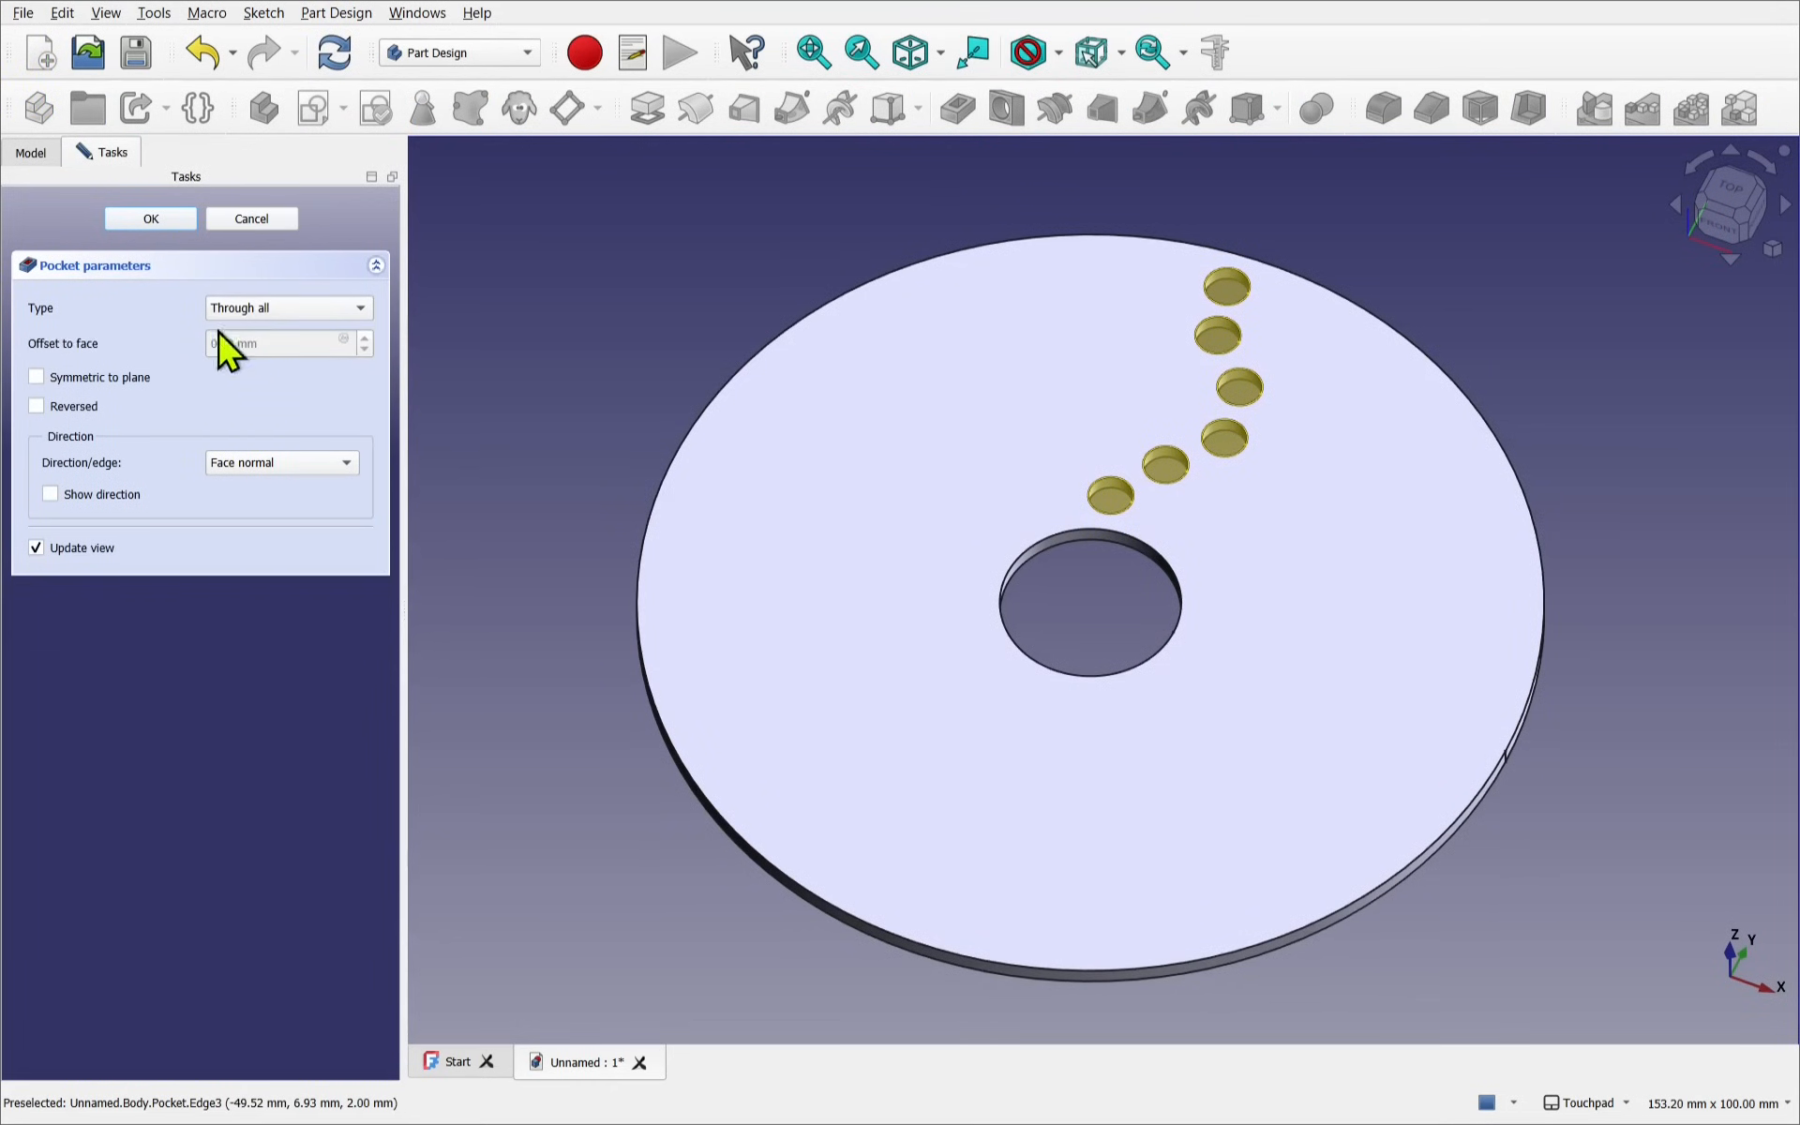
left_click(150, 218)
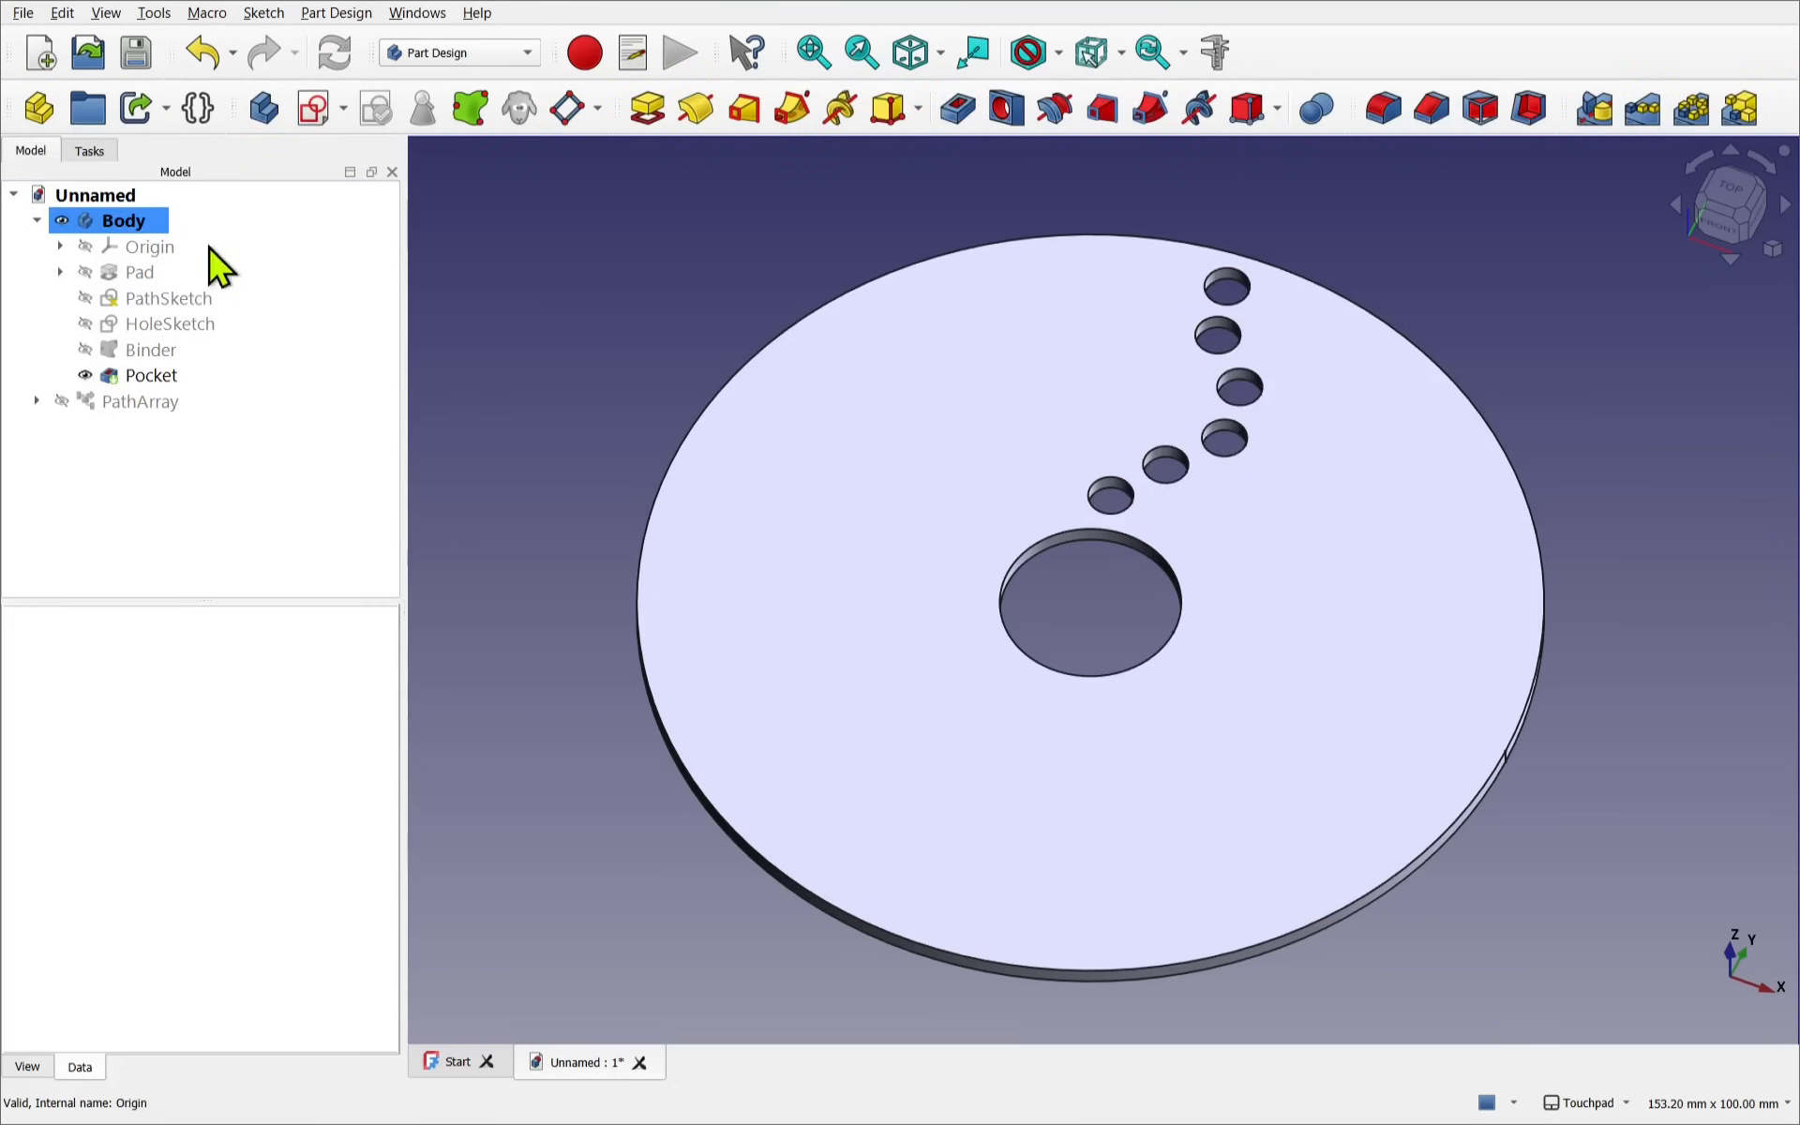
mouse_move(138, 367)
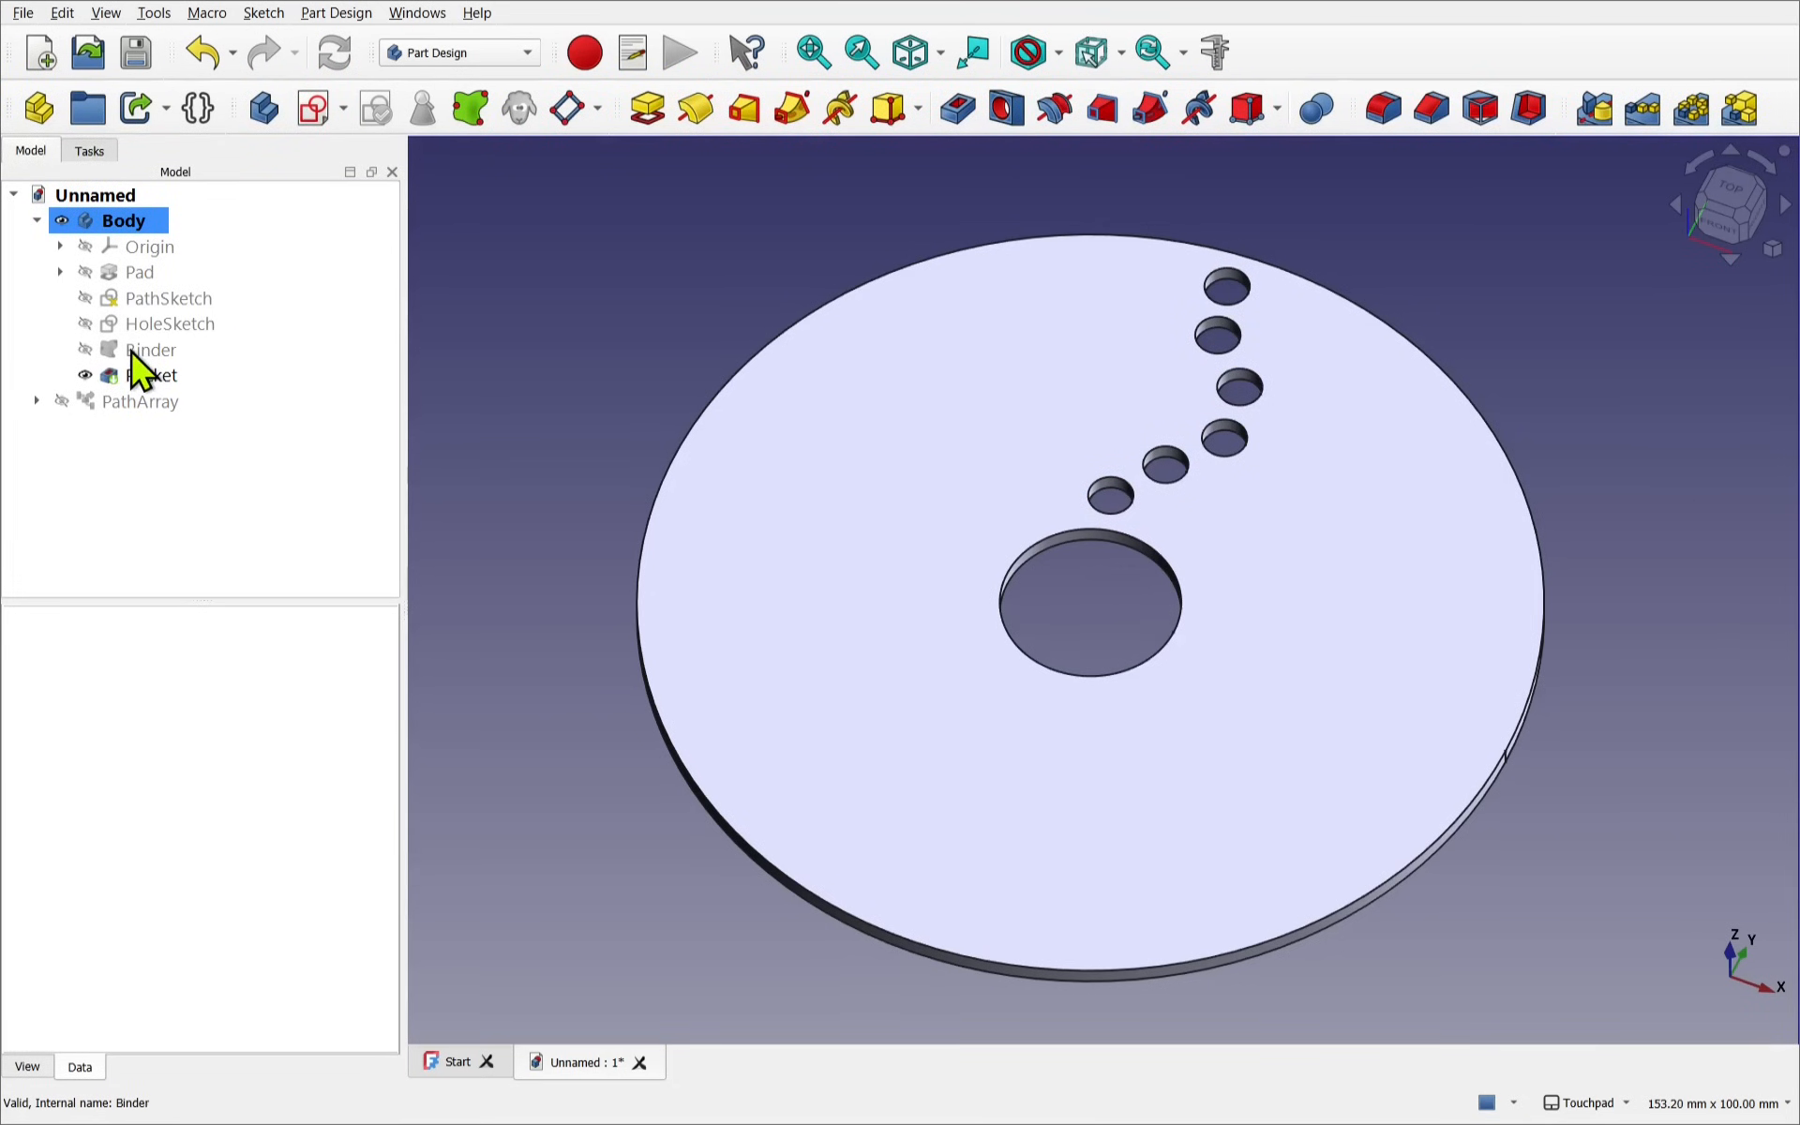
mouse_move(129, 378)
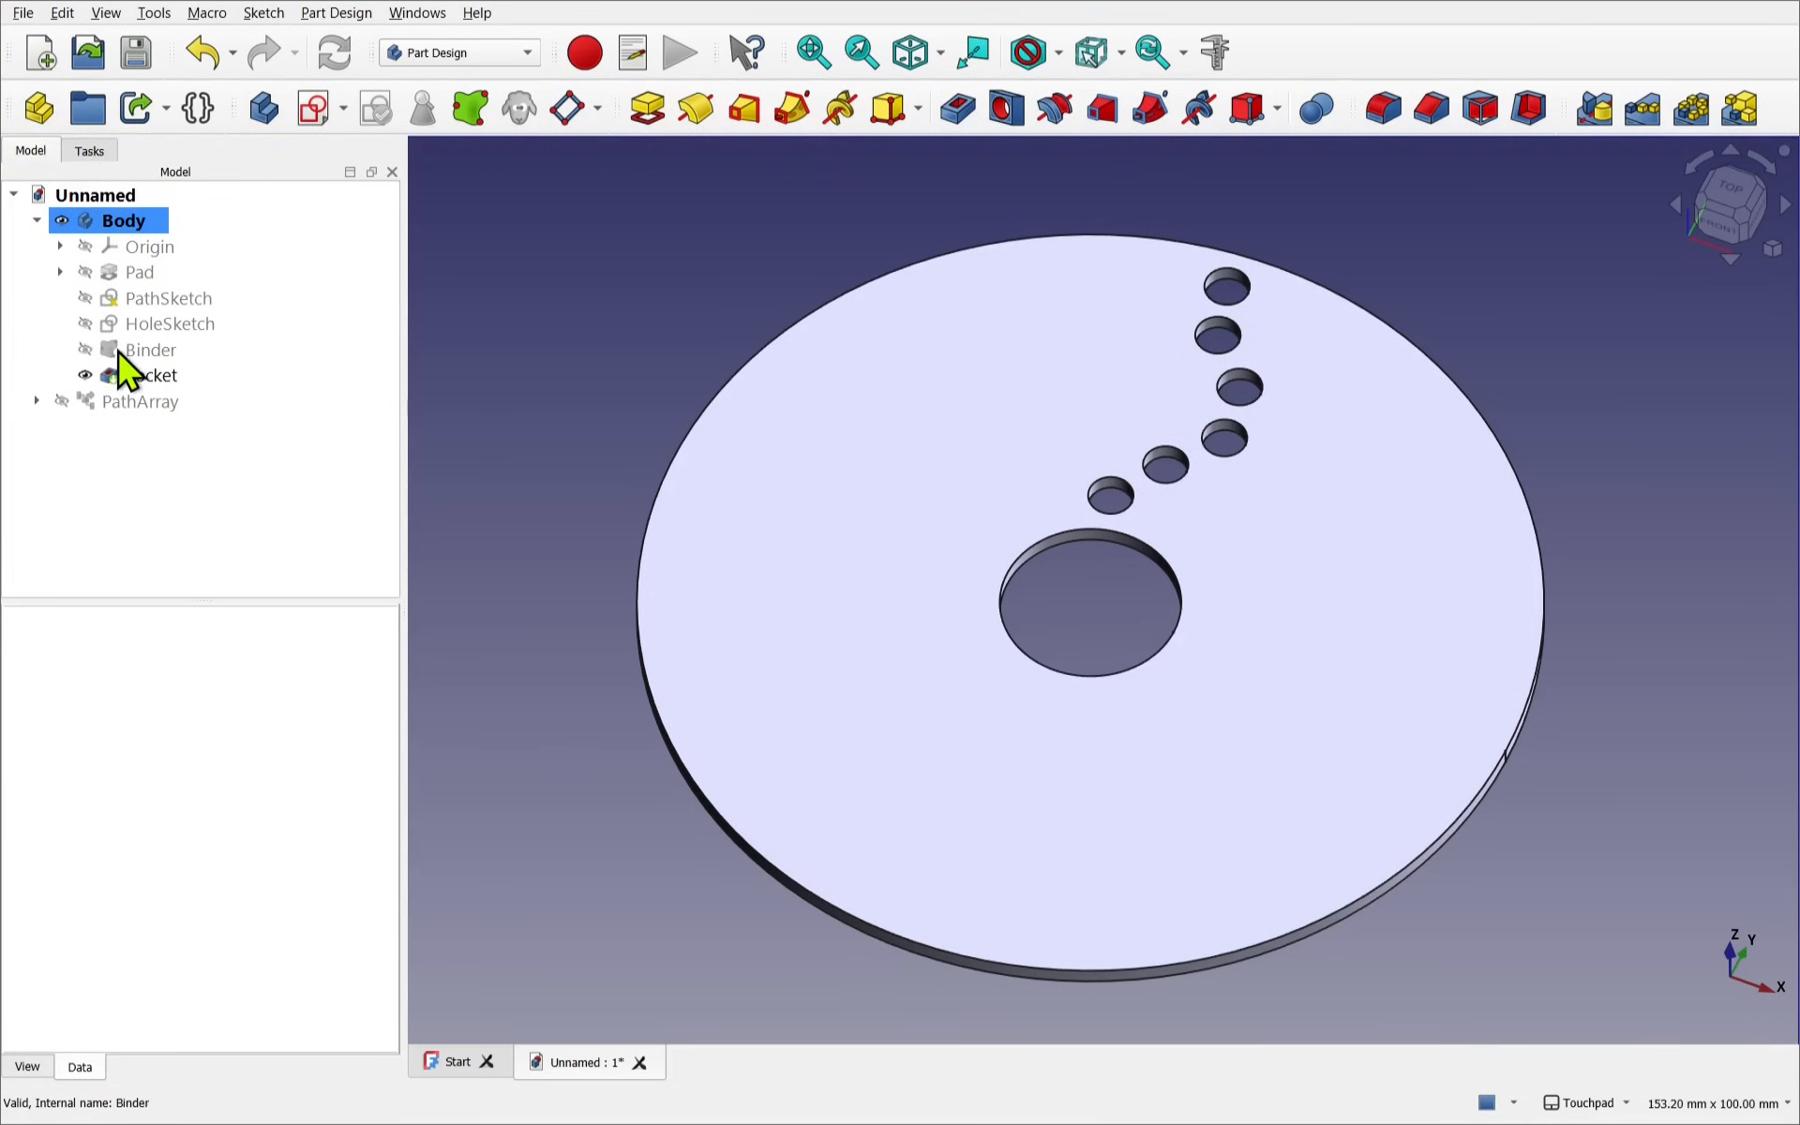
mouse_move(149, 384)
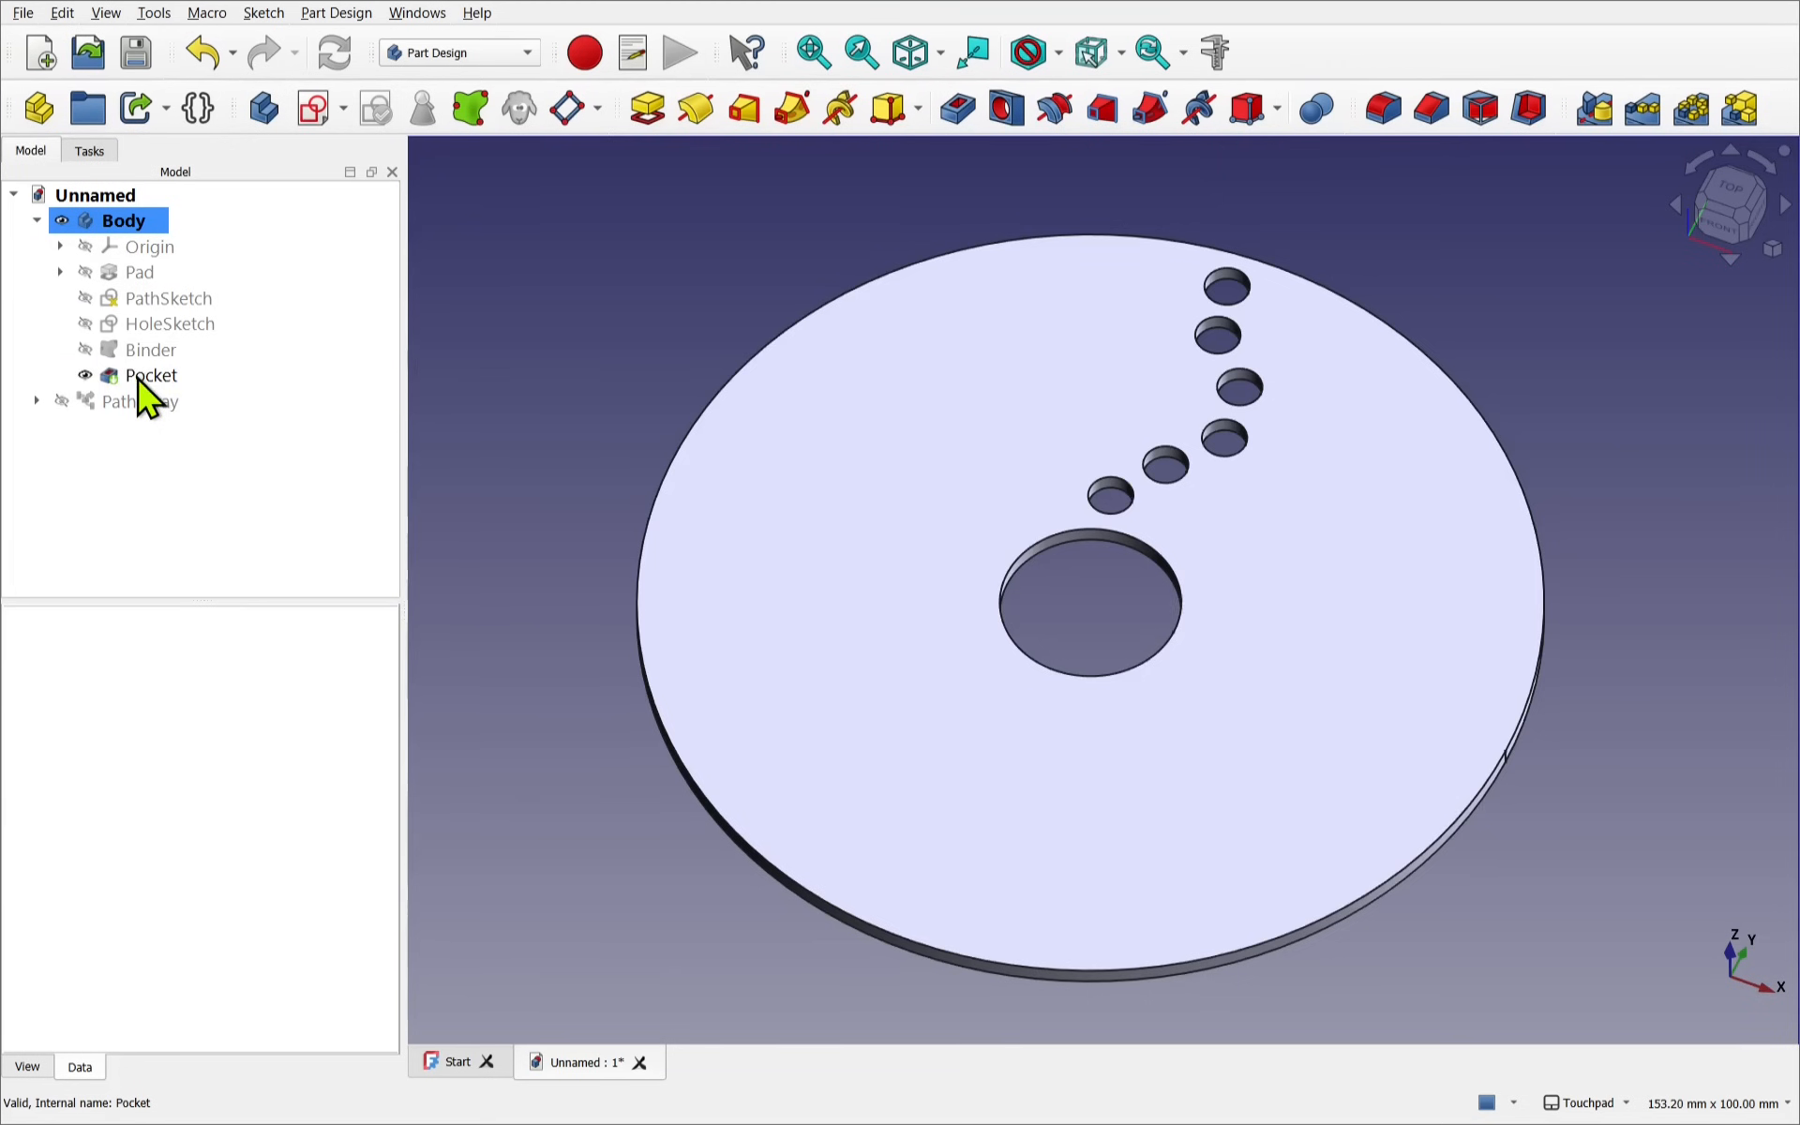
left_click(150, 375)
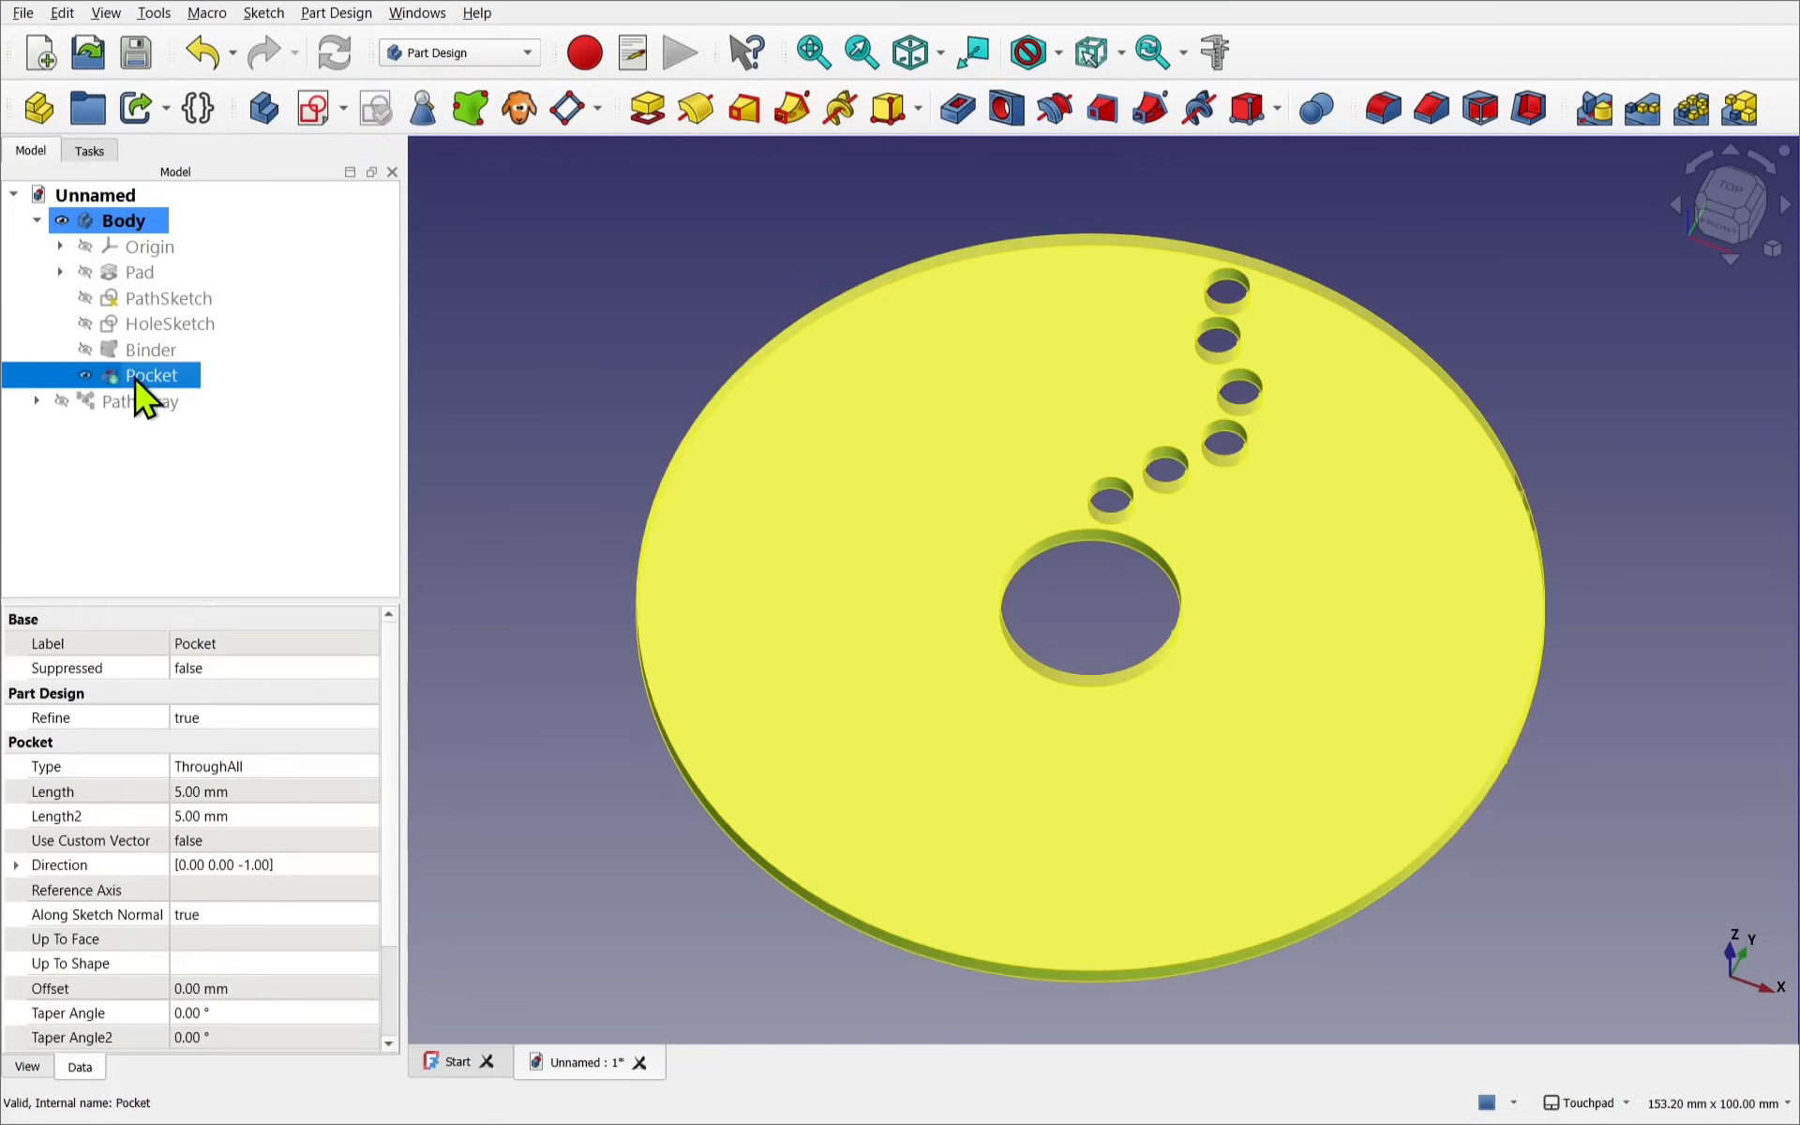
MultiTransform the Pocket with a linear pattern: X axis, 8 mm, 2 occurrences
left_click(150, 375)
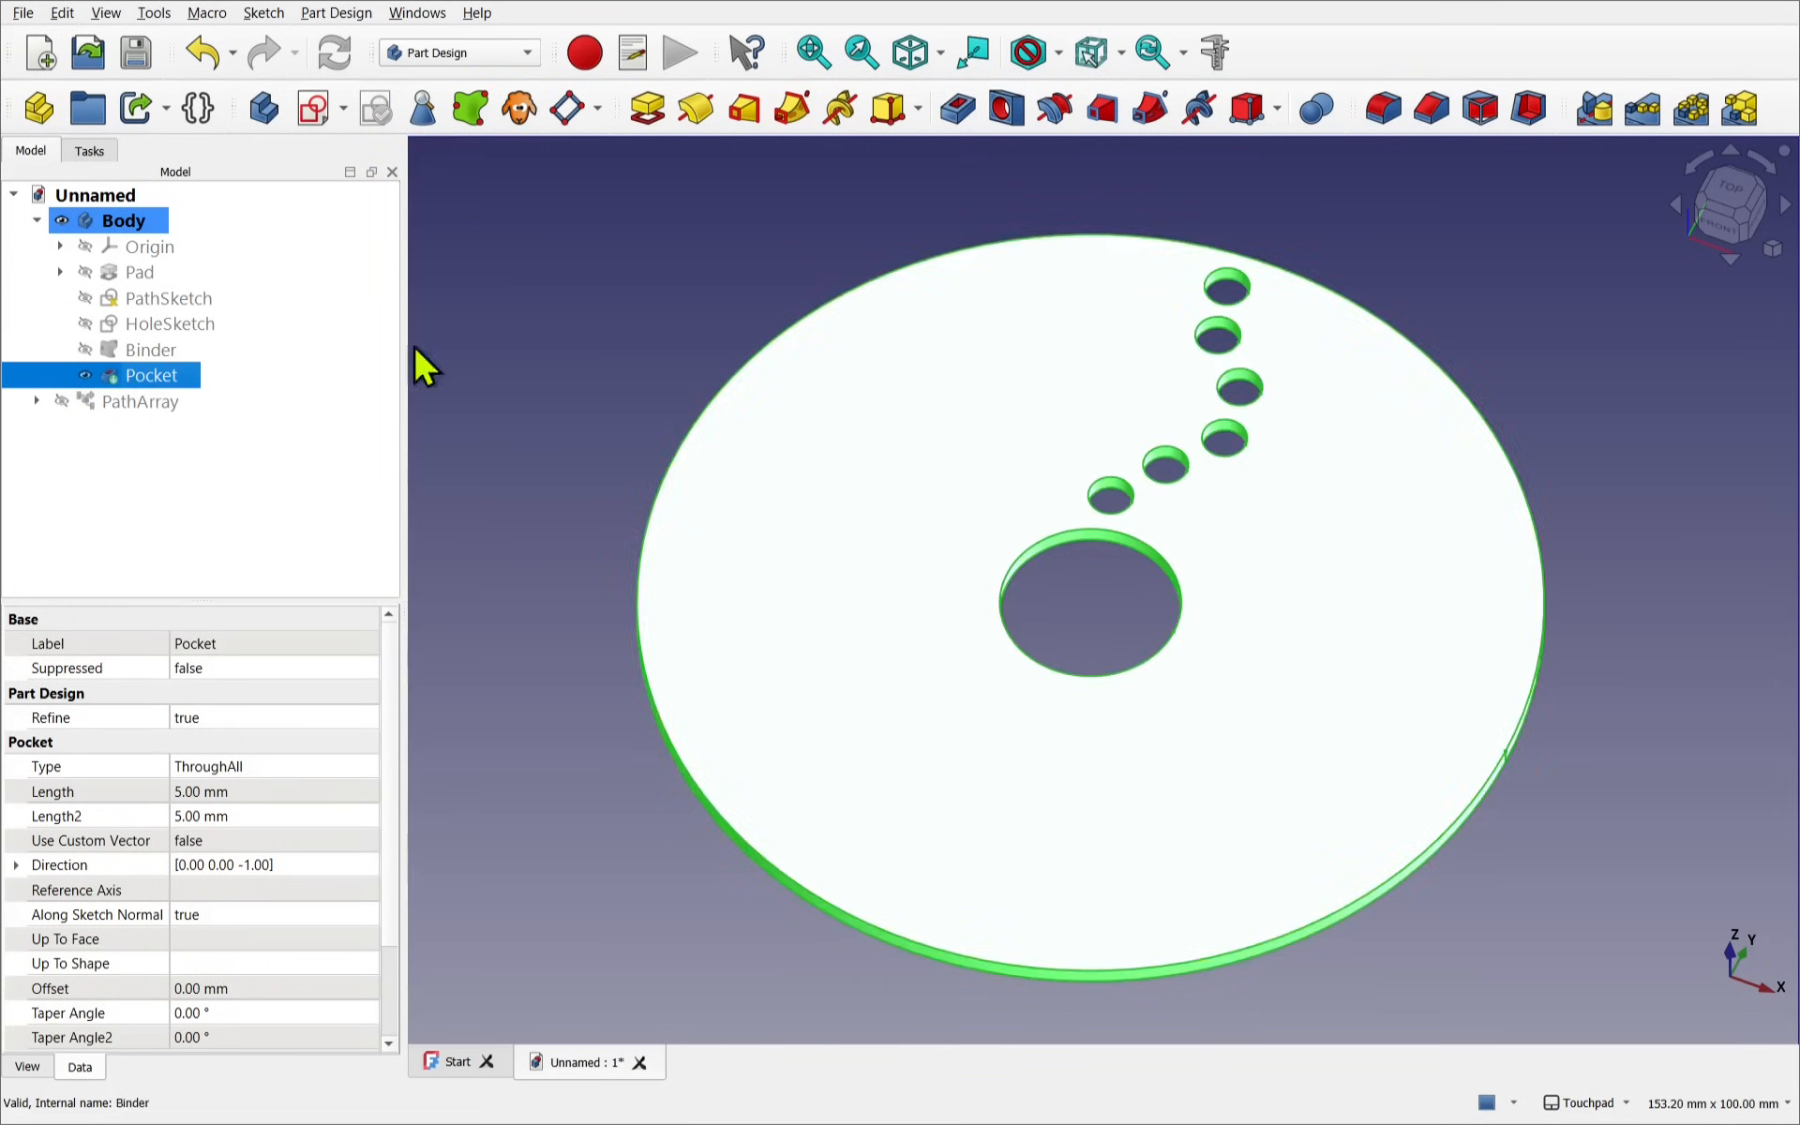
mouse_move(1738, 109)
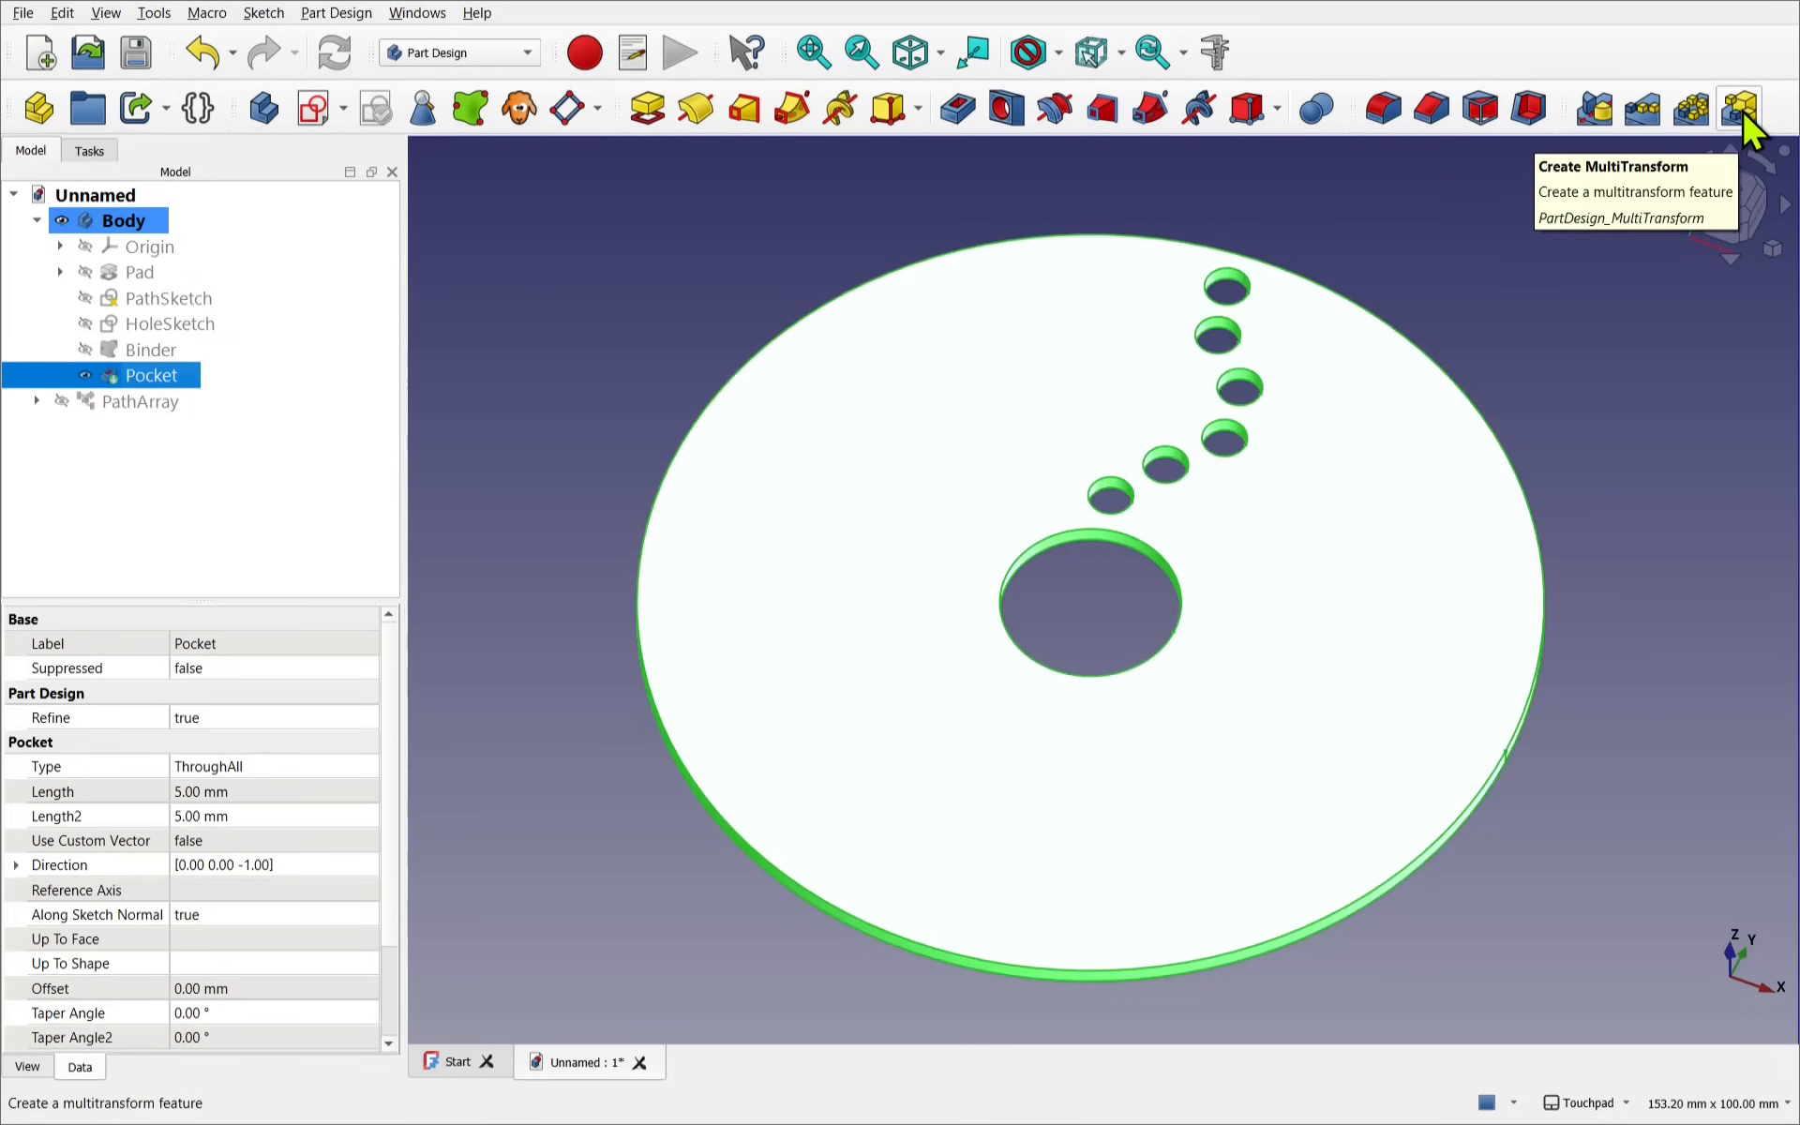
left_click(1737, 108)
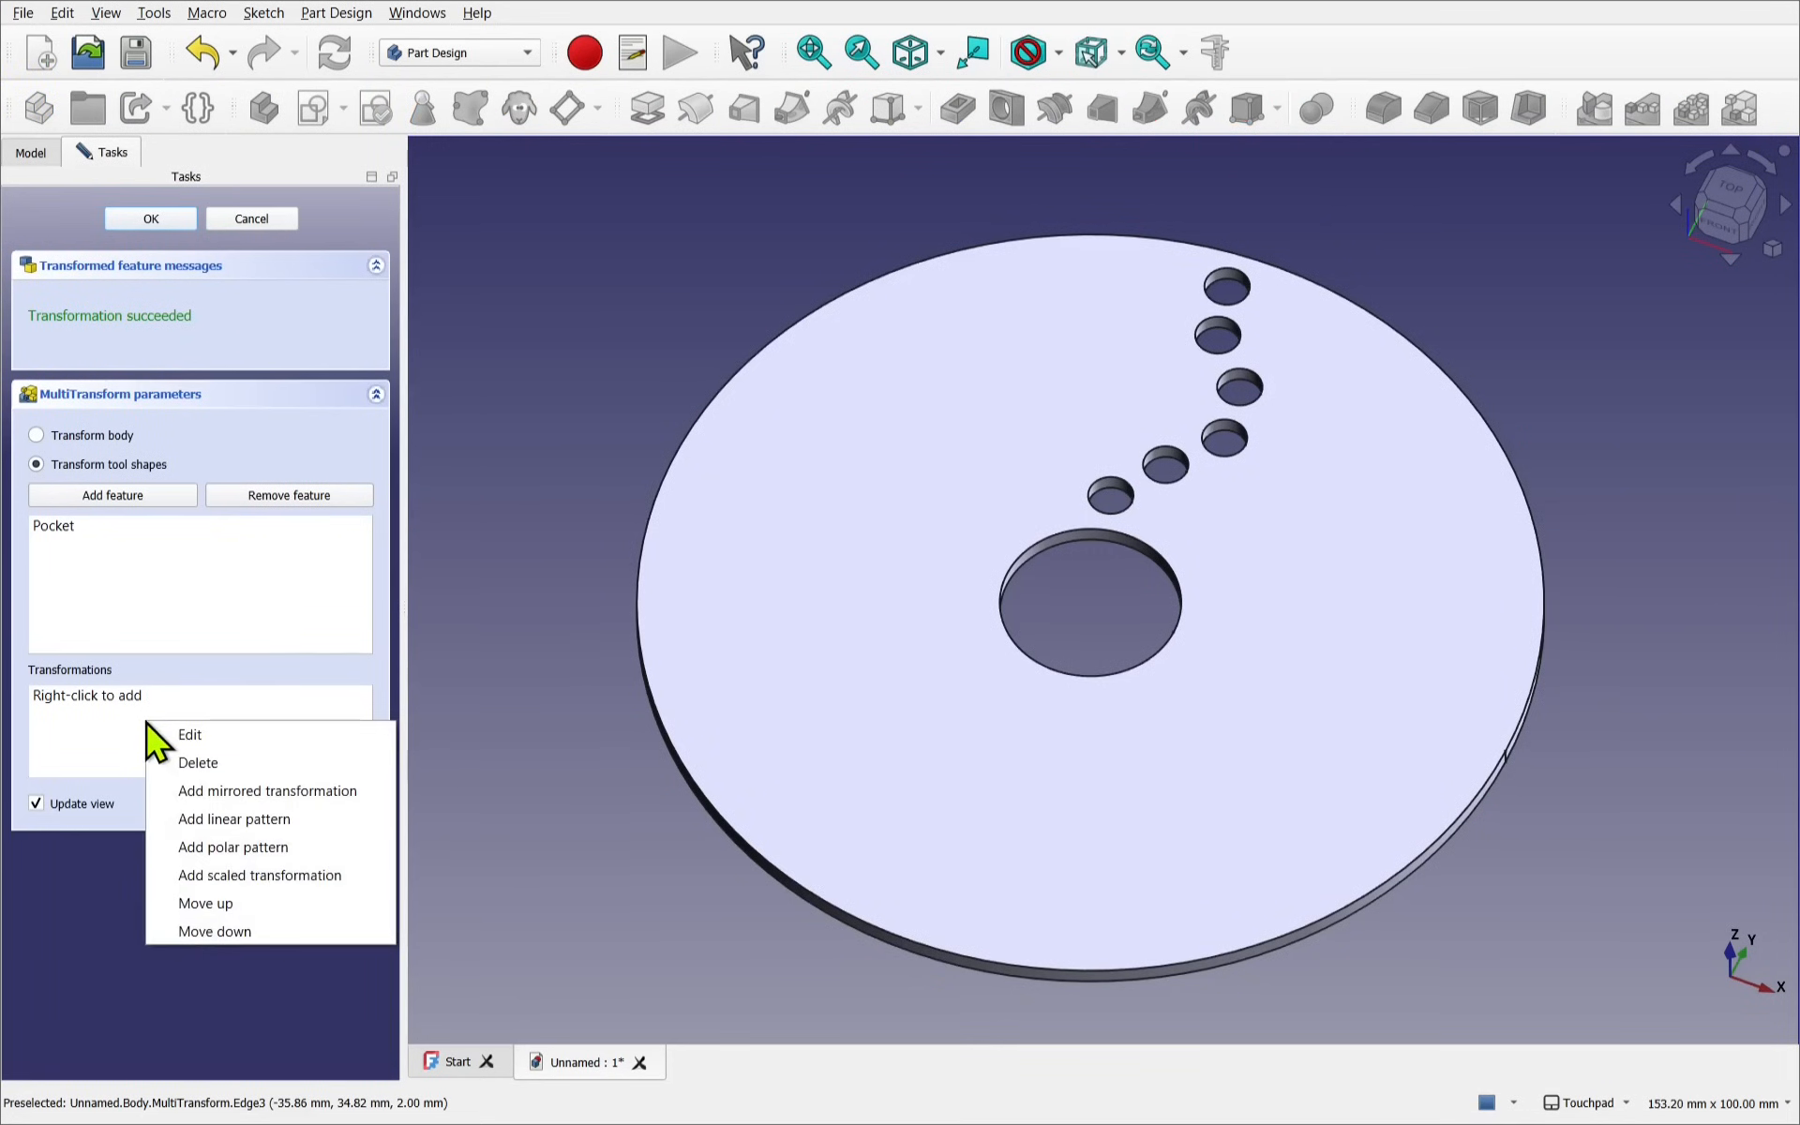
left_click(233, 819)
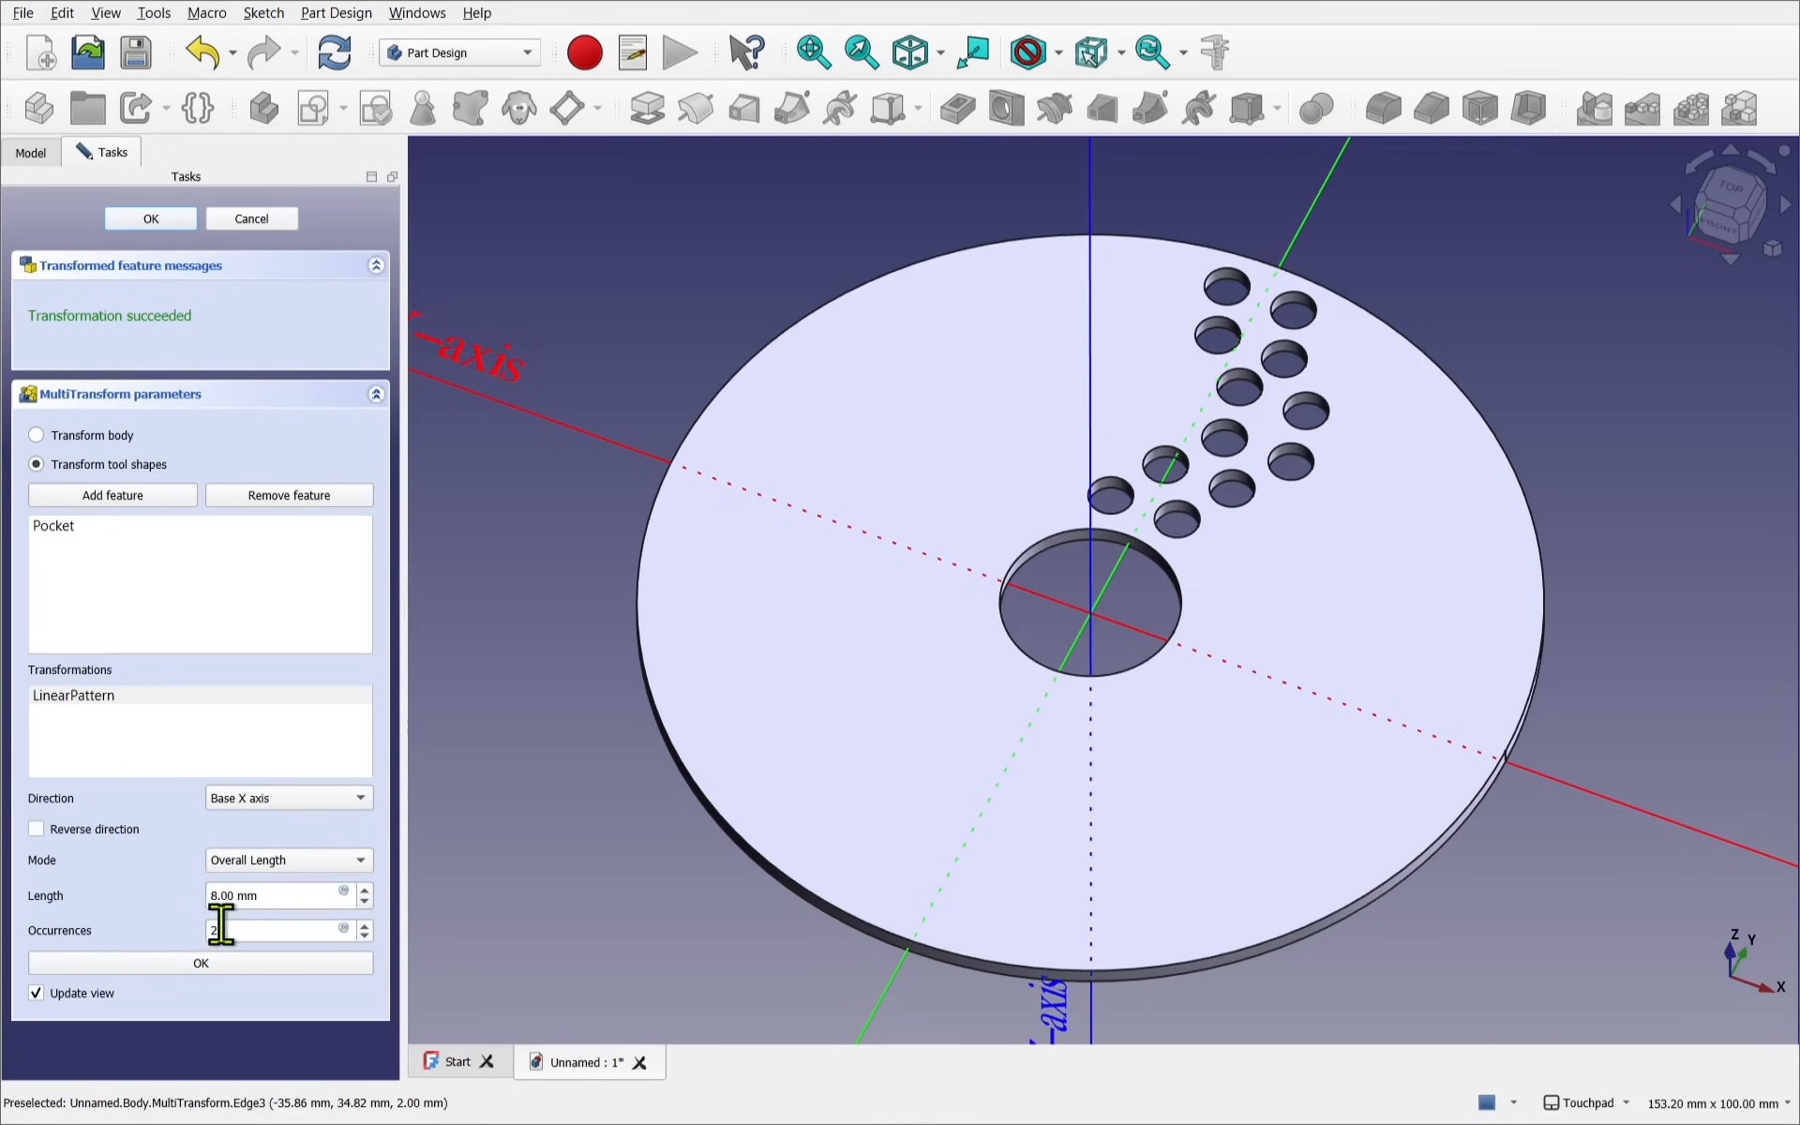
left_click(198, 961)
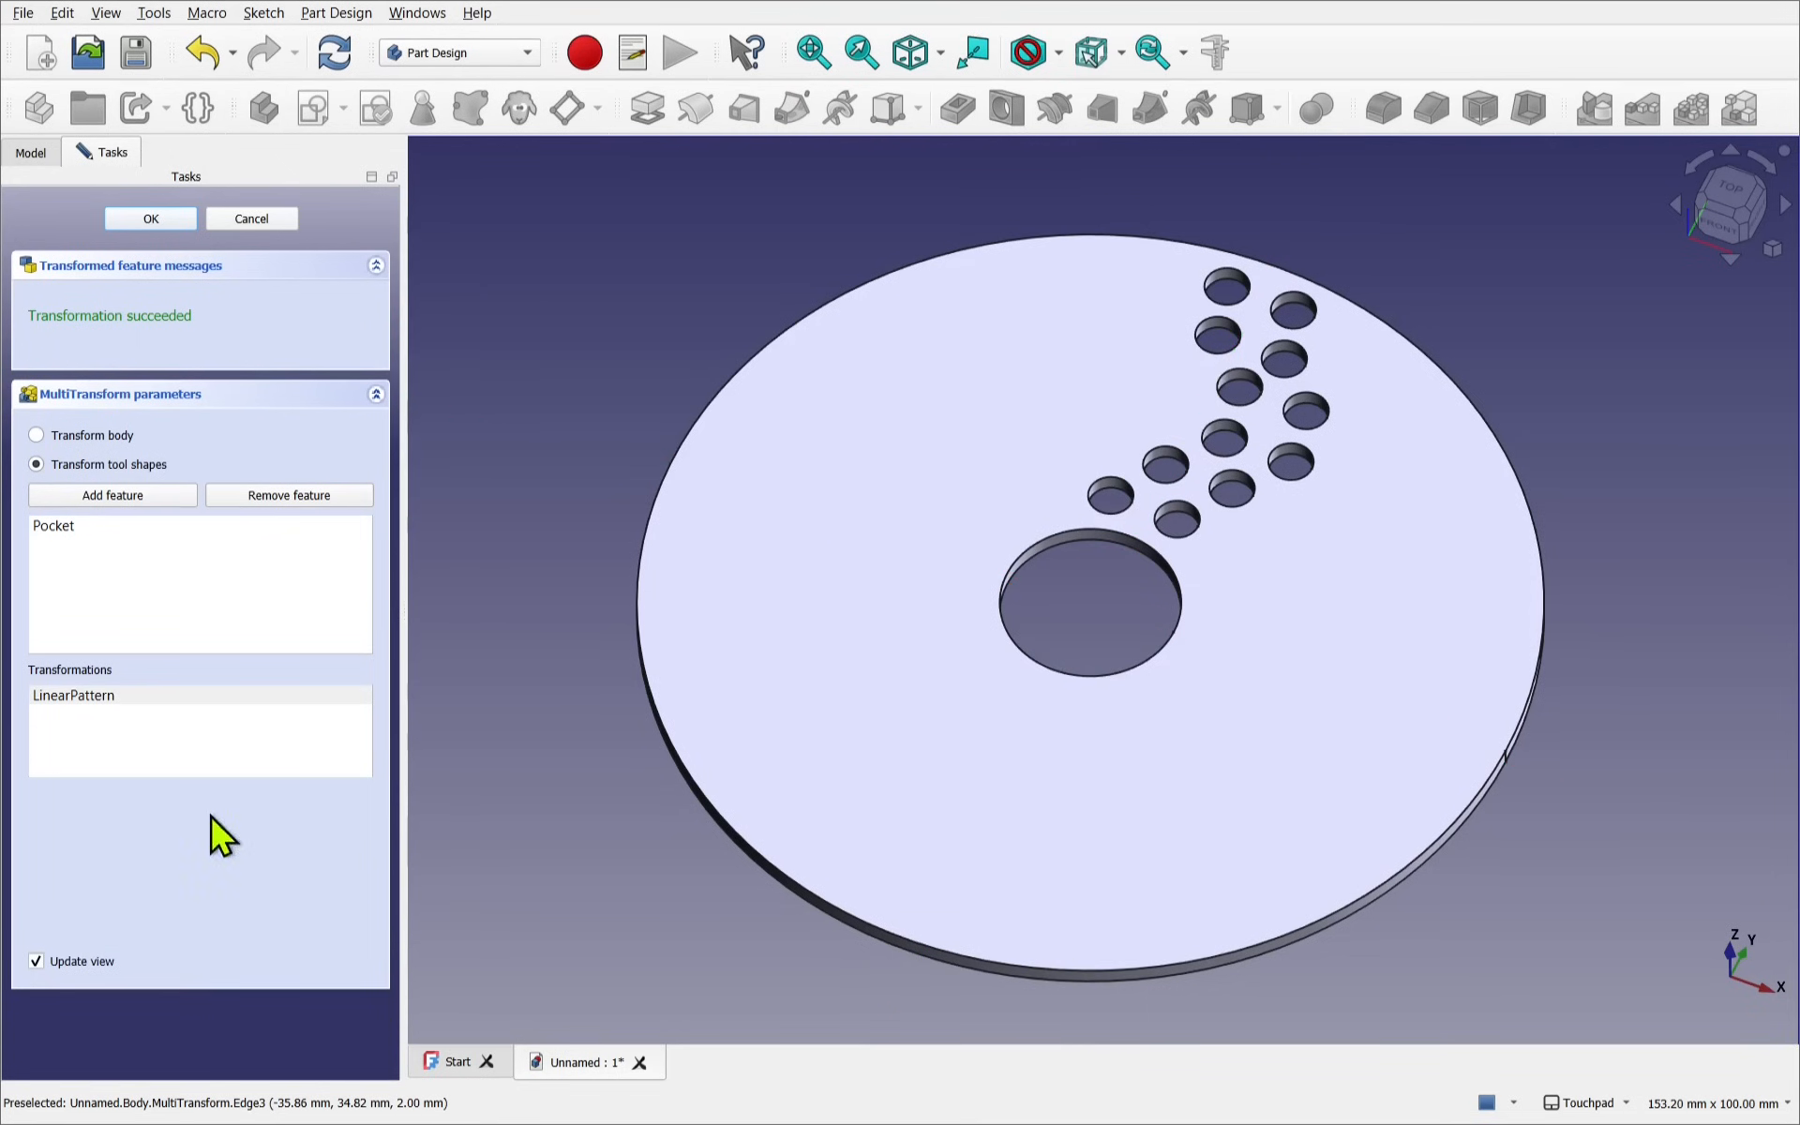
Add a polar pattern around the Z axis with 6 occurrences and confirm
right_click(73, 695)
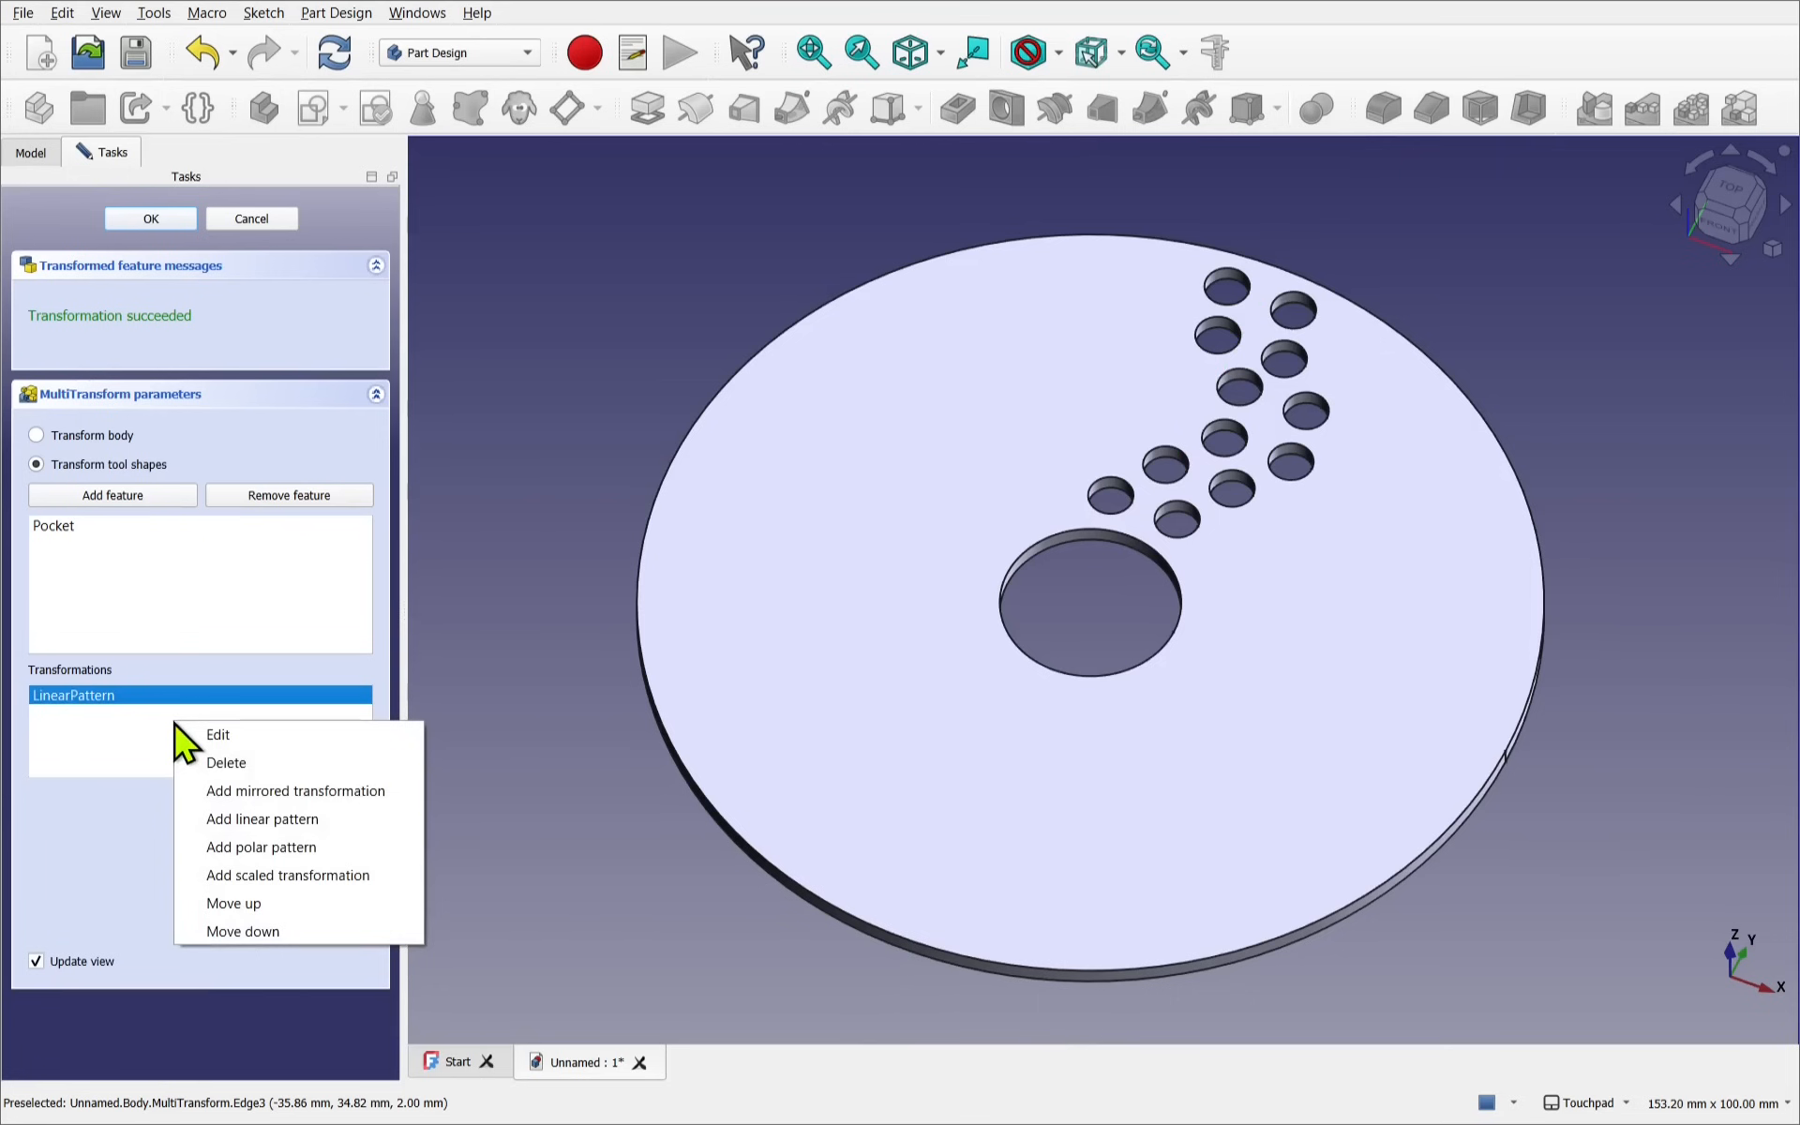
left_click(260, 847)
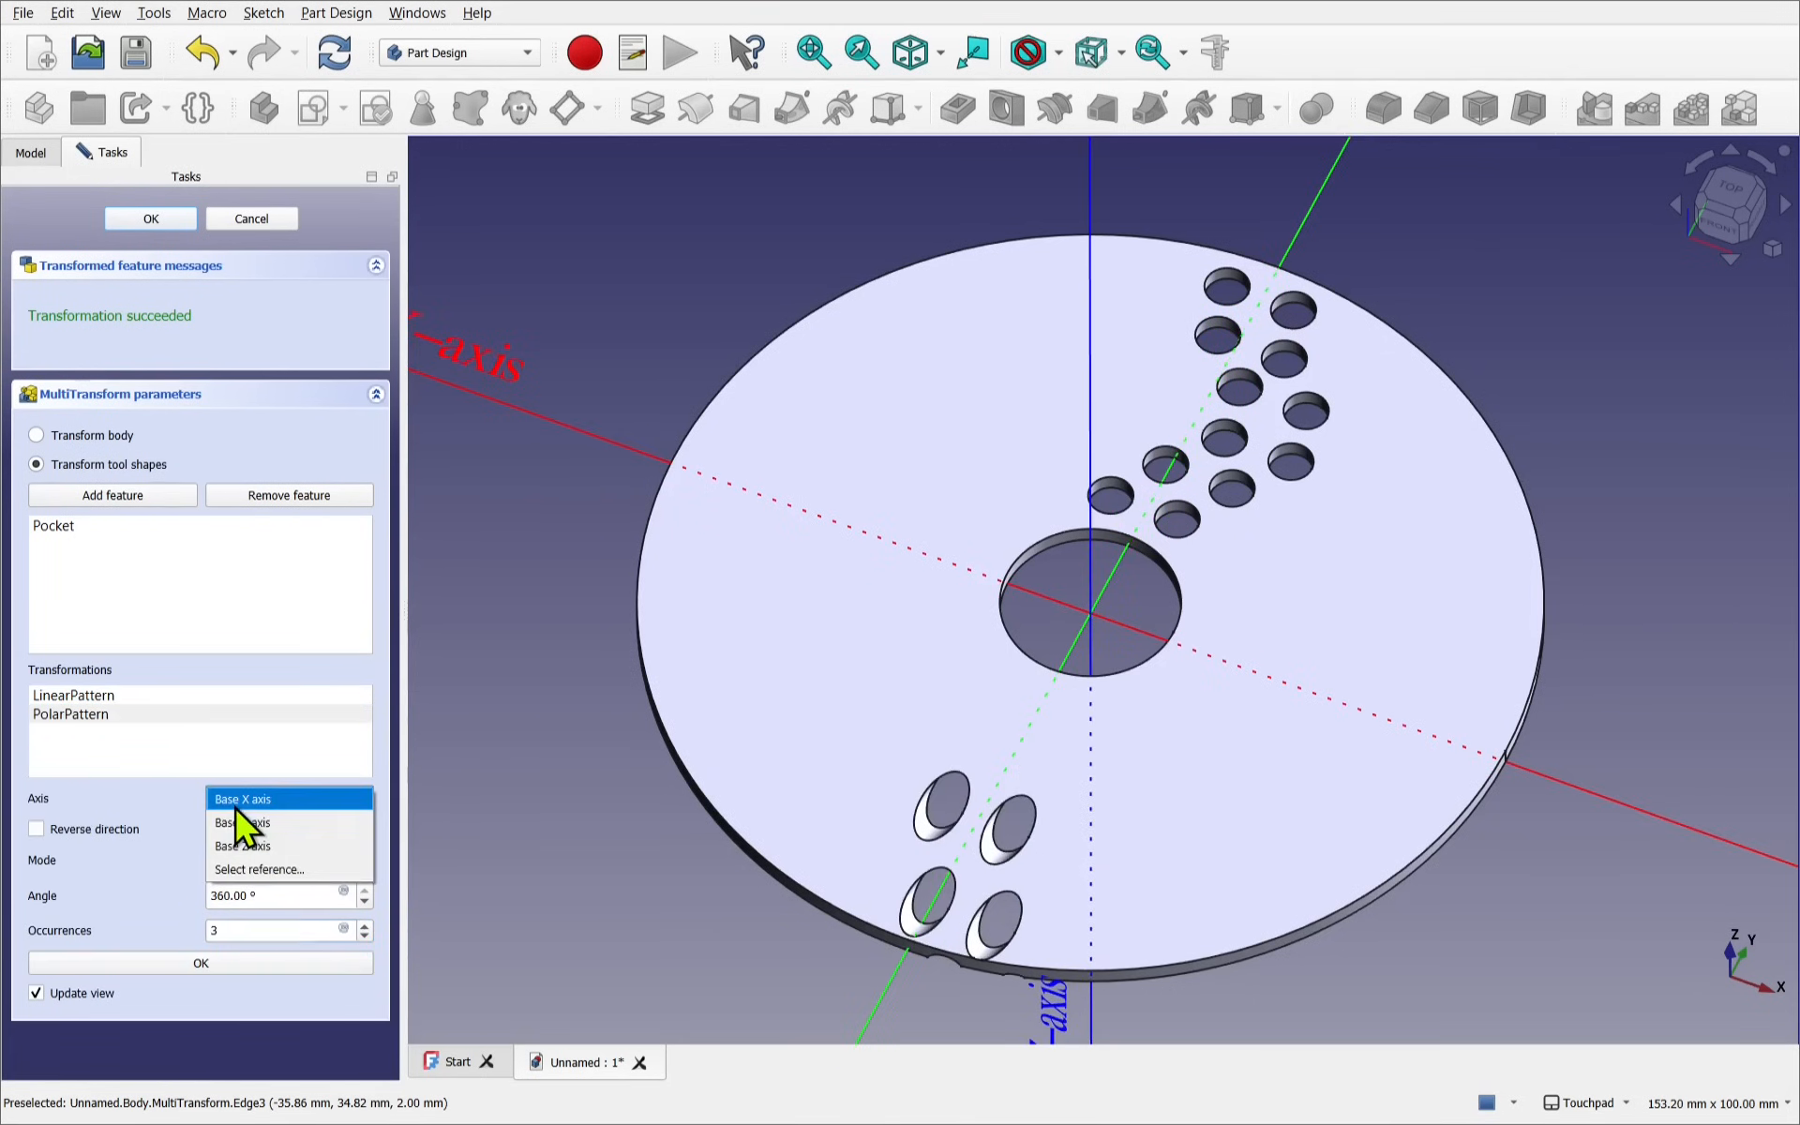
mouse_move(242, 822)
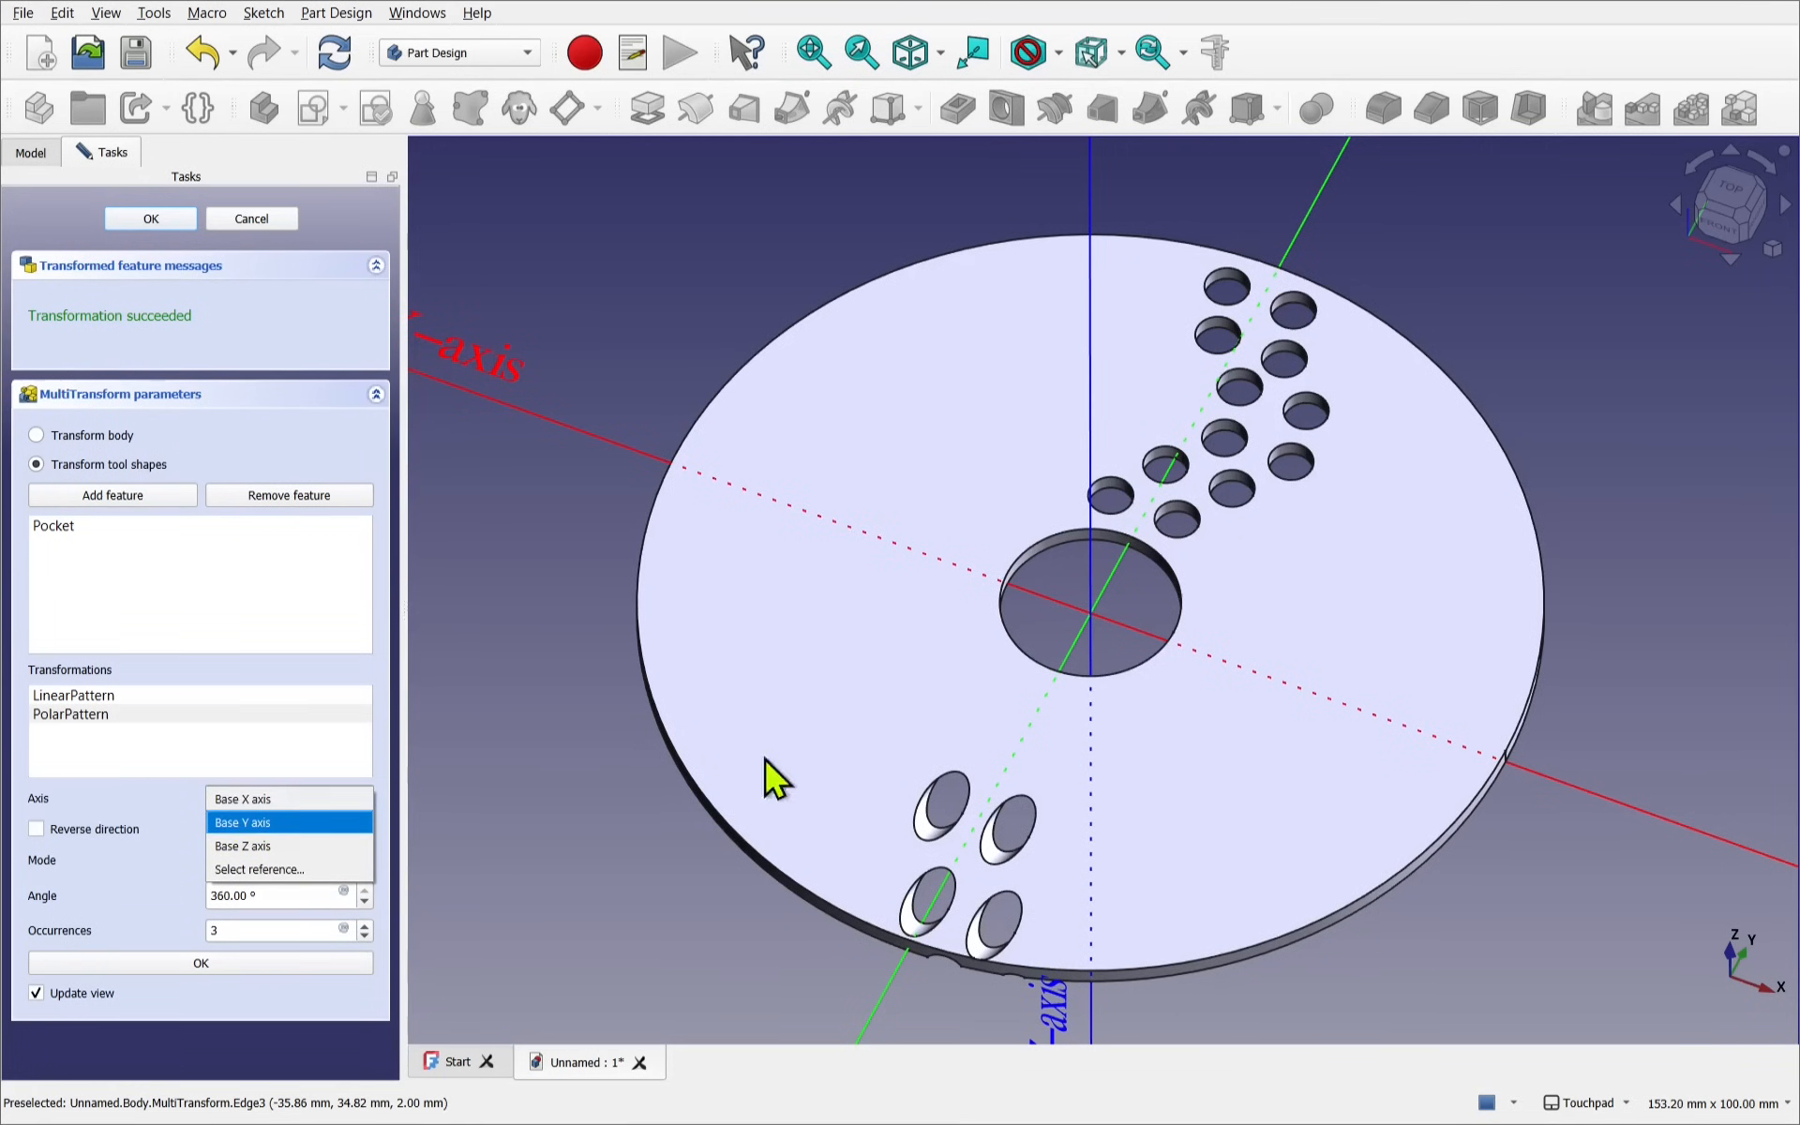
mouse_move(288, 845)
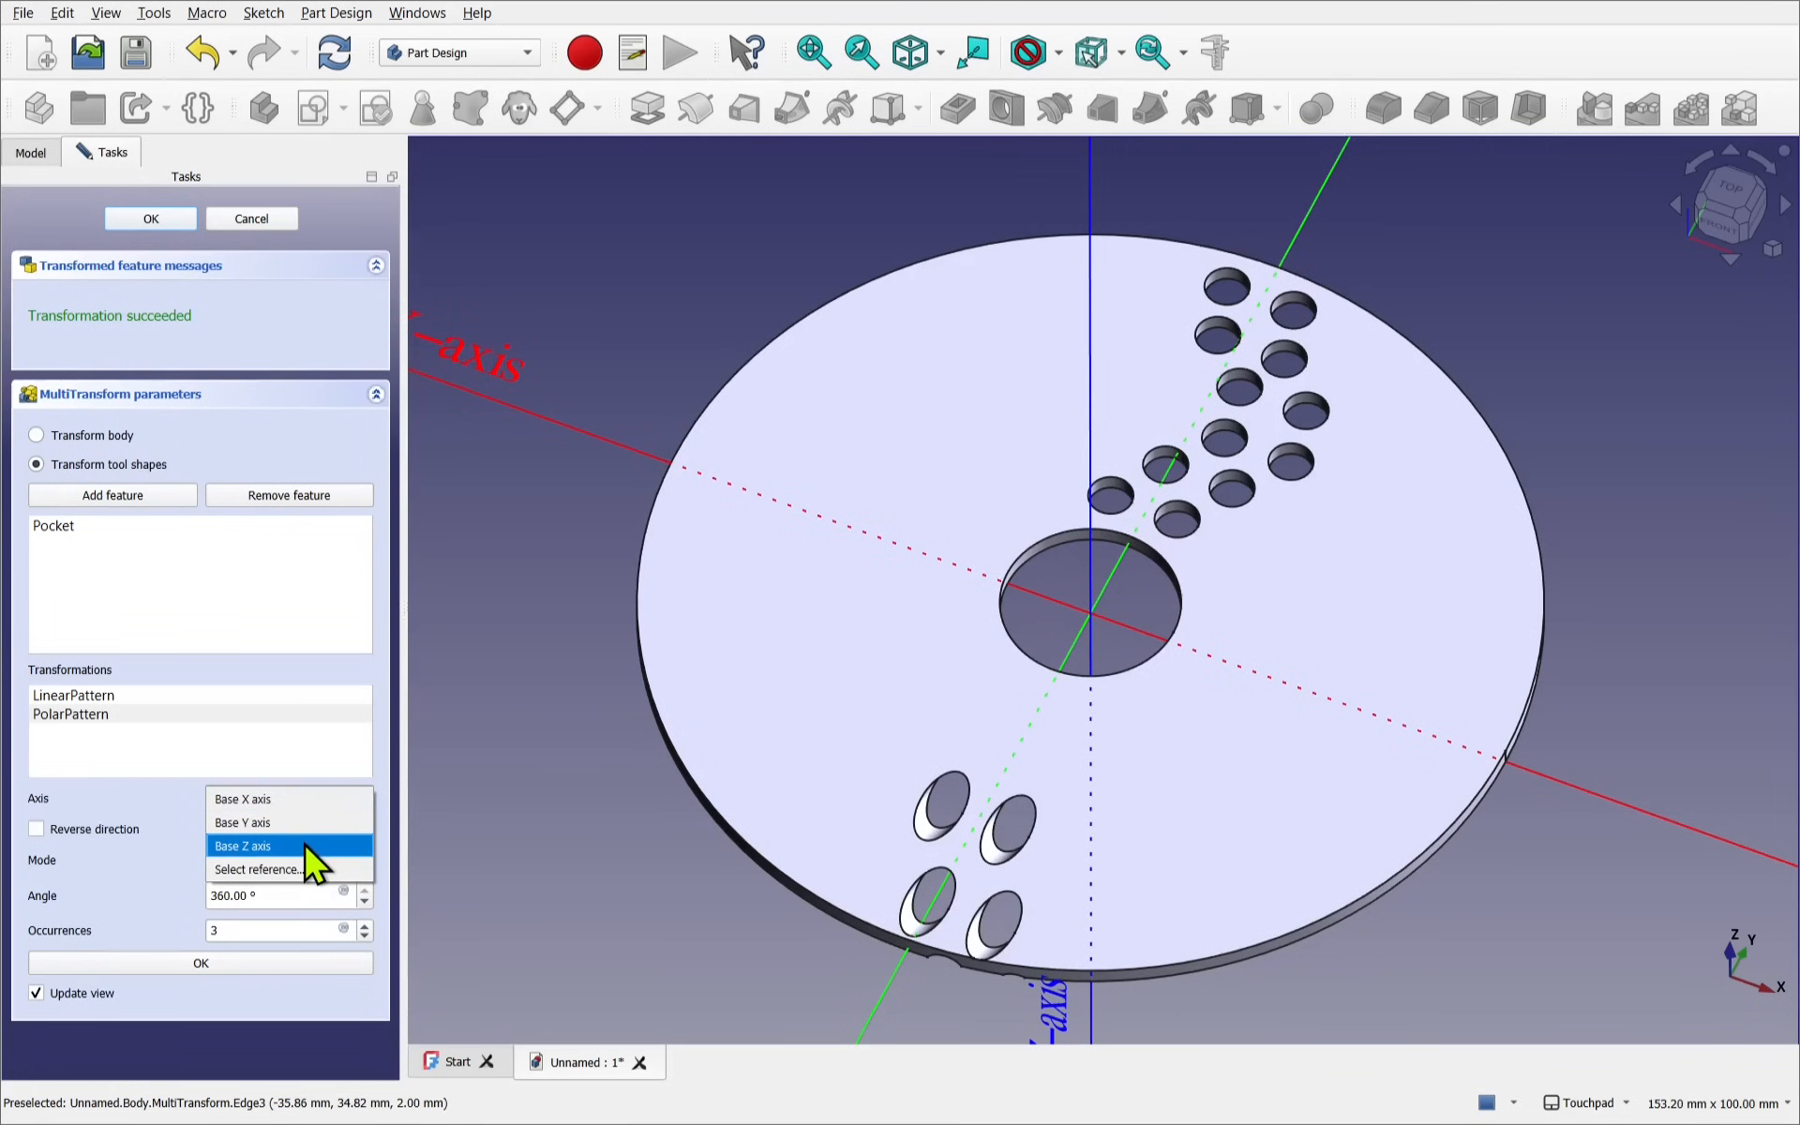
left_click(241, 845)
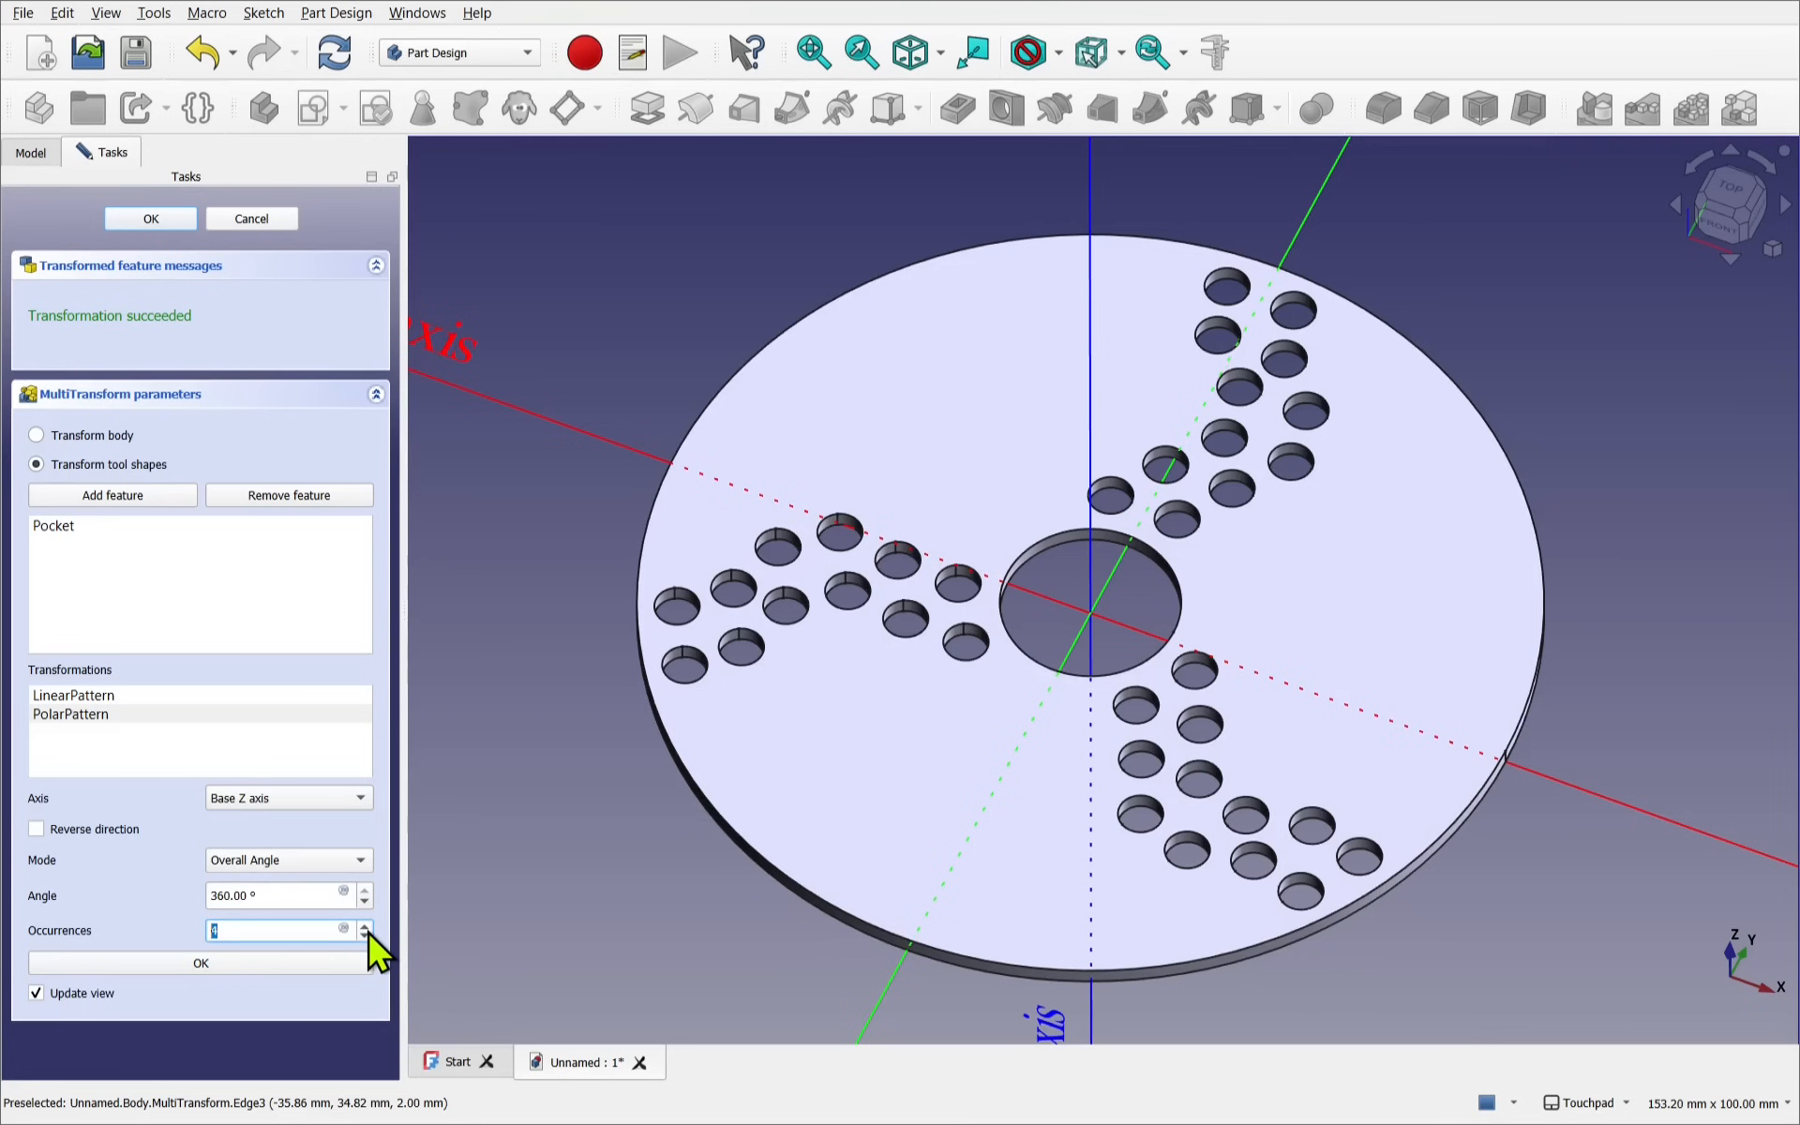
left_click(363, 924)
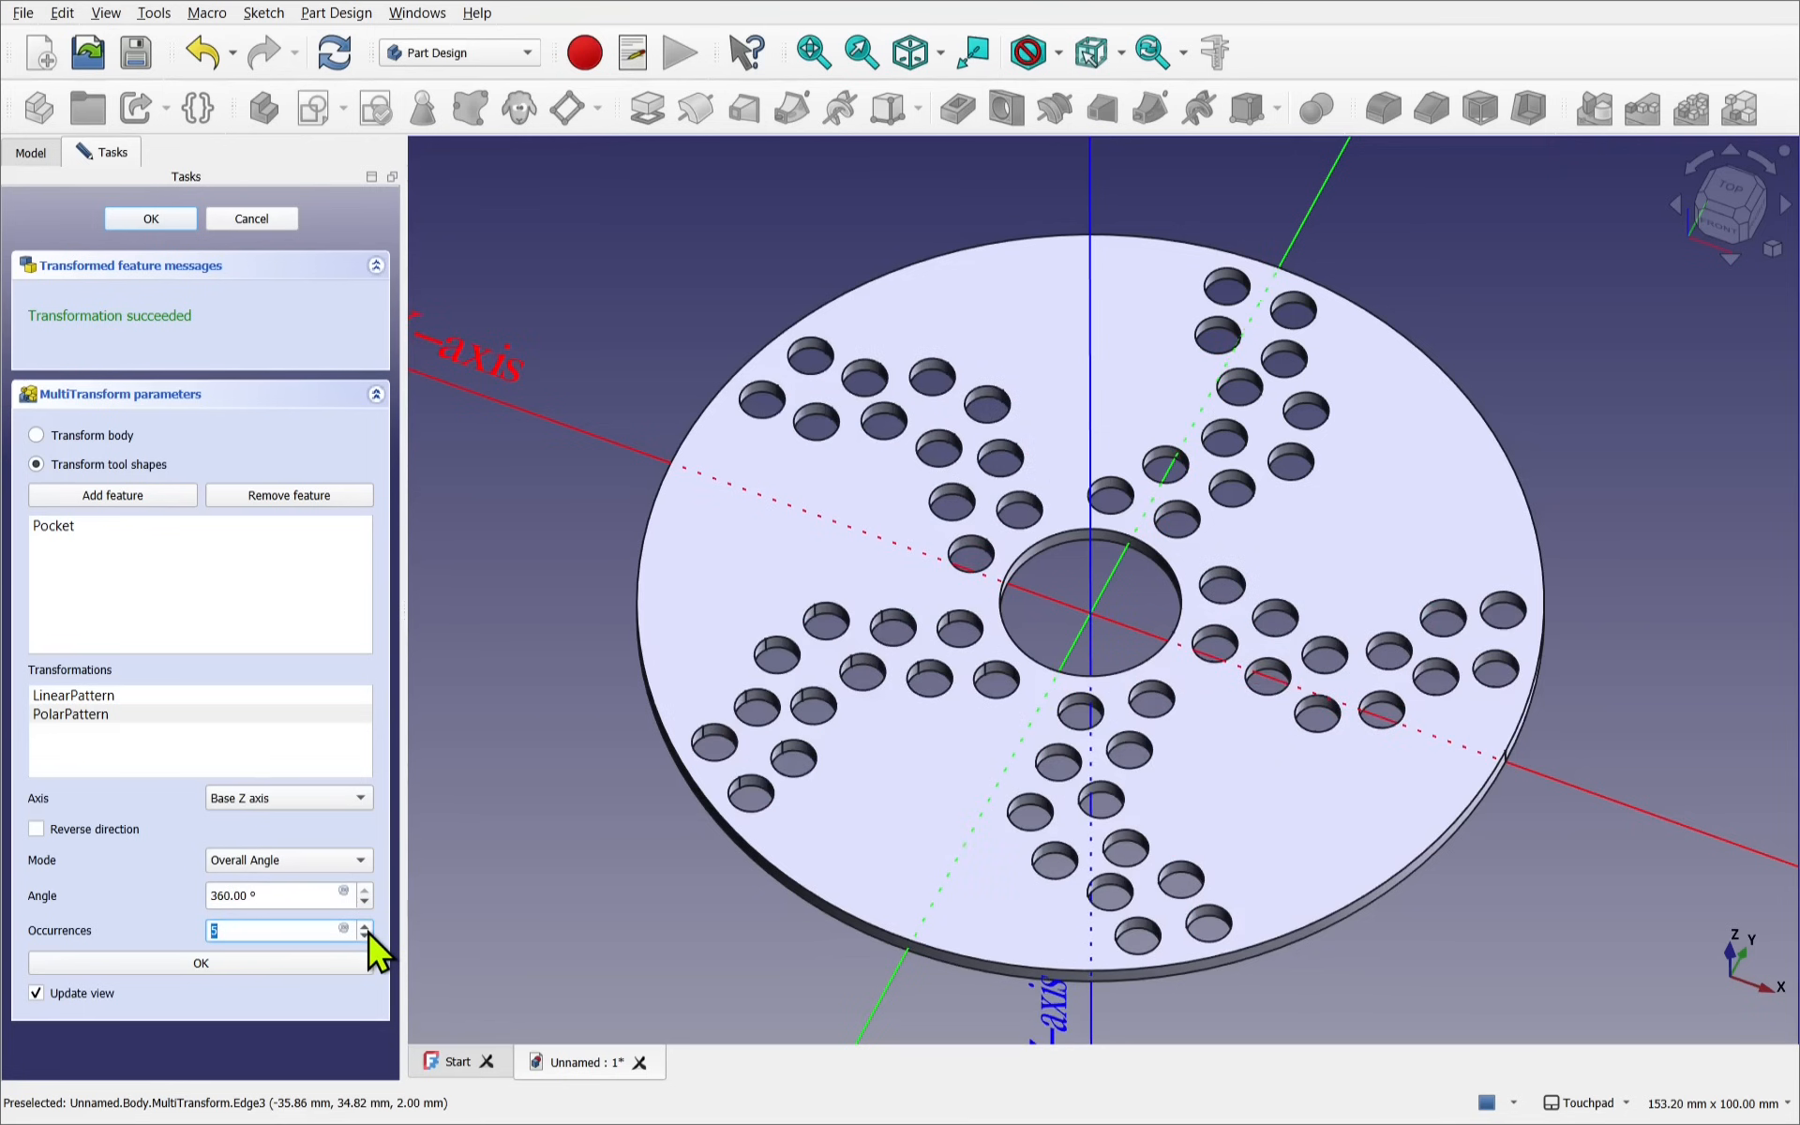
left_click(365, 924)
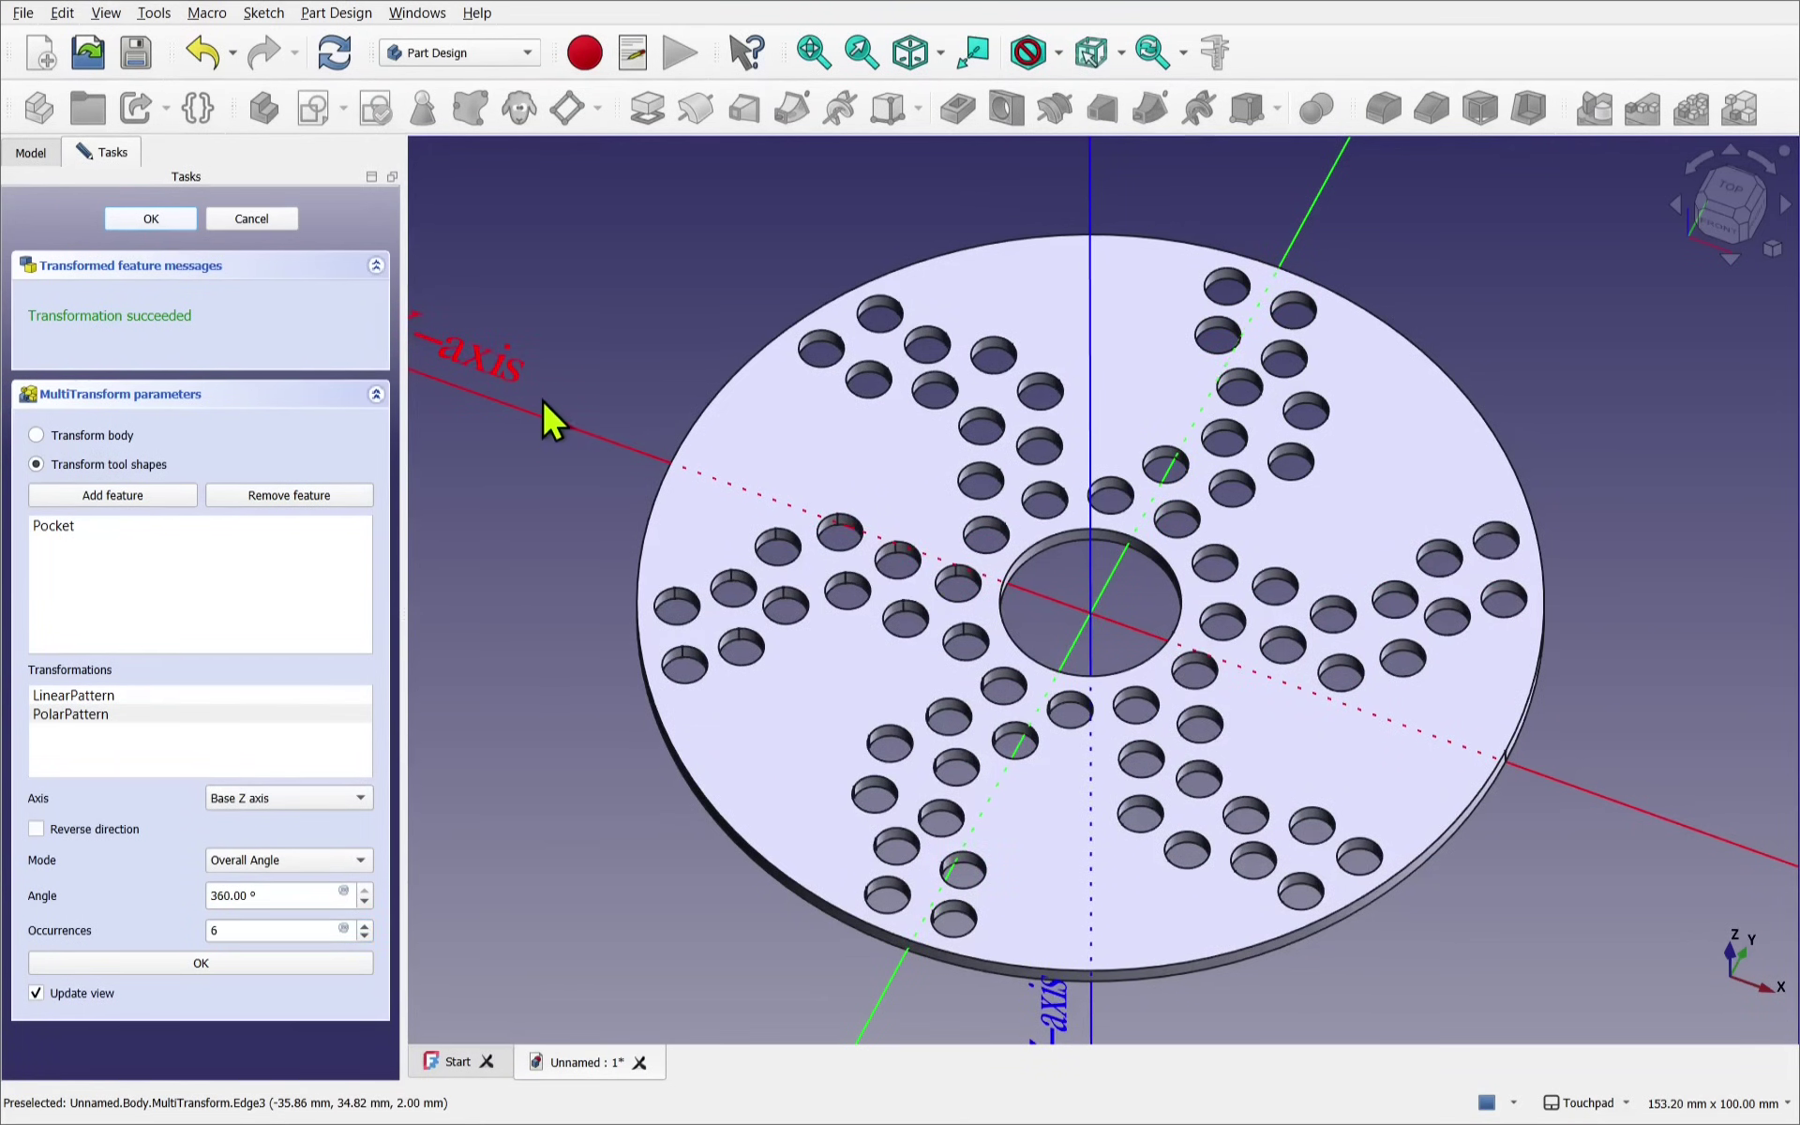
left_click(150, 218)
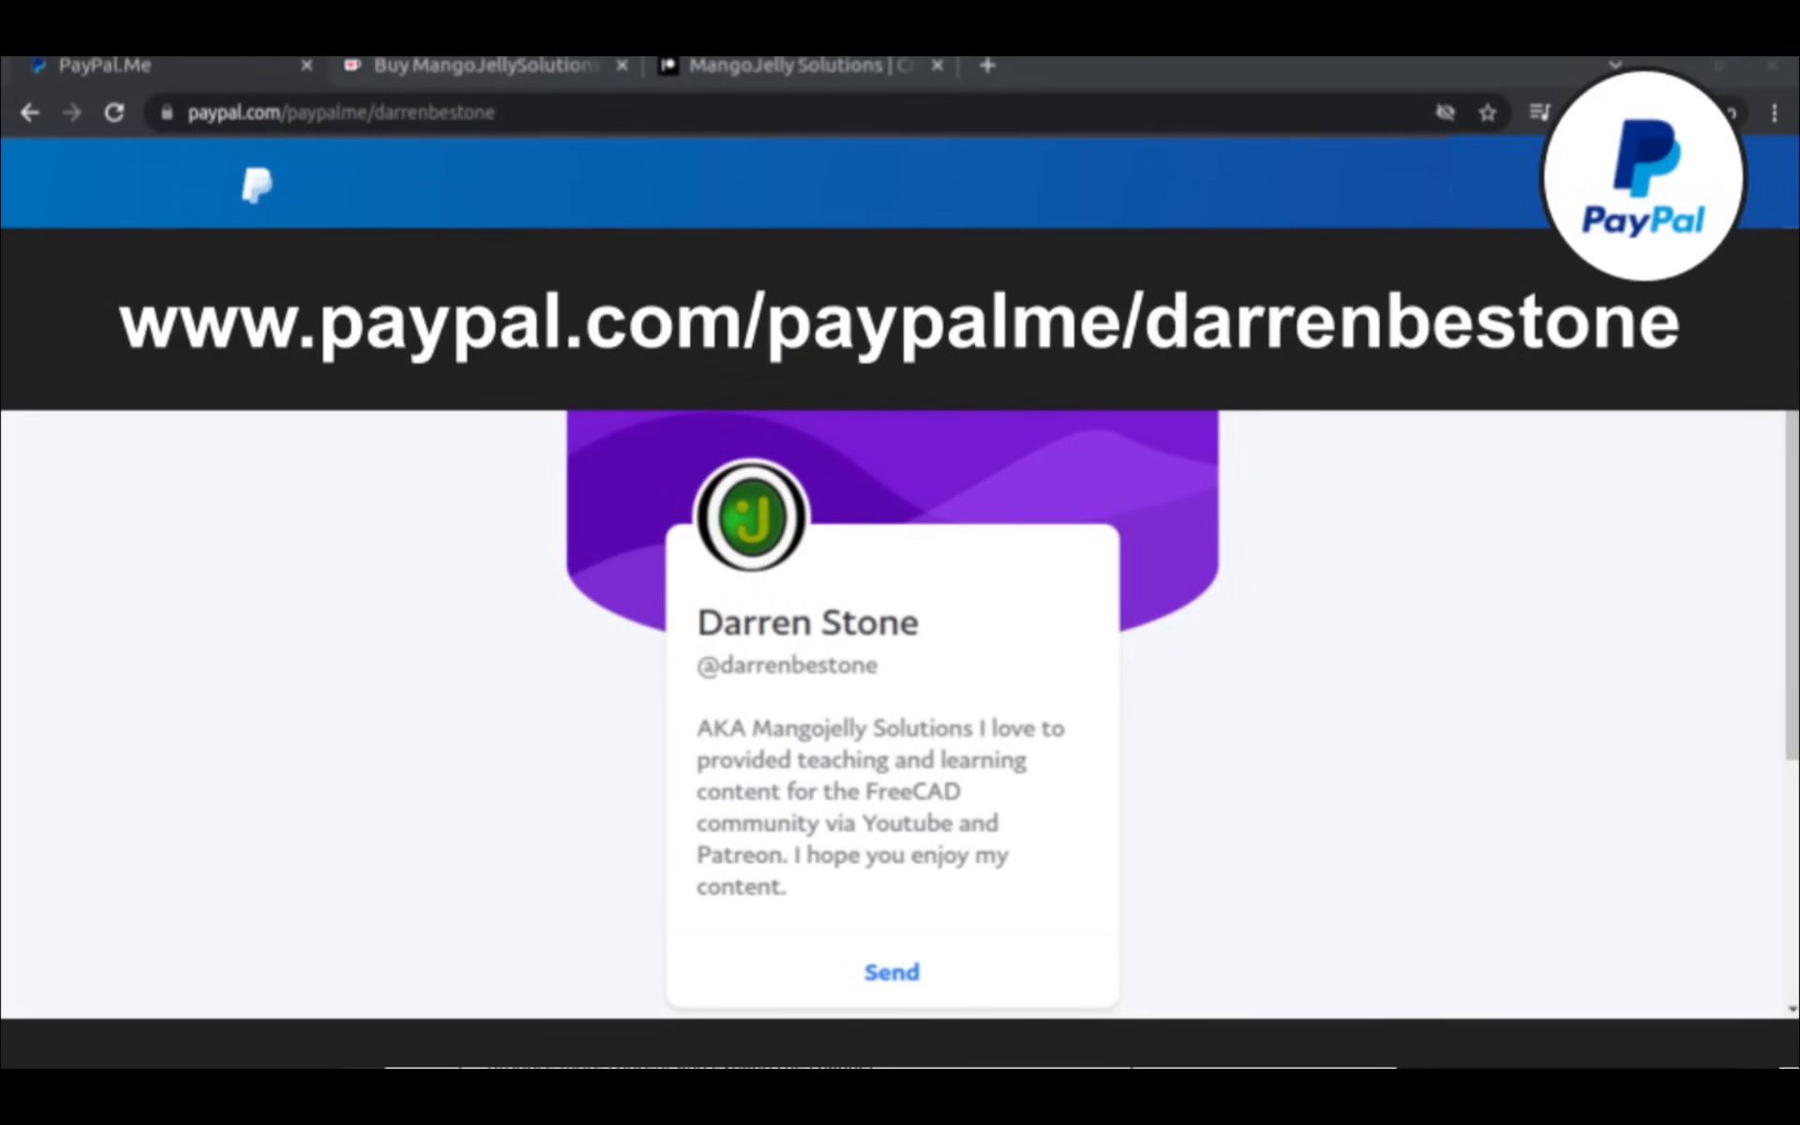
Move from the PayPal.Me donation page to the MangoJelly Solutions YouTube channel
left_click(797, 81)
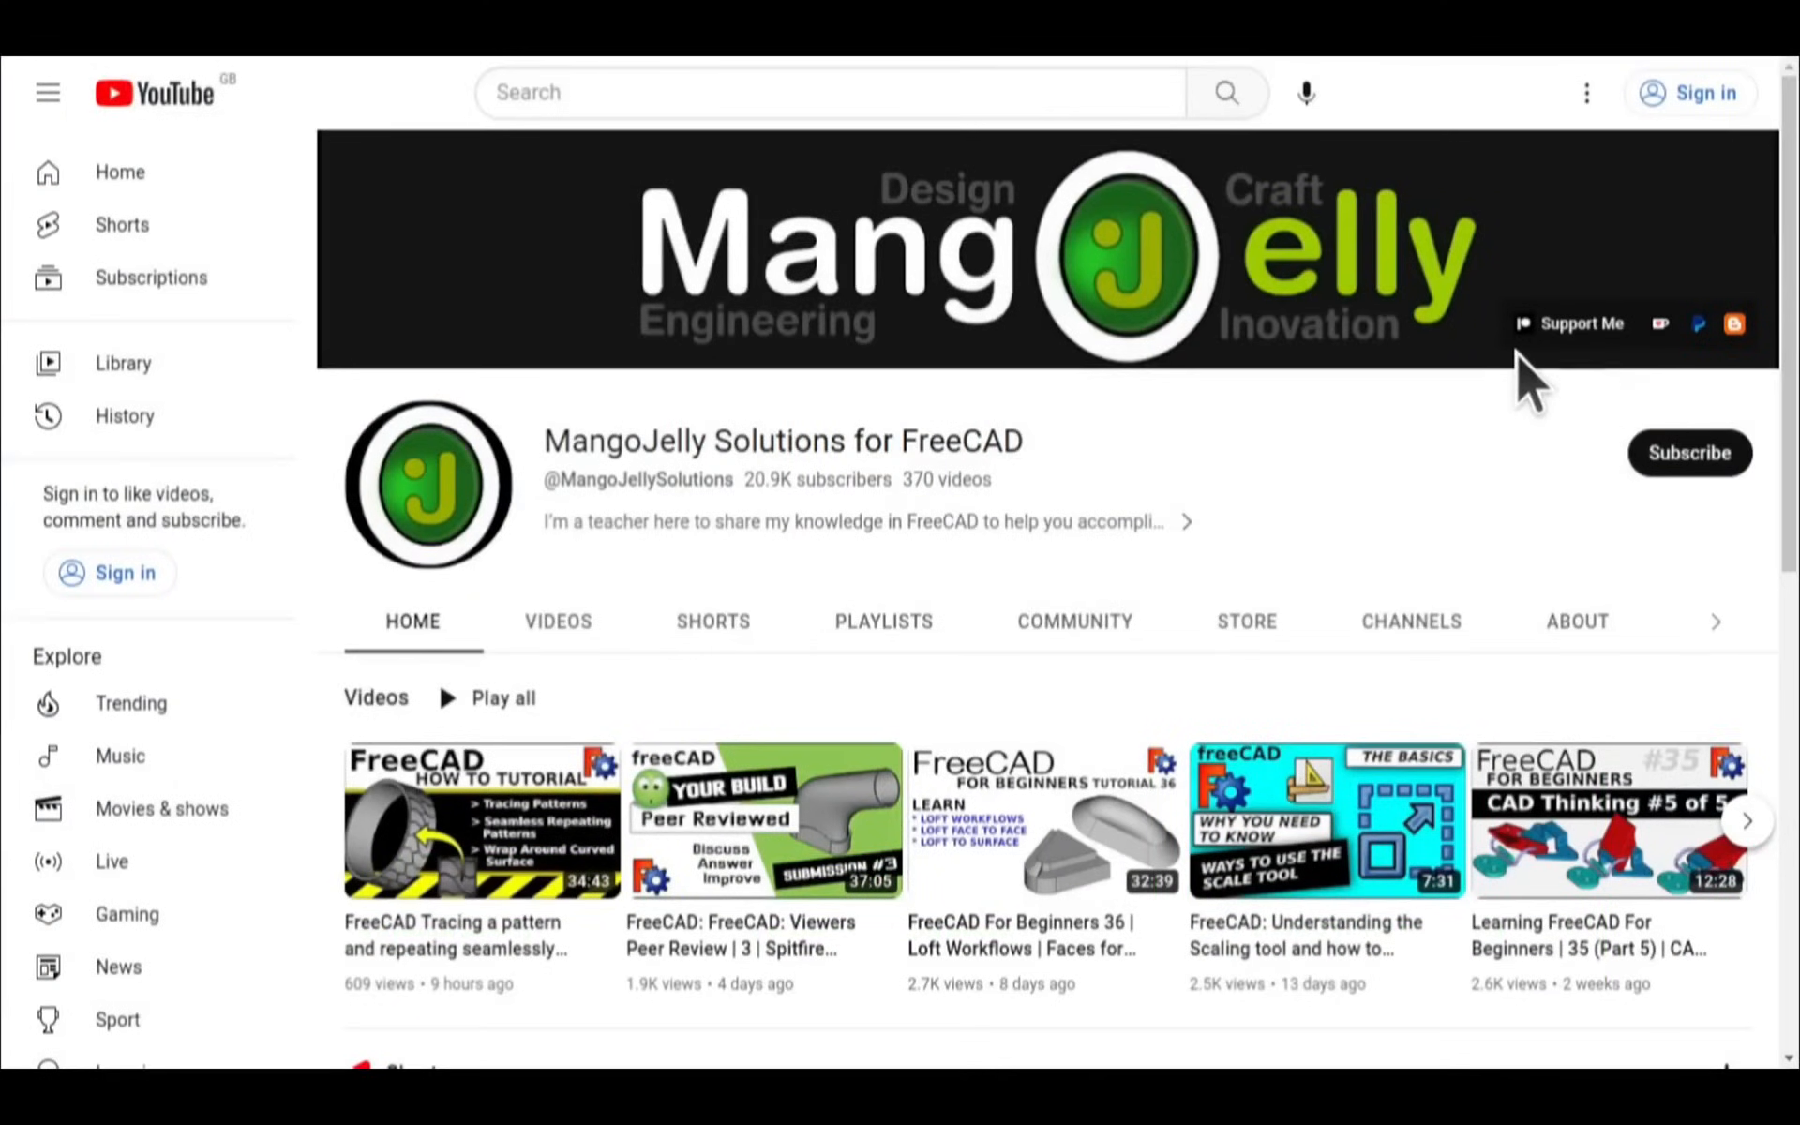
Open the MangoJelly Solutions About tab showing PayPal, Ko-fi and Patreon links
left_click(1576, 621)
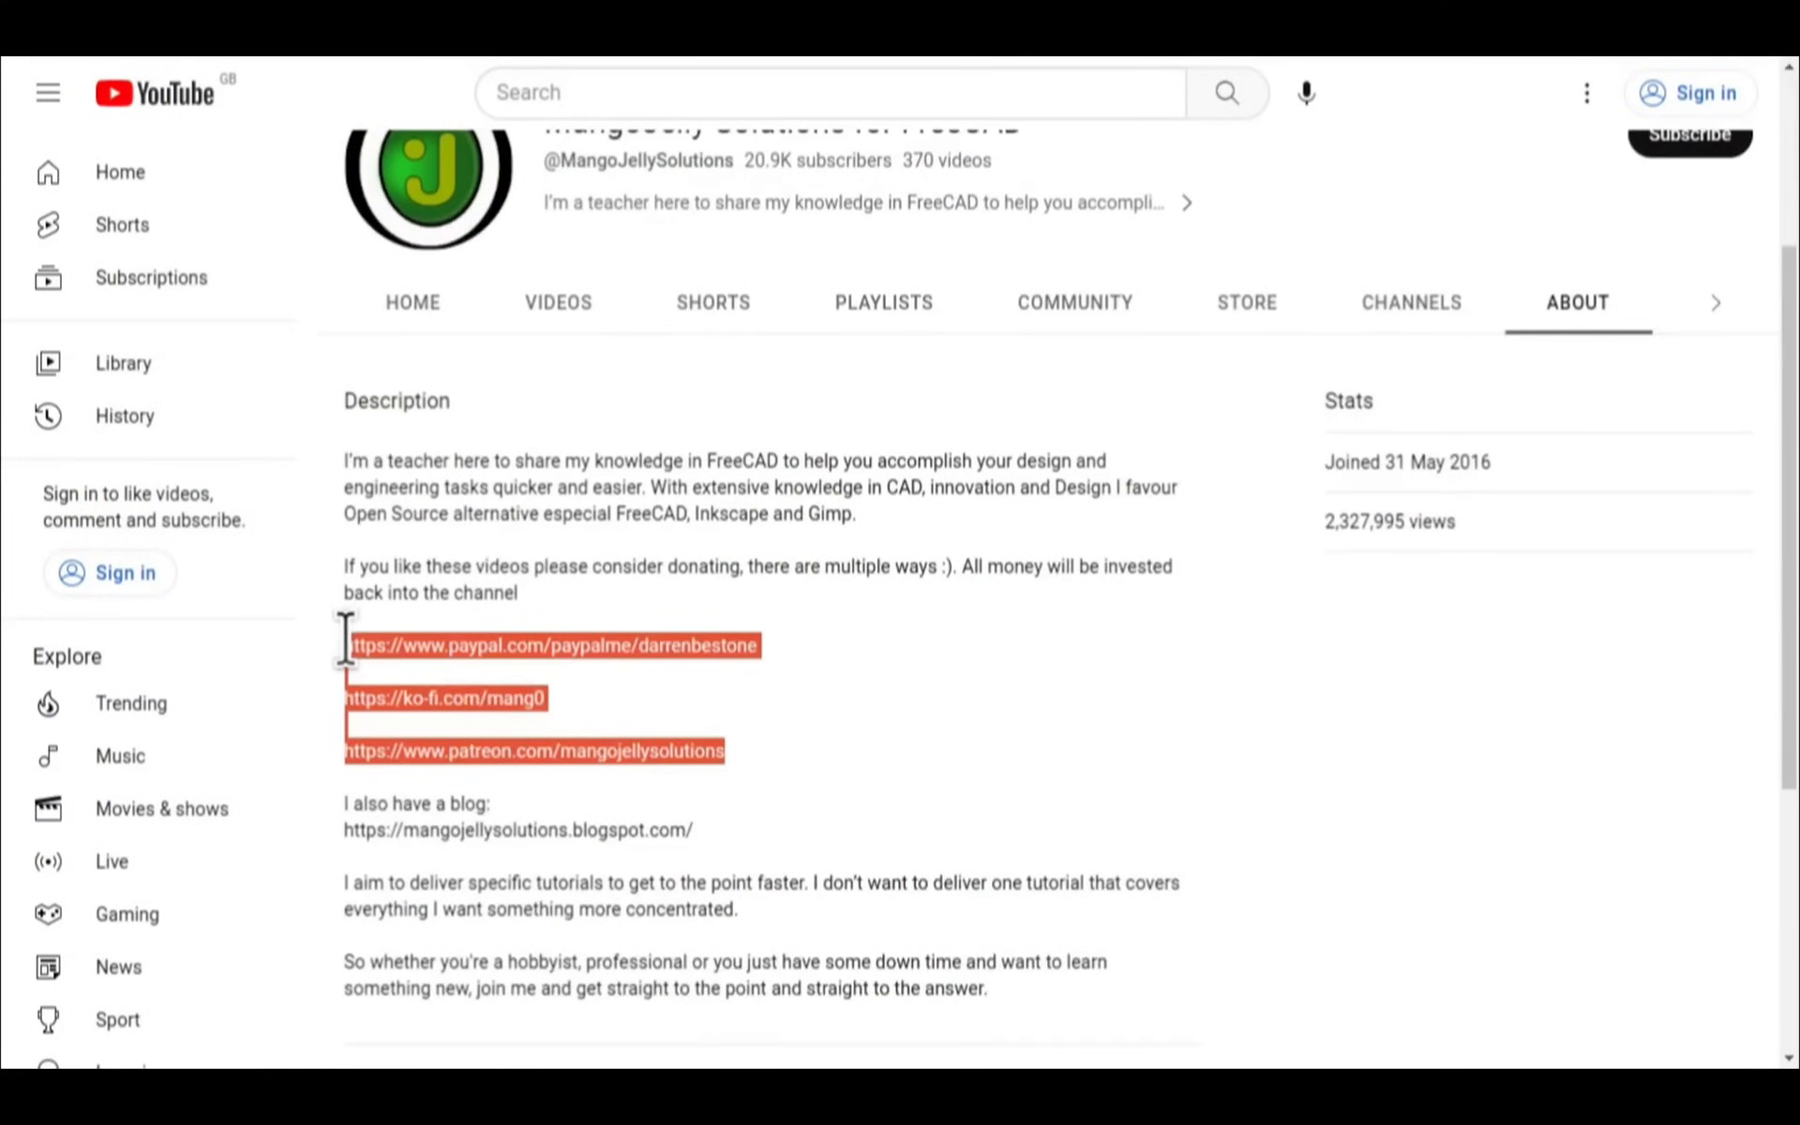
mouse_move(823, 767)
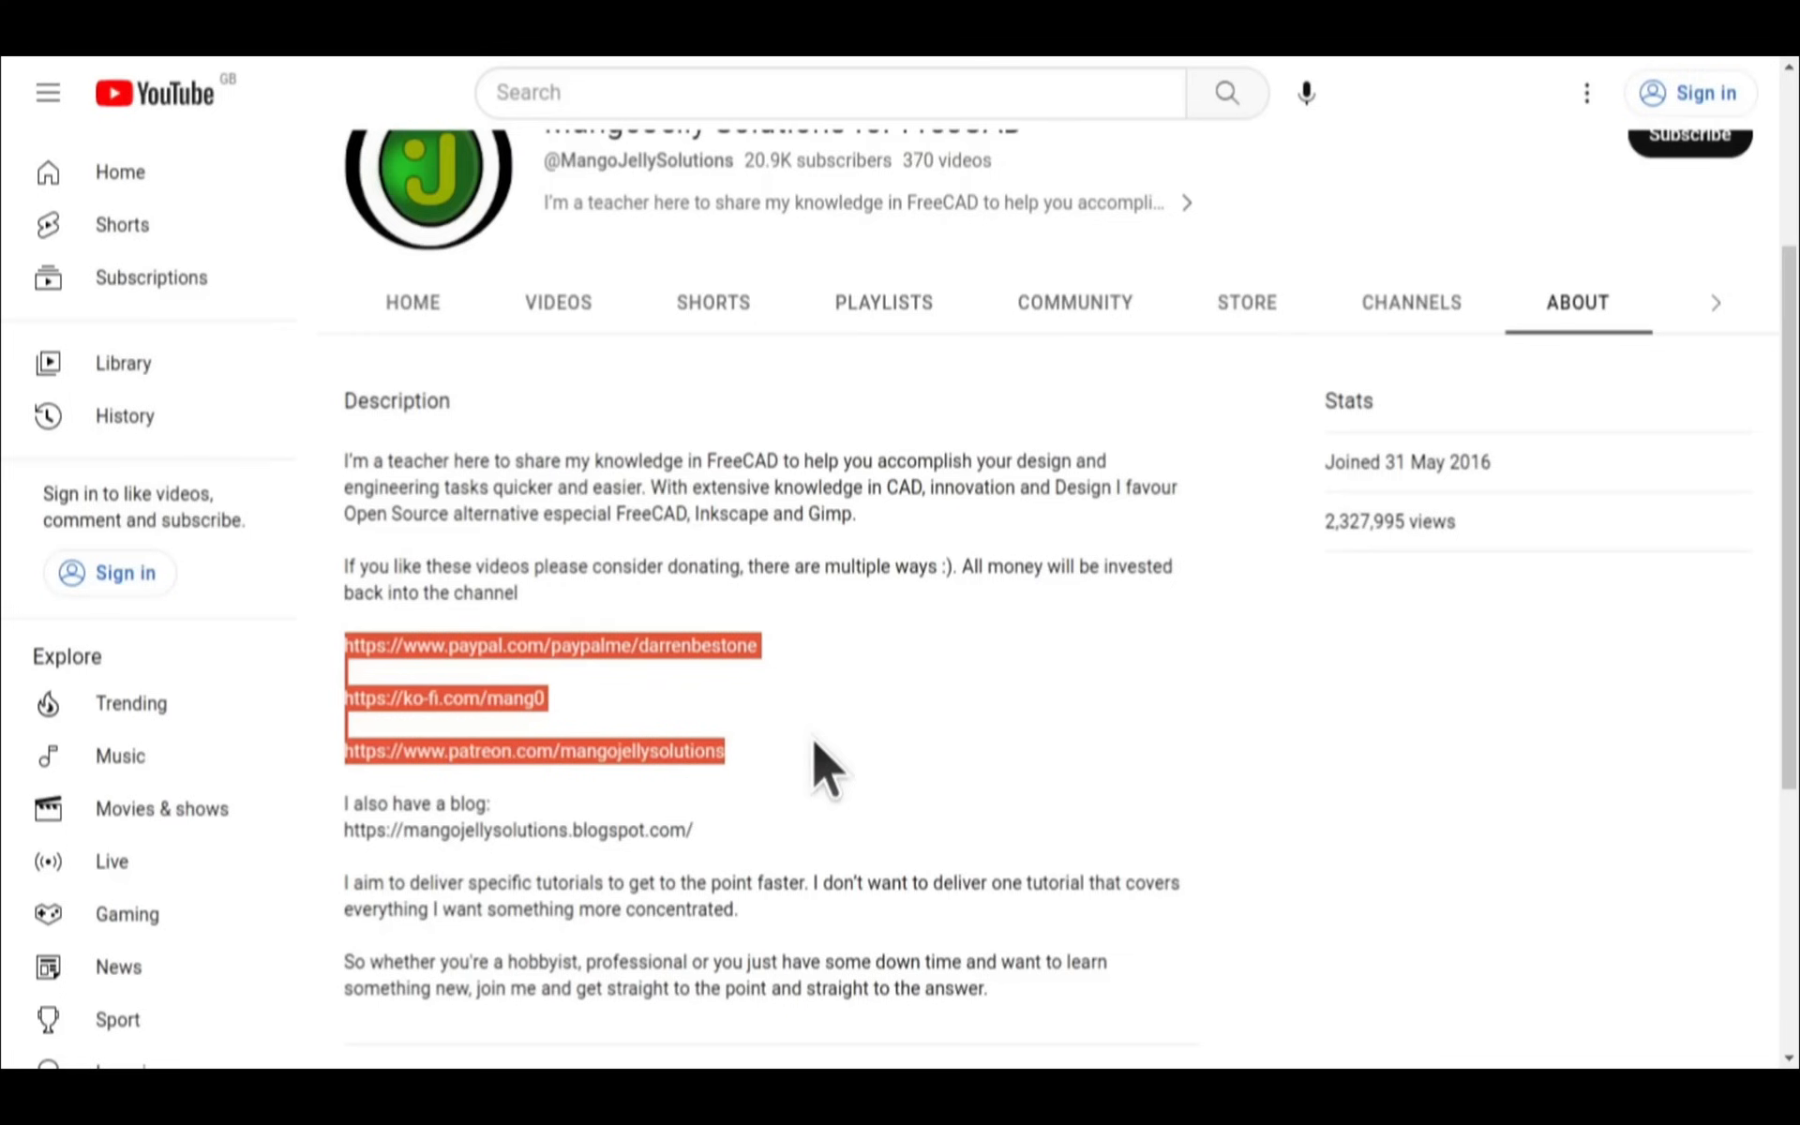
left_click(821, 763)
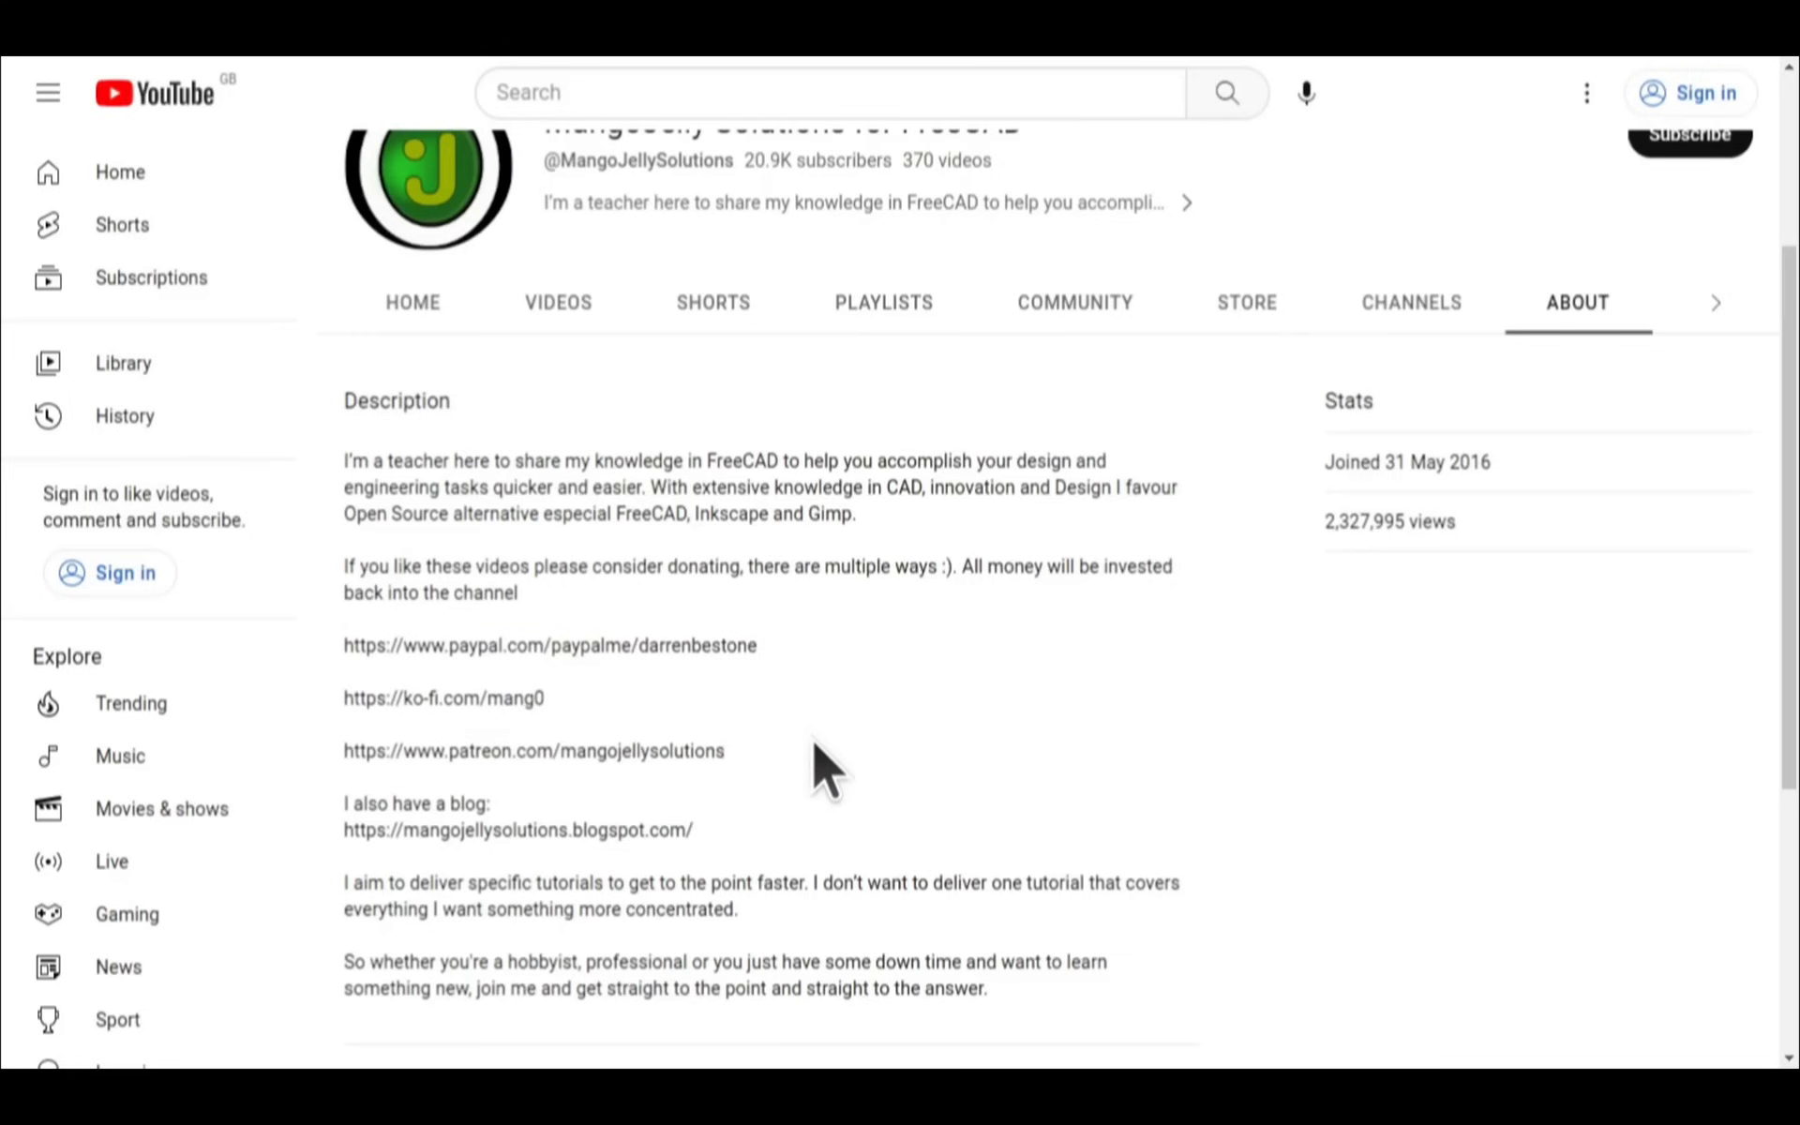